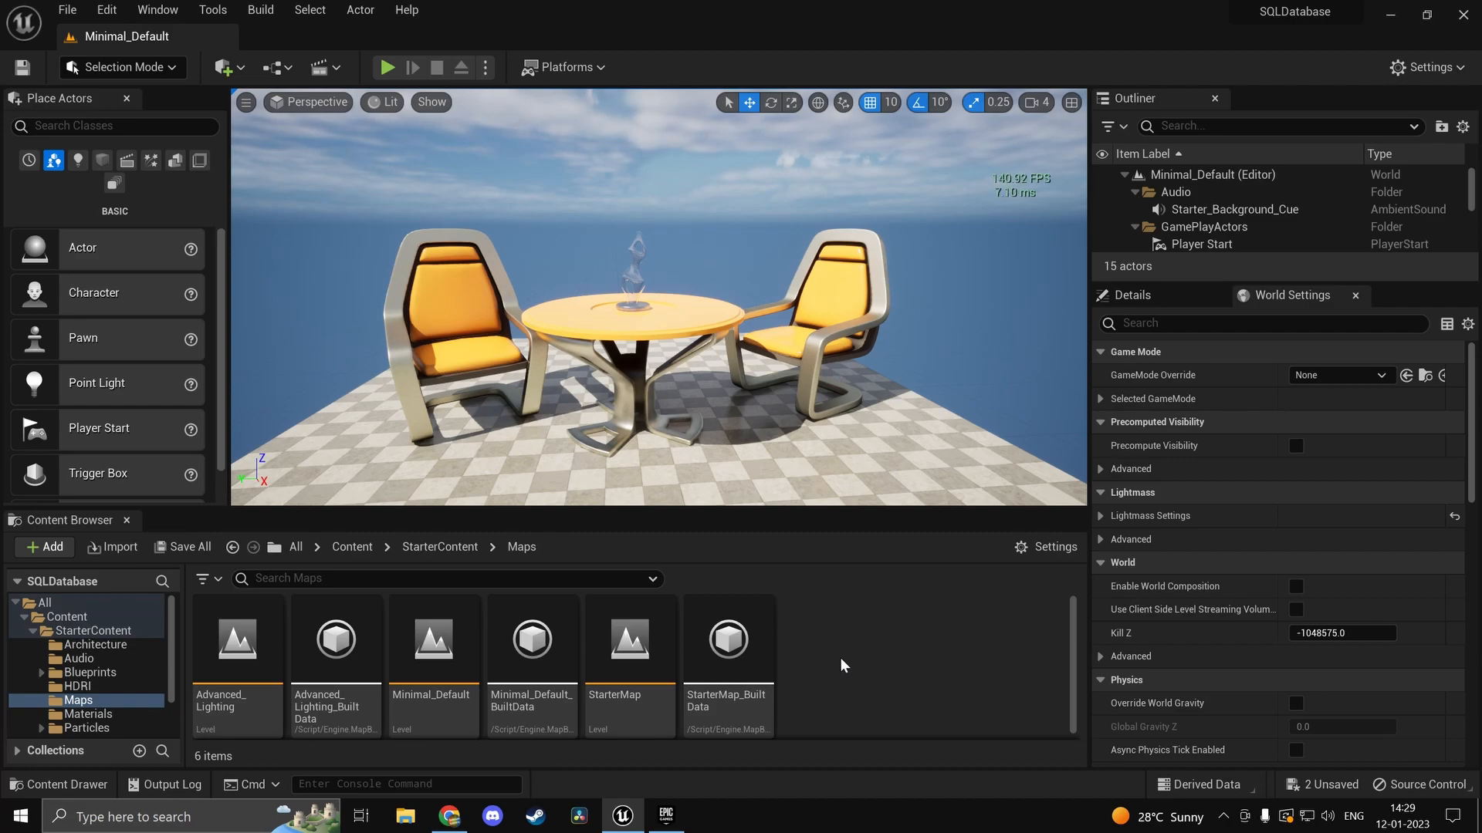
{"action": "mouse_move", "coordinate": [611, 649]}
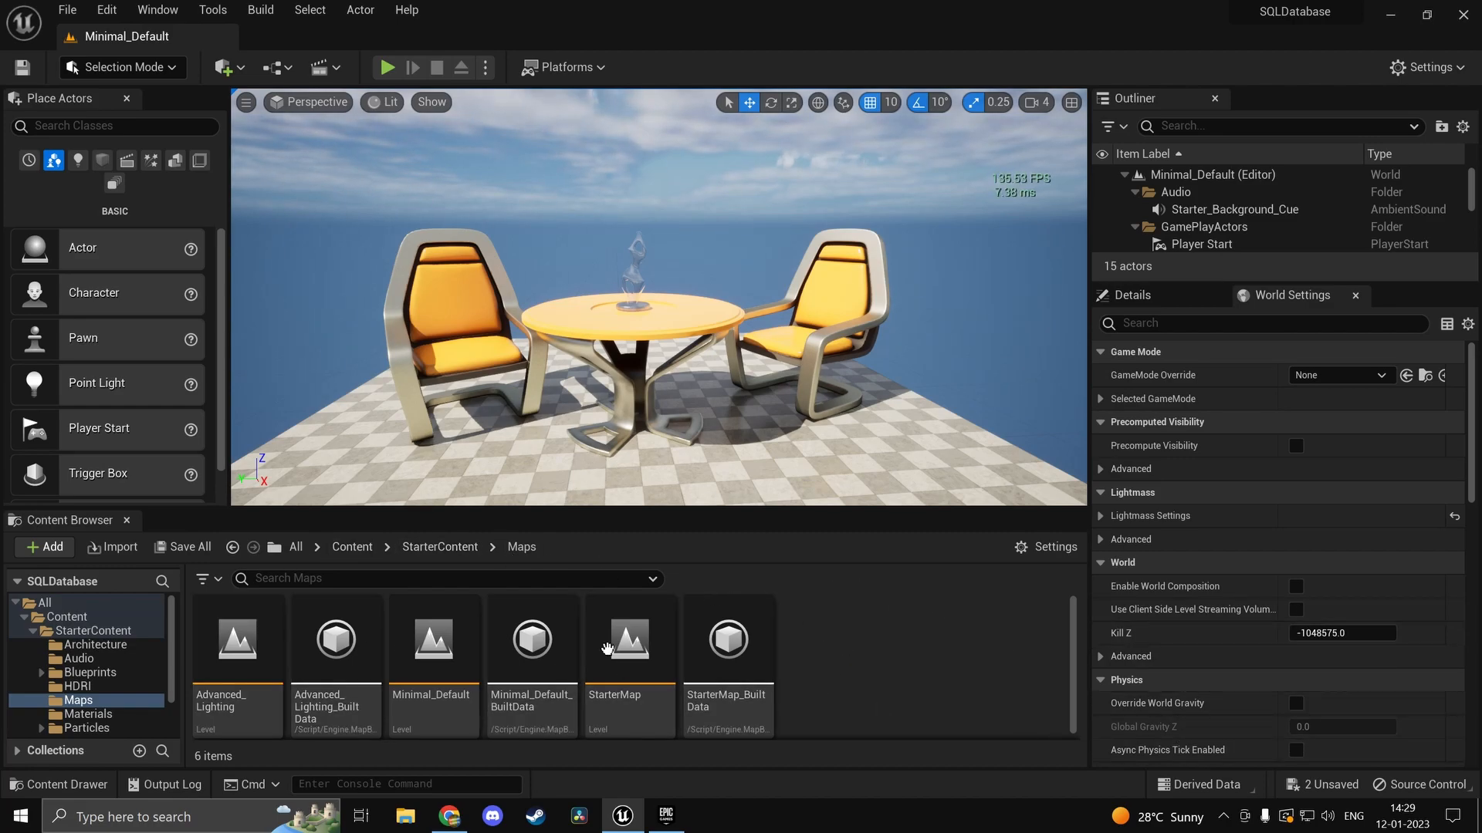
{"action": "mouse_move", "coordinate": [910, 653]}
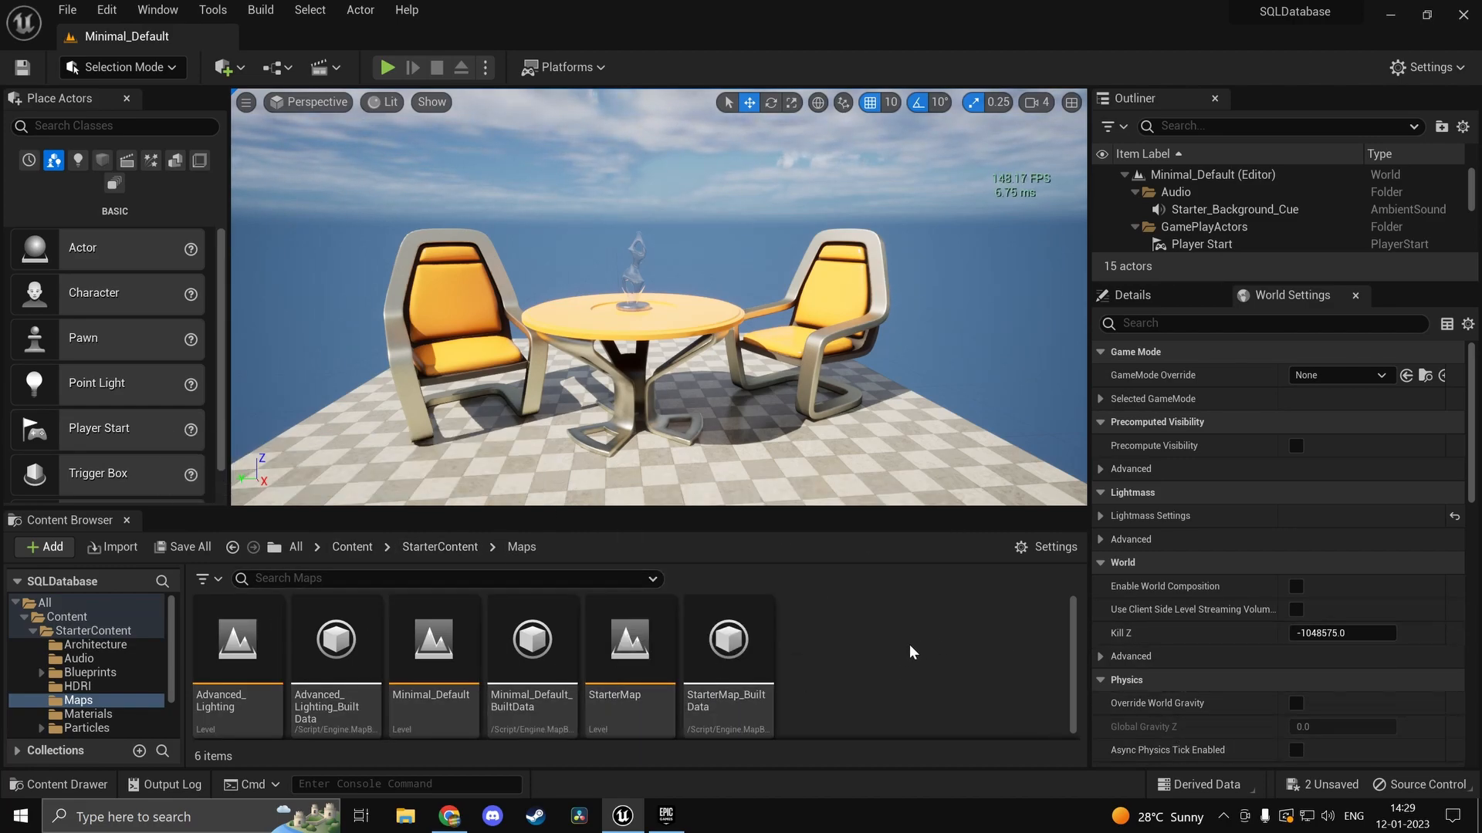
{"action": "mouse_move", "coordinate": [861, 637]}
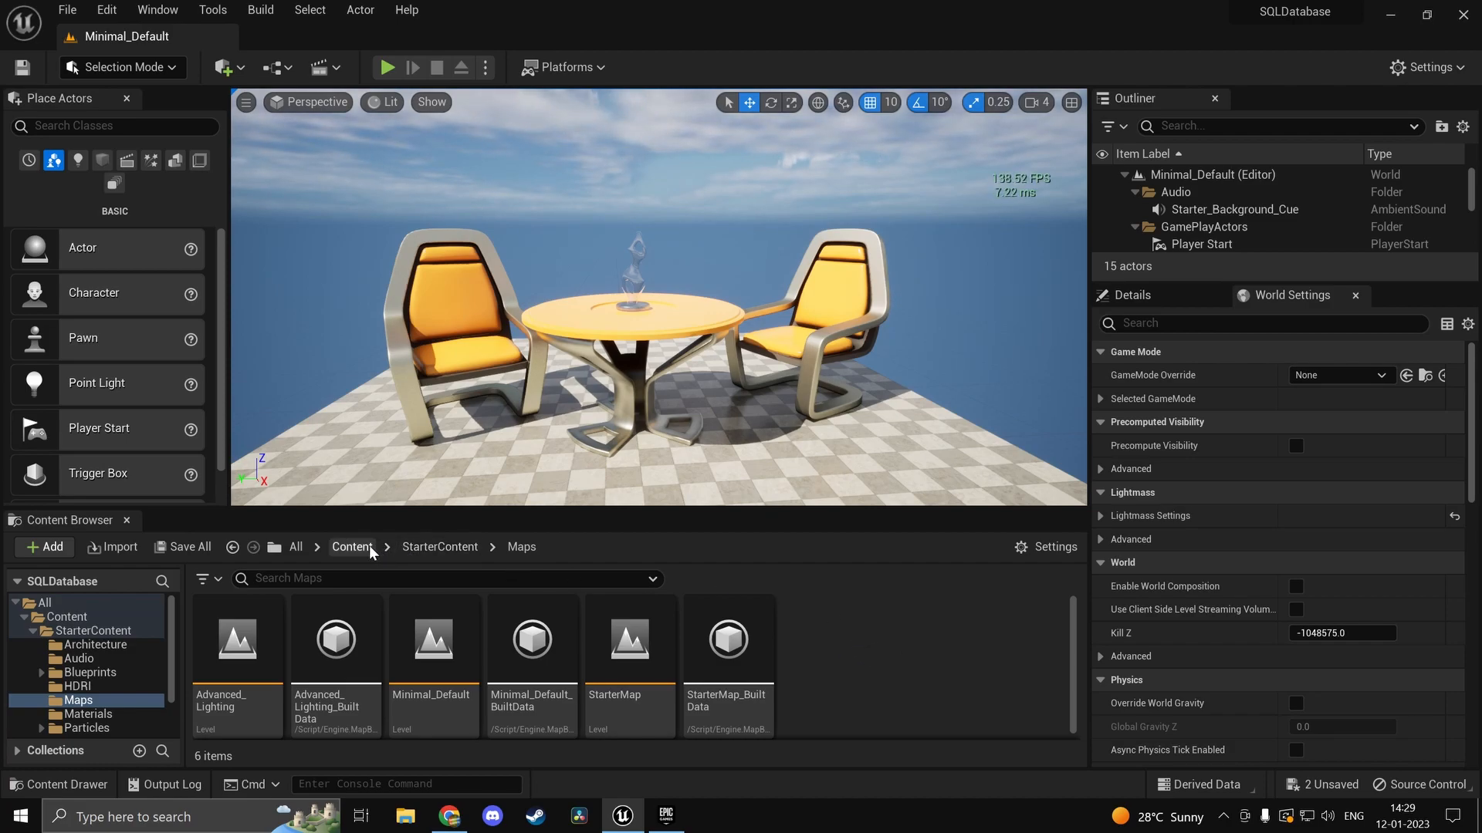
{"action": "mouse_move", "coordinate": [897, 669]}
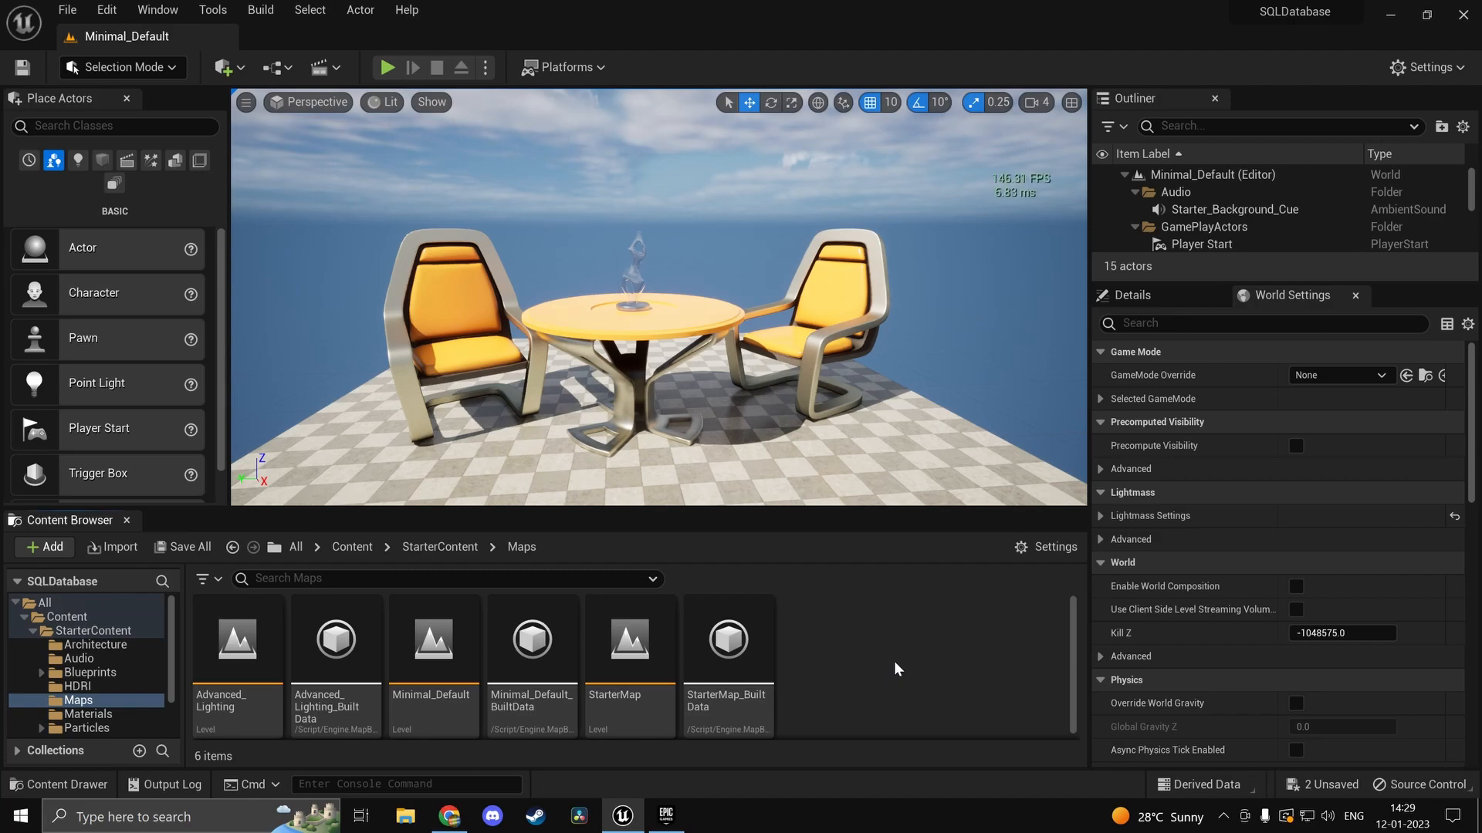
{"action": "mouse_move", "coordinate": [973, 600]}
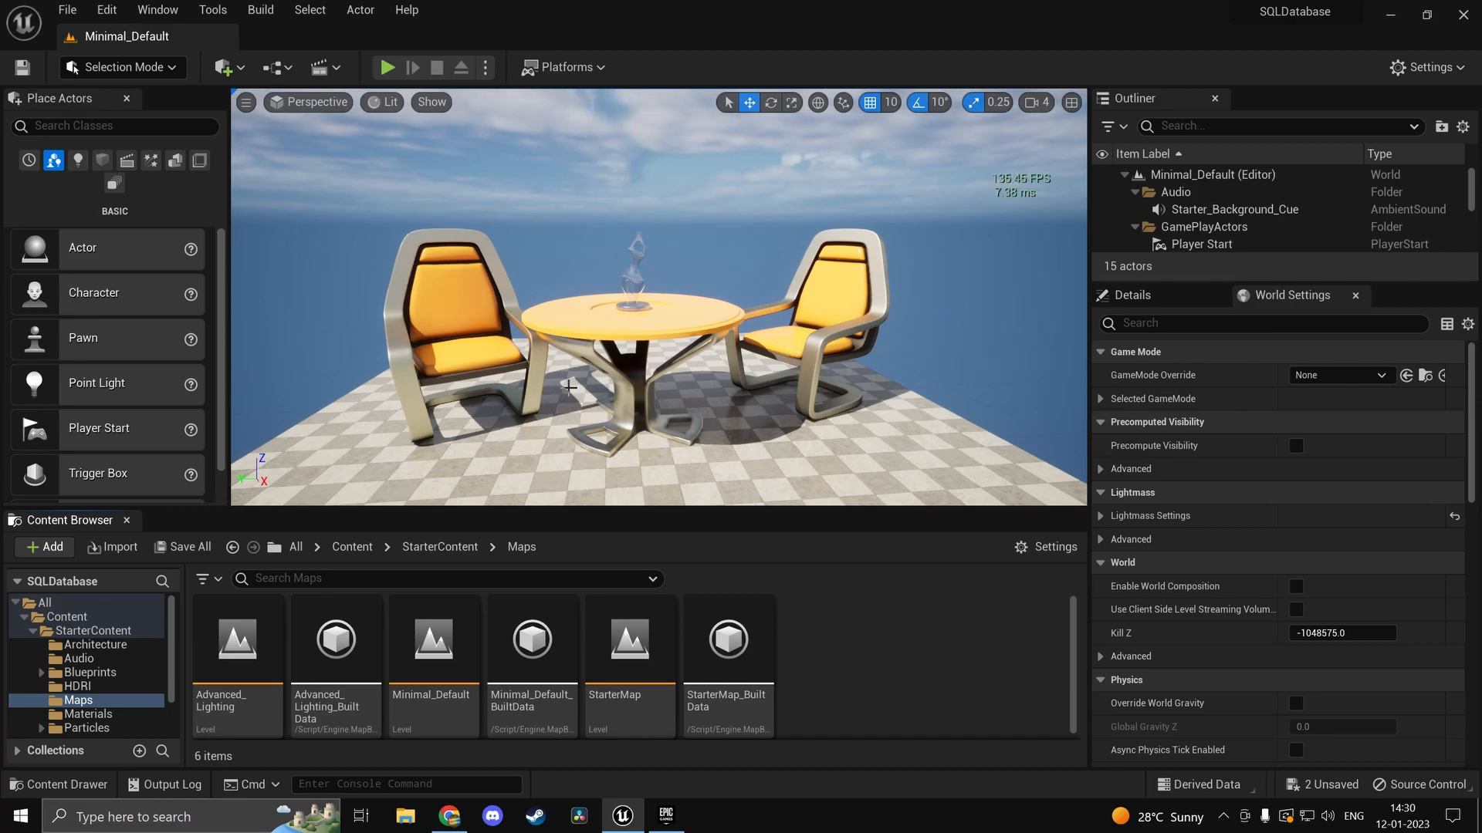
{"action": "mouse_move", "coordinate": [751, 389]}
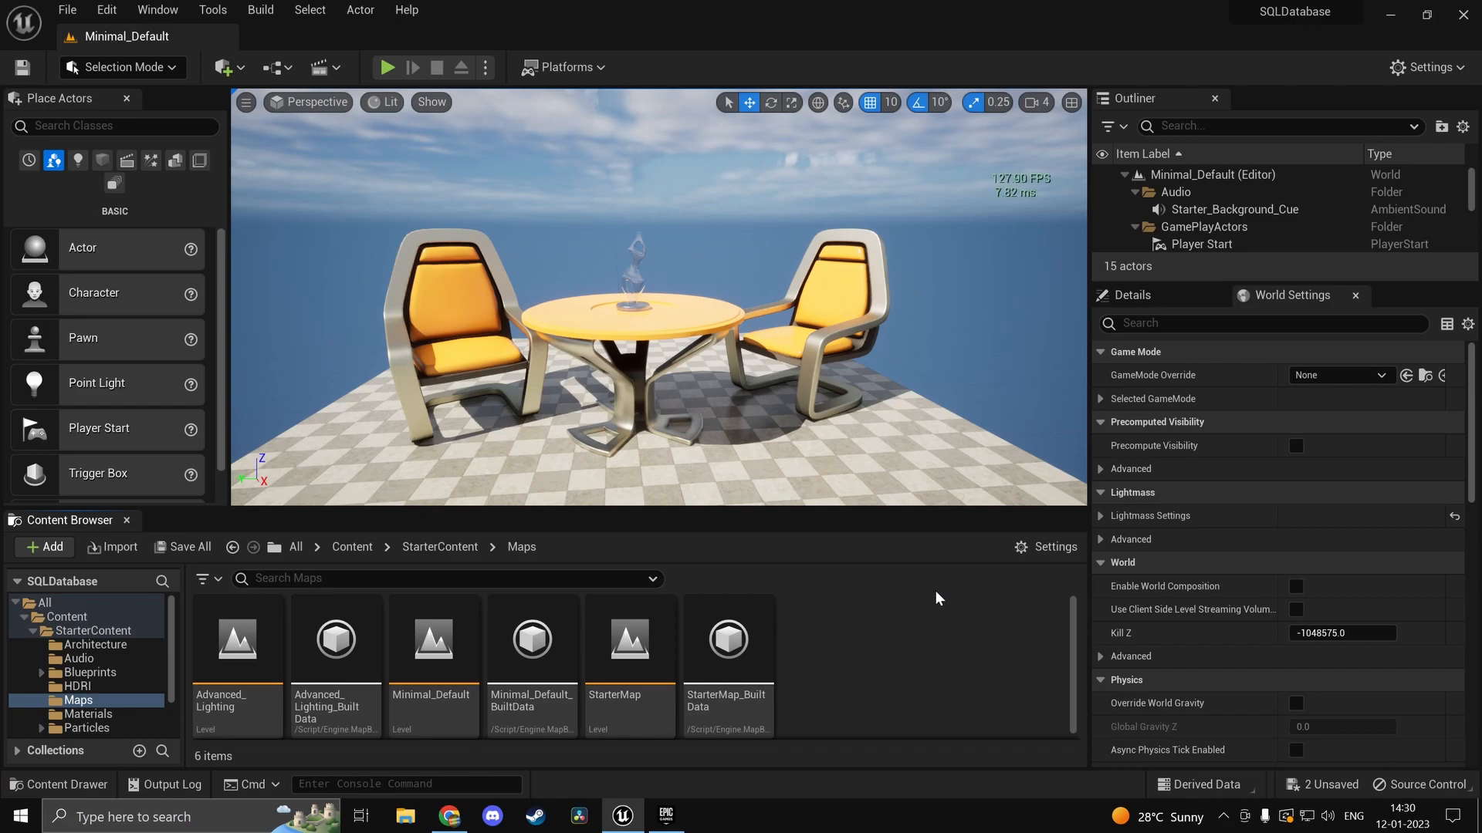
{"action": "mouse_move", "coordinate": [915, 608]}
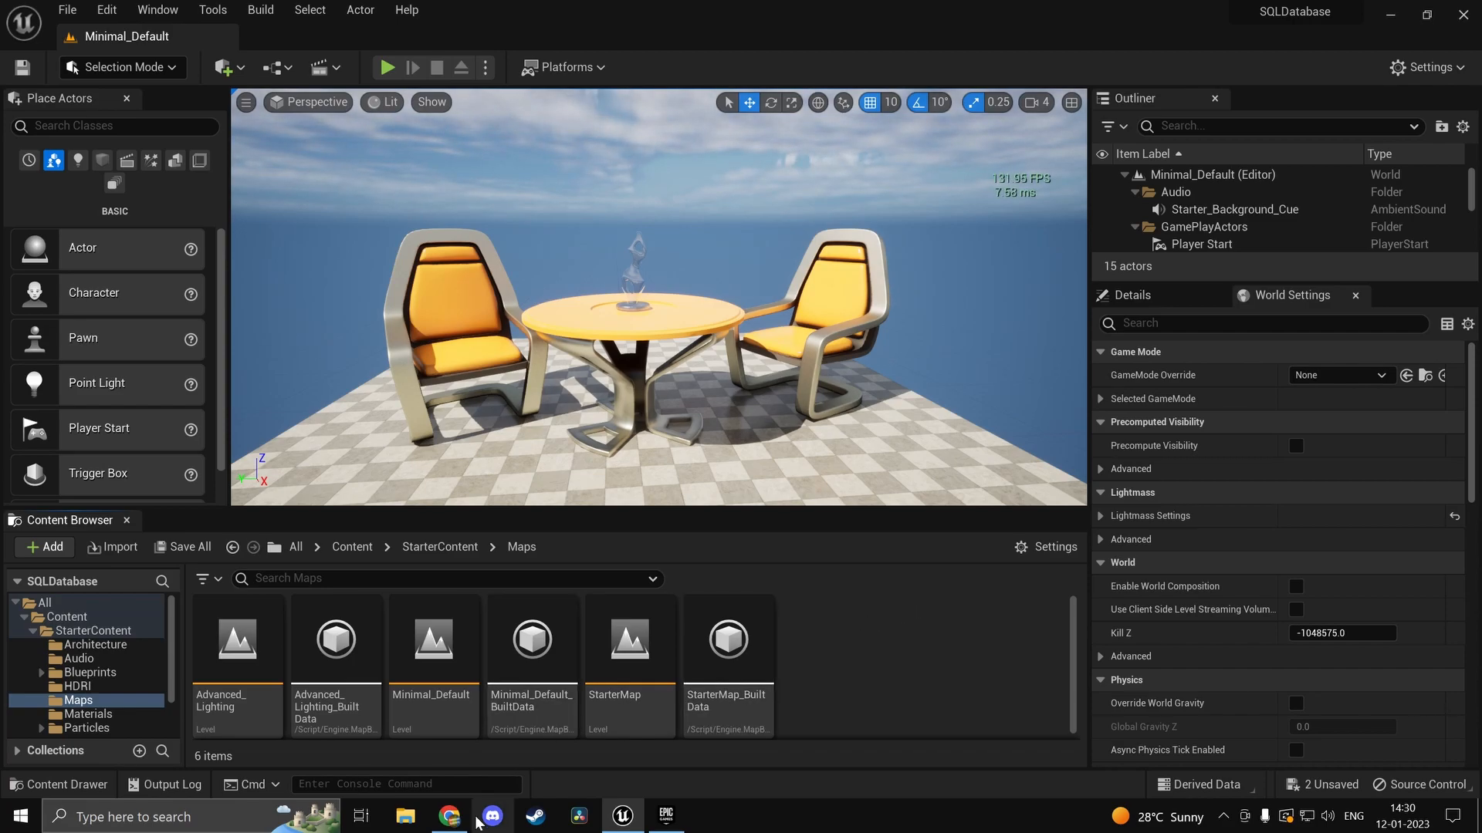
Step: Create a PlanetScale database named 'tutorialdb' in the AWS ap-south-1 (Mumbai) region
{"action": "left_click", "coordinate": [445, 817]}
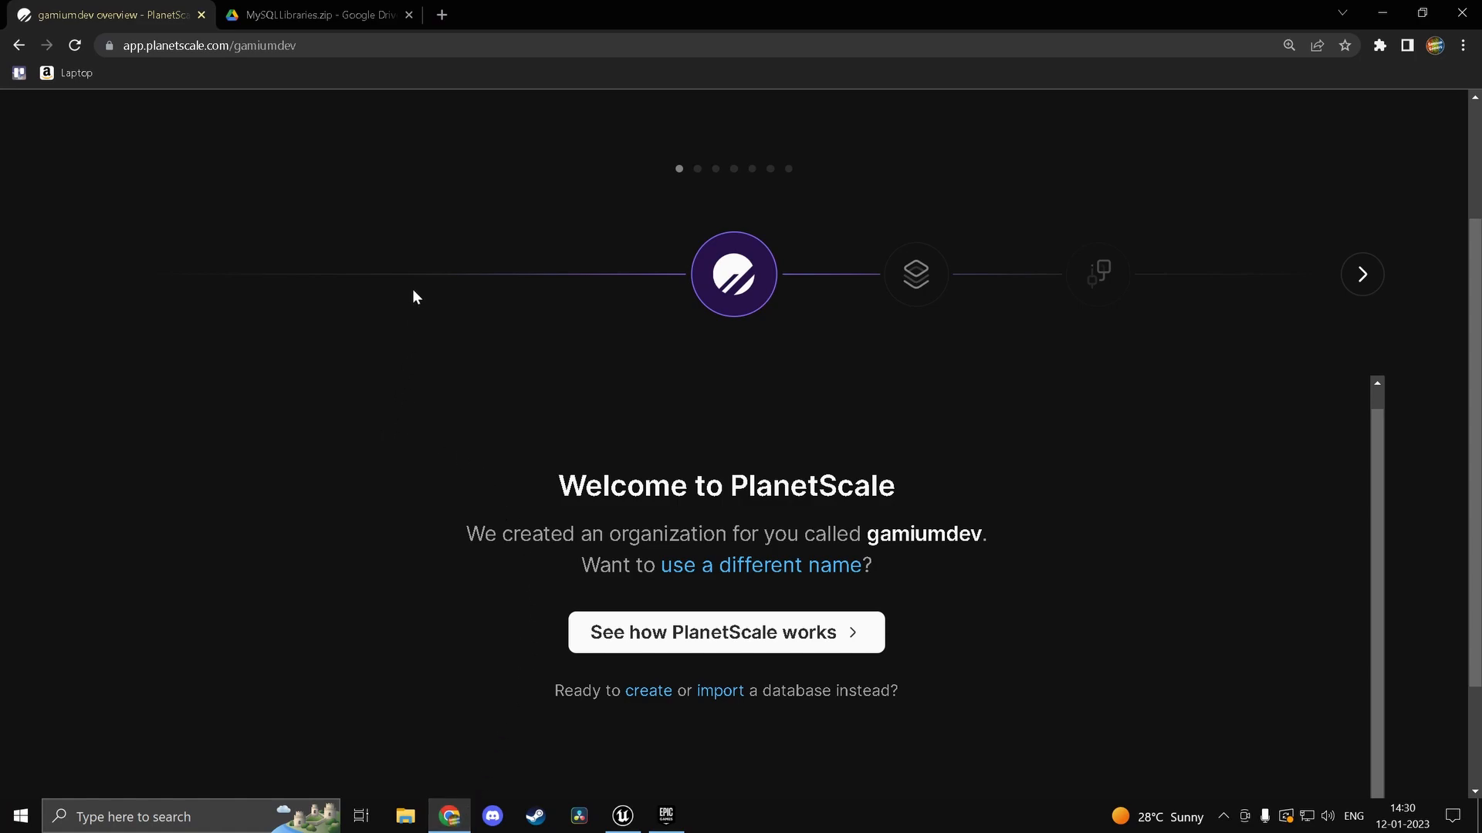
{"action": "mouse_move", "coordinate": [273, 590]}
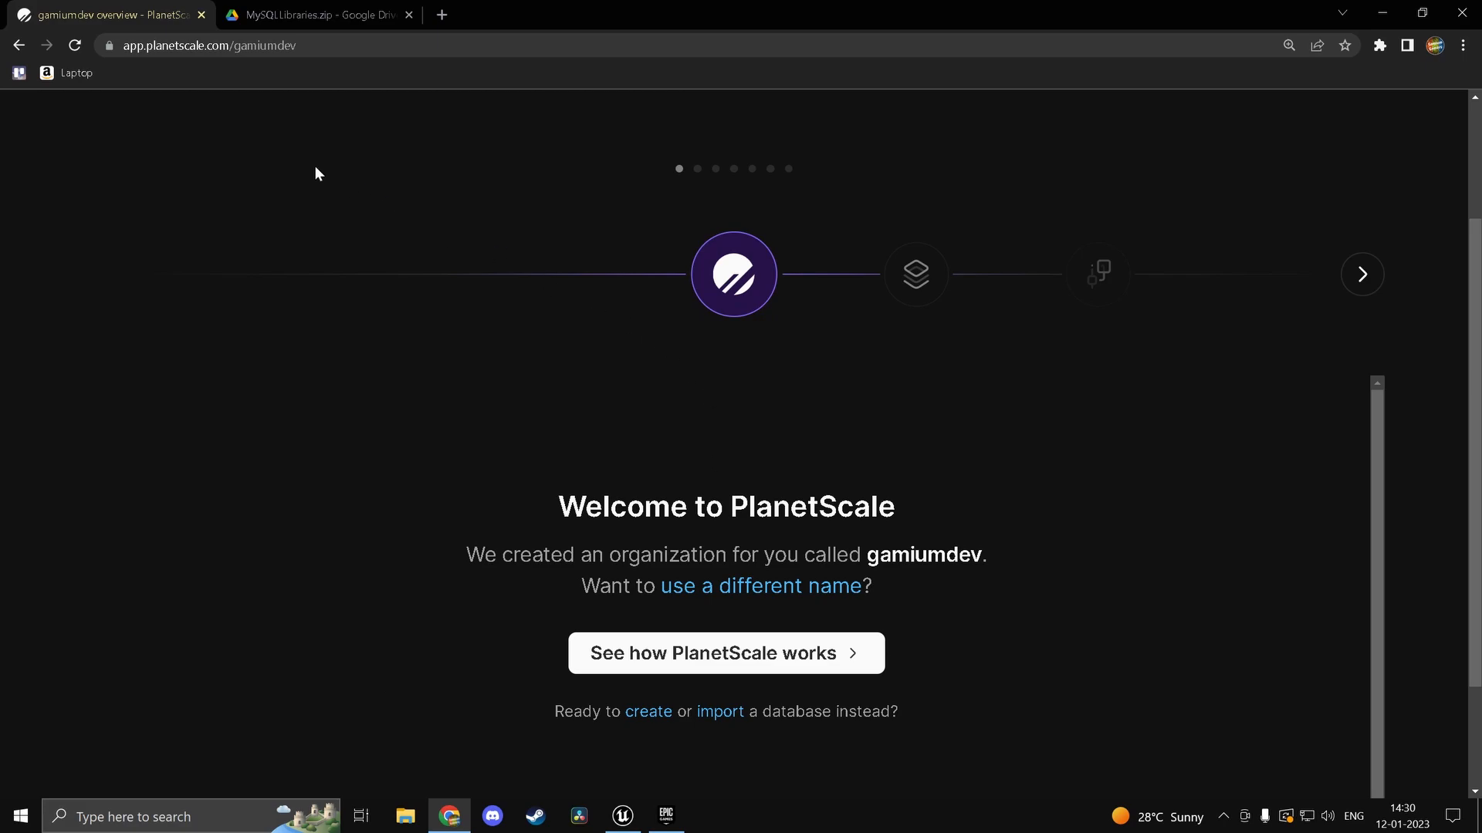
{"action": "mouse_move", "coordinate": [272, 180]}
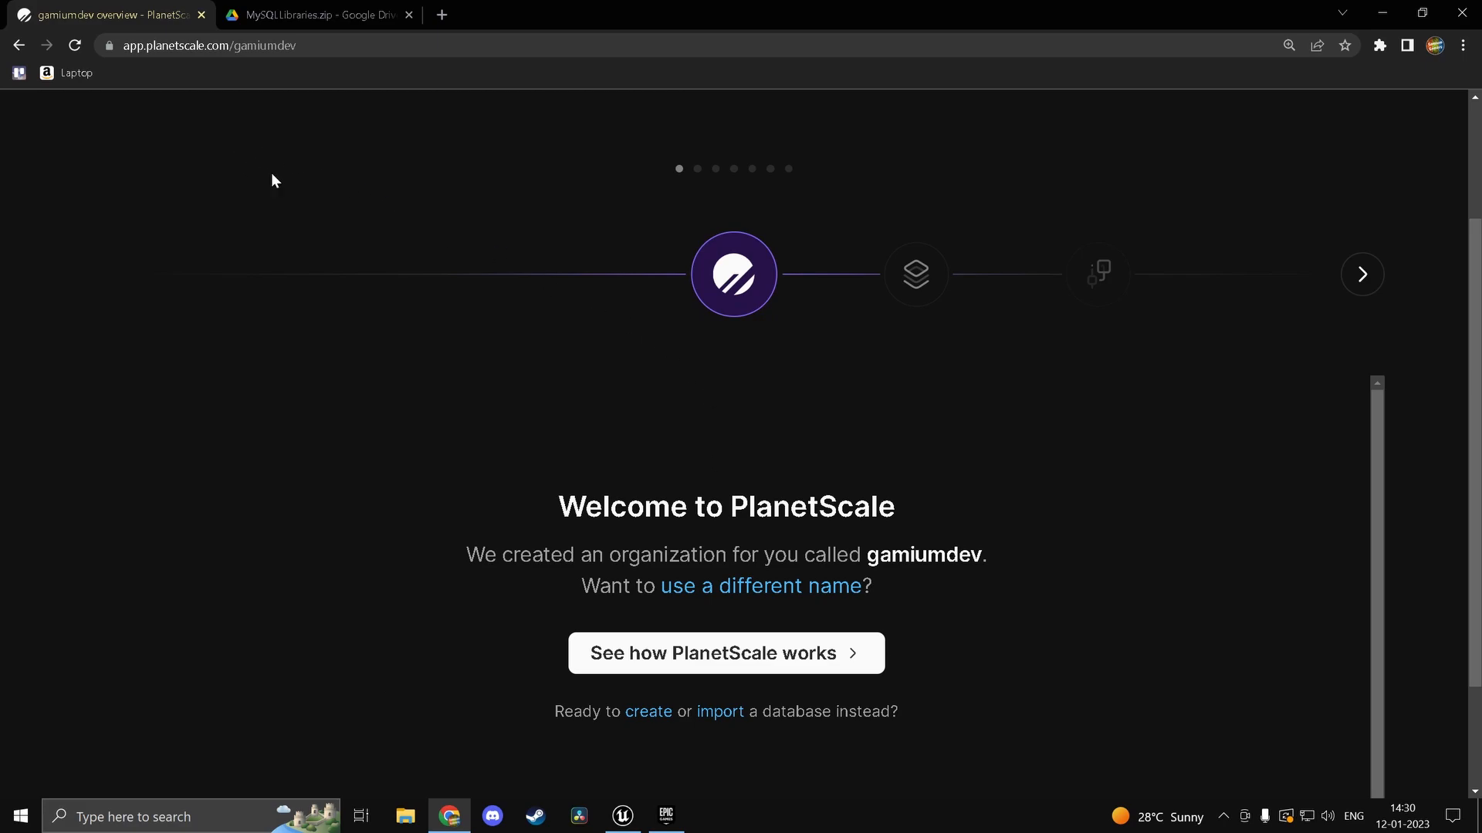
{"action": "mouse_move", "coordinate": [131, 80]}
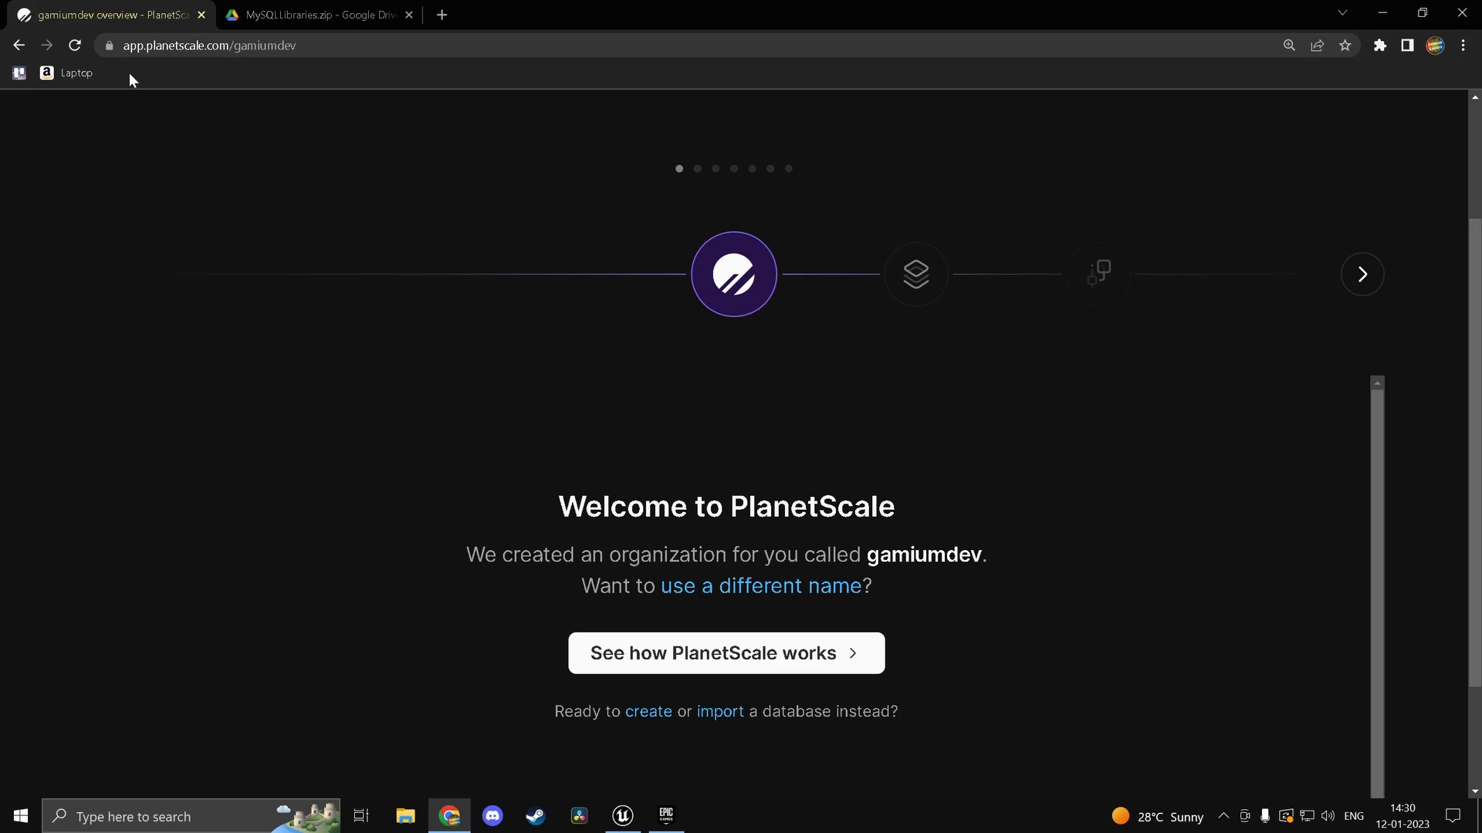
{"action": "mouse_move", "coordinate": [309, 39]}
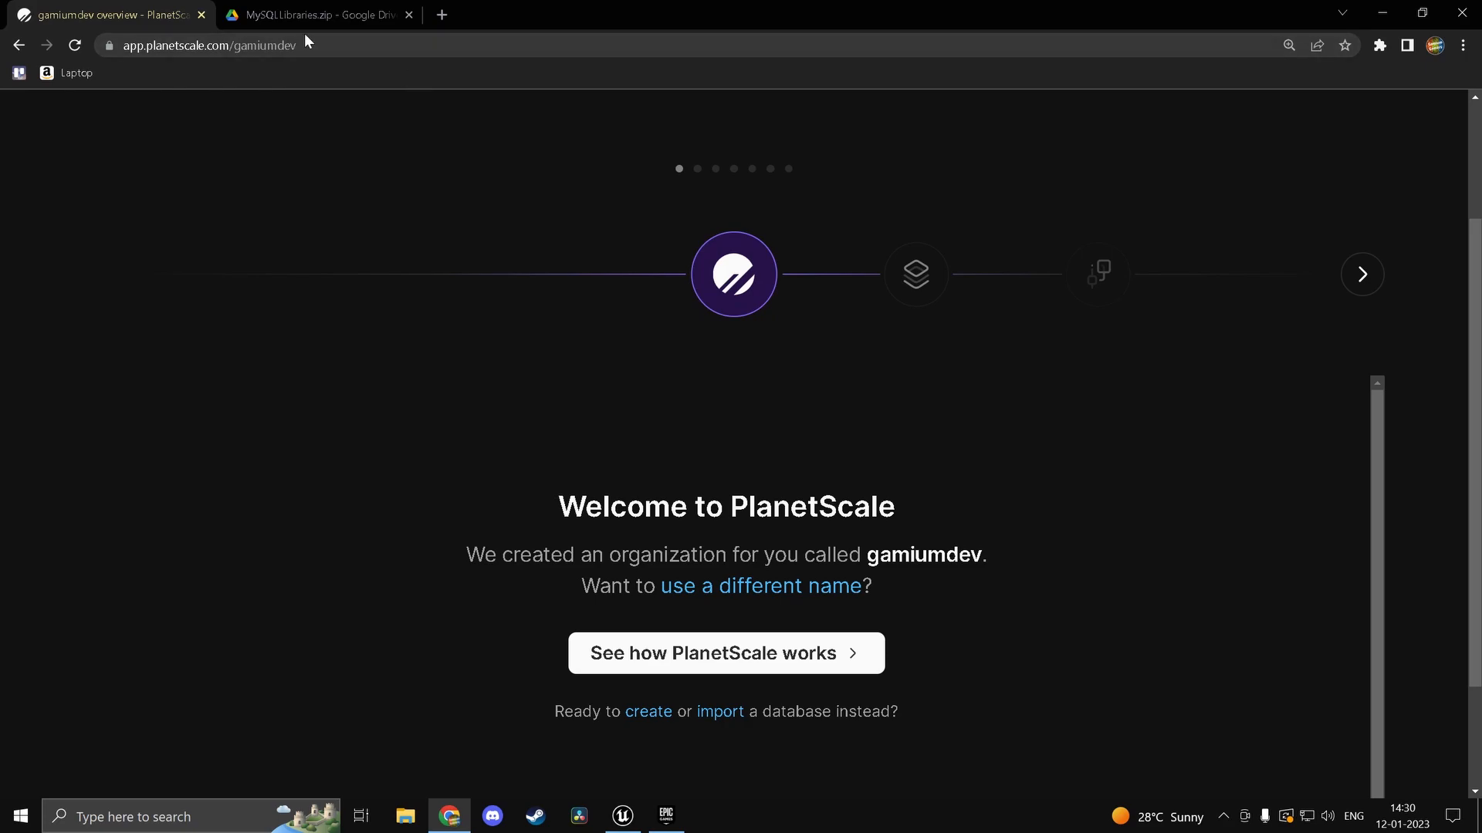
{"action": "mouse_move", "coordinate": [1277, 815]}
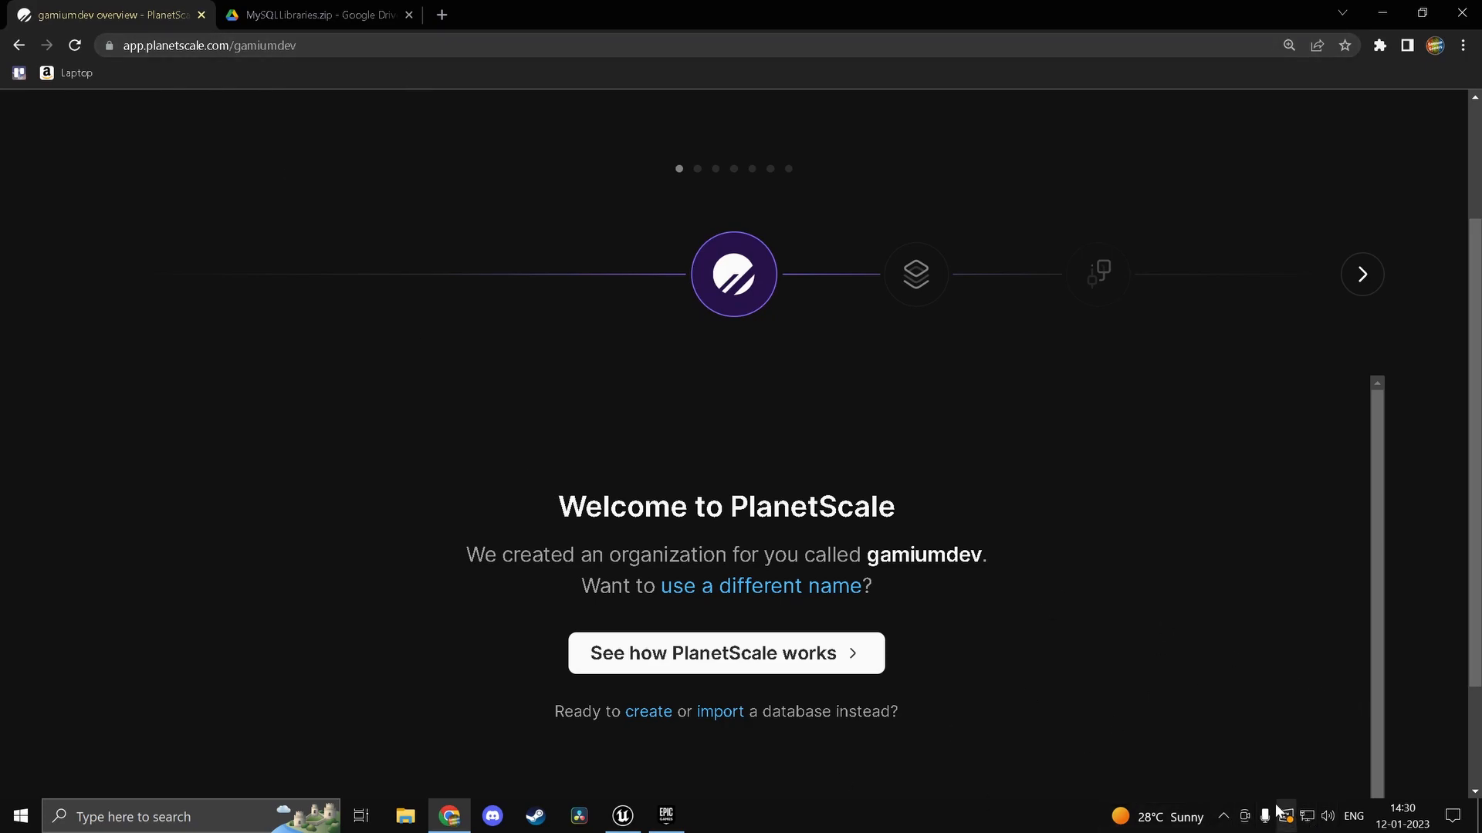
{"action": "mouse_move", "coordinate": [702, 749]}
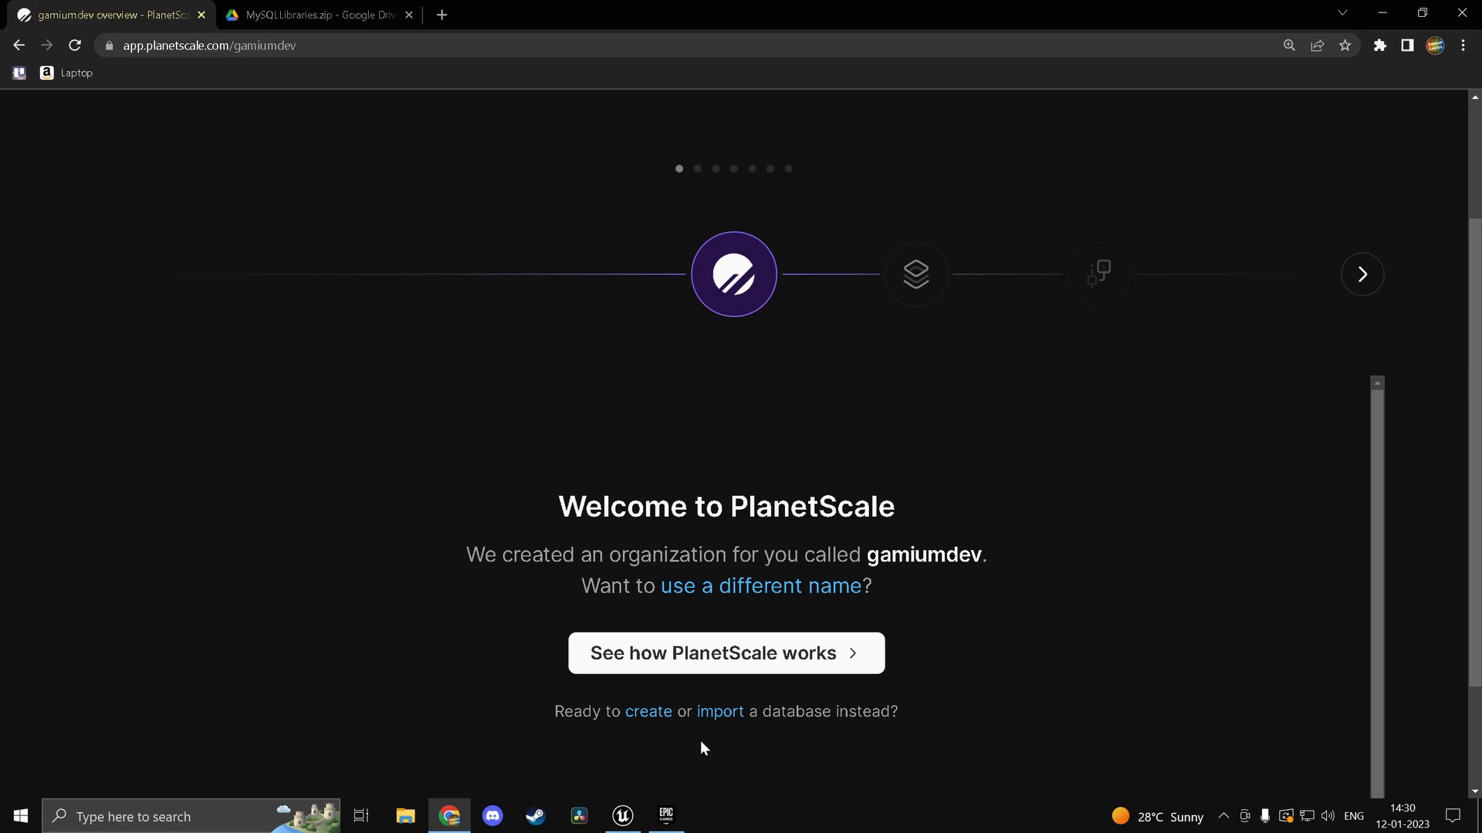
{"action": "mouse_move", "coordinate": [659, 746]}
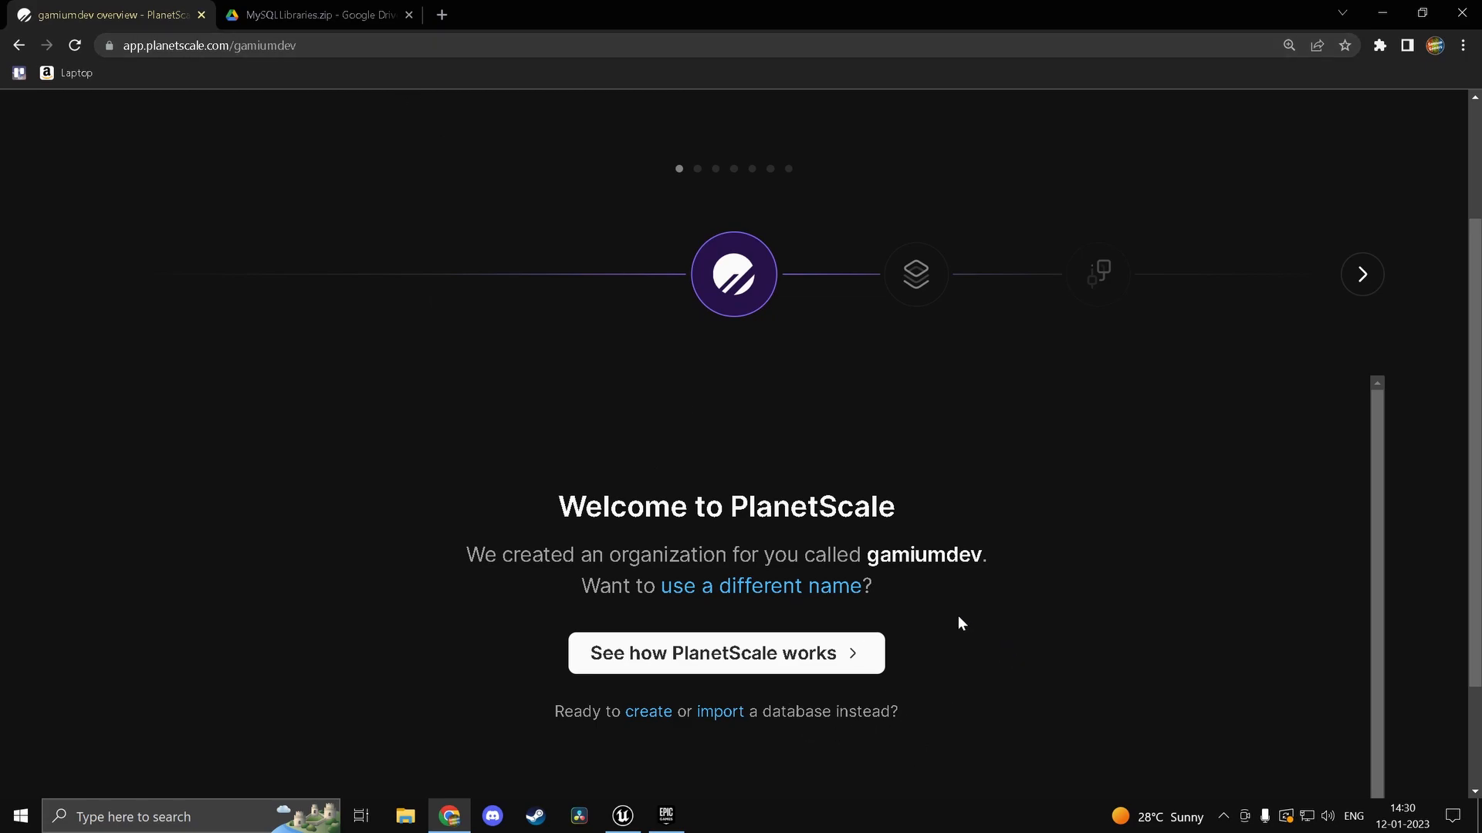
{"action": "mouse_move", "coordinate": [648, 733]}
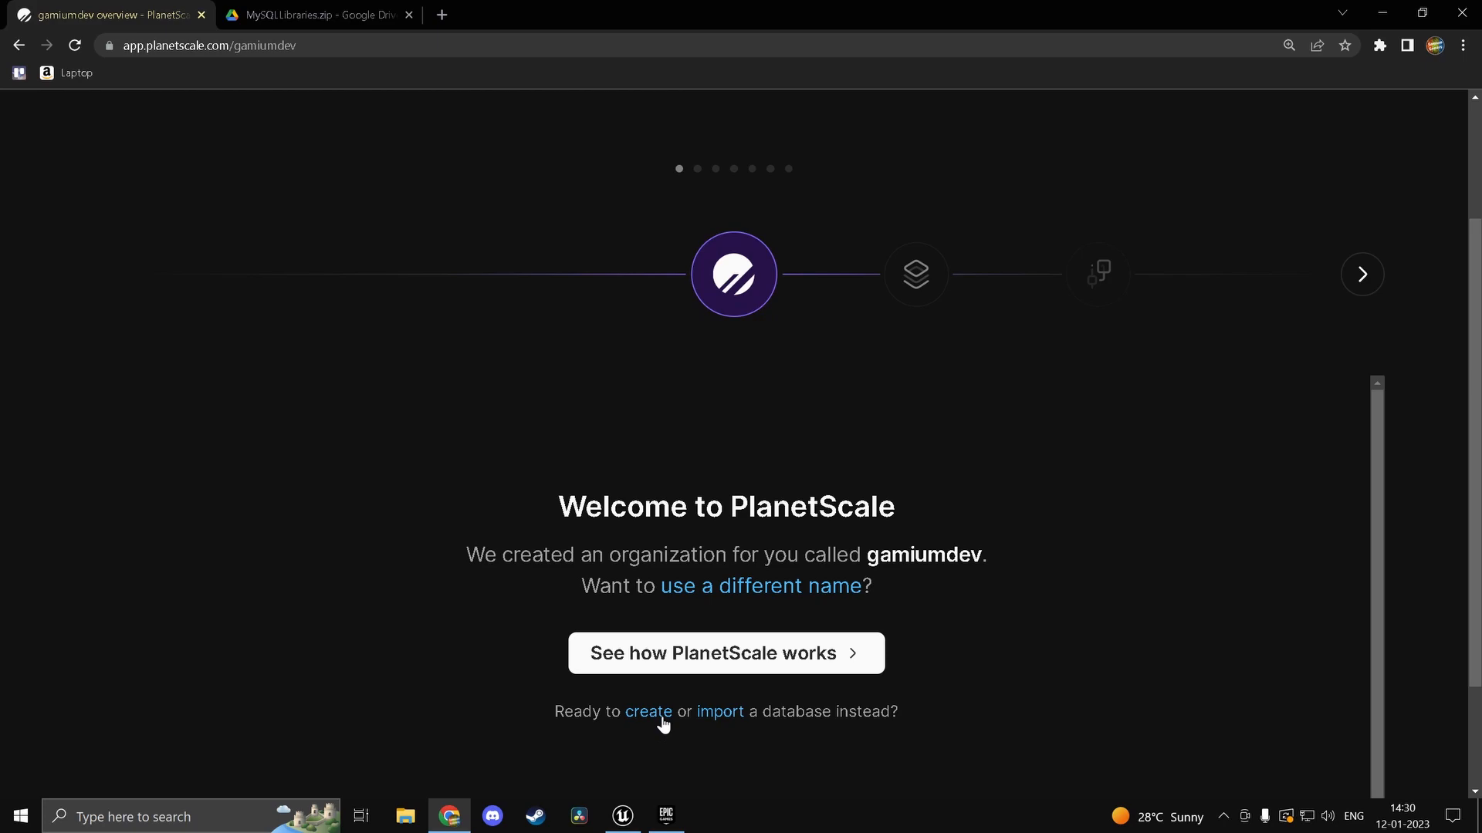
{"action": "left_click", "coordinate": [650, 711]}
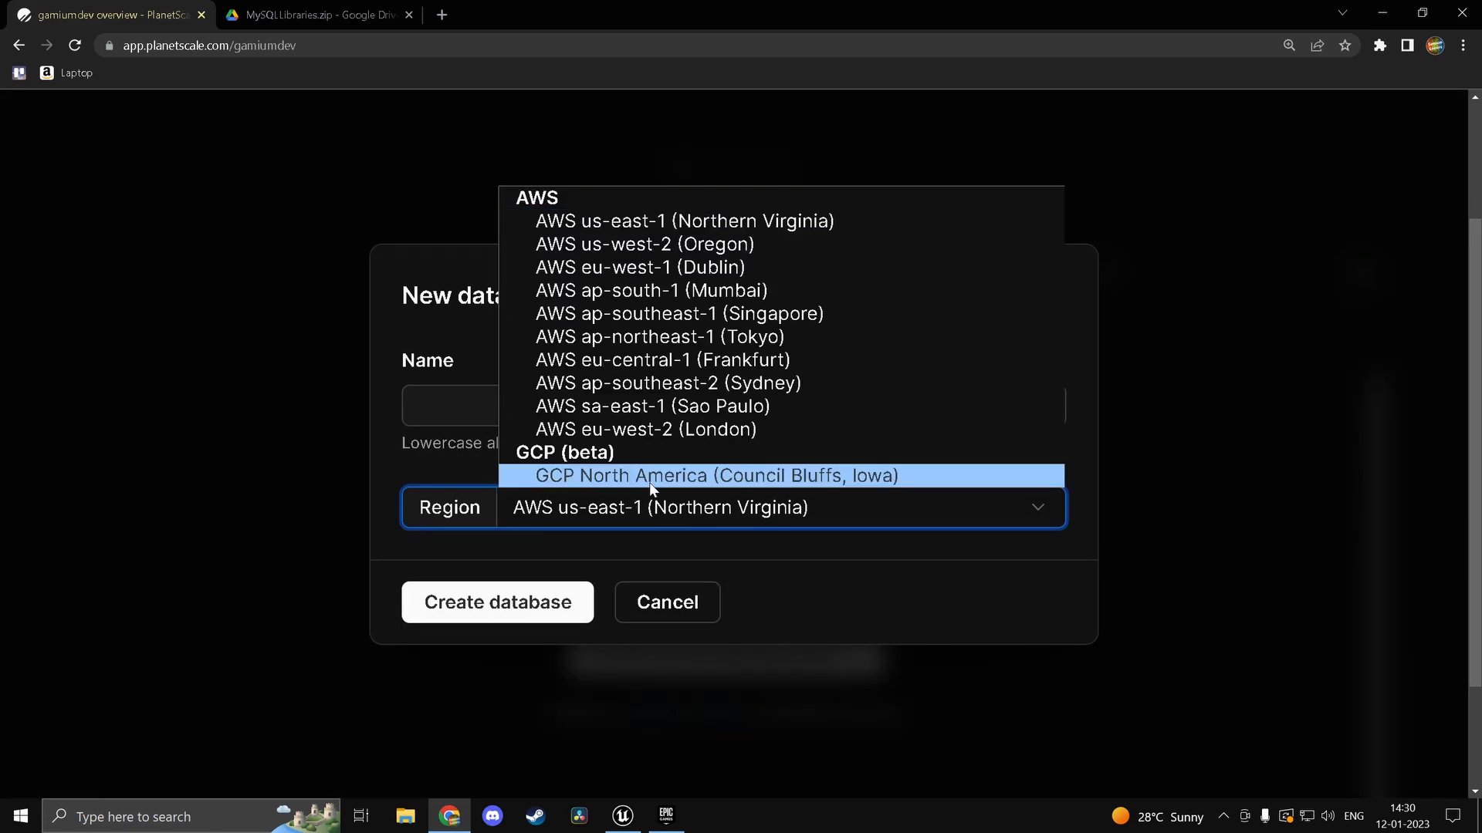
{"action": "mouse_move", "coordinate": [808, 279]}
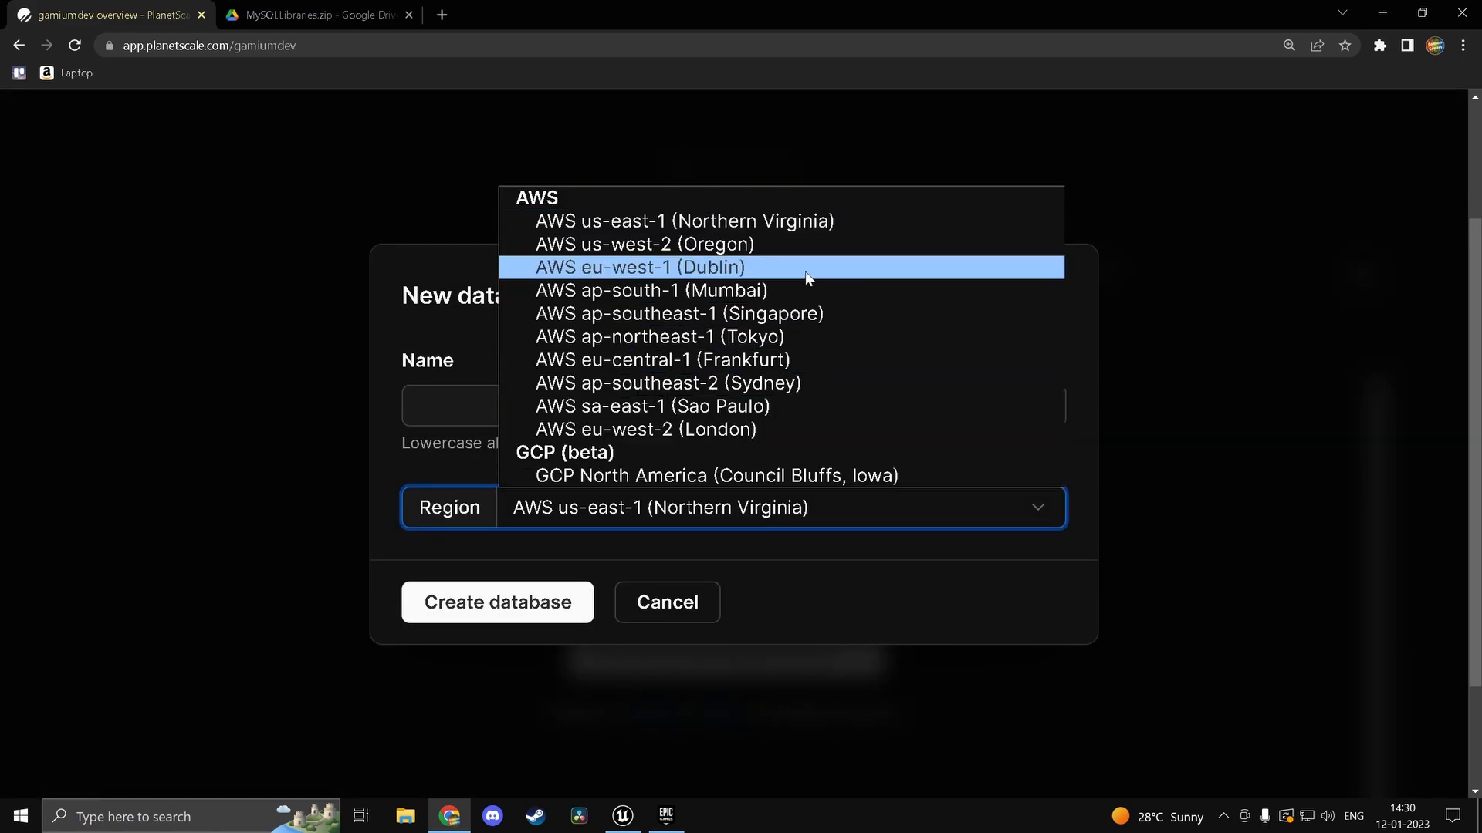
{"action": "left_click", "coordinate": [639, 291]}
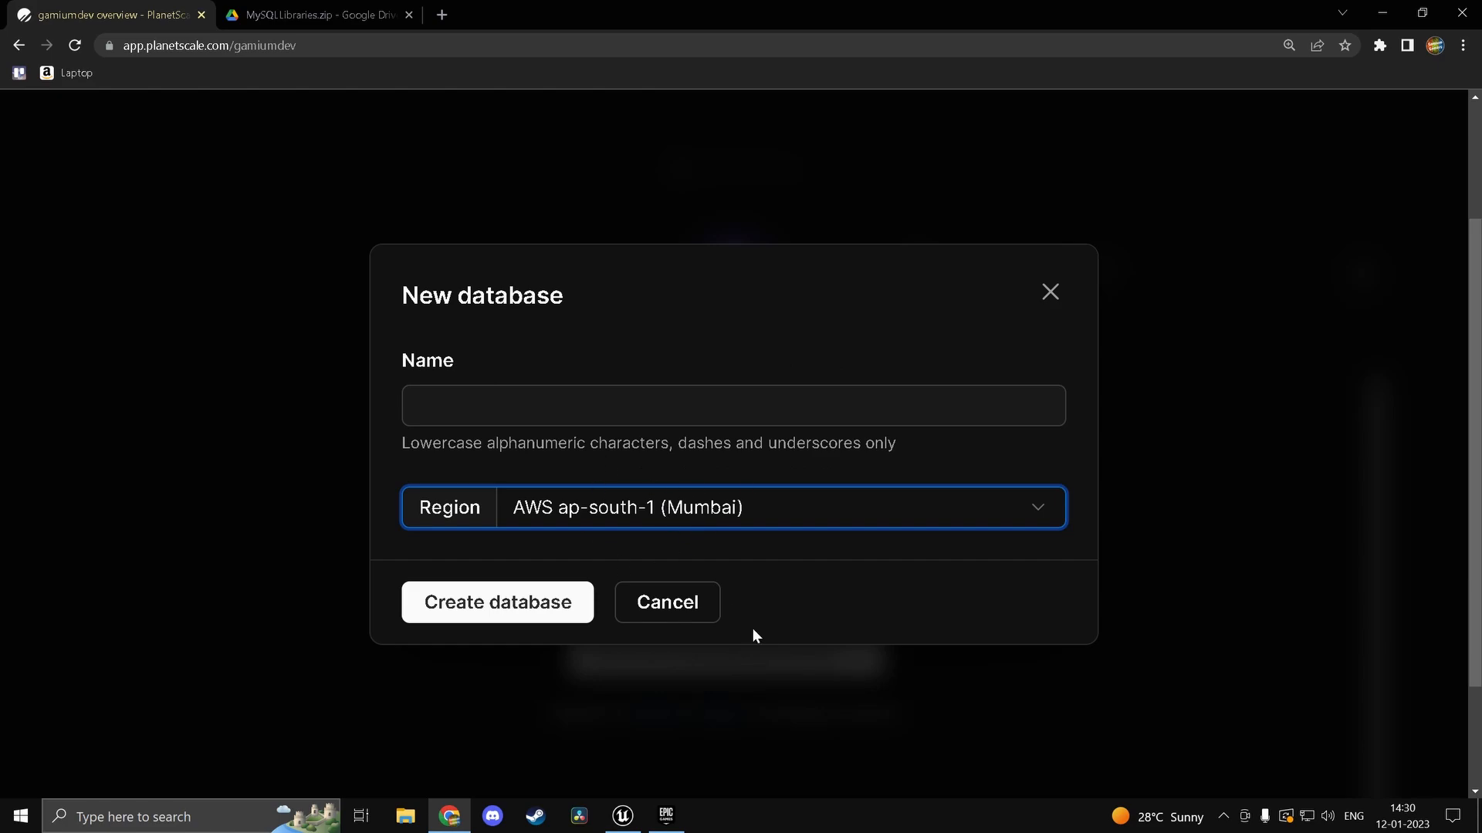
{"action": "left_click", "coordinate": [732, 402]}
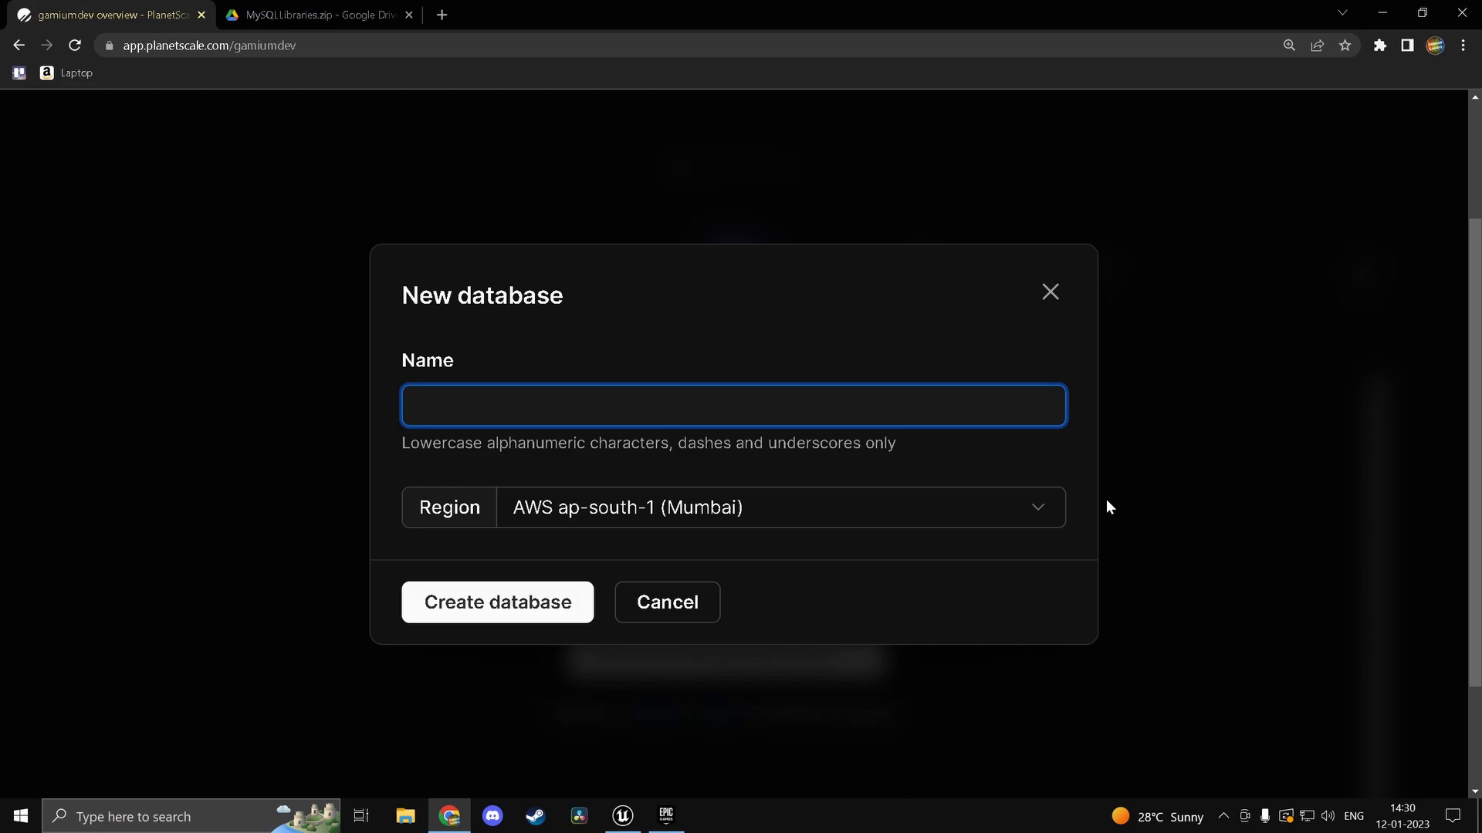
{"action": "type", "text": "tutoti"}
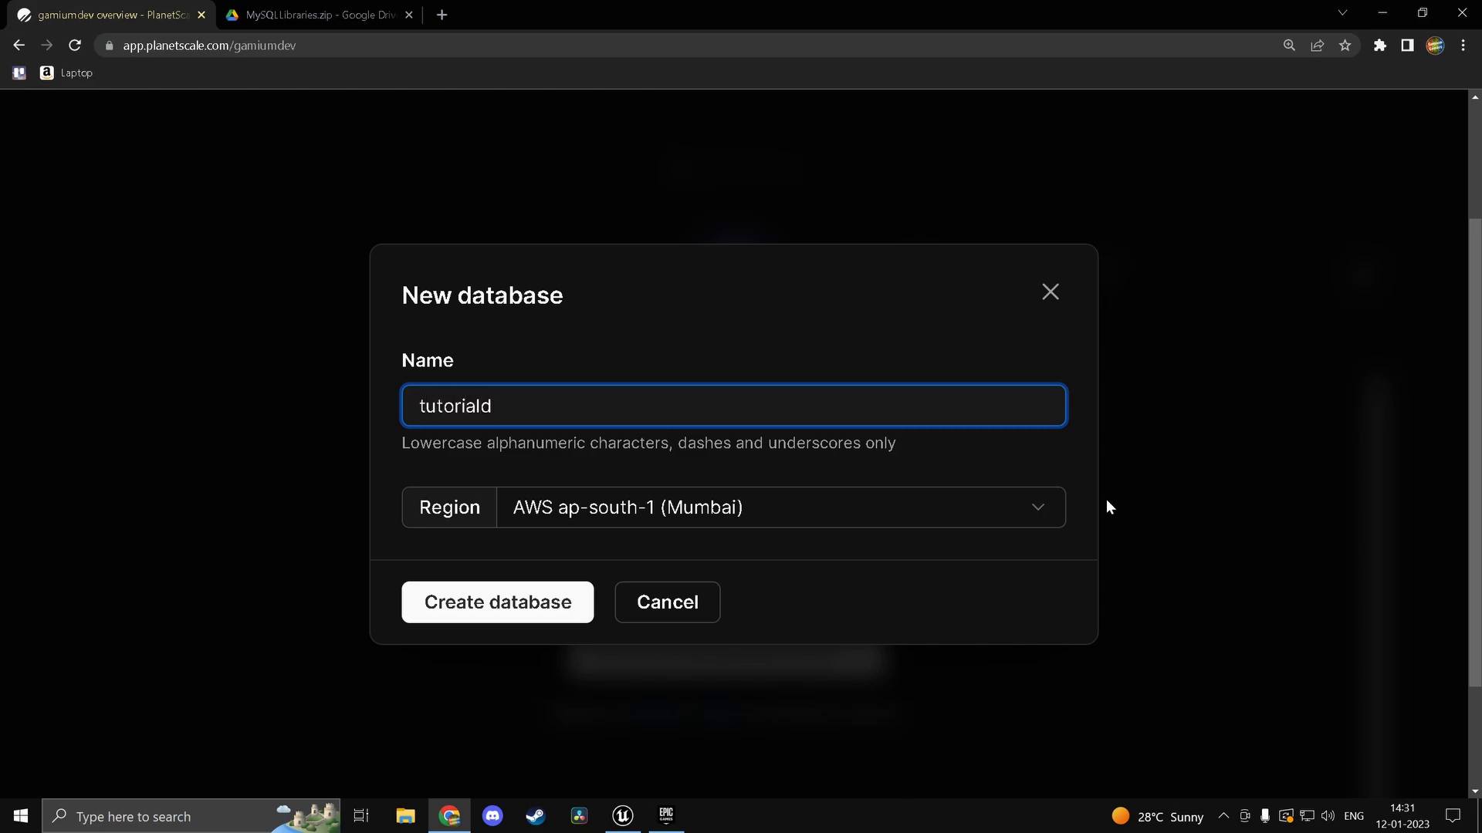
{"action": "left_click", "coordinate": [497, 602]}
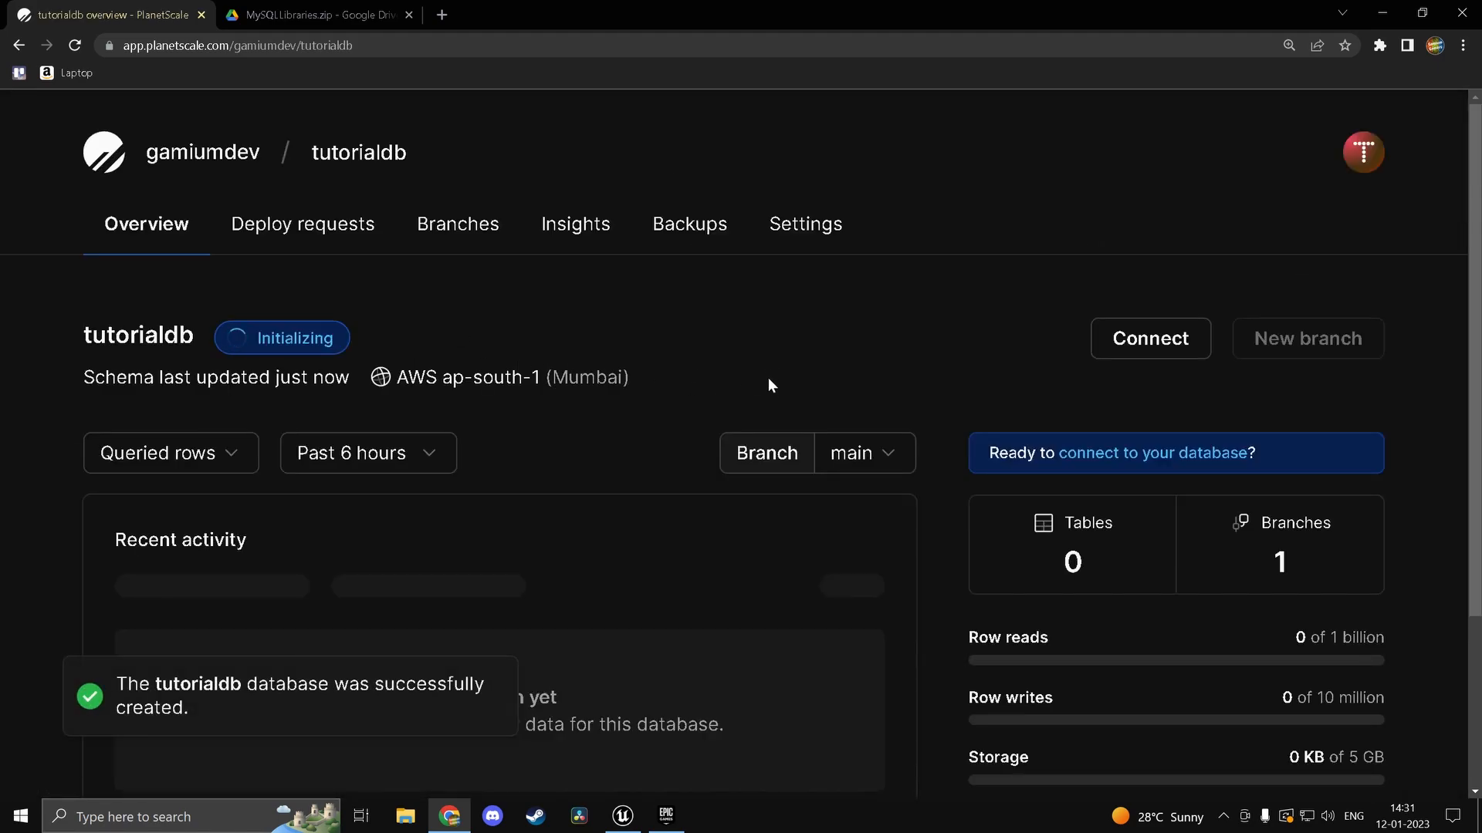
Step: Open Connect on tutorialdb's overview to show generated credentials and the pscale command
{"action": "scroll", "scroll_direction": "down", "scroll_amount": 3}
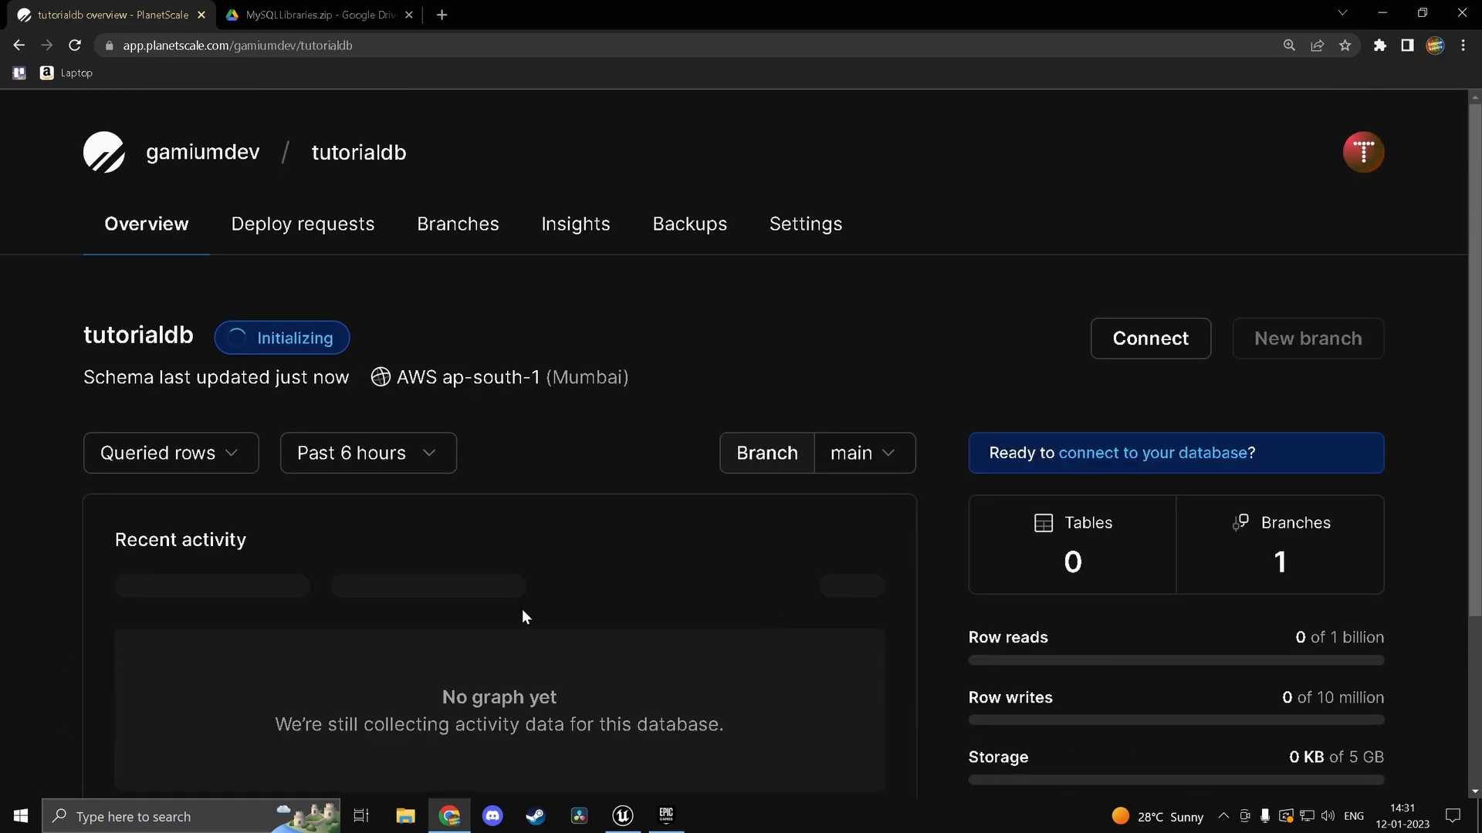
{"action": "scroll", "scroll_direction": "down", "scroll_amount": 3}
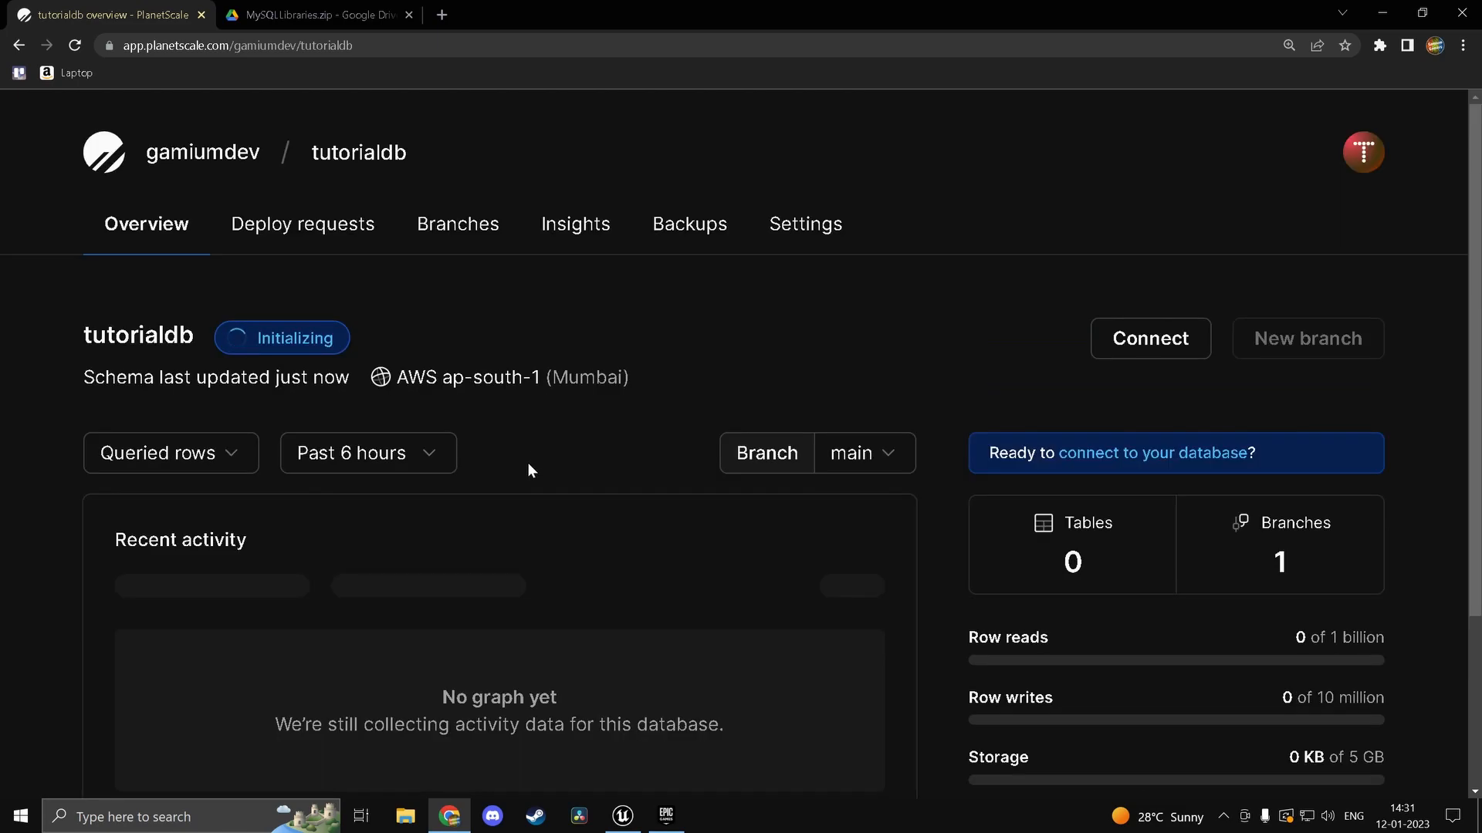
{"action": "mouse_move", "coordinate": [557, 475]}
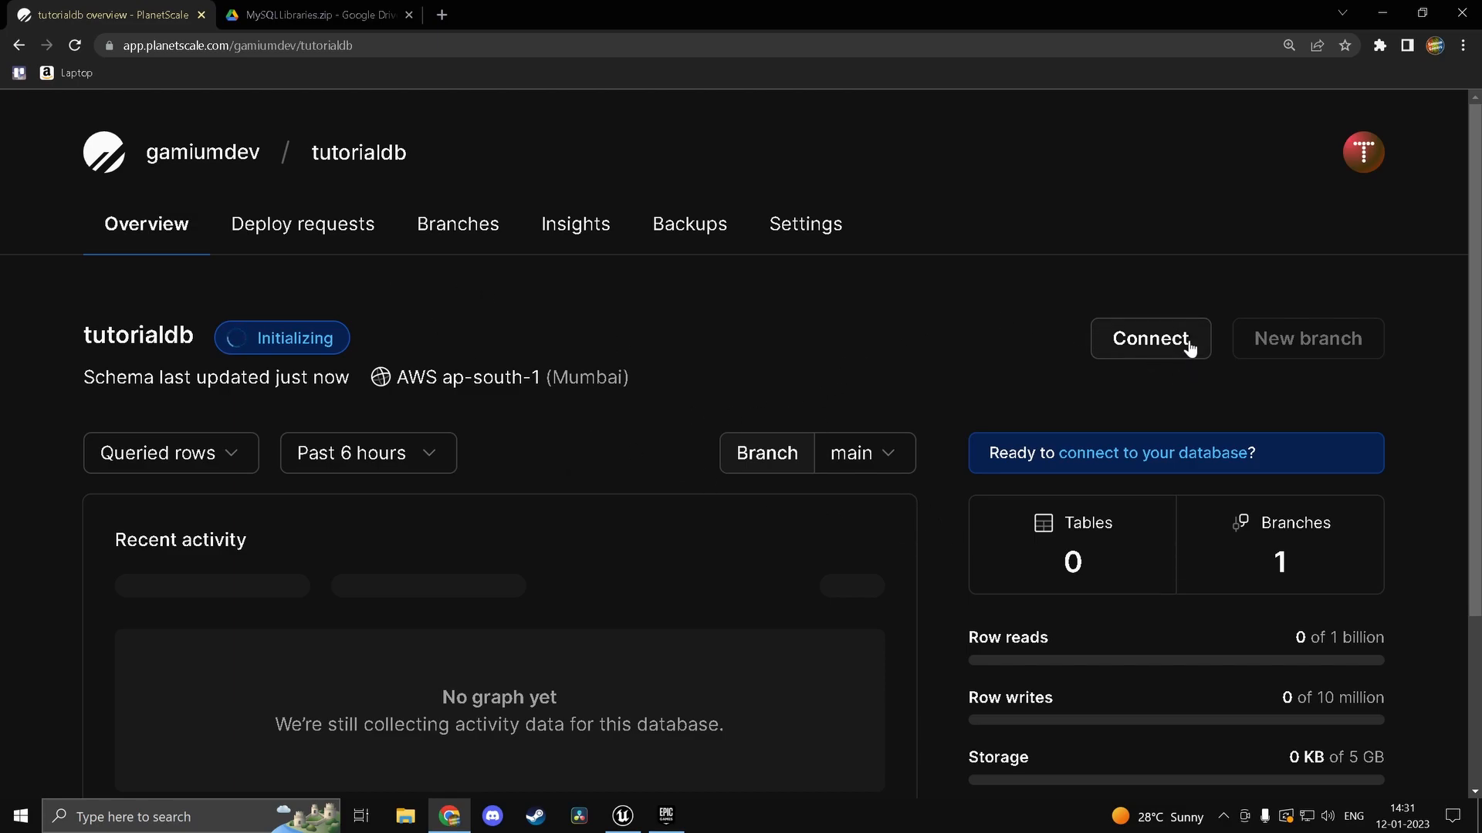
{"action": "left_click", "coordinate": [1151, 338]}
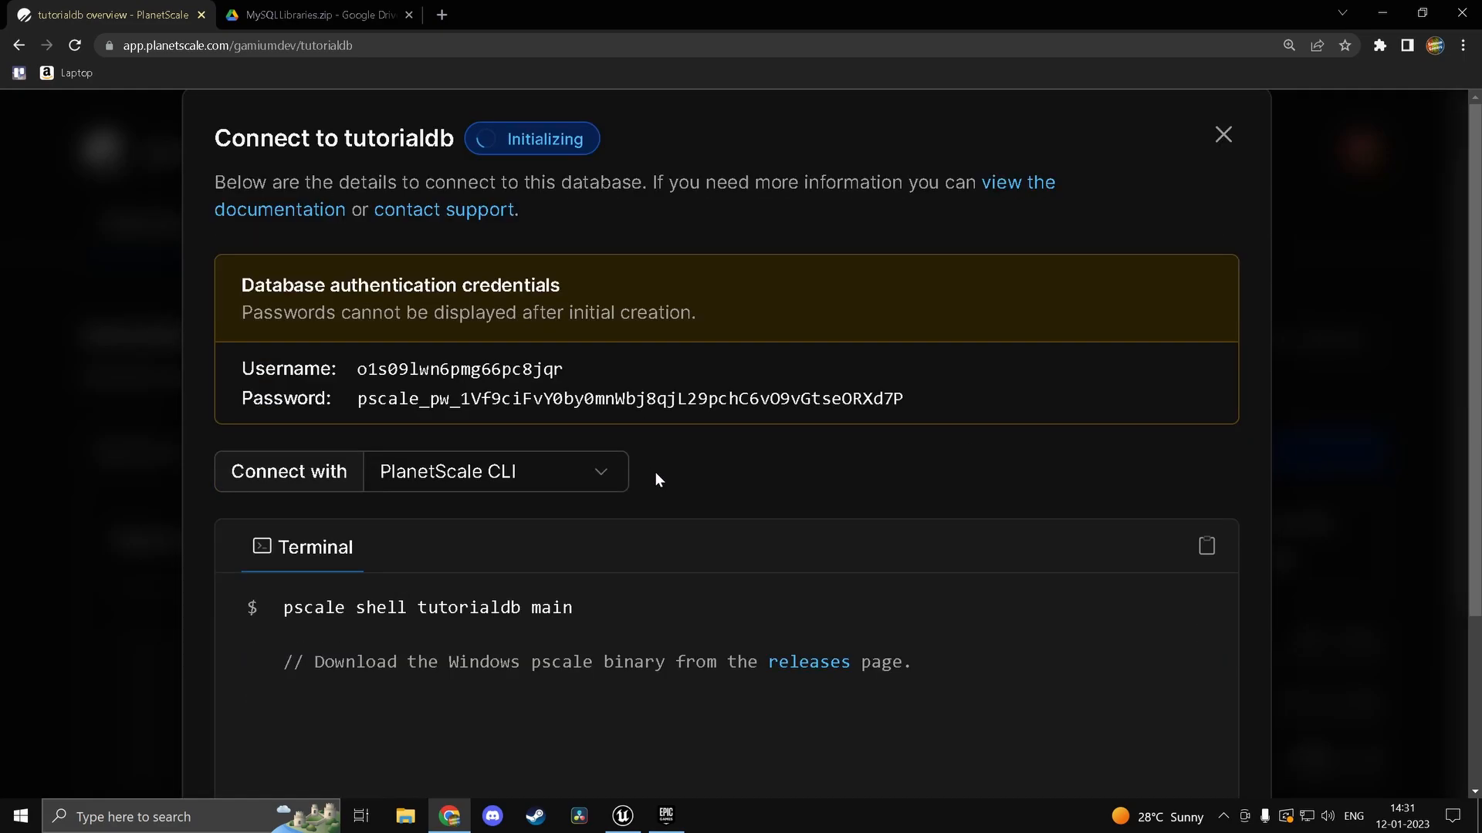
{"action": "scroll", "scroll_direction": "down", "scroll_amount": 3}
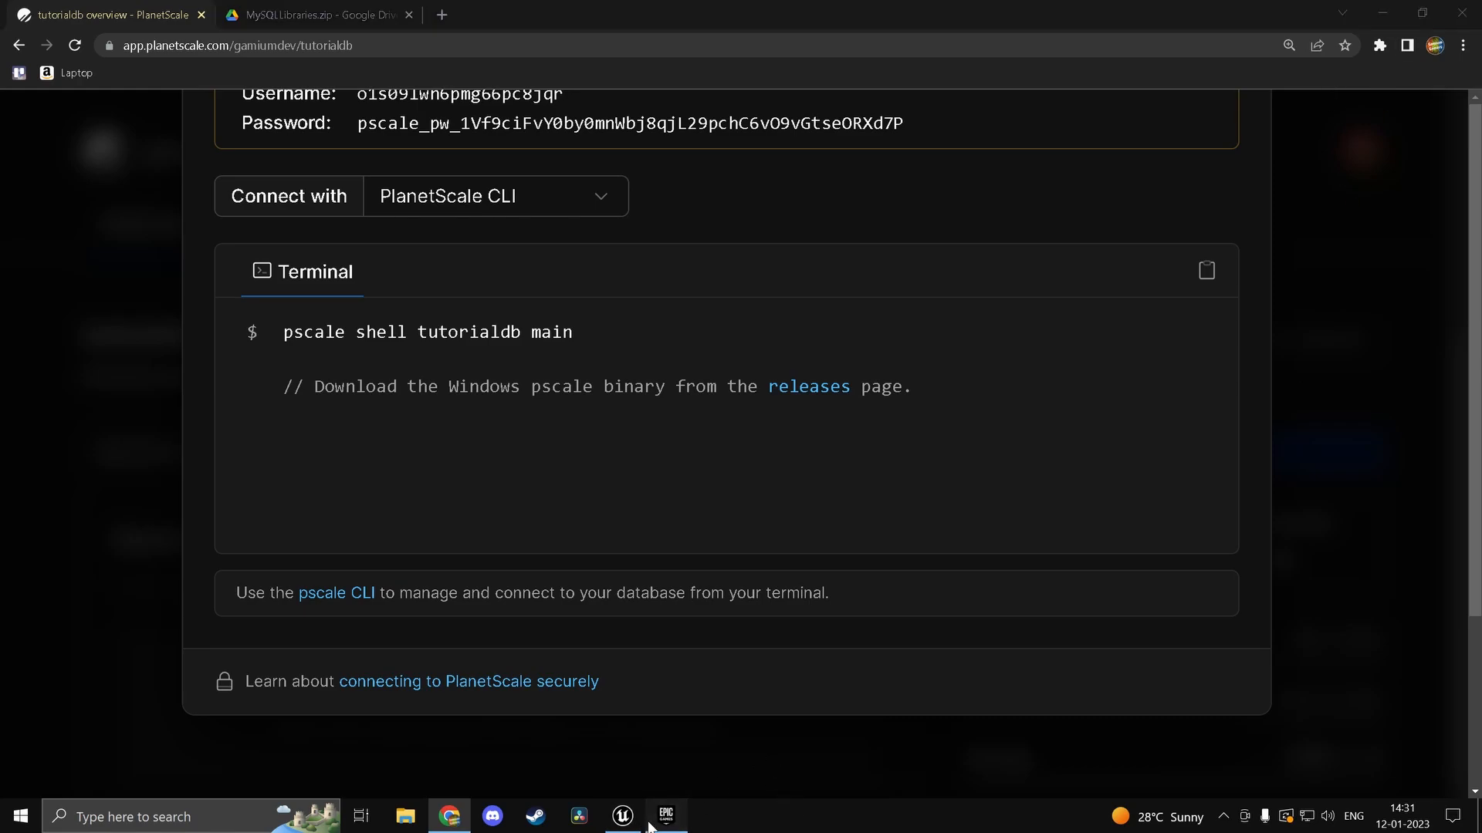
Step: Install the MySQL Integration plugin to Unreal Engine 5.1, then return to Chrome
{"action": "left_click", "coordinate": [666, 815]}
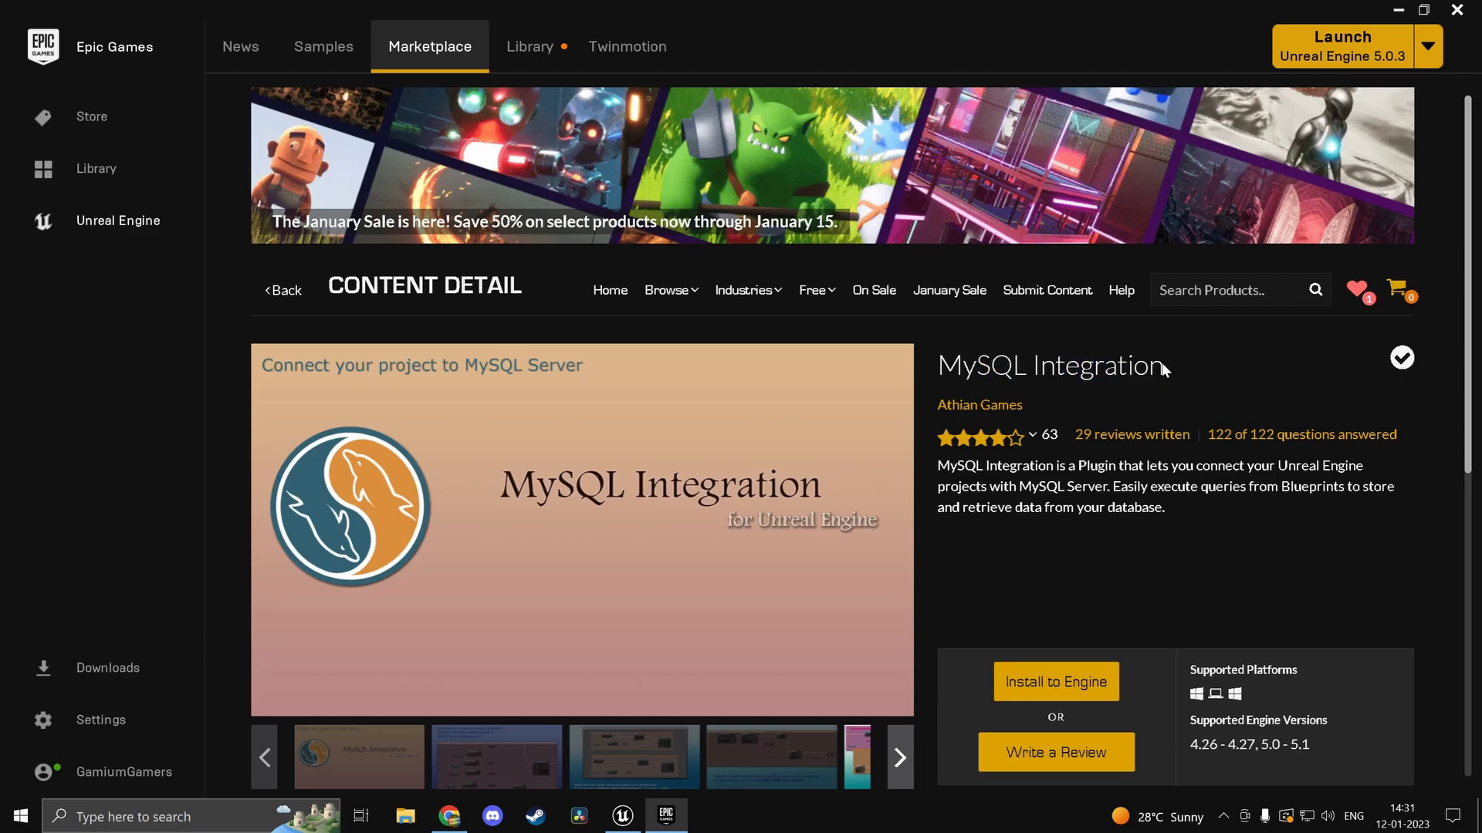
{"action": "mouse_move", "coordinate": [1213, 415]}
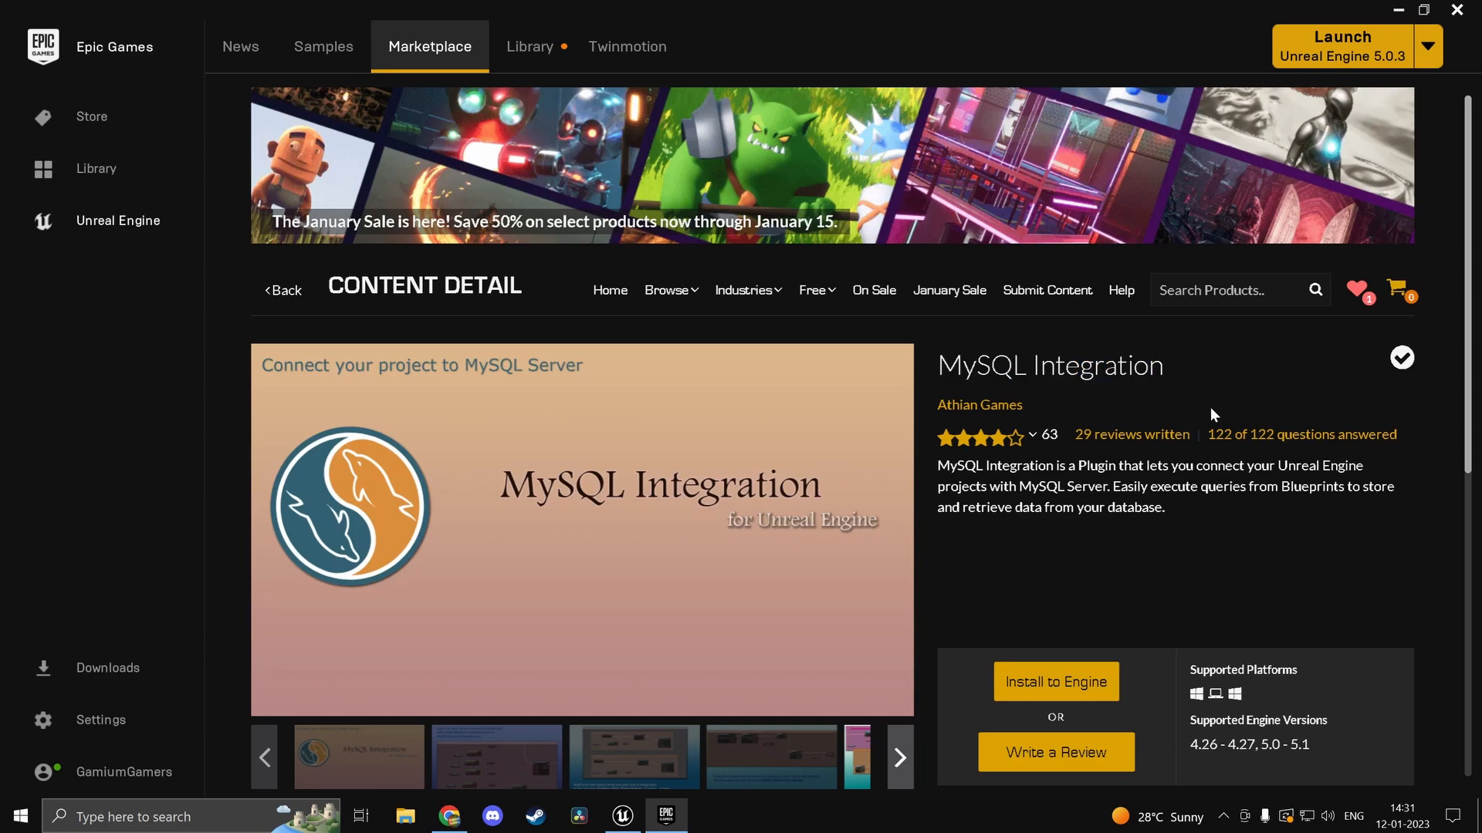
{"action": "left_click", "coordinate": [1056, 681]}
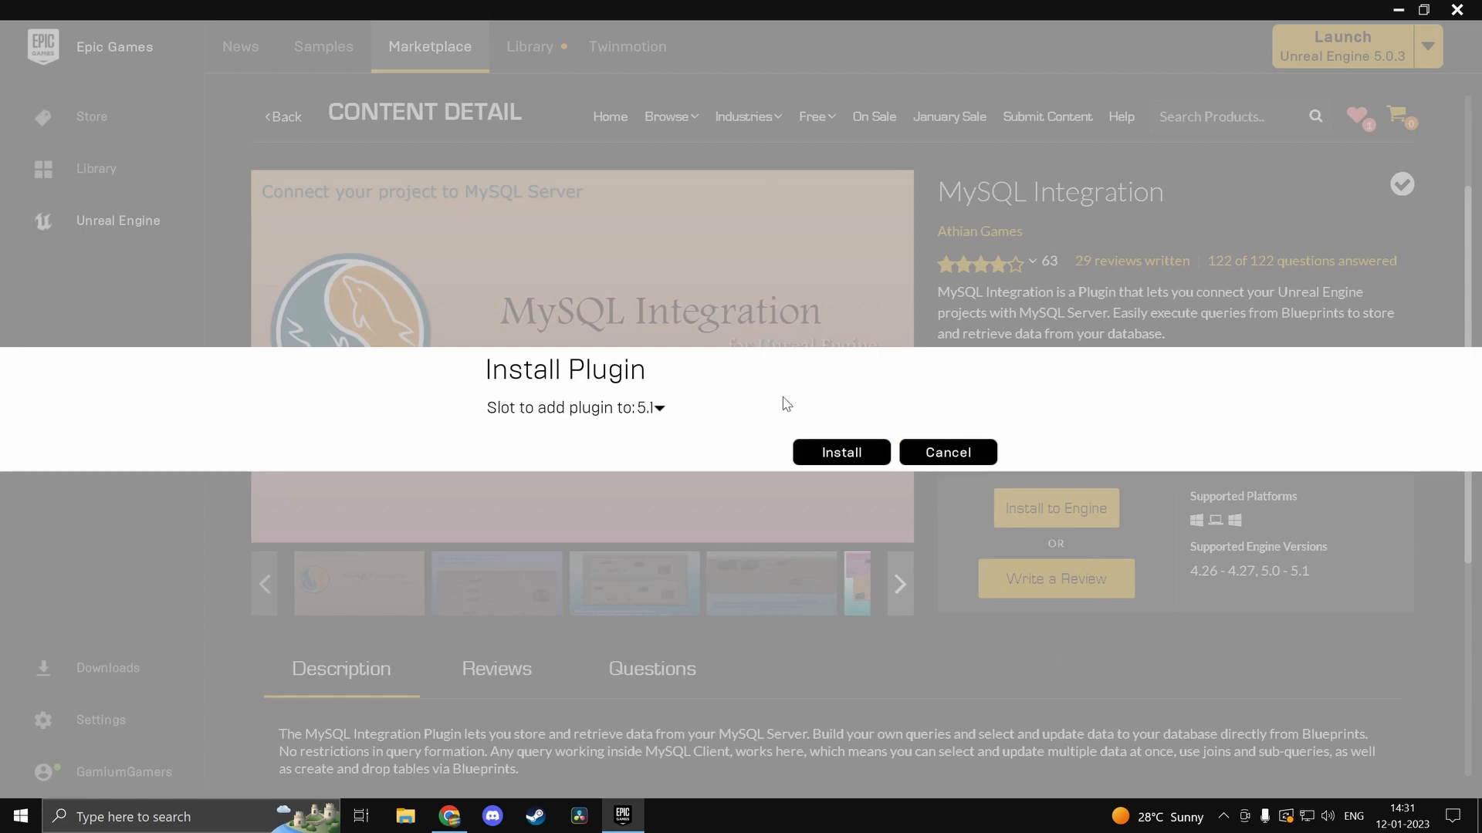
{"action": "left_click", "coordinate": [841, 452]}
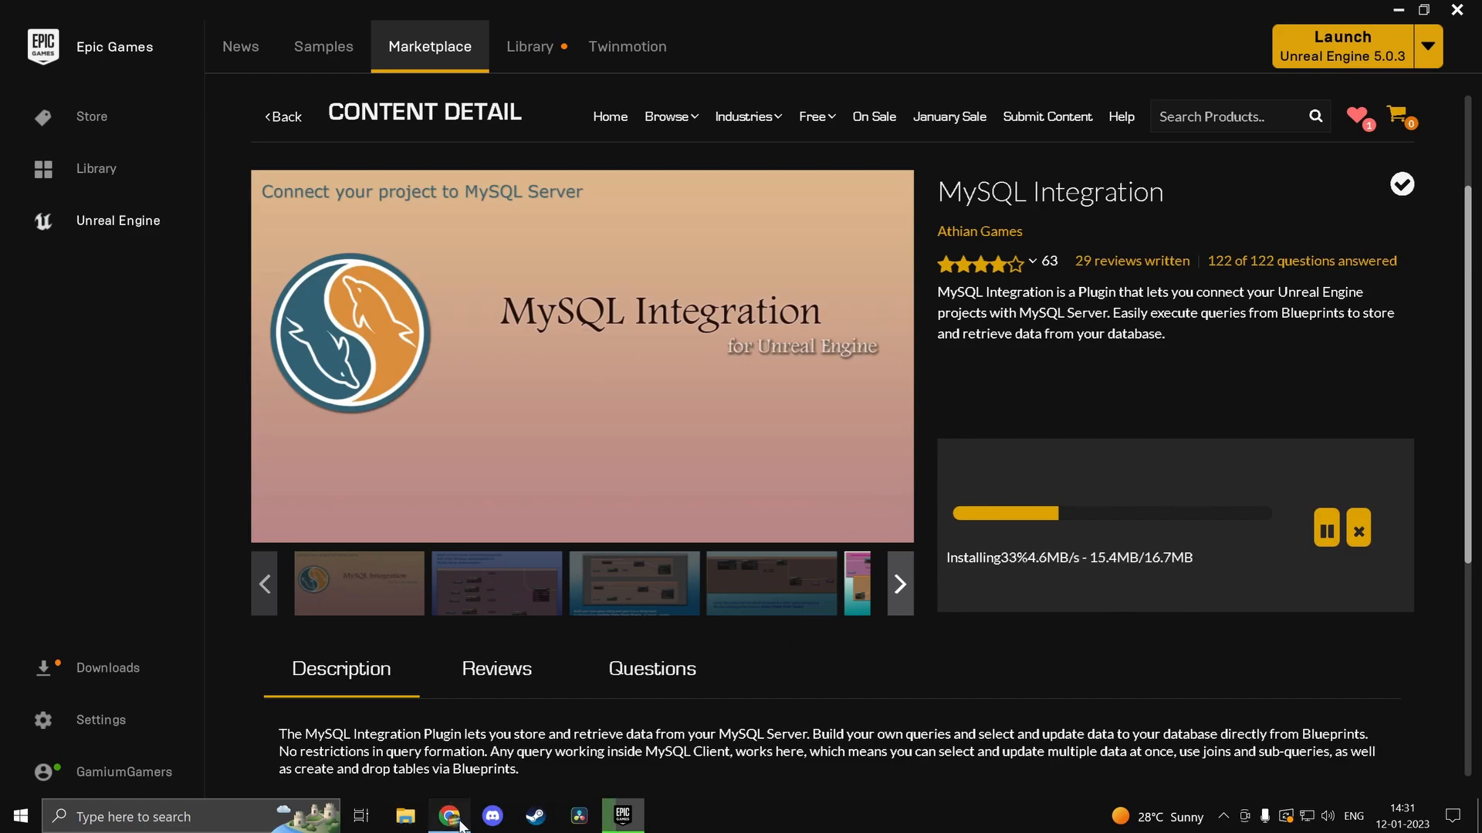
{"action": "left_click", "coordinate": [444, 815]}
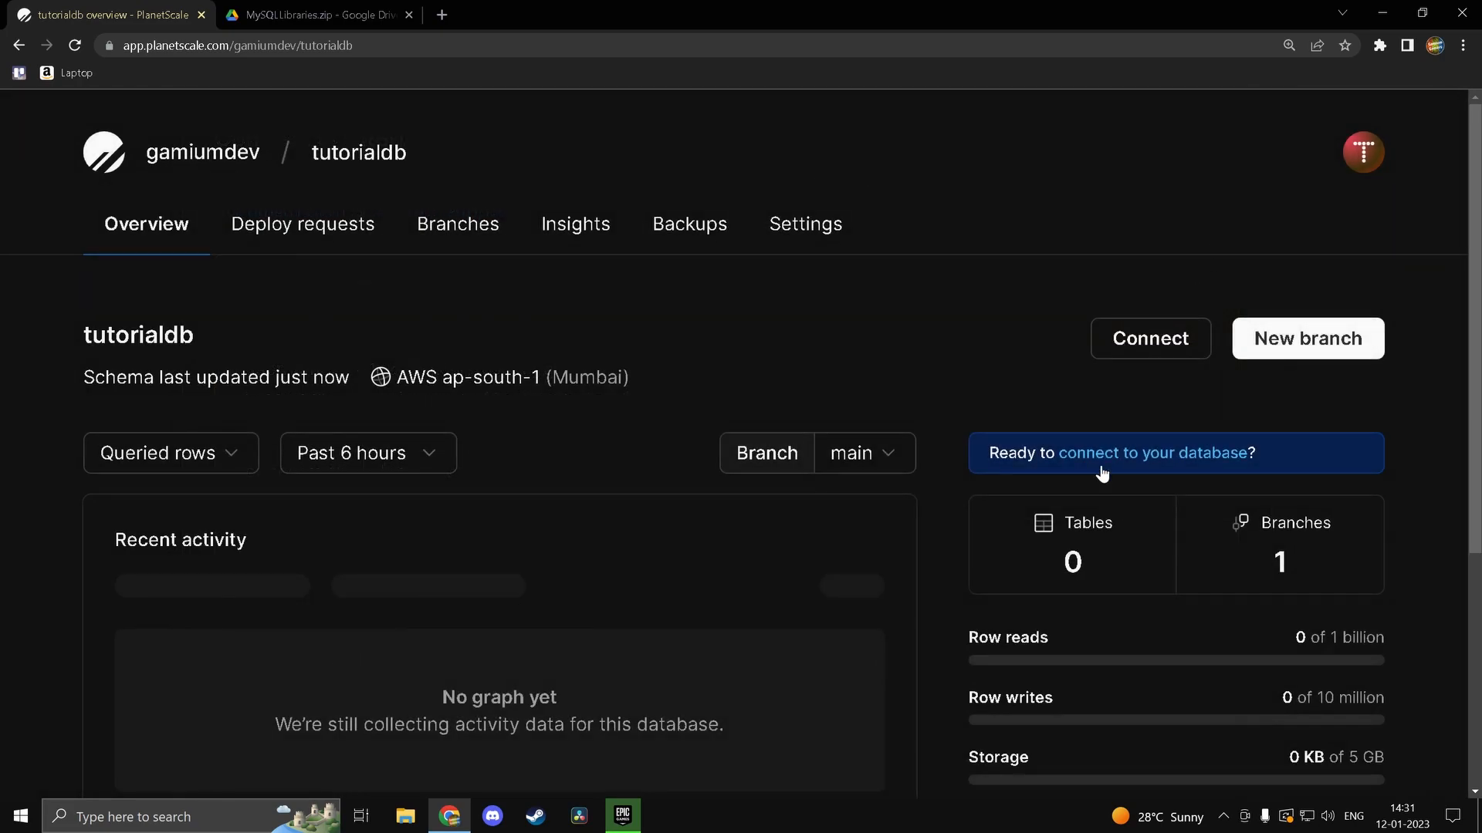
Step: Open Connect for tutorialdb and switch 'Connect with' from PlanetScale CLI to General
{"action": "scroll", "scroll_direction": "down", "scroll_amount": 3}
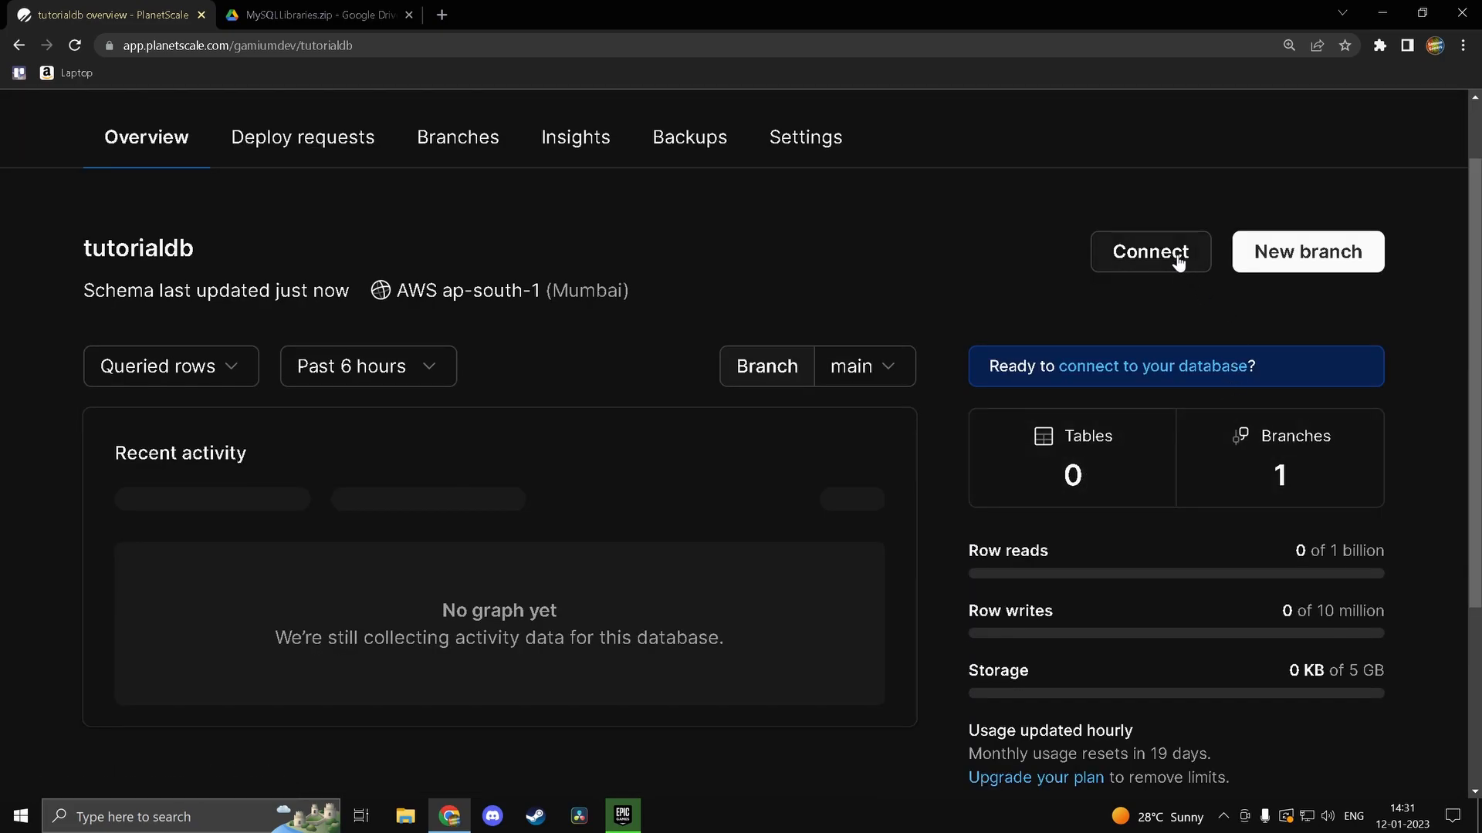
{"action": "mouse_move", "coordinate": [1165, 254]}
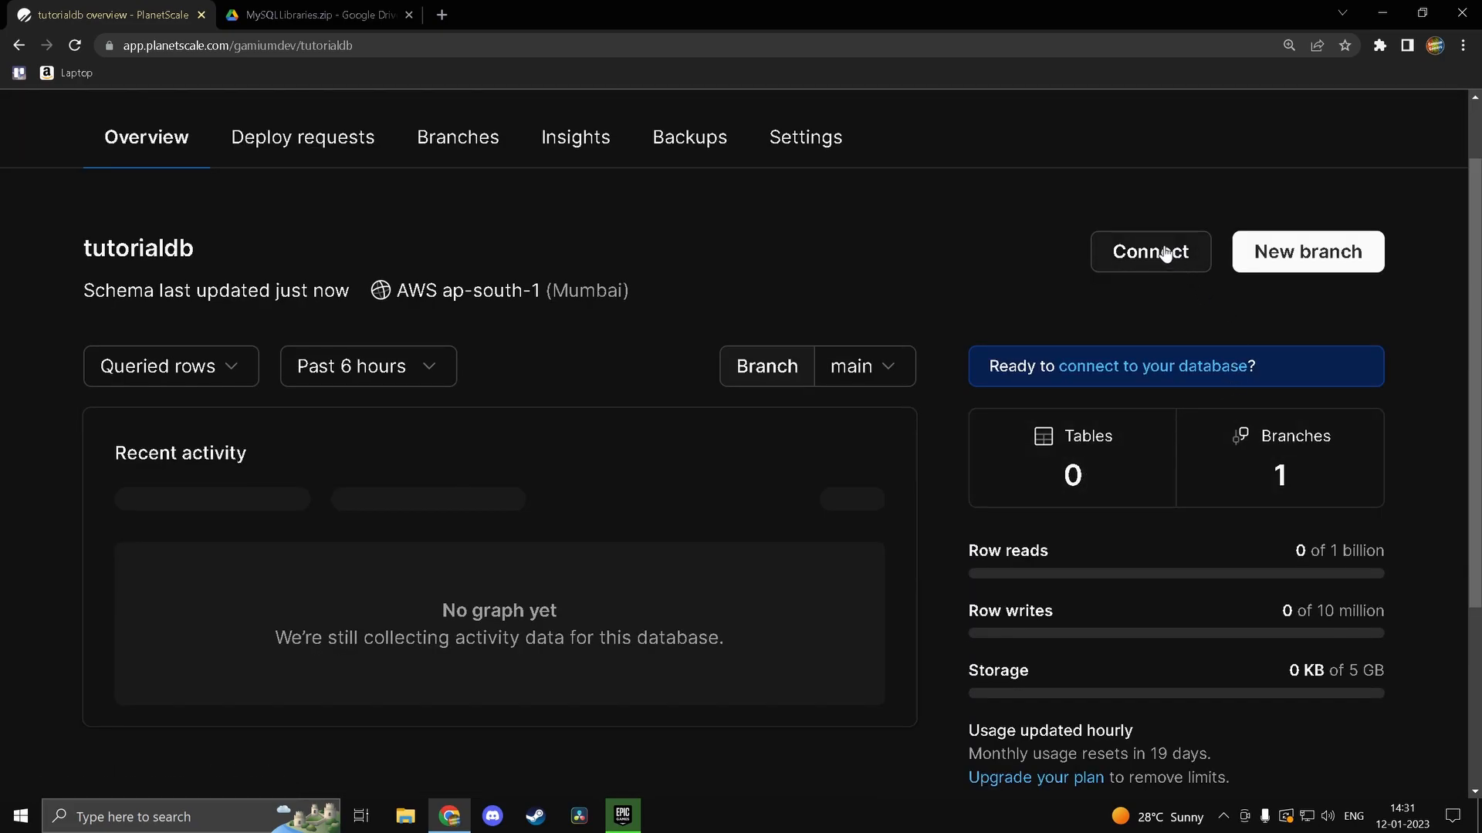
{"action": "left_click", "coordinate": [1150, 252]}
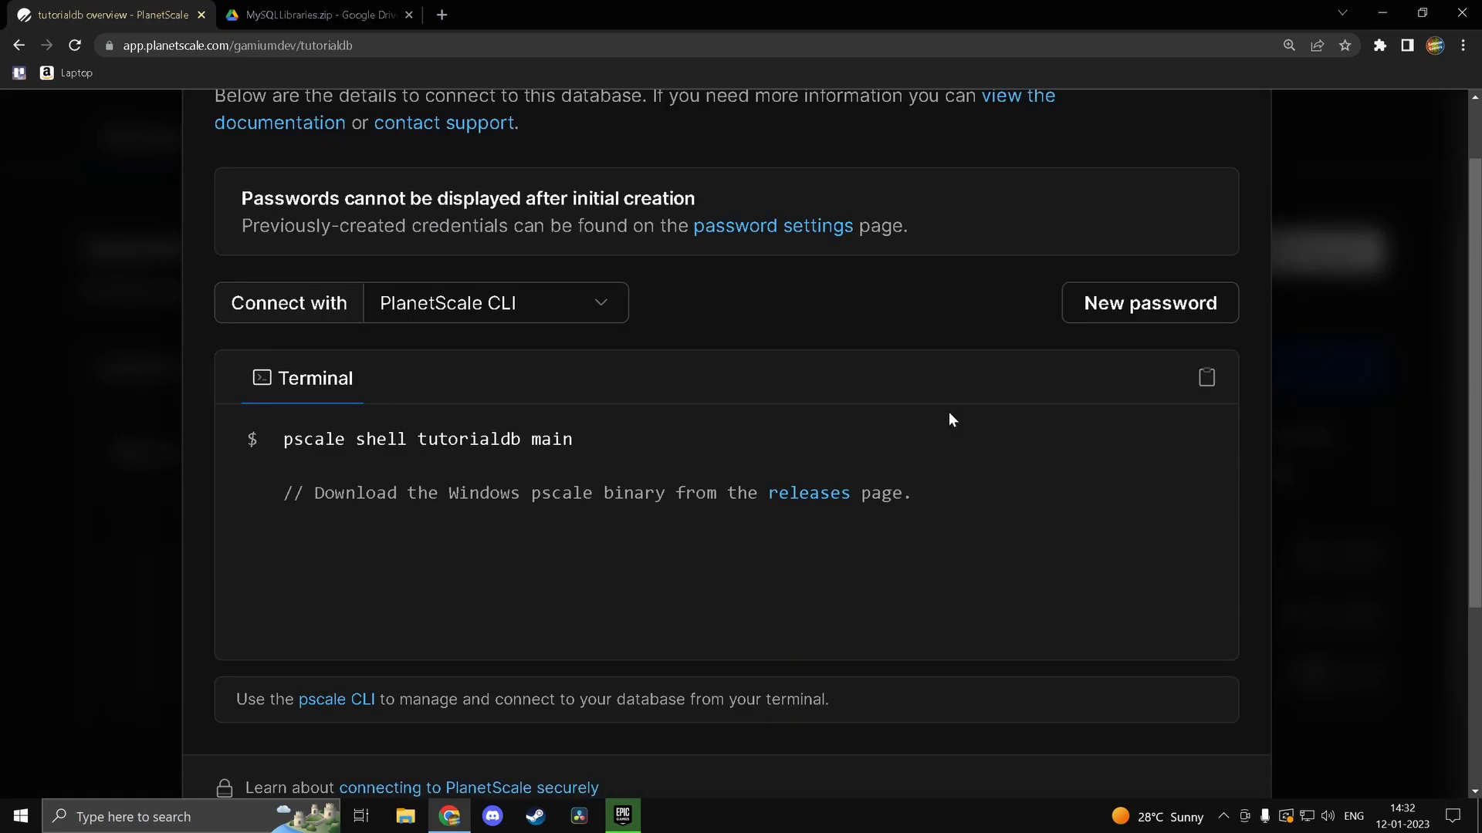
{"action": "mouse_move", "coordinate": [816, 517]}
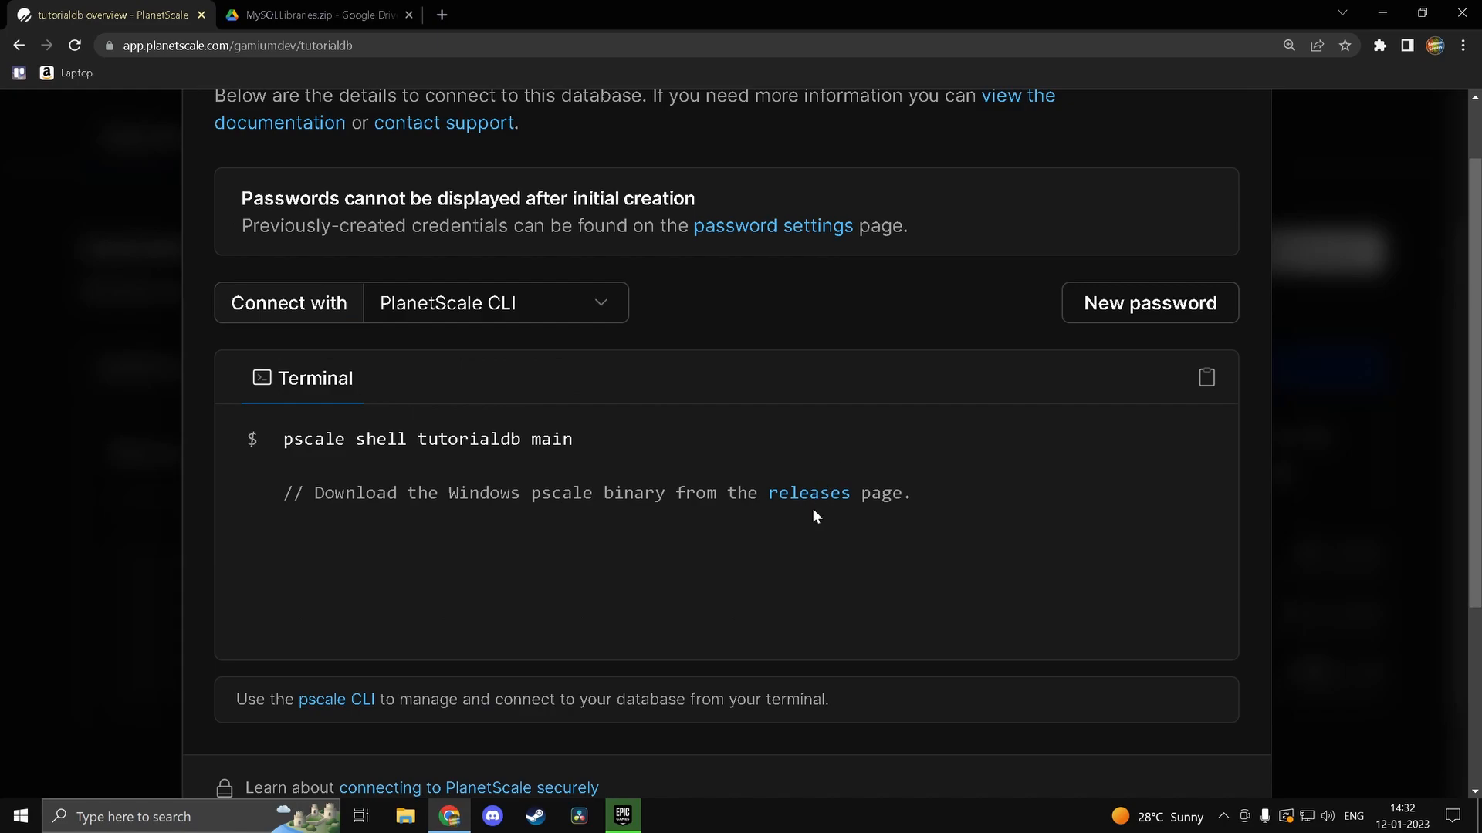
{"action": "mouse_move", "coordinate": [726, 524]}
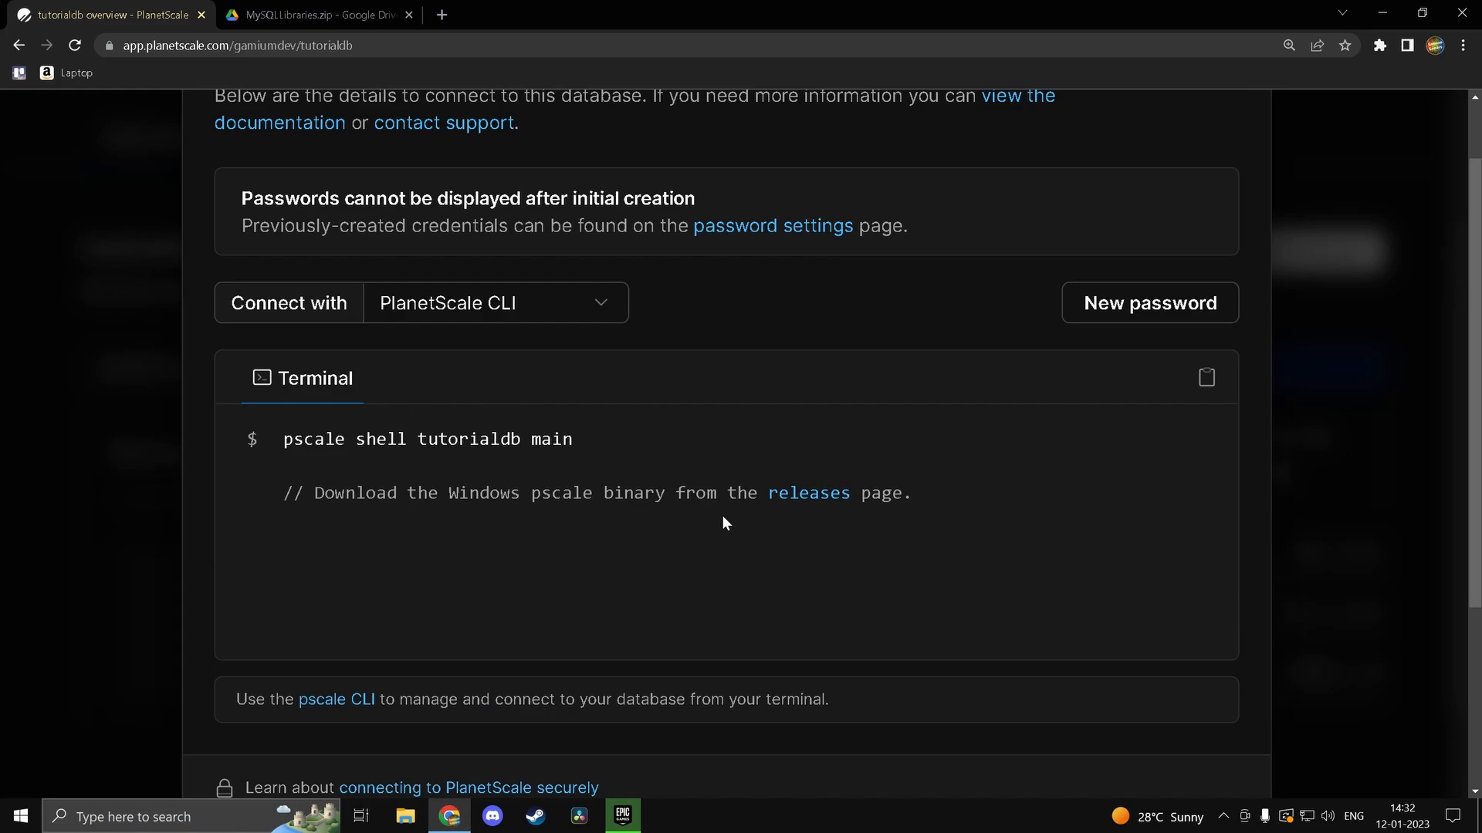
{"action": "mouse_move", "coordinate": [403, 314]}
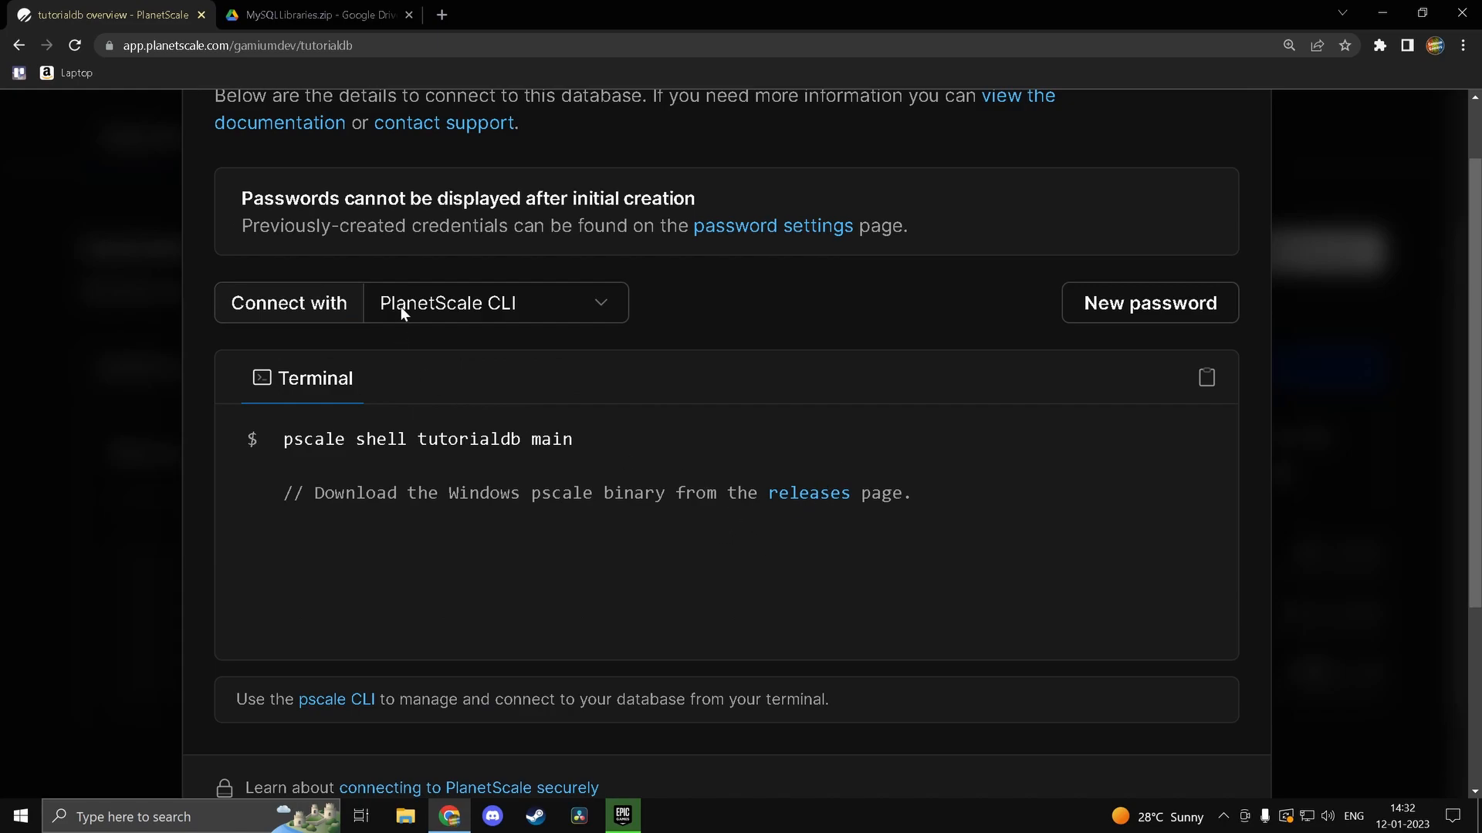
{"action": "mouse_move", "coordinate": [592, 302]}
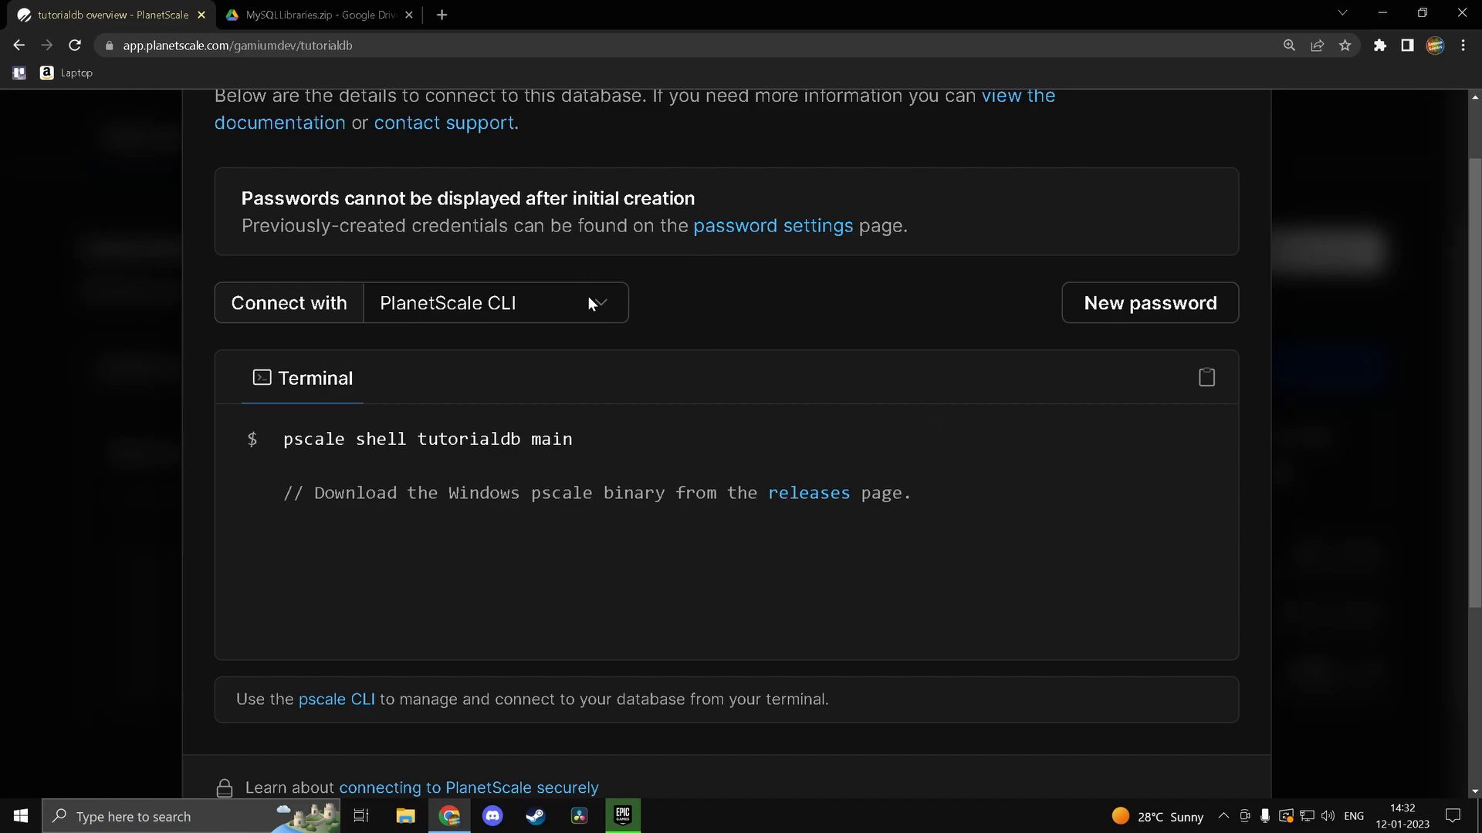
{"action": "left_click", "coordinate": [495, 303]}
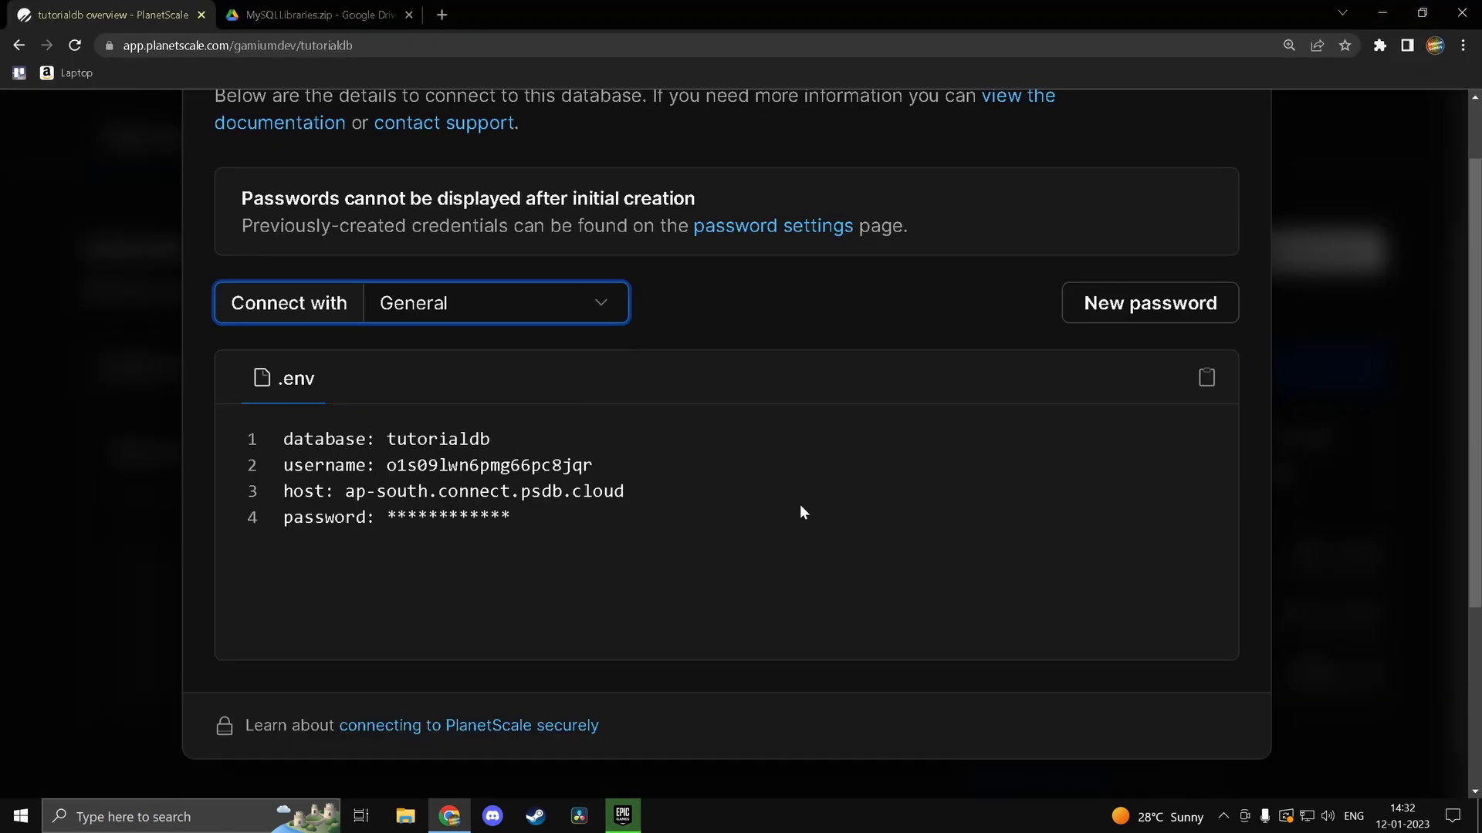
{"action": "scroll", "scroll_direction": "down", "scroll_amount": 3}
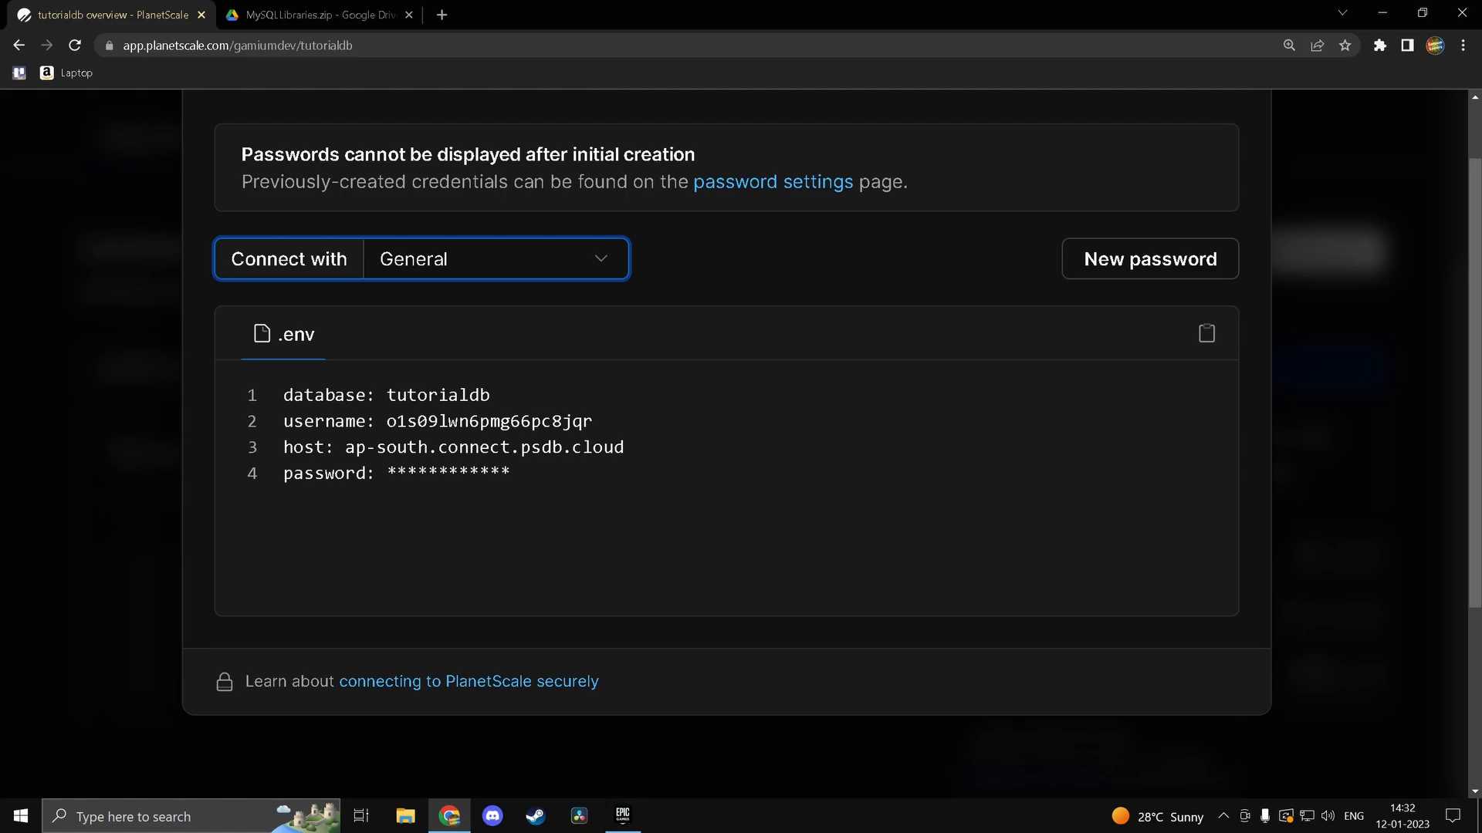
{"action": "mouse_move", "coordinate": [456, 417]}
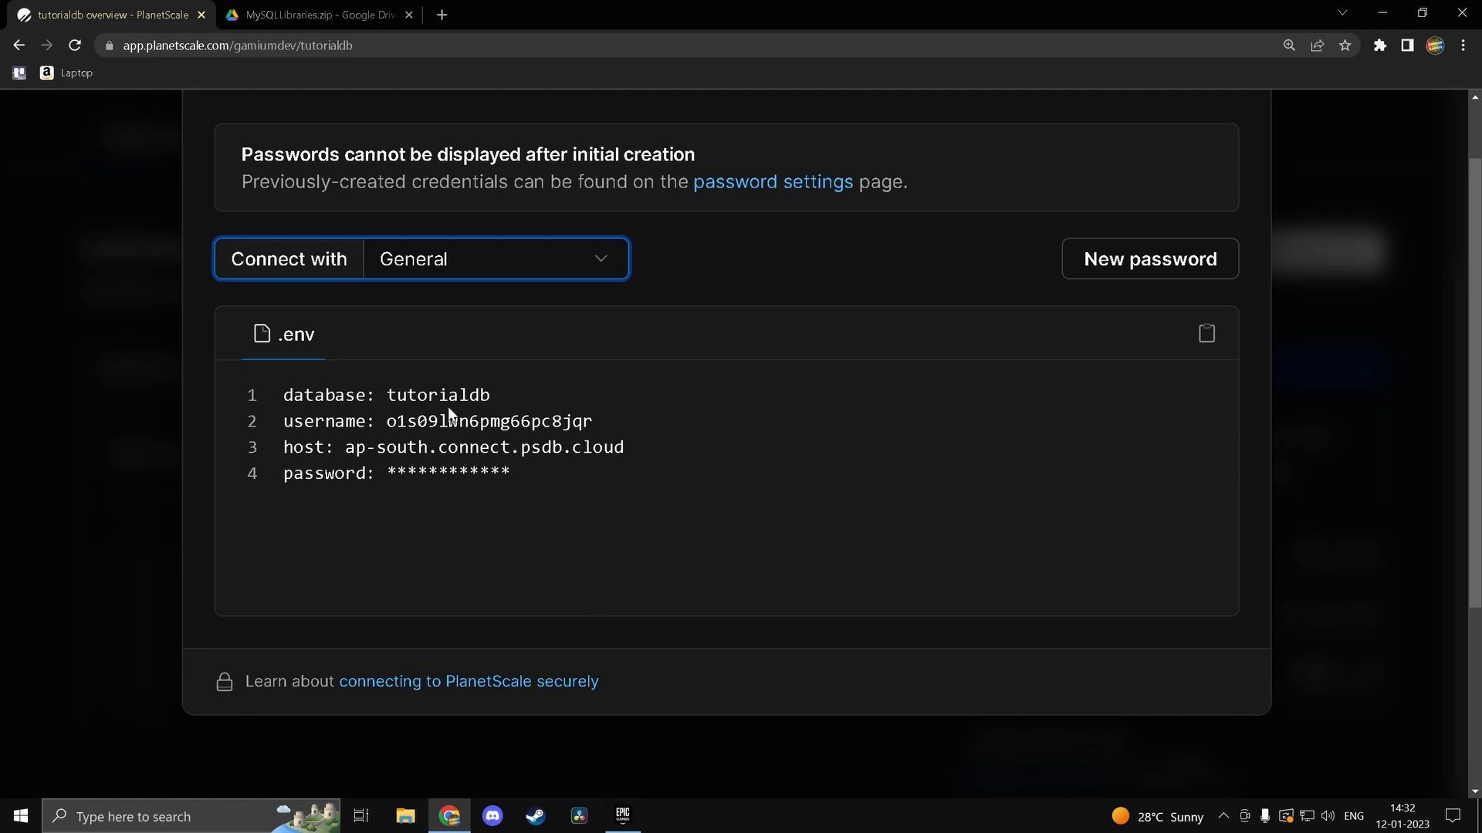
{"action": "double_click", "coordinate": [435, 395]}
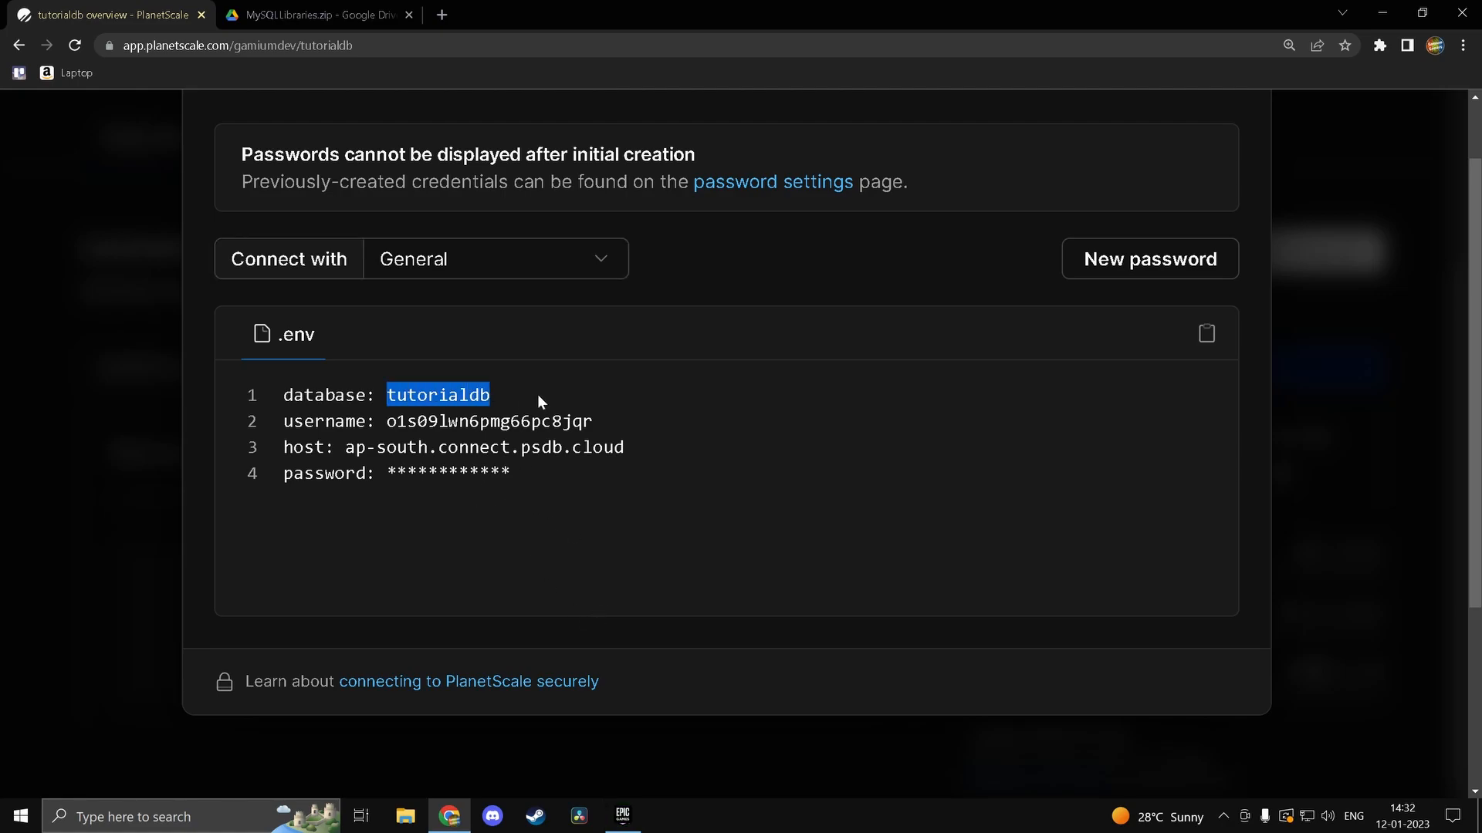
{"action": "left_click", "coordinate": [619, 489]}
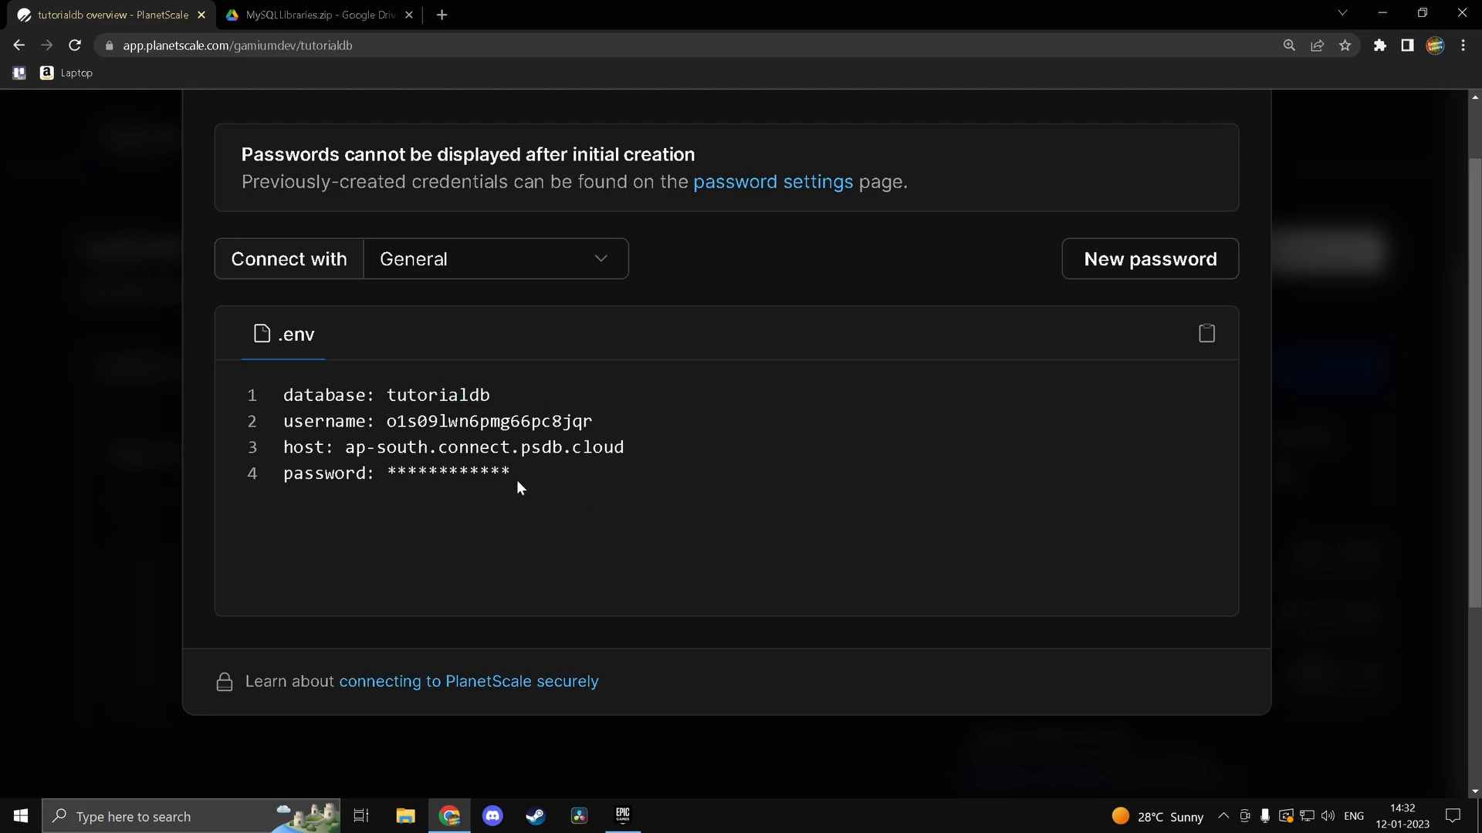
{"action": "mouse_move", "coordinate": [559, 483]}
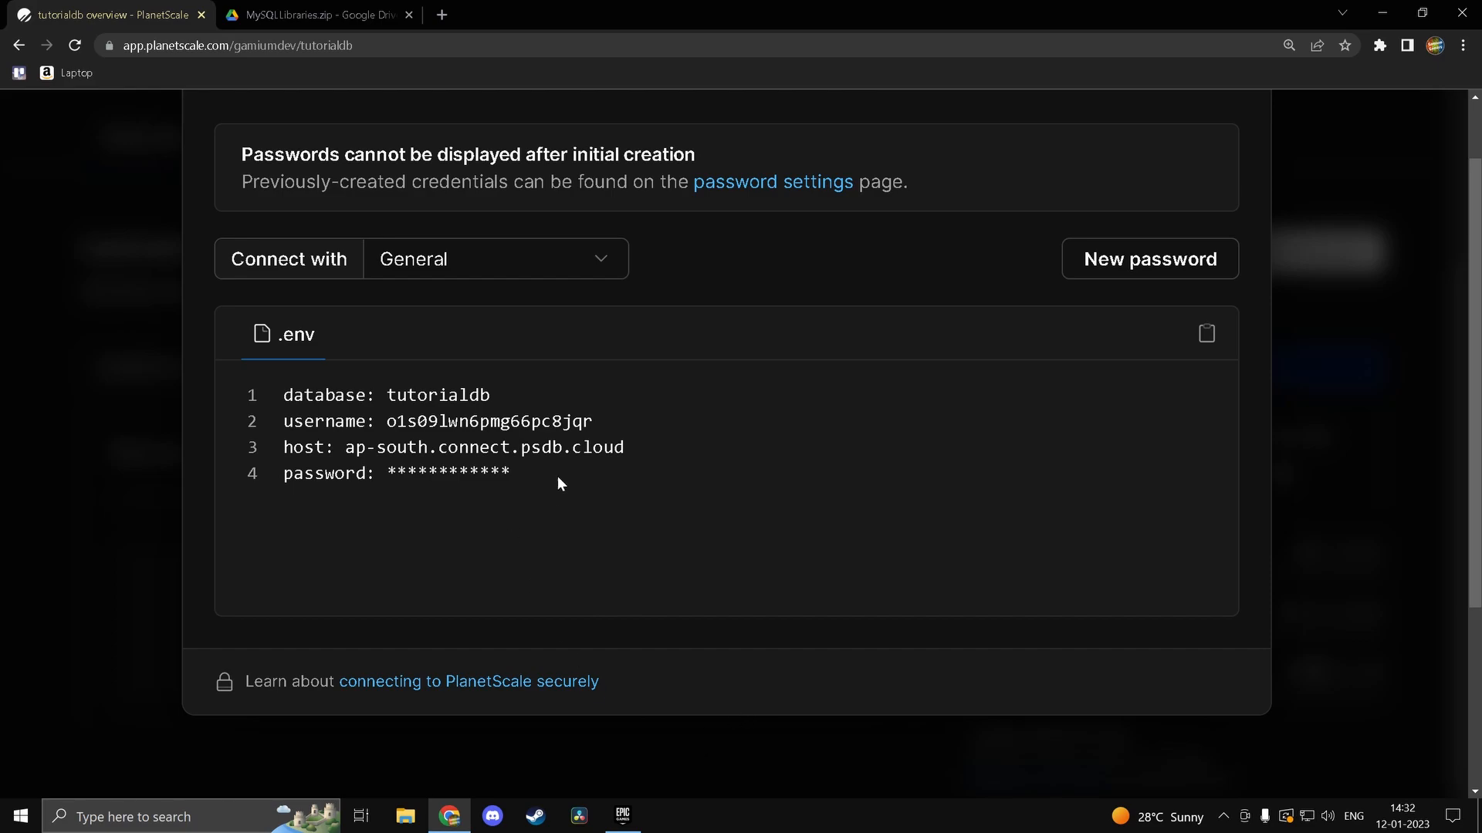
{"action": "mouse_move", "coordinate": [764, 343]}
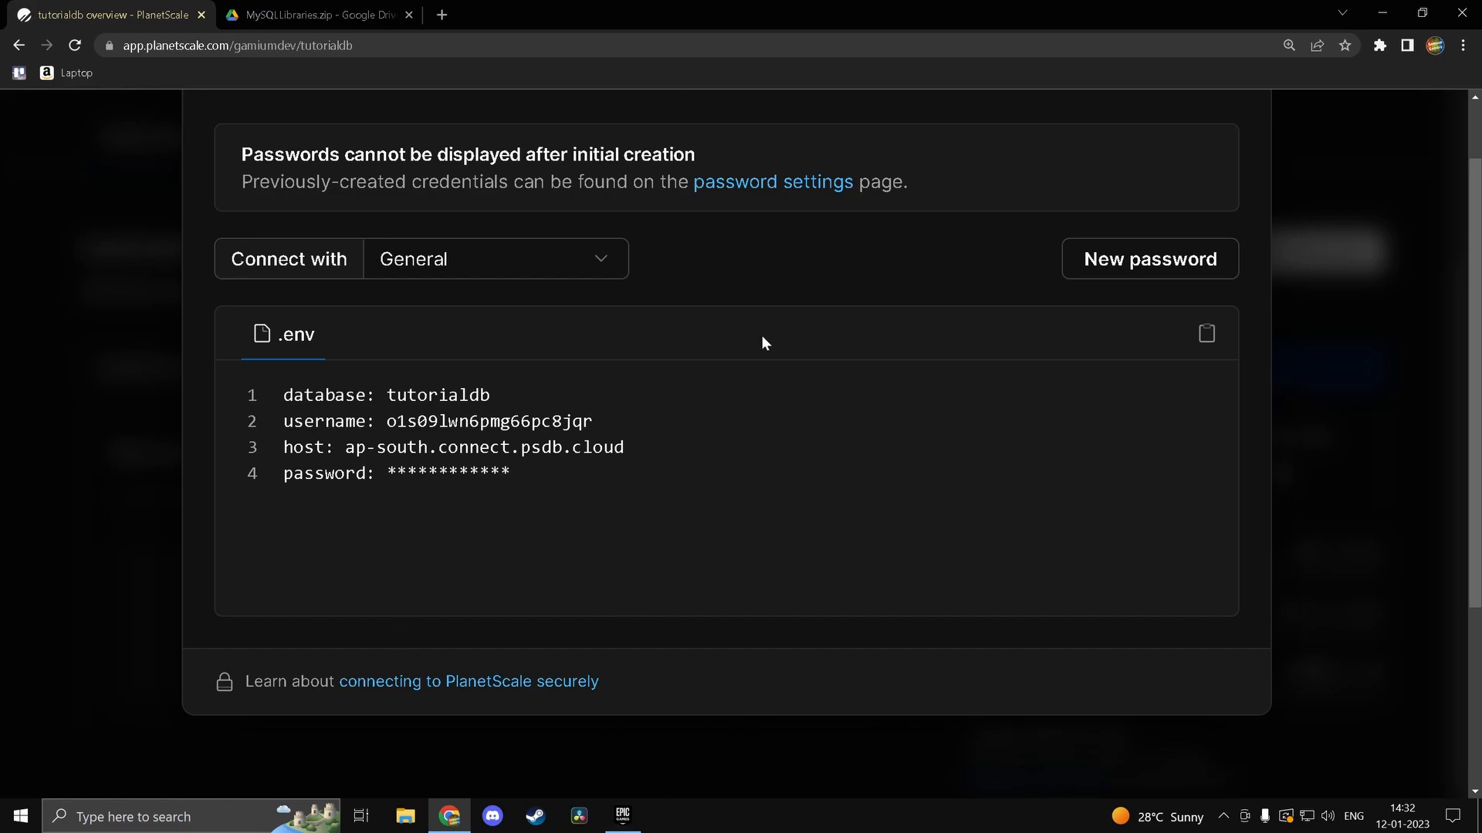
{"action": "mouse_move", "coordinate": [630, 376]}
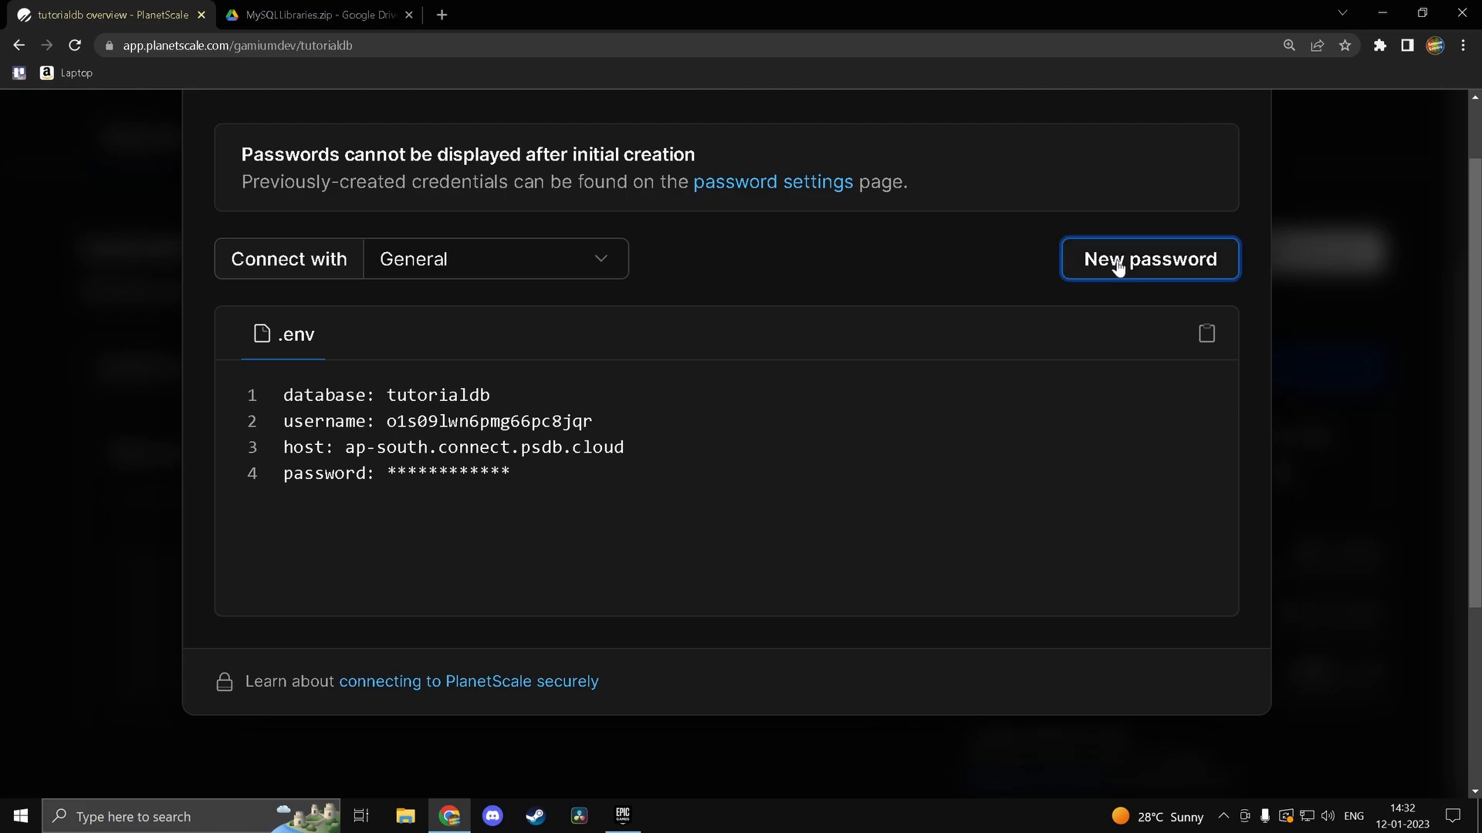
Step: Generate a new tutorialdb password, then check the plugin in the Launcher Library
{"action": "left_click", "coordinate": [1149, 258]}
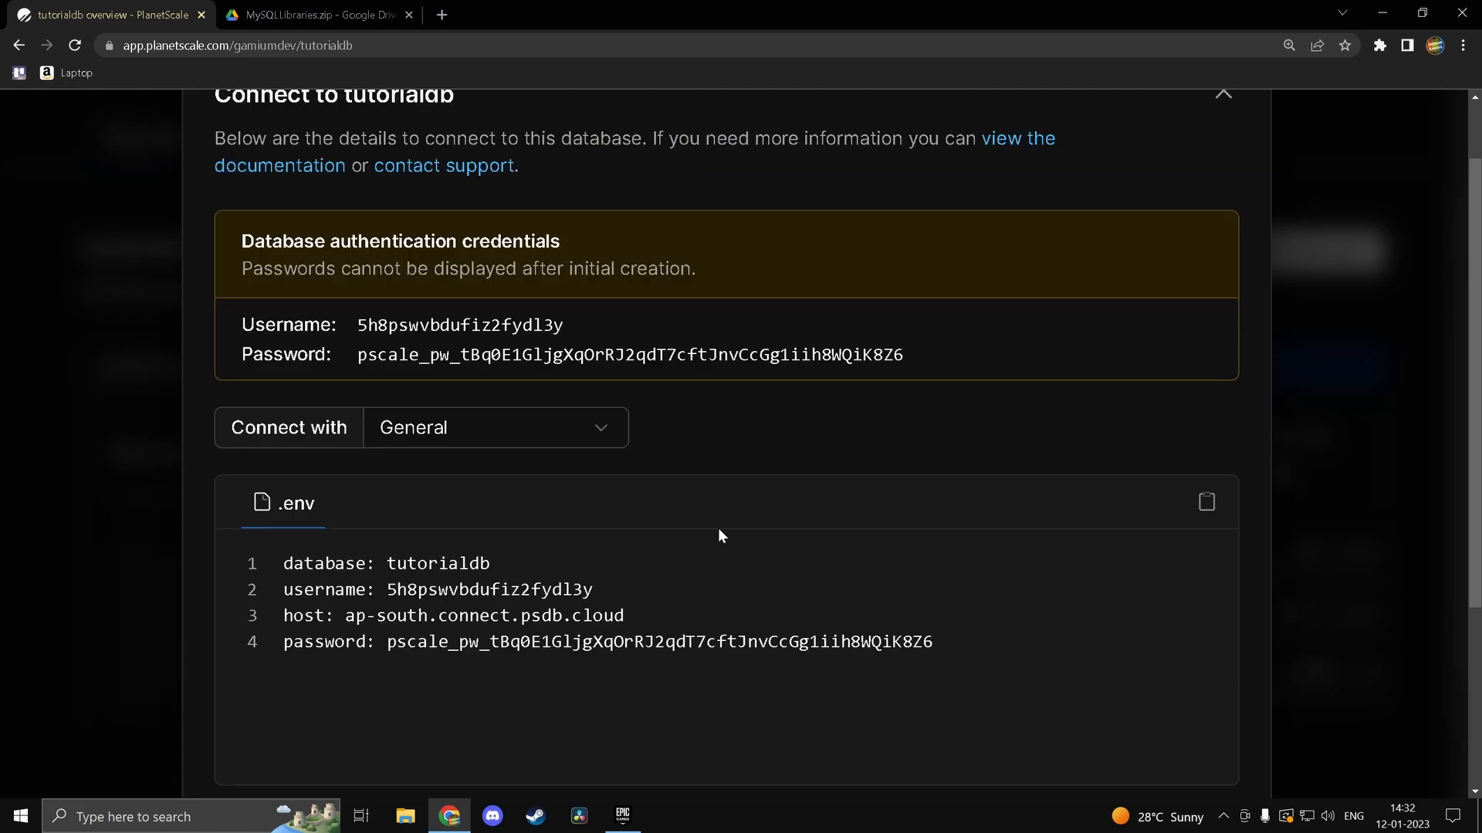
{"action": "scroll", "scroll_direction": "down", "scroll_amount": 3}
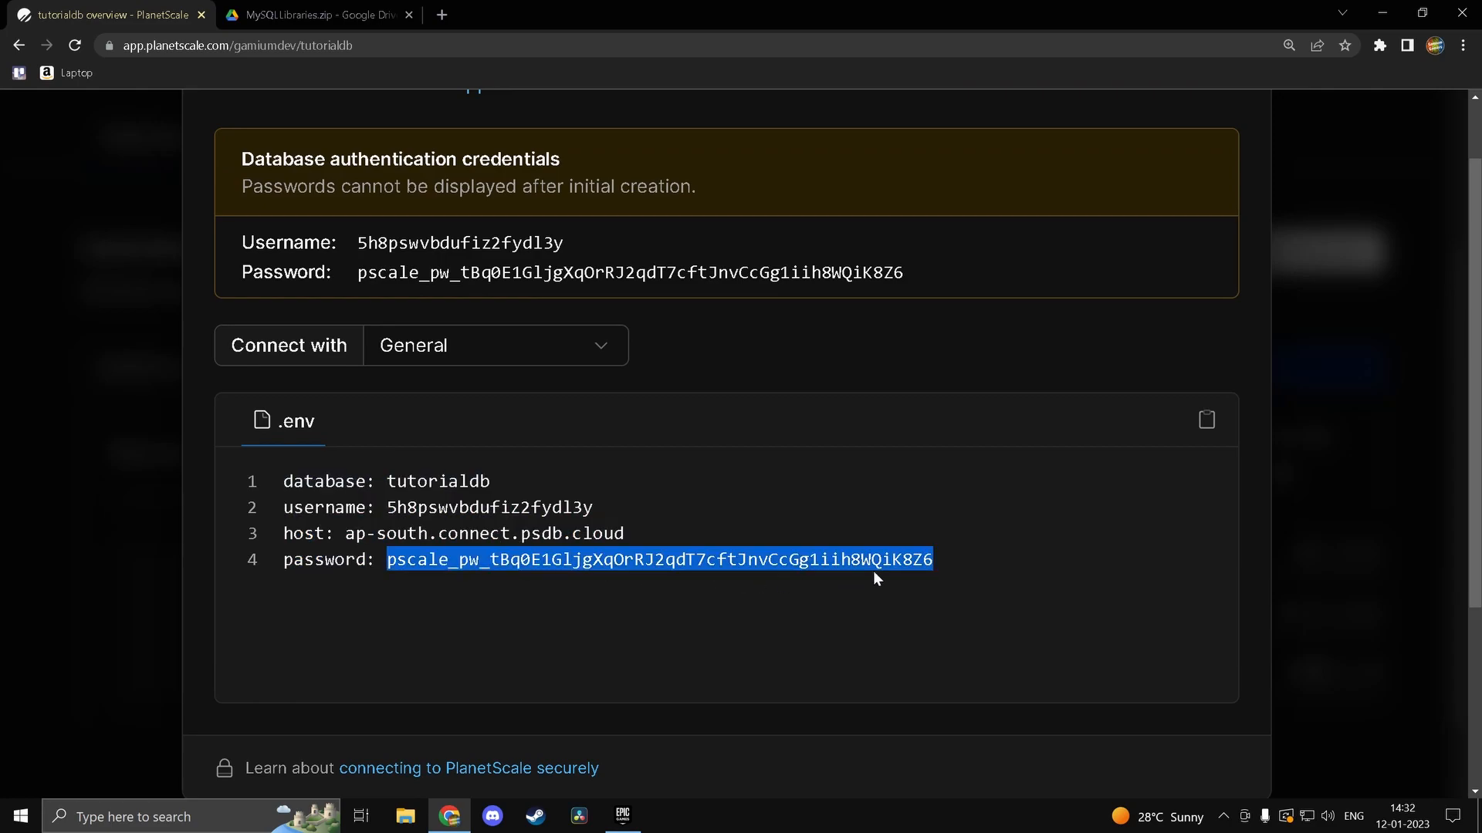
{"action": "mouse_move", "coordinate": [564, 620]}
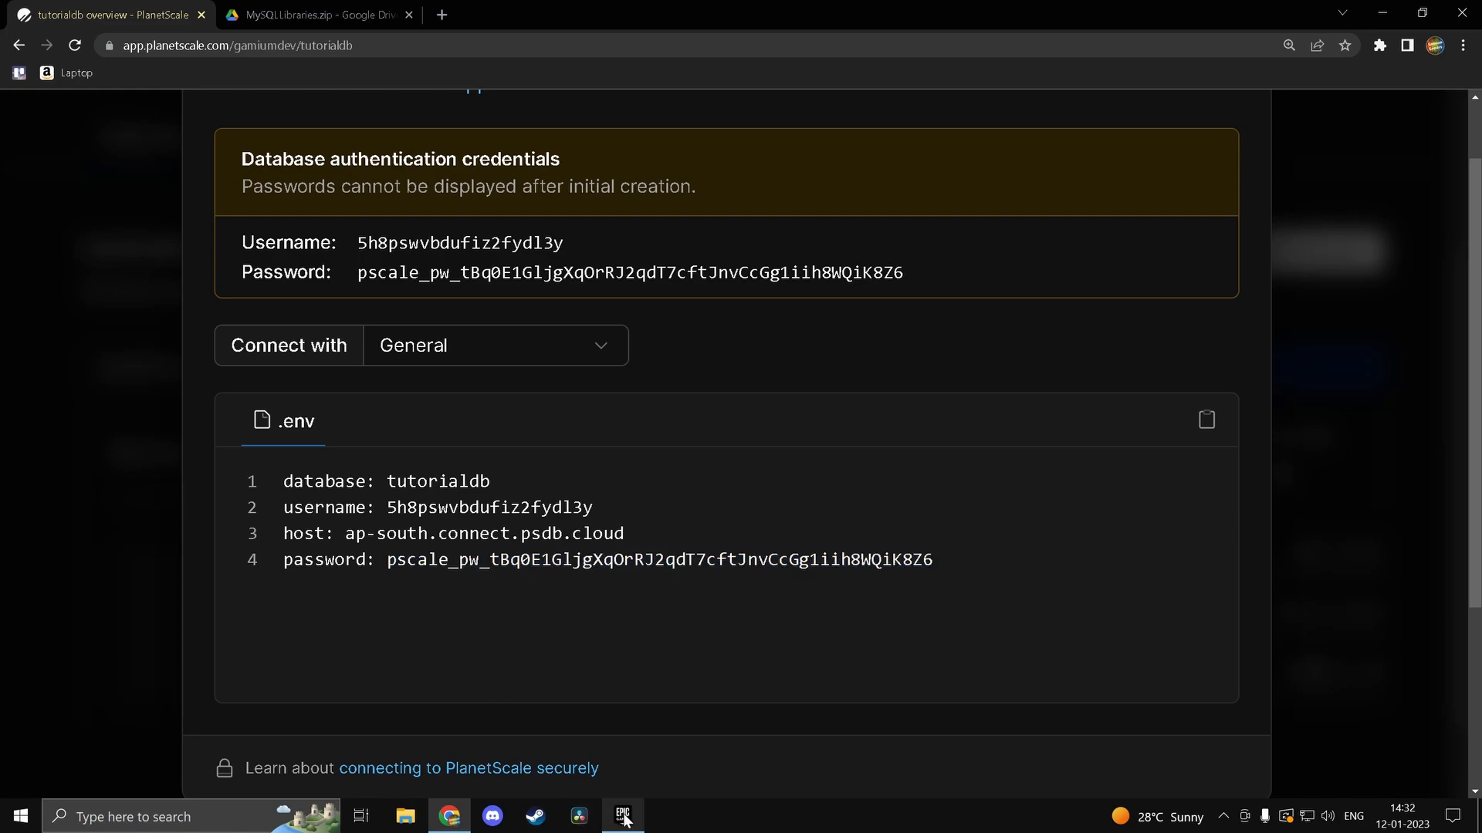
{"action": "left_click", "coordinate": [626, 816]}
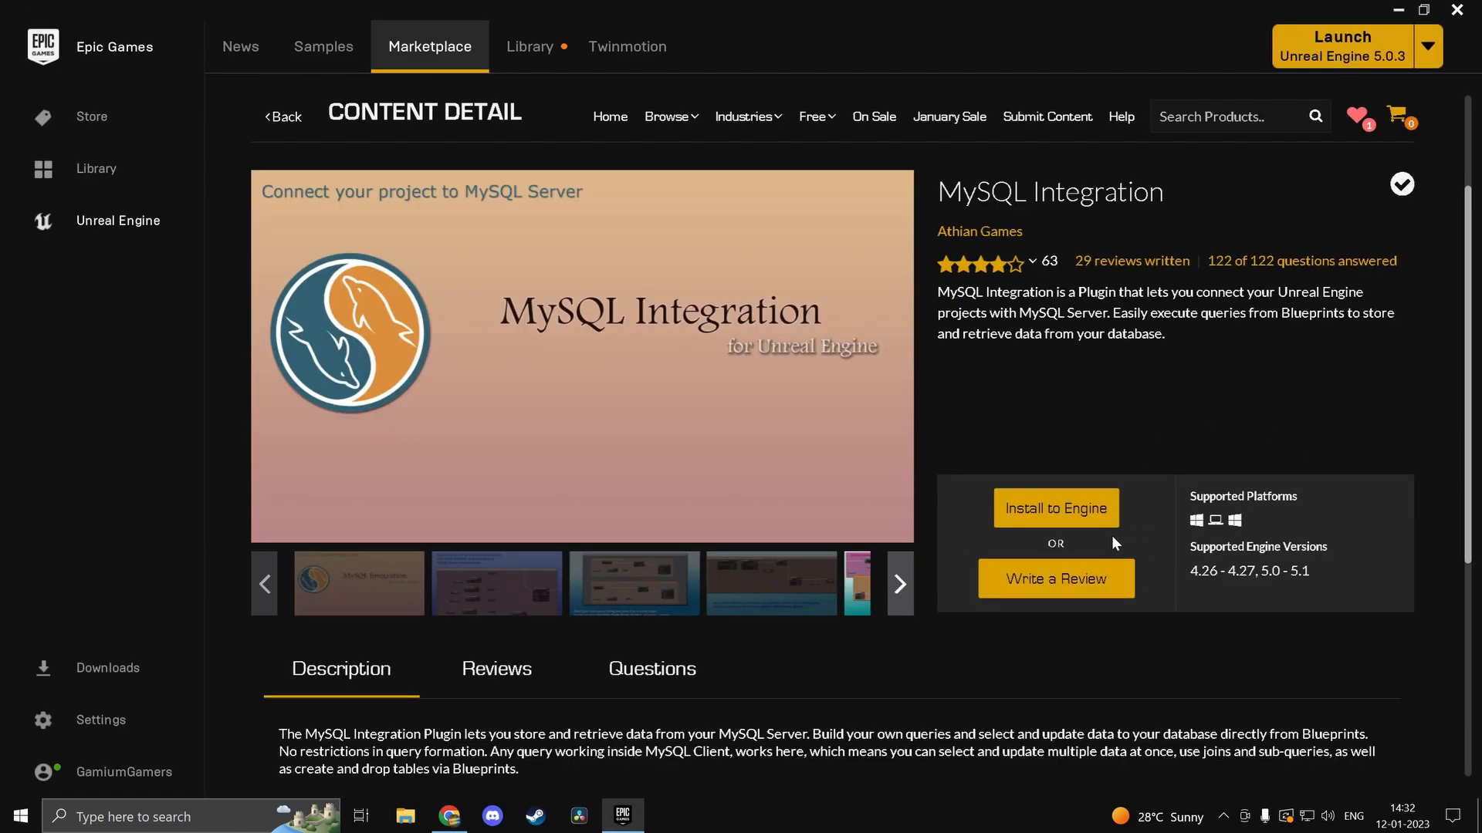
{"action": "mouse_move", "coordinate": [517, 66]}
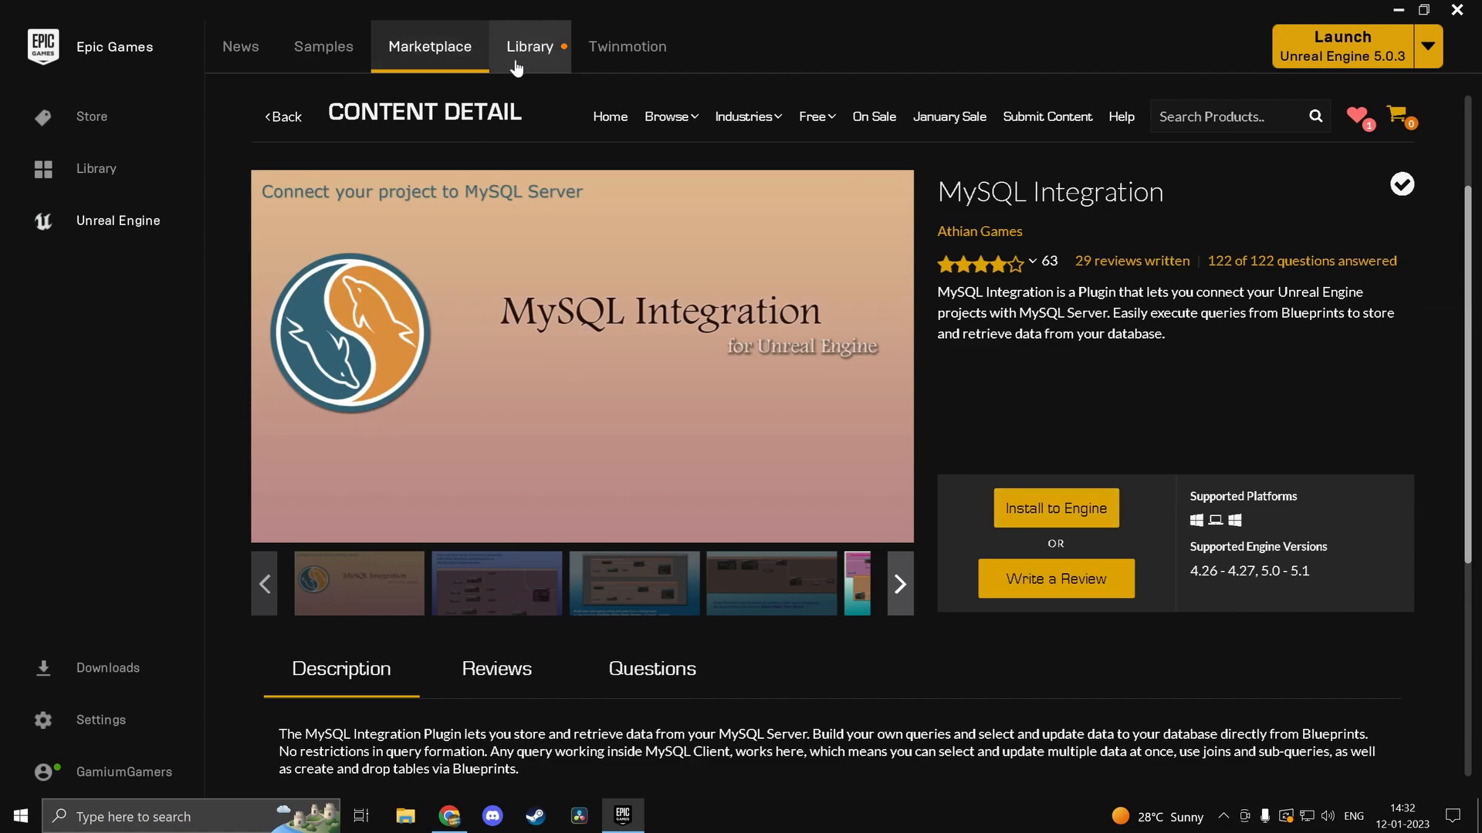
{"action": "left_click", "coordinate": [529, 47]}
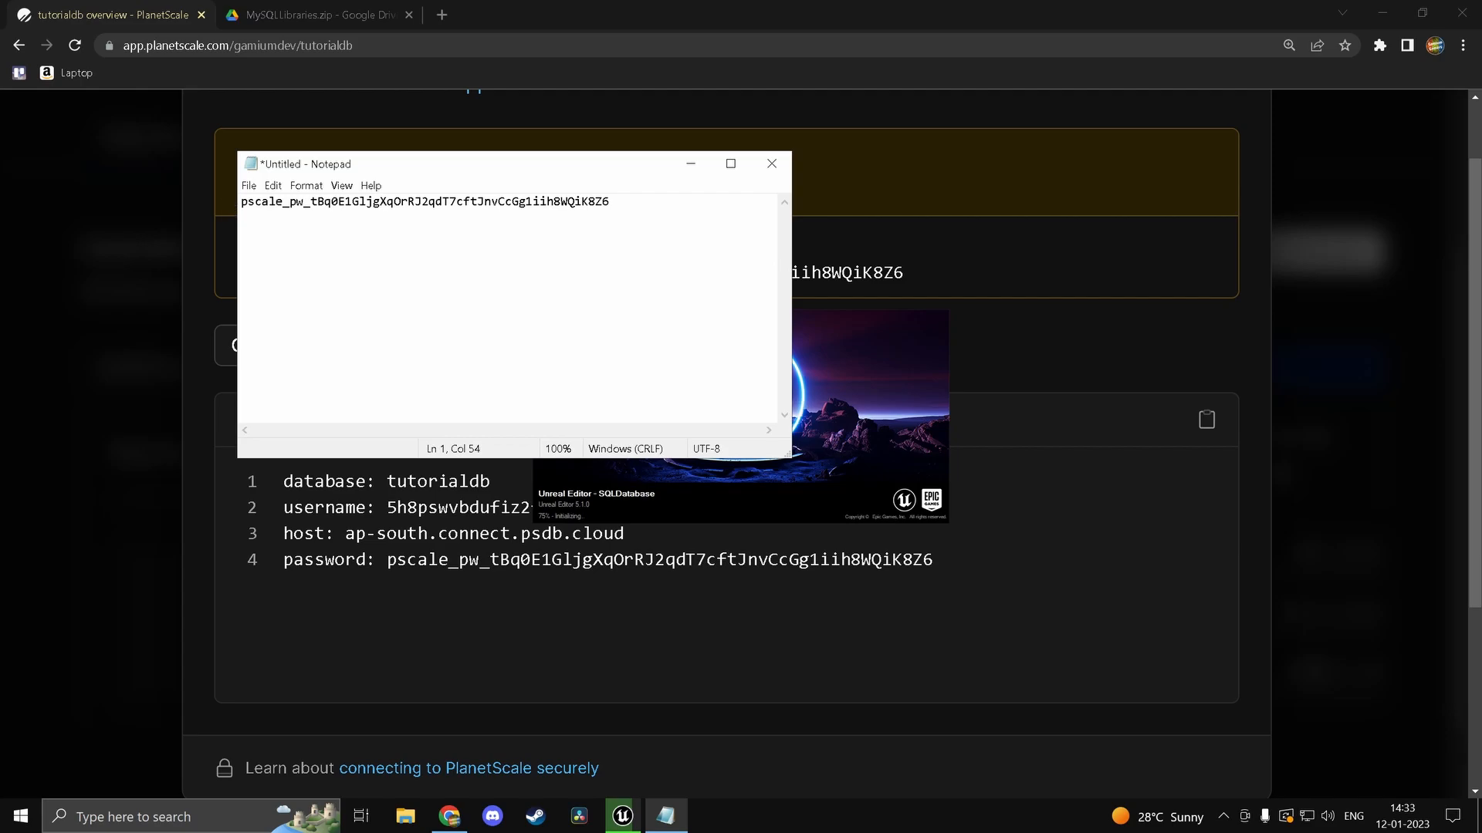
Step: Label the password line 'pw' in Notepad and check on the loading Unreal project
{"action": "type", "text": "pw"}
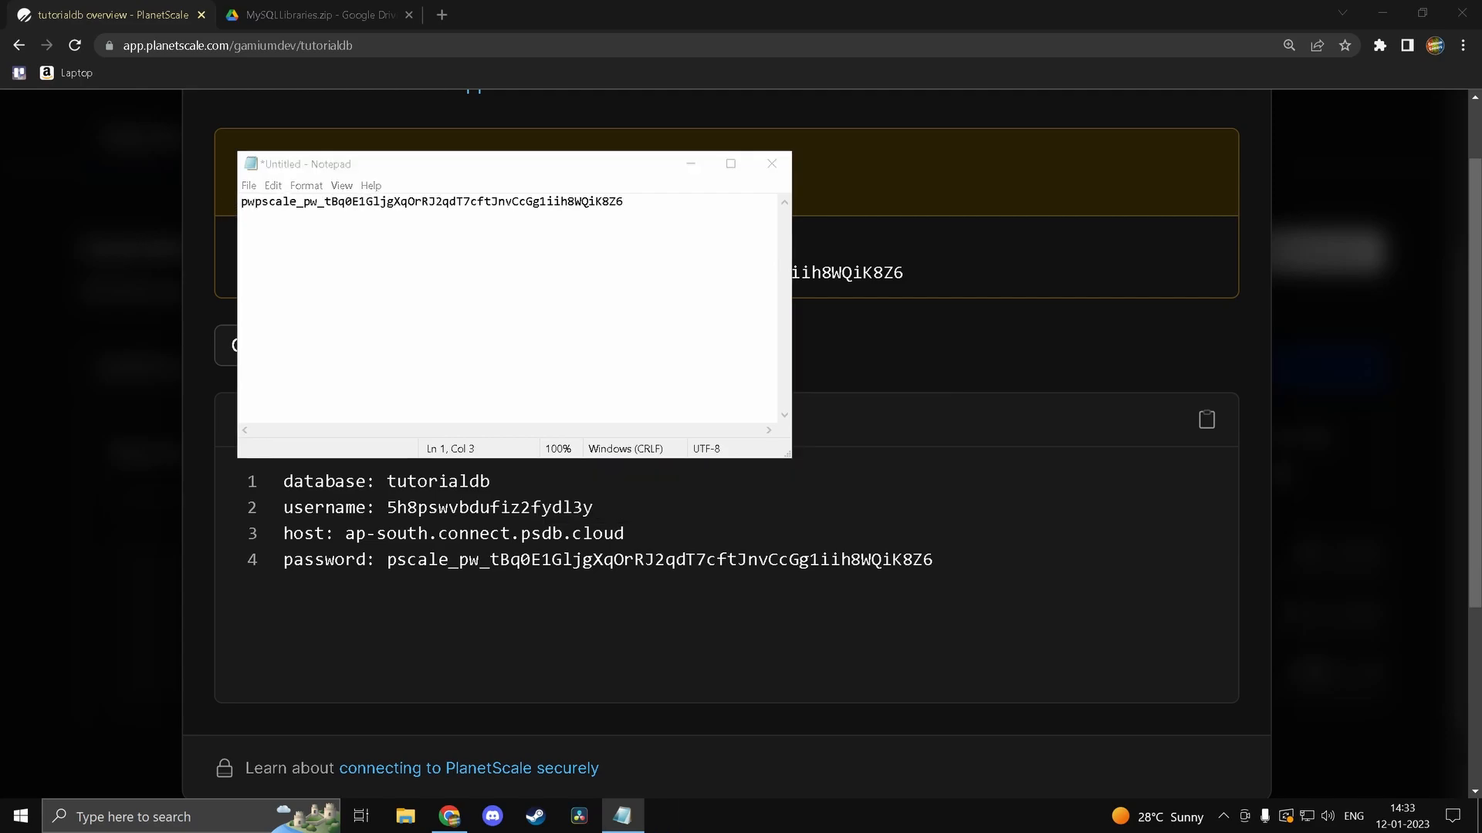
{"action": "left_click", "coordinate": [626, 815]}
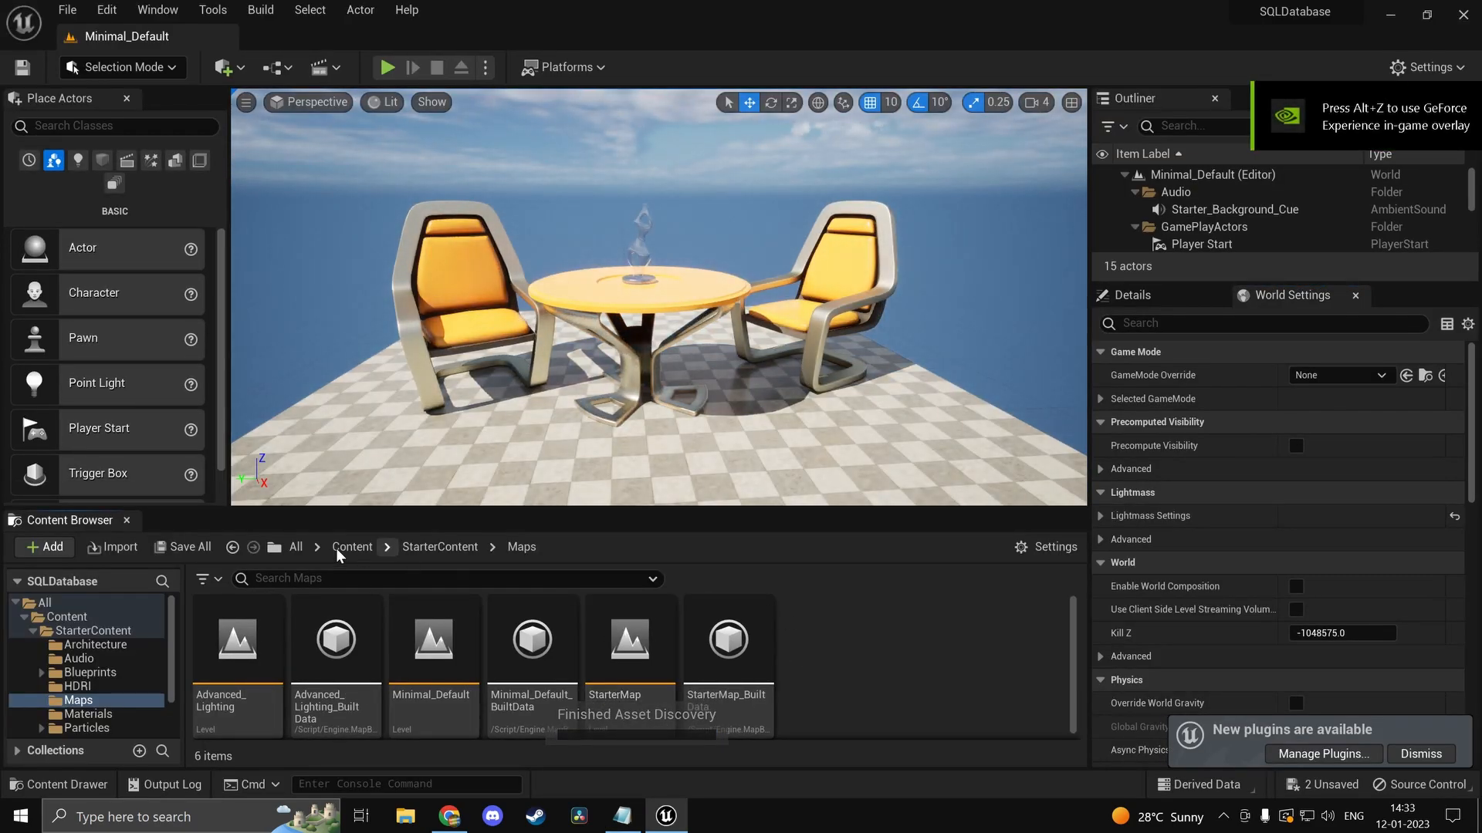
{"action": "left_click", "coordinate": [296, 548]}
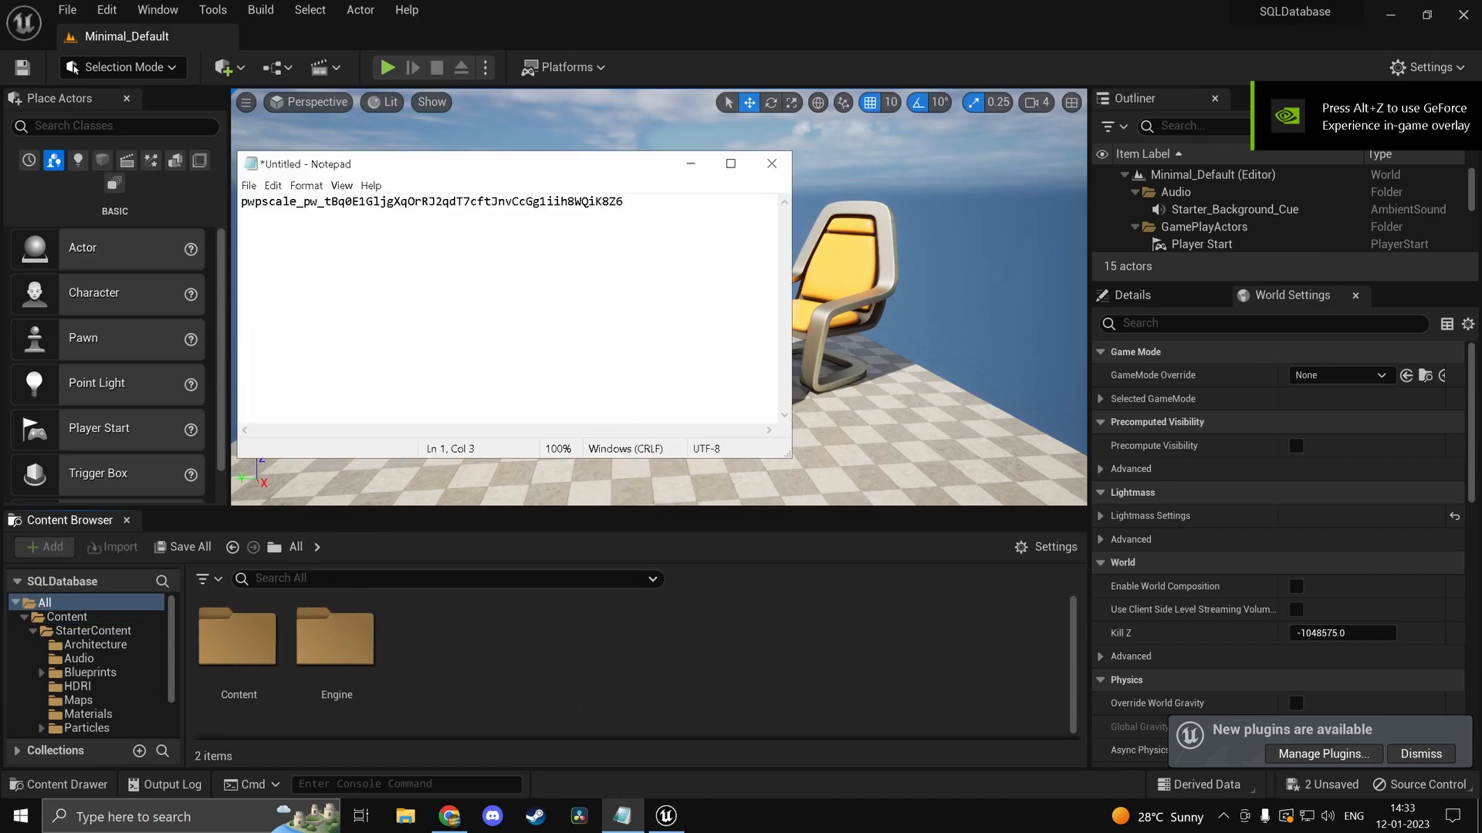
{"action": "left_click", "coordinate": [578, 816]}
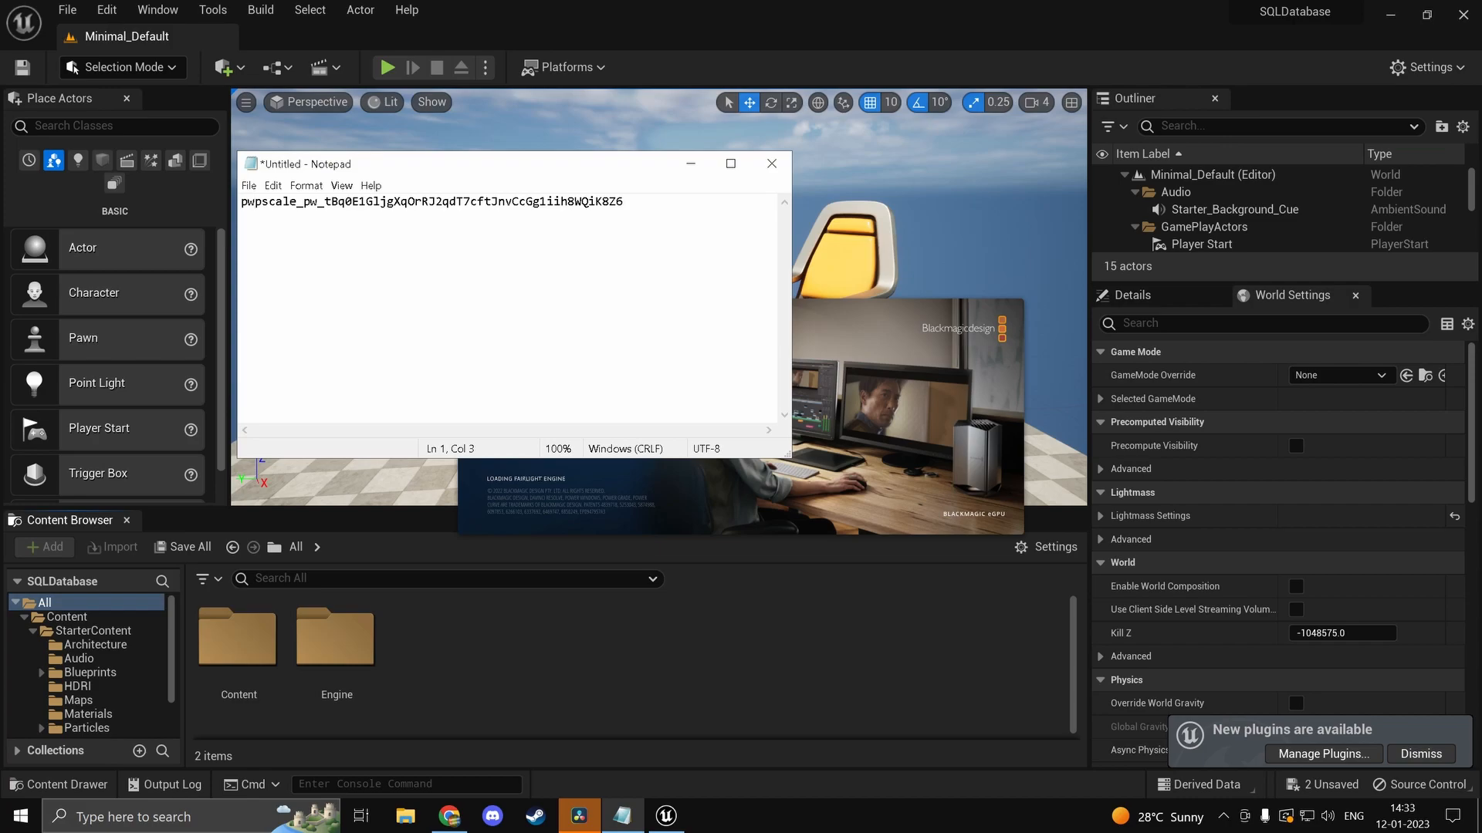
{"action": "key", "text": "space"}
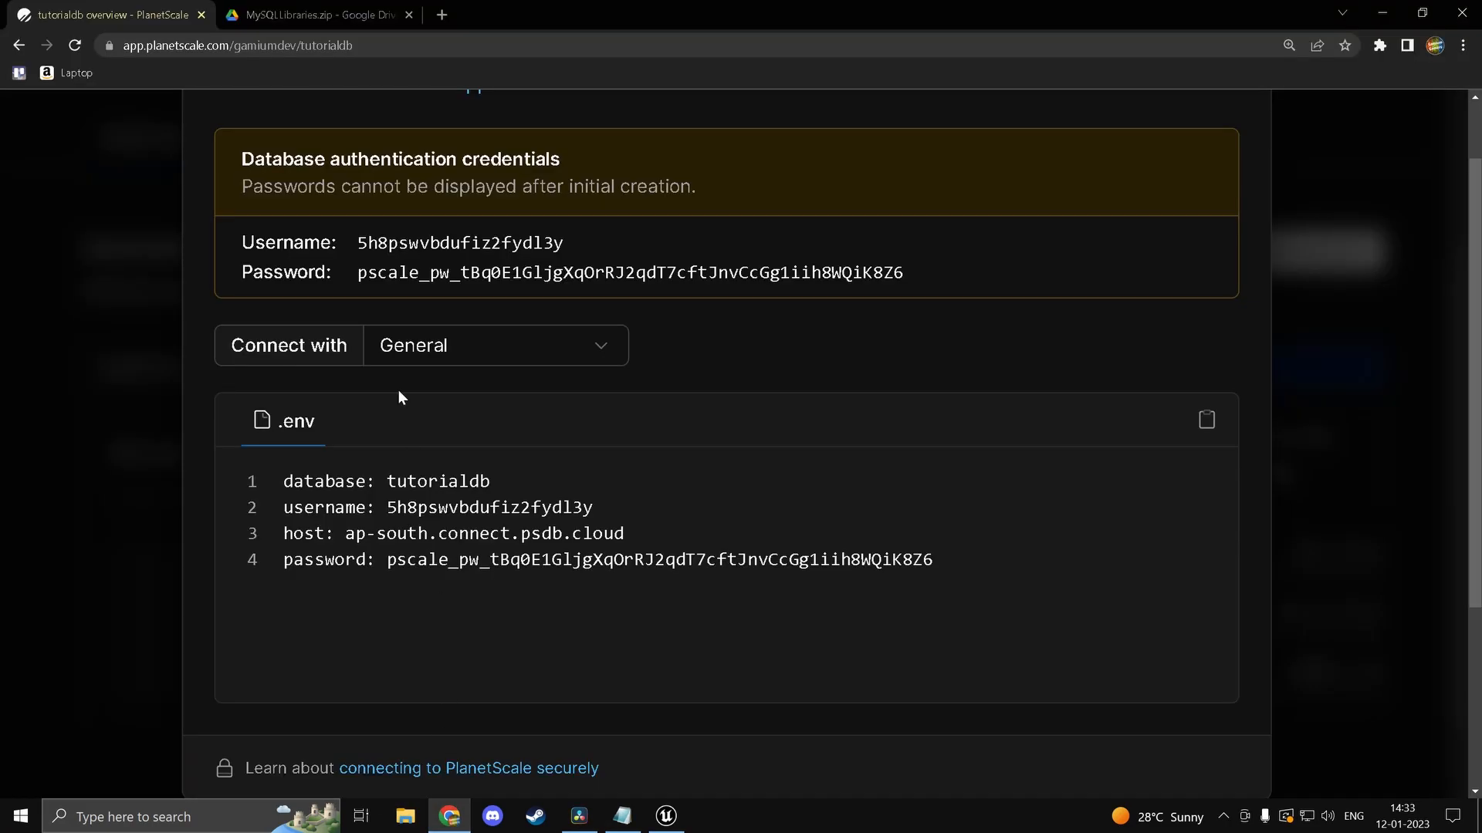
Step: Add 'database: tutorialdb' and 'host: ap-south.connect.psdb.cloud' lines to Notepad, then return to Unreal
{"action": "double_click", "coordinate": [437, 482]}
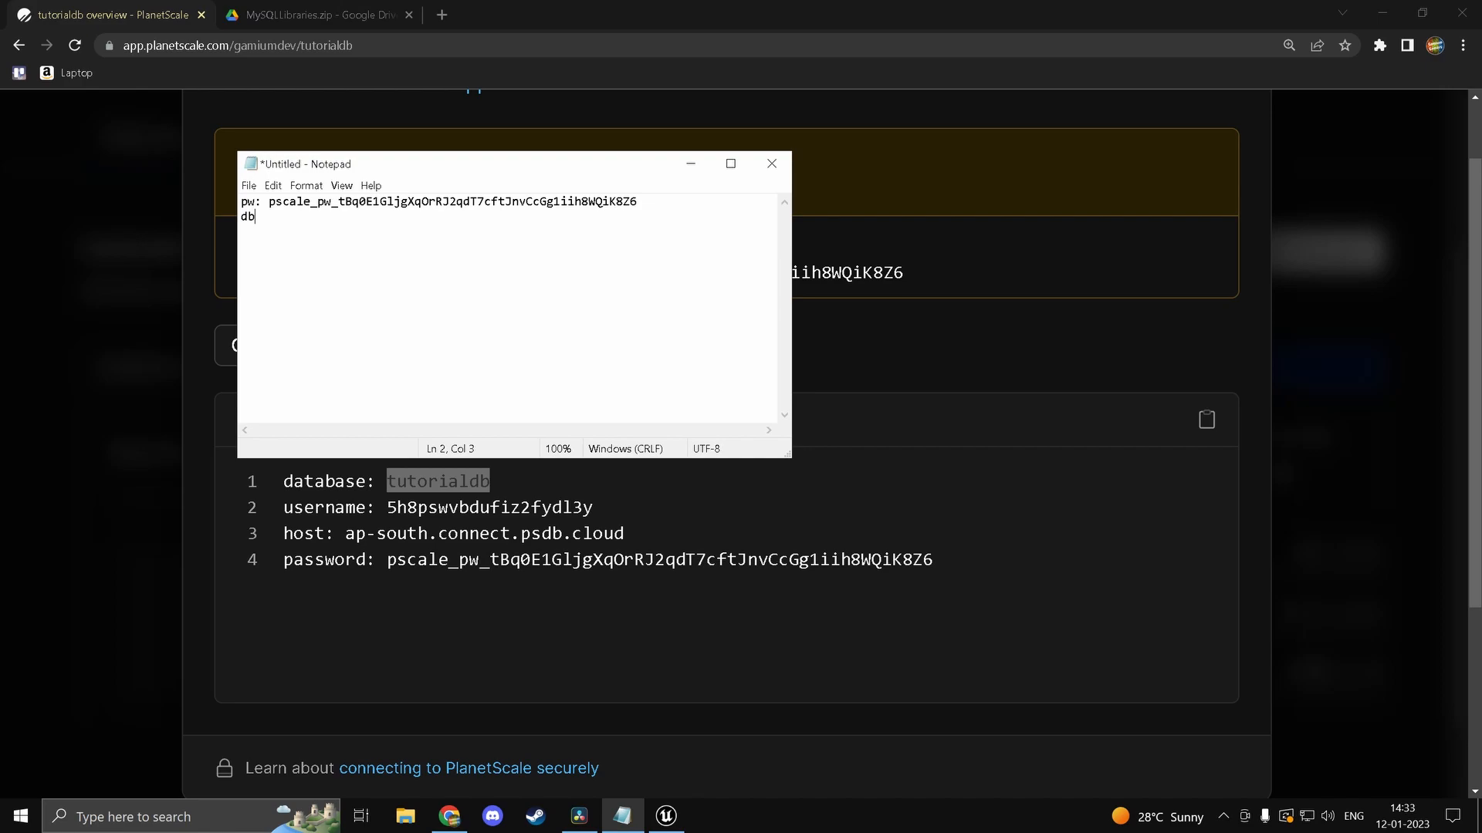
{"action": "type", "text": ": tutorialdb"}
{"action": "type", "text": "us"}
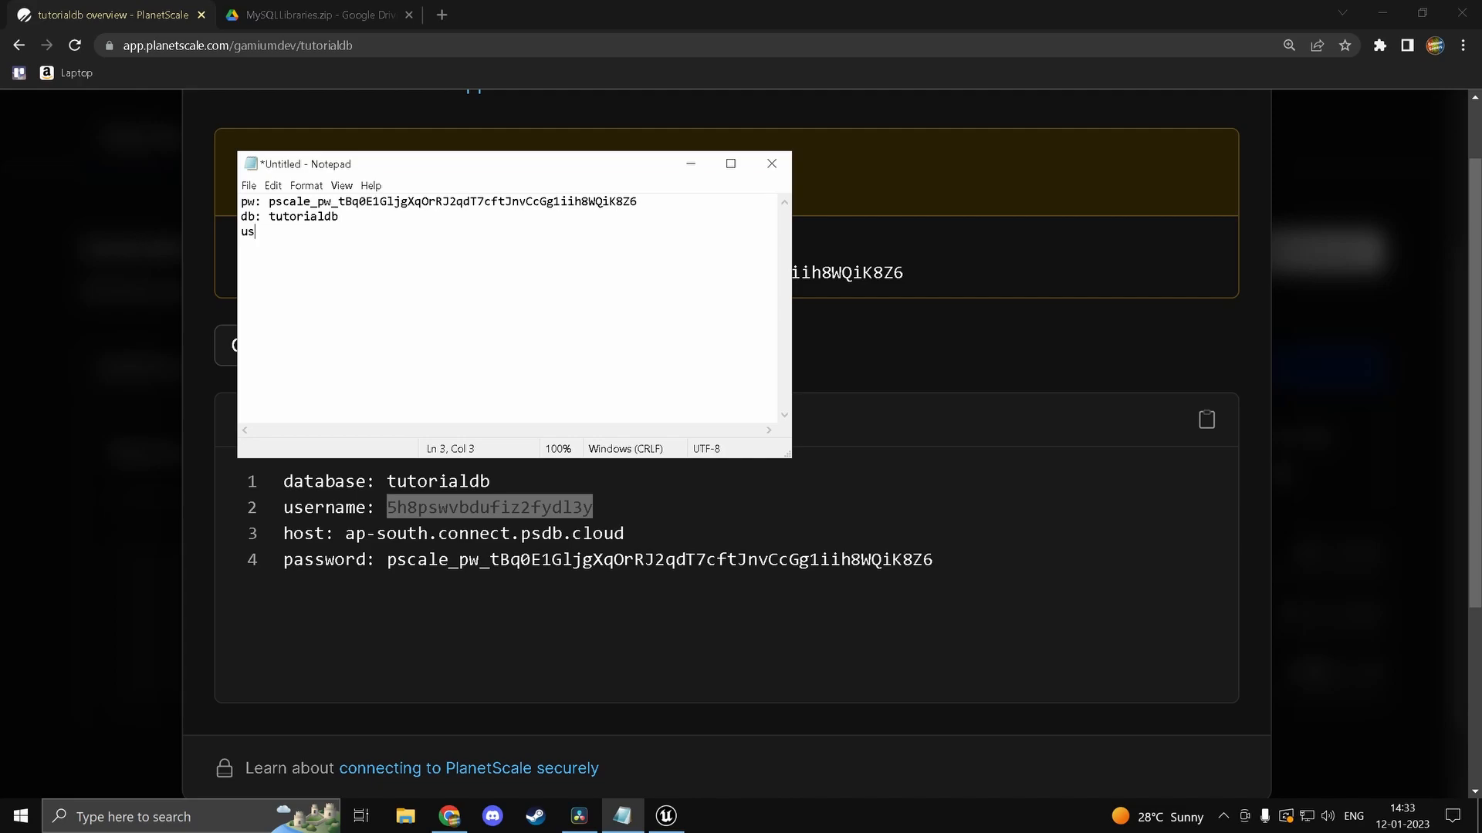
{"action": "left_click", "coordinate": [772, 162]}
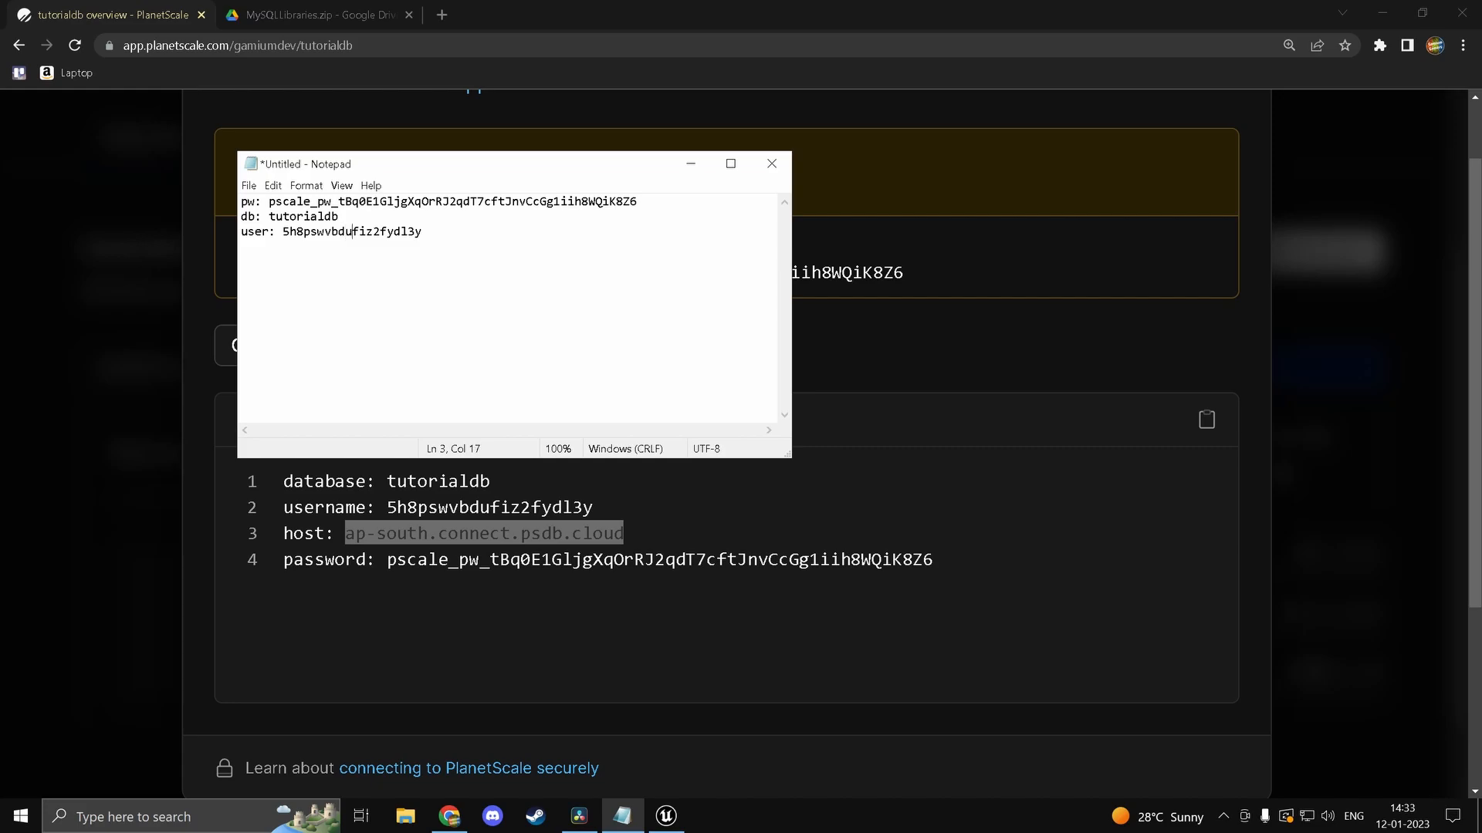
{"action": "type", "text": "ho"}
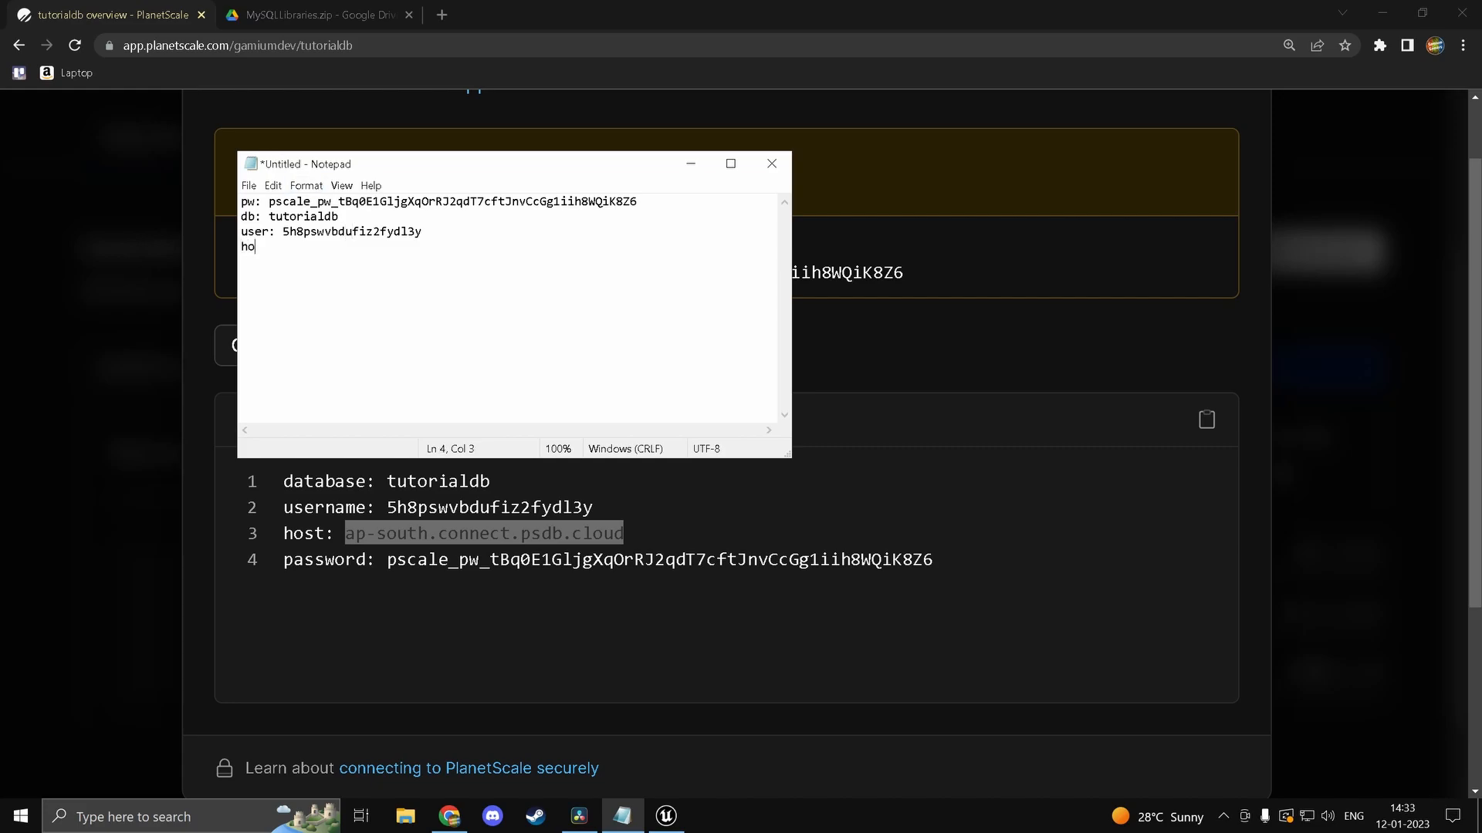
{"action": "type", "text": "st: ap-south.connect.psdb.cloud"}
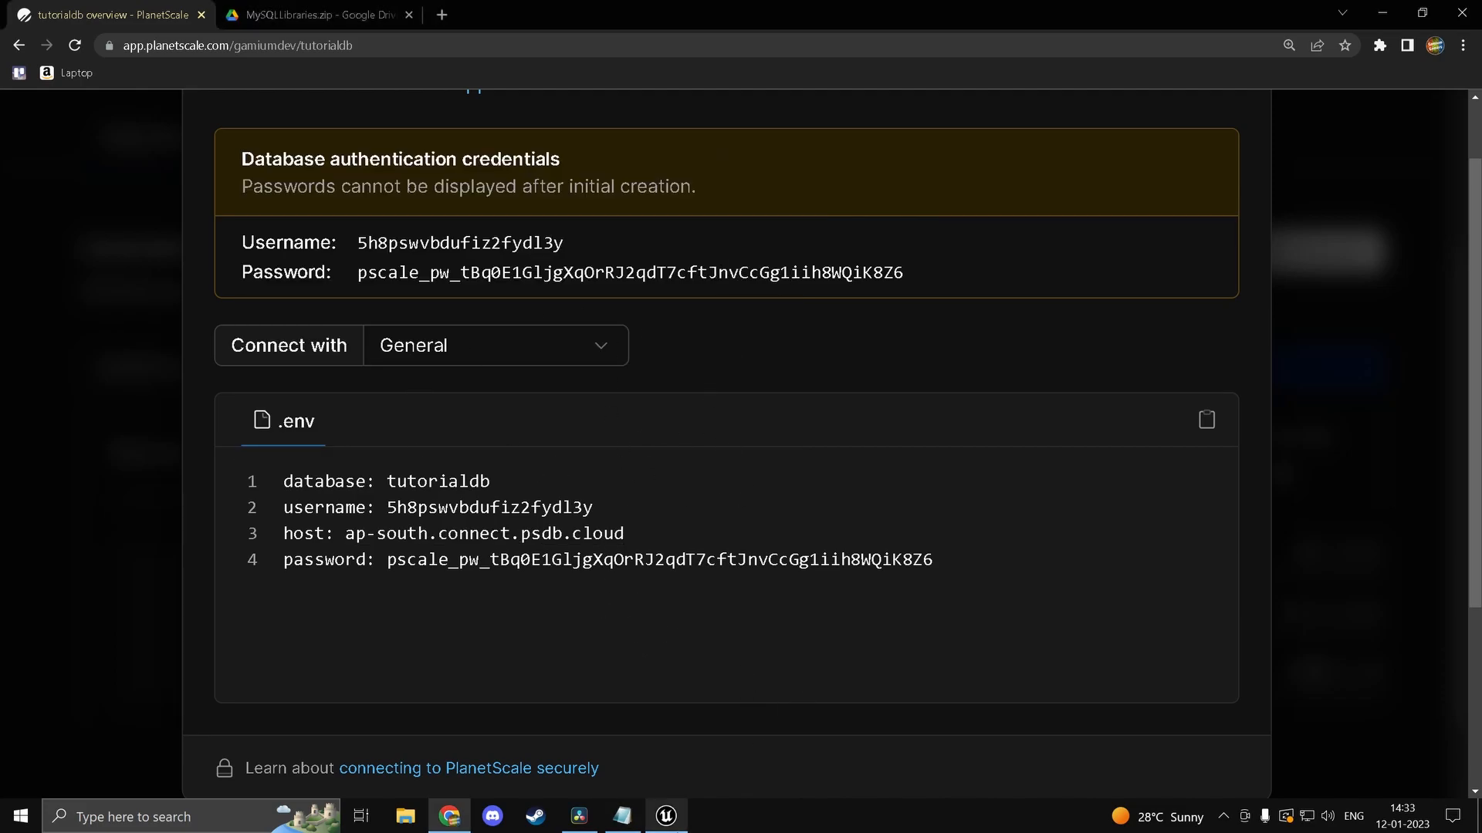
{"action": "left_click", "coordinate": [661, 816]}
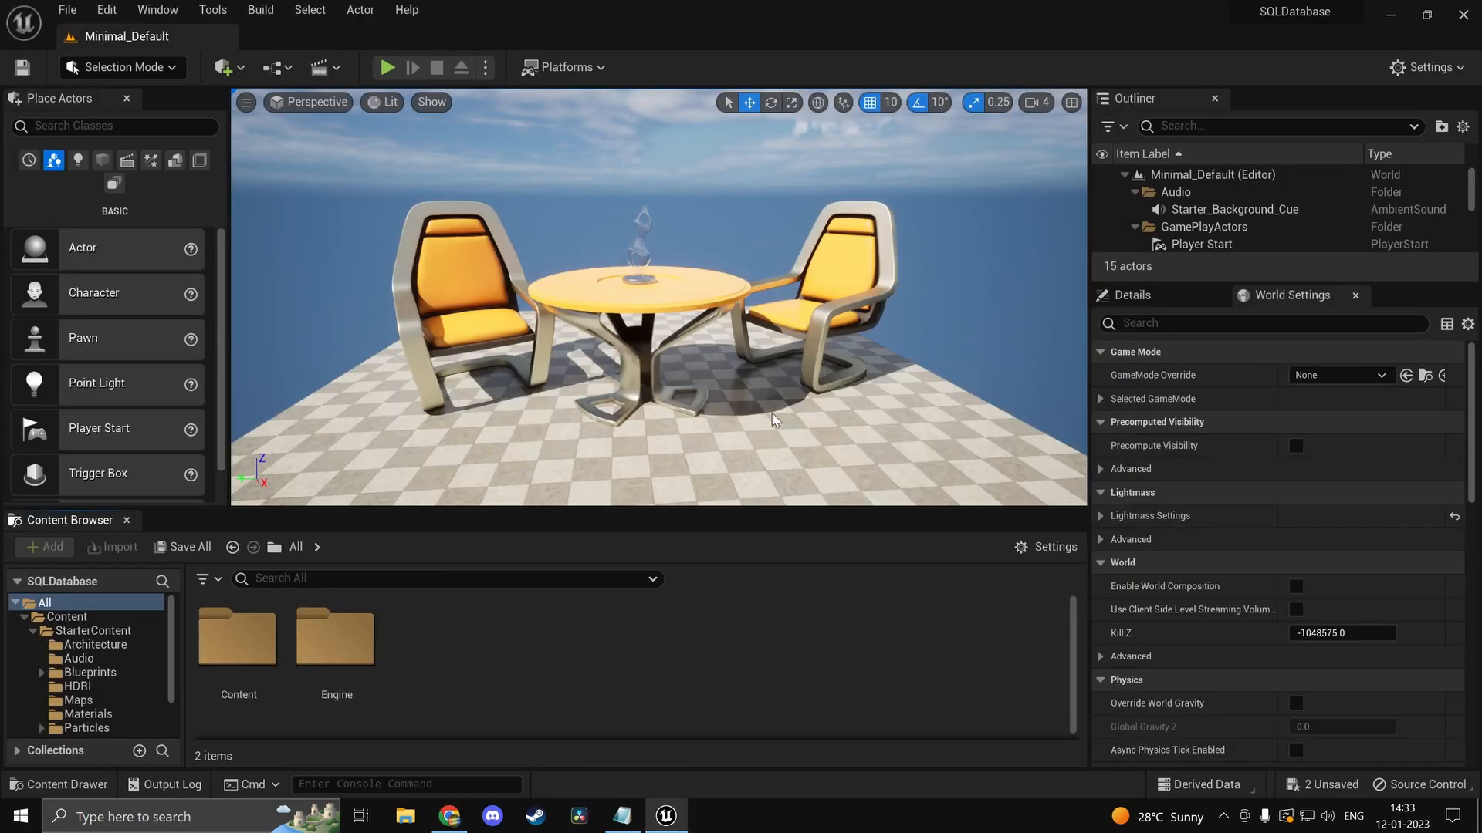
{"action": "mouse_move", "coordinate": [484, 665]}
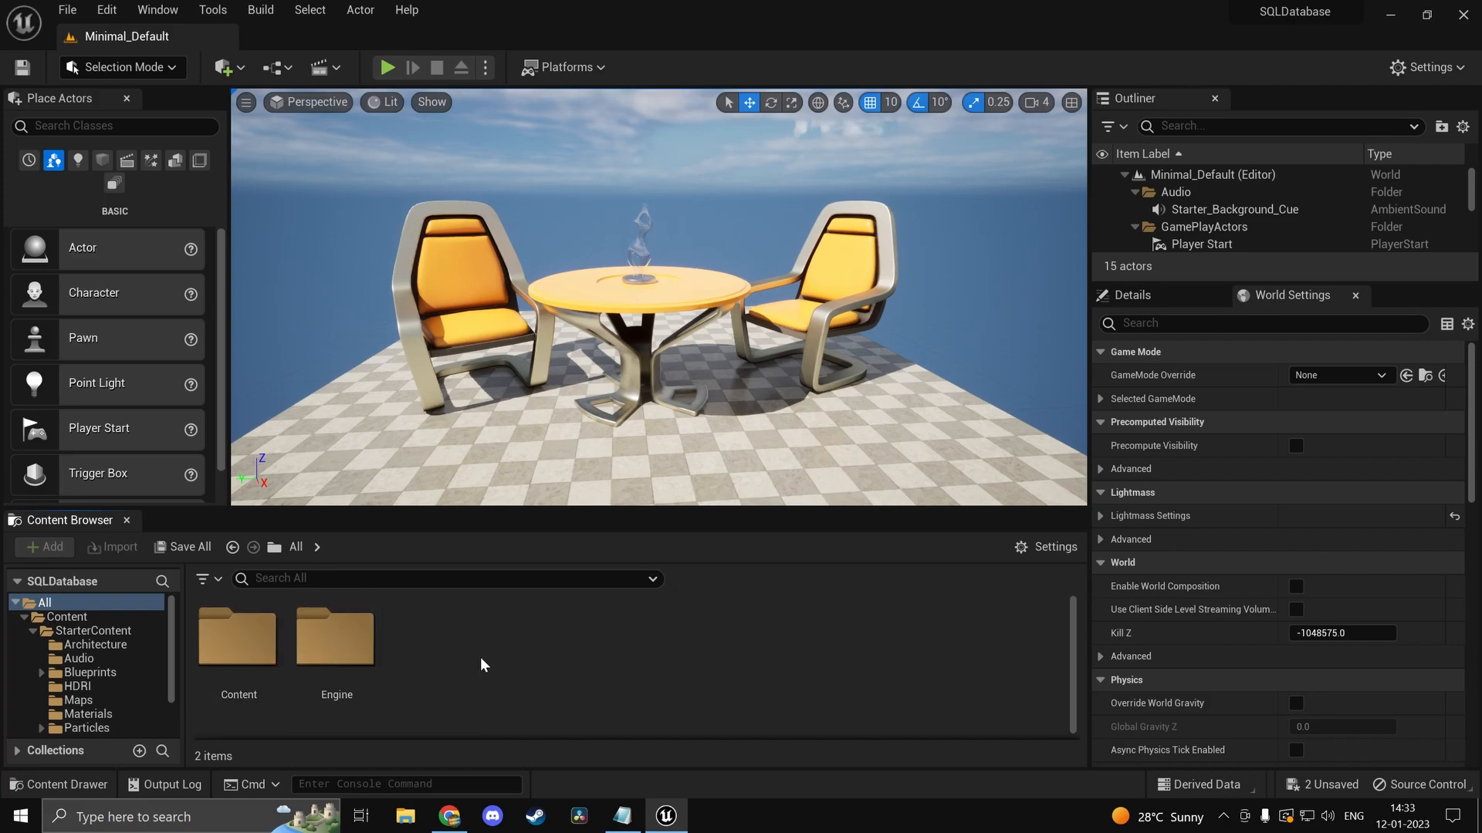
{"action": "left_click", "coordinate": [110, 10]}
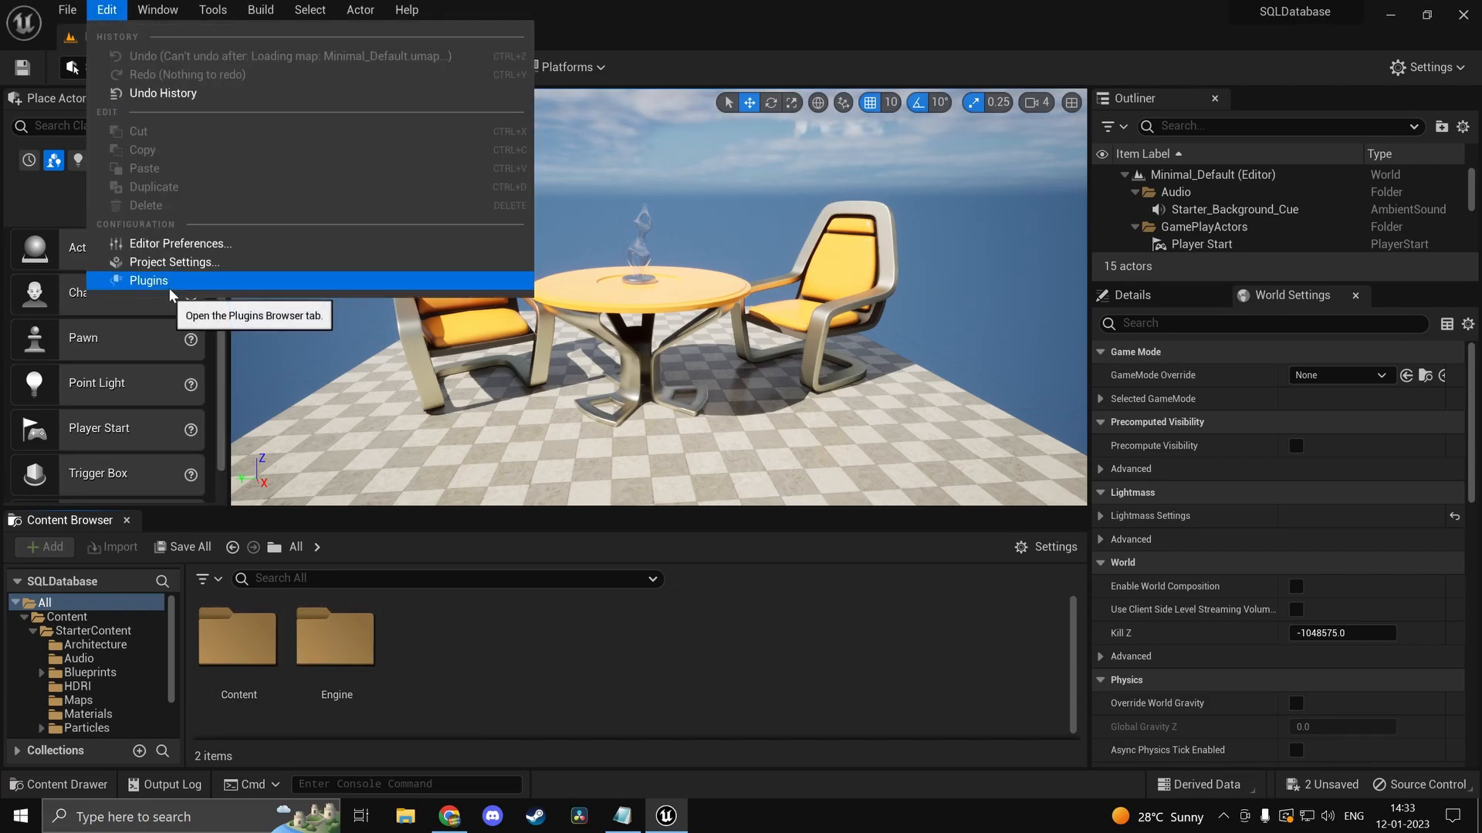
{"action": "left_click", "coordinate": [149, 280]}
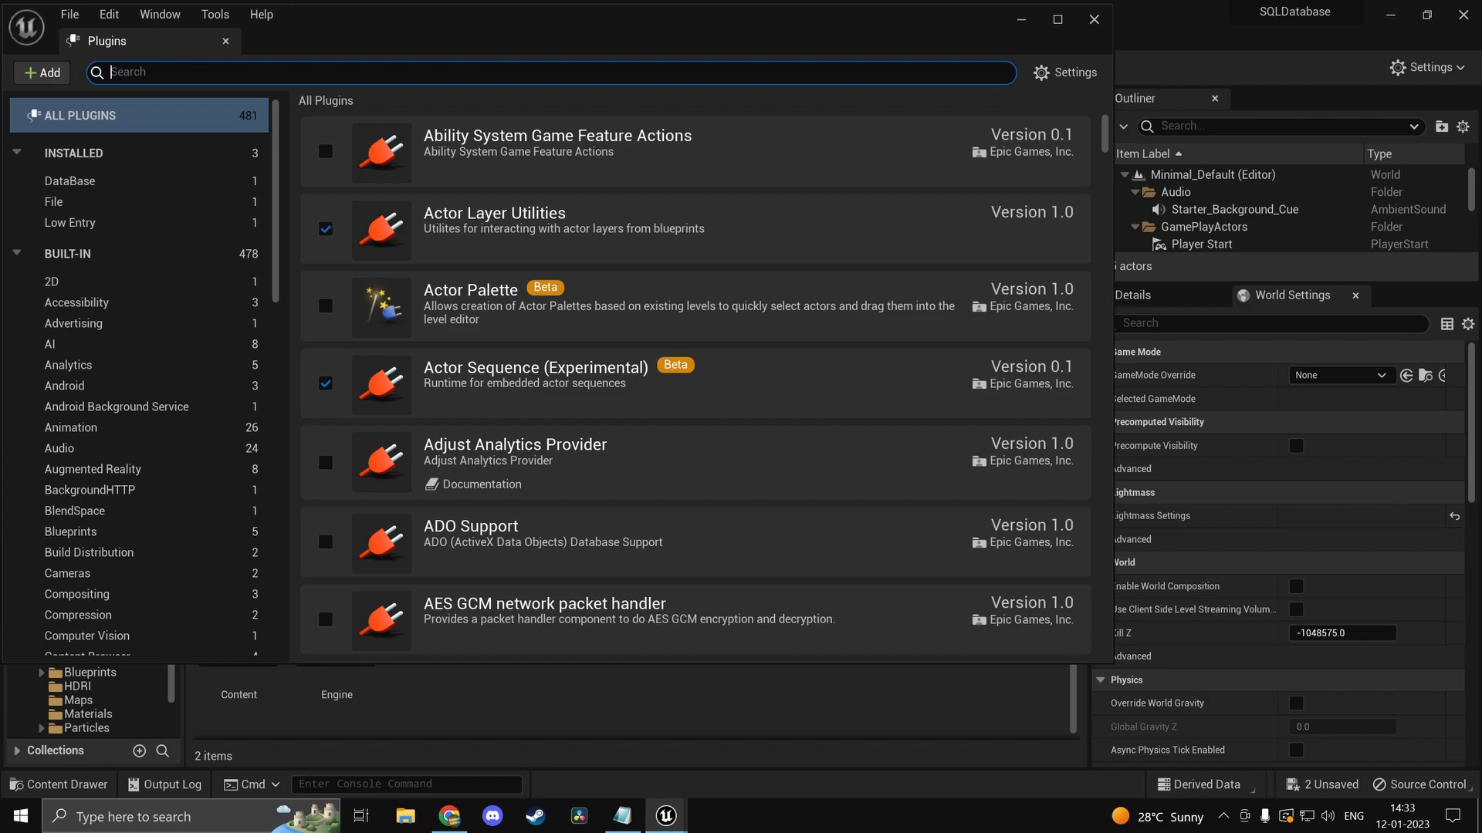
{"action": "left_click", "coordinate": [70, 180]}
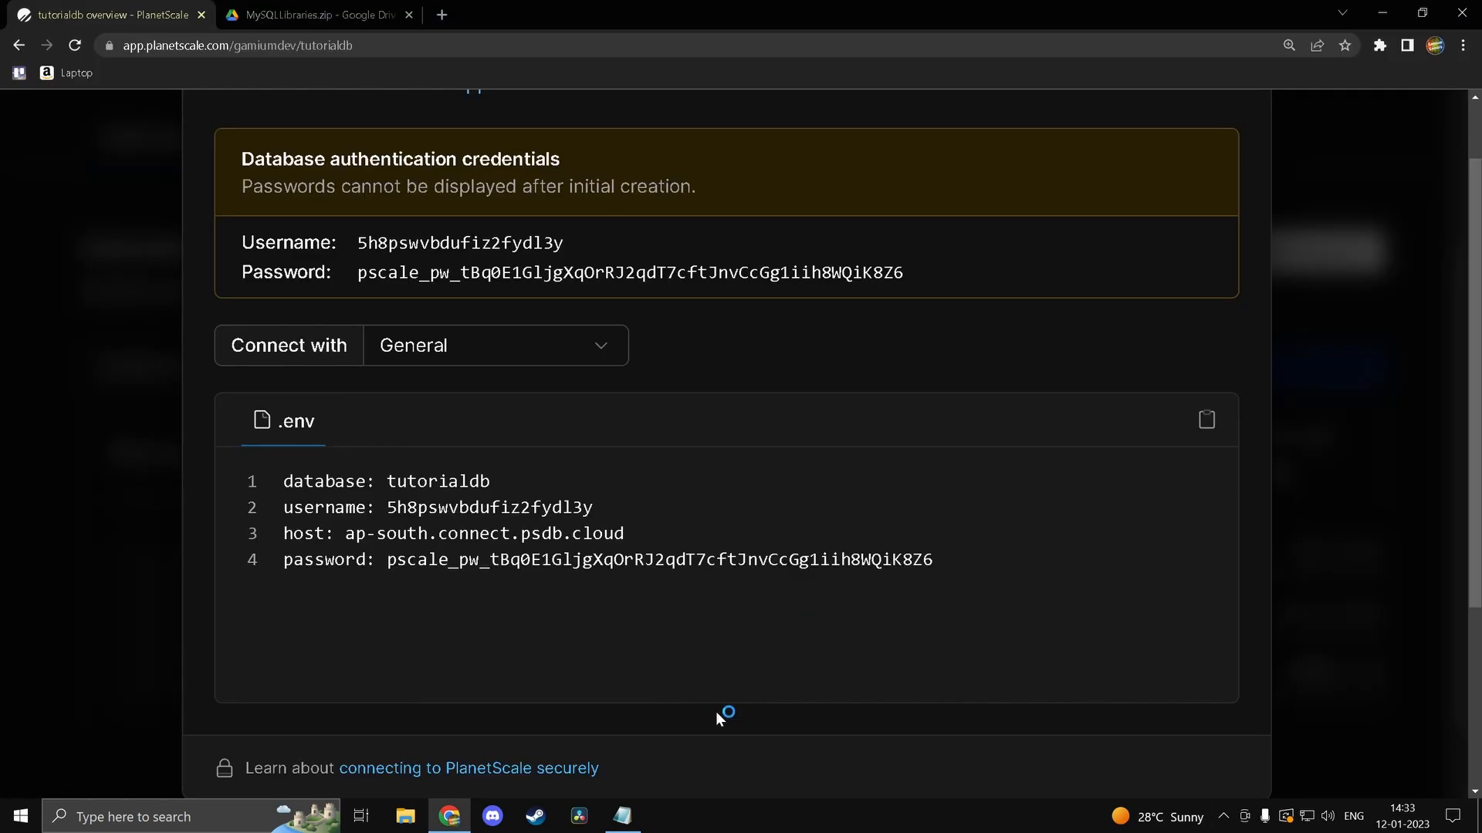
{"action": "mouse_move", "coordinate": [572, 618]}
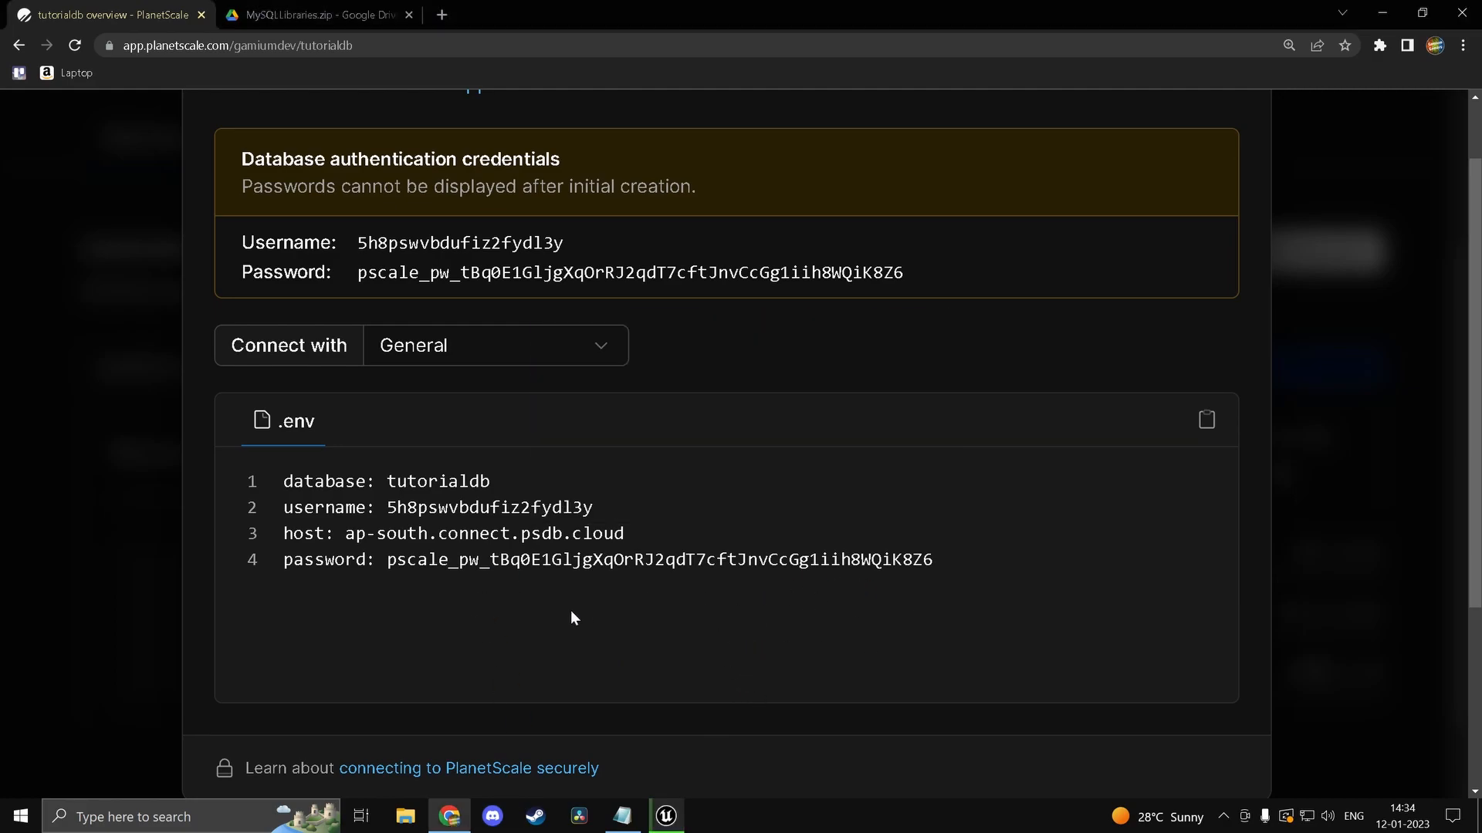
{"action": "left_click", "coordinate": [618, 814]}
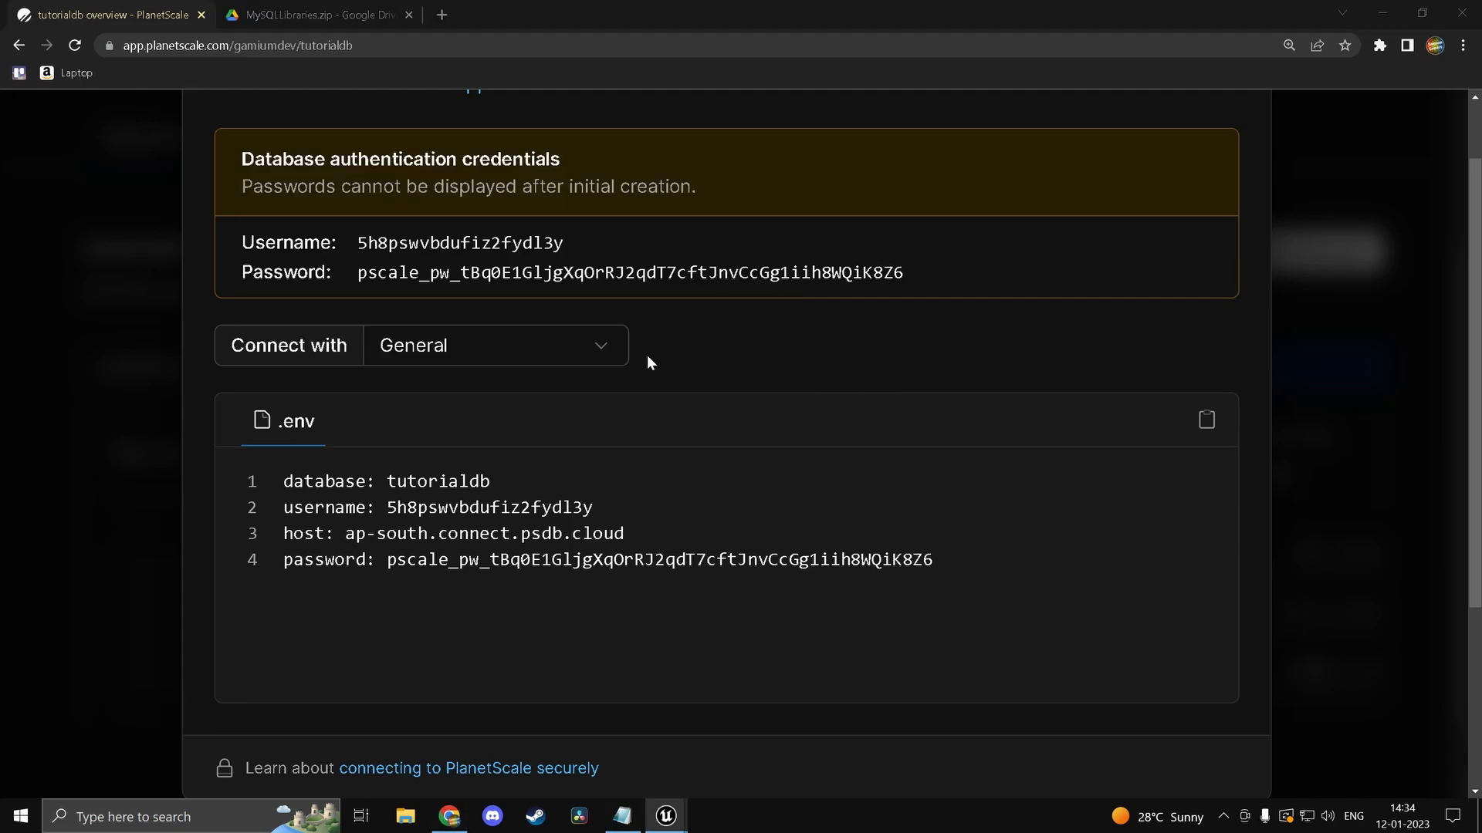
{"action": "left_click", "coordinate": [661, 814]}
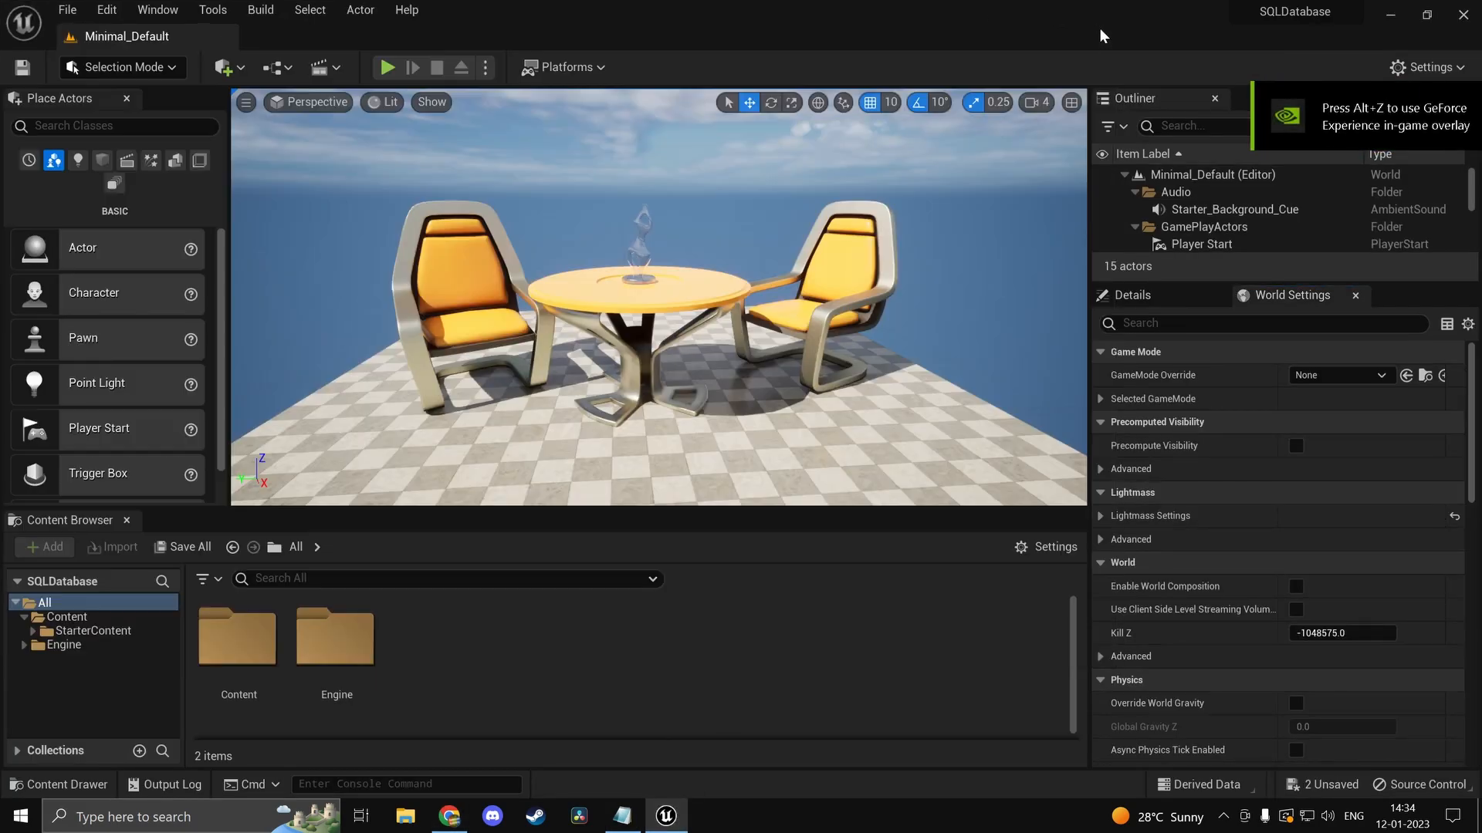
Step: In Content, create a Blueprint Class parented to MySQLDBConnectionActor, found by searching 'sql'
{"action": "double_click", "coordinate": [238, 638]}
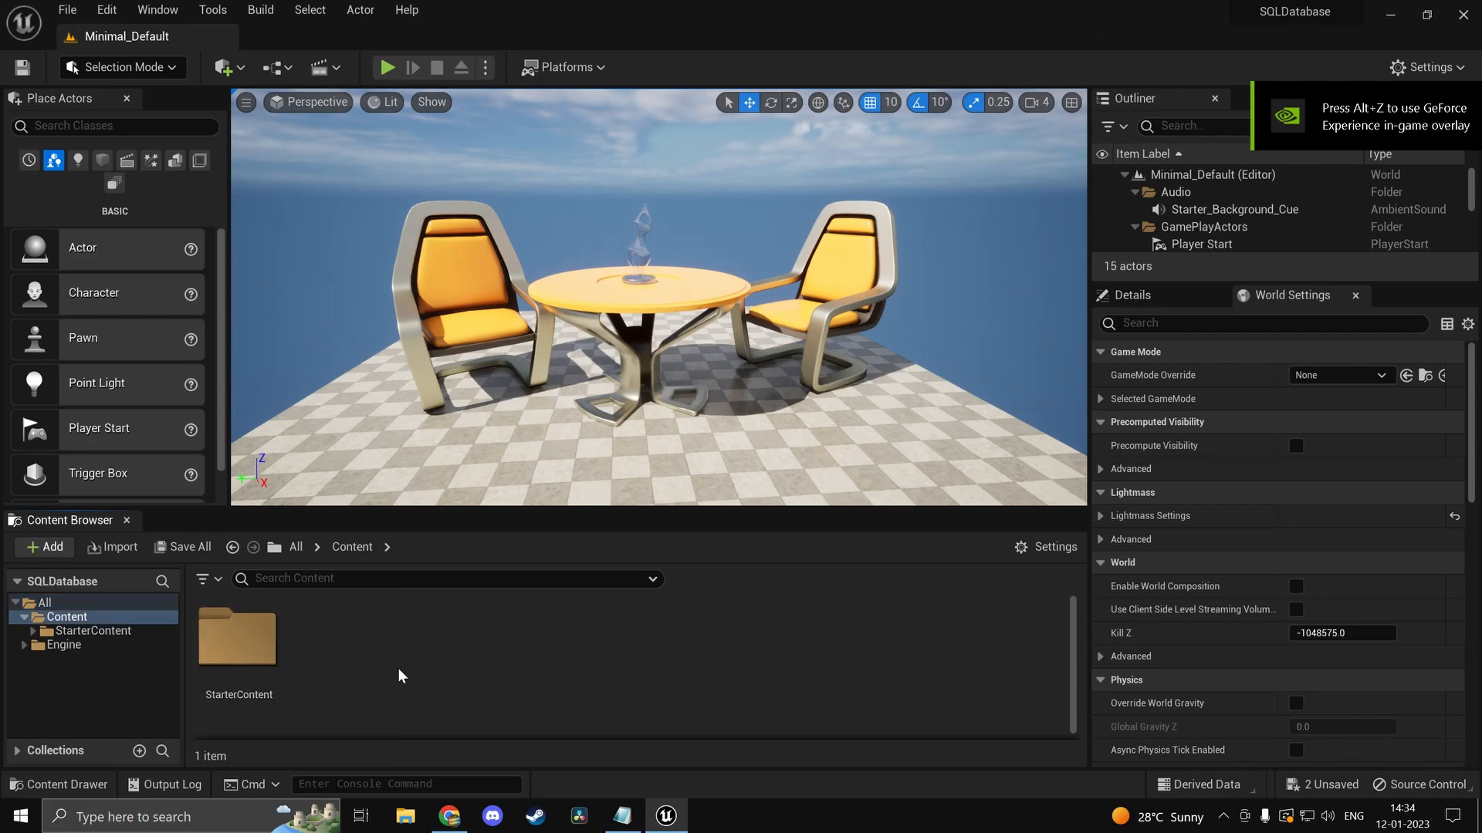
{"action": "left_click", "coordinate": [44, 547]}
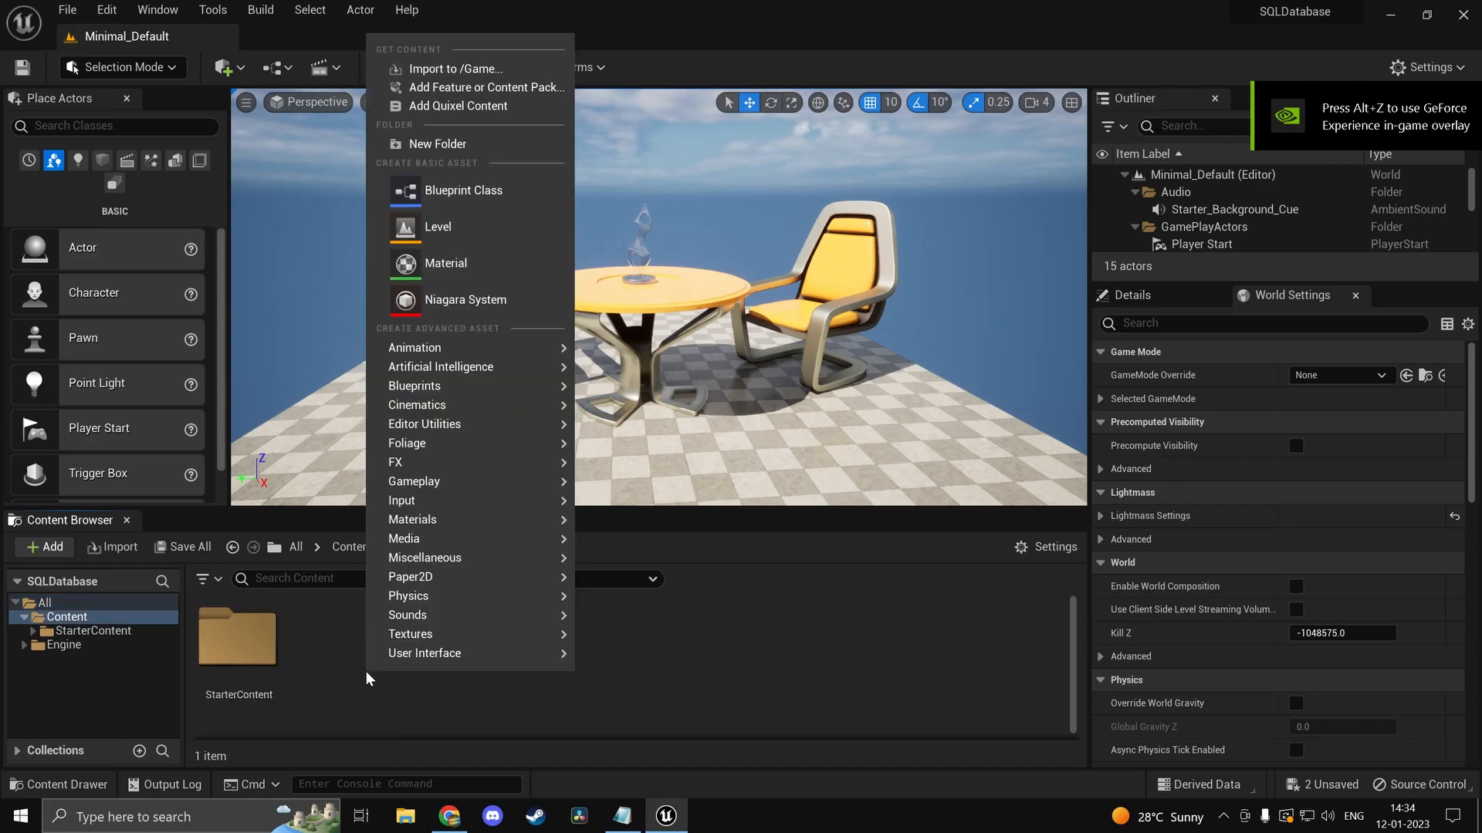
{"action": "mouse_move", "coordinate": [474, 188]}
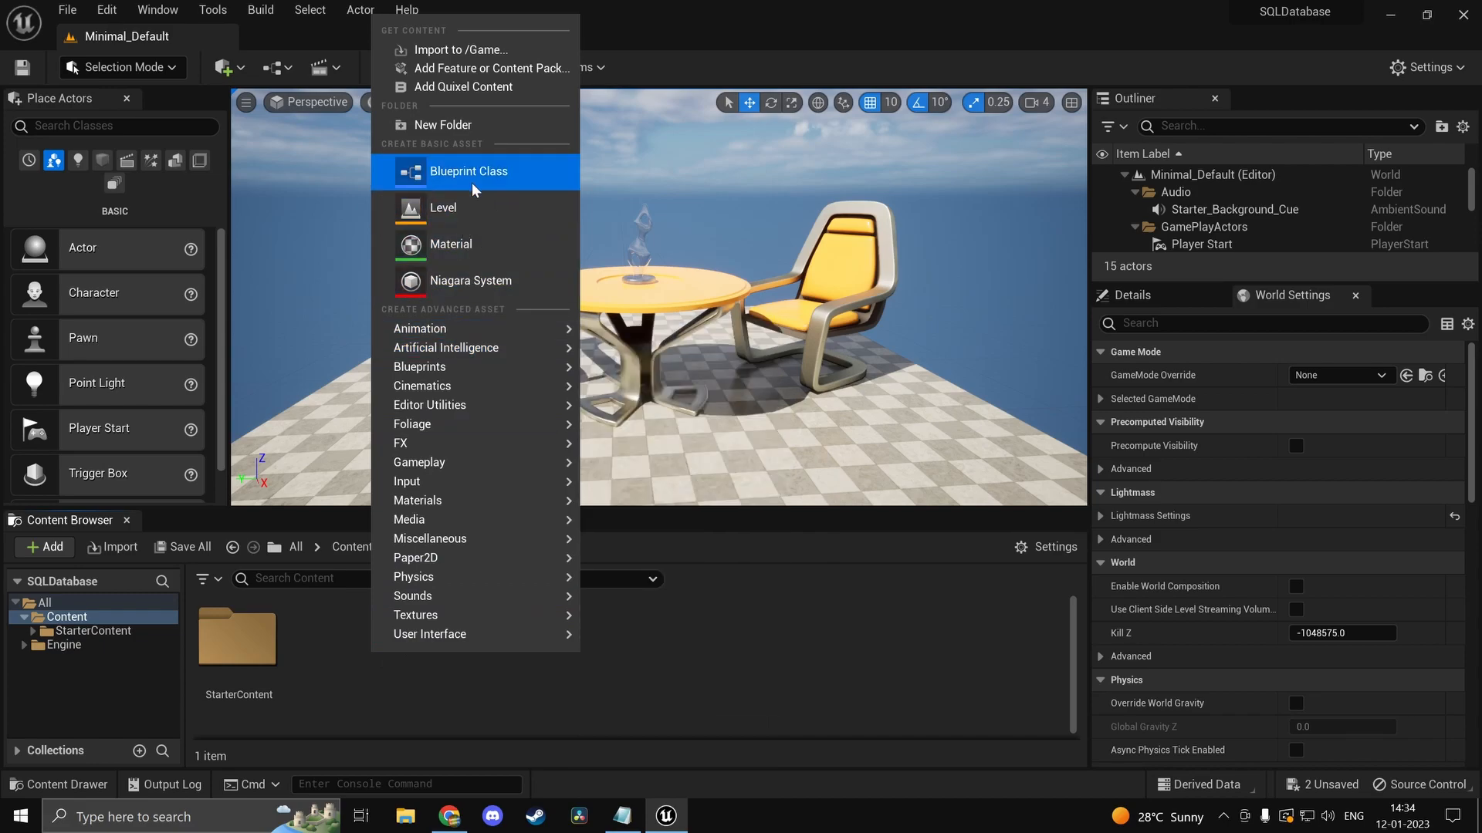
{"action": "left_click", "coordinate": [468, 170]}
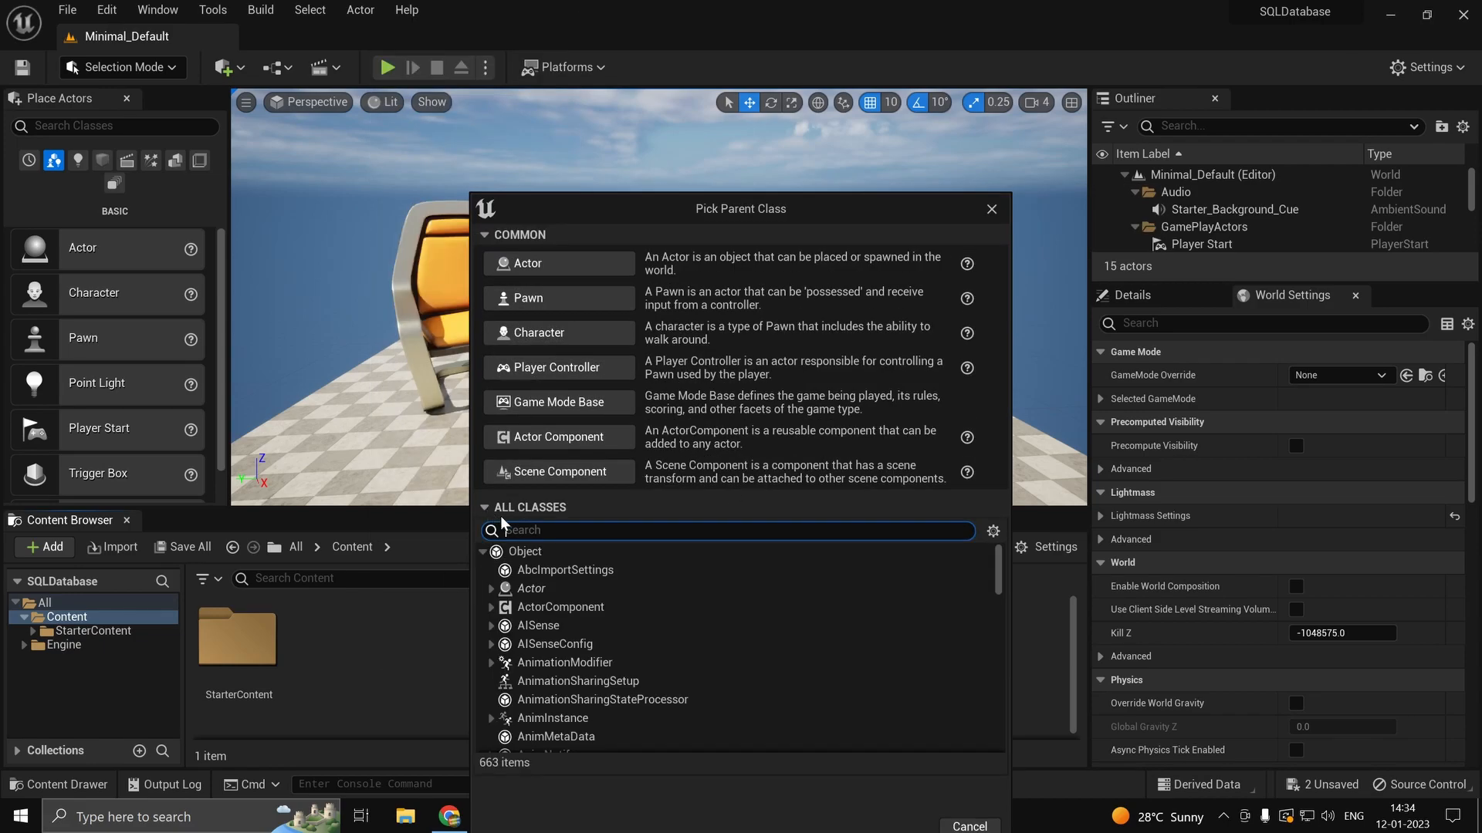
{"action": "type", "text": "sql"}
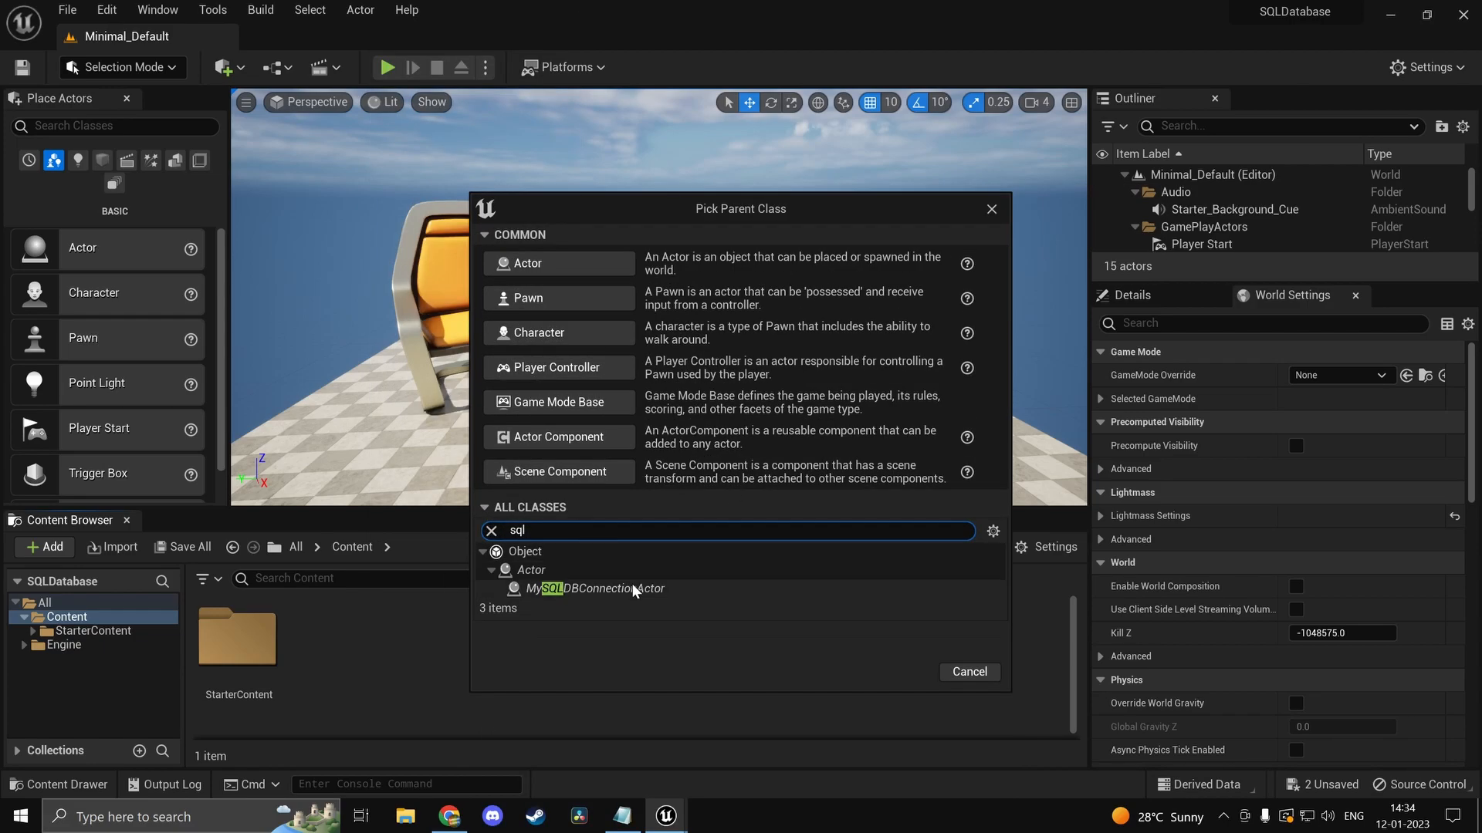
{"action": "mouse_move", "coordinate": [565, 608]}
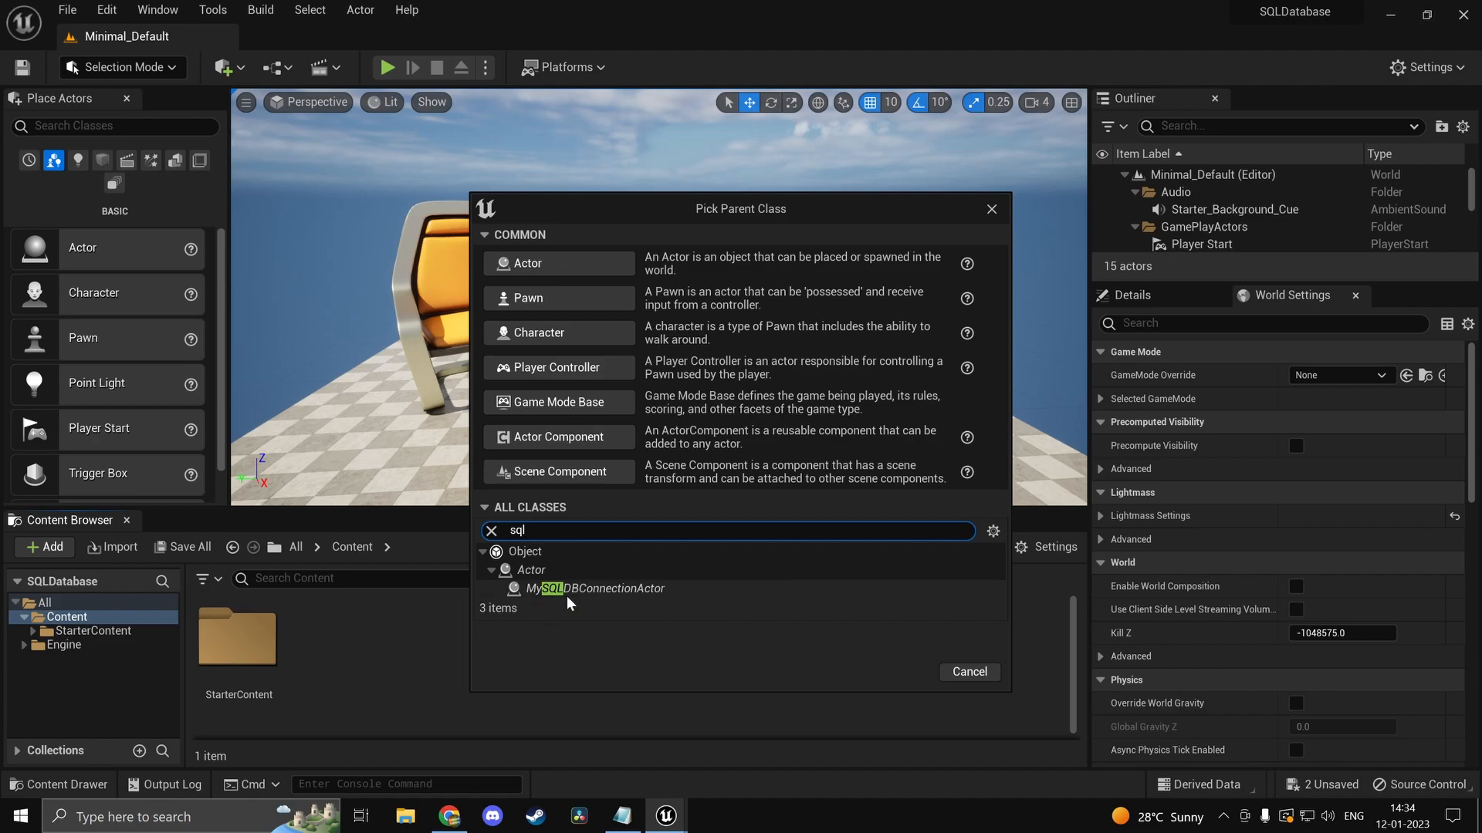
{"action": "left_click", "coordinate": [592, 589]}
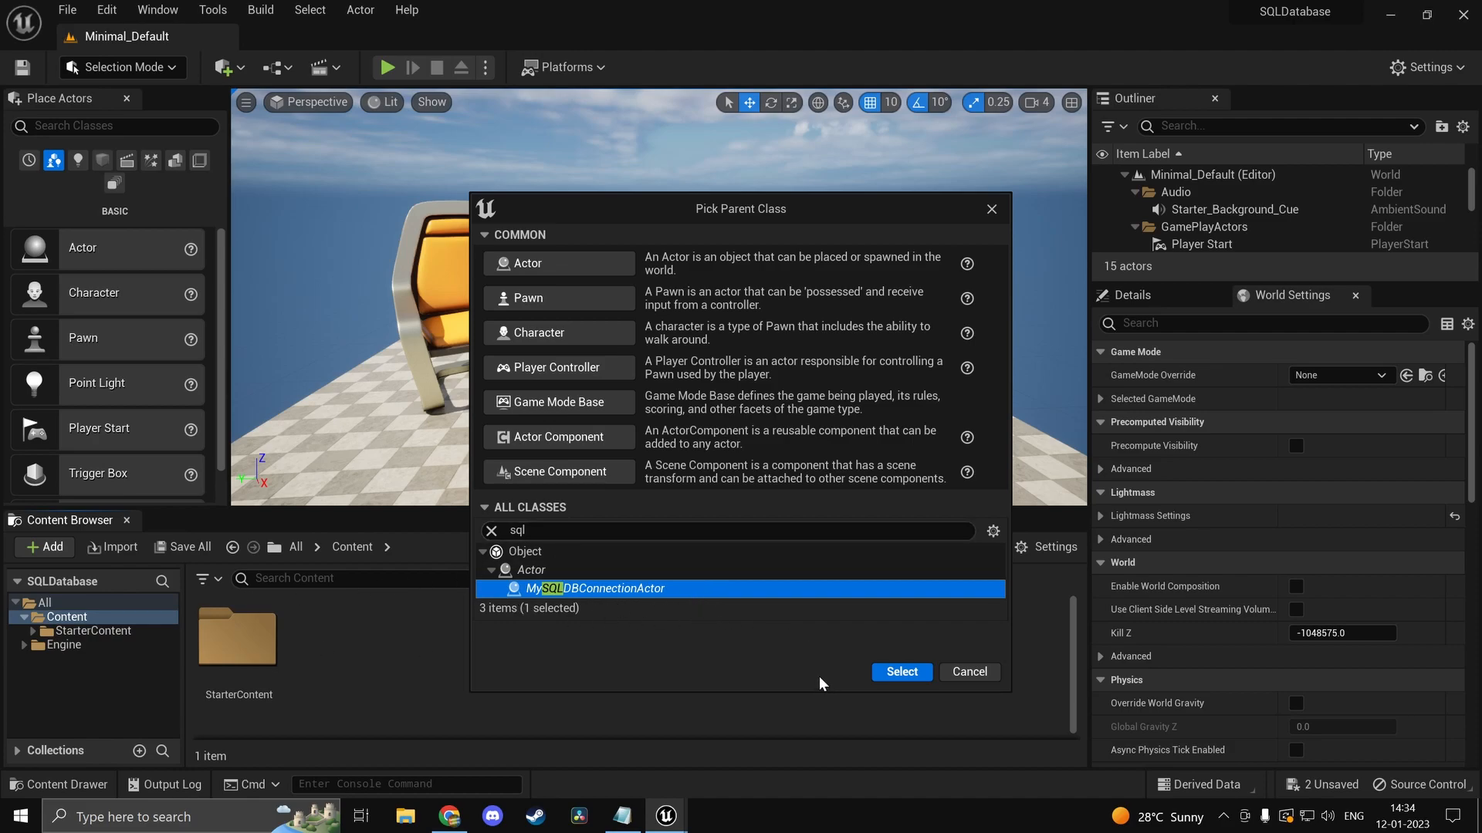
{"action": "left_click", "coordinate": [901, 672]}
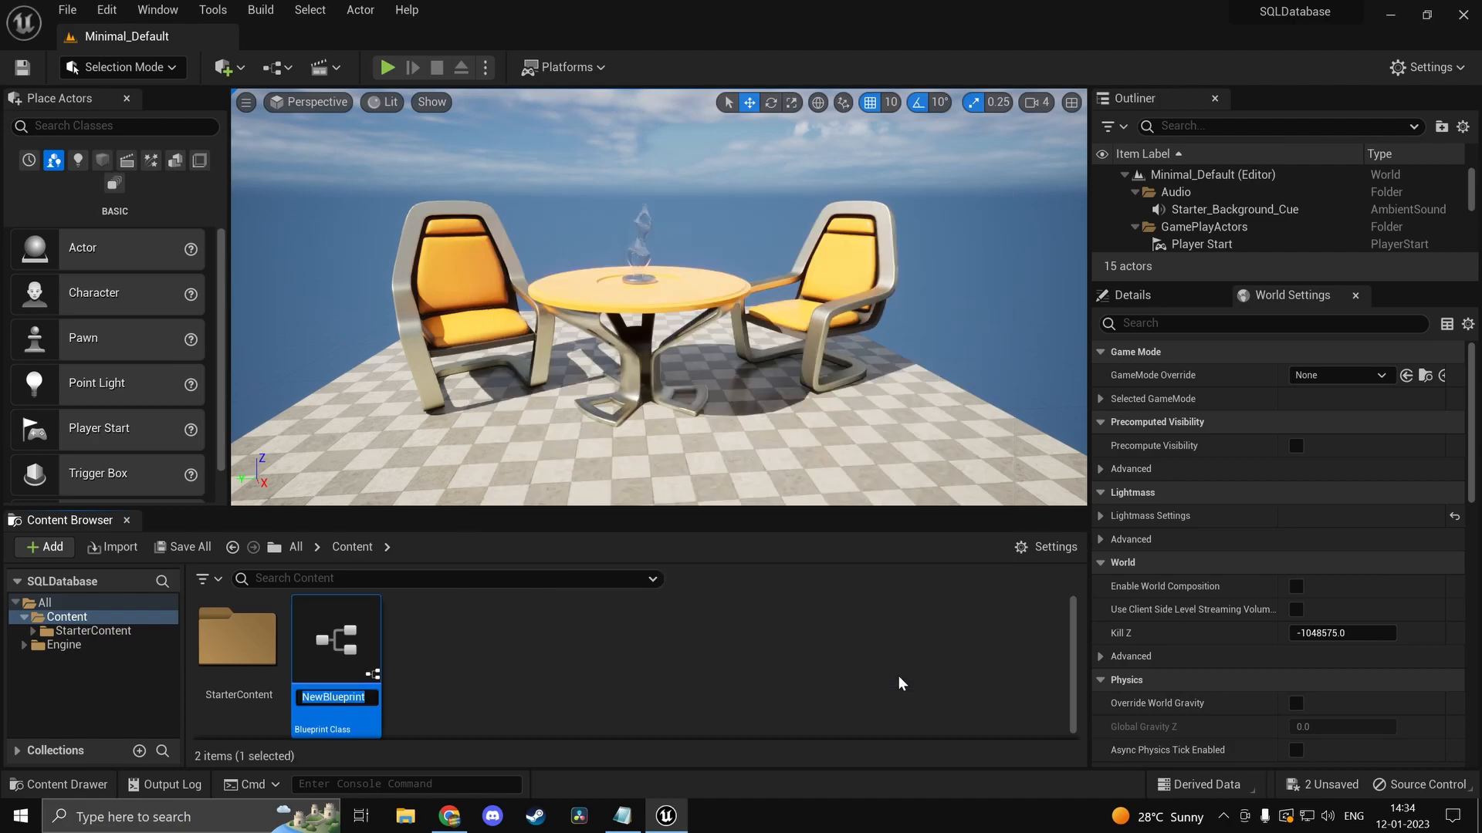
{"action": "mouse_move", "coordinate": [906, 746]}
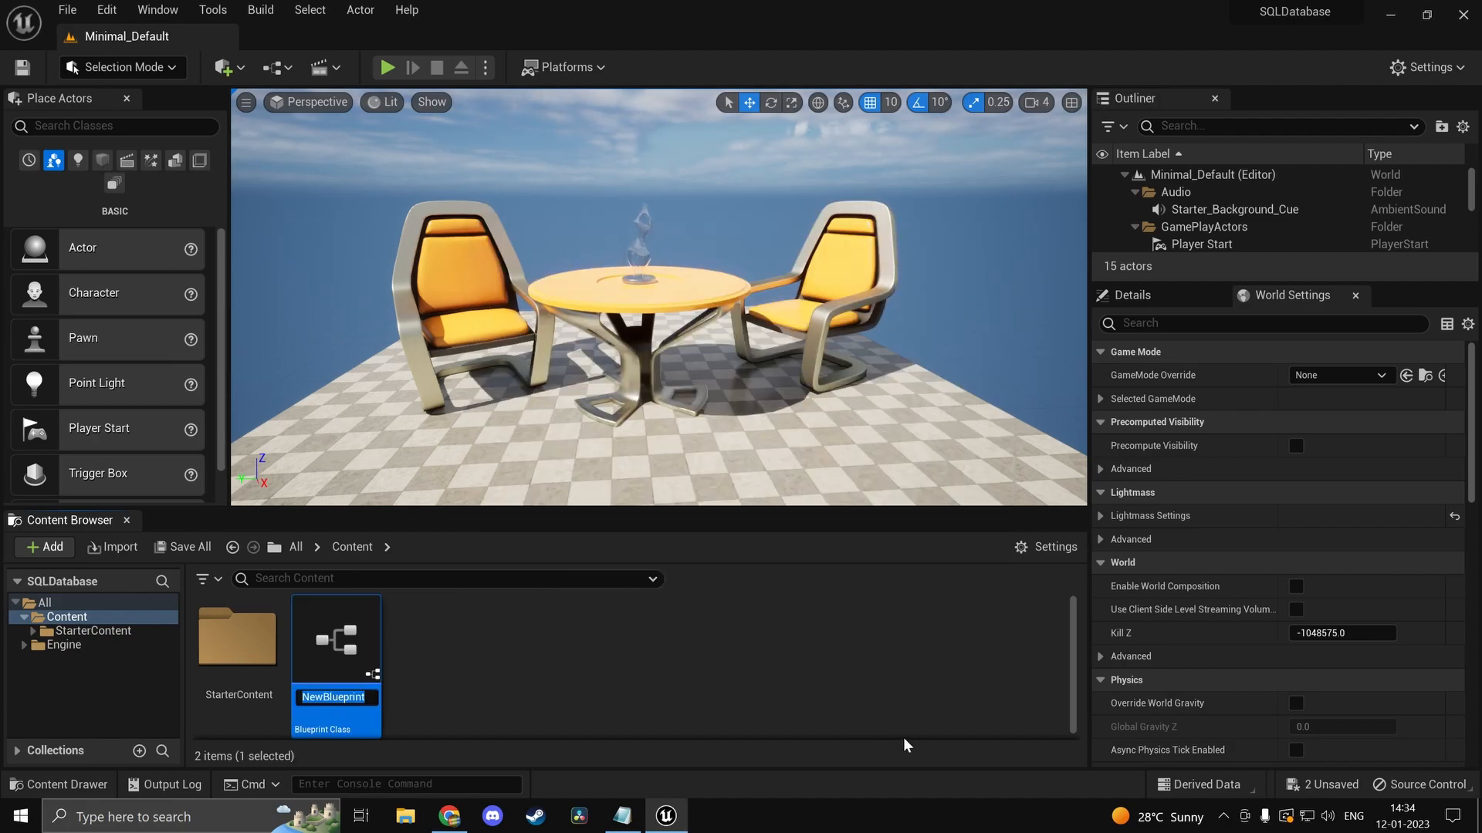
Step: Name the new asset 'DBConnection' and open it in the Blueprint editor
{"action": "type", "text": "DBConnection"}
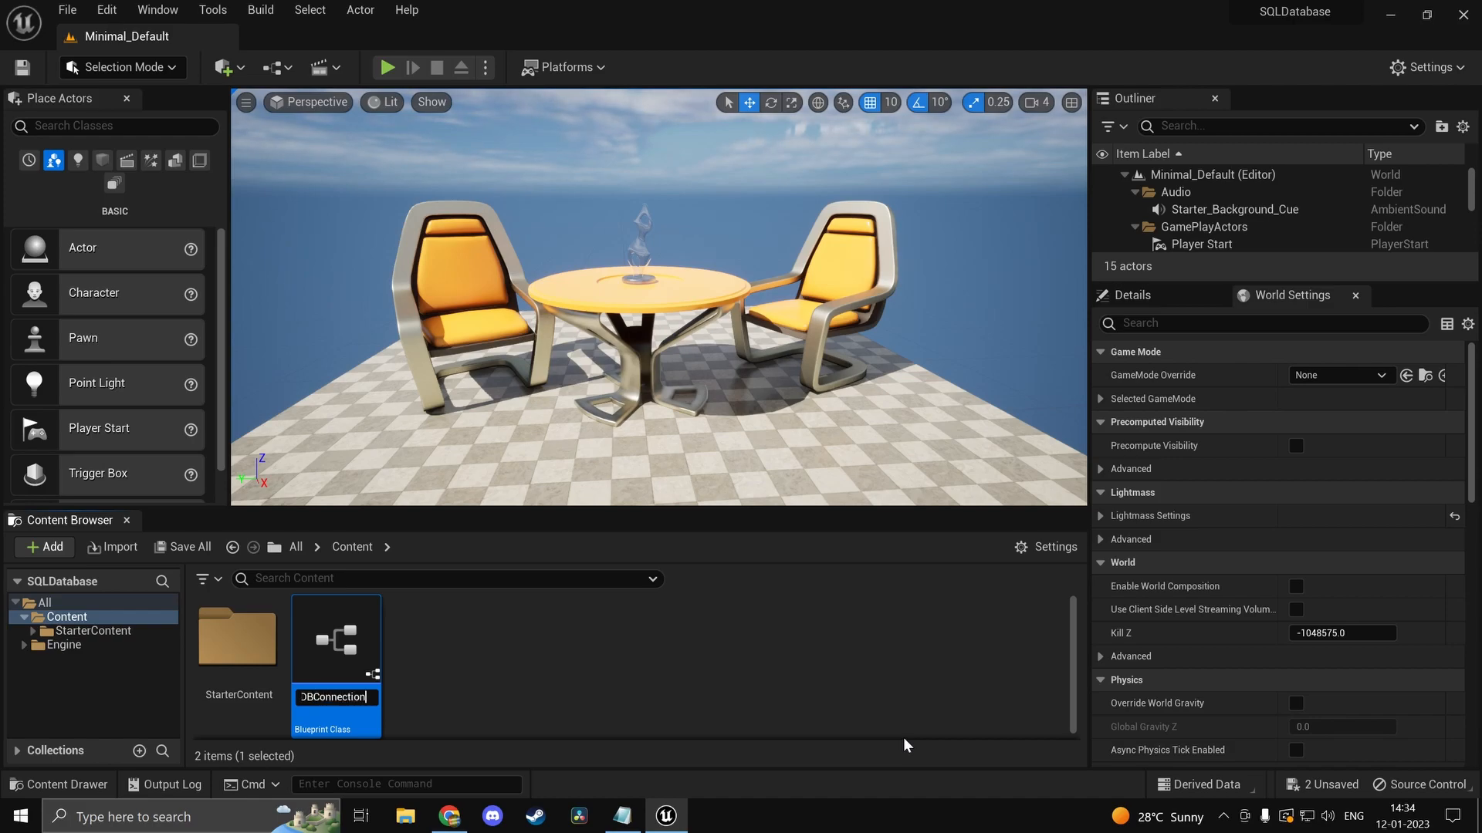
{"action": "key", "text": "Enter"}
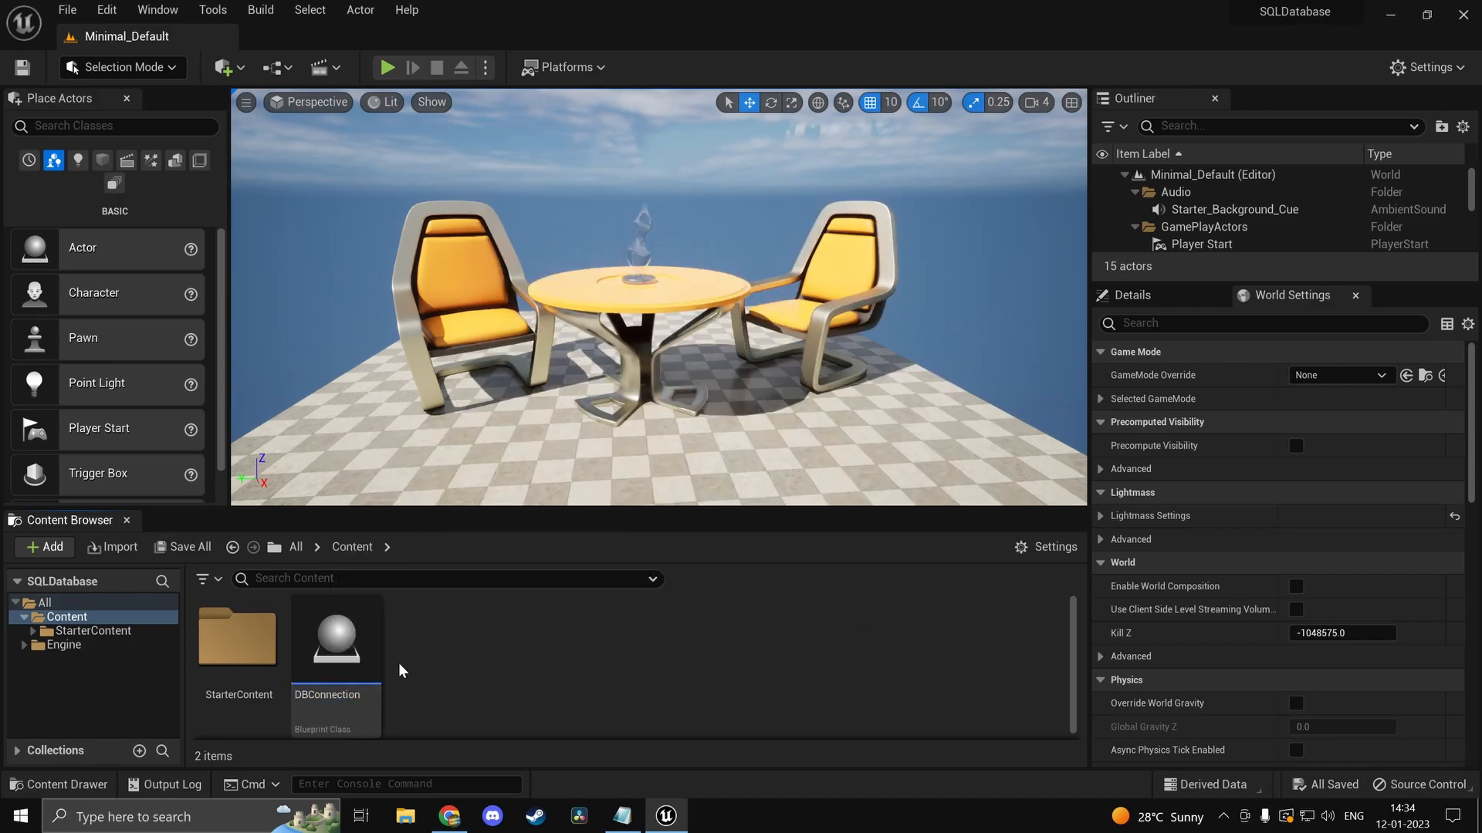
{"action": "left_click", "coordinate": [335, 639]}
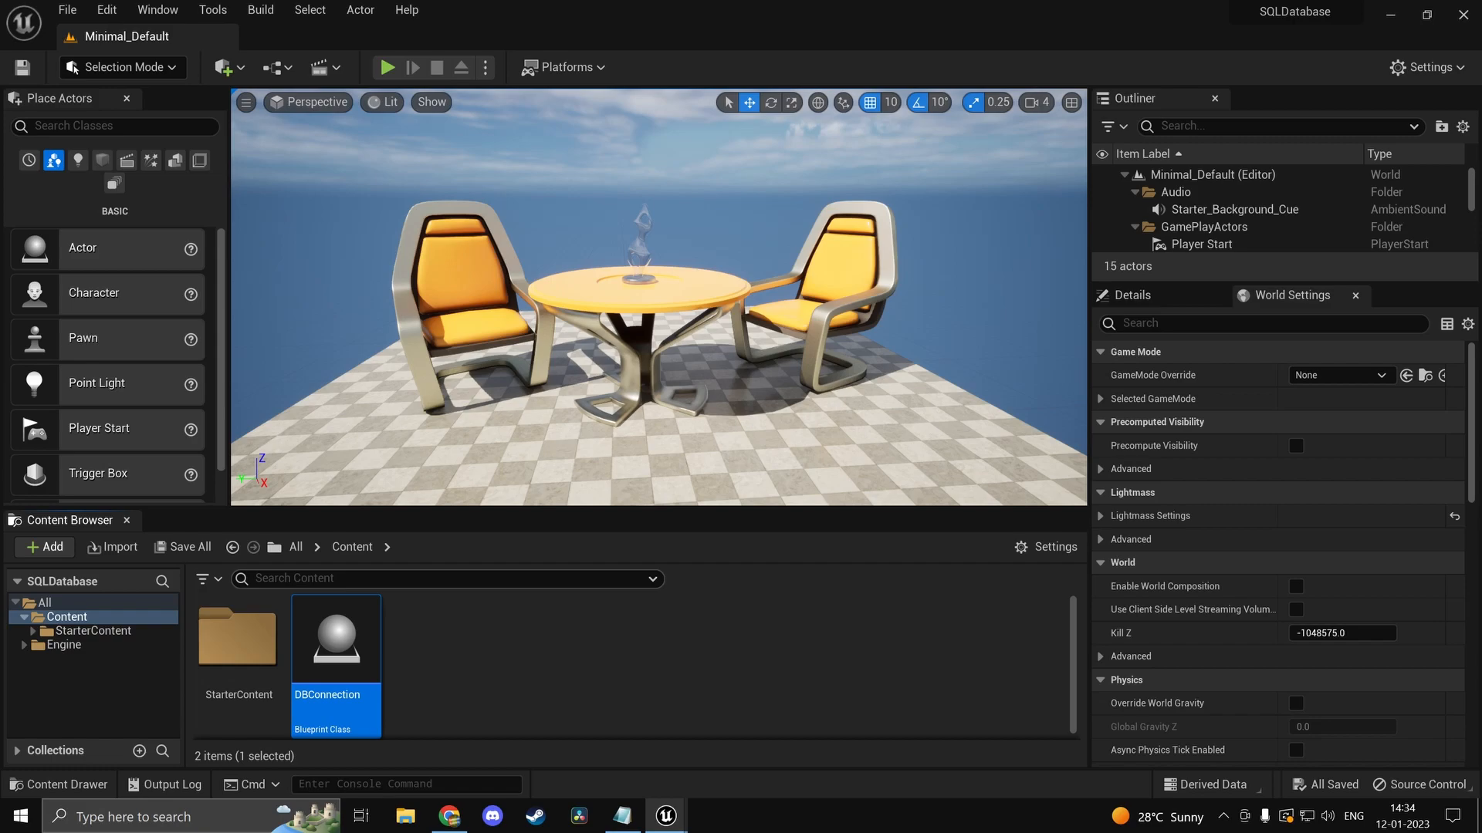
{"action": "double_click", "coordinate": [335, 639]}
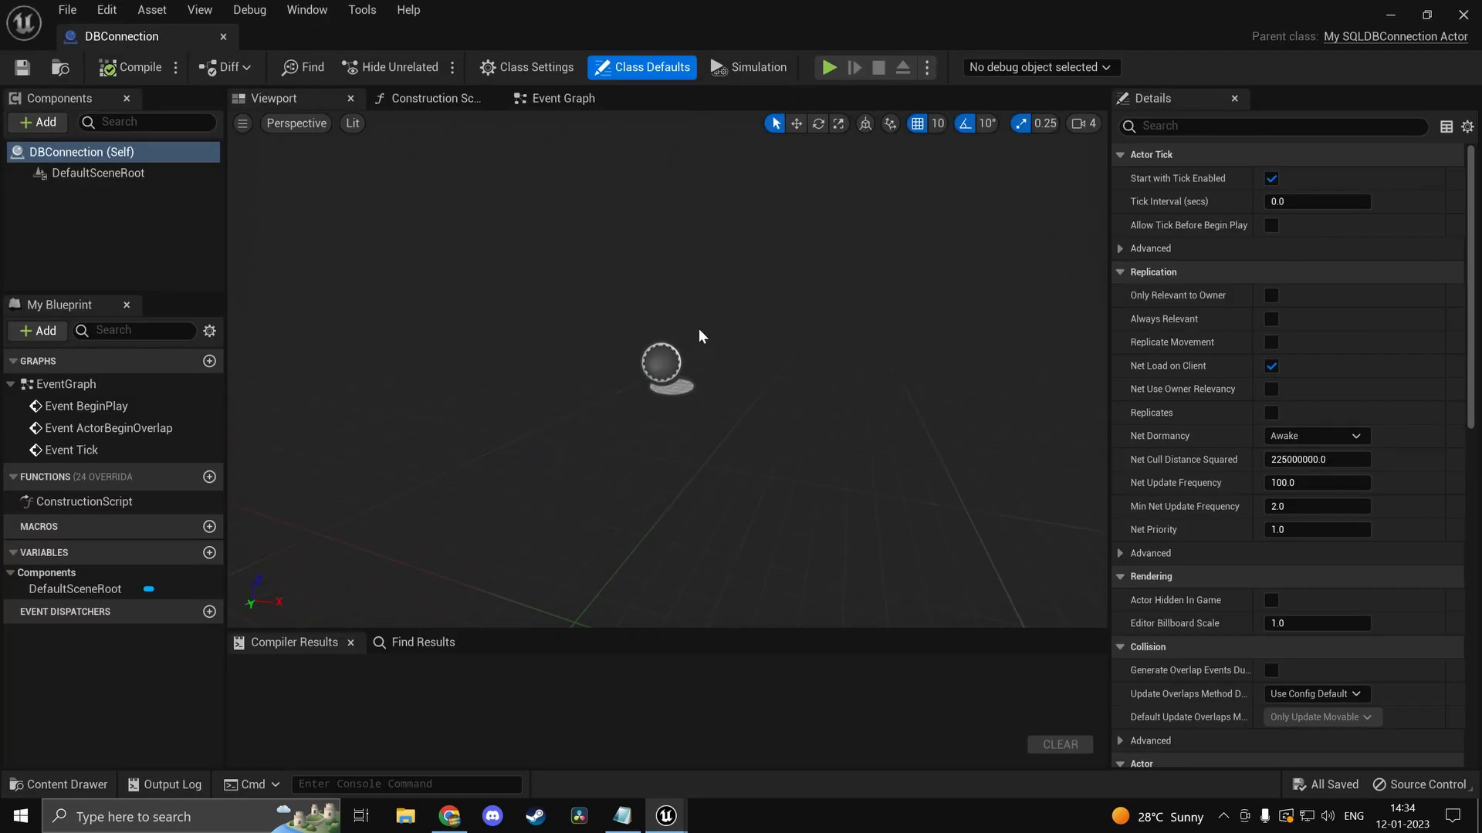
Step: Show DBConnection's Event Graph, returning to Unreal after checking PlanetScale credentials
{"action": "left_click", "coordinate": [562, 98]}
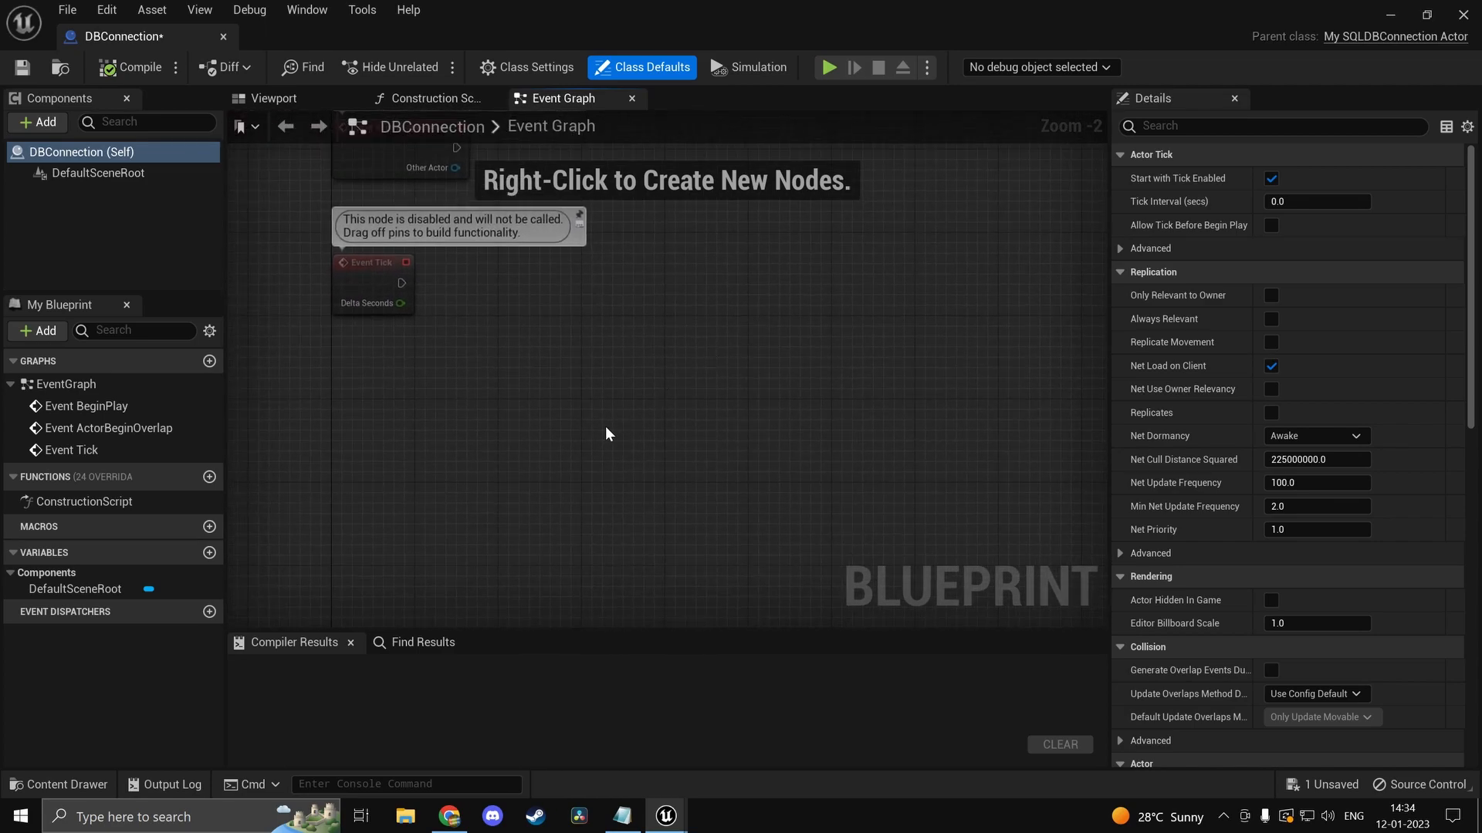
{"action": "mouse_move", "coordinate": [601, 417]}
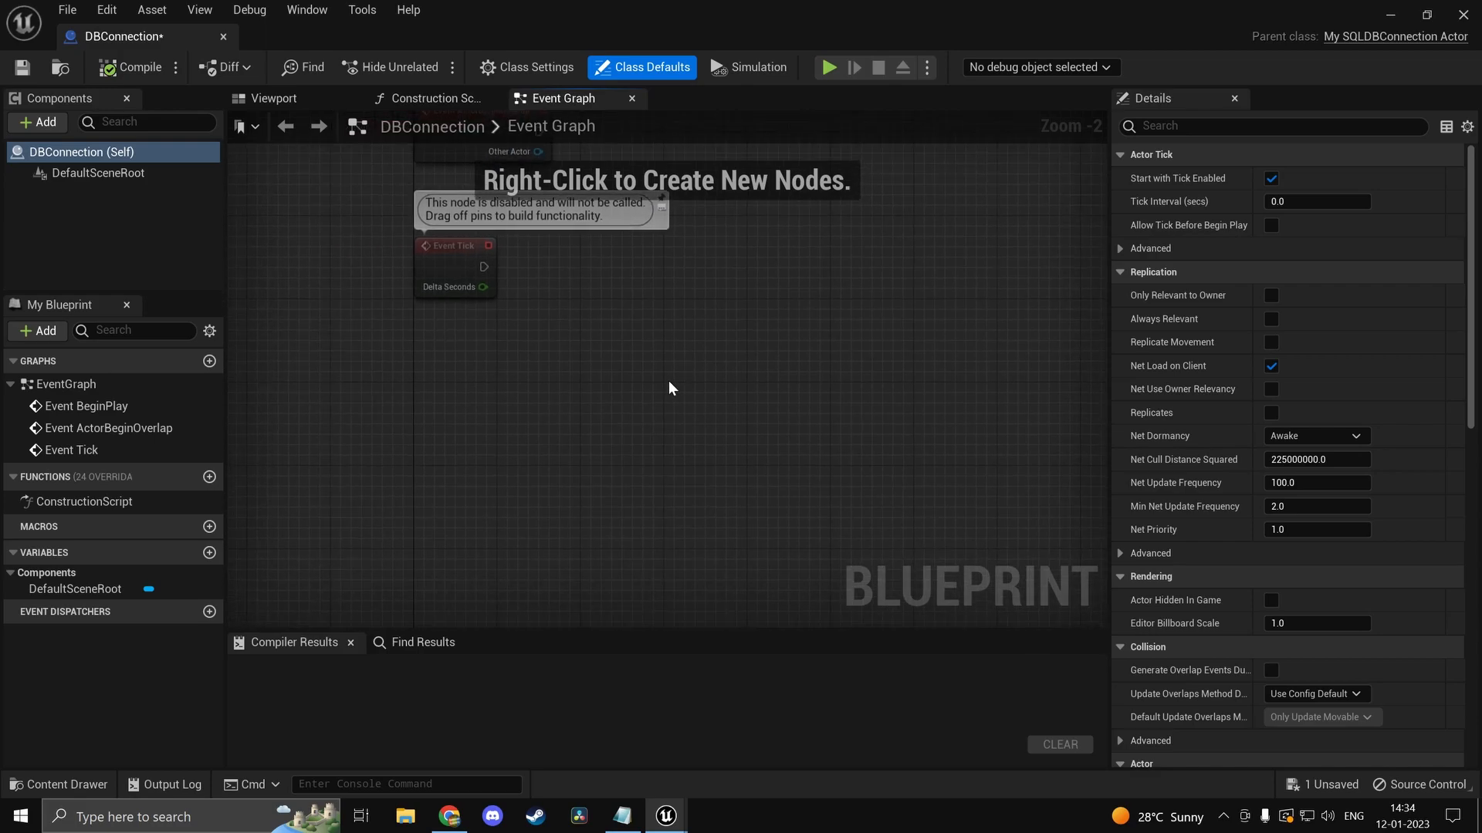
{"action": "mouse_move", "coordinate": [547, 341]}
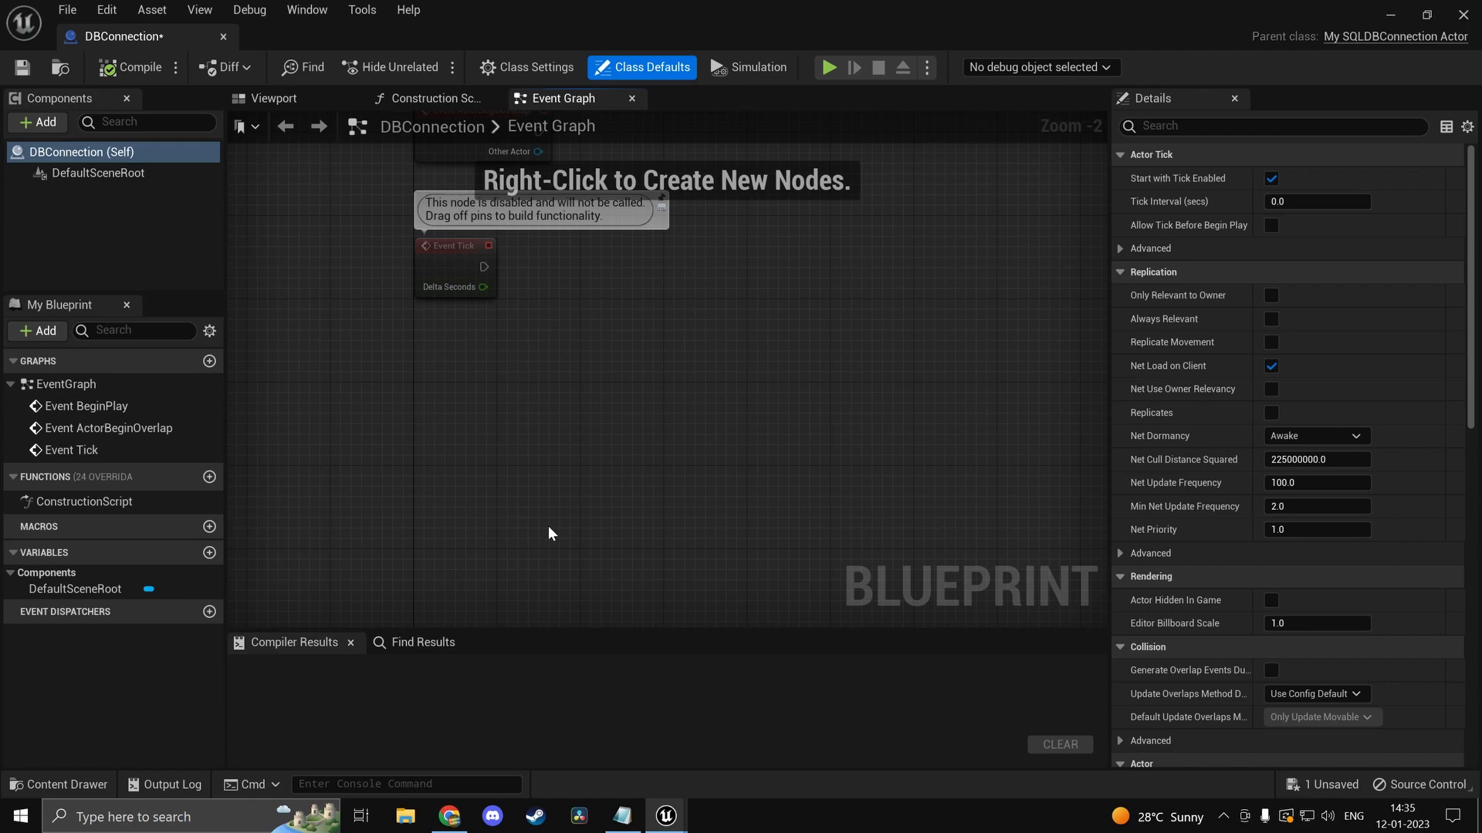
{"action": "mouse_move", "coordinate": [503, 403]}
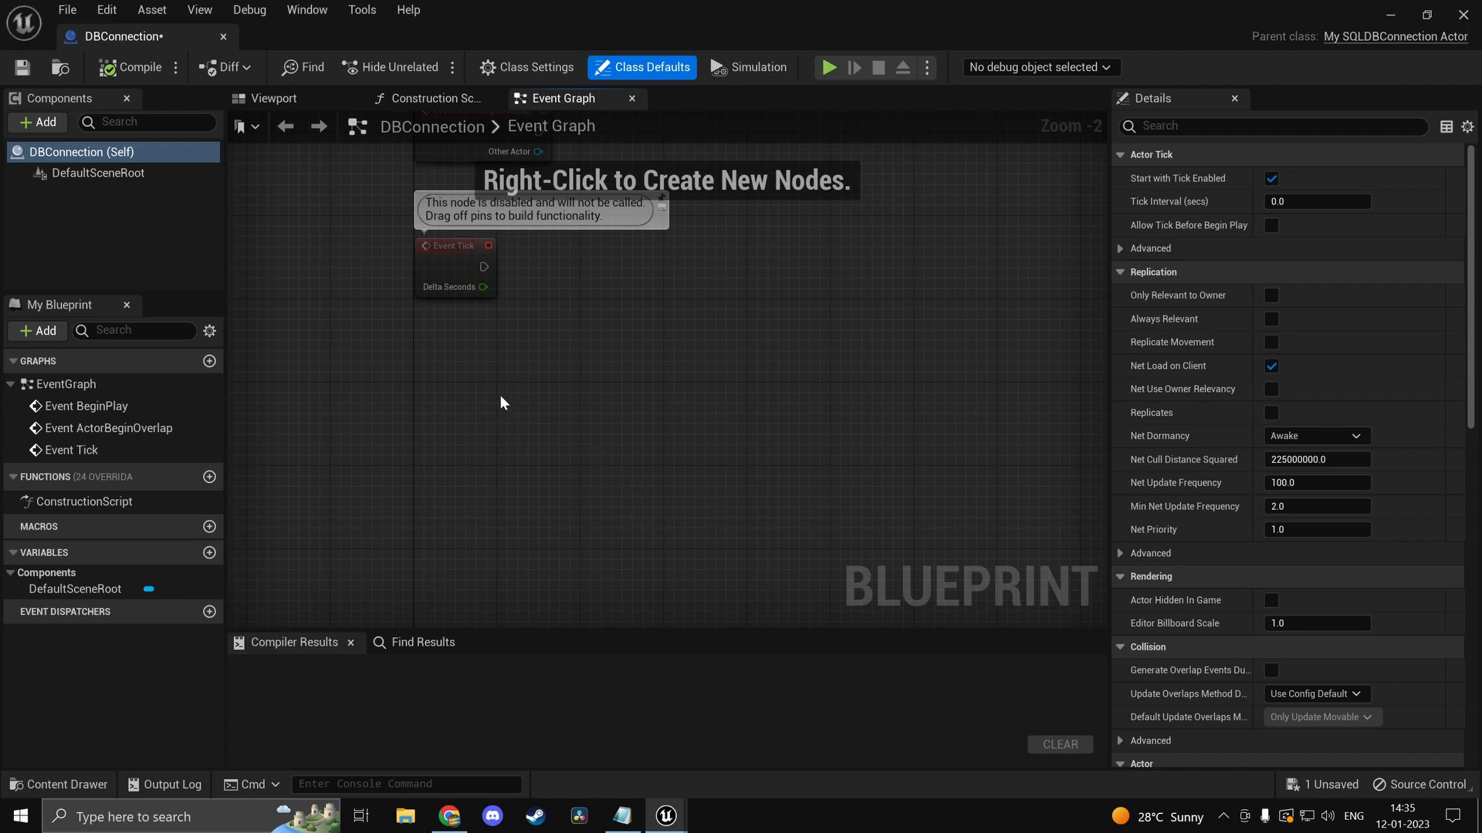
{"action": "mouse_move", "coordinate": [722, 754]}
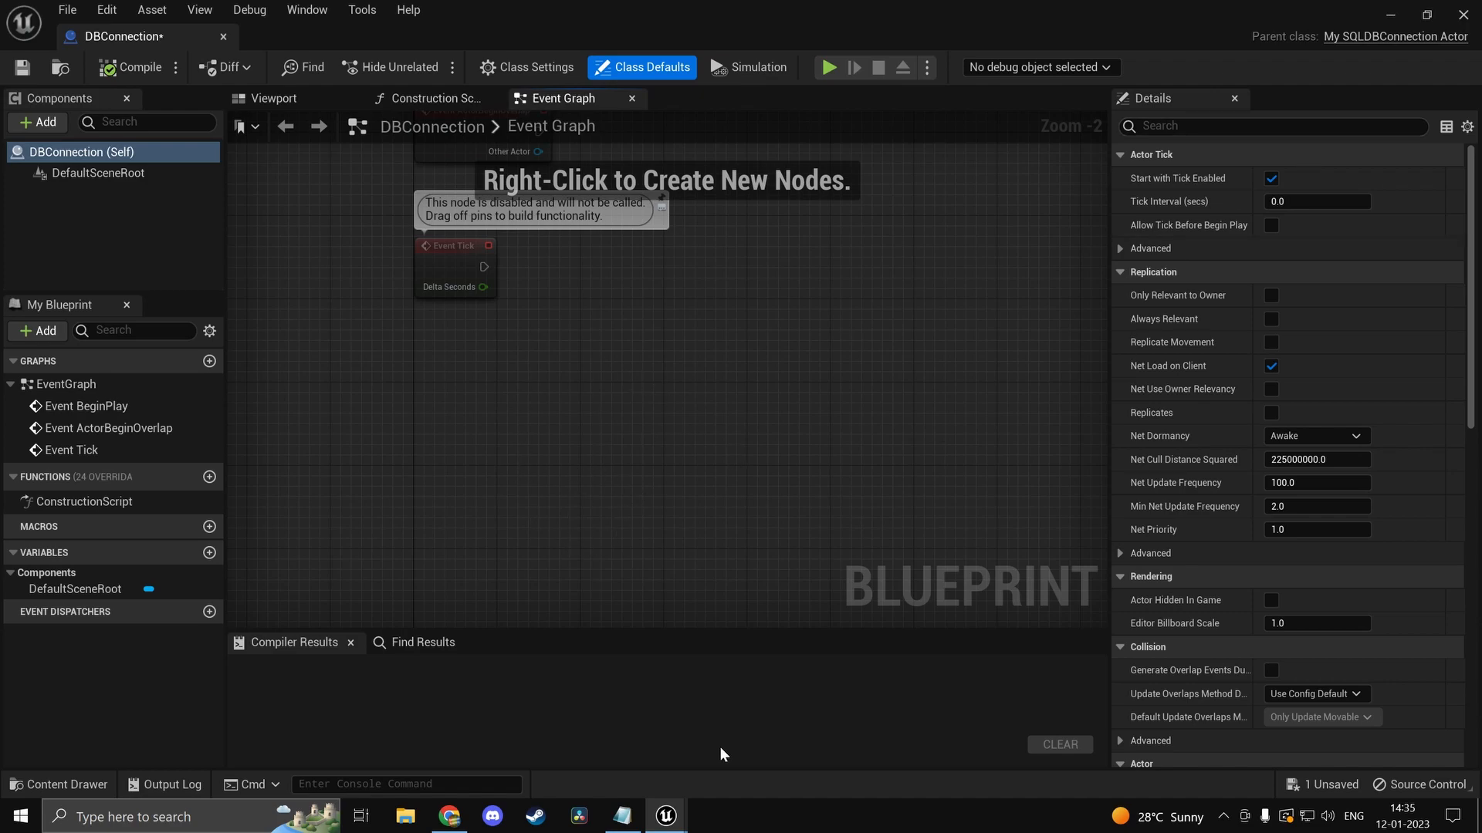
{"action": "mouse_move", "coordinate": [267, 800]}
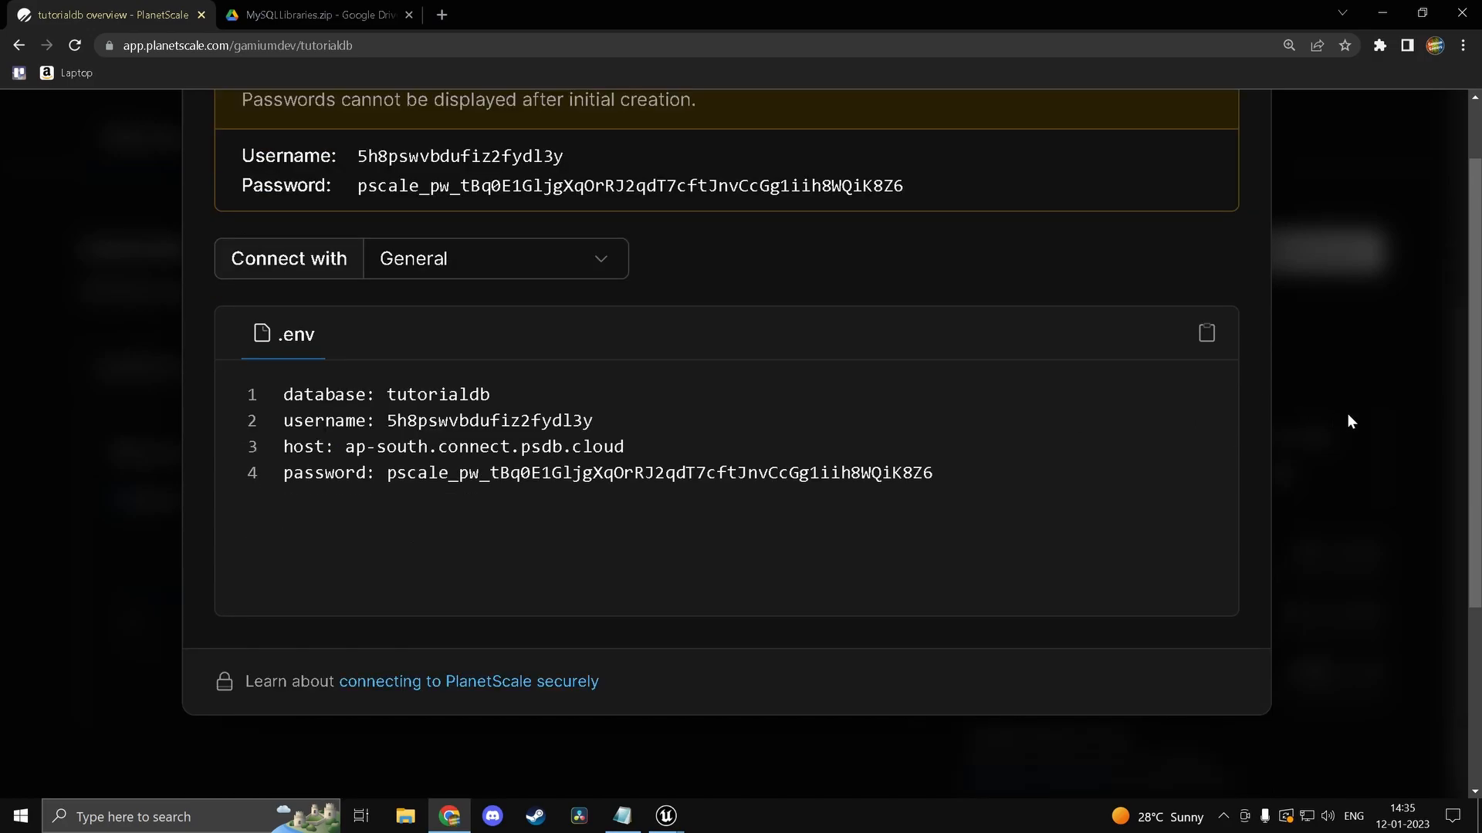
{"action": "mouse_move", "coordinate": [1285, 121]}
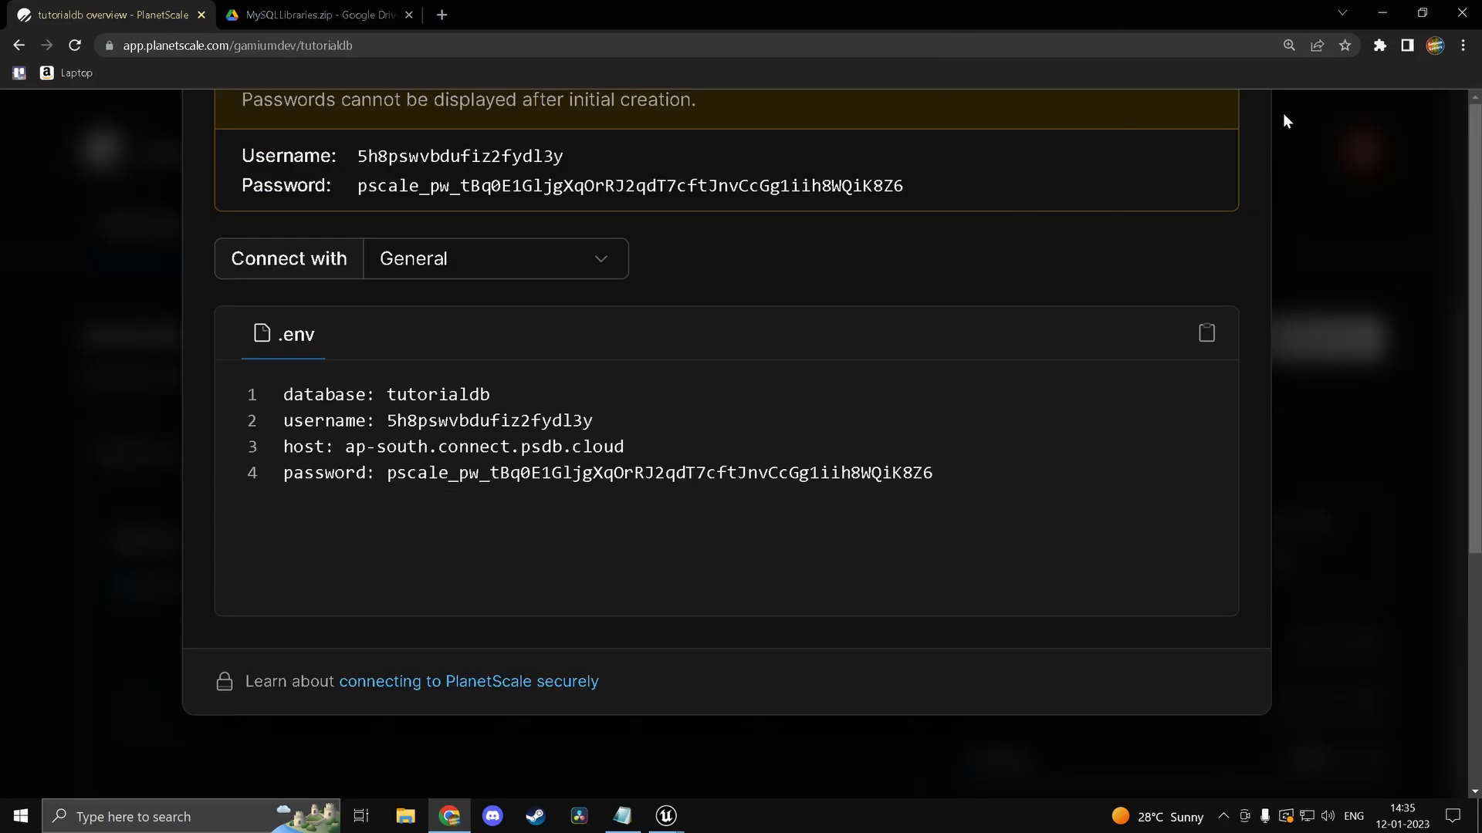
{"action": "left_click", "coordinate": [662, 815]}
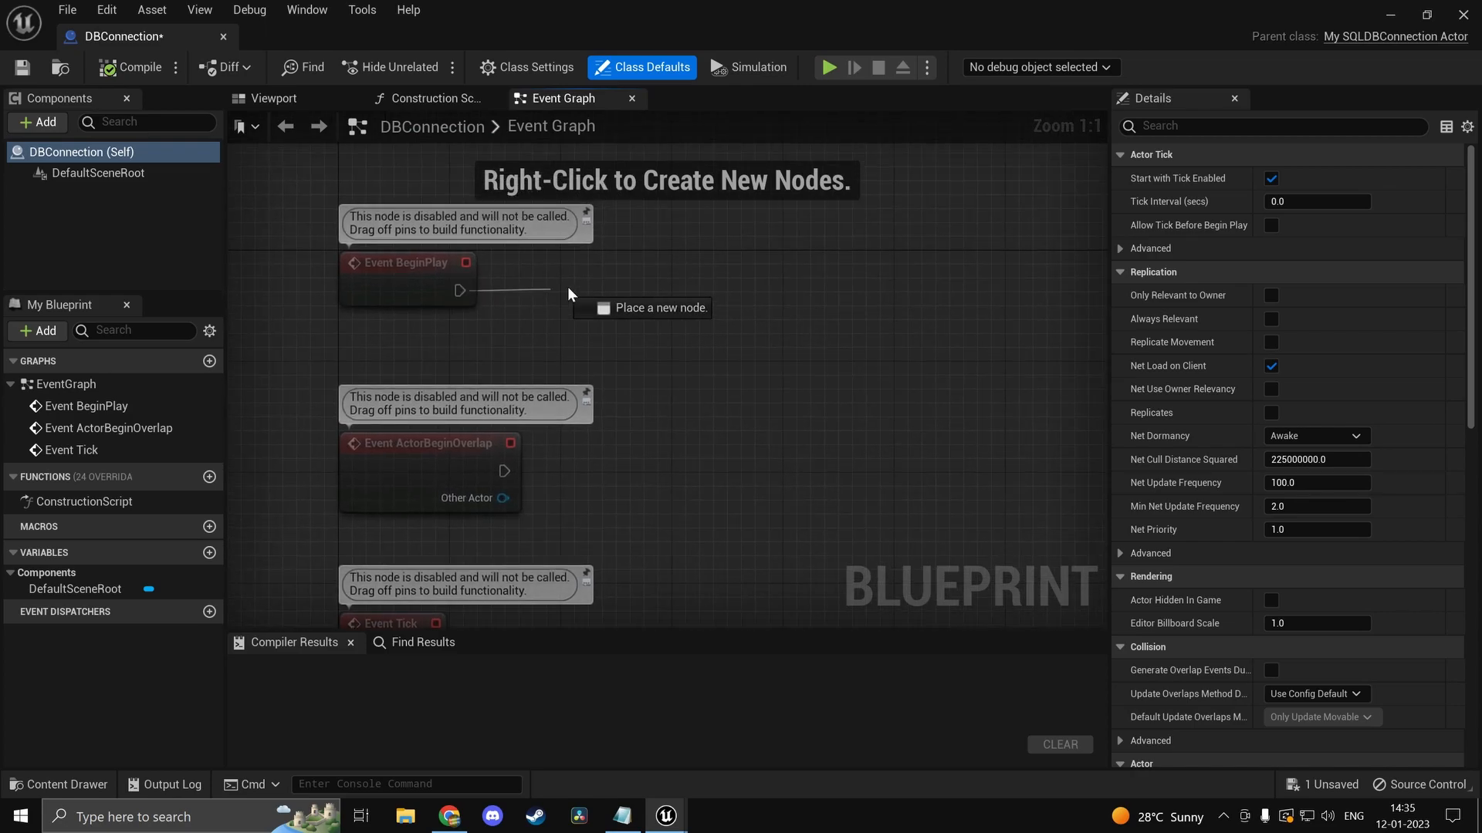
Step: Add a Create New Connection node from Event BeginPlay via the 'connec' search
{"action": "type", "text": "connec"}
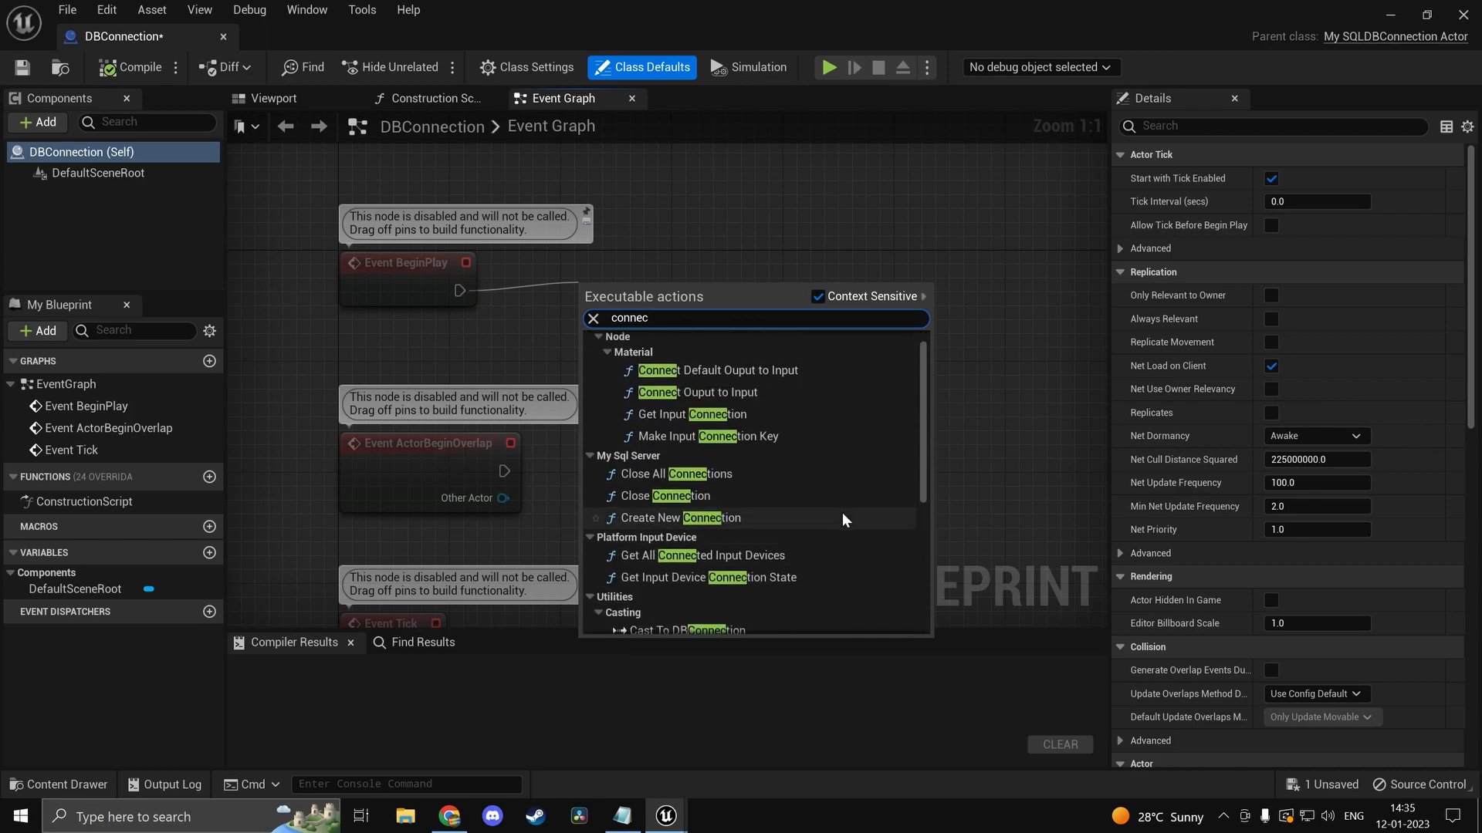
{"action": "mouse_move", "coordinate": [733, 539]}
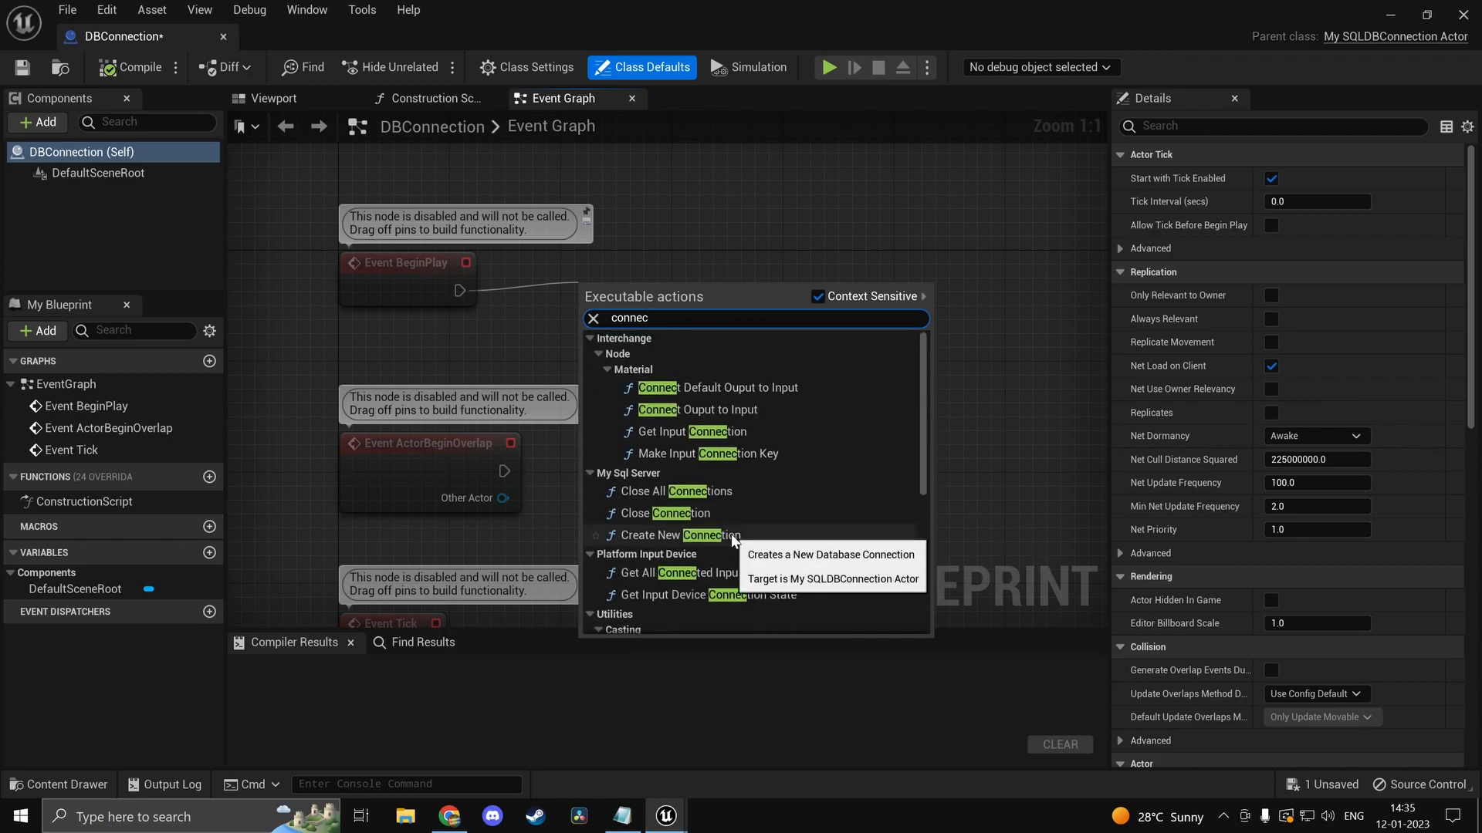
{"action": "left_click", "coordinate": [664, 535]}
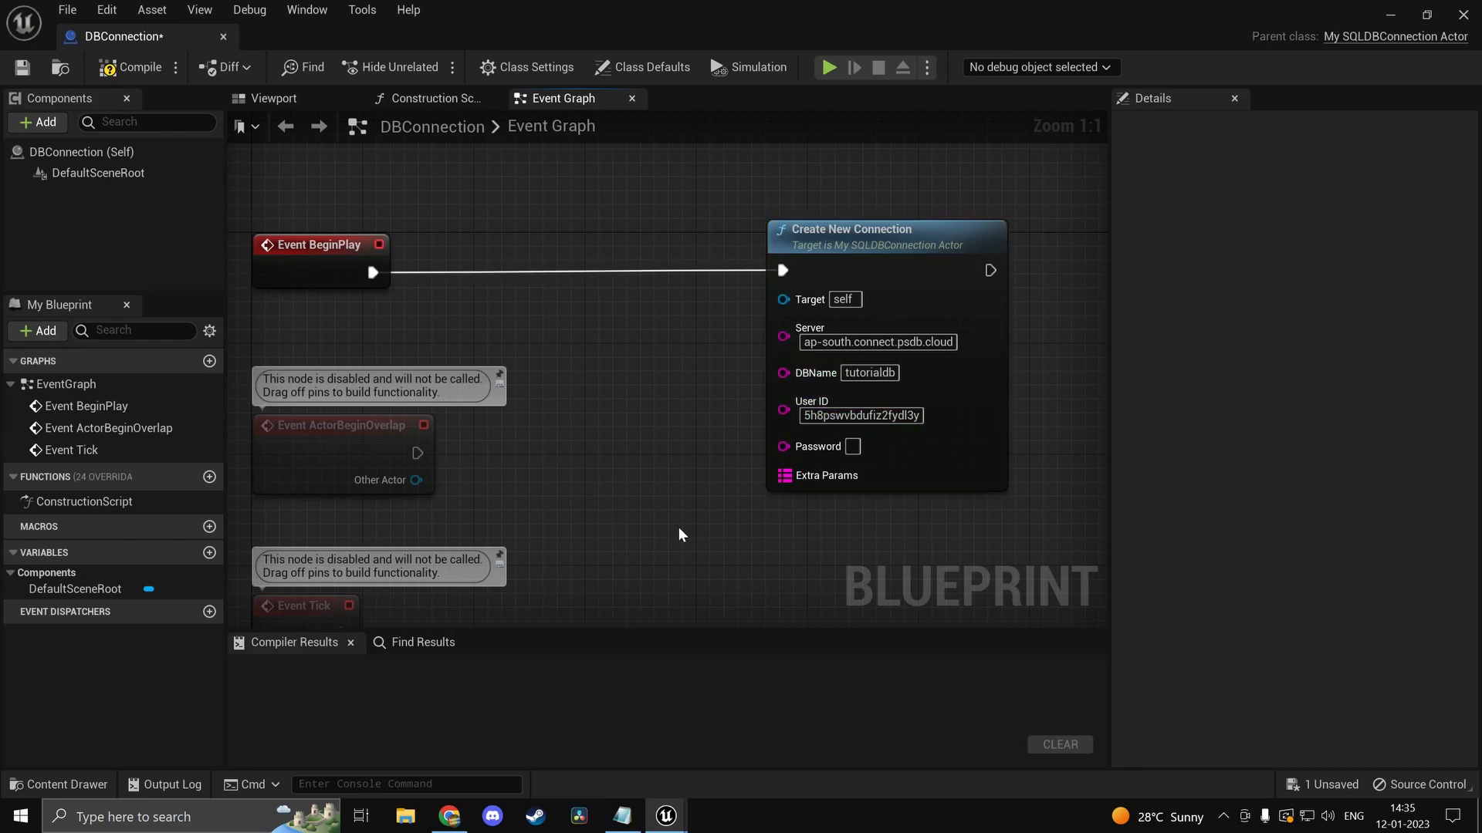
Step: Fill the connection password from Notepad, place Make Map beside it, and compile
{"action": "left_click", "coordinate": [621, 815]}
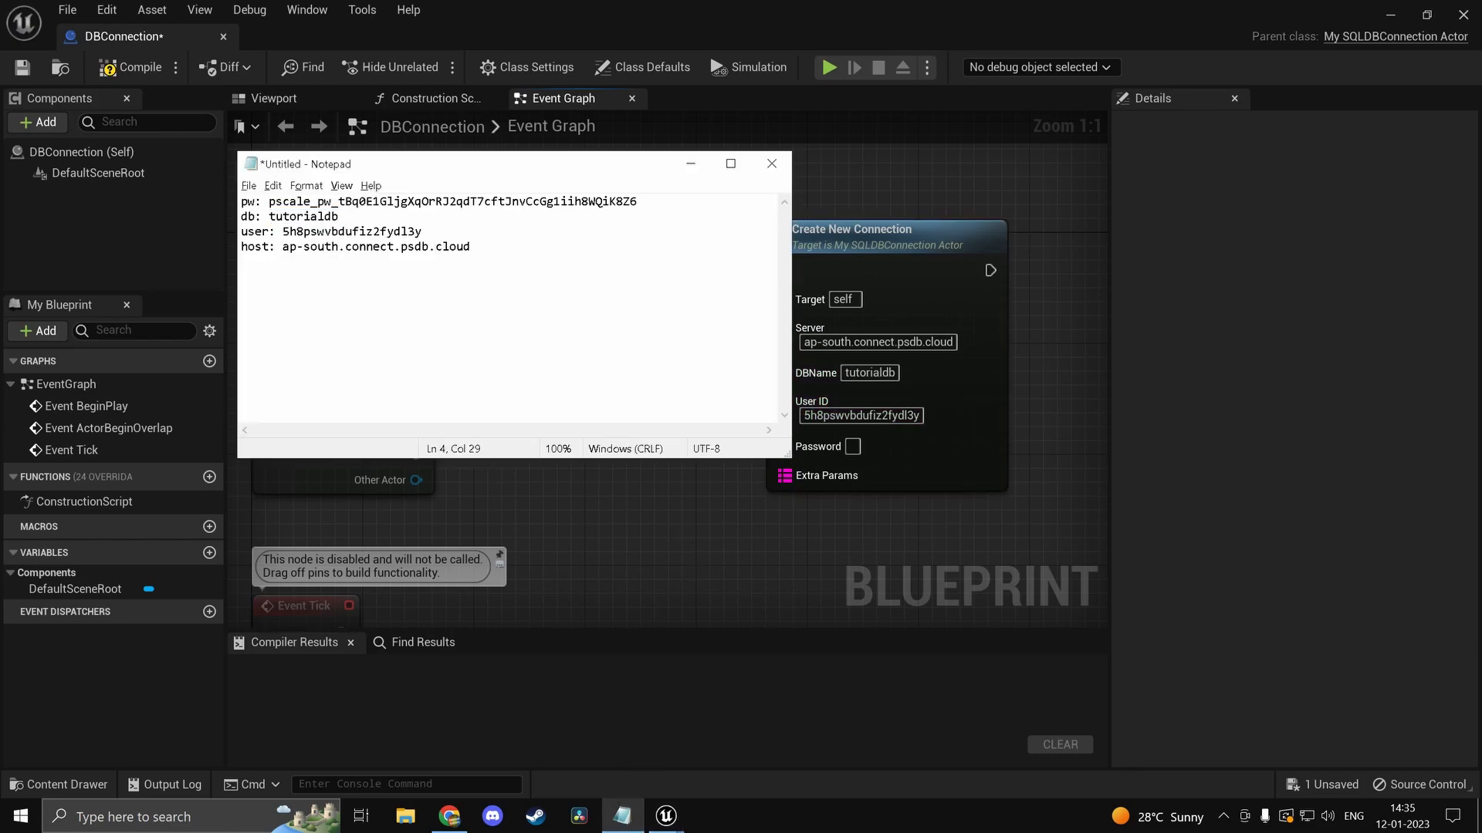
{"action": "left_click_drag", "start_coordinate": [270, 201], "coordinate": [636, 201]}
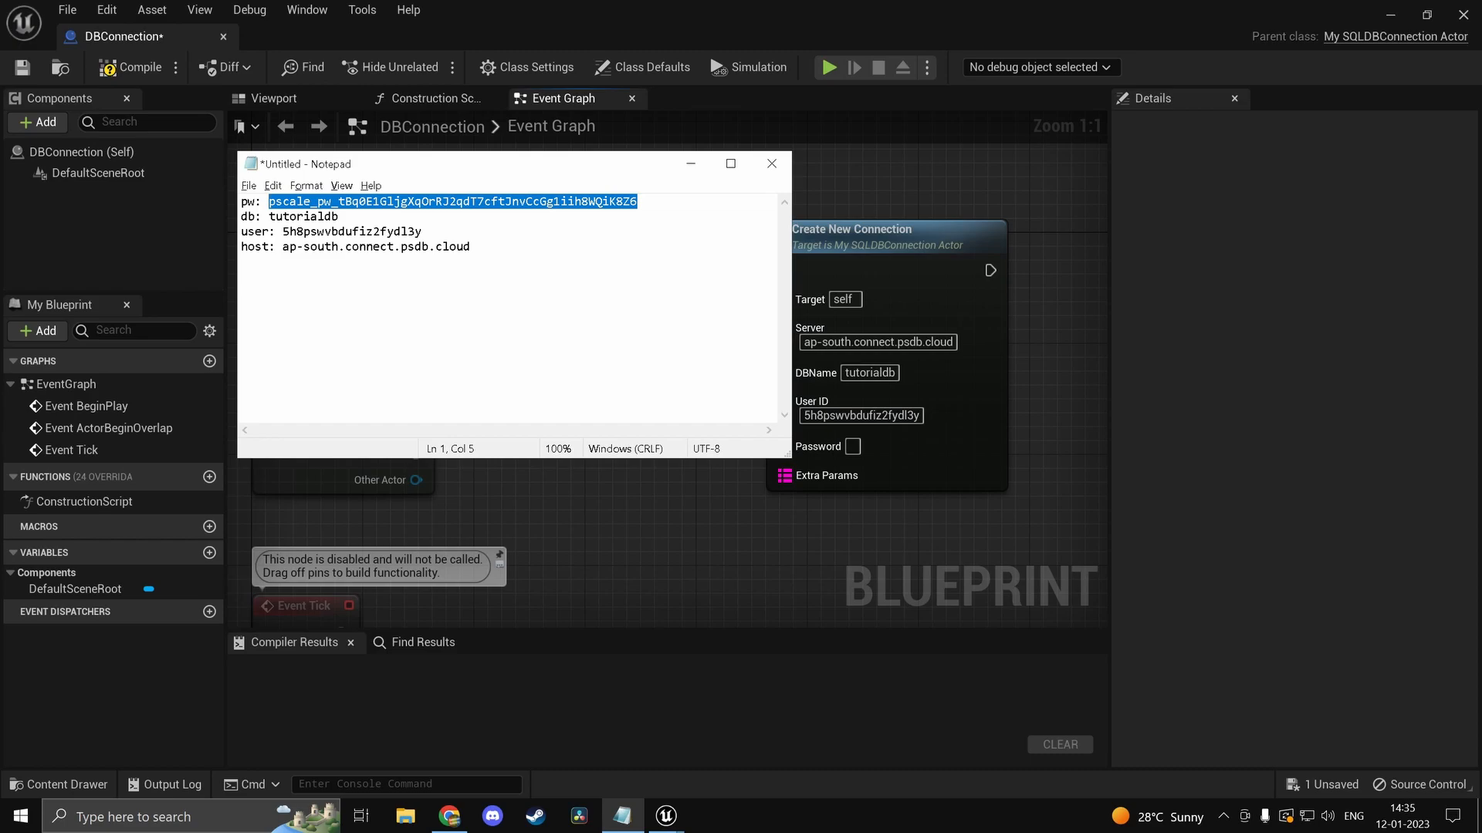
{"action": "left_click", "coordinate": [771, 163]}
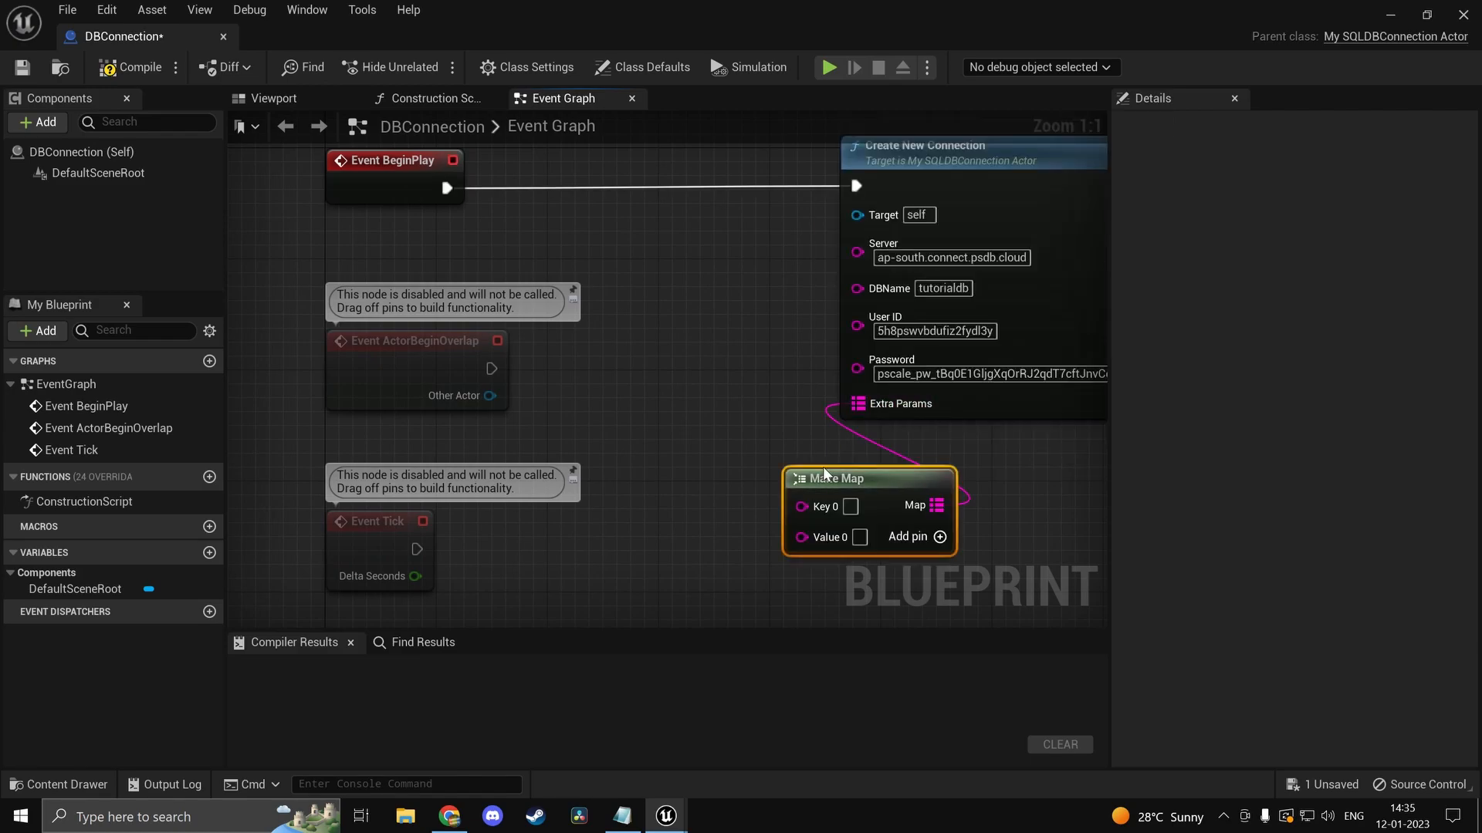
{"action": "left_click_drag", "start_coordinate": [835, 479], "coordinate": [697, 422]}
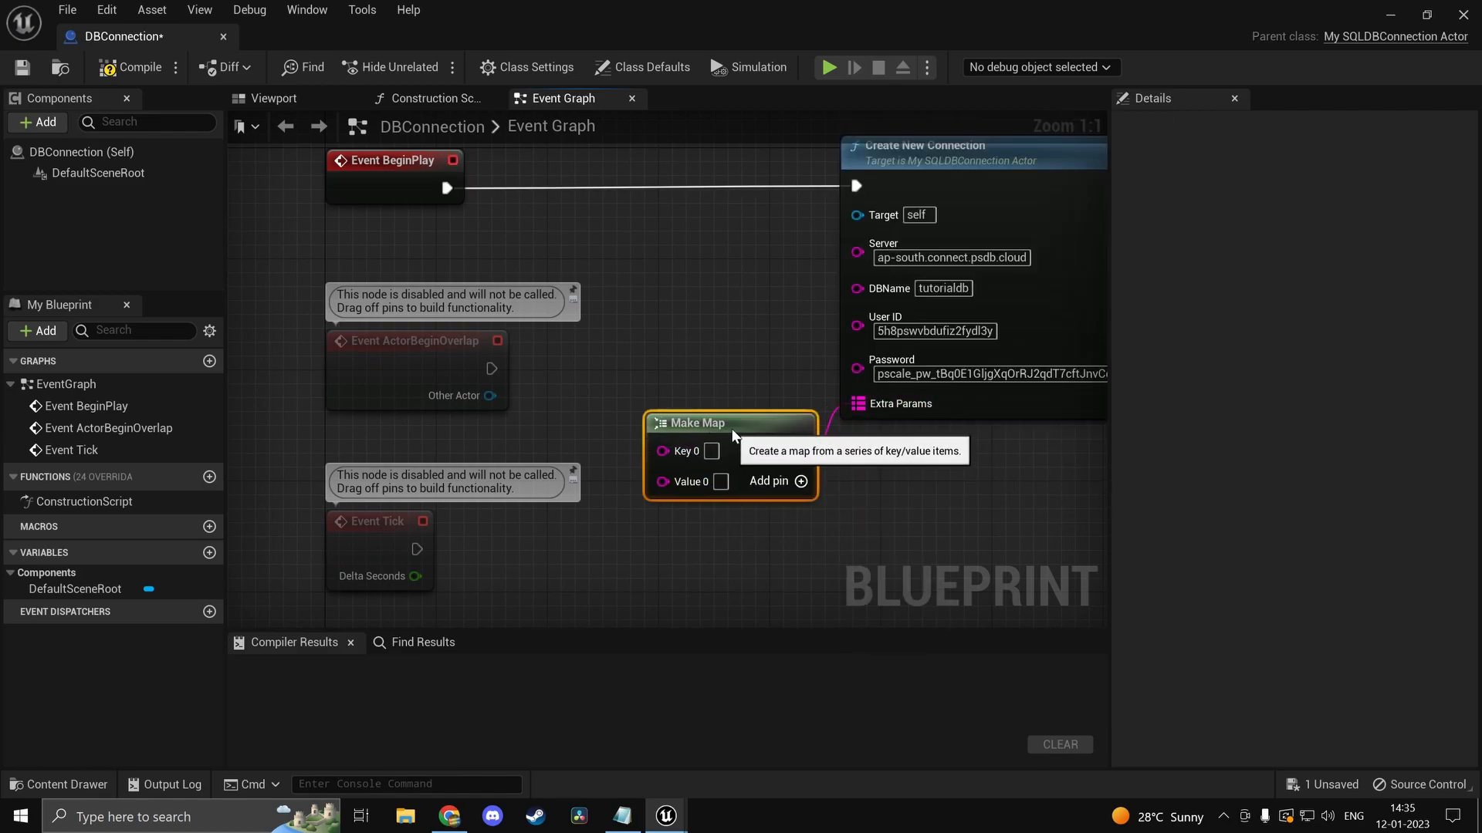
{"action": "left_click", "coordinate": [139, 67]}
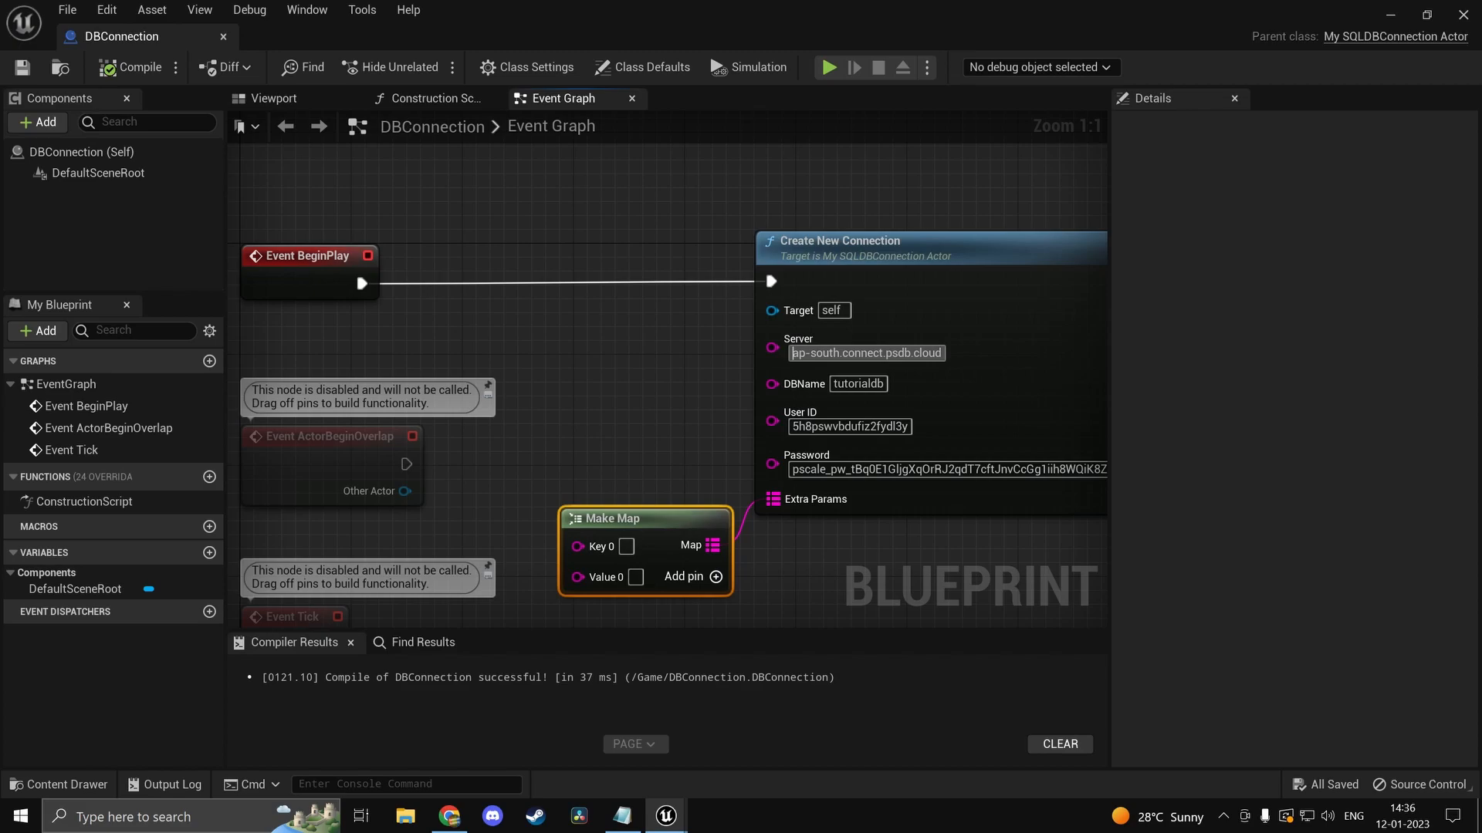
{"action": "scroll", "scroll_direction": "down", "scroll_amount": 3}
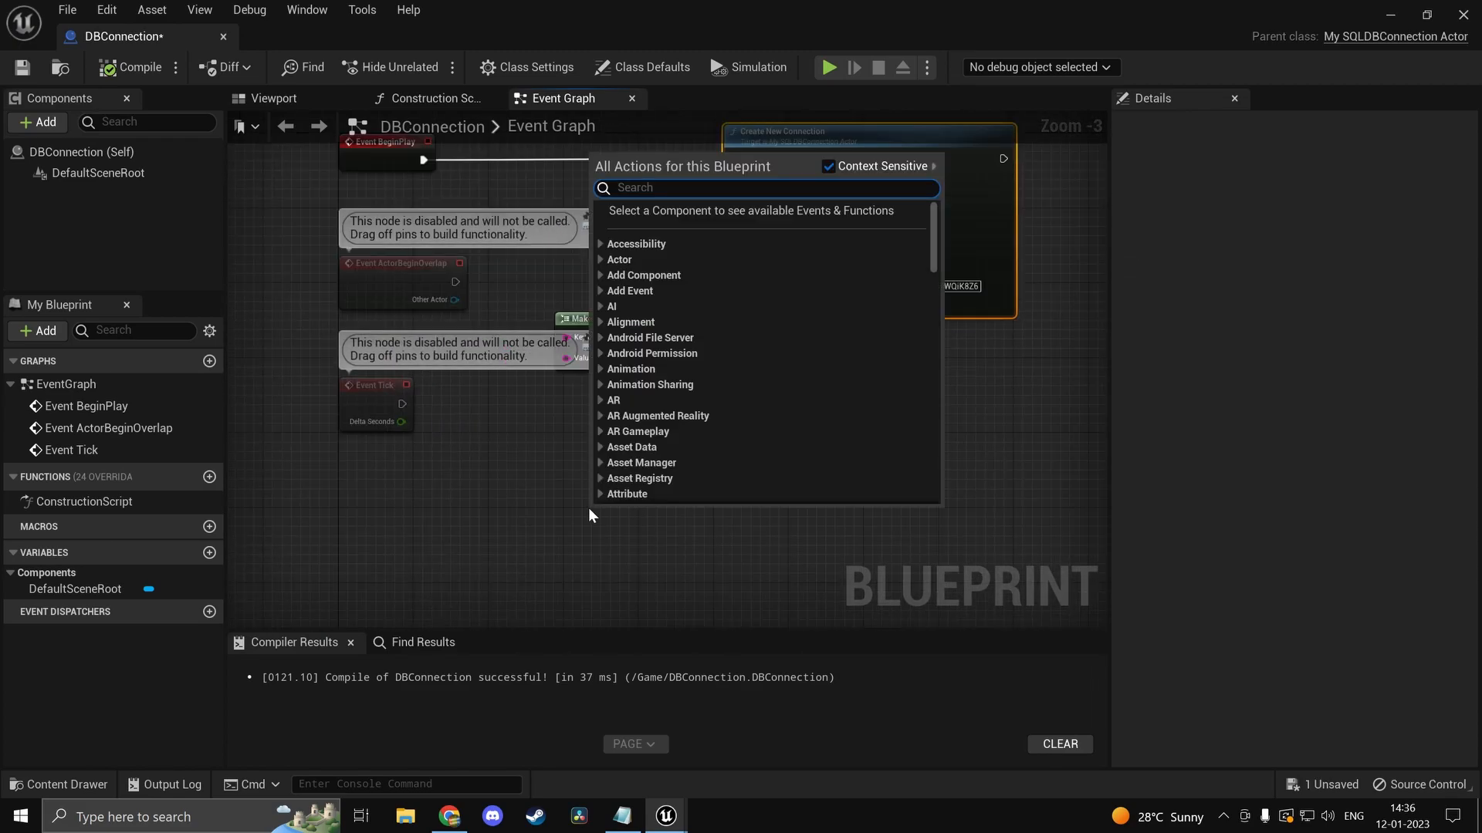
Step: Add Event On Connection State Changed to DBConnection's graph and drag a node off its exec pin
{"action": "type", "text": "connection"}
{"action": "type", "text": "p"}
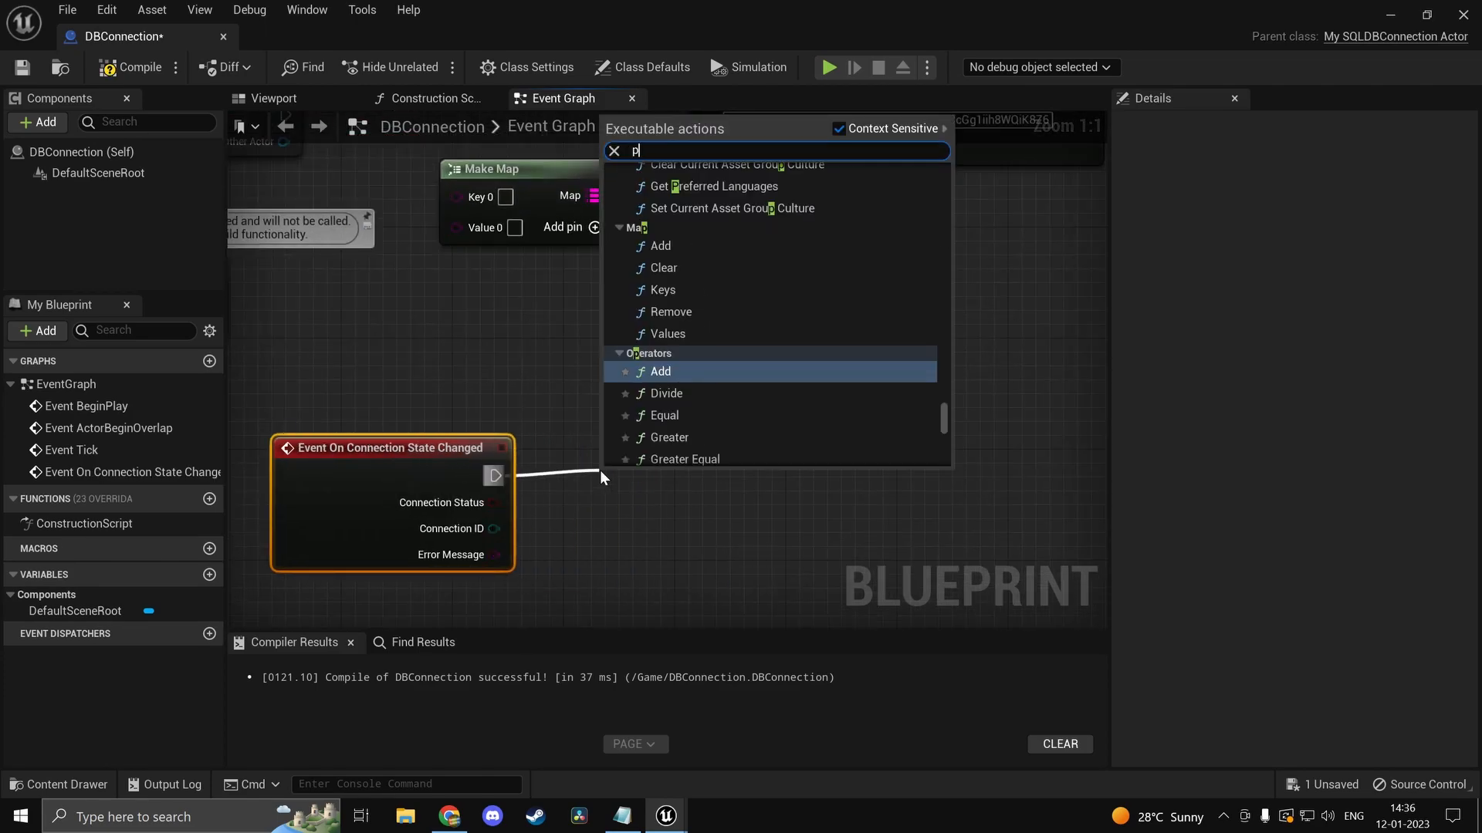
{"action": "left_click", "coordinate": [652, 371]}
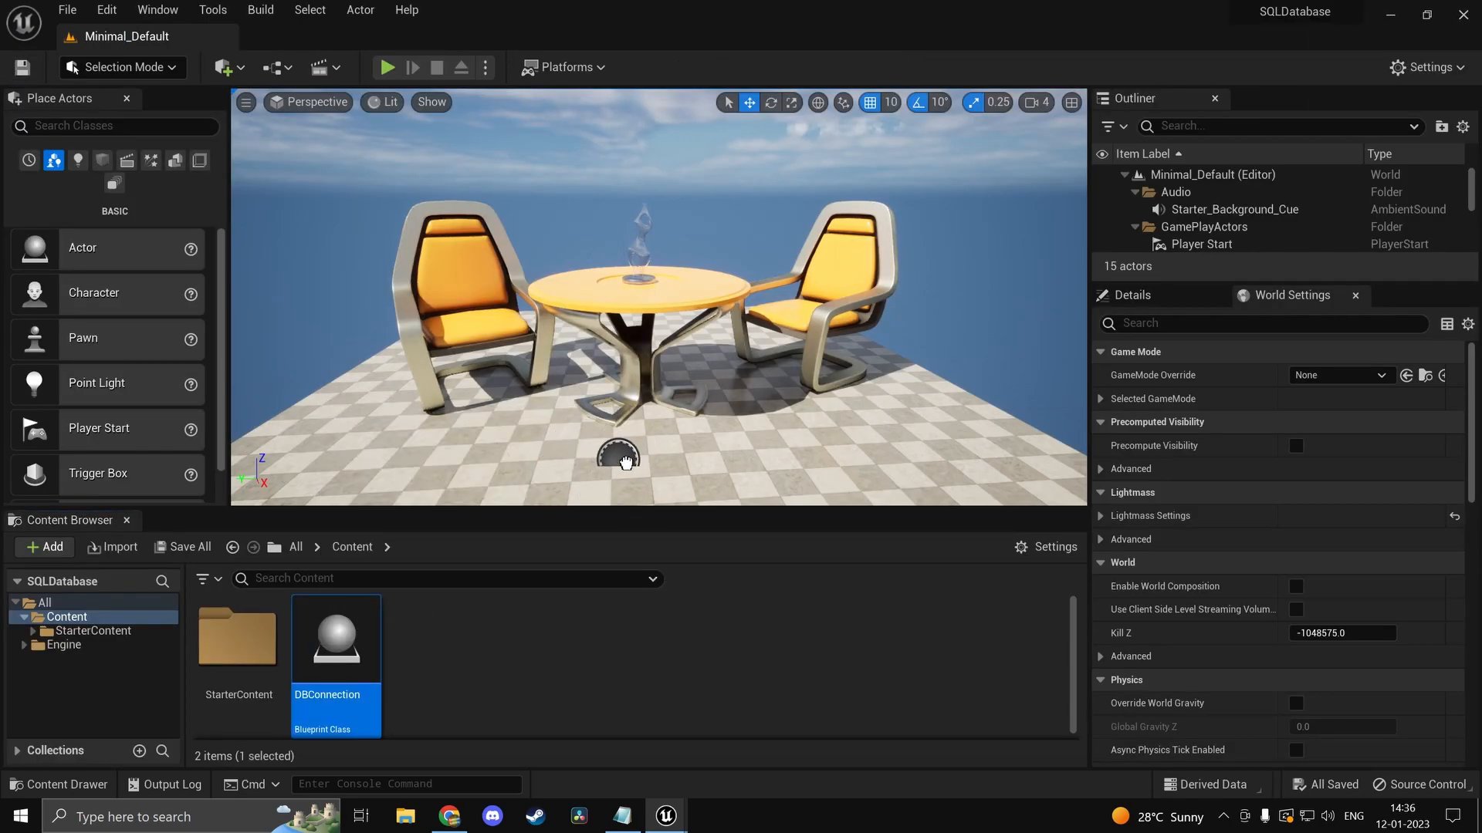
Step: Place a DBConnection actor in the level viewport and launch a Play session
{"action": "left_click", "coordinate": [621, 457]}
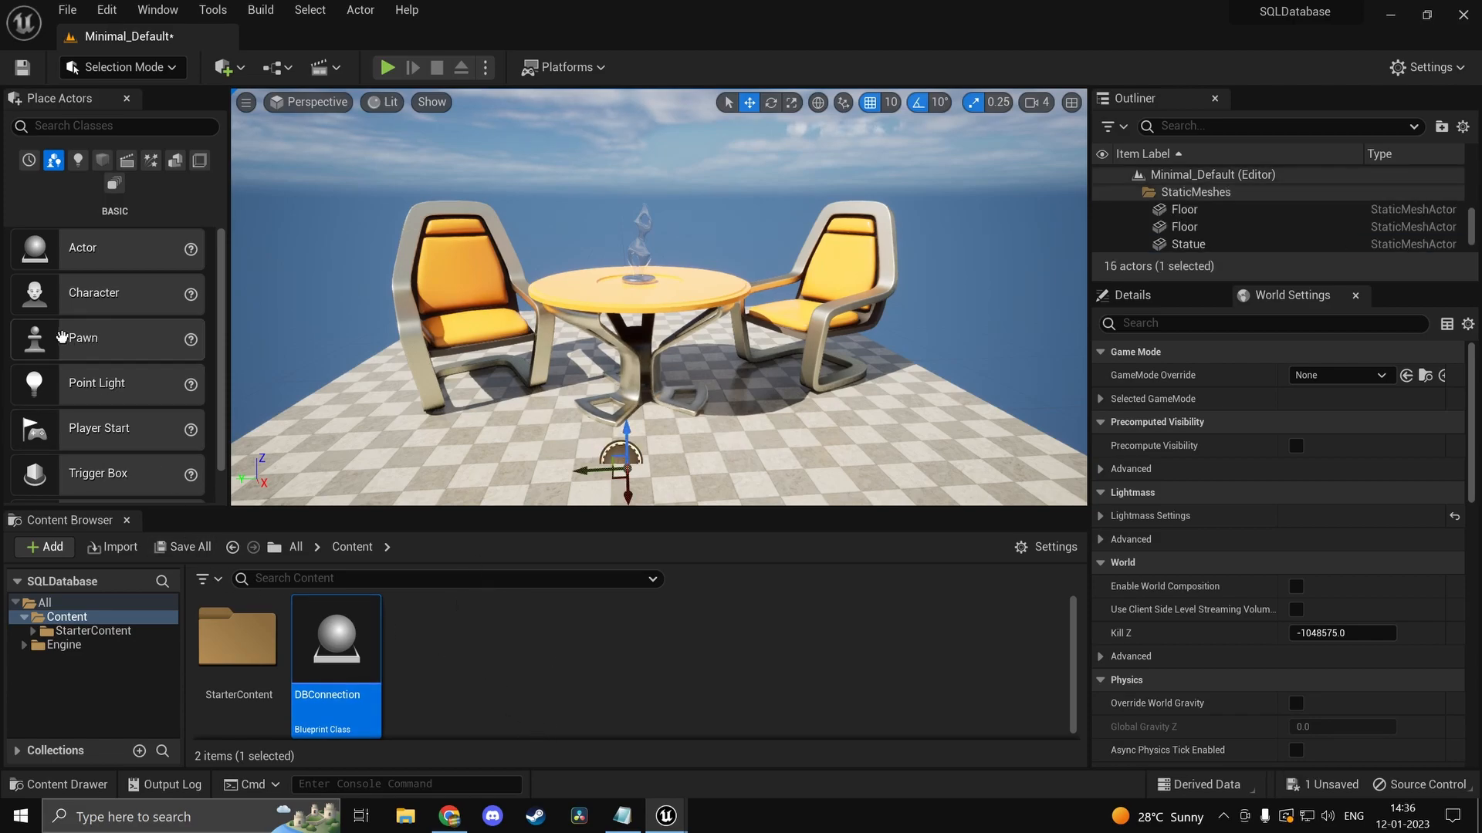
{"action": "left_click", "coordinate": [387, 67]}
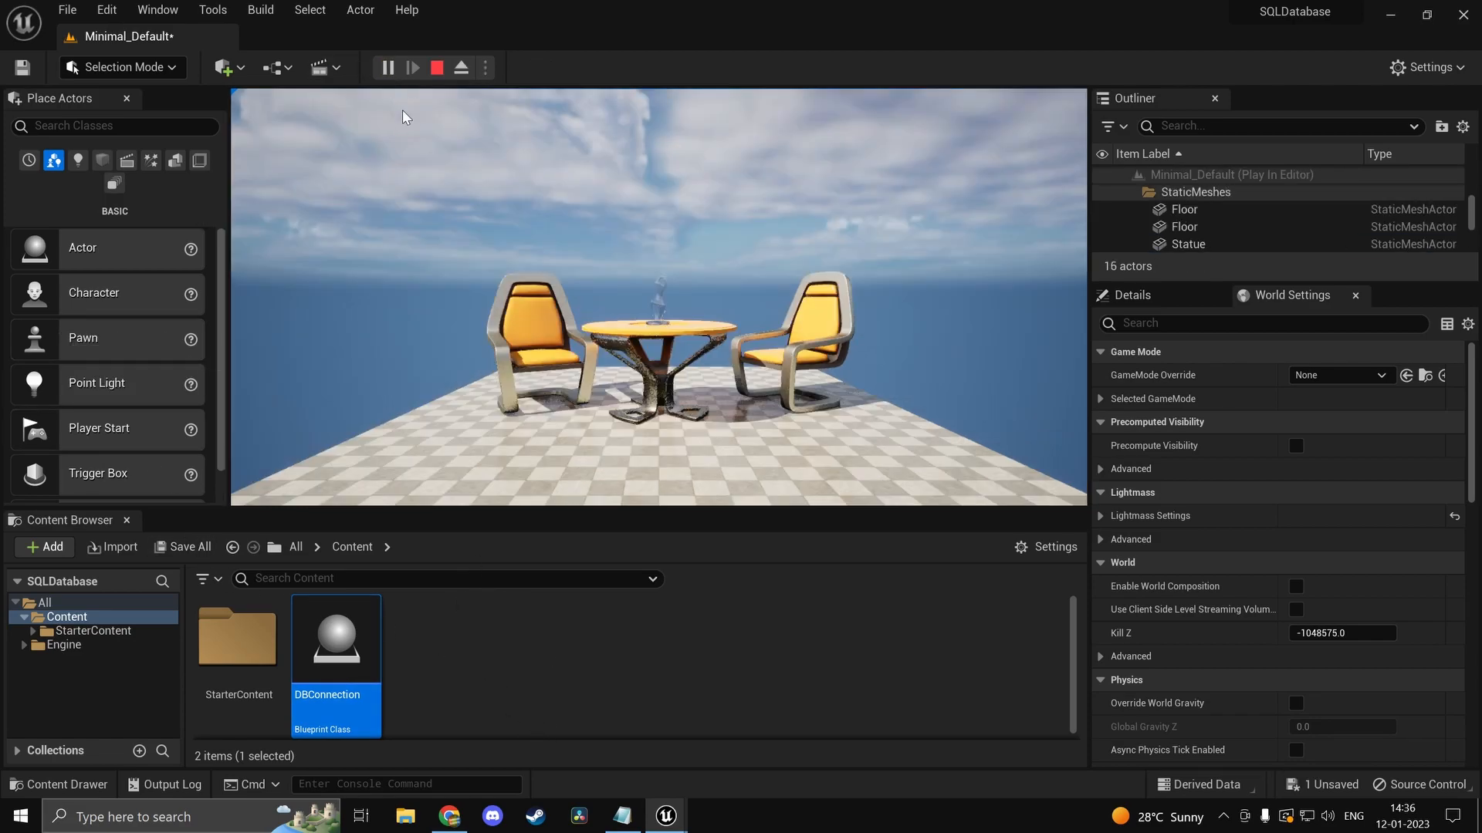
{"action": "left_click", "coordinate": [436, 68]}
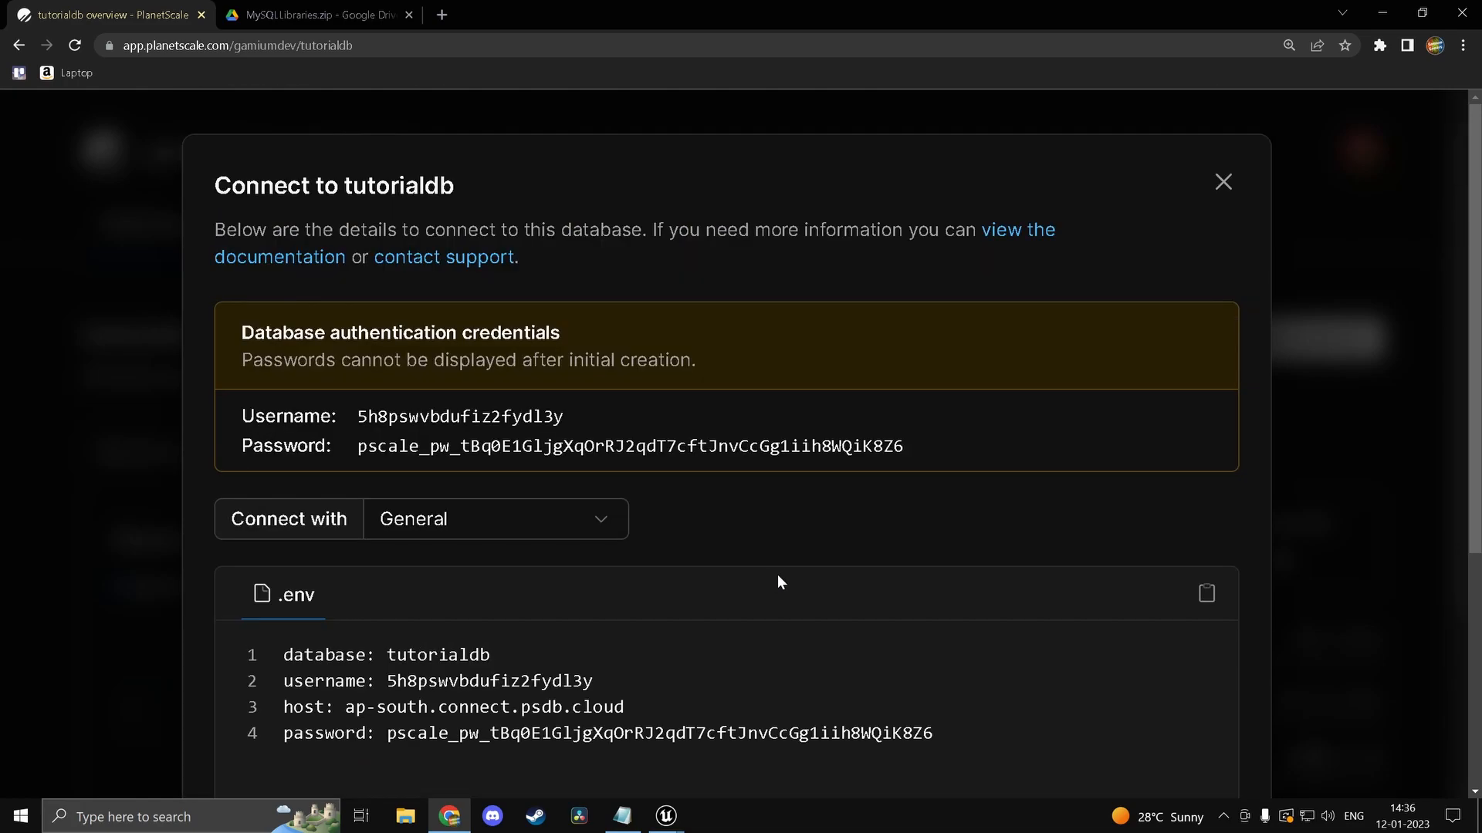
{"action": "mouse_move", "coordinate": [1314, 132]}
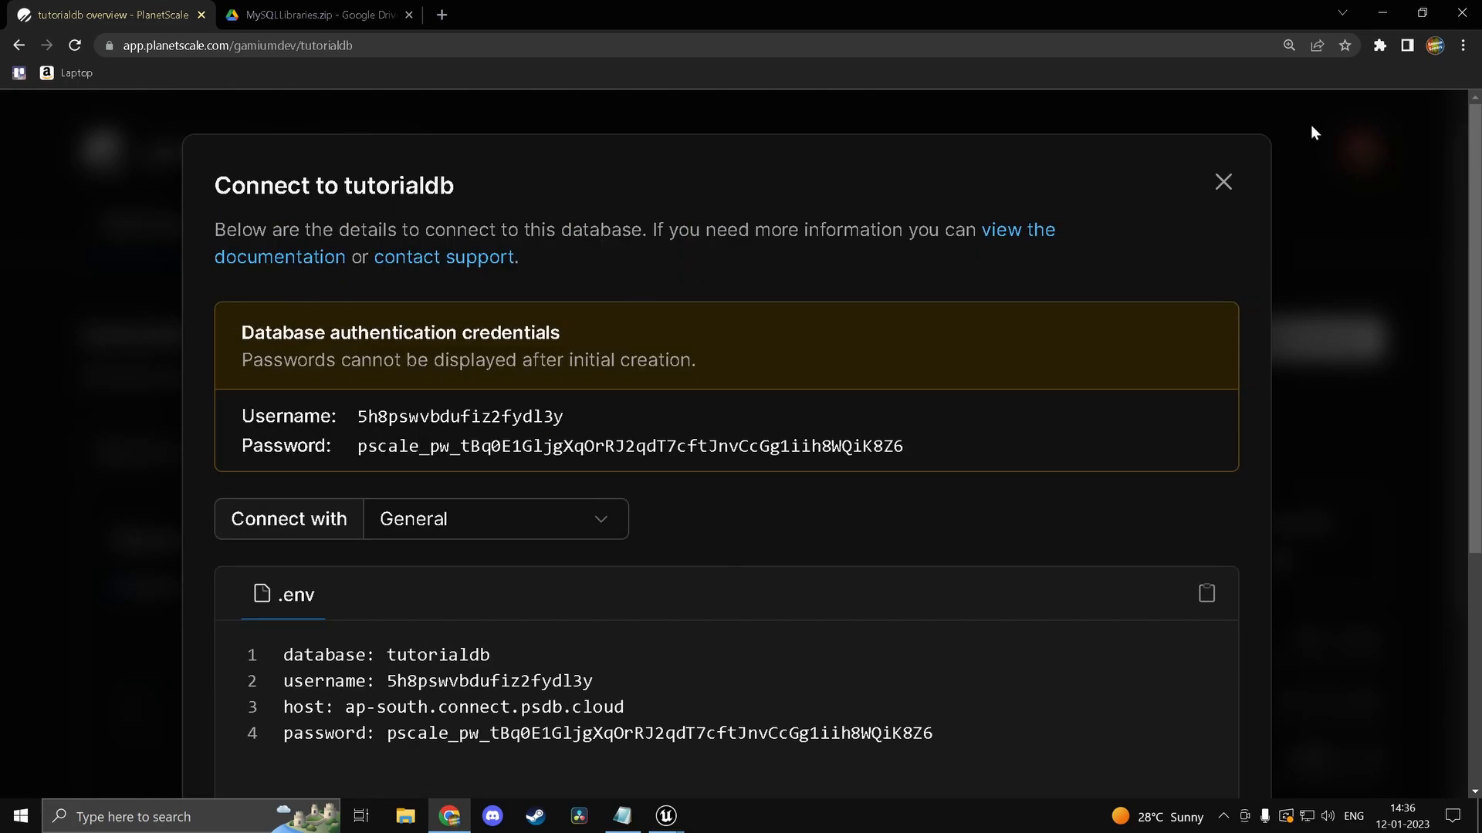
Step: View tutorialdb's General .env credentials: username, password, host and database
{"action": "left_click", "coordinate": [1221, 181]}
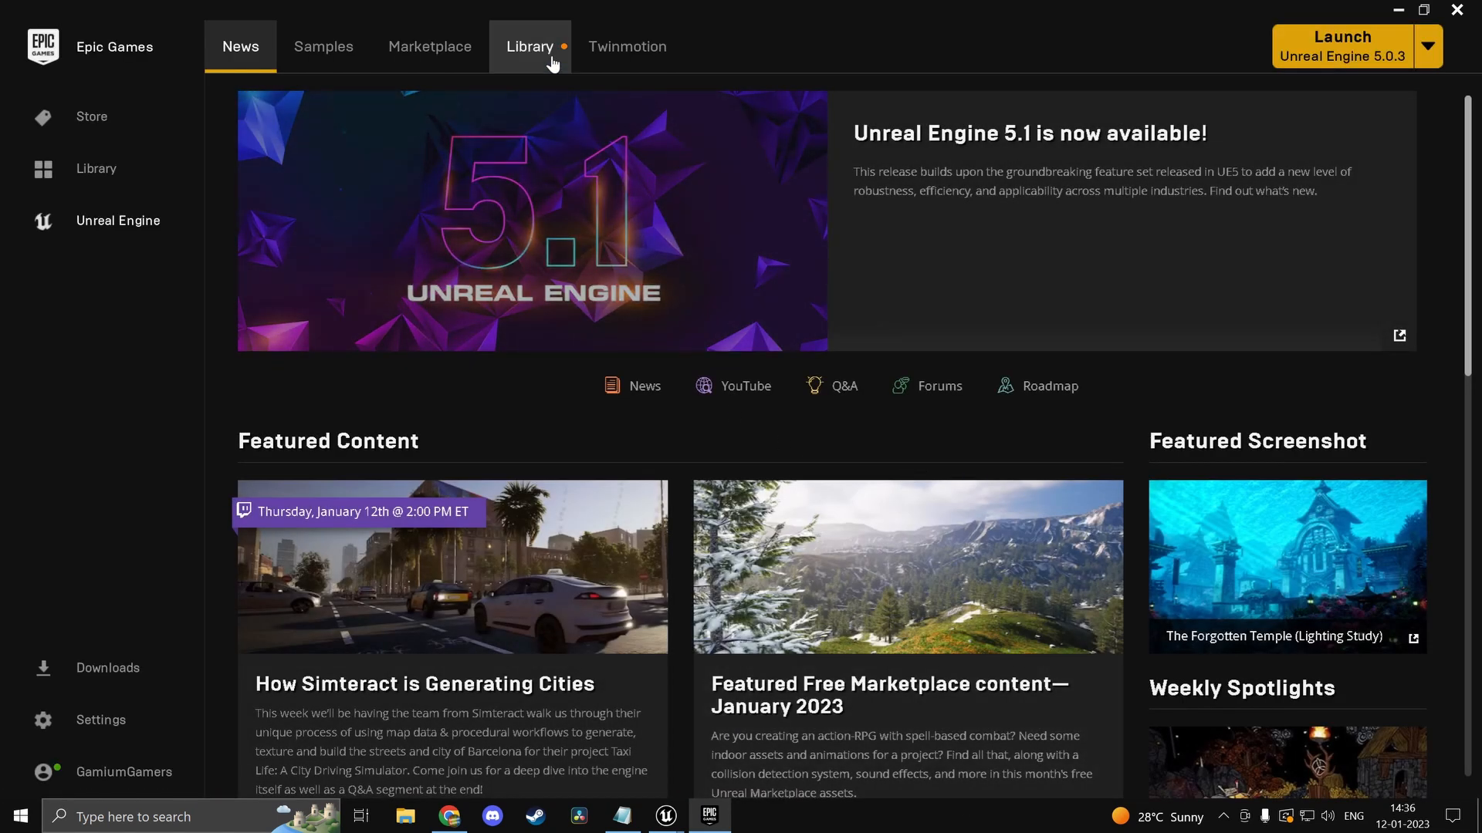
Step: Search the Library vault for 'sql' and open the MySQL Integration plugin page
{"action": "left_click", "coordinate": [531, 46]}
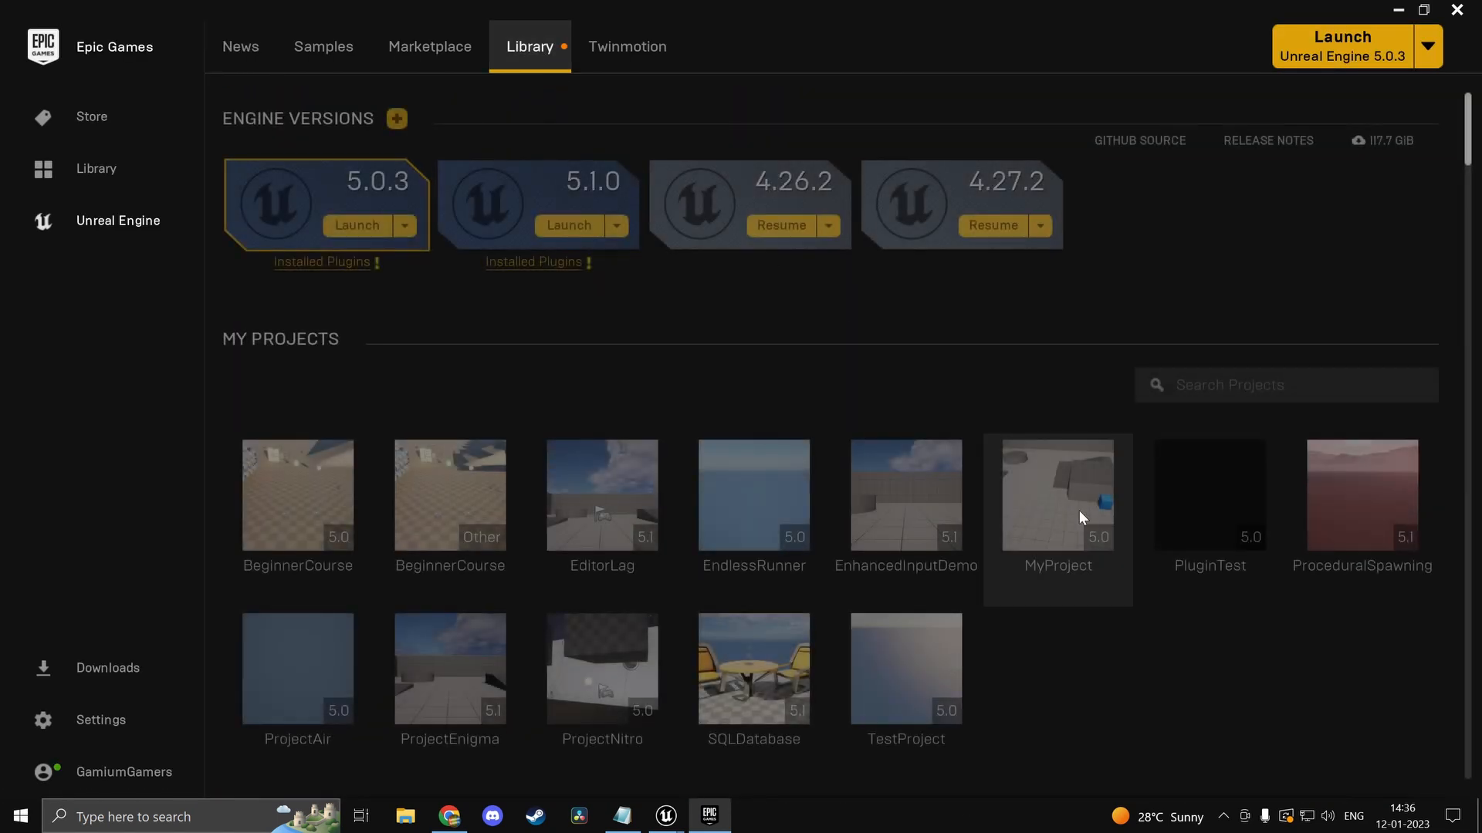
{"action": "scroll", "scroll_direction": "down", "scroll_amount": 3}
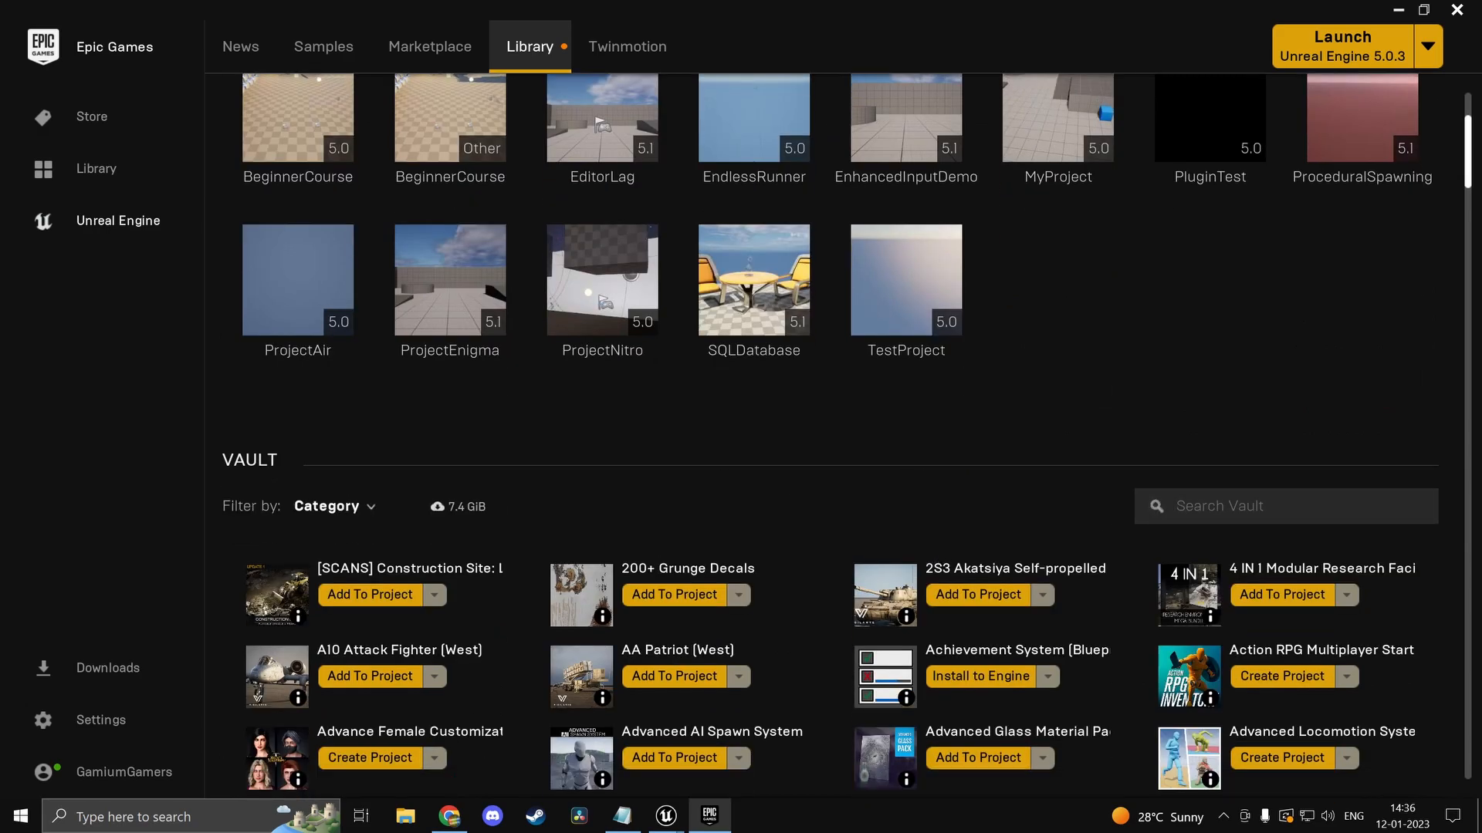
{"action": "type", "text": "sql"}
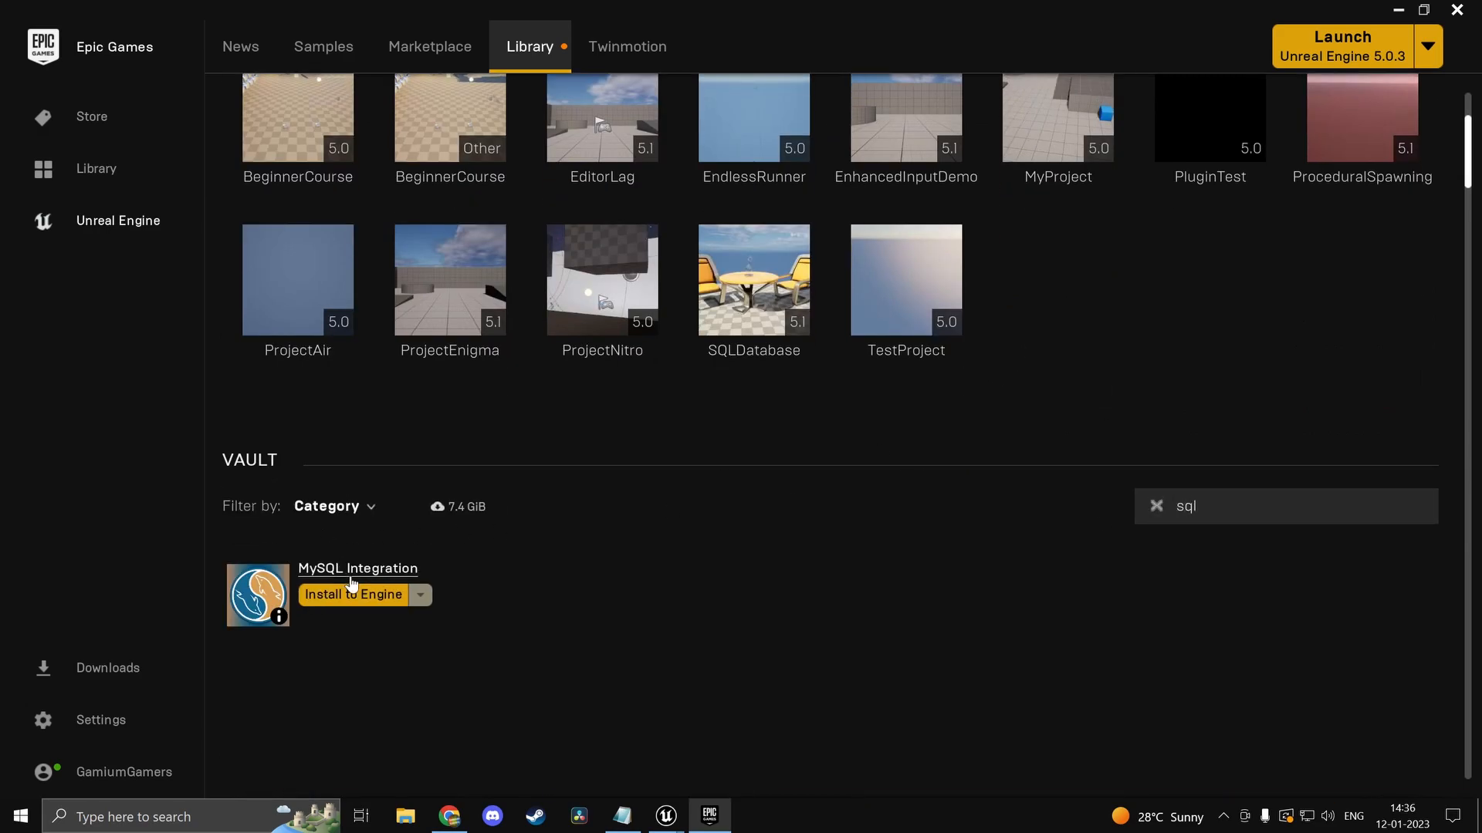
{"action": "left_click", "coordinate": [358, 568]}
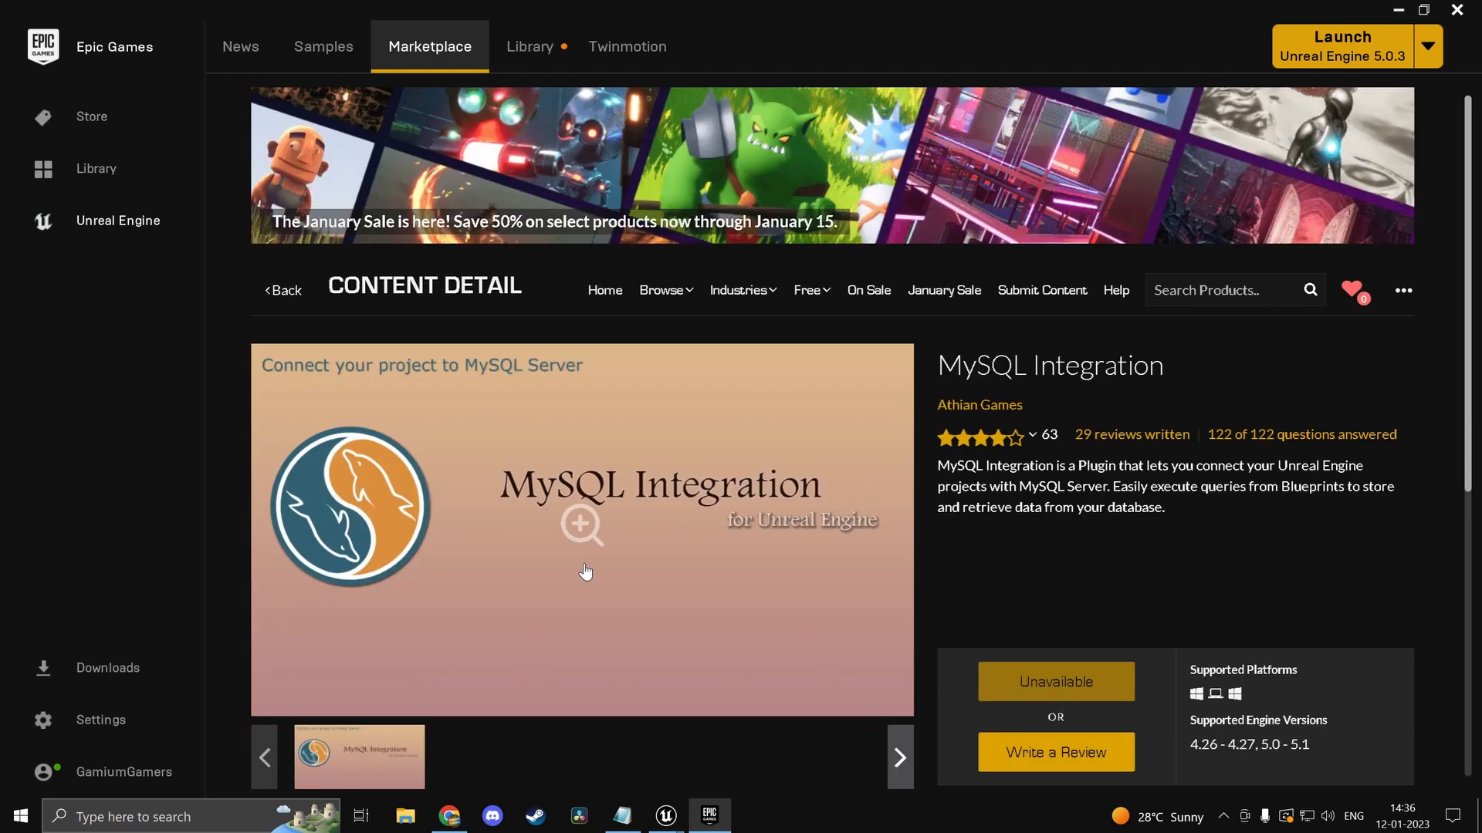
{"action": "scroll", "scroll_direction": "down", "scroll_amount": 3}
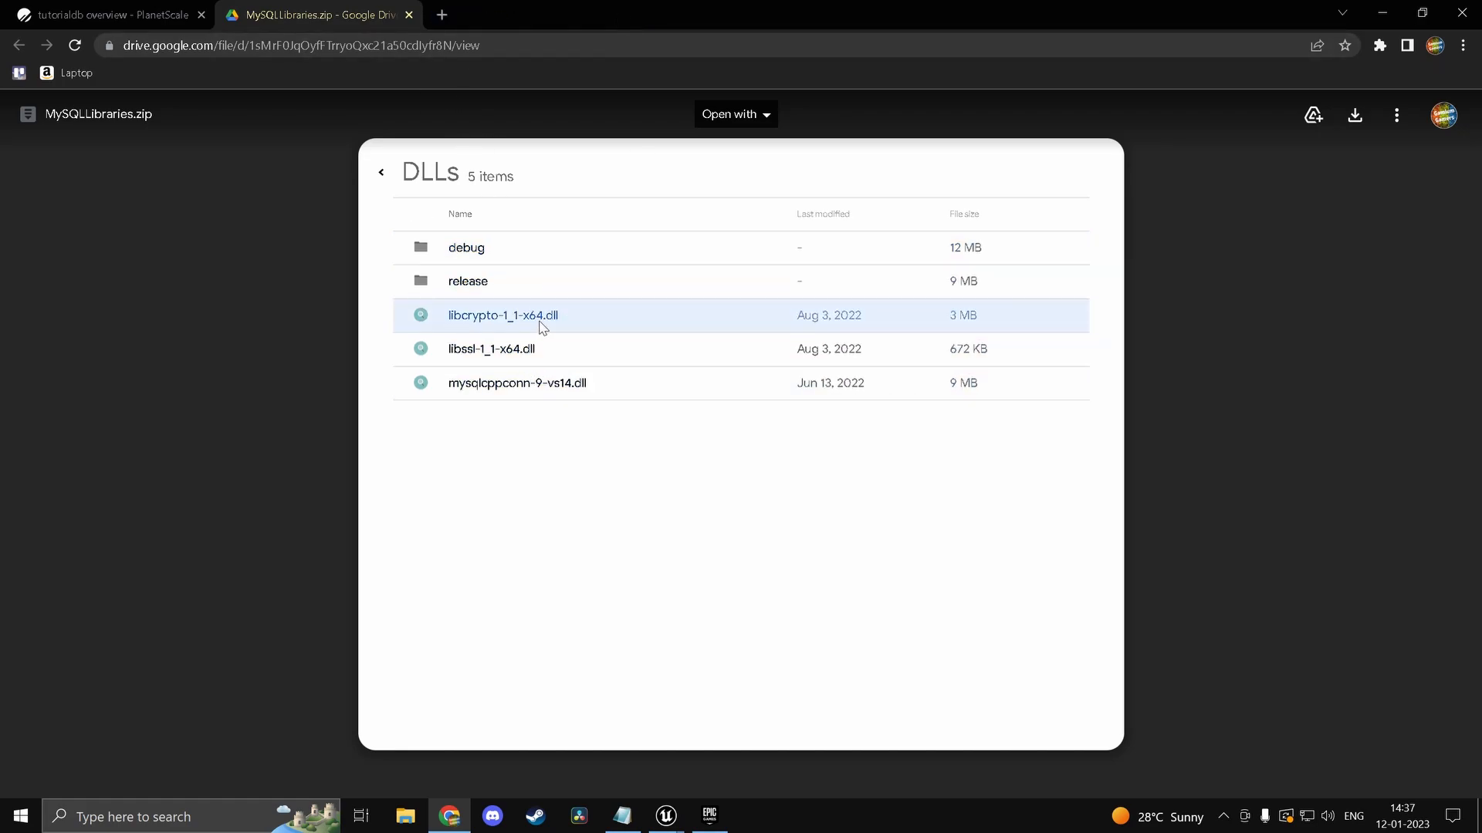
{"action": "mouse_move", "coordinate": [473, 332]}
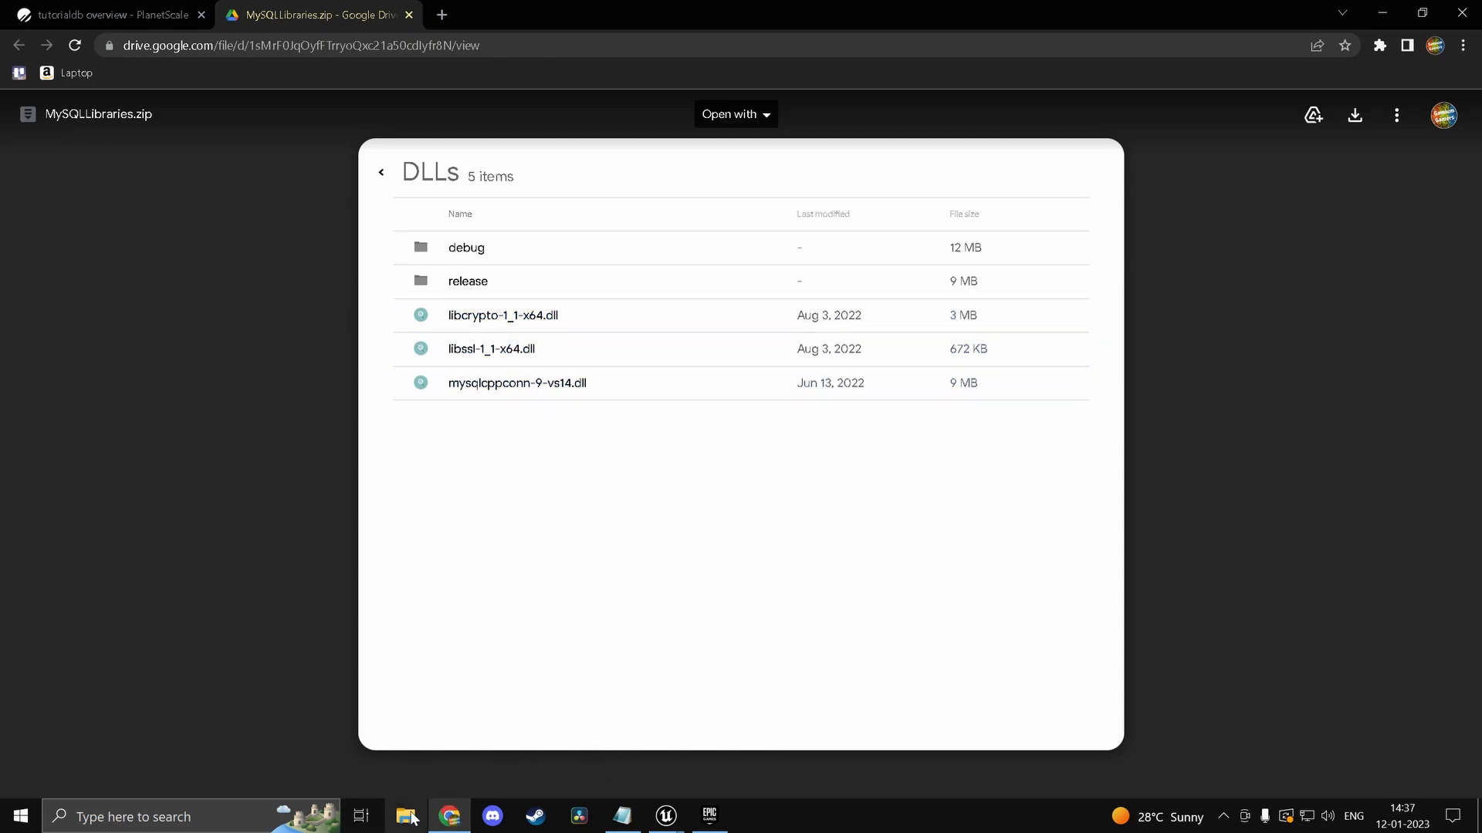
Step: Review the three DLLs in MySQLLibraries.zip's DLLs folder, then bring up File Explorer
{"action": "left_click", "coordinate": [522, 316]}
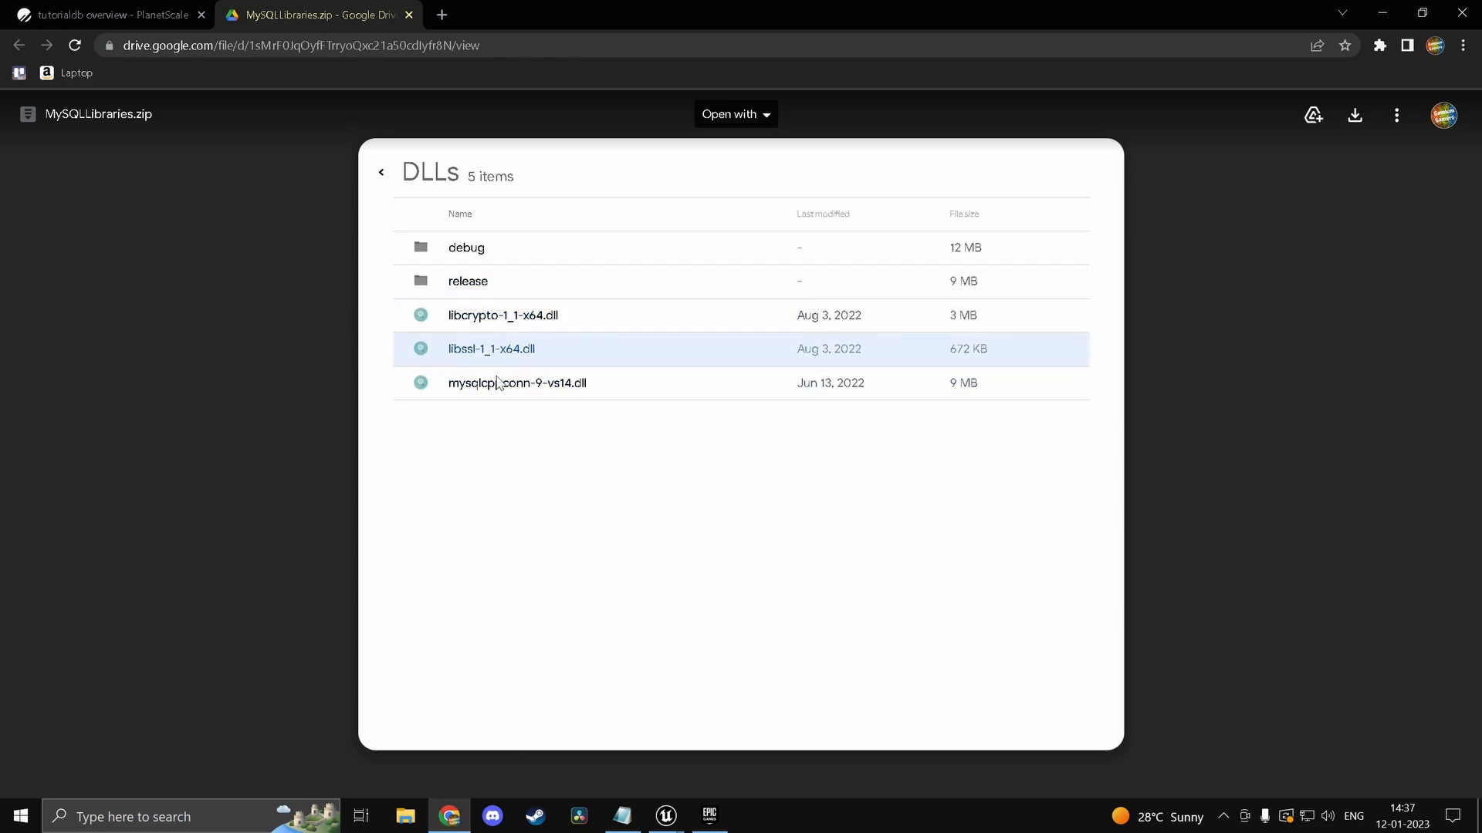
{"action": "left_click", "coordinate": [405, 817]}
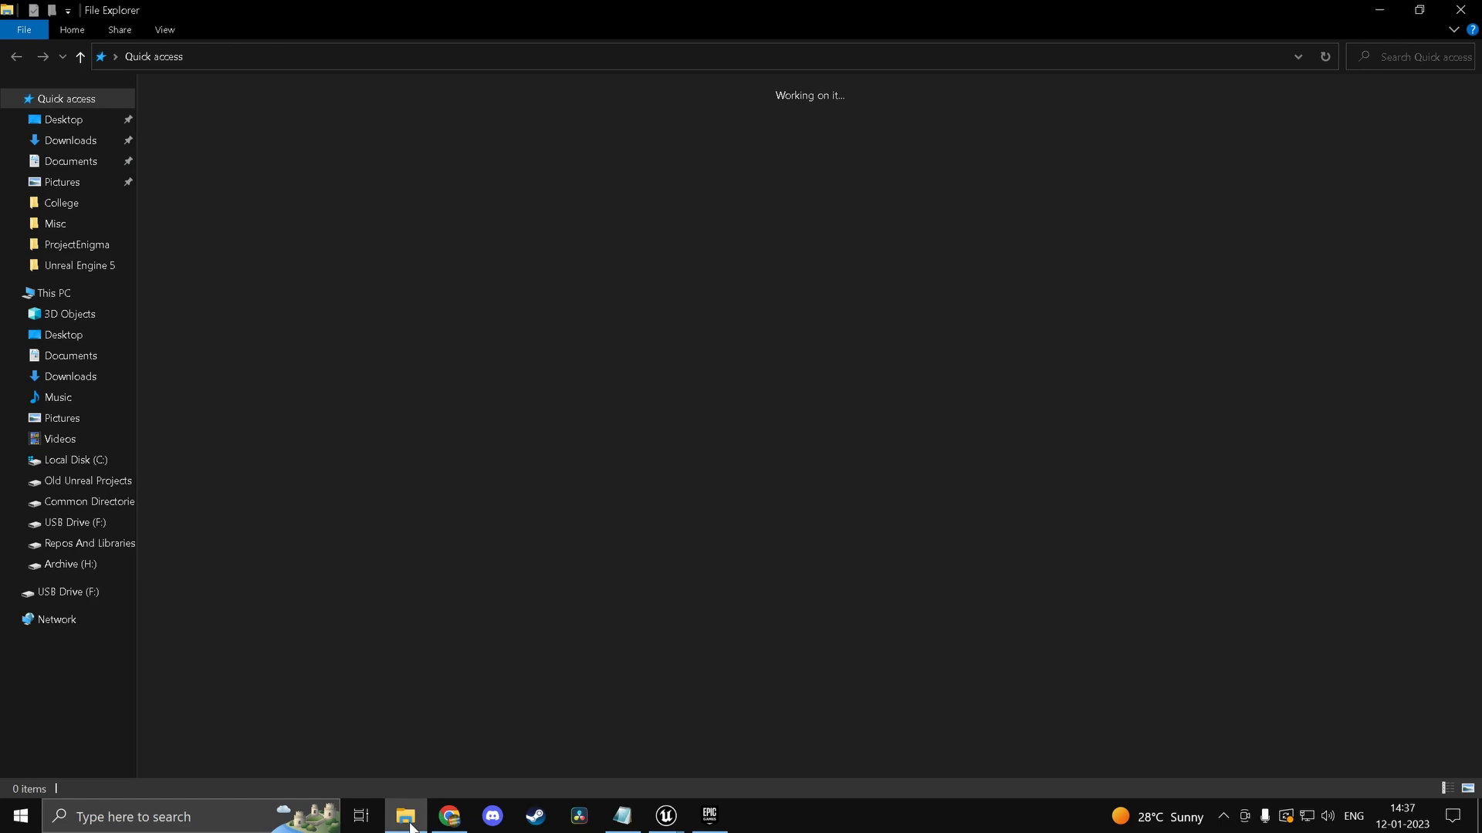
Step: Check ProjectEnigma, then open SQLDatabase\Binaries\Win64 showing libcrypto, libssl and mysqlcppconn DLLs
{"action": "left_click", "coordinate": [75, 244]}
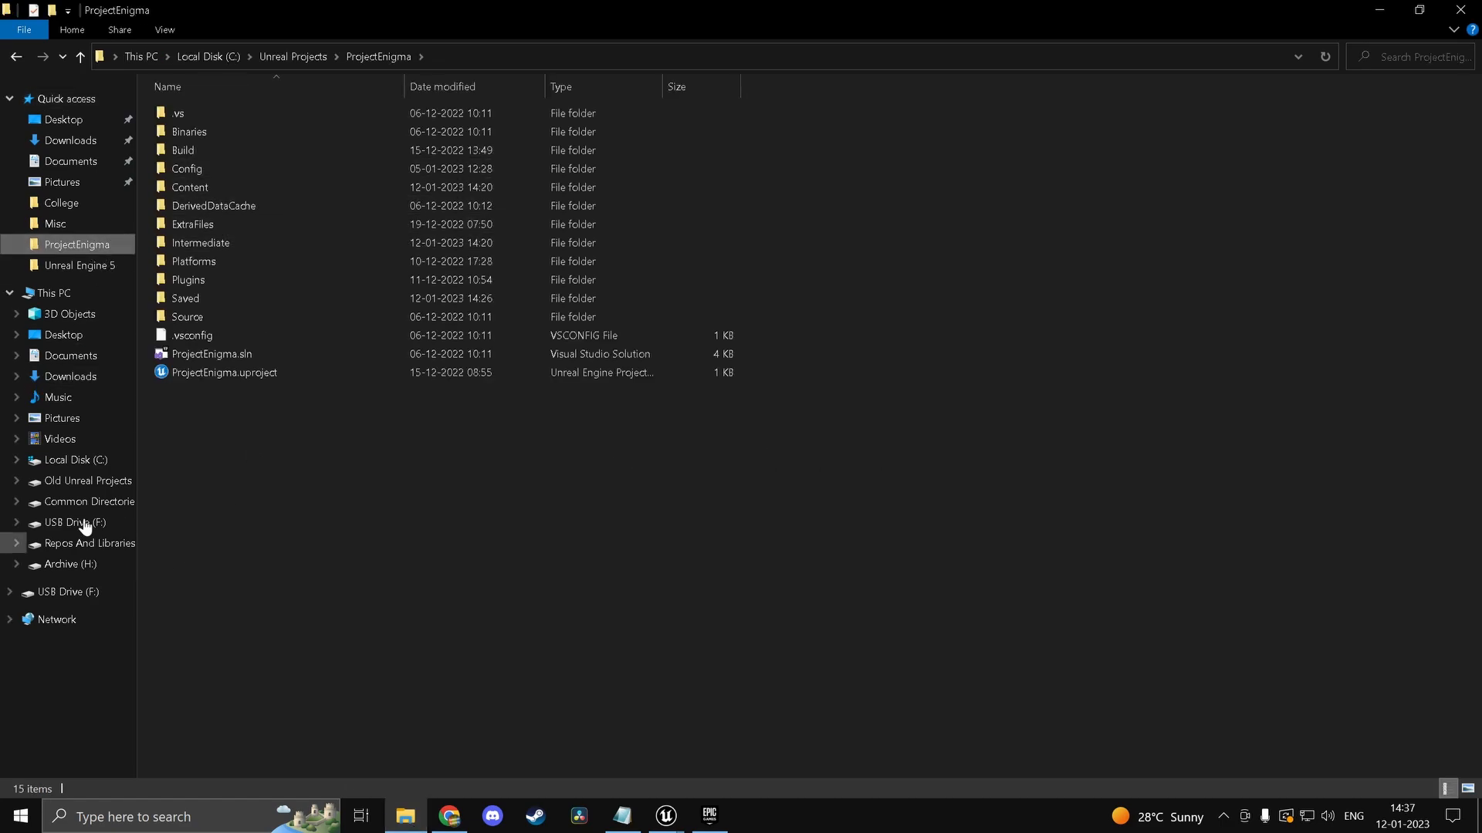
{"action": "mouse_move", "coordinate": [186, 446]}
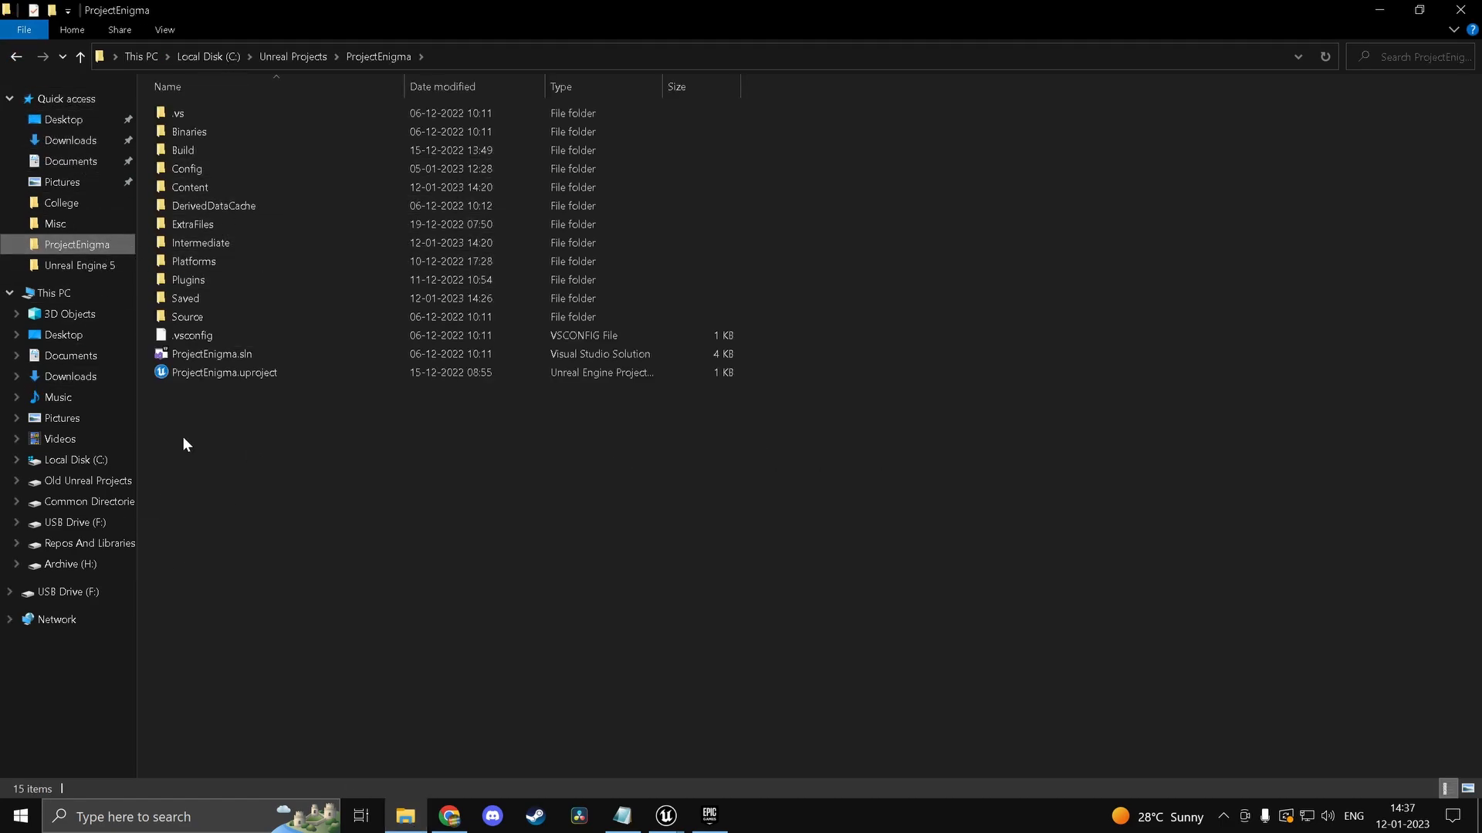
{"action": "mouse_move", "coordinate": [338, 510]}
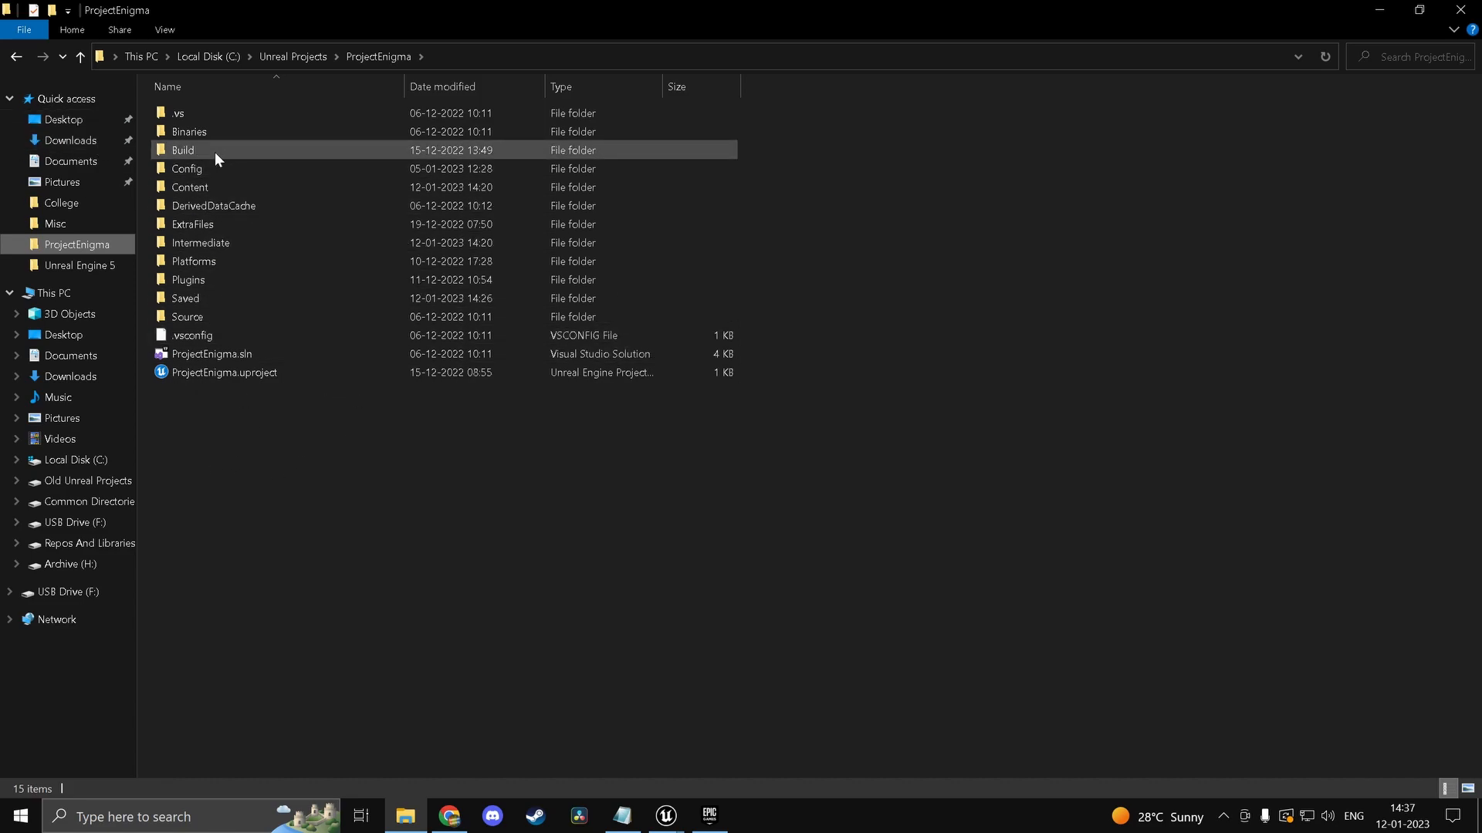
{"action": "double_click", "coordinate": [186, 131]}
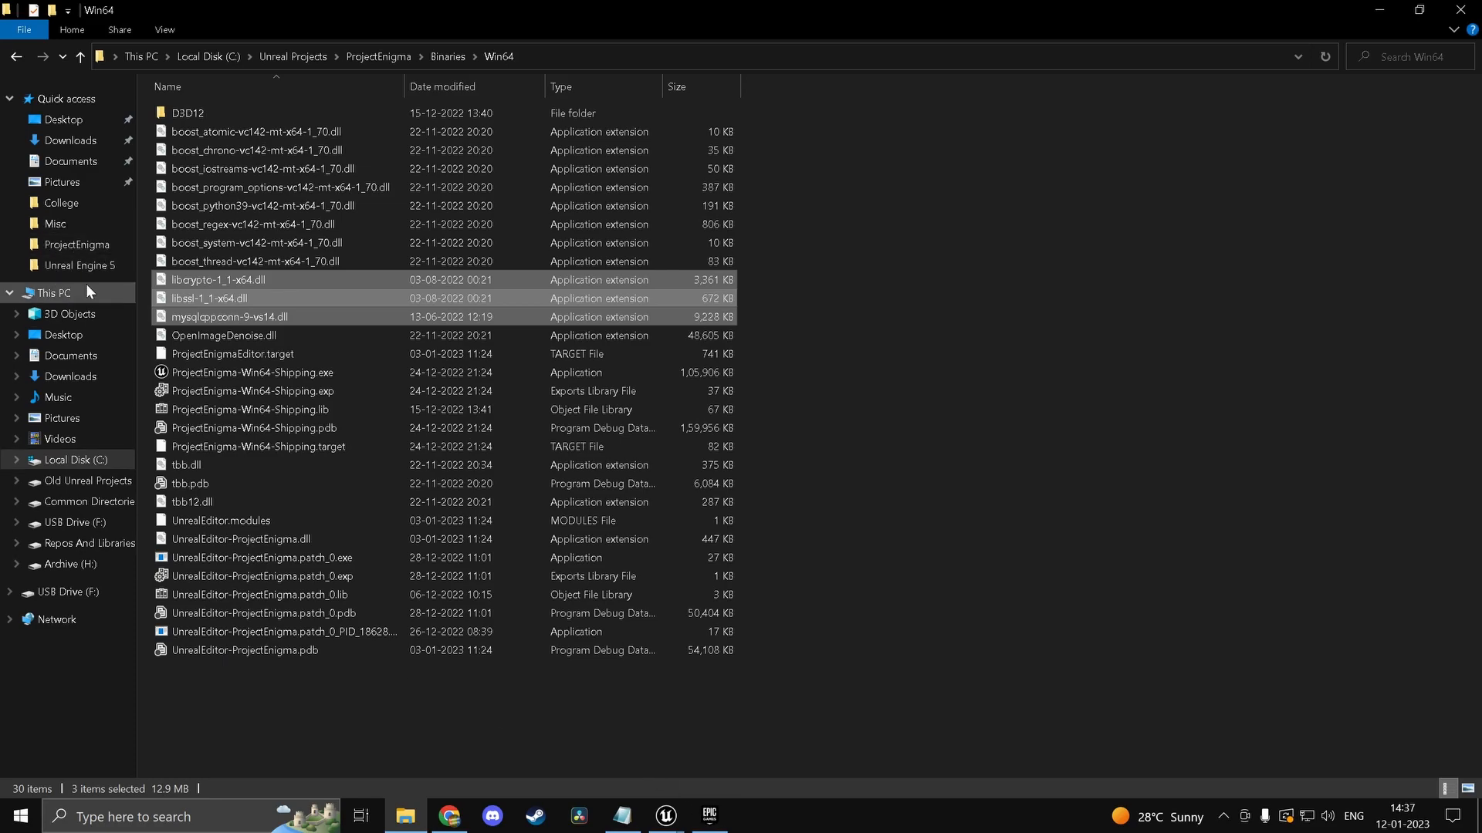
{"action": "mouse_move", "coordinate": [98, 569]}
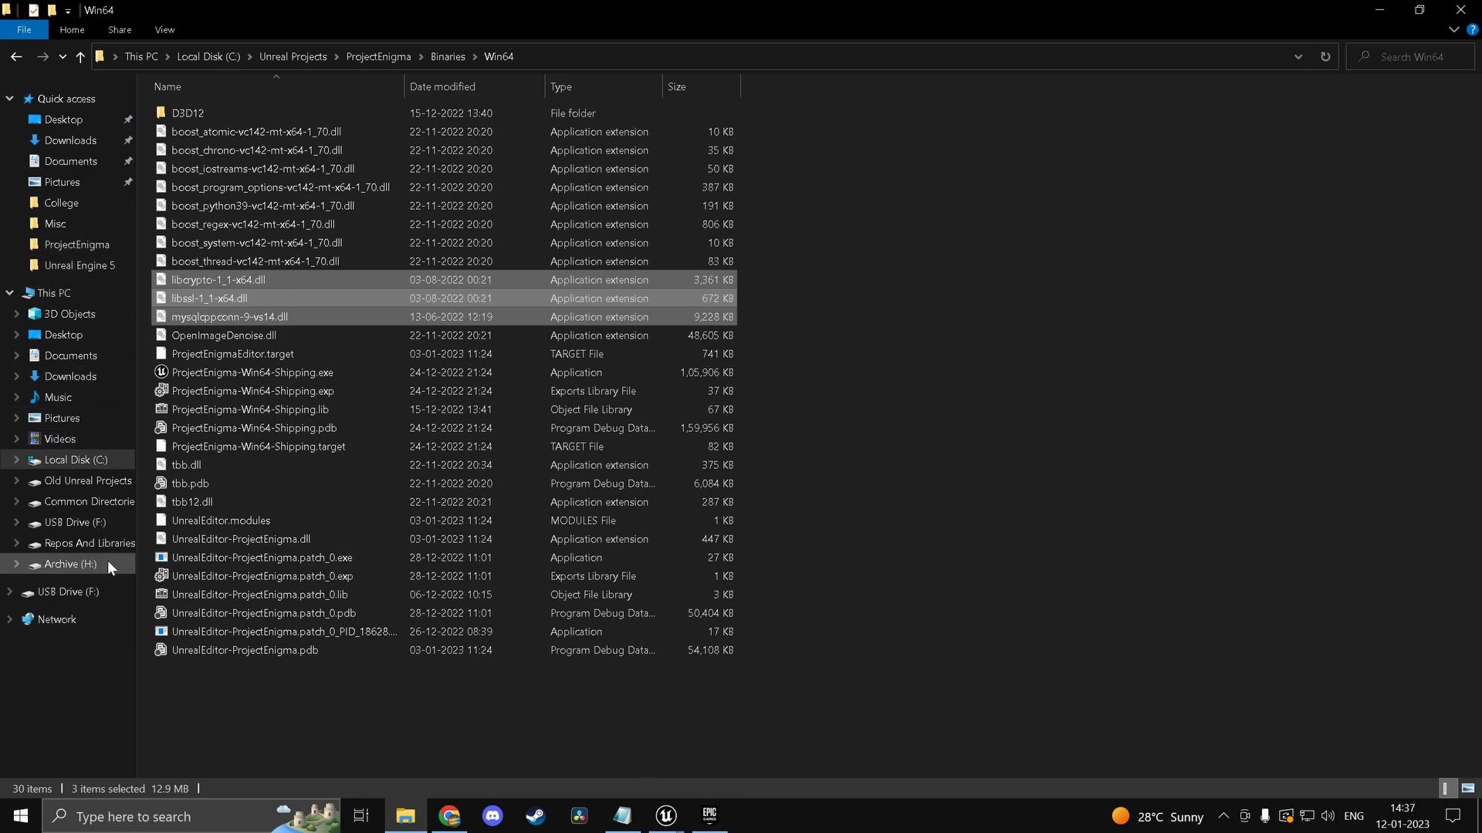
{"action": "mouse_move", "coordinate": [96, 528]}
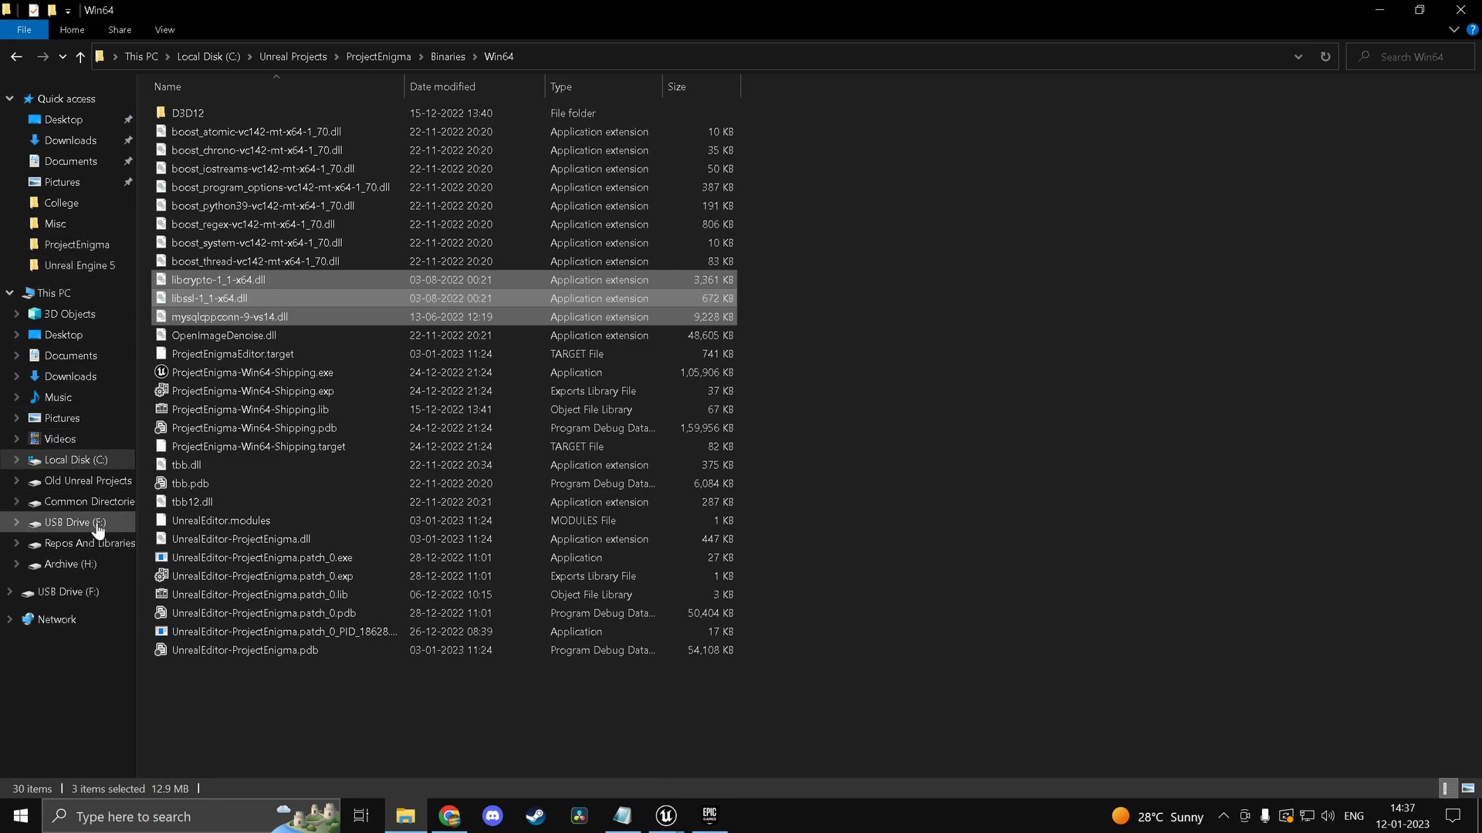
{"action": "mouse_move", "coordinate": [96, 508]}
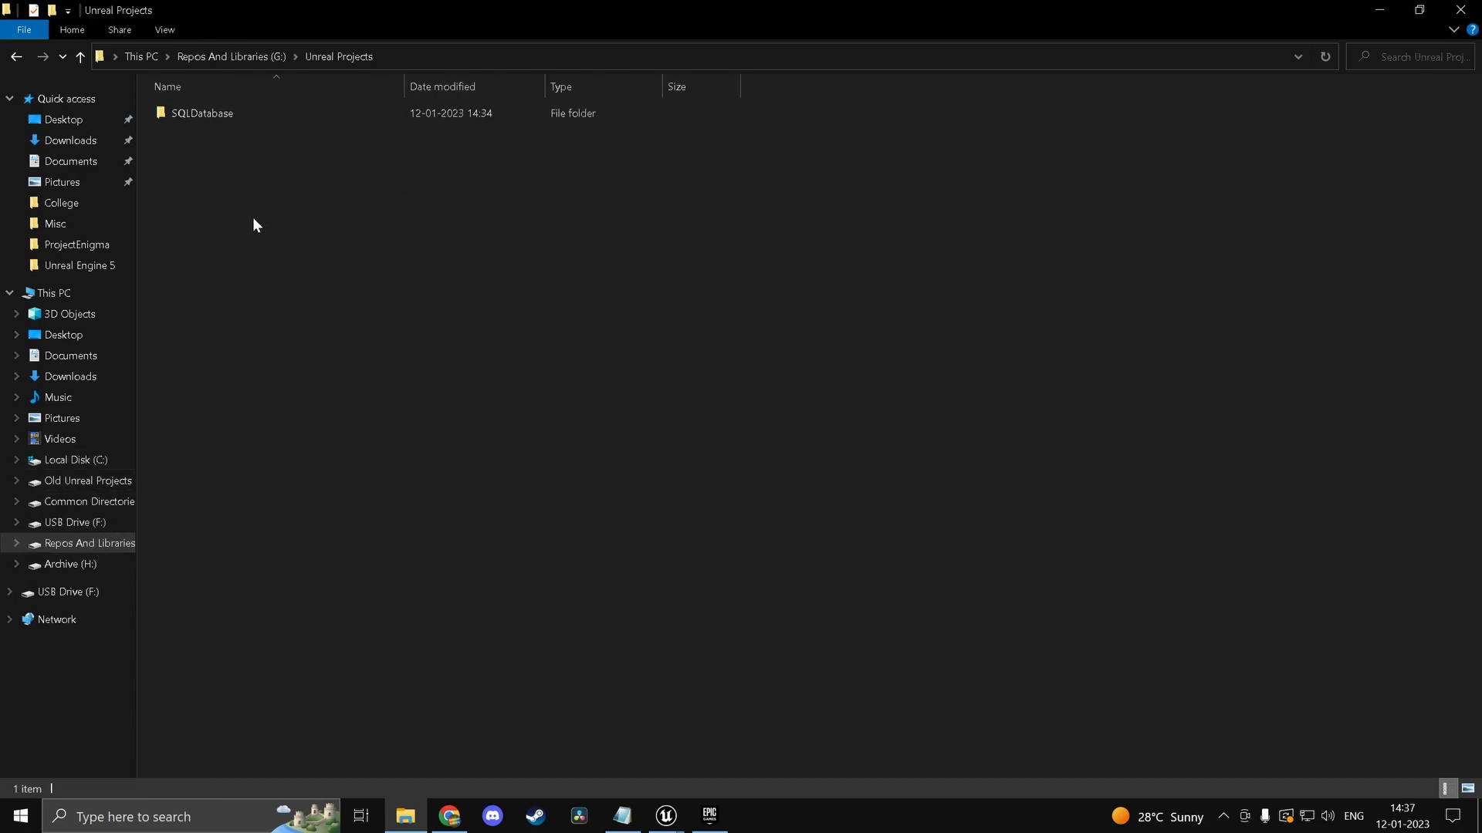
{"action": "double_click", "coordinate": [201, 114]}
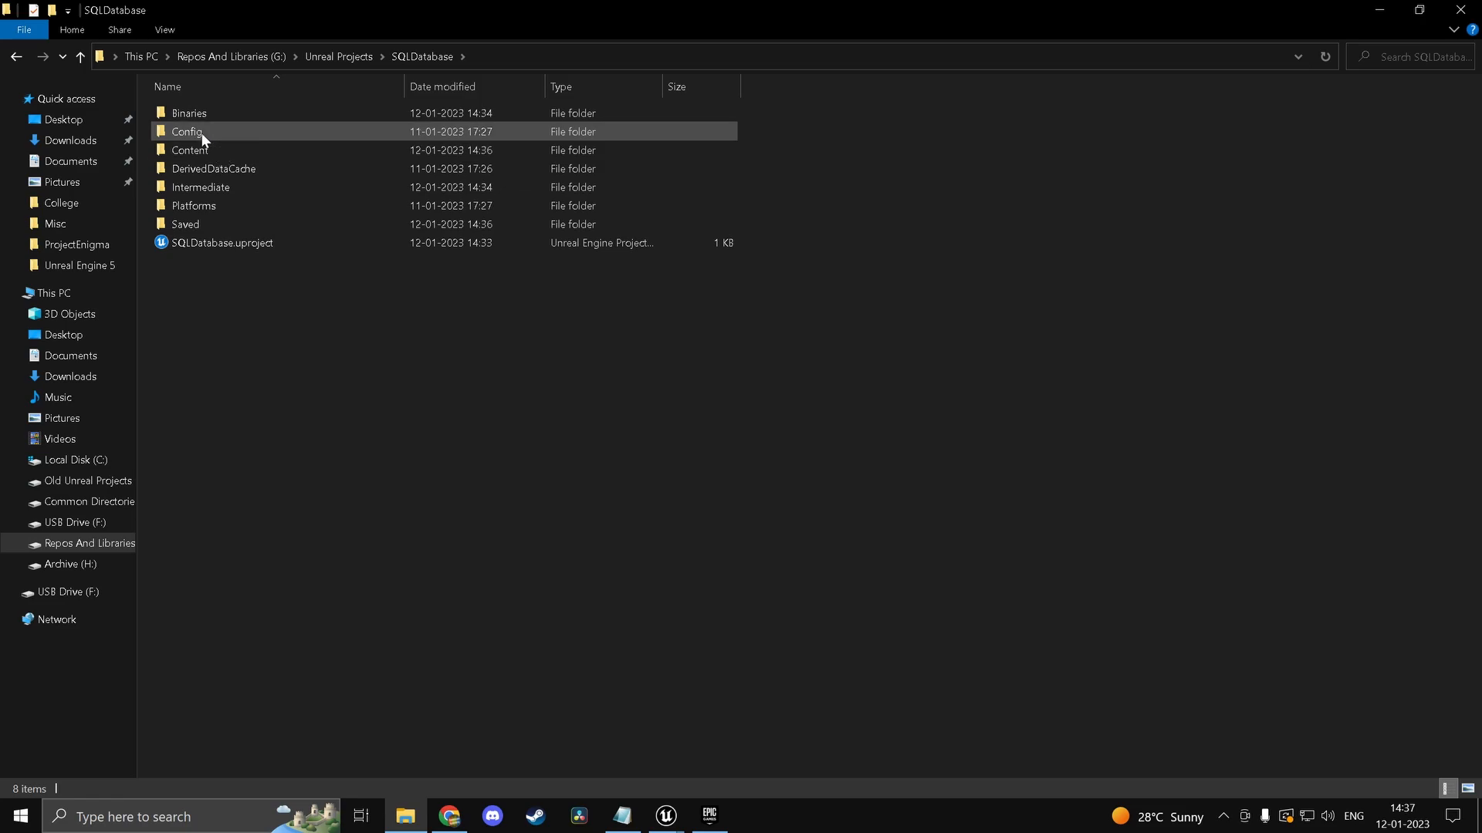
{"action": "double_click", "coordinate": [189, 113]}
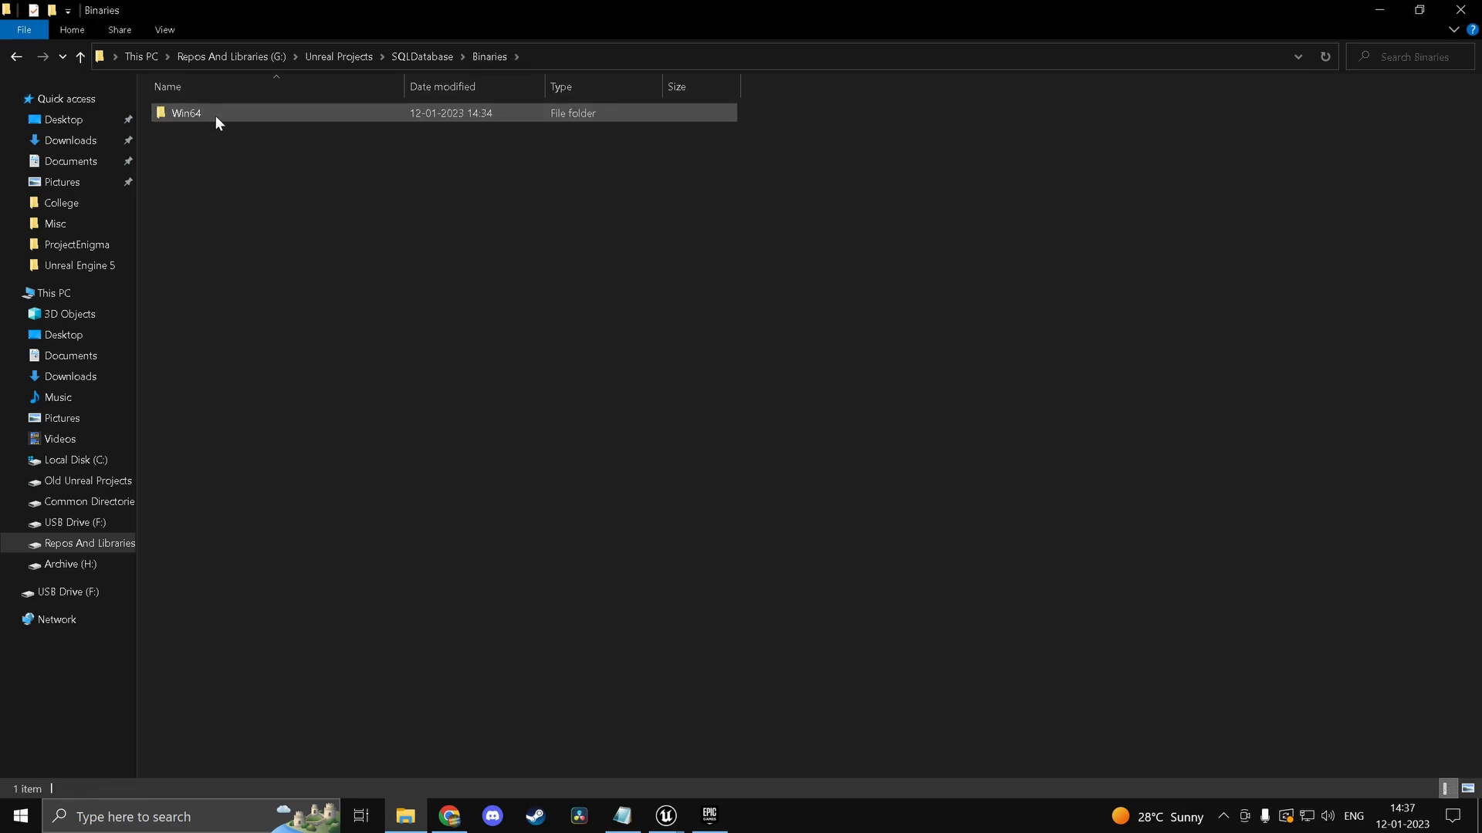
{"action": "double_click", "coordinate": [184, 114]}
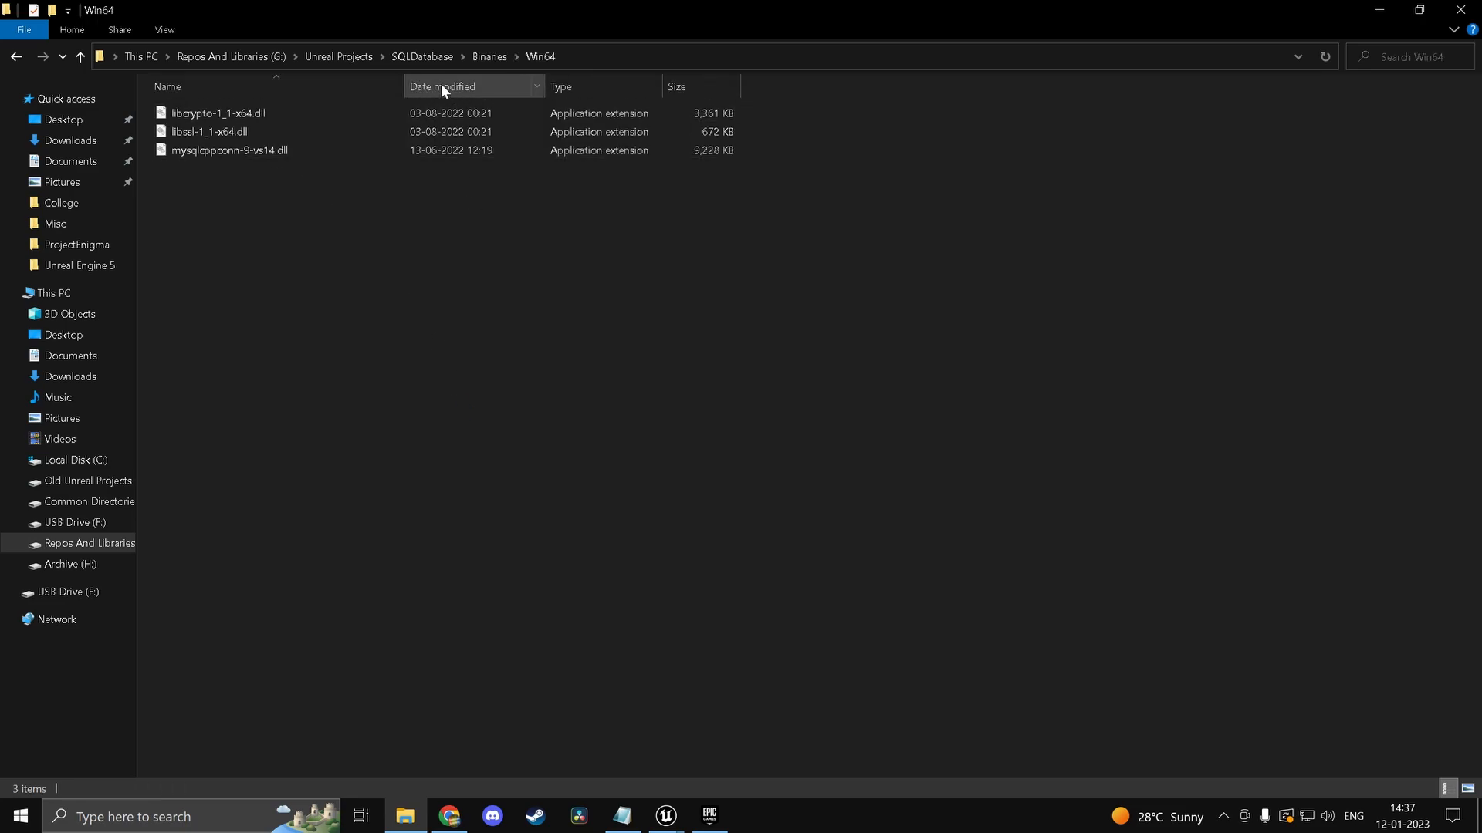
{"action": "mouse_move", "coordinate": [483, 68]}
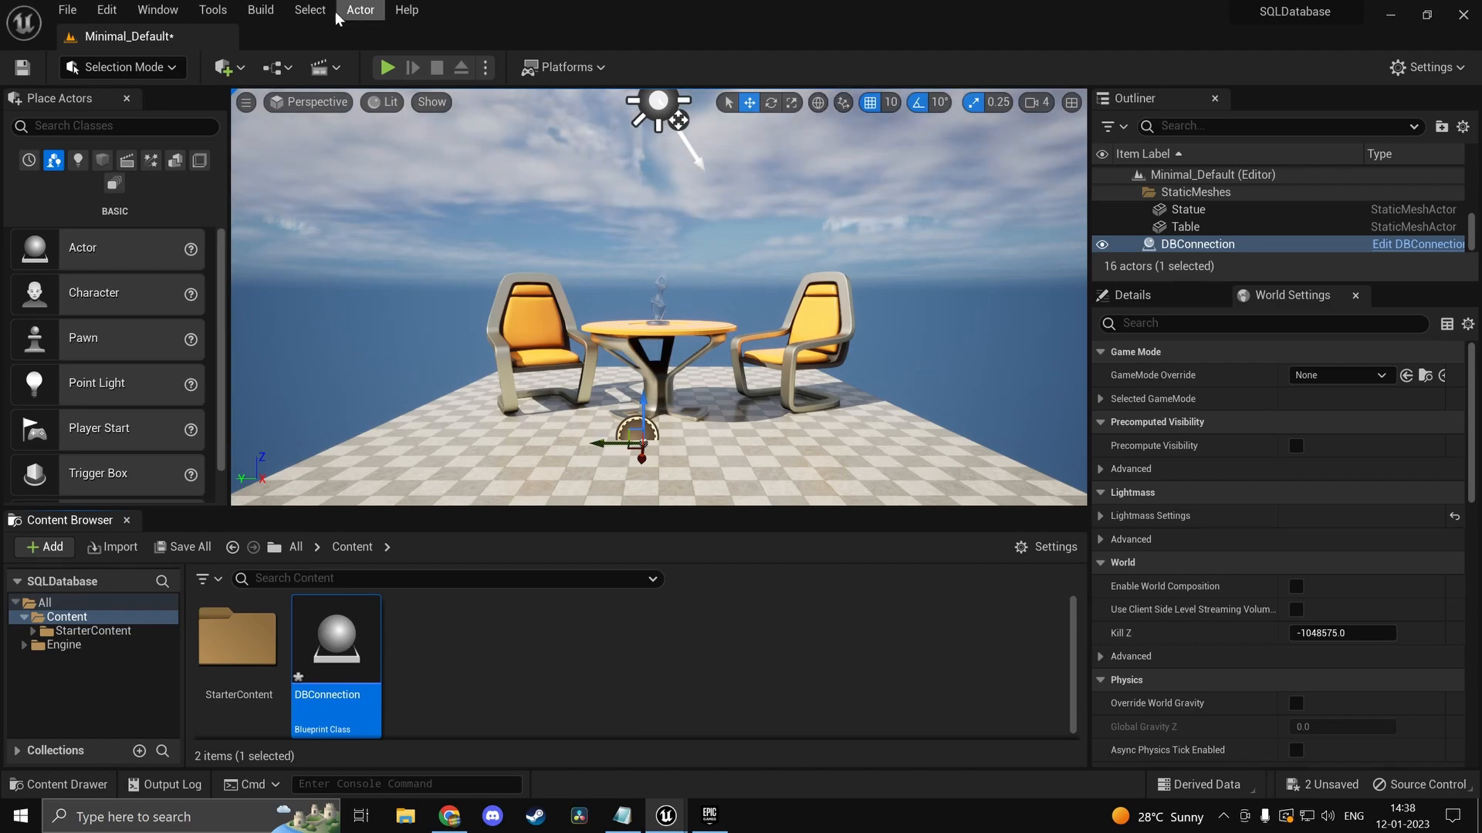
Step: Play and stop the level to confirm it prints true, Save All, and open DBConnection
{"action": "left_click", "coordinate": [388, 68]}
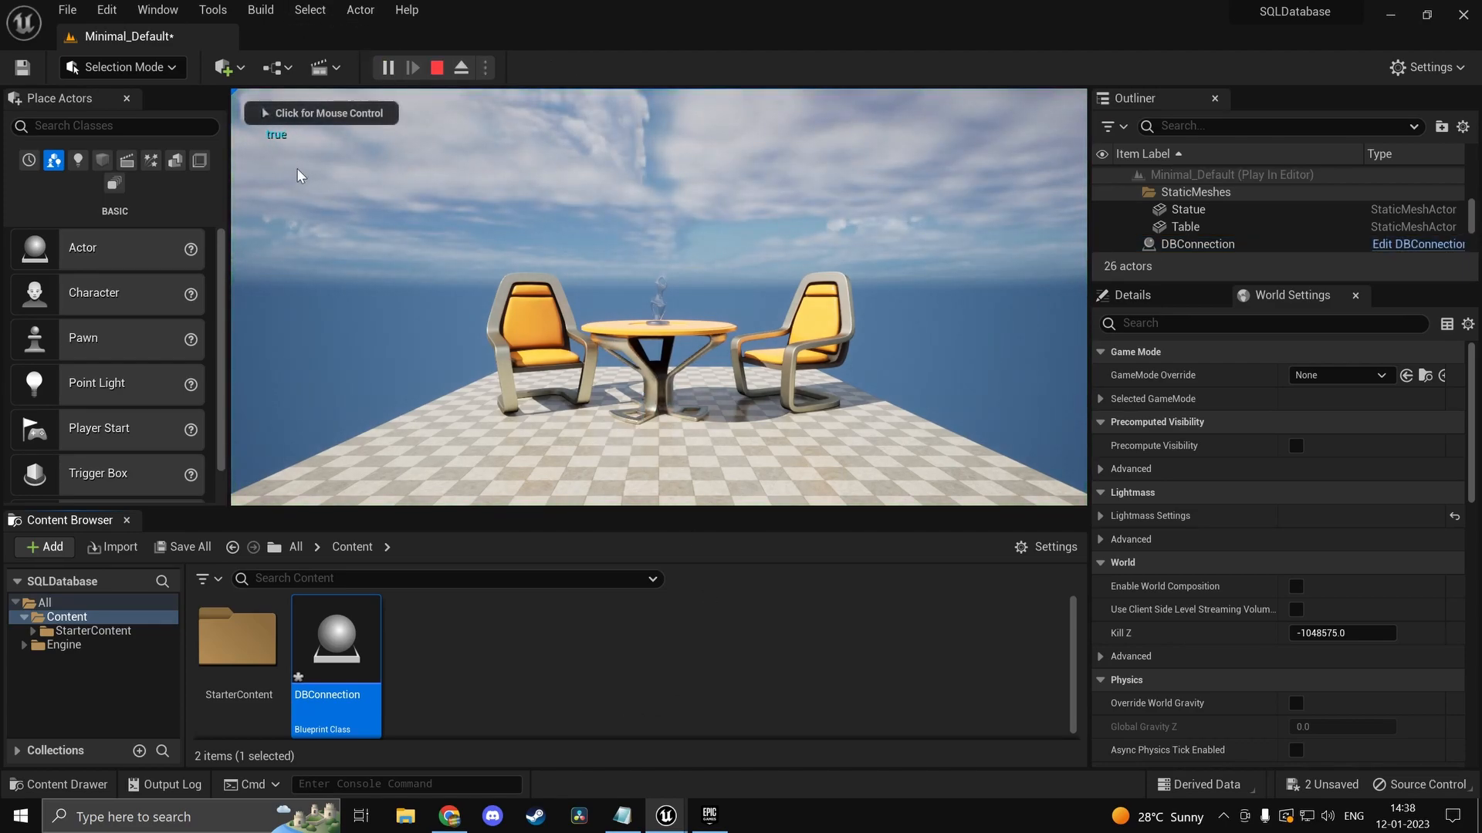
{"action": "left_click", "coordinate": [437, 67]}
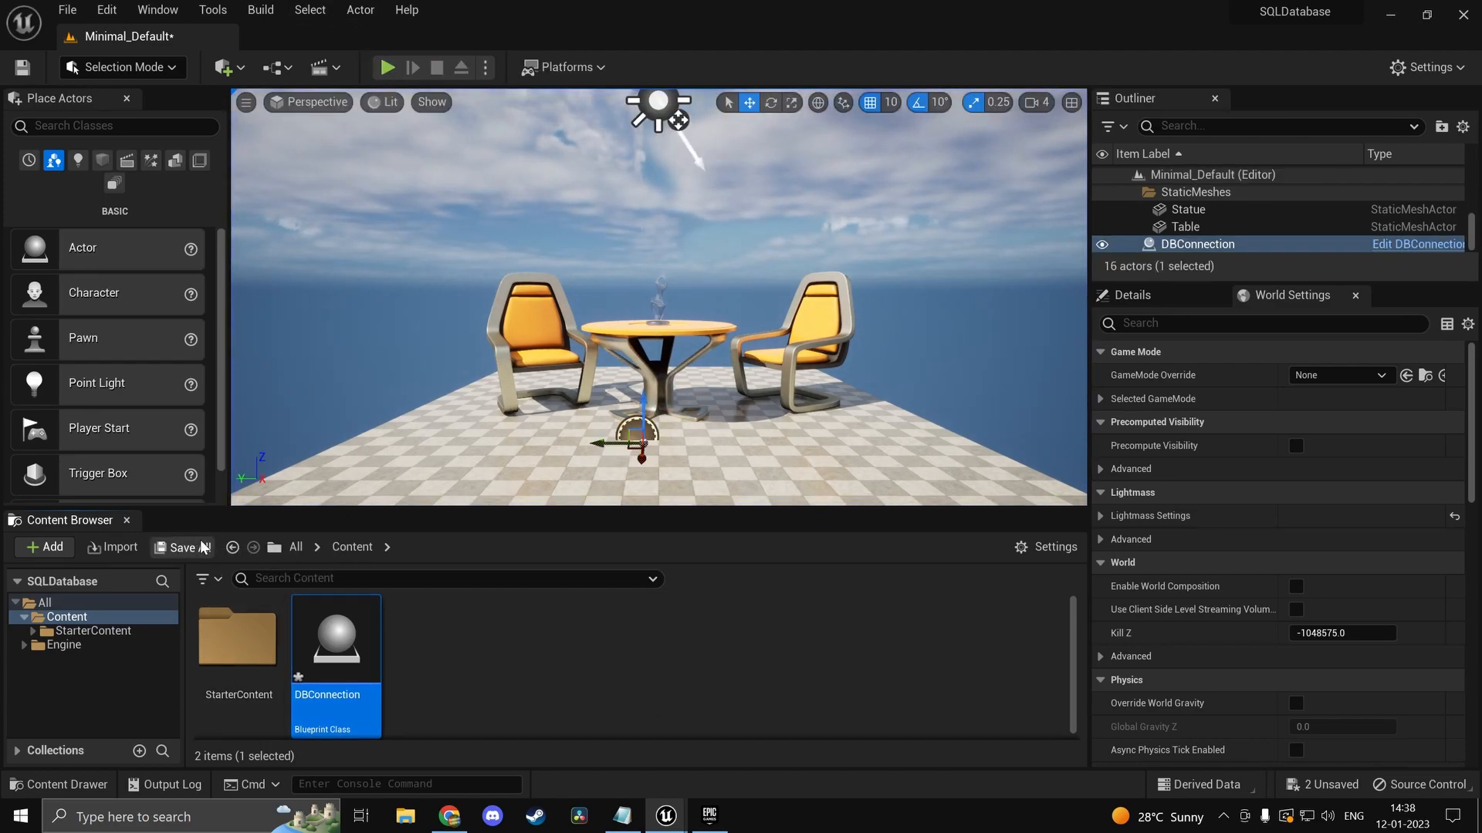
{"action": "left_click", "coordinate": [182, 547]}
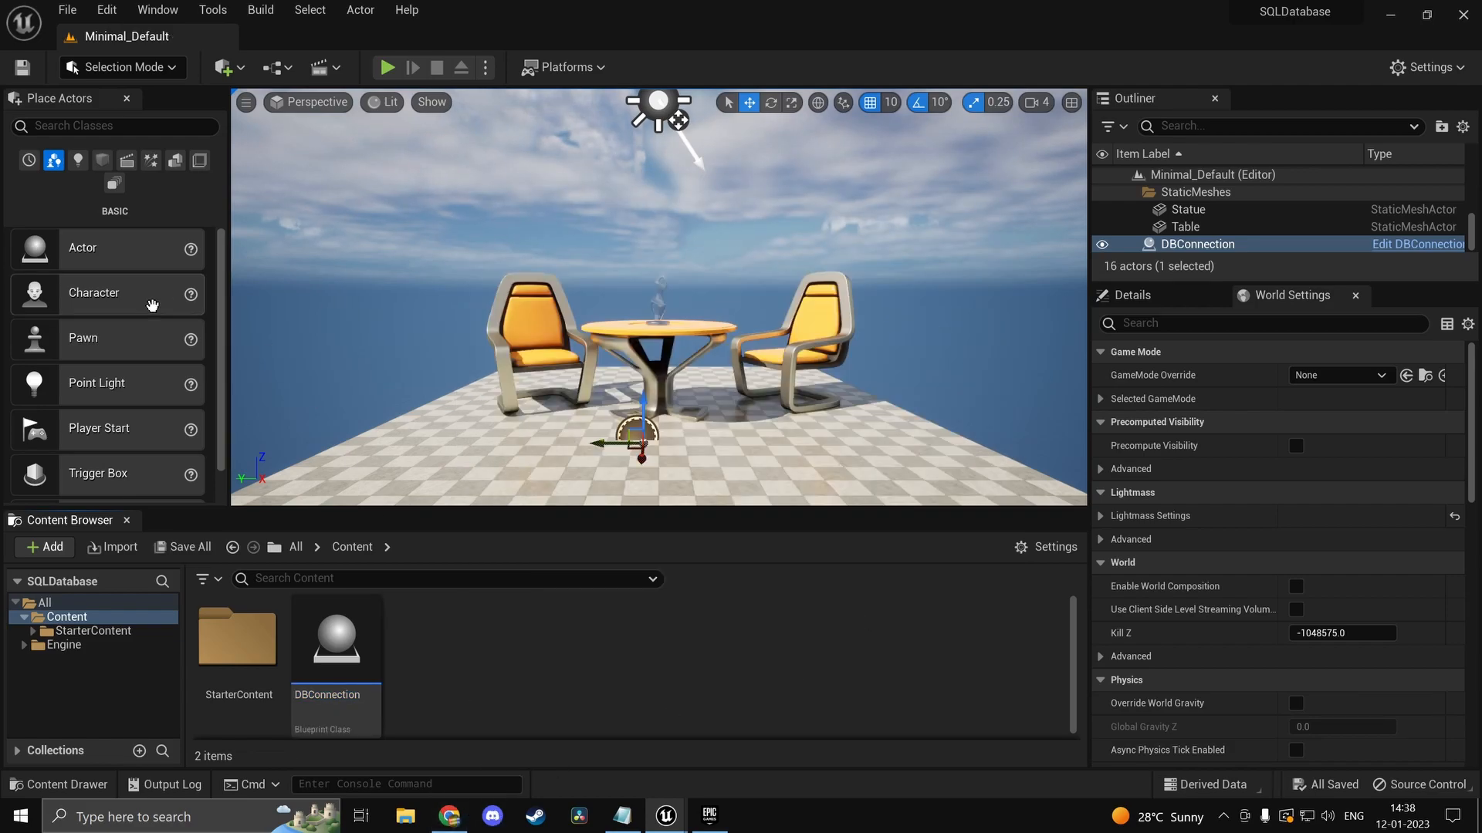
{"action": "mouse_move", "coordinate": [335, 629]}
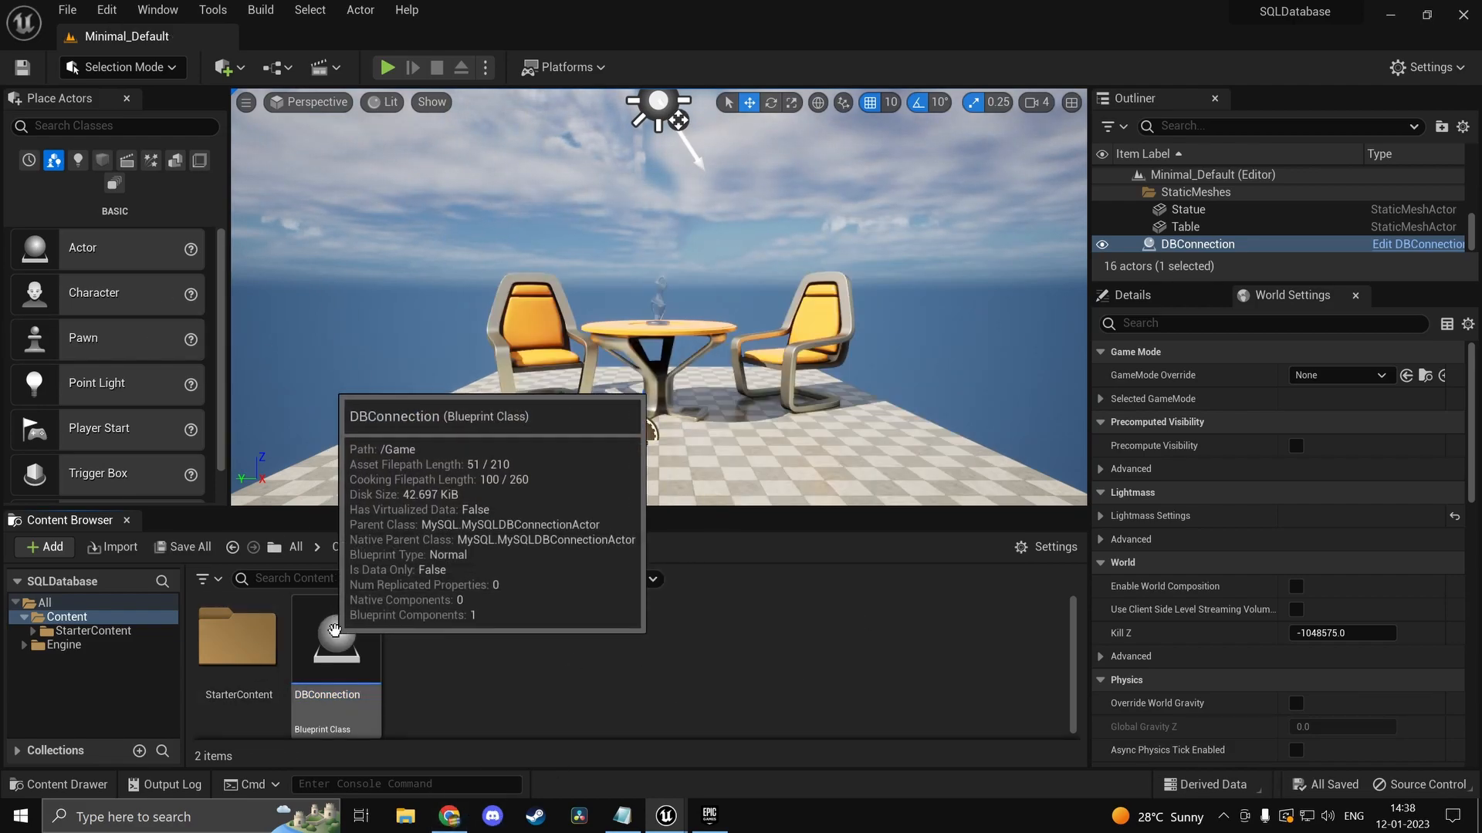
{"action": "double_click", "coordinate": [336, 641]}
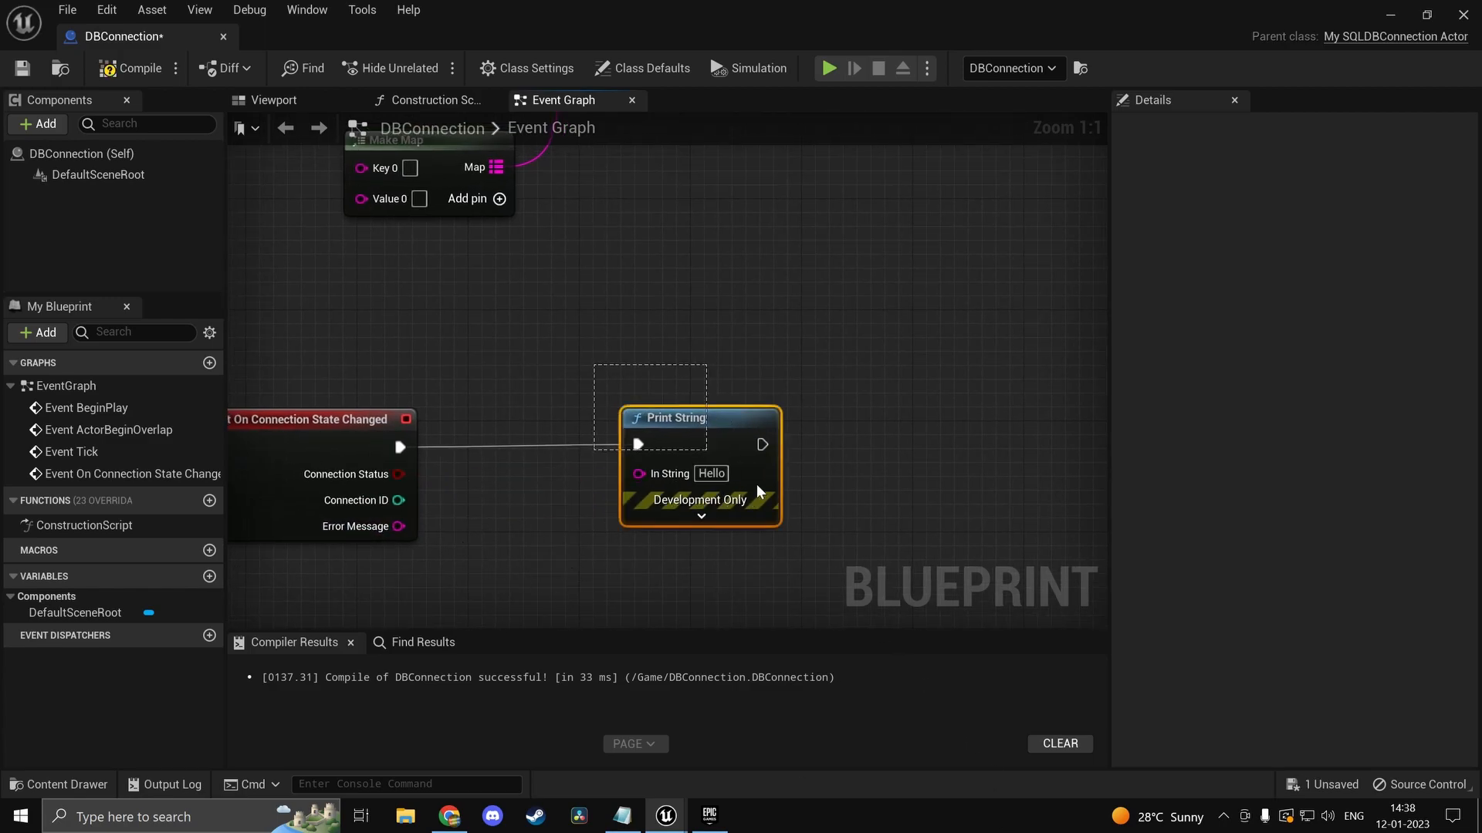
{"action": "mouse_move", "coordinate": [661, 407]}
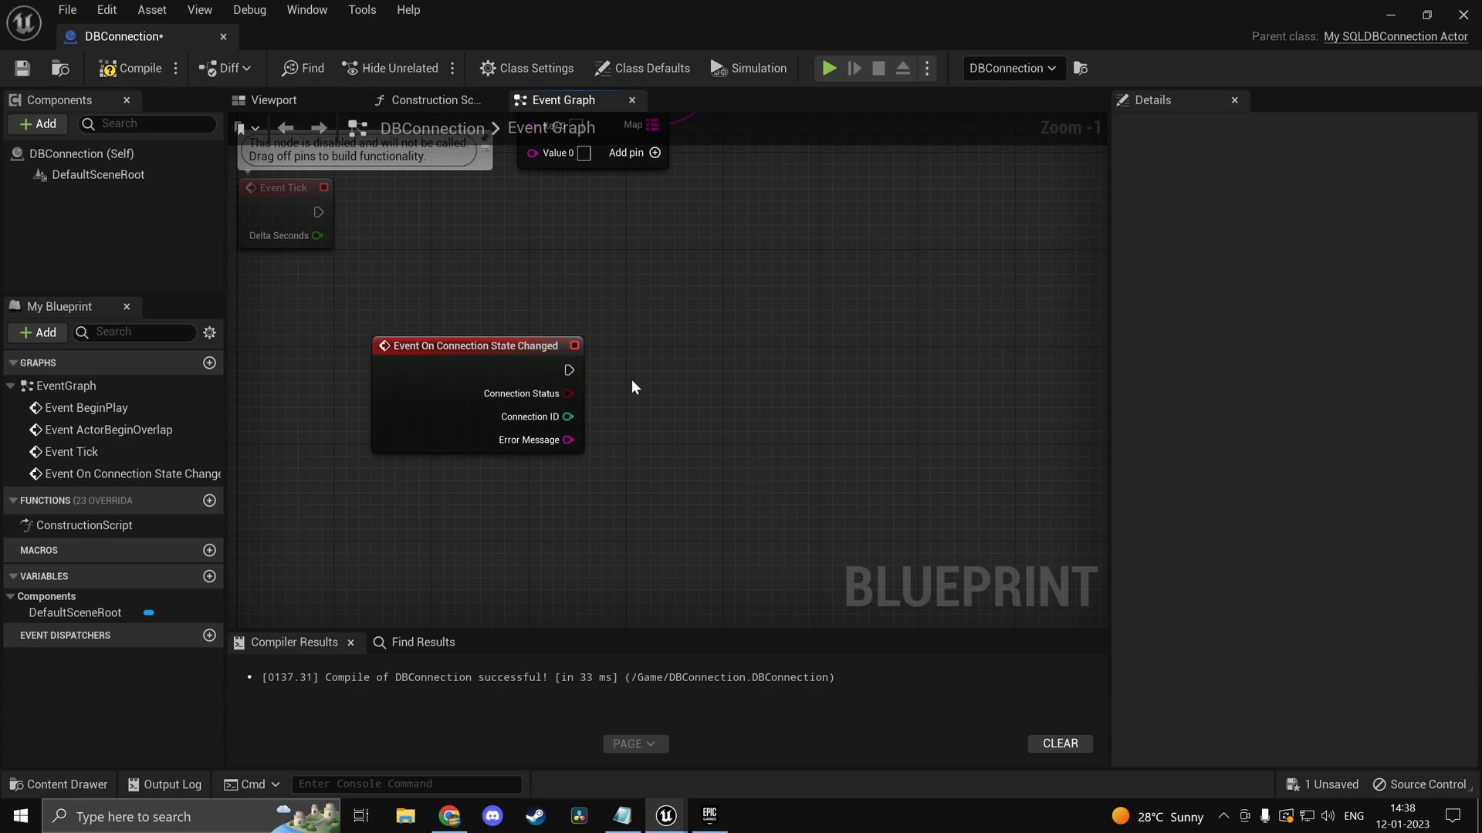
Step: Delete the connection-state Print String node and recompile the DBConnection Blueprint
{"action": "left_click", "coordinate": [139, 67]}
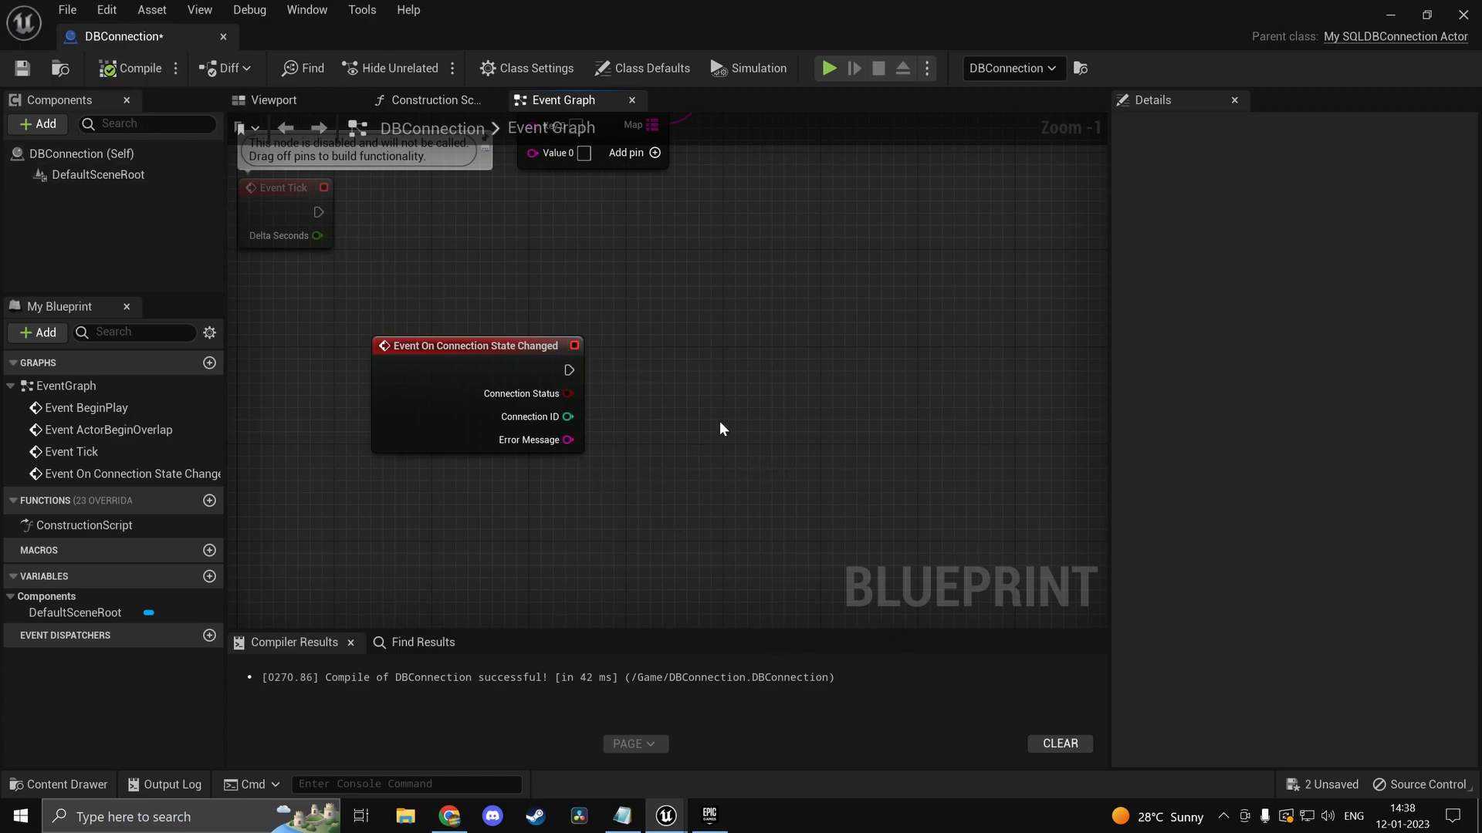
{"action": "mouse_move", "coordinate": [542, 405]}
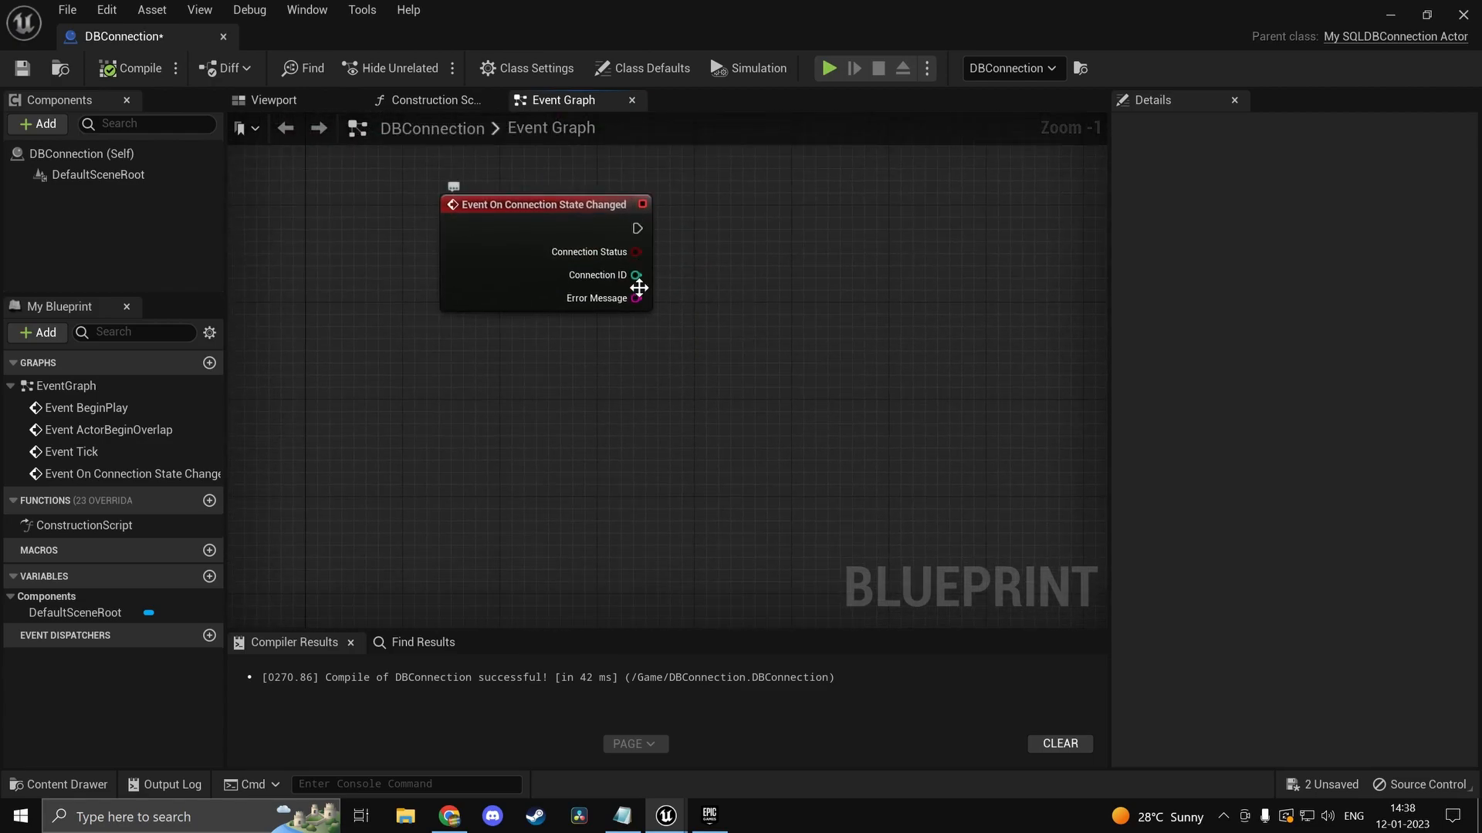
{"action": "scroll", "scroll_direction": "down", "scroll_amount": 3}
{"action": "type", "text": "on upda"}
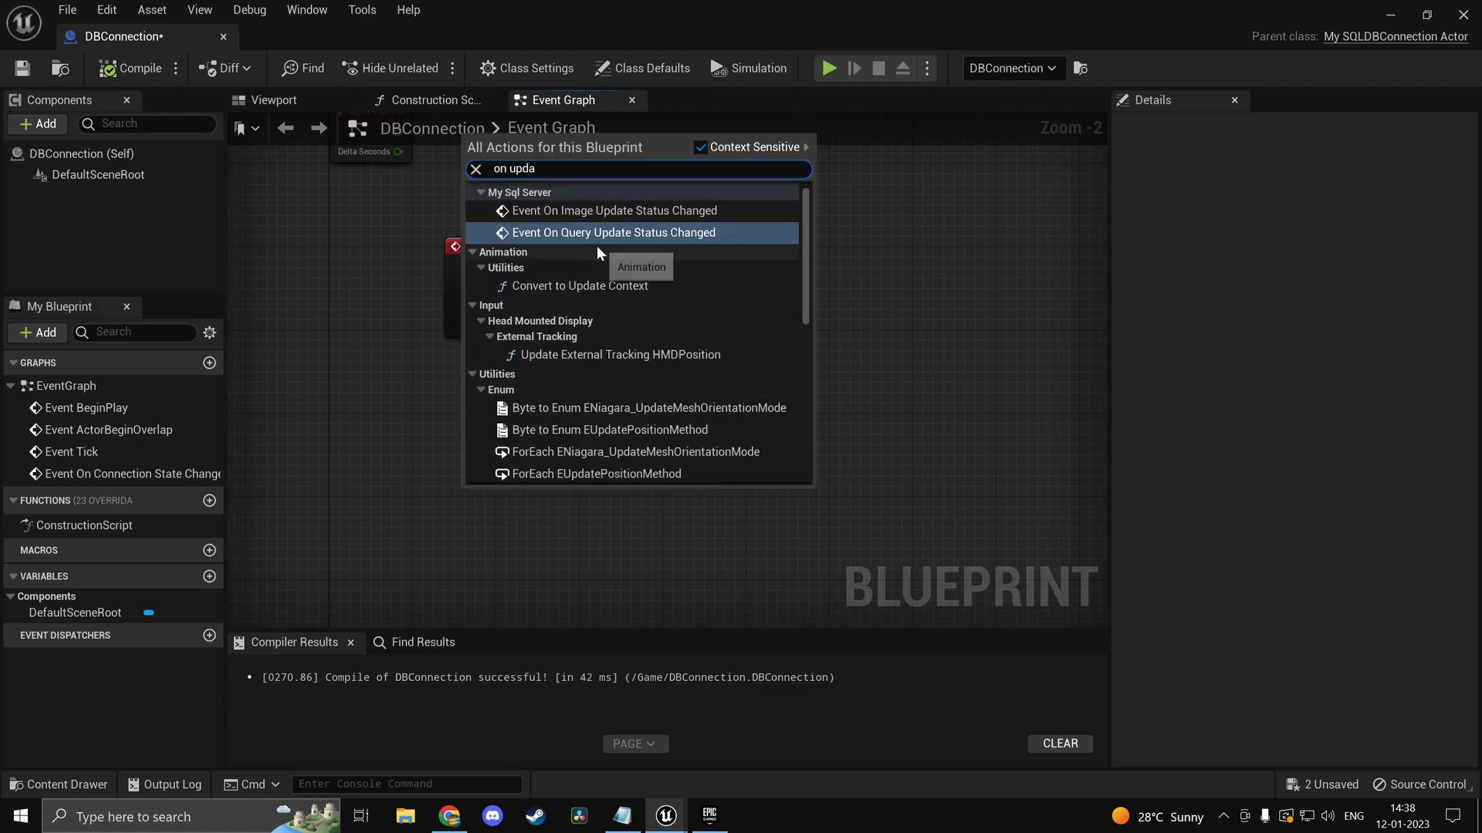
Step: Add Event On Query Update Status Changed and Event On Query Select Status Changed nodes
{"action": "left_click", "coordinate": [615, 232]}
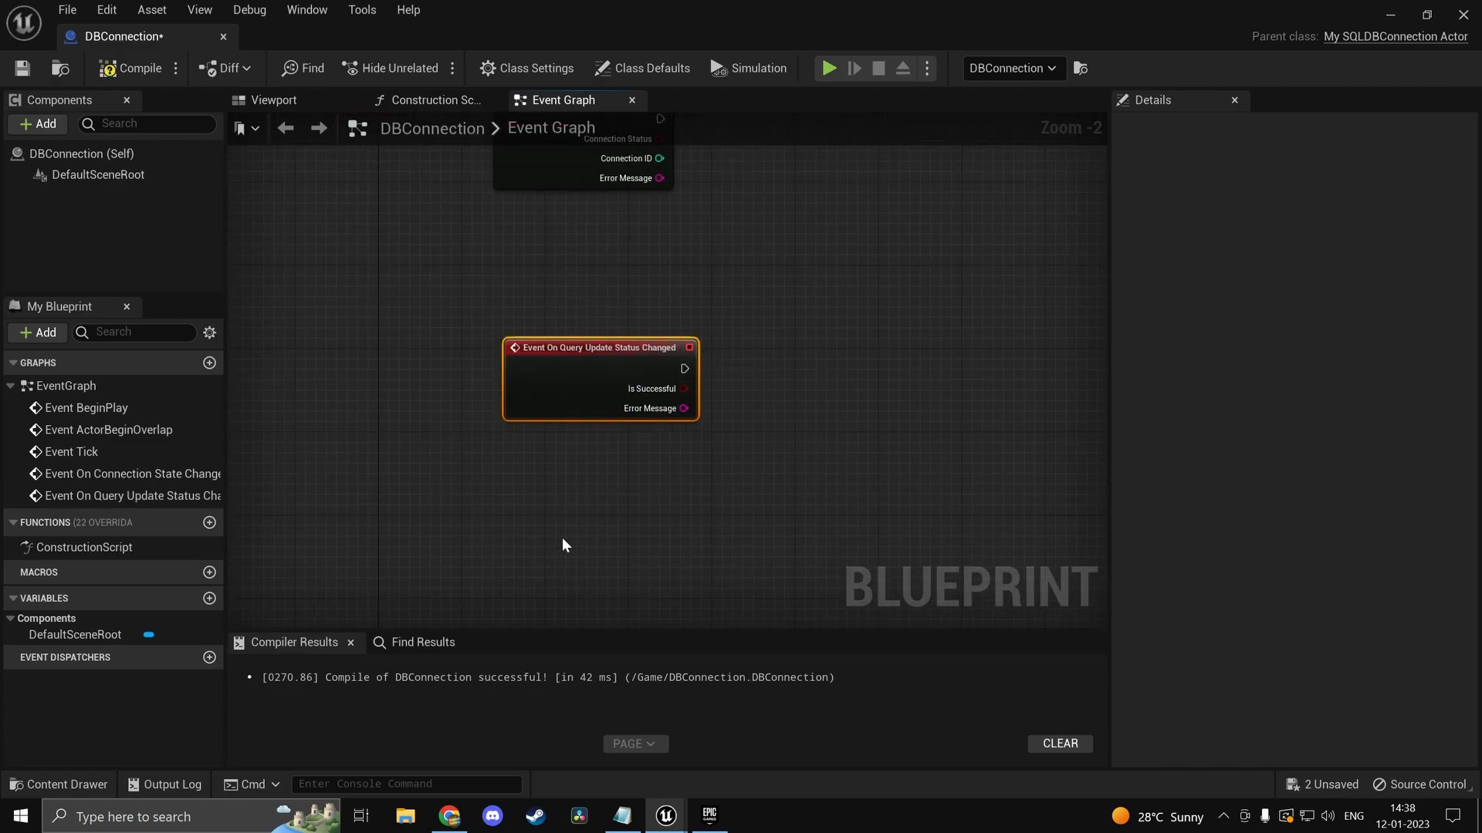
{"action": "type", "text": "on sle"}
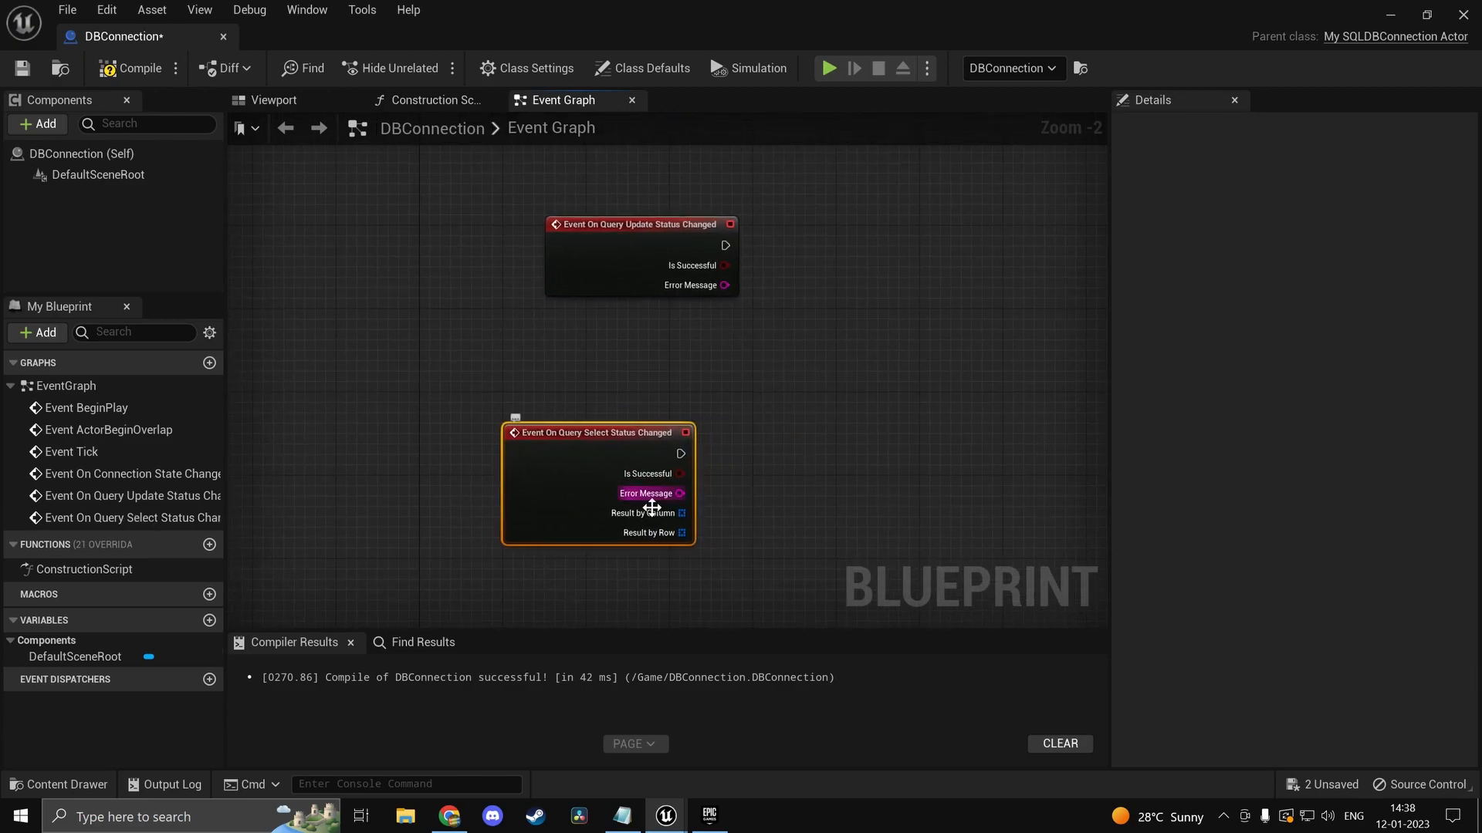
{"action": "left_click_drag", "start_coordinate": [650, 508], "coordinate": [459, 508]}
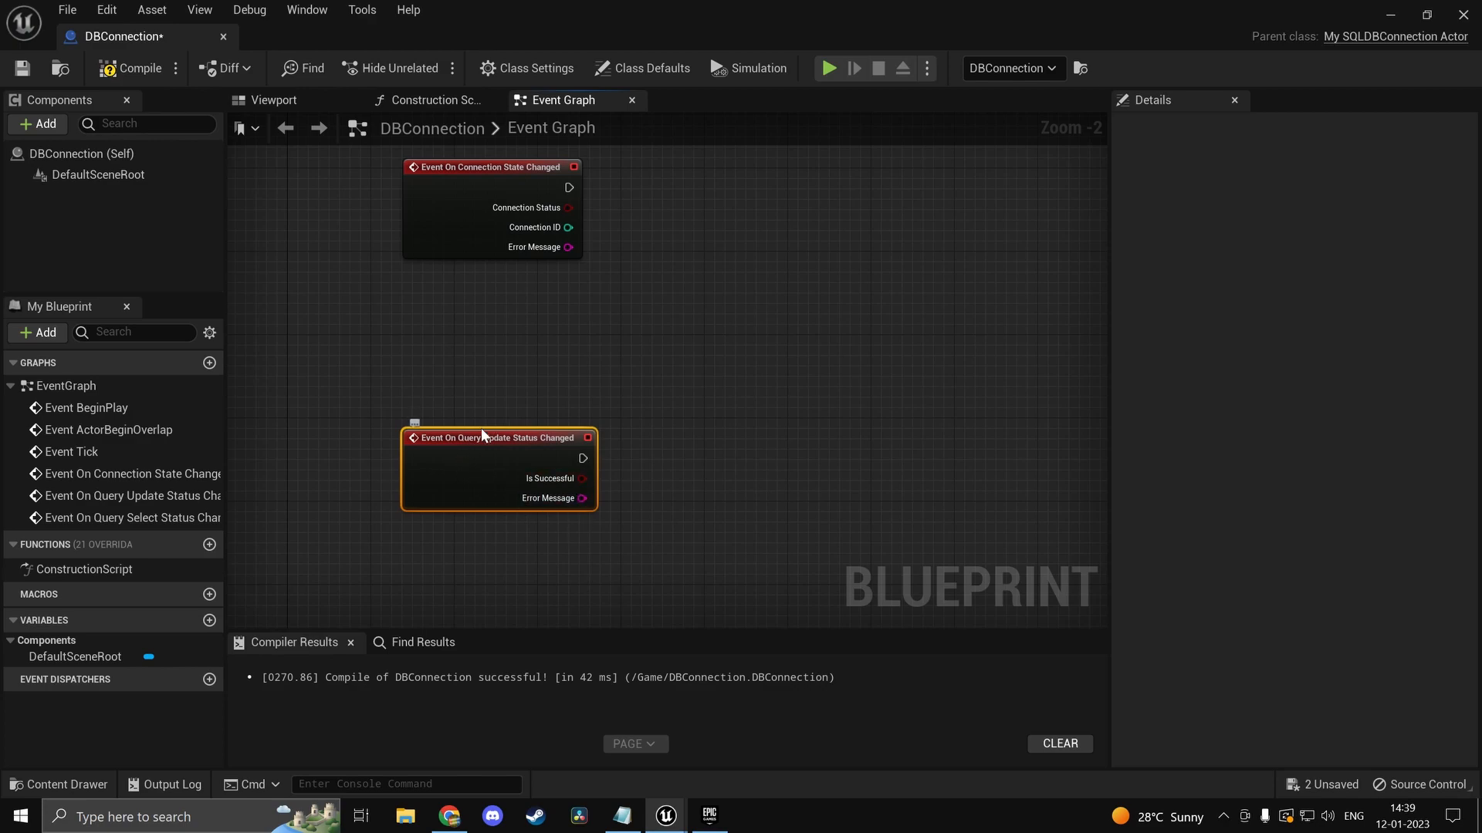
{"action": "scroll", "scroll_direction": "down", "scroll_amount": 3}
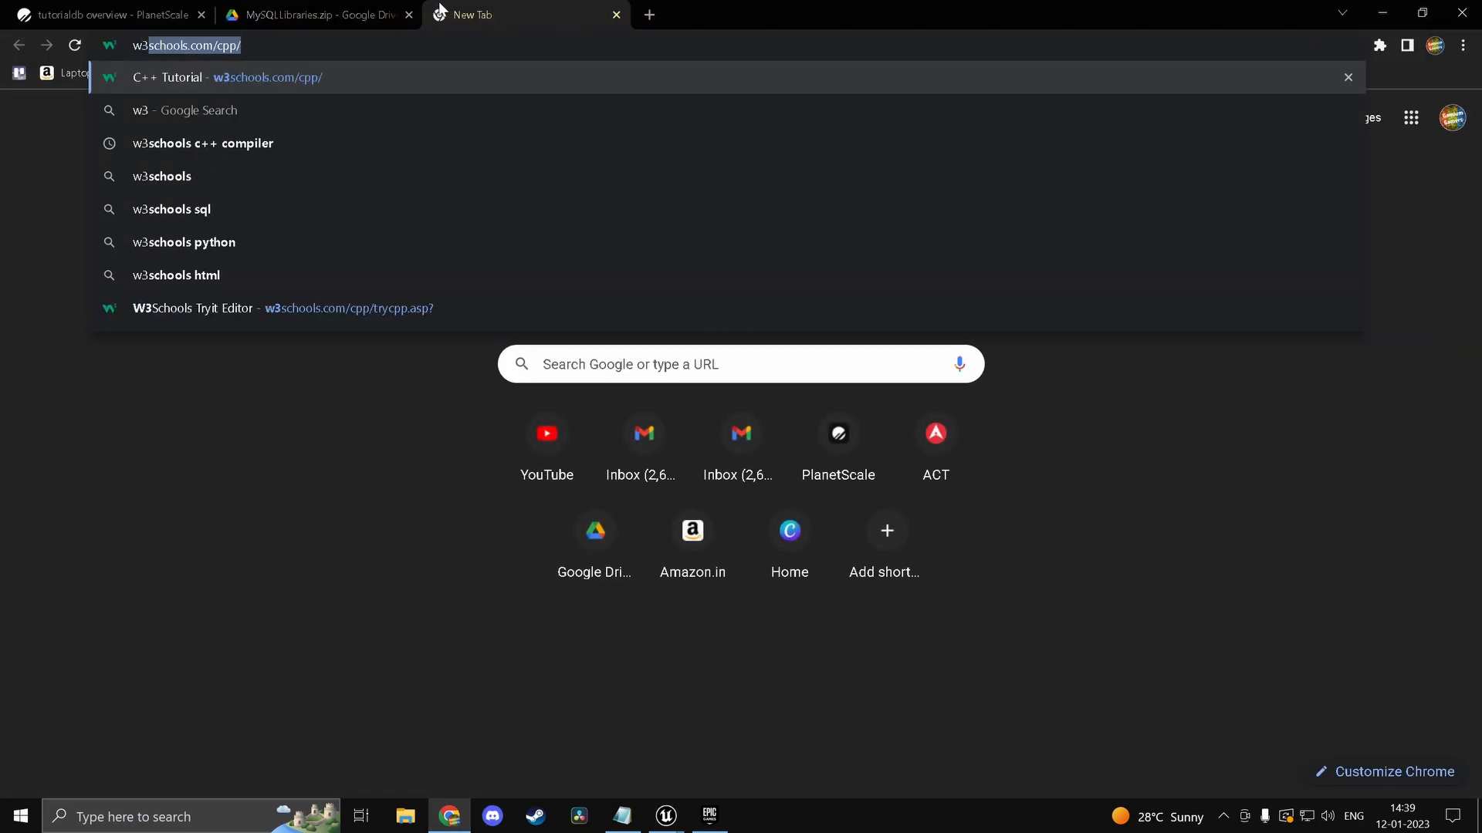
Step: Open W3Schools' SQL Tutorial, read the SQL SELECT Statement lesson, and return to Unreal
{"action": "type", "text": "w3schools"}
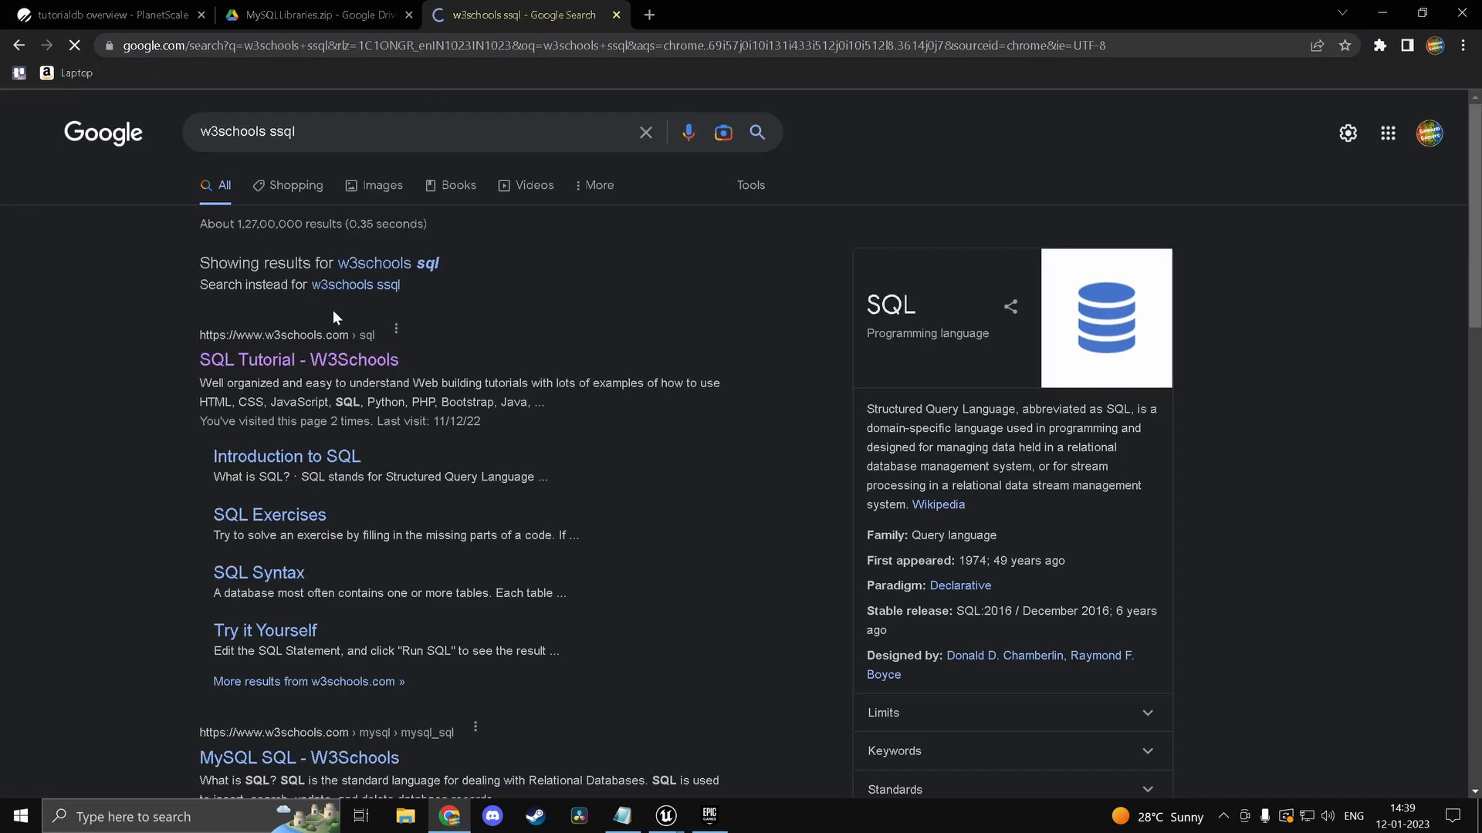
{"action": "left_click", "coordinate": [287, 360]}
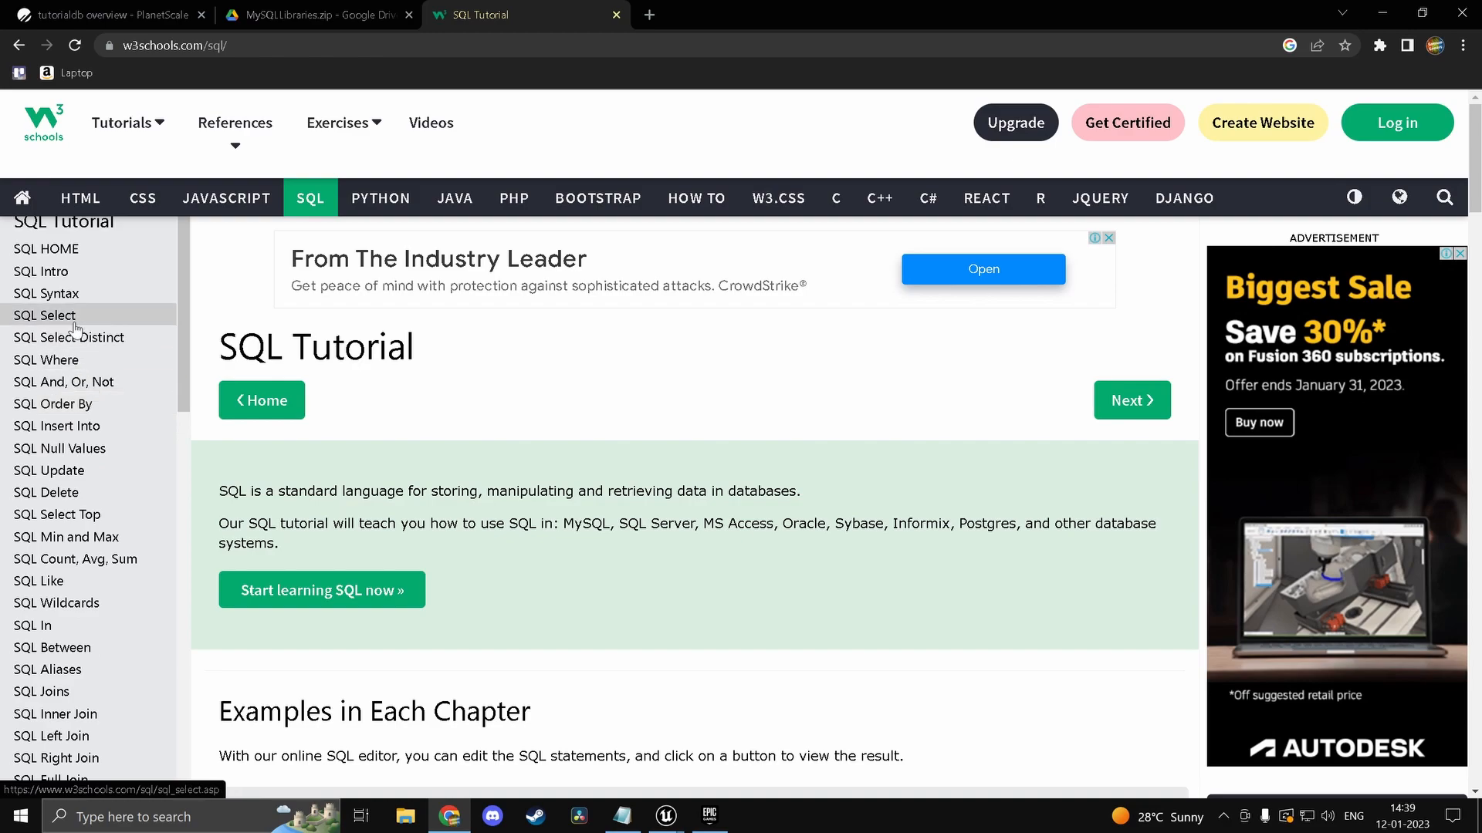
{"action": "left_click", "coordinate": [44, 314]}
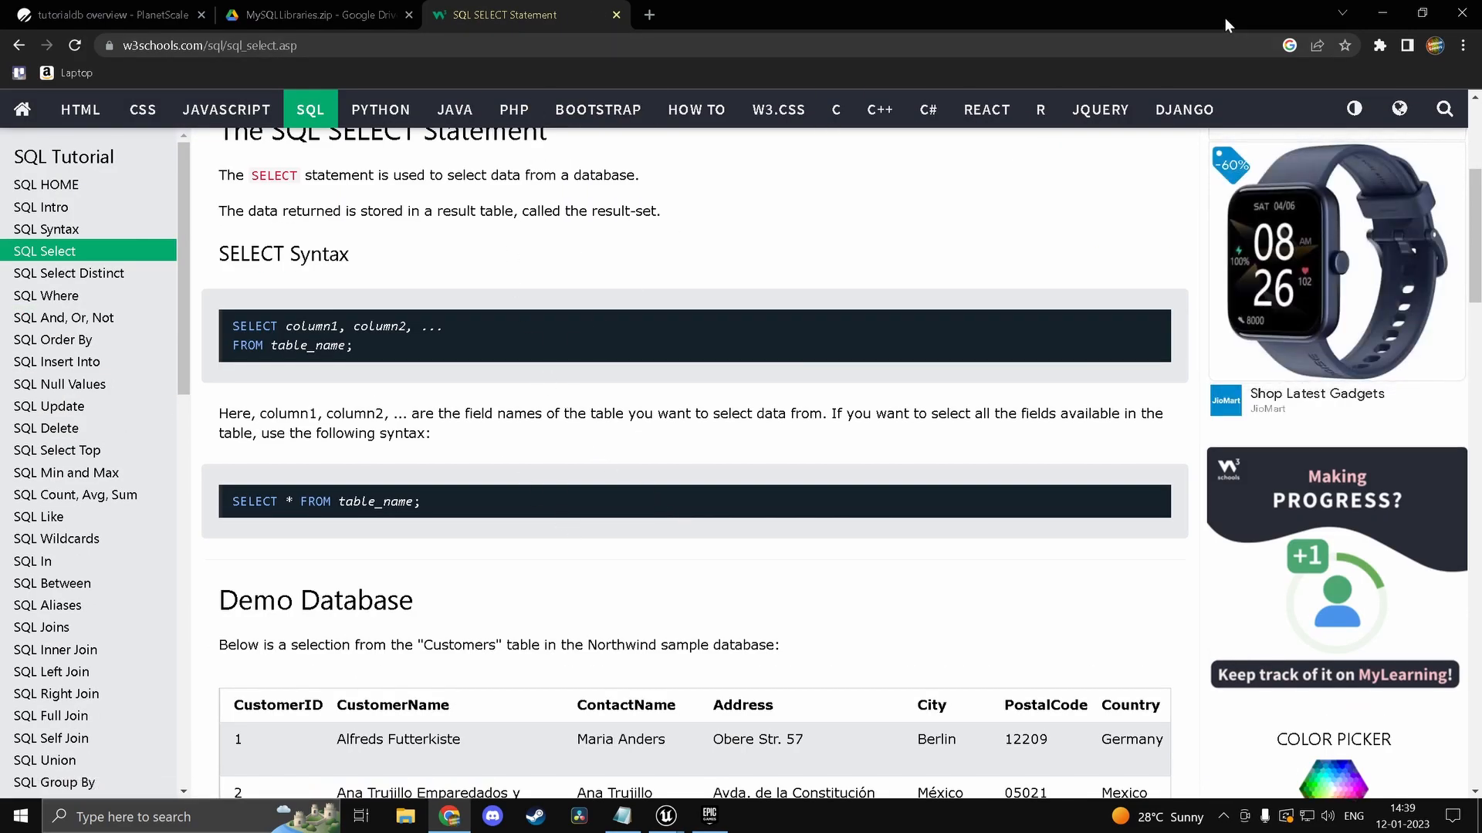
{"action": "left_click", "coordinate": [667, 818]}
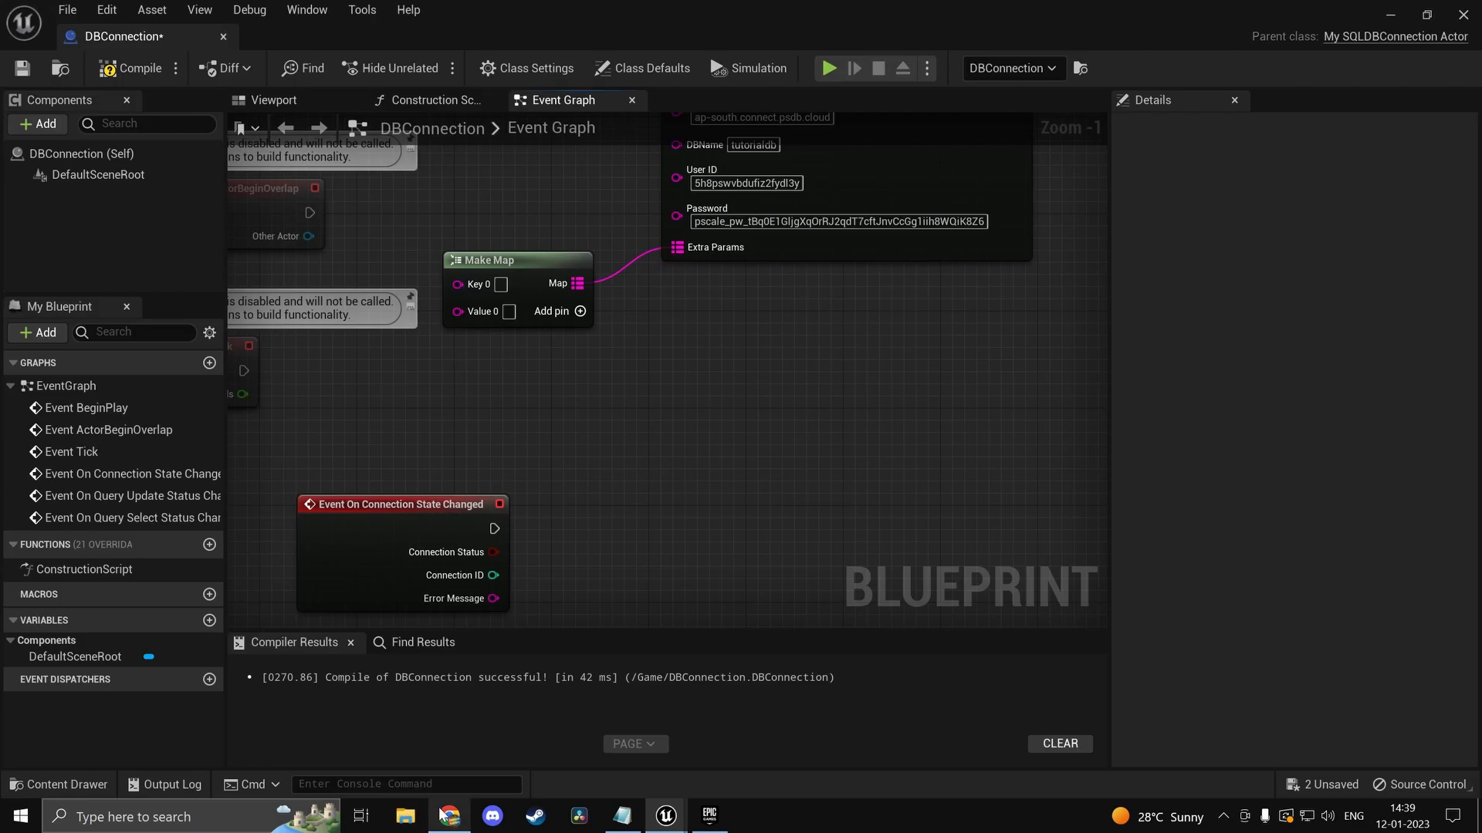
Step: Bring the SQLDatabase project's level editor back to the front from the taskbar
{"action": "left_click", "coordinate": [444, 816]}
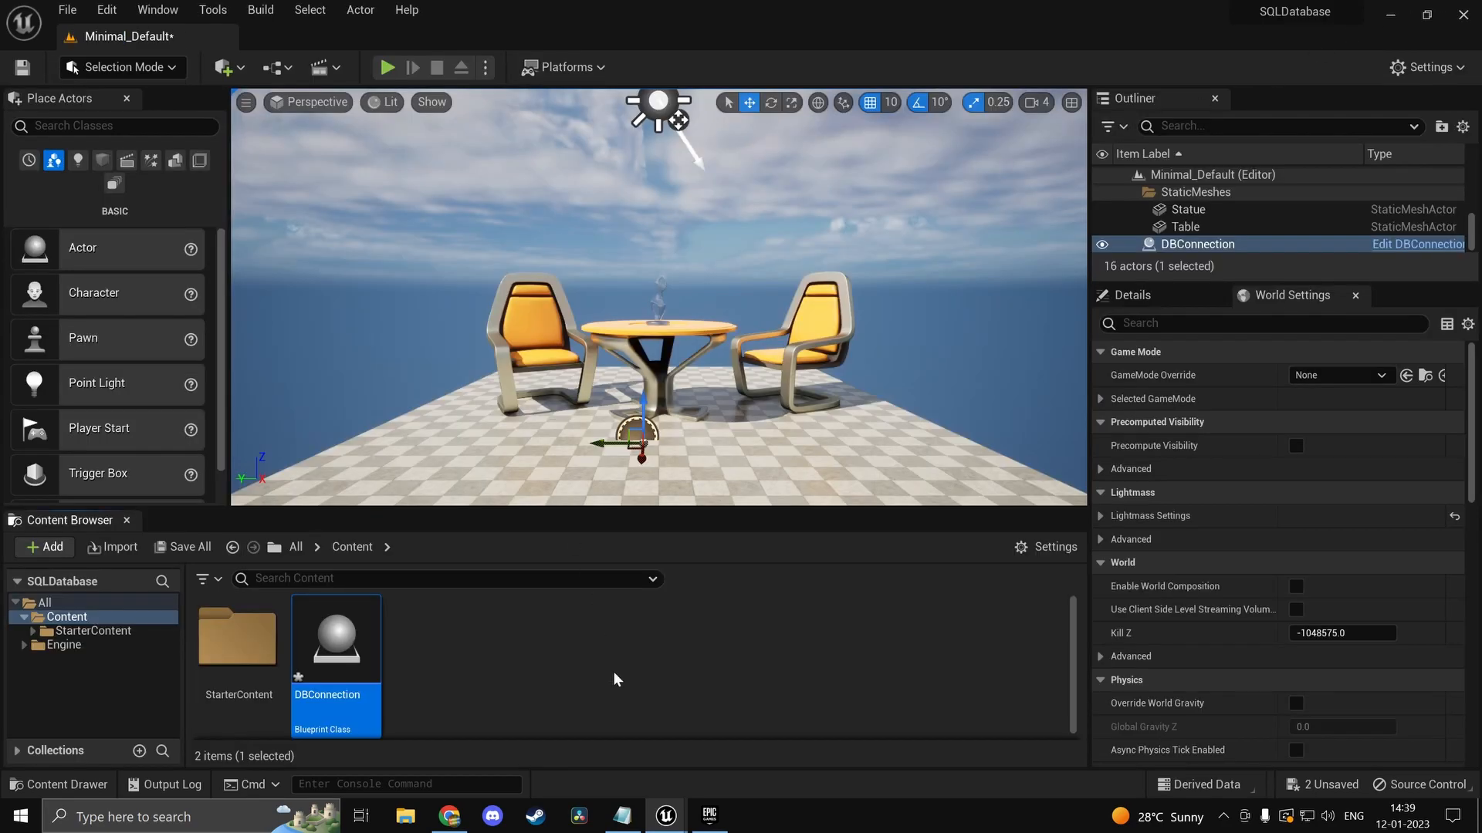
Step: Begin typing 'create table' in PlanetScale's tutorialdb main-branch console
{"action": "left_click", "coordinate": [446, 816]}
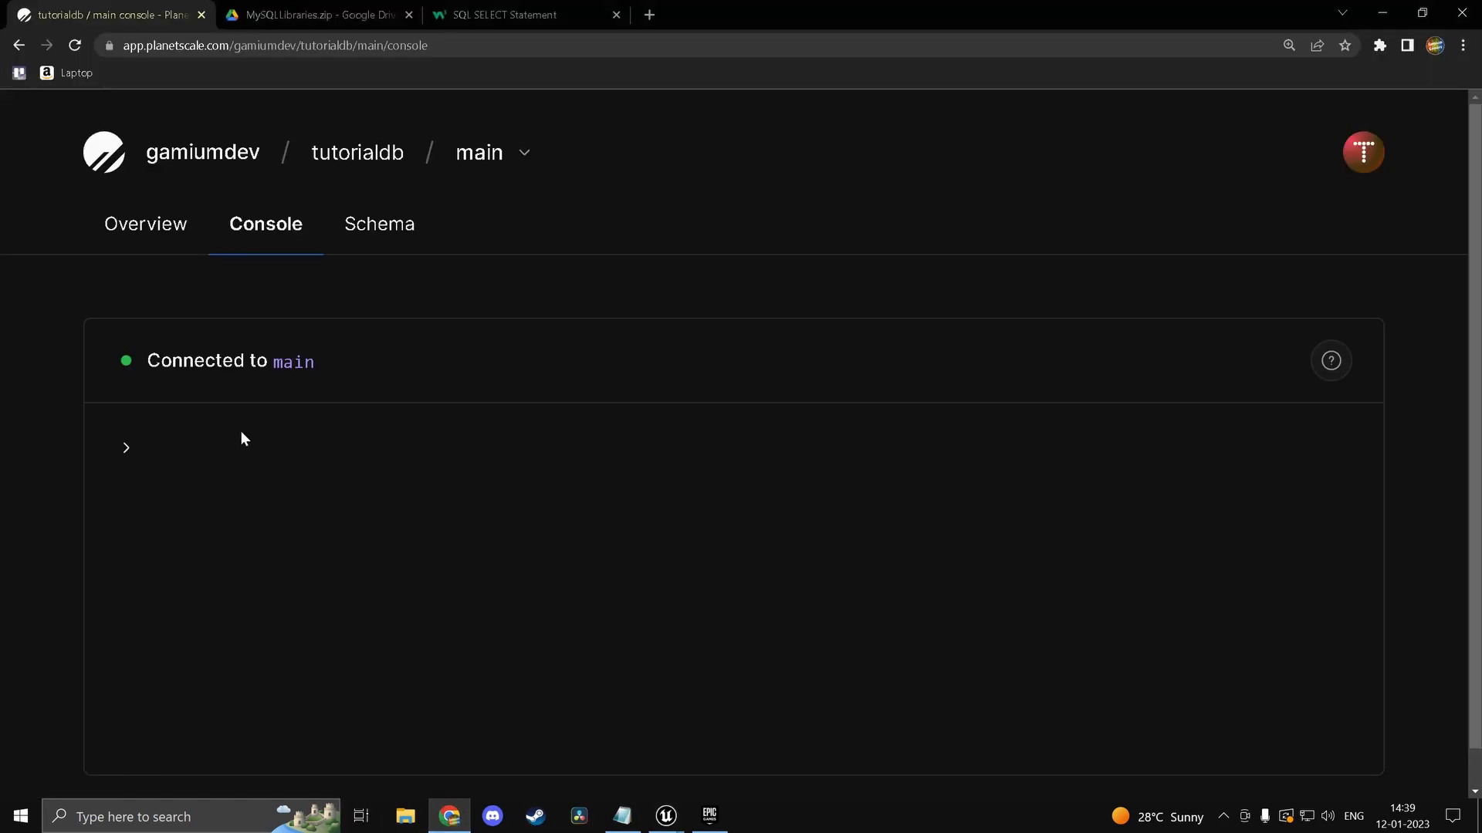
{"action": "type", "text": "crea"}
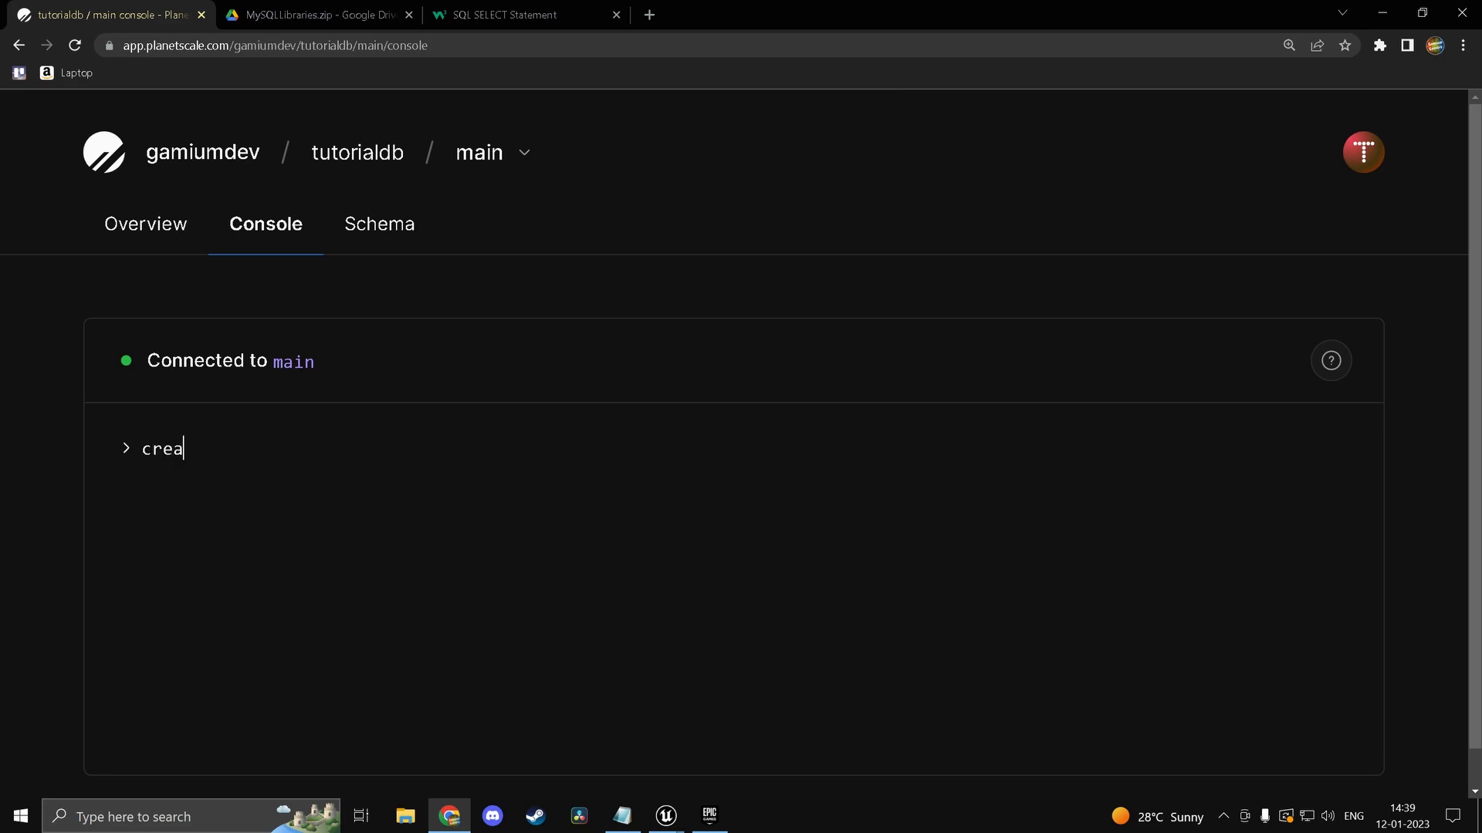
{"action": "type", "text": "te tabe"}
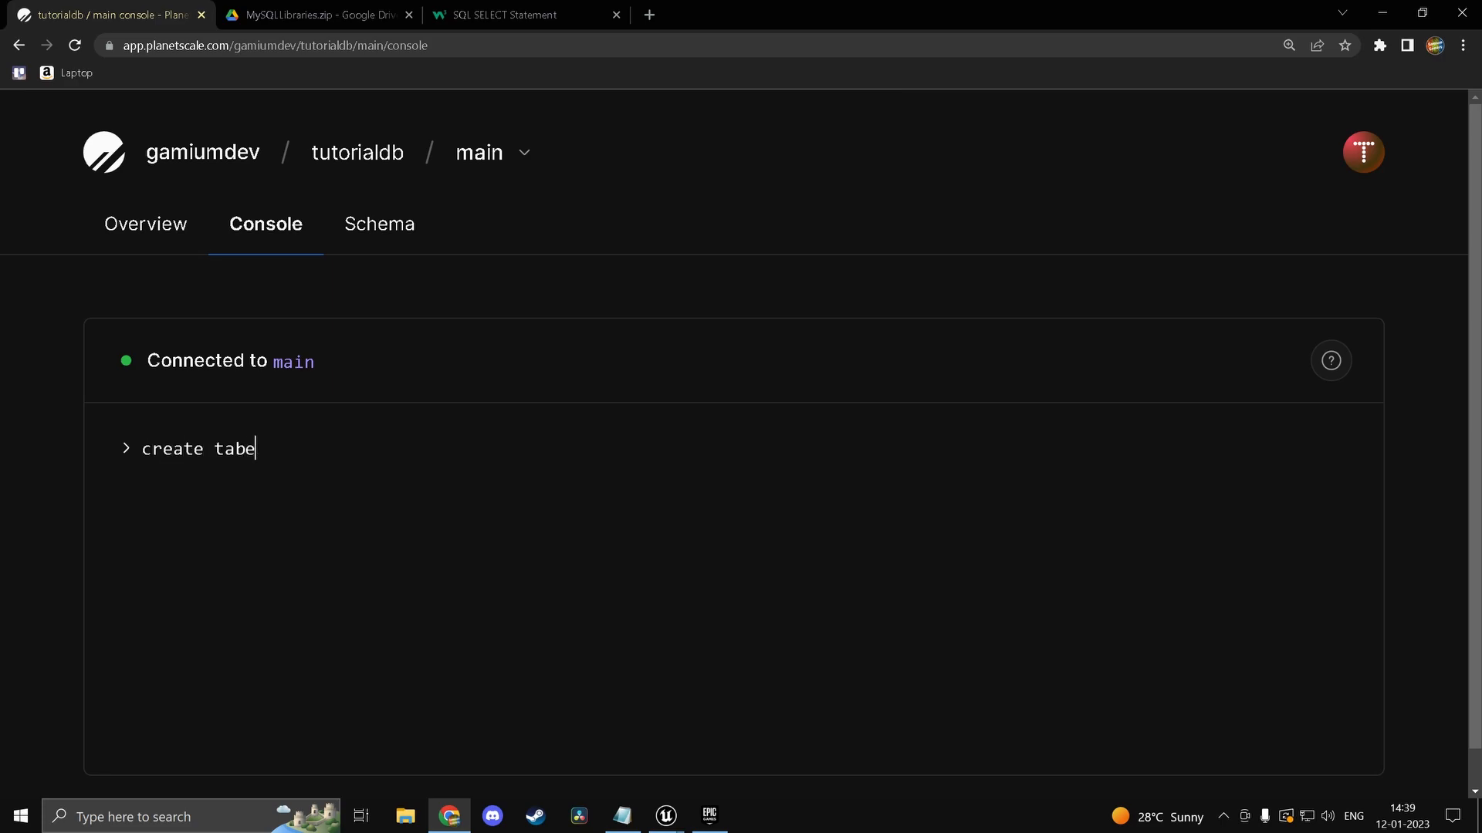
{"action": "key", "text": "alt+tab"}
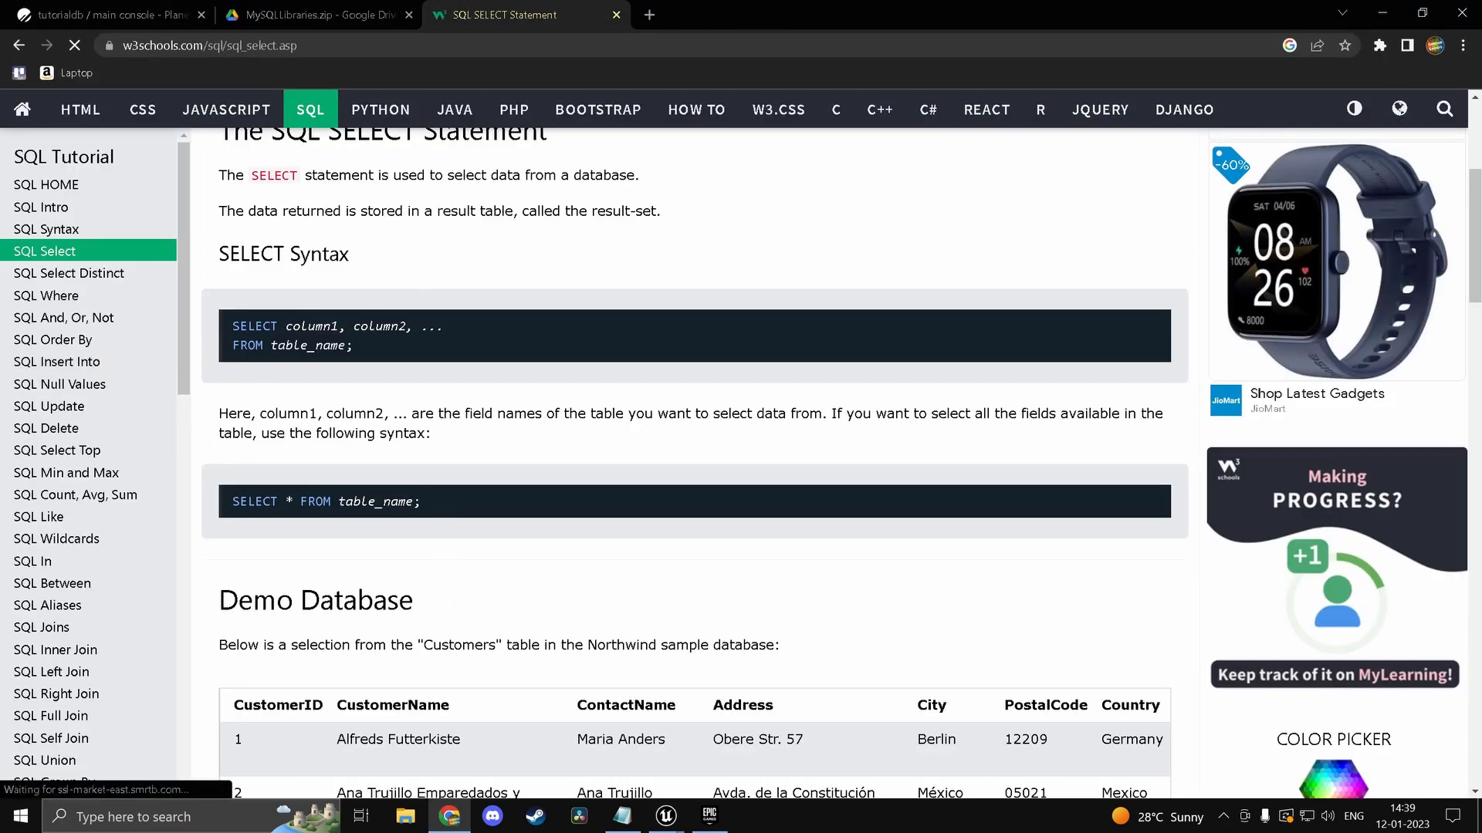
Step: Read W3Schools' SQL Create Table syntax, then return to the MySQLLibraries.zip DLL preview
{"action": "scroll", "scroll_direction": "down", "scroll_amount": 3}
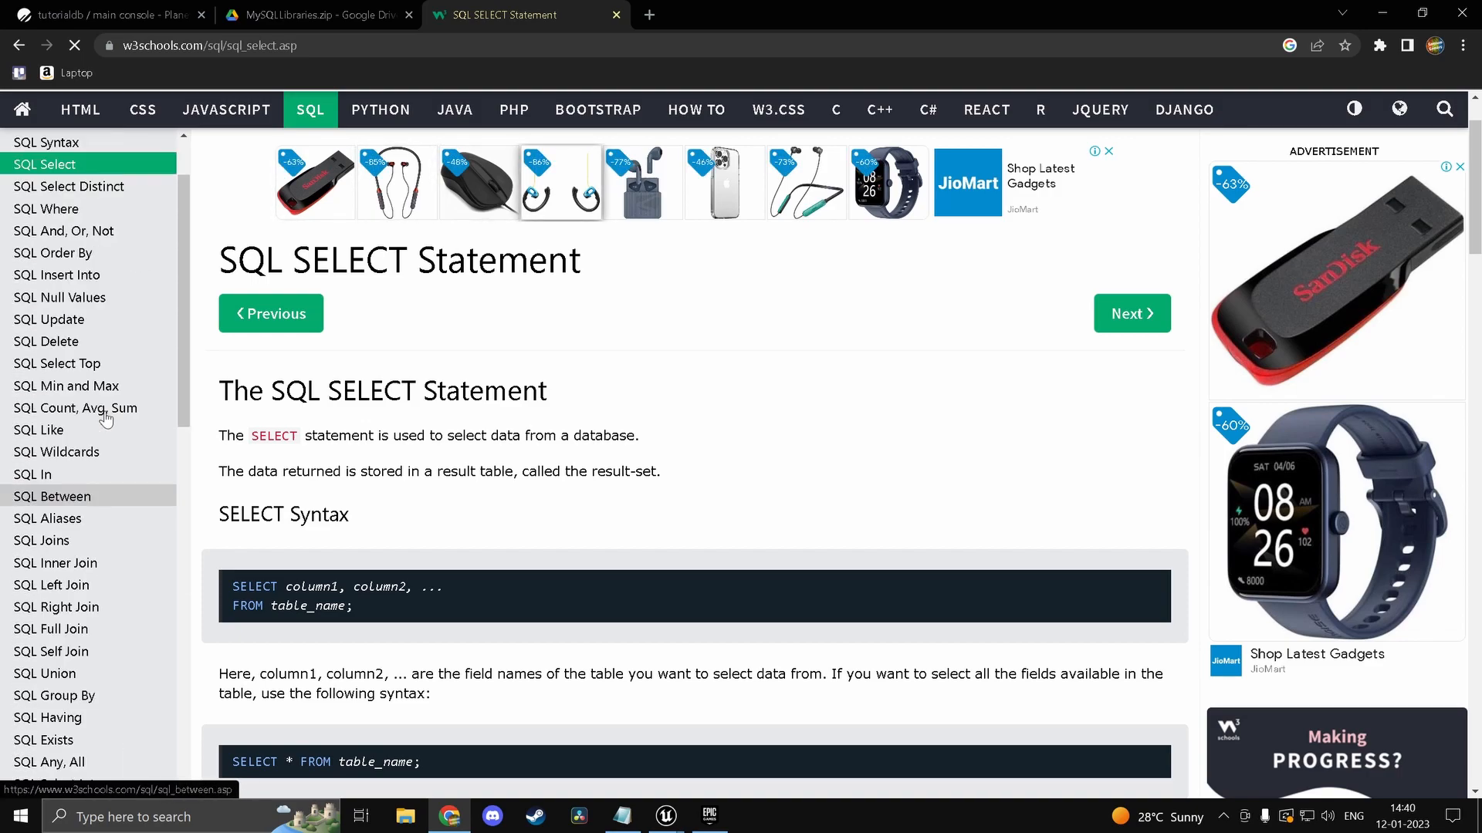
{"action": "scroll", "scroll_direction": "down", "scroll_amount": 3}
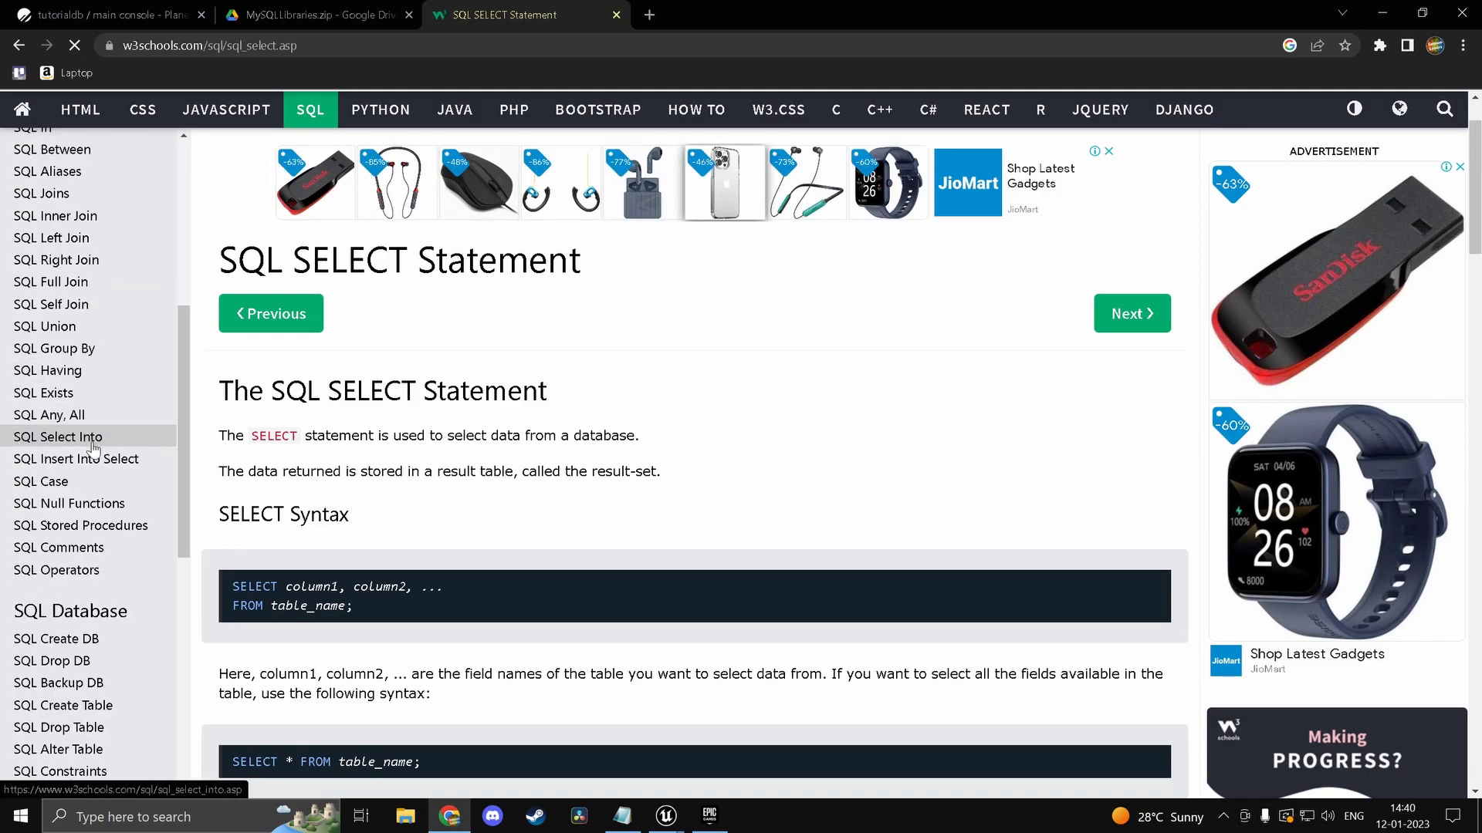
{"action": "left_click", "coordinate": [63, 705]}
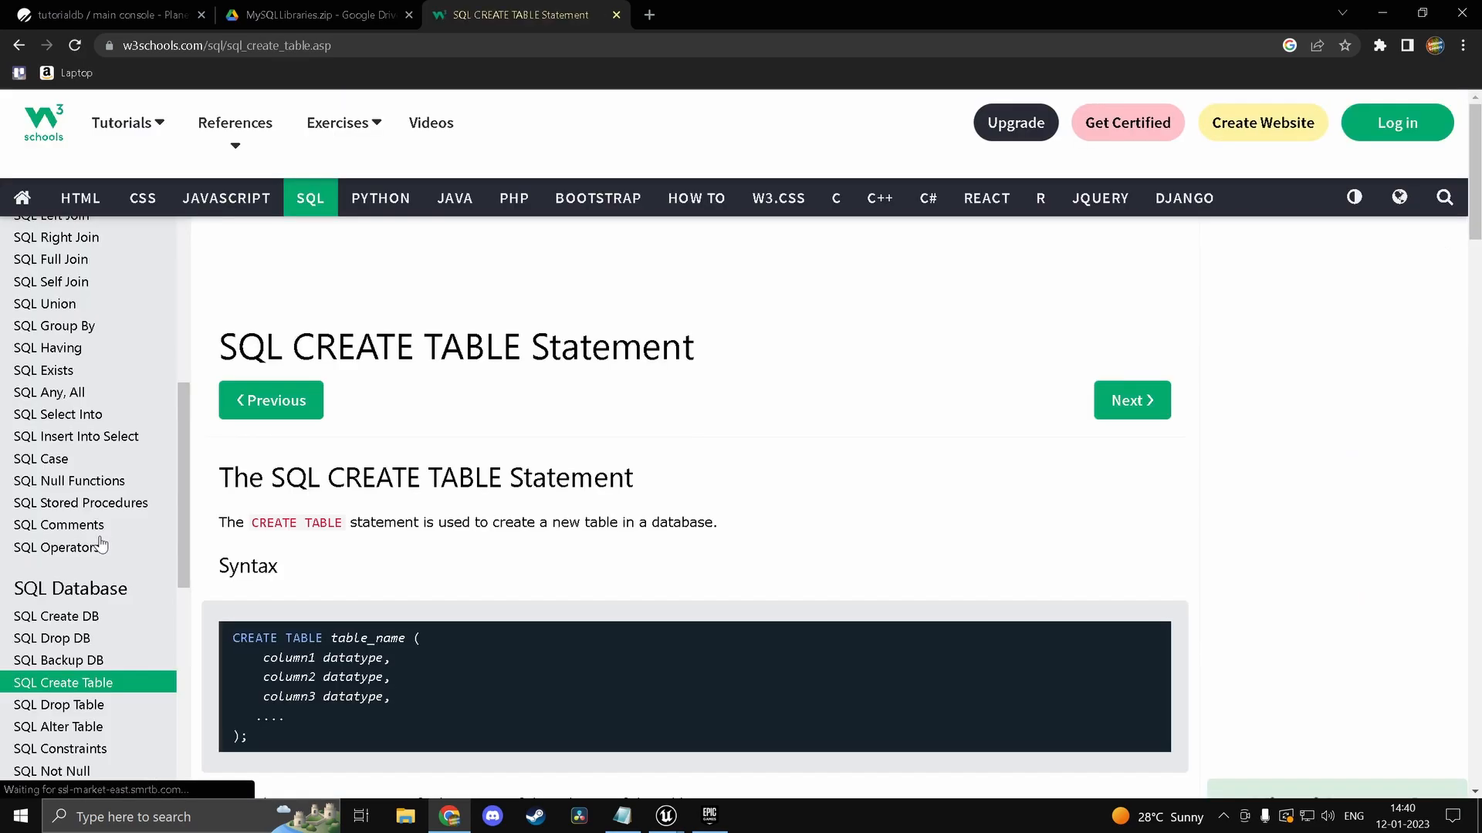
{"action": "scroll", "scroll_direction": "down", "scroll_amount": 3}
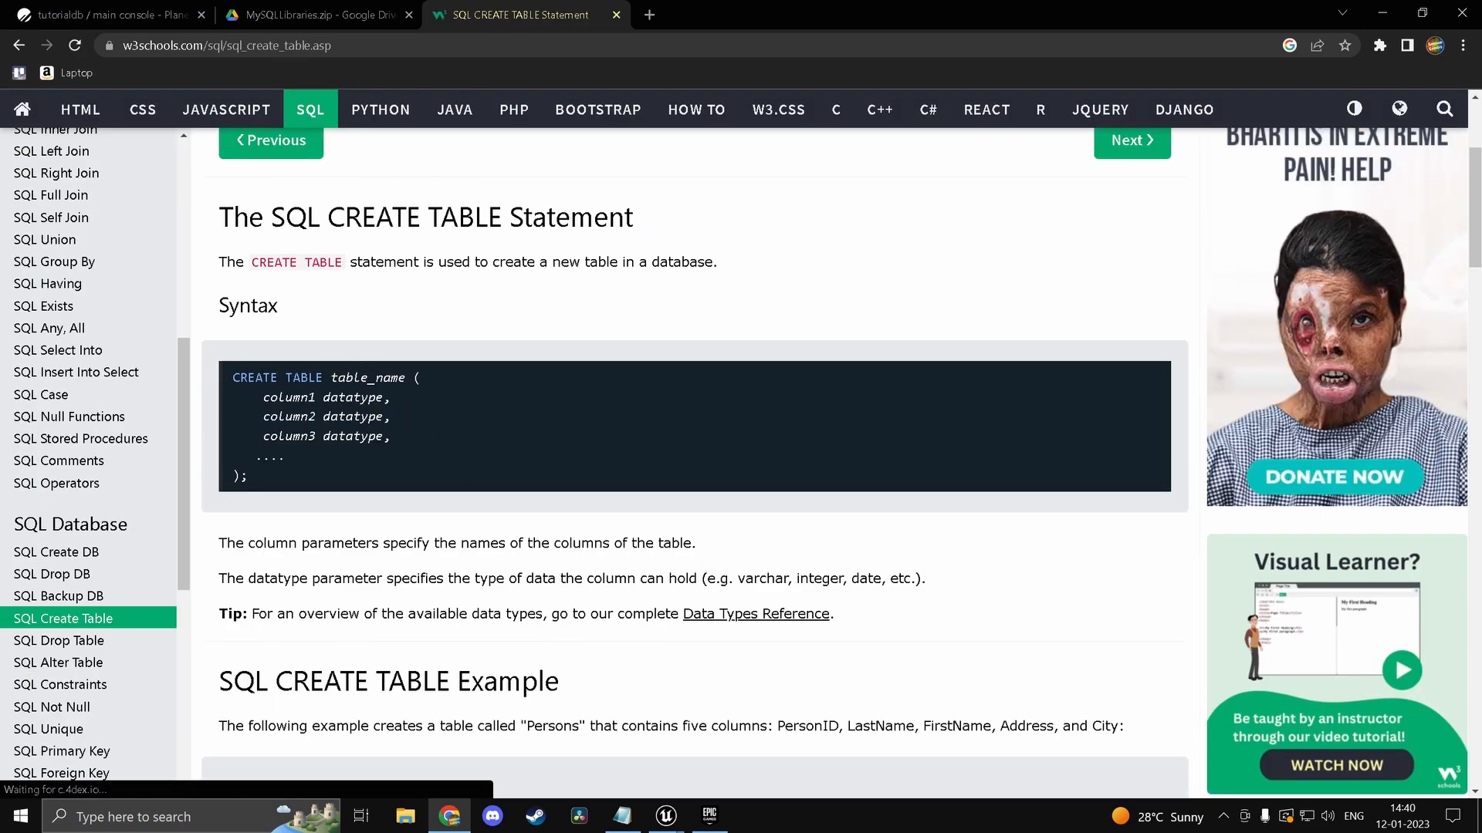
{"action": "left_click", "coordinate": [661, 817]}
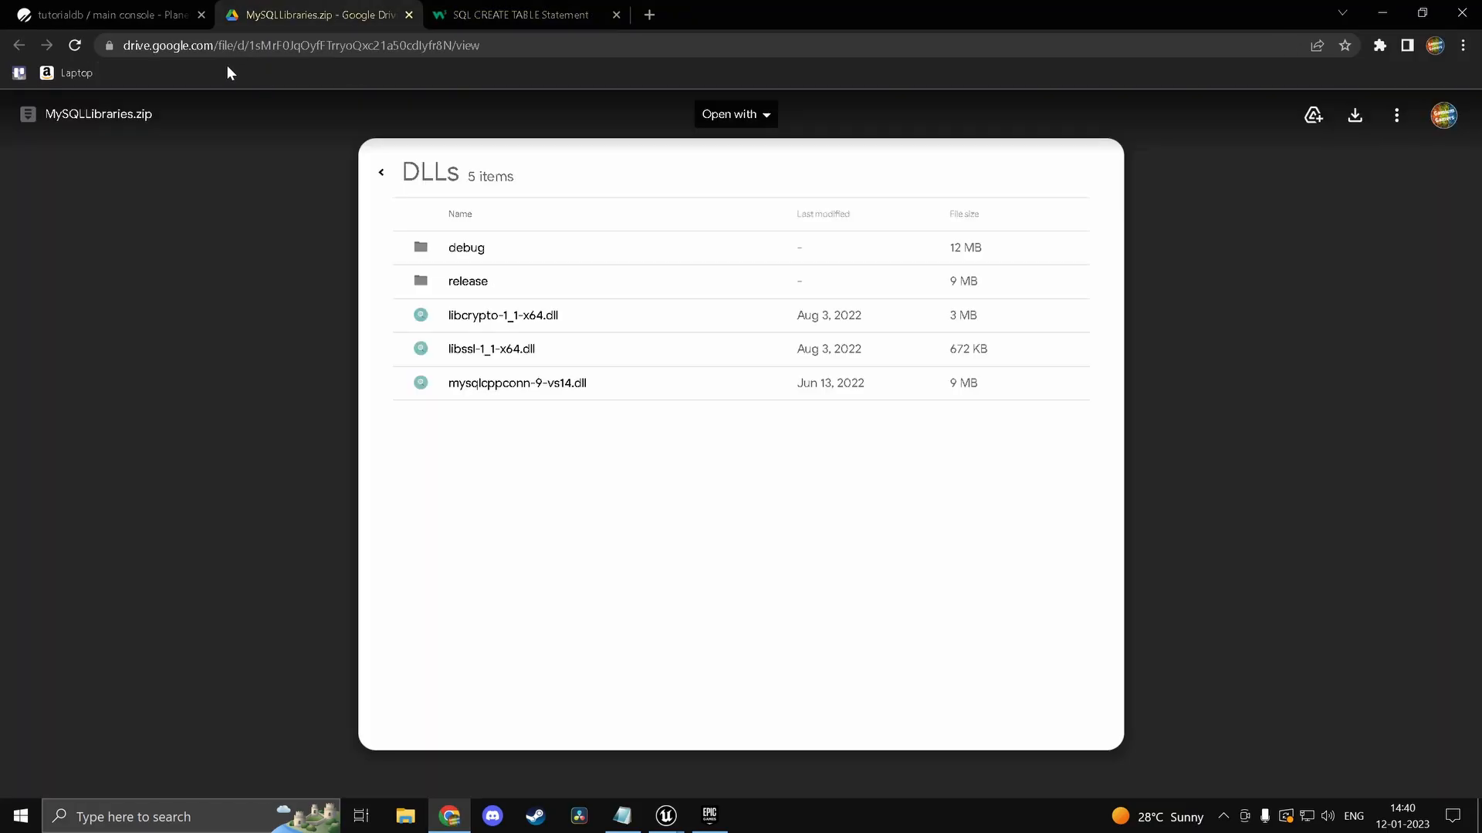
Step: Name the new table 'test' and define an ID varchar(20) column
{"action": "left_click", "coordinate": [108, 16]}
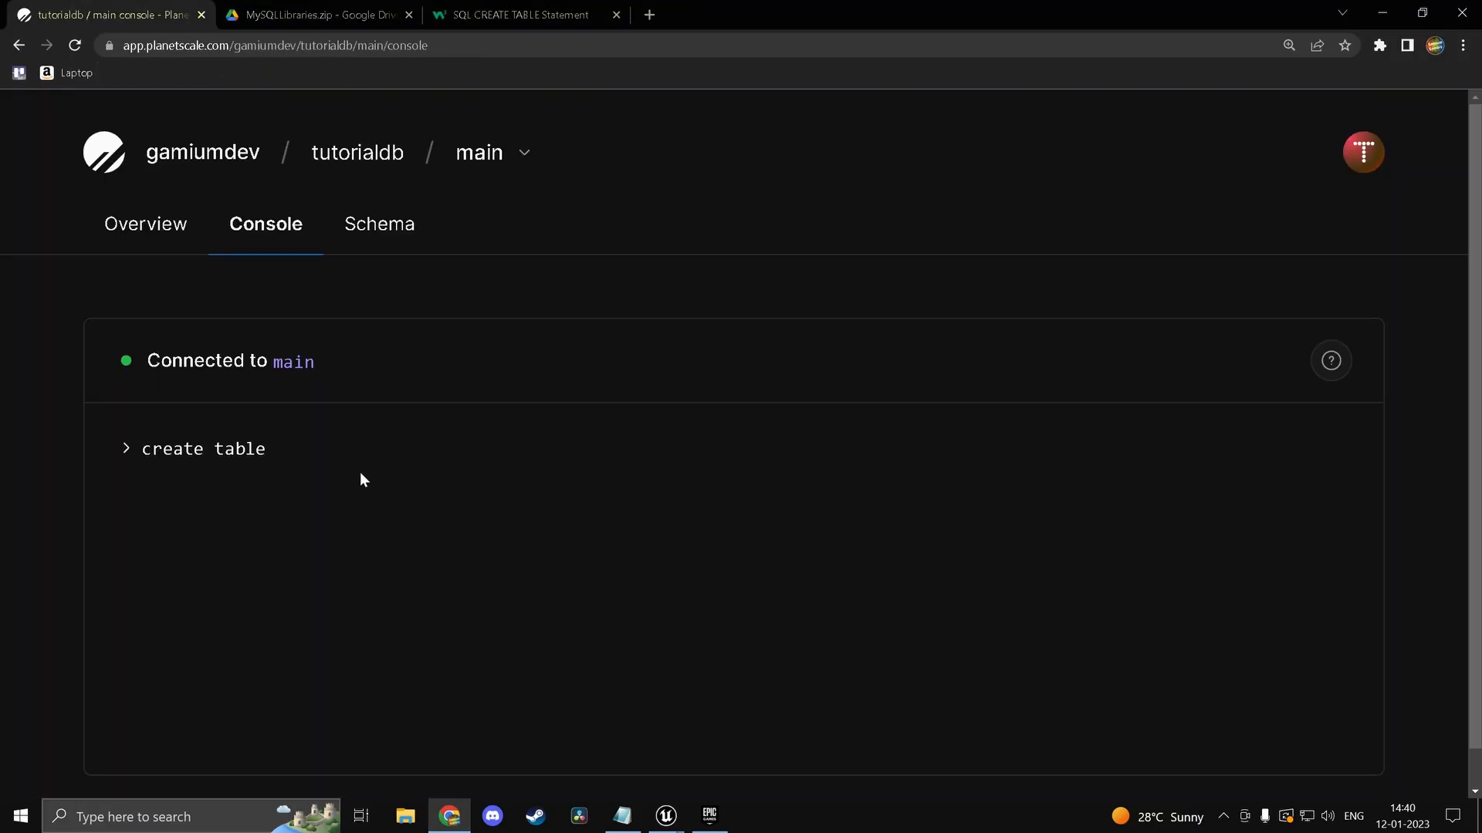
{"action": "type", "text": "test"}
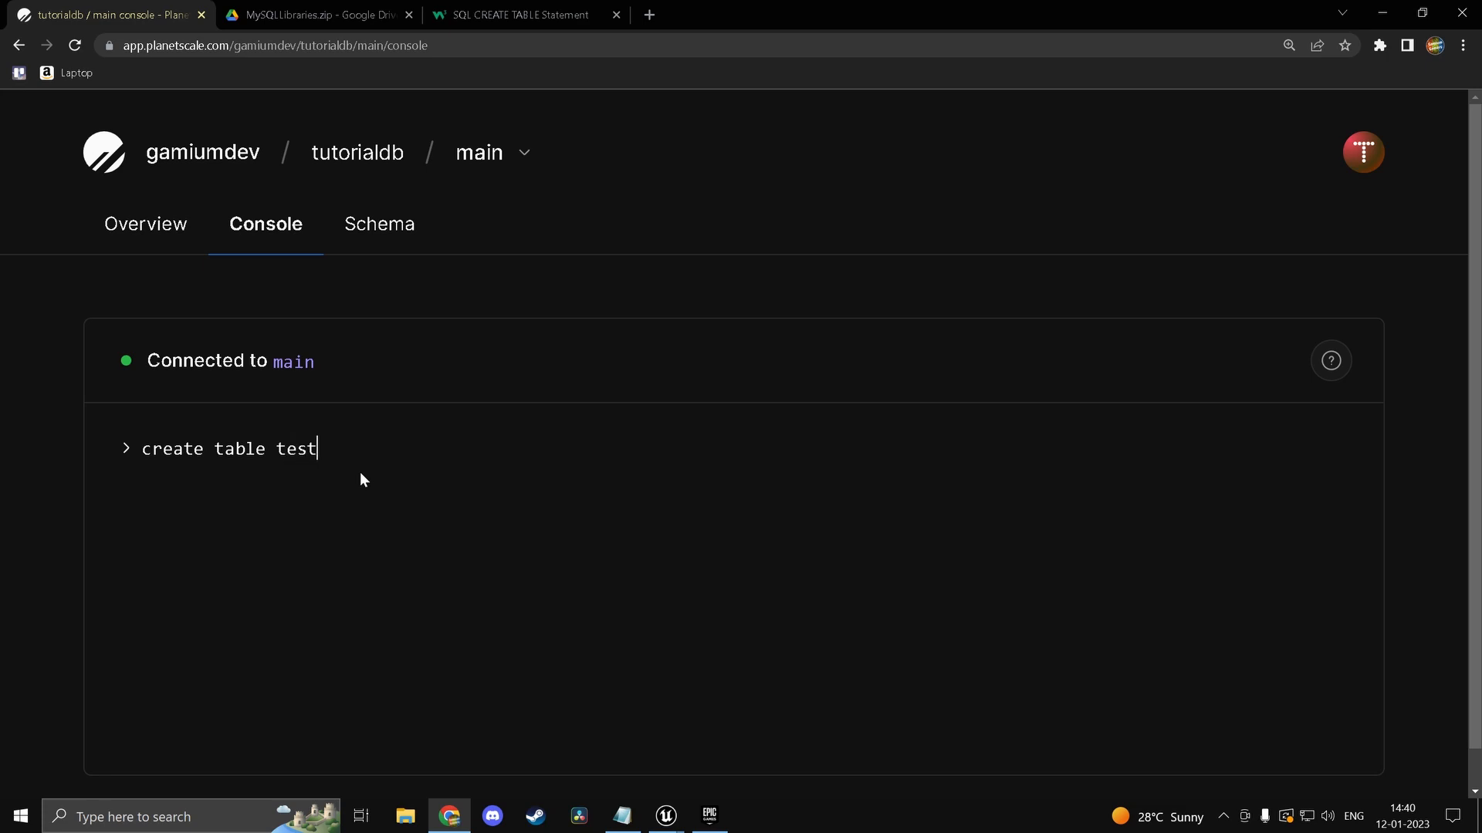
{"action": "type", "text": "("}
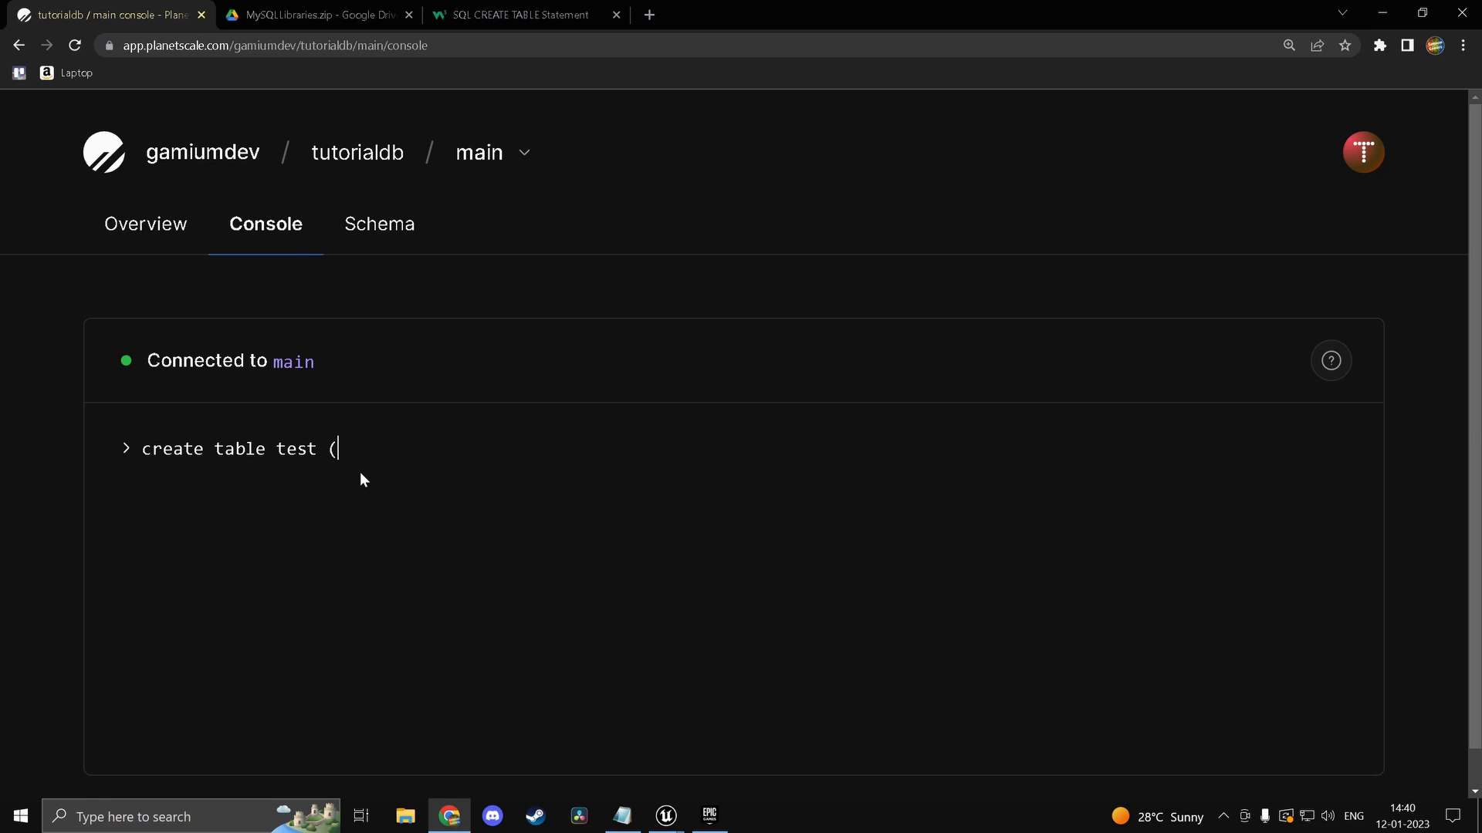
{"action": "type", "text": "ID"}
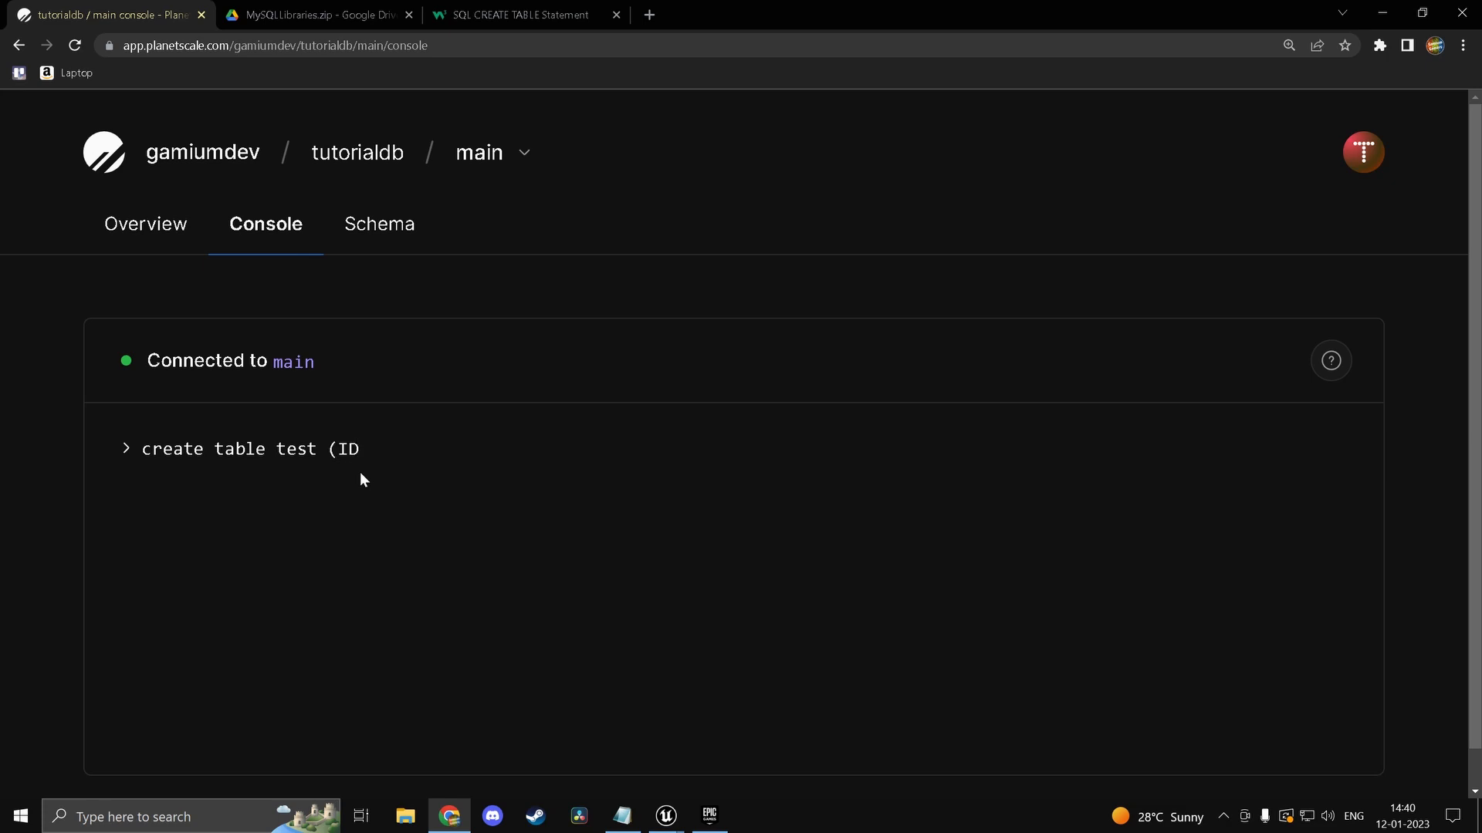
{"action": "type", "text": "var"}
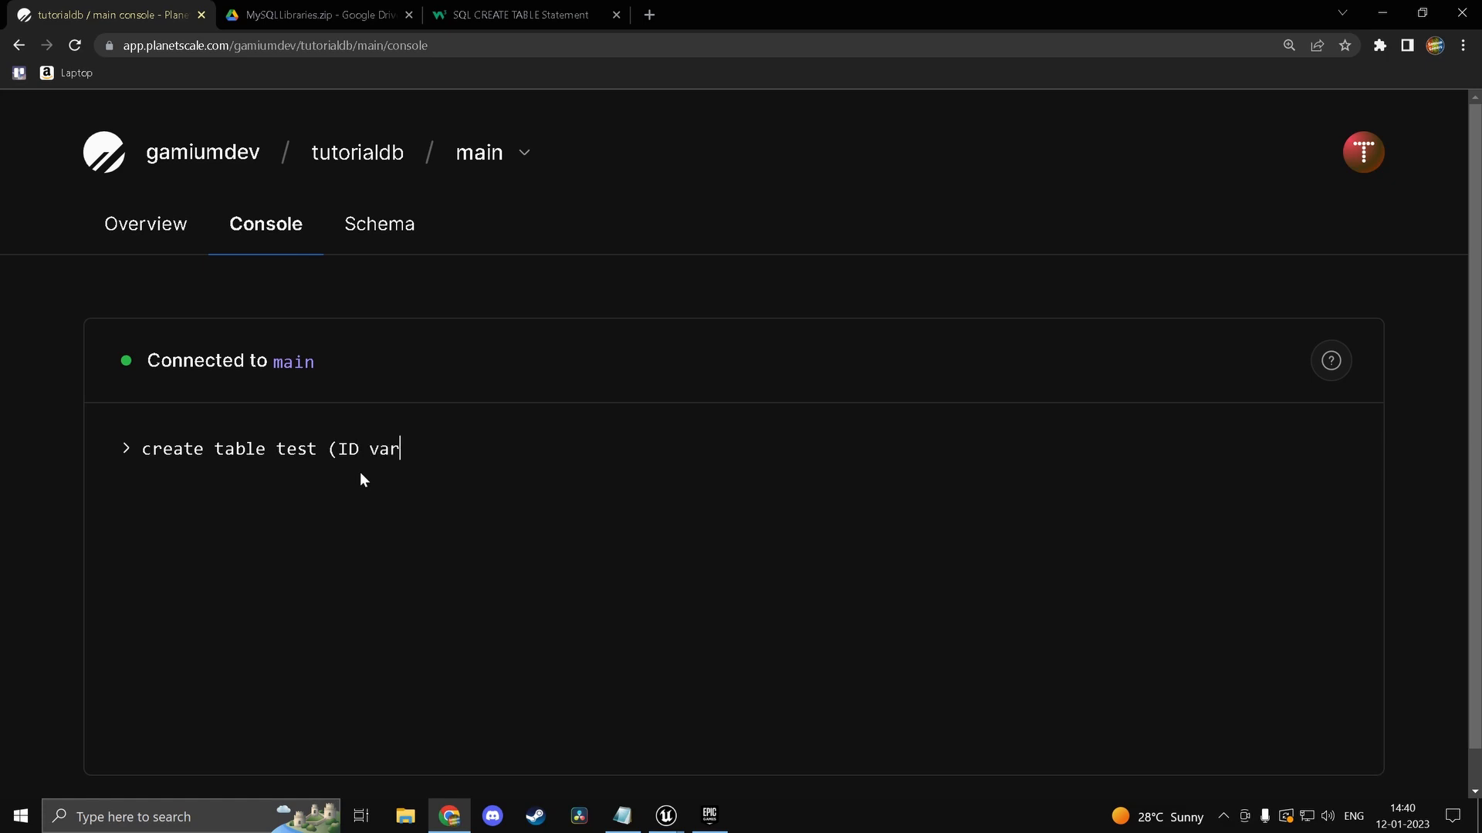
{"action": "type", "text": "char("}
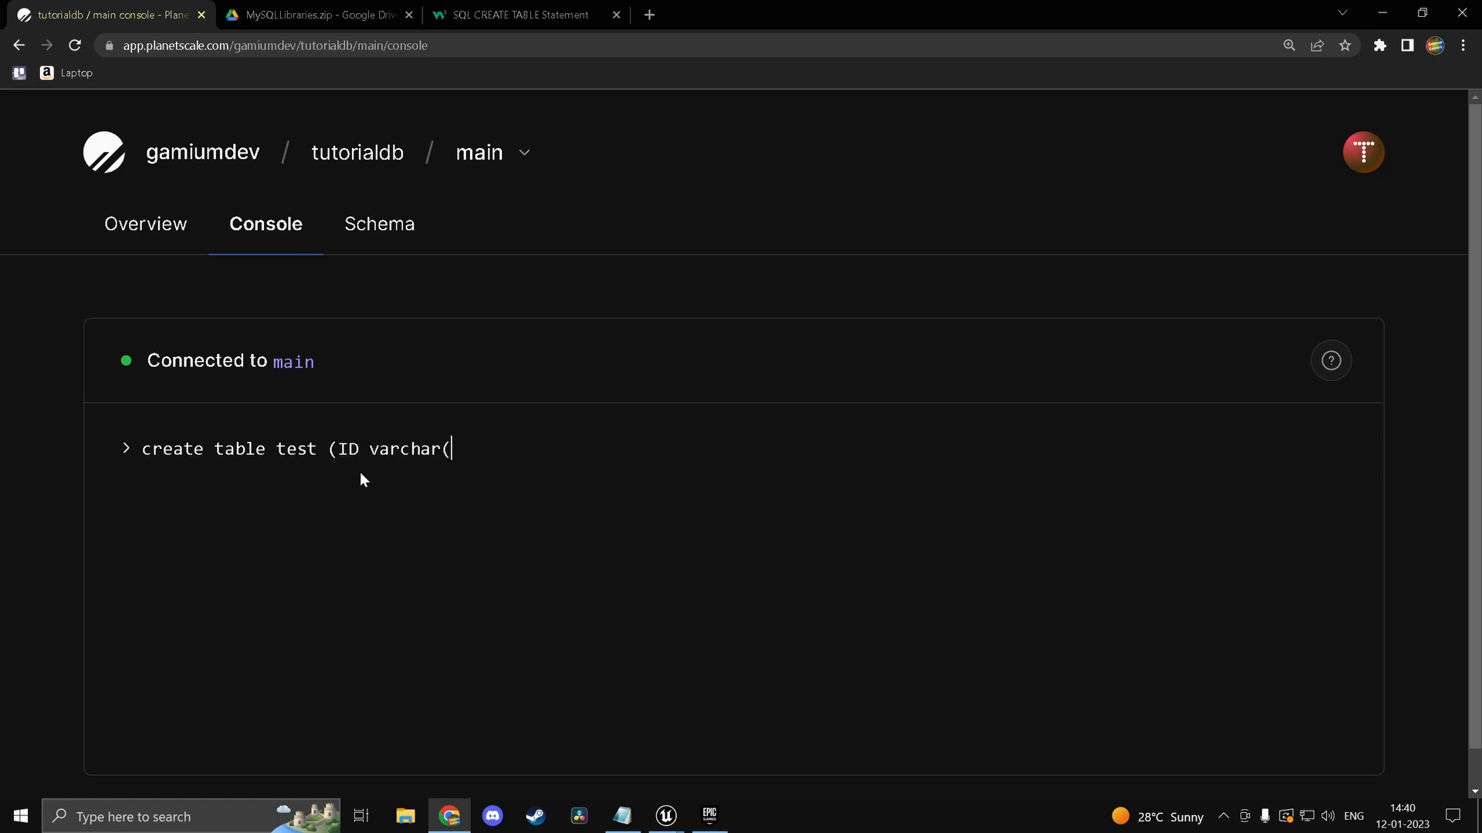
{"action": "type", "text": "20)"}
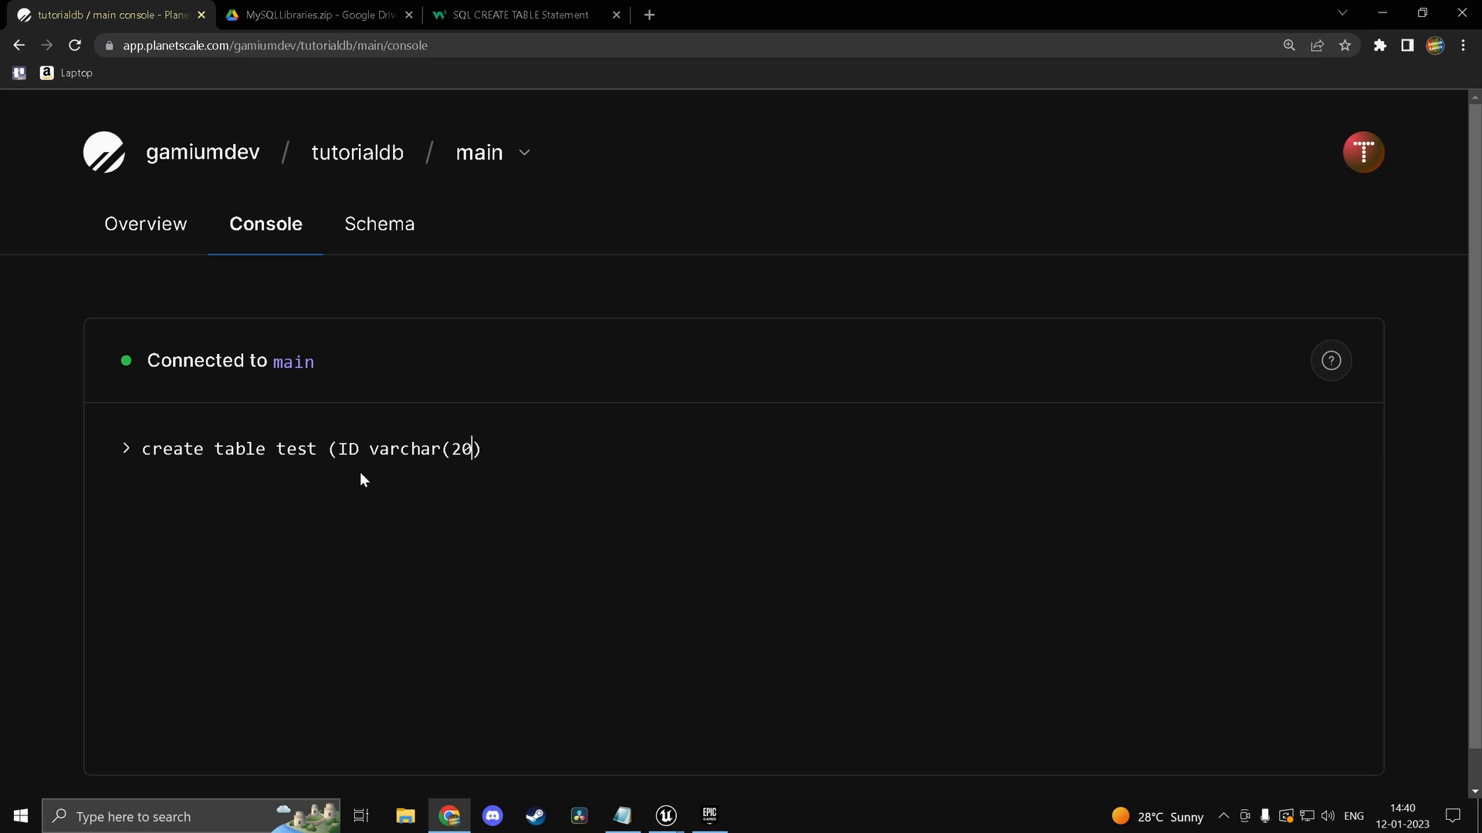
{"action": "type", "text": ","}
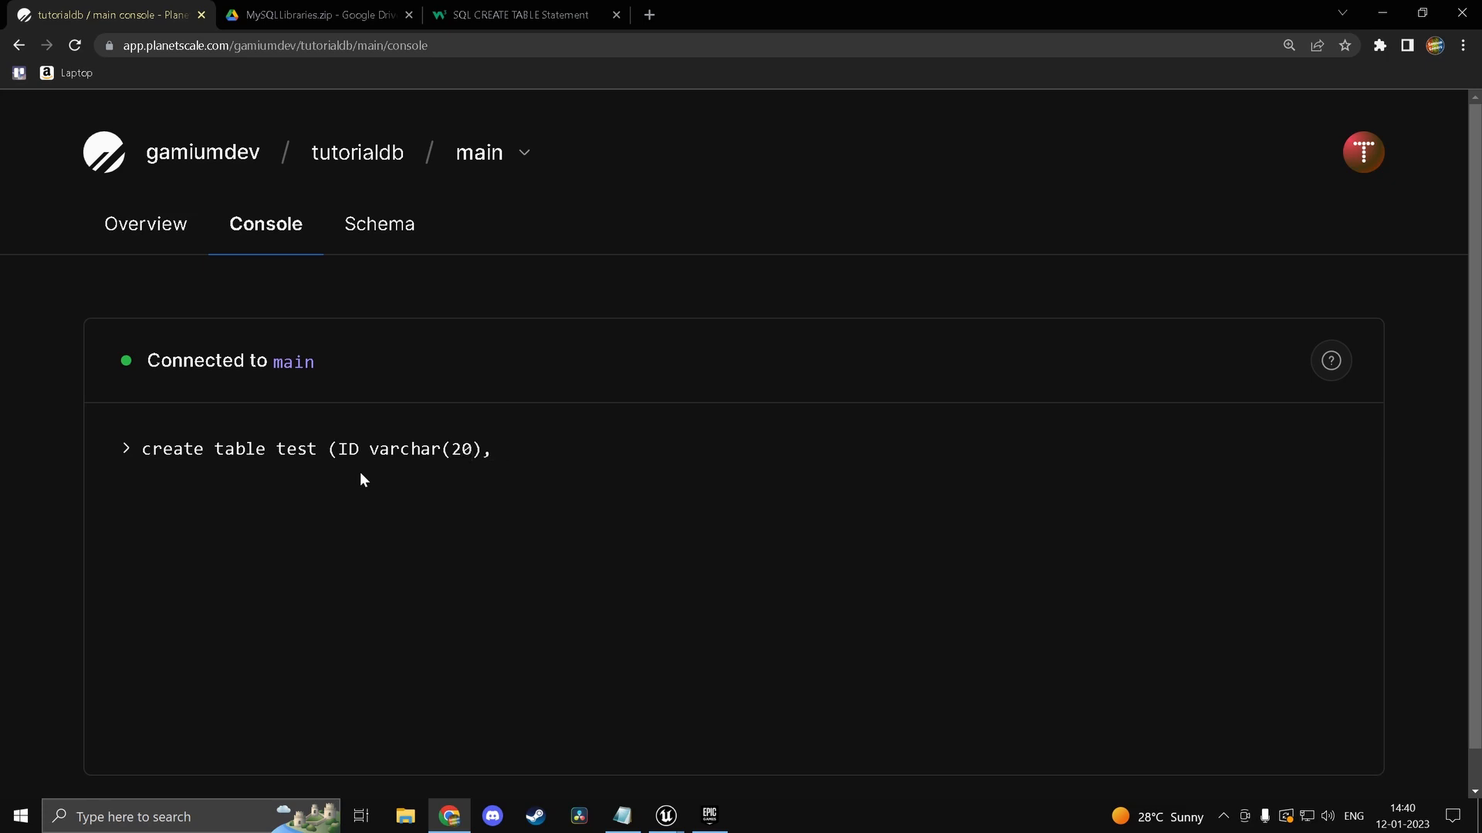
Step: Add a Points mediumint column, run the statement, and enter 'desc test'
{"action": "type", "text": "P"}
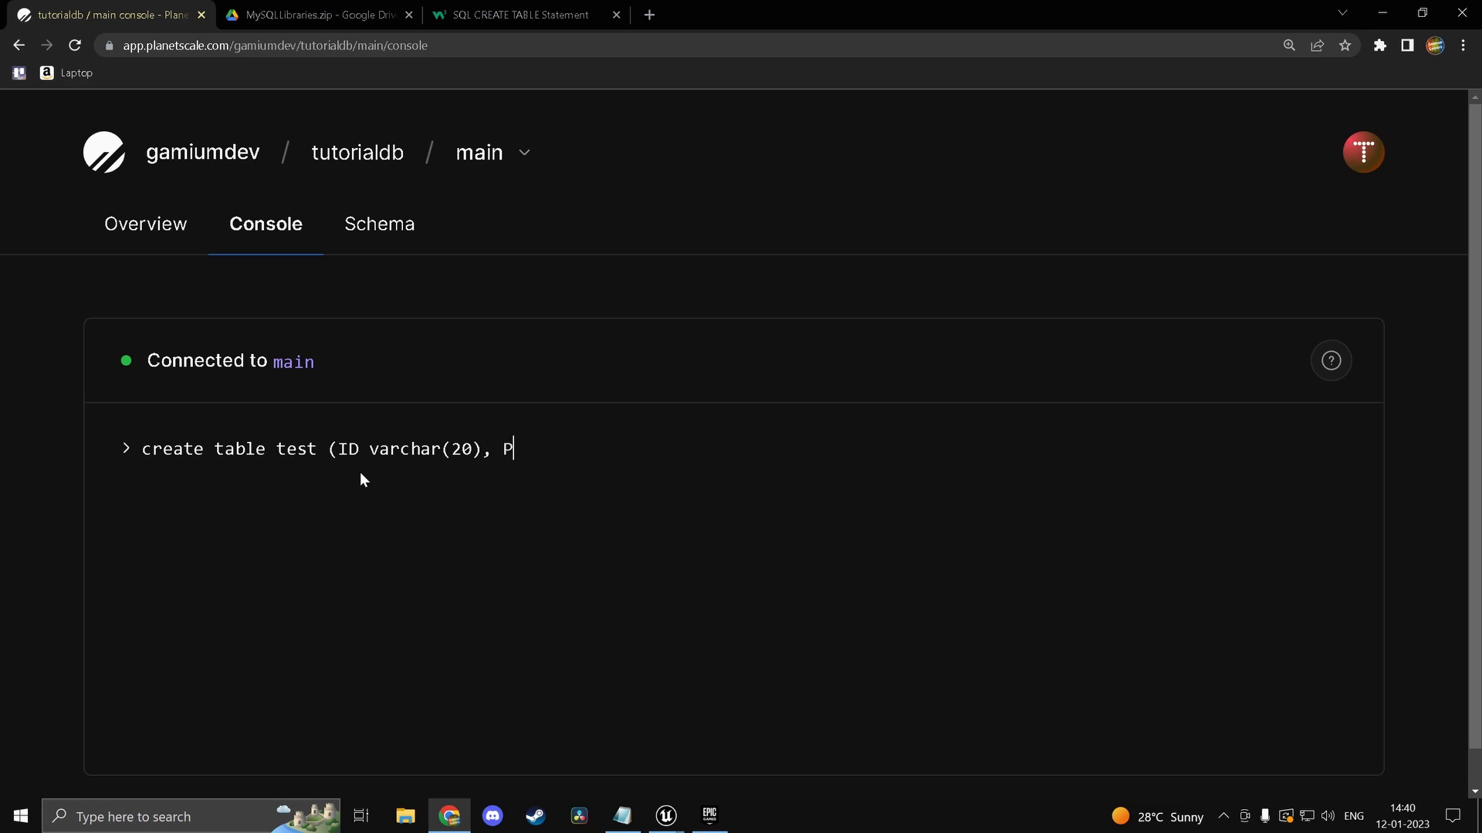
{"action": "type", "text": "oint"}
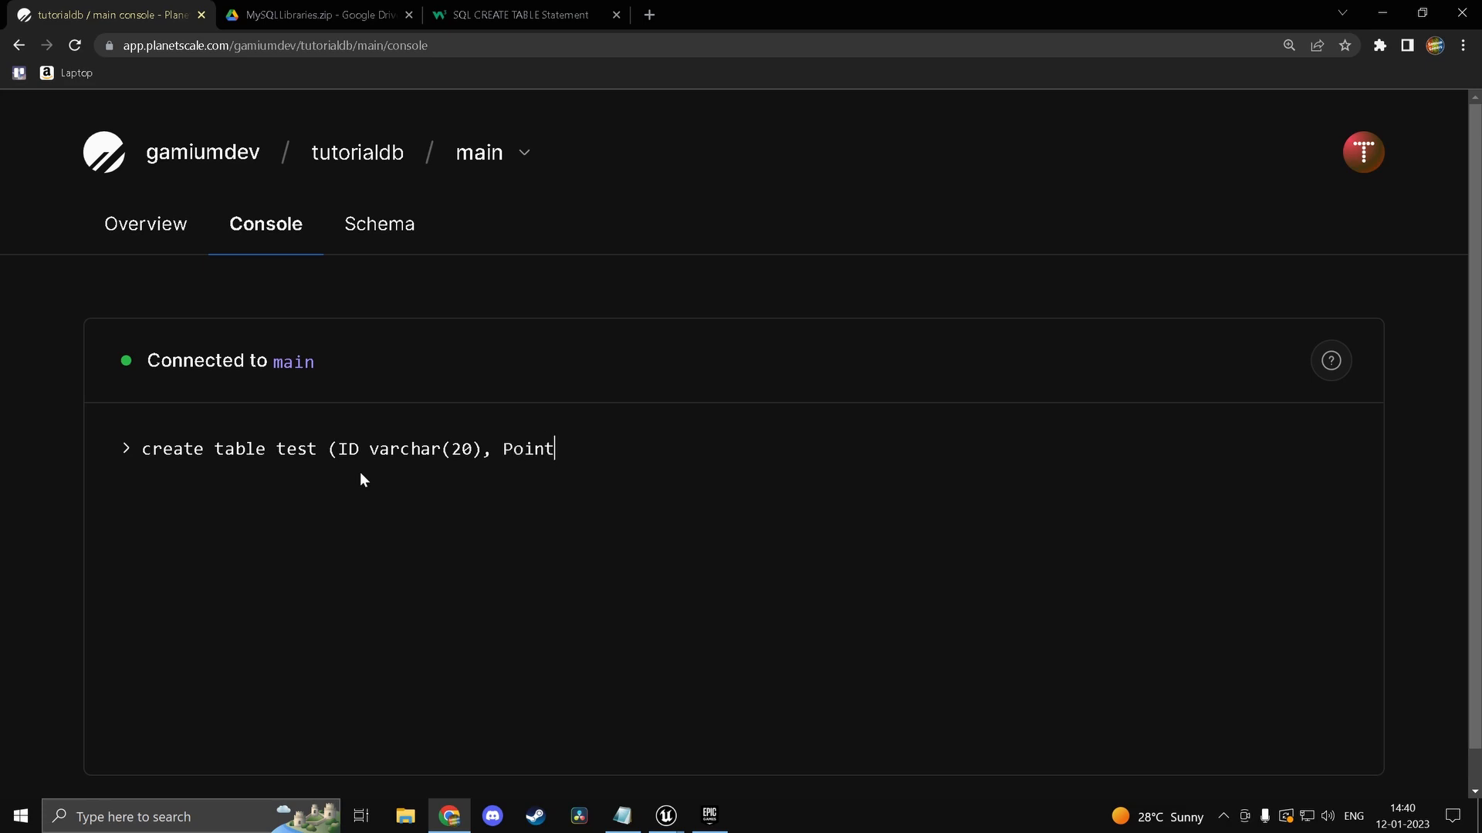
{"action": "type", "text": "s"}
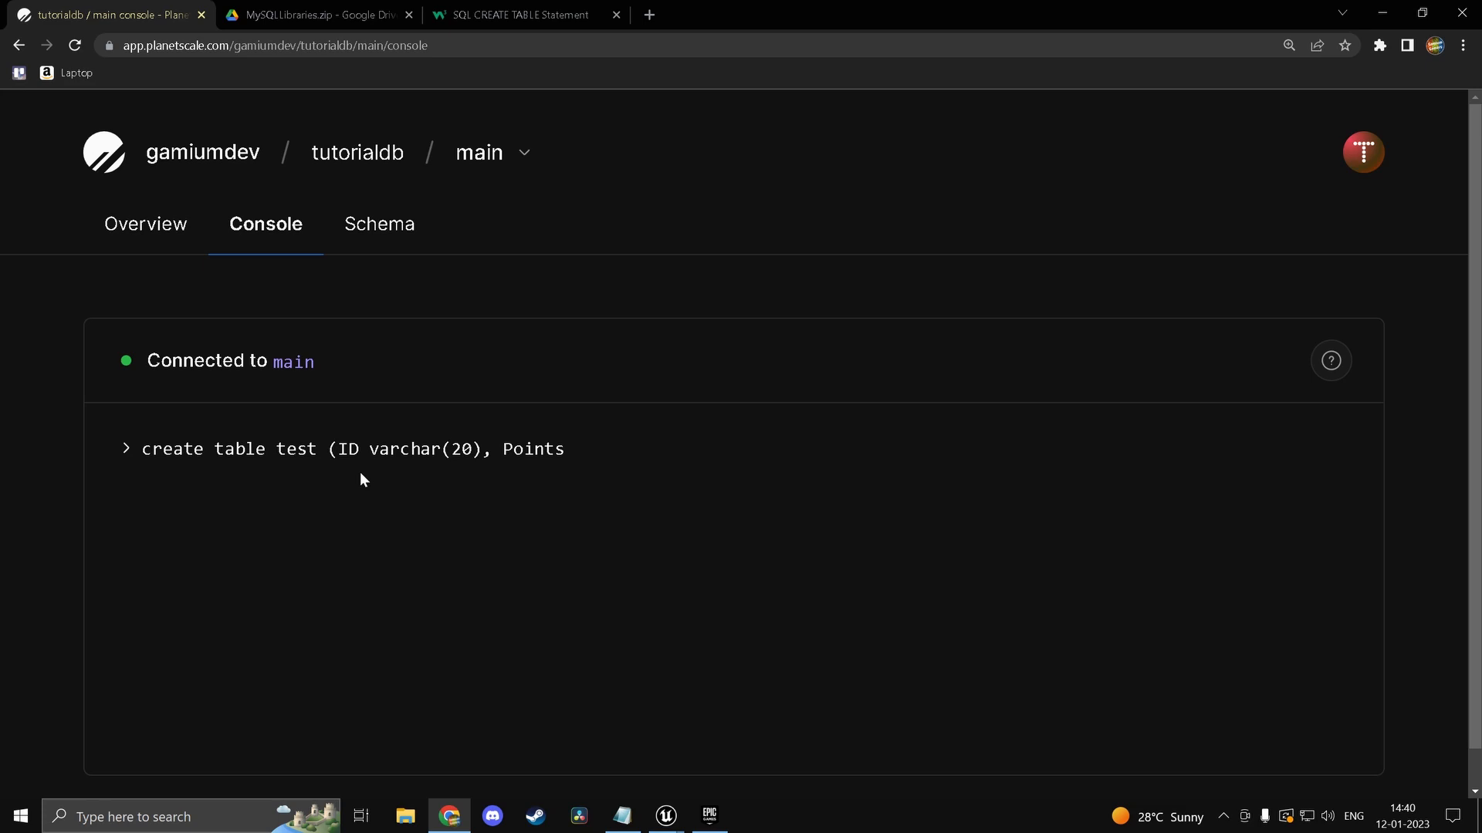
{"action": "type", "text": "mediumint"}
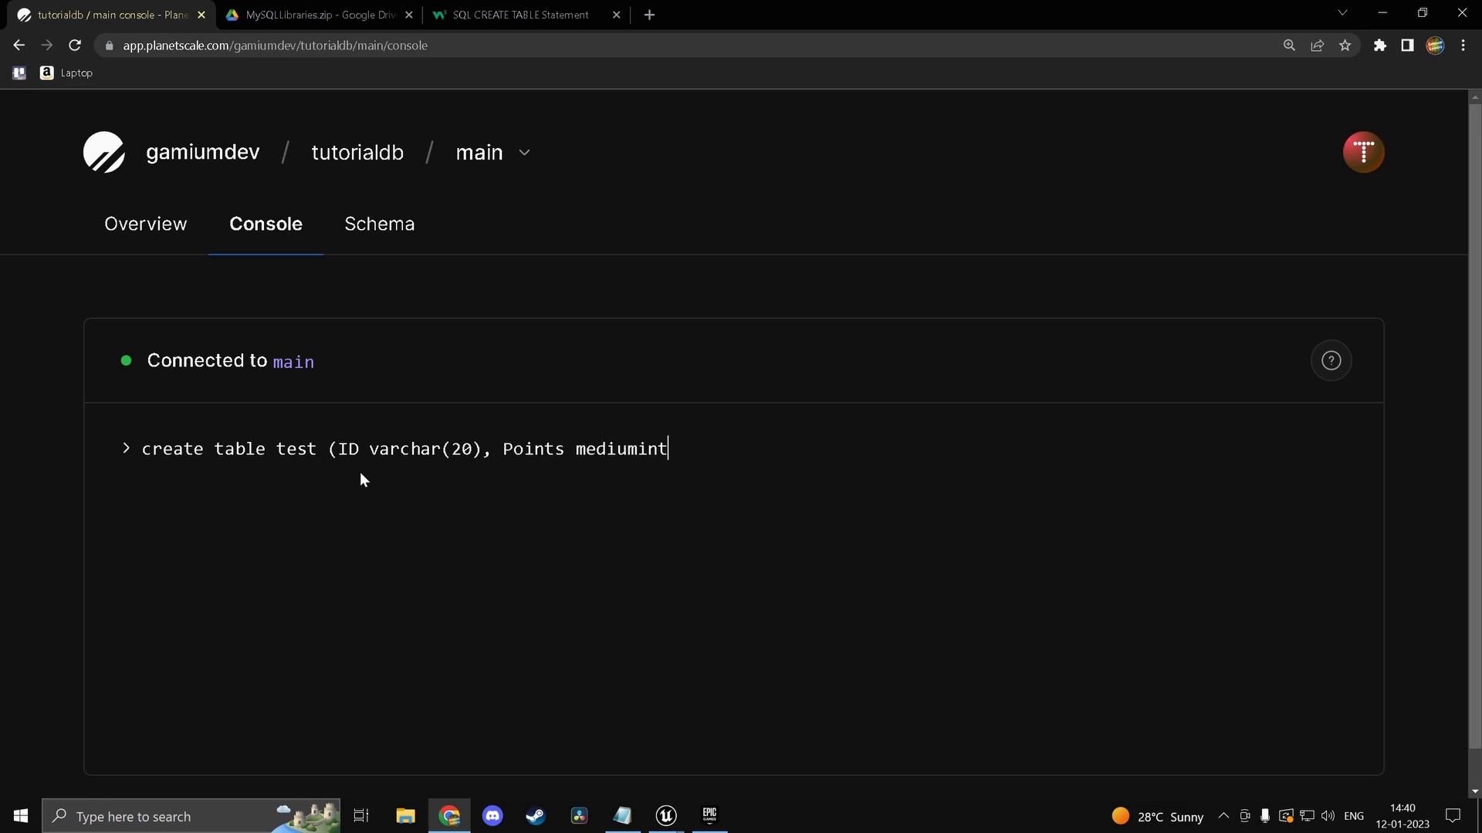
{"action": "type", "text": ")"}
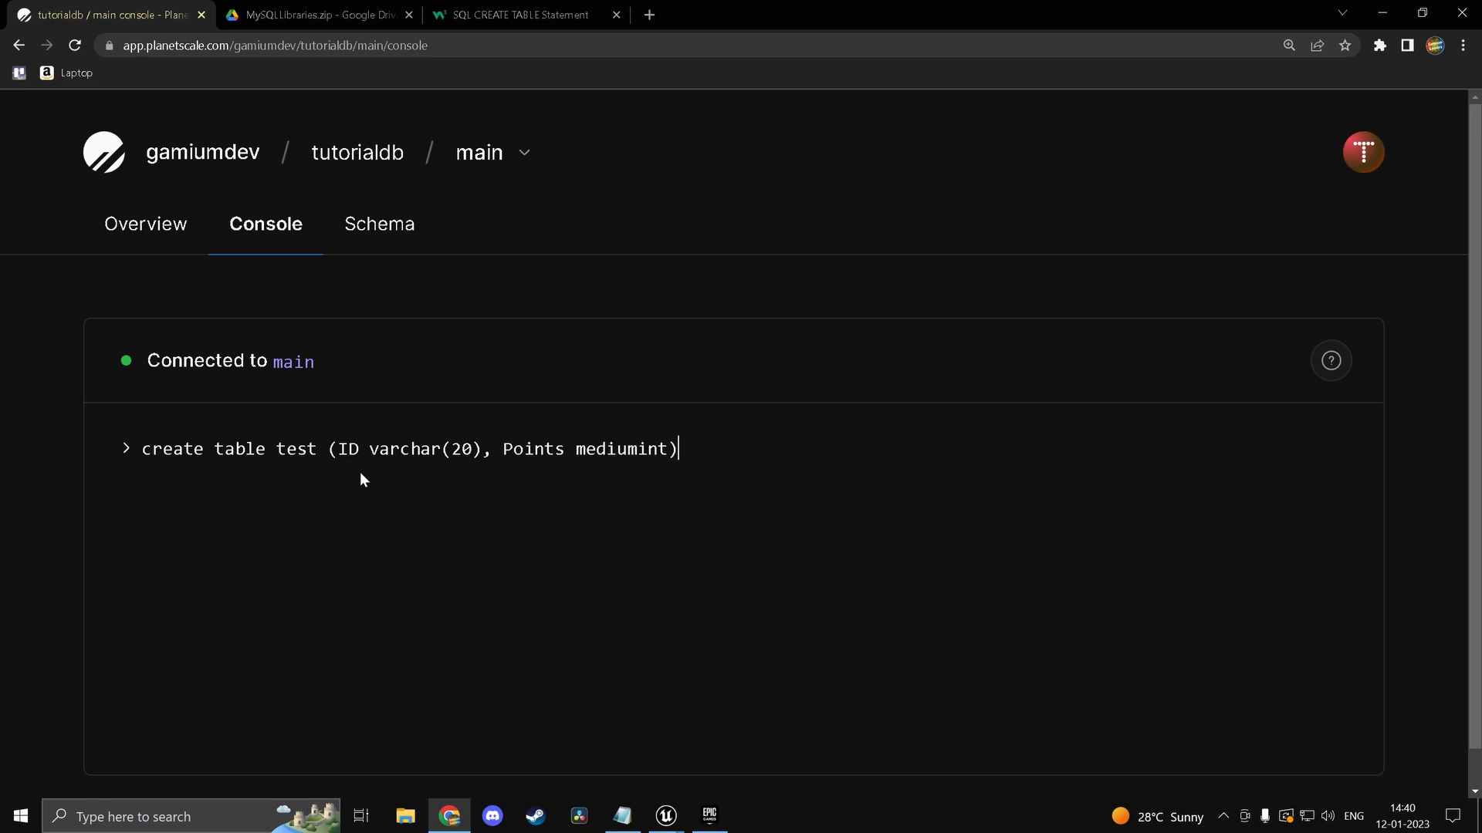
{"action": "type", "text": ";"}
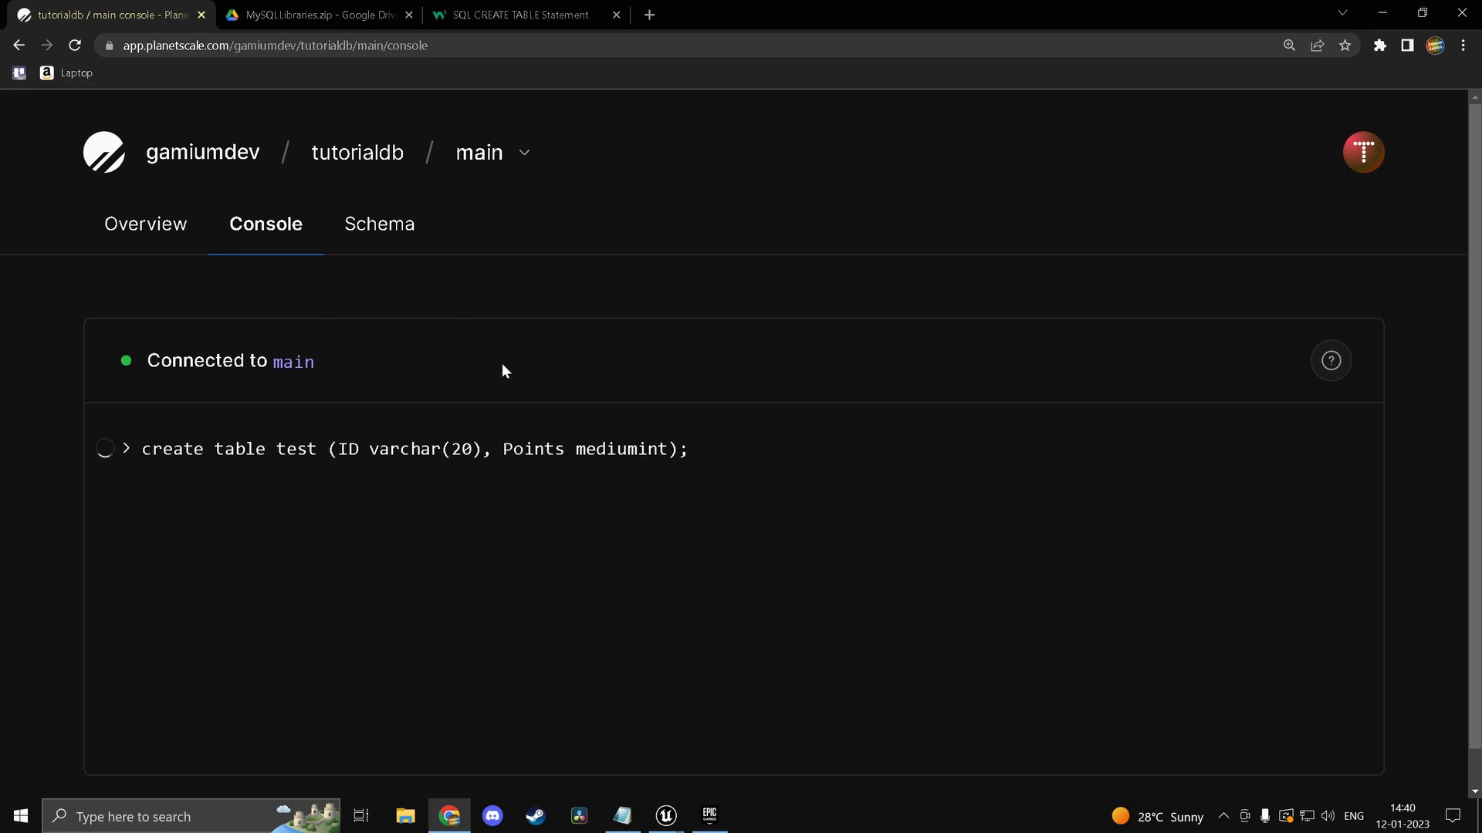
{"action": "key", "text": "Enter"}
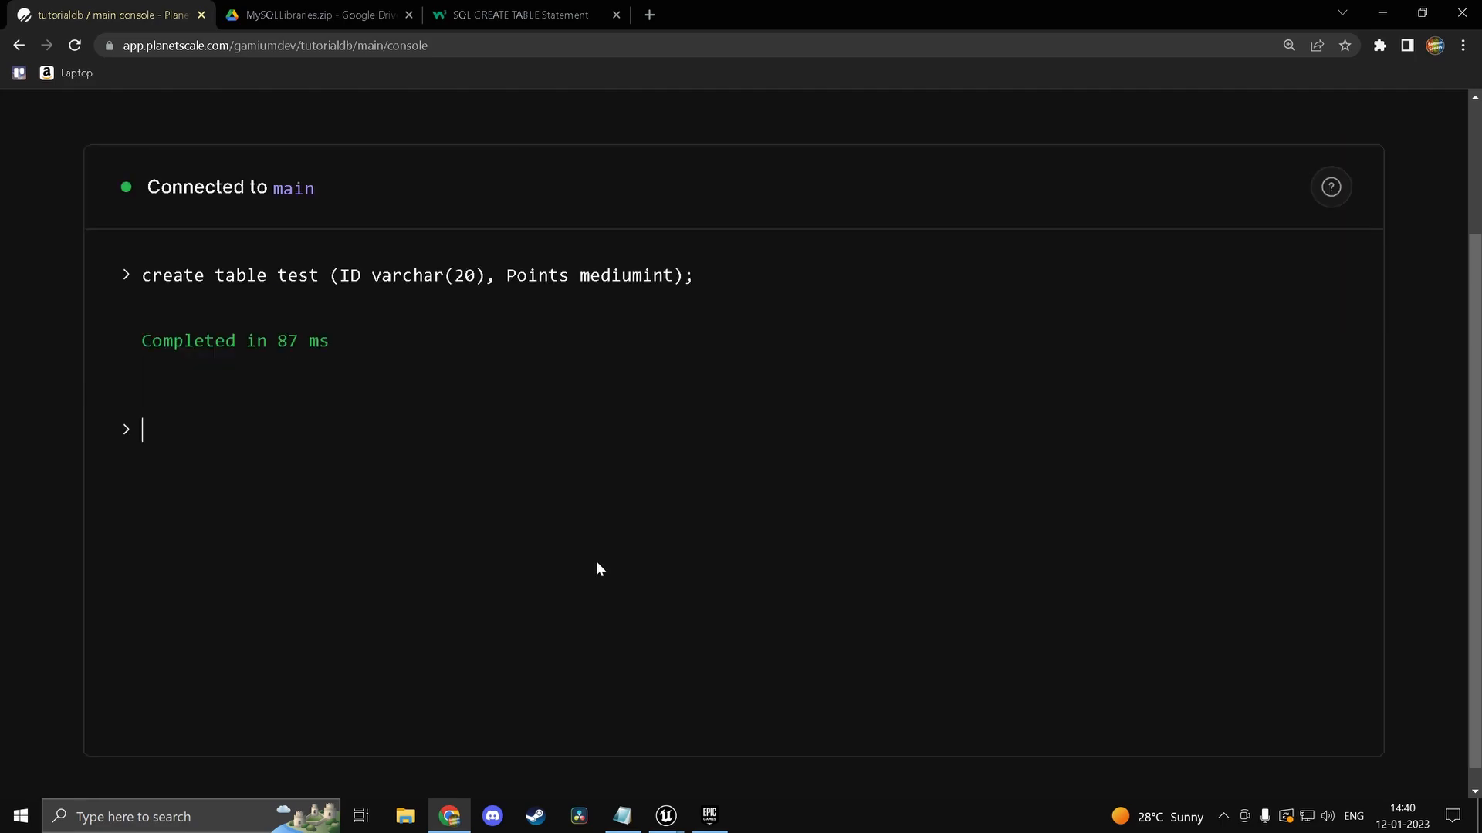
{"action": "type", "text": "desc test"}
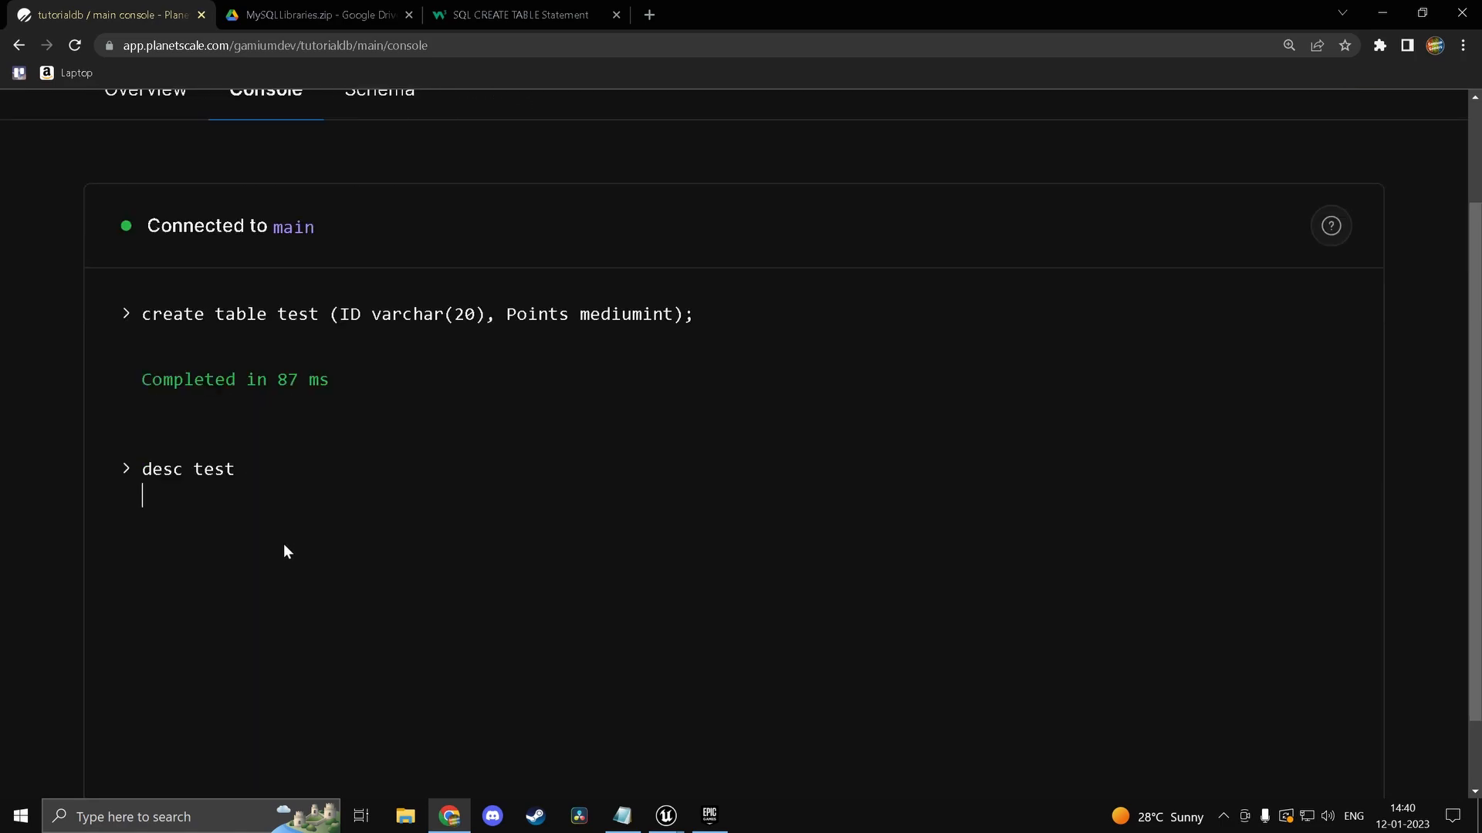
{"action": "key", "text": "Enter"}
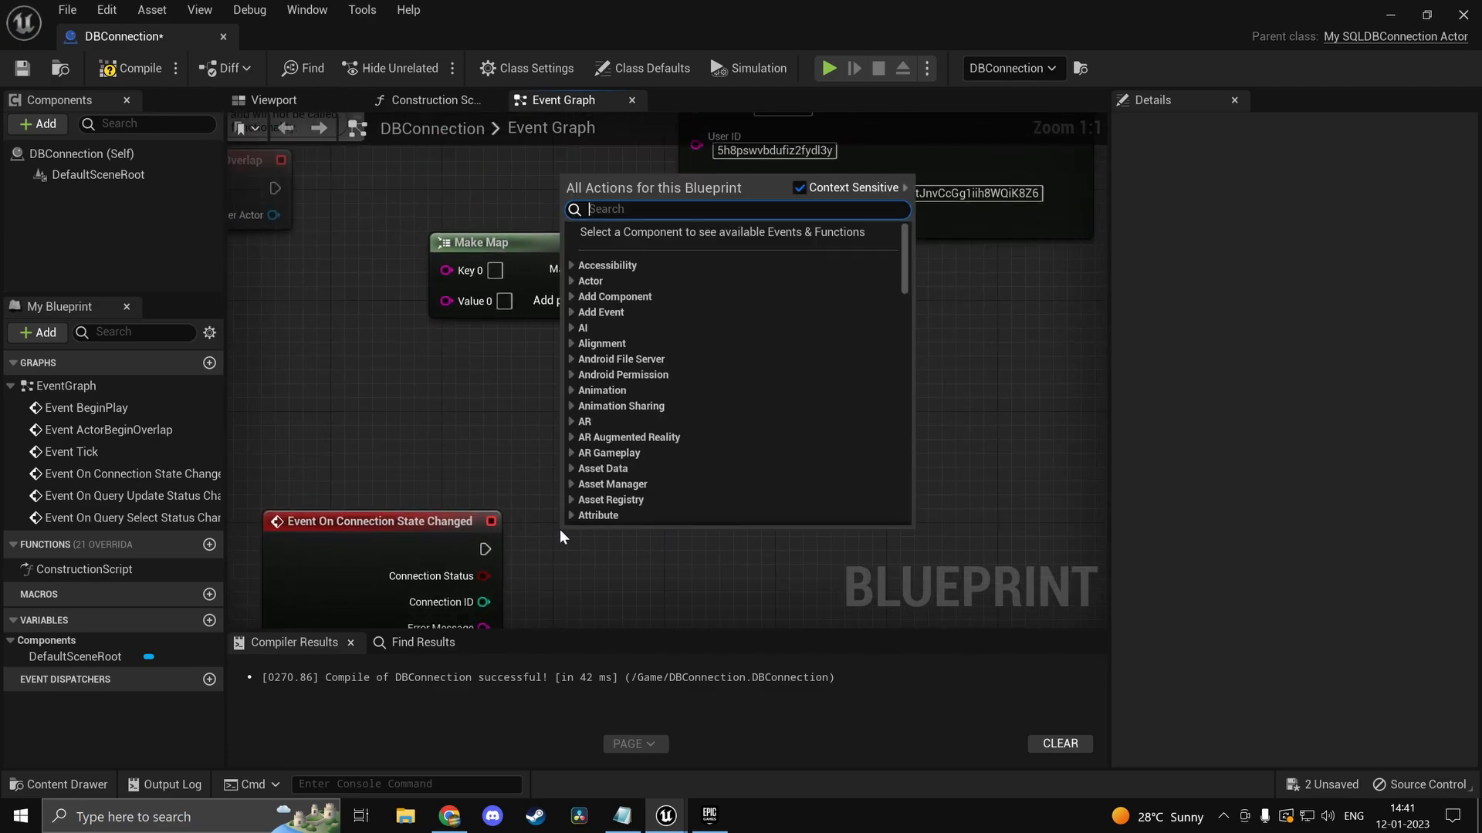
Step: Search the Event Graph actions for 'query' to find Update Data from Query
{"action": "type", "text": "u"}
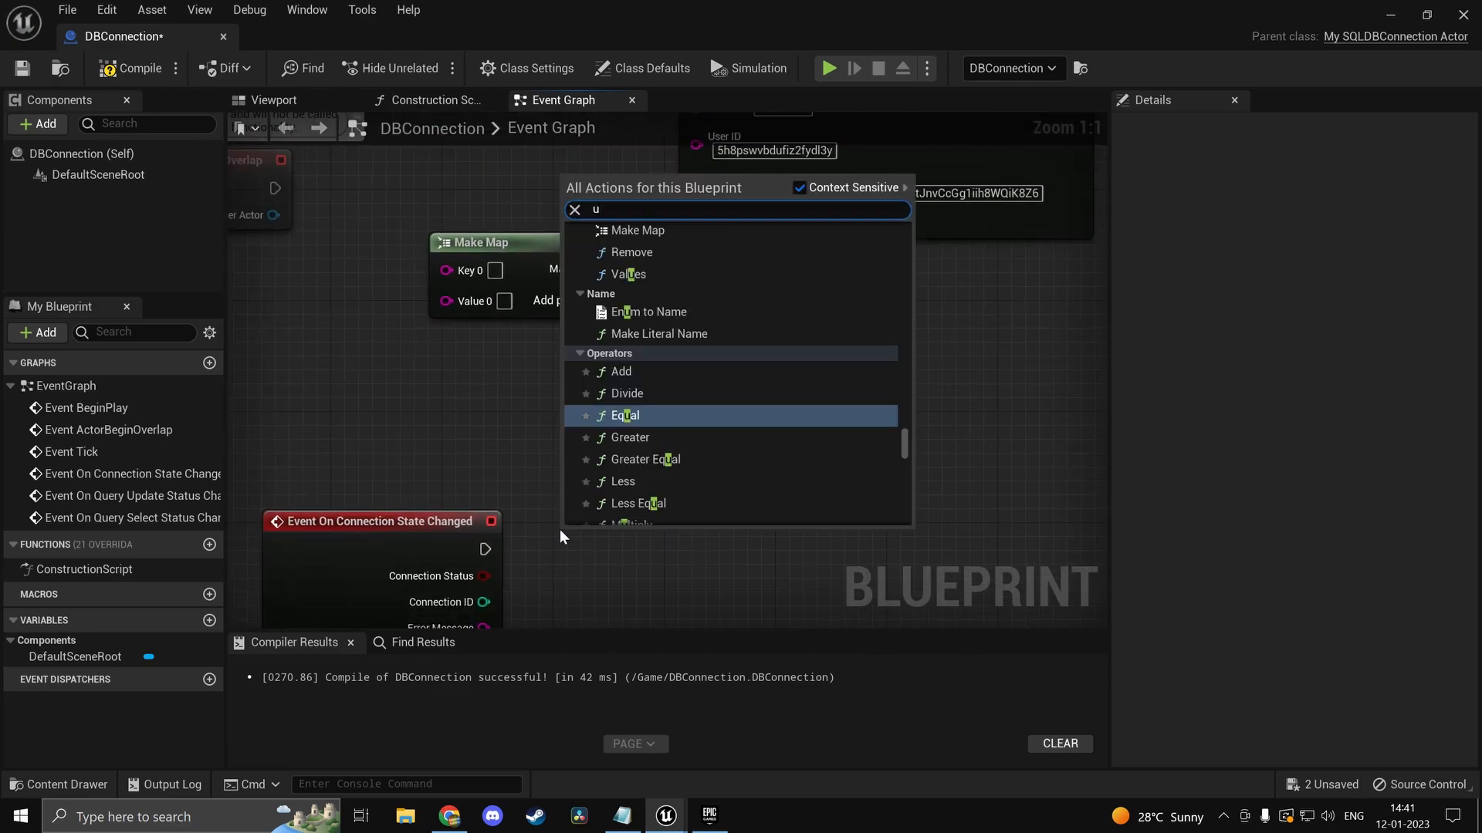
{"action": "type", "text": "query"}
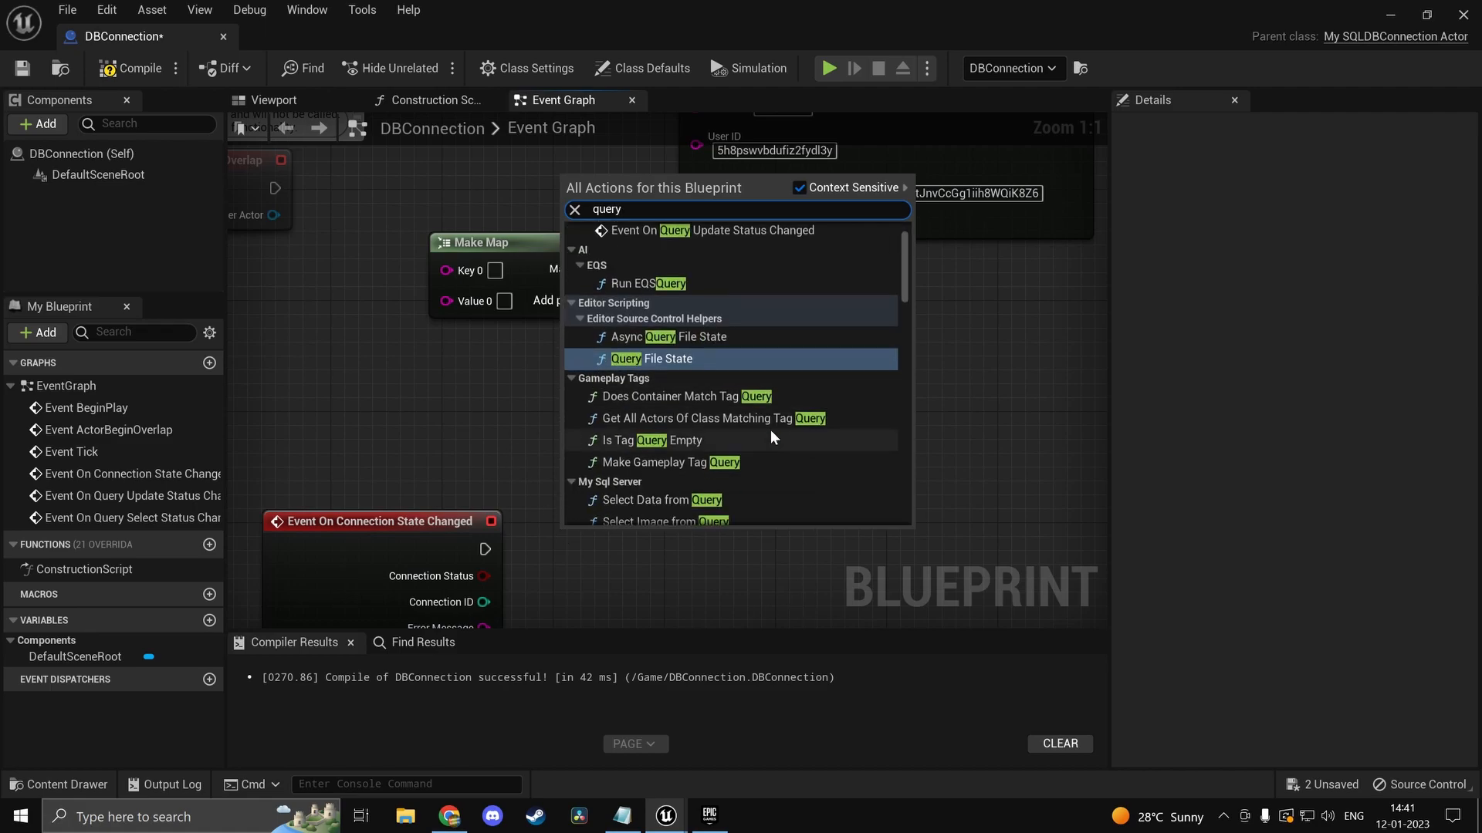
{"action": "scroll", "scroll_direction": "down", "scroll_amount": 3}
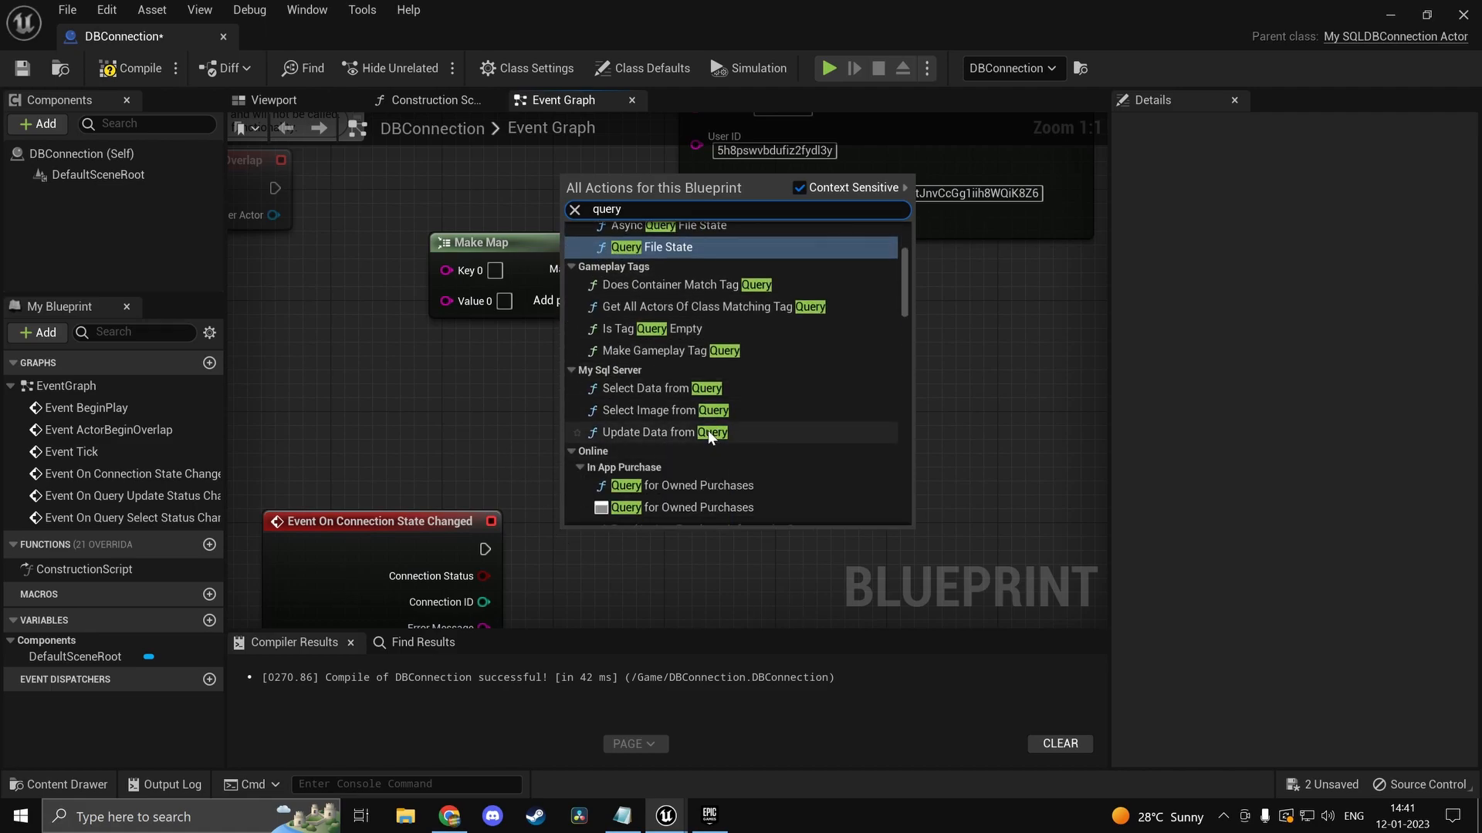
{"action": "mouse_move", "coordinate": [706, 418]}
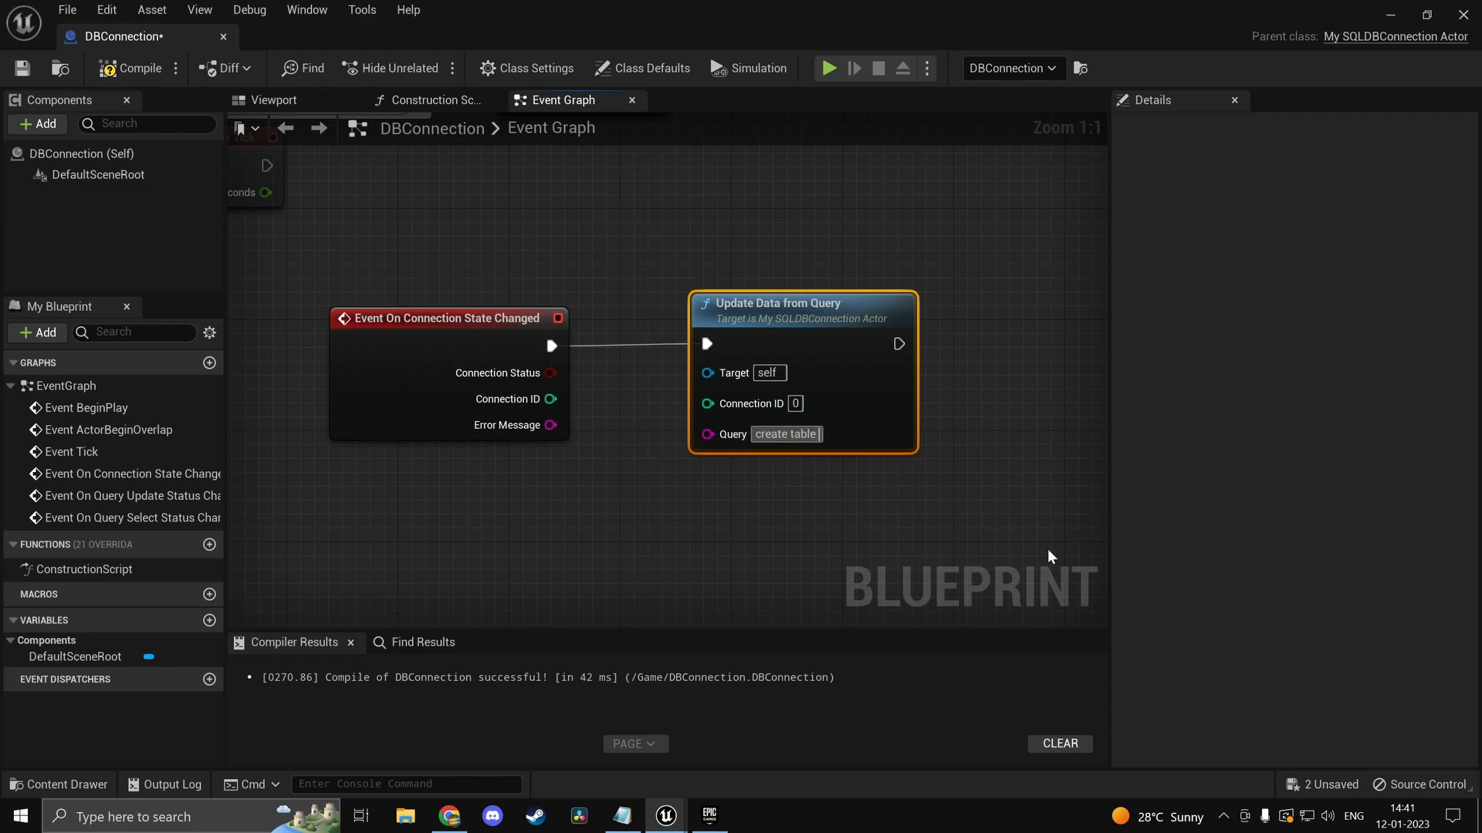
Step: Set the node's query to 'create table tut (Name varachar(20), Score int);'
{"action": "type", "text": "test"}
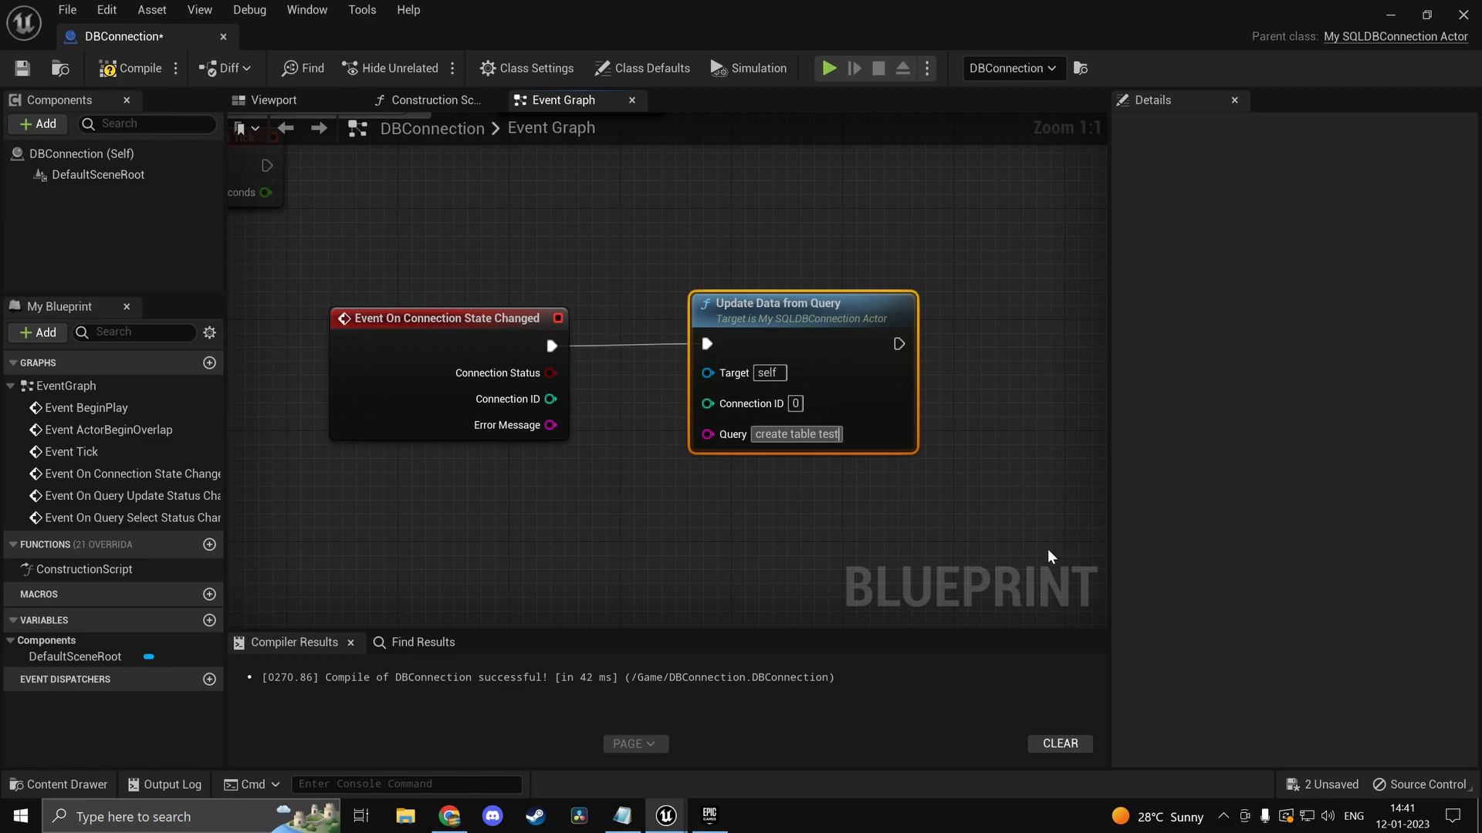
{"action": "type", "text": "1"}
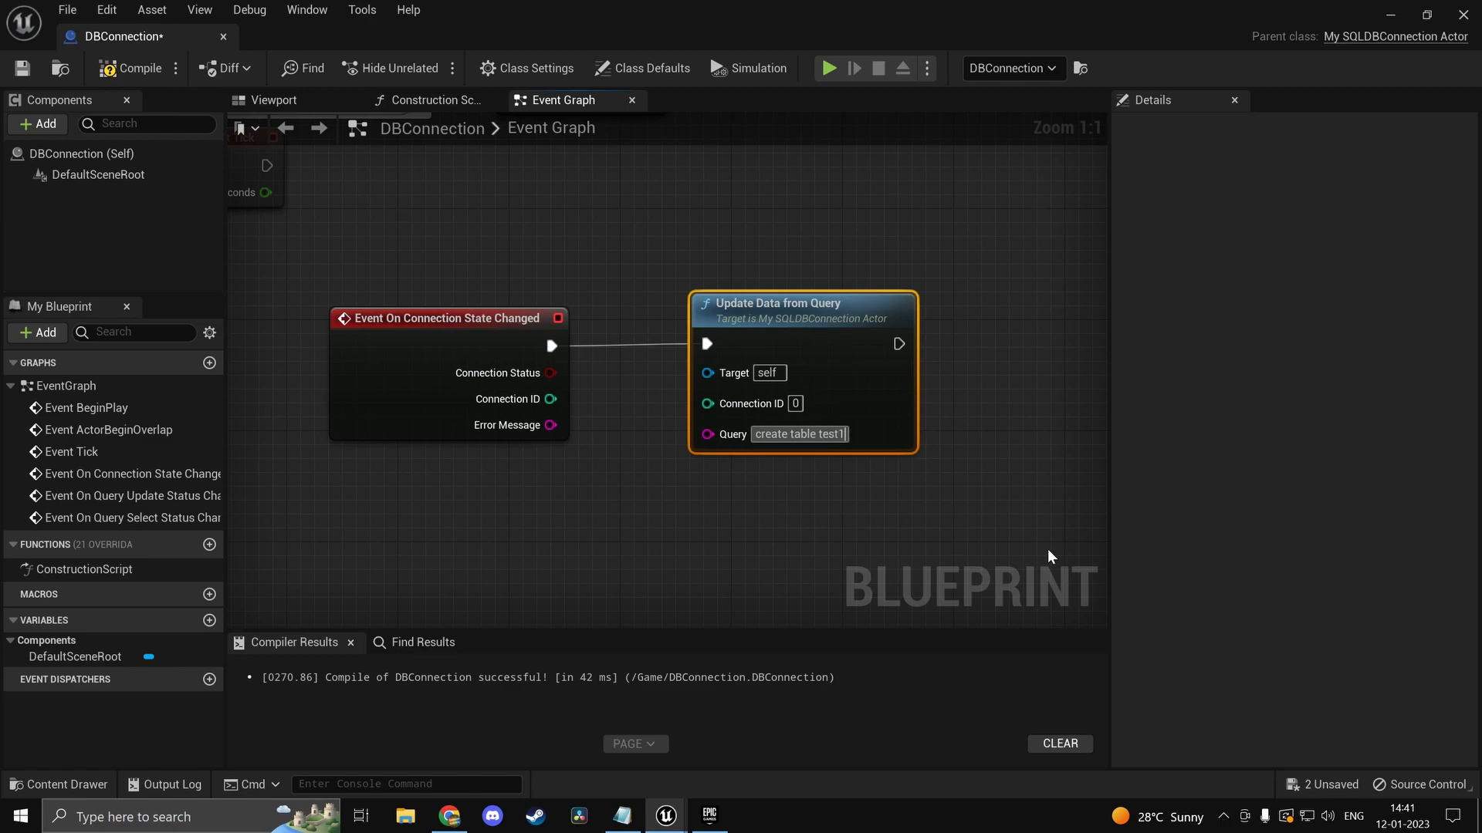
{"action": "key", "text": "BackSpace"}
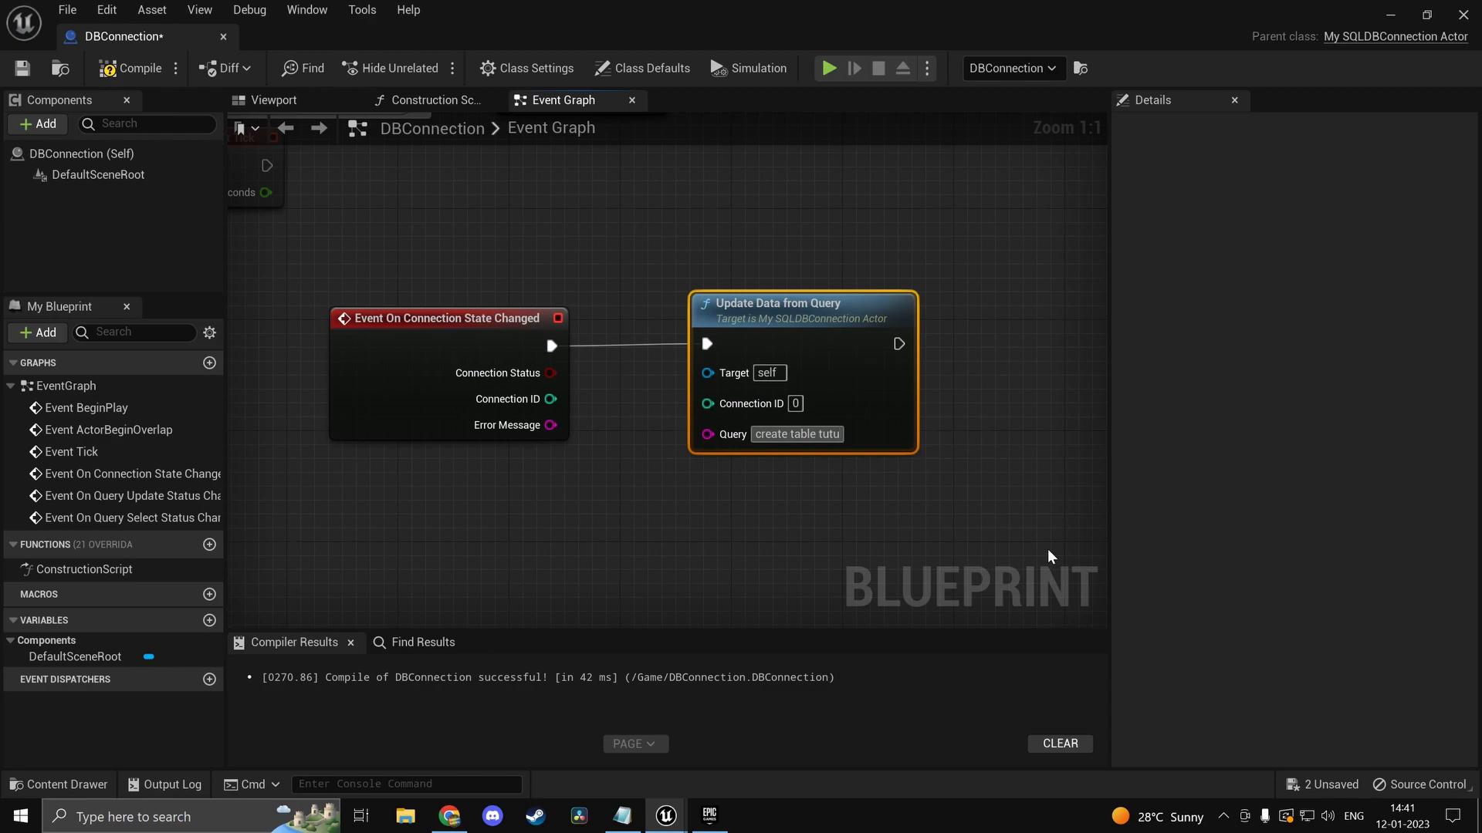
{"action": "key", "text": "Backspace"}
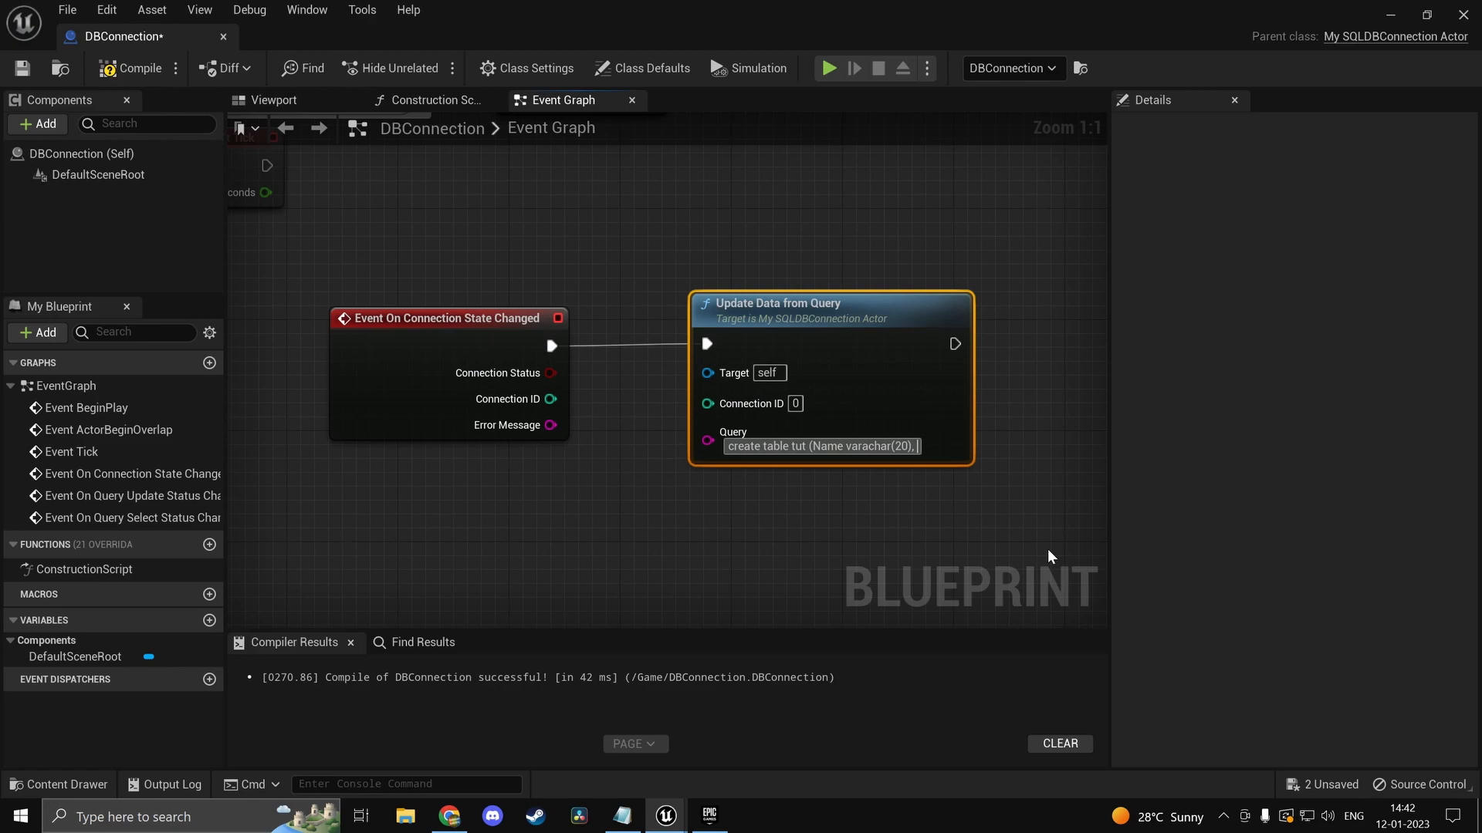
{"action": "type", "text": "Score"}
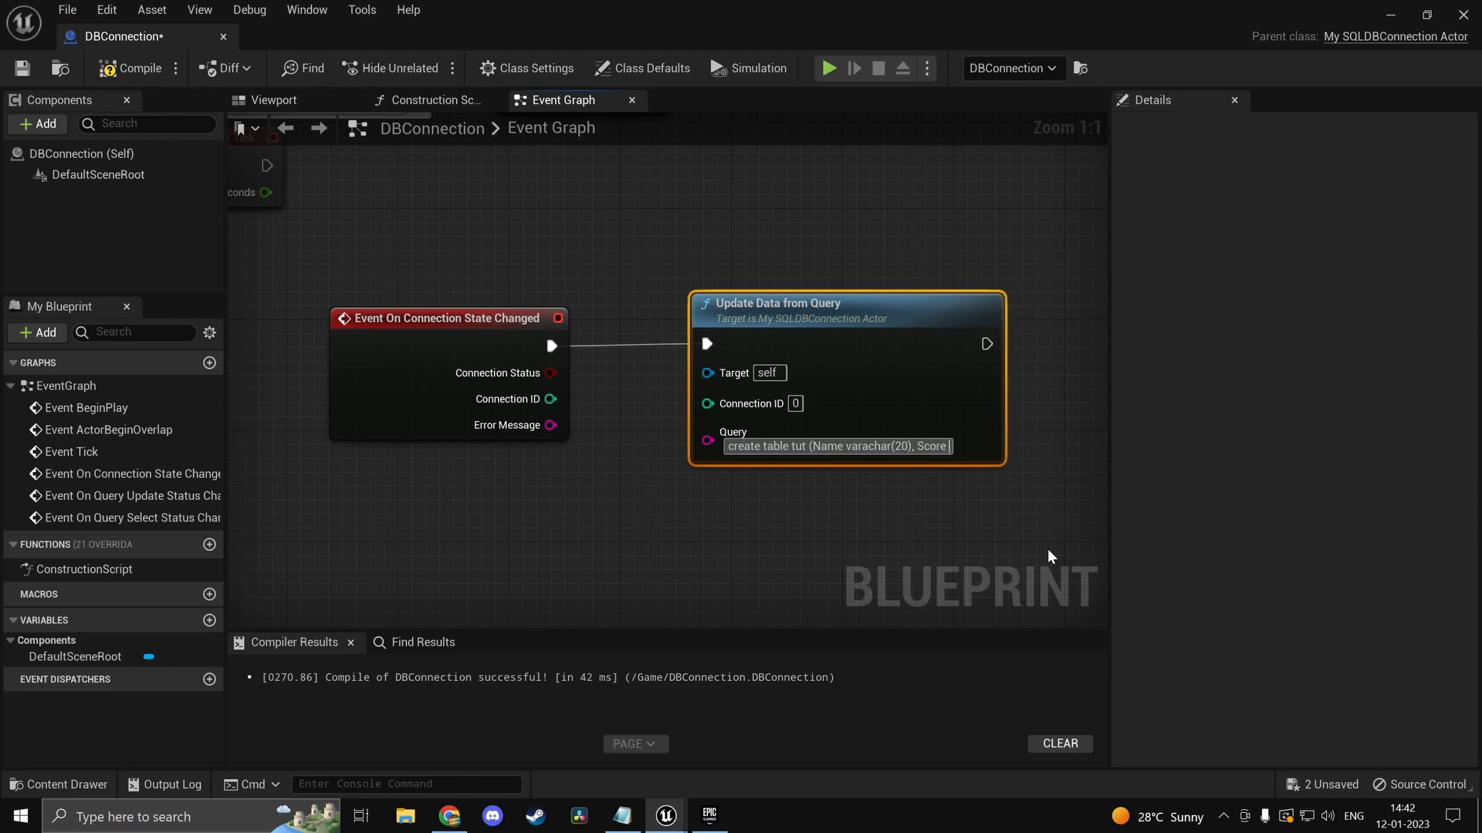
{"action": "type", "text": "int"}
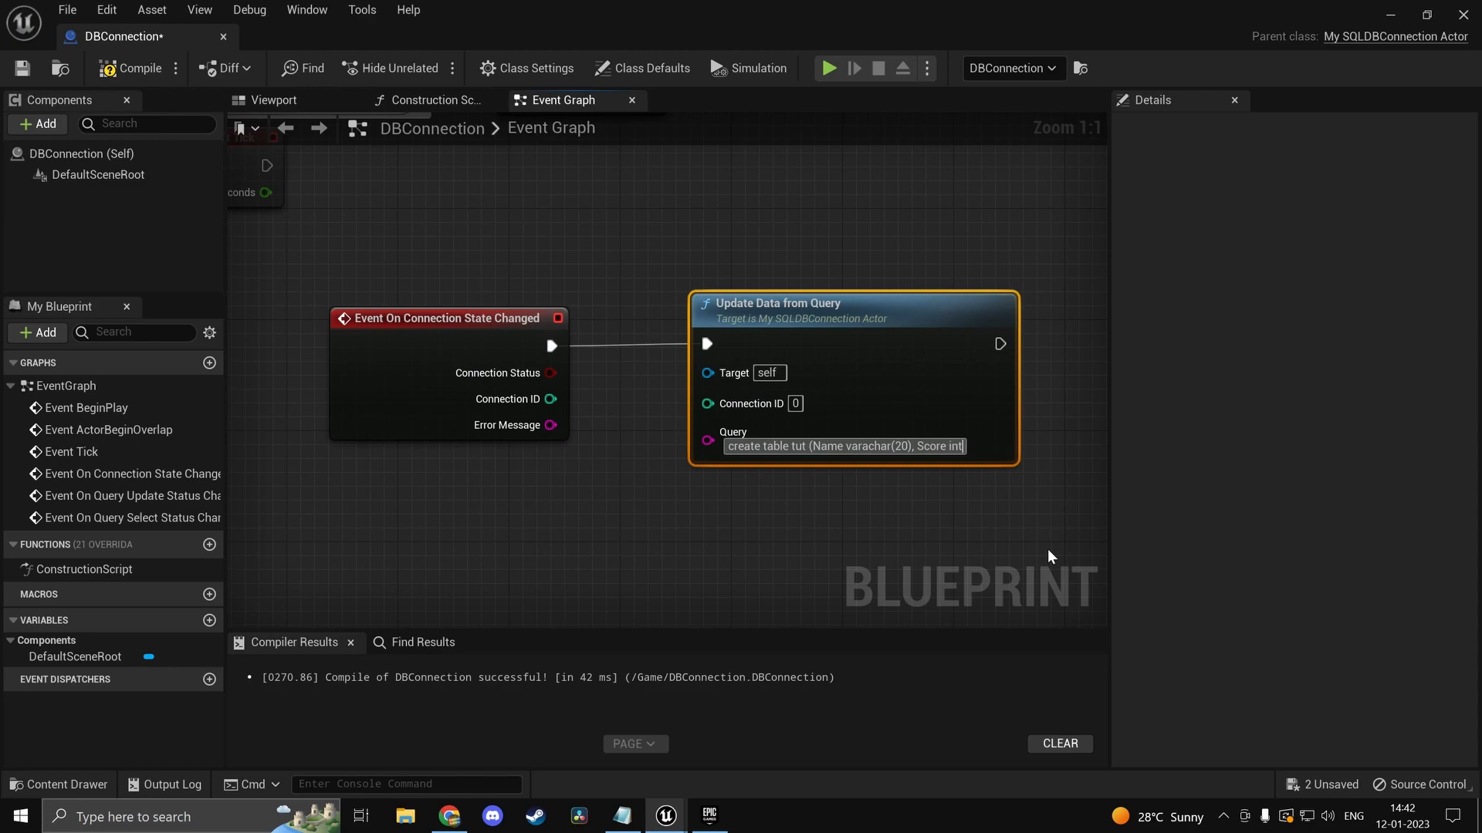
{"action": "type", "text": ");"}
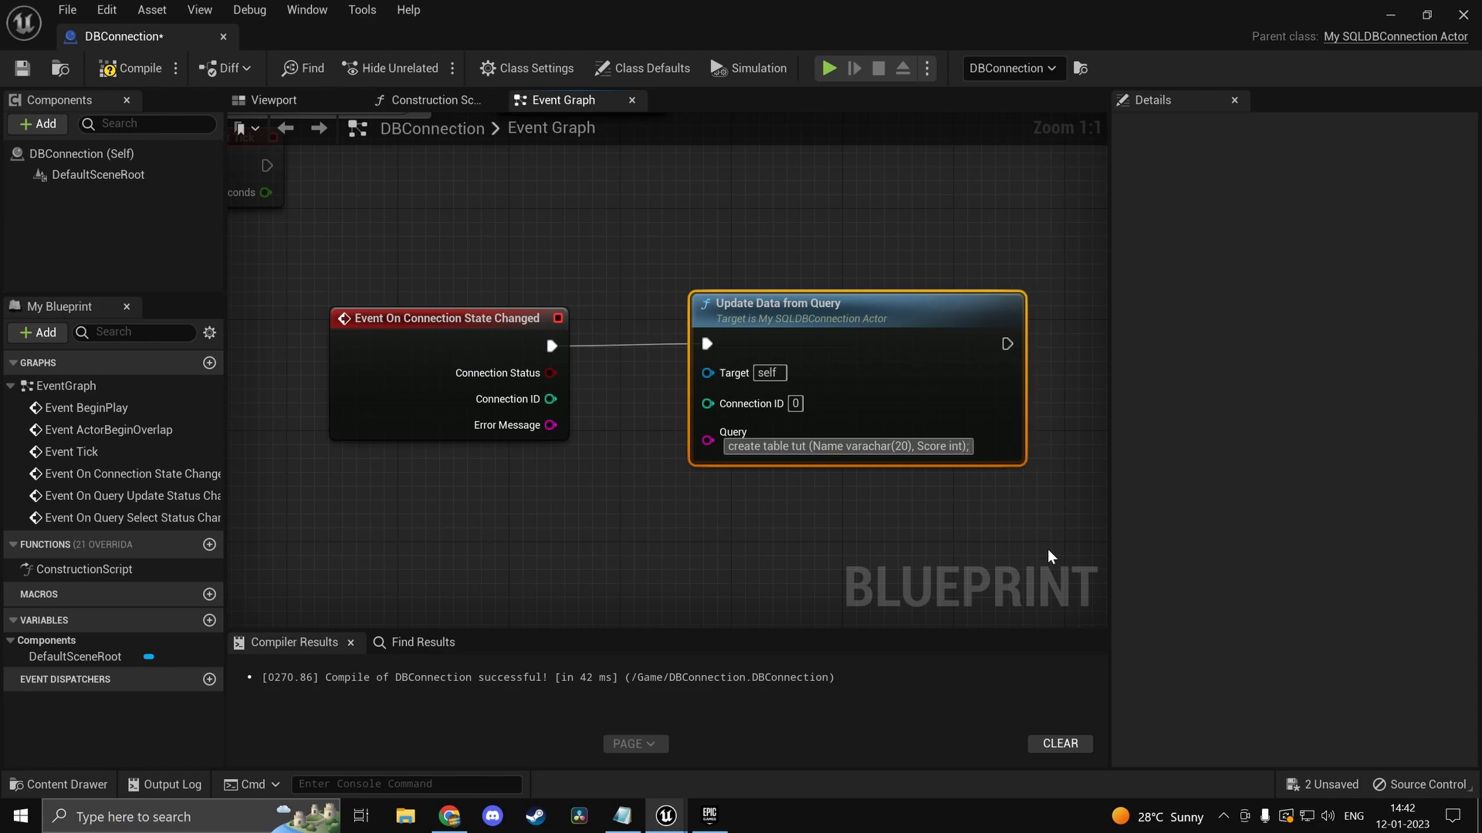
{"action": "mouse_move", "coordinate": [729, 412]}
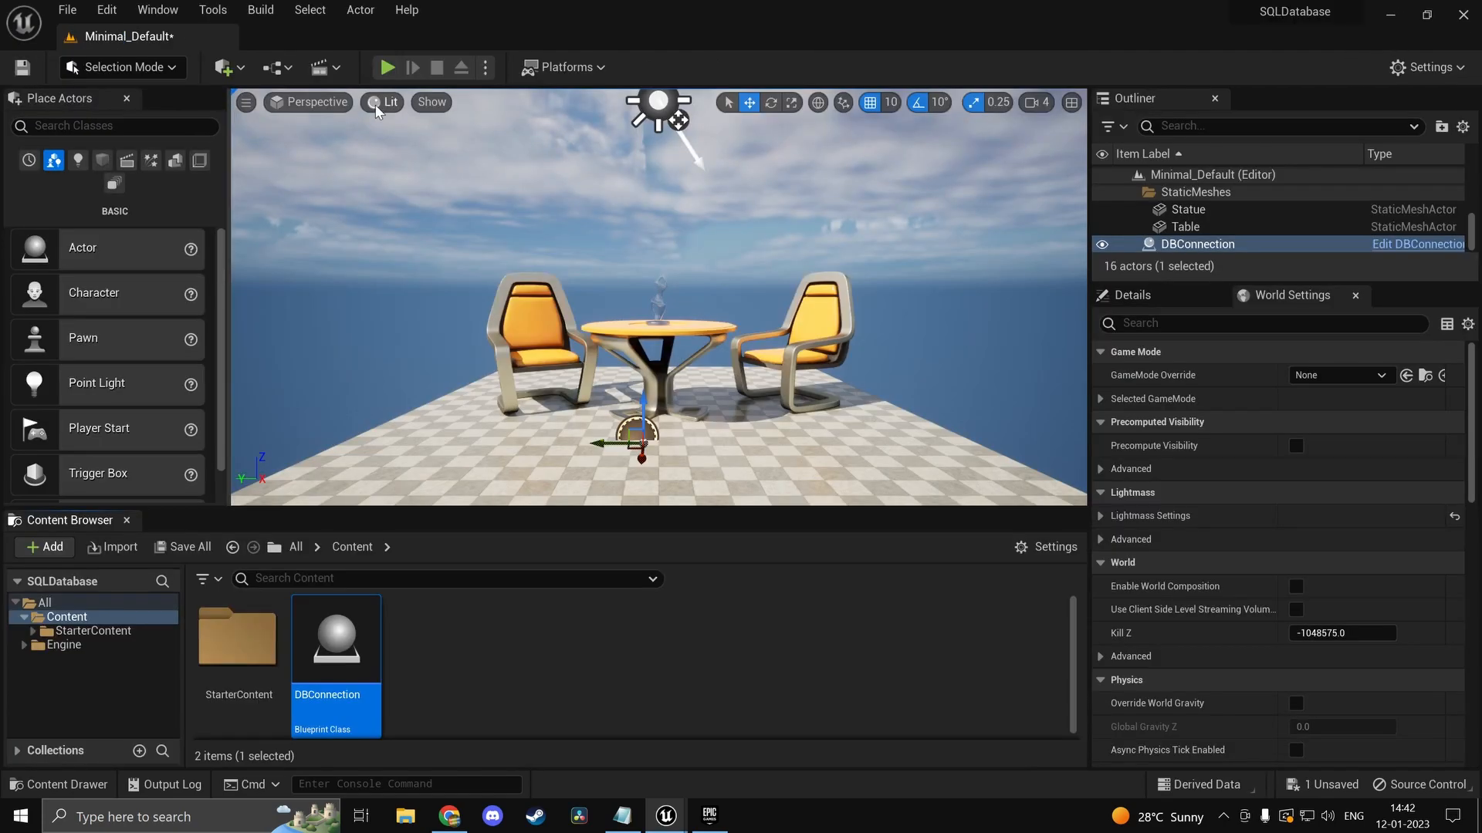
Step: Check tutorialdb's overview and schema in PlanetScale, then reopen the DBConnection Blueprint
{"action": "left_click", "coordinate": [388, 68]}
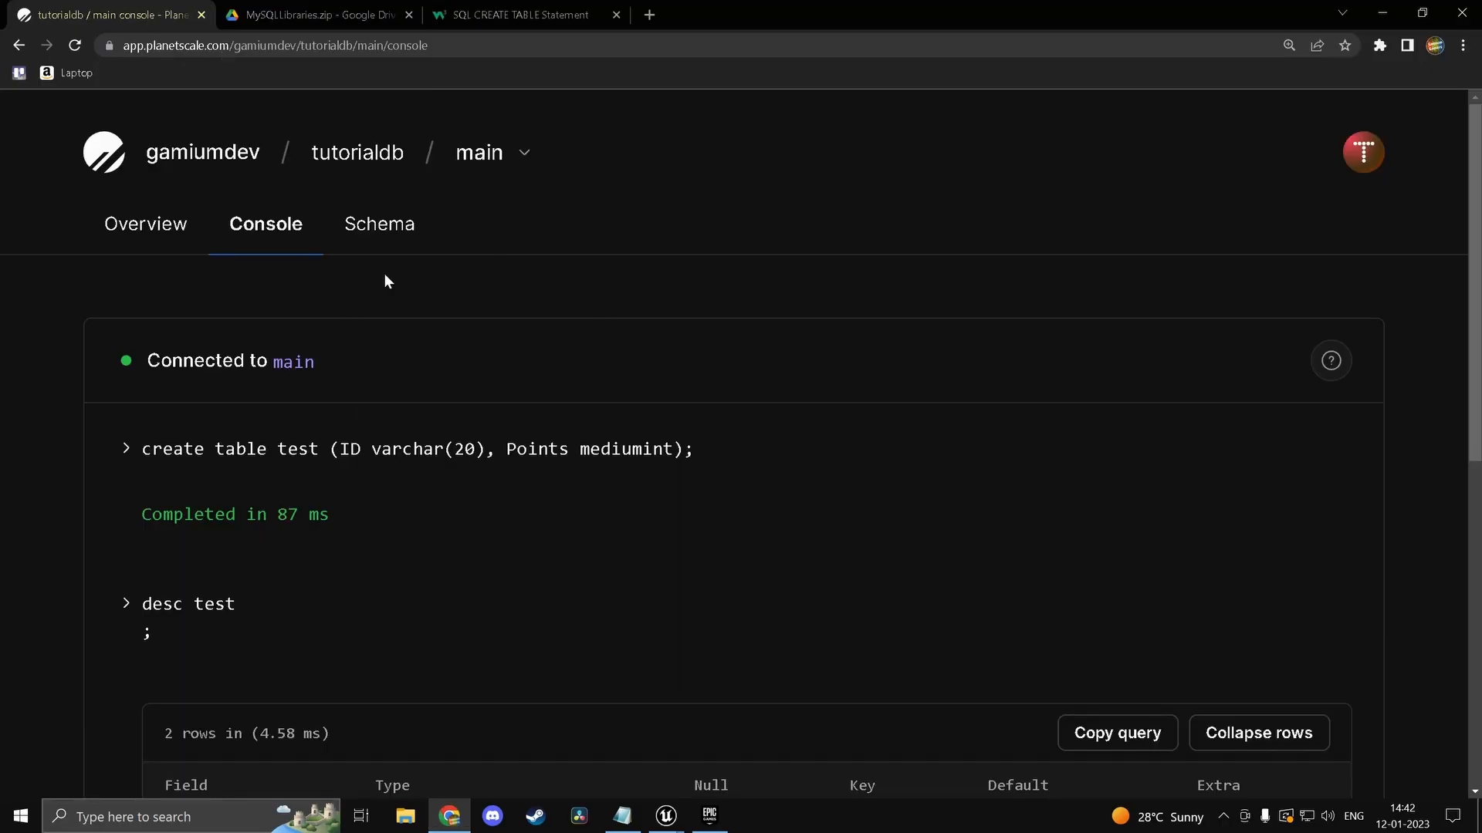
{"action": "left_click", "coordinate": [145, 224]}
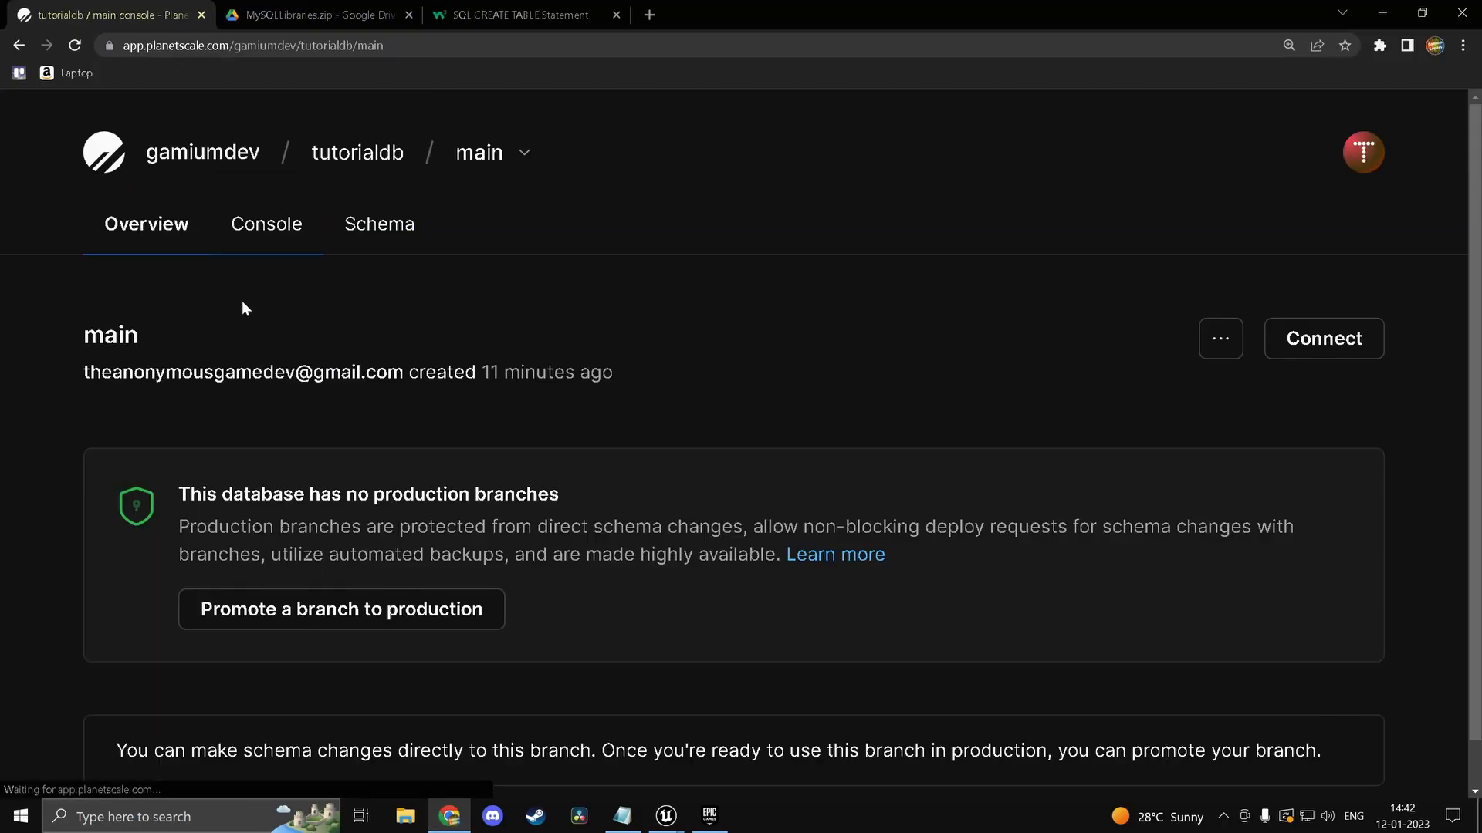
{"action": "left_click", "coordinate": [379, 224]}
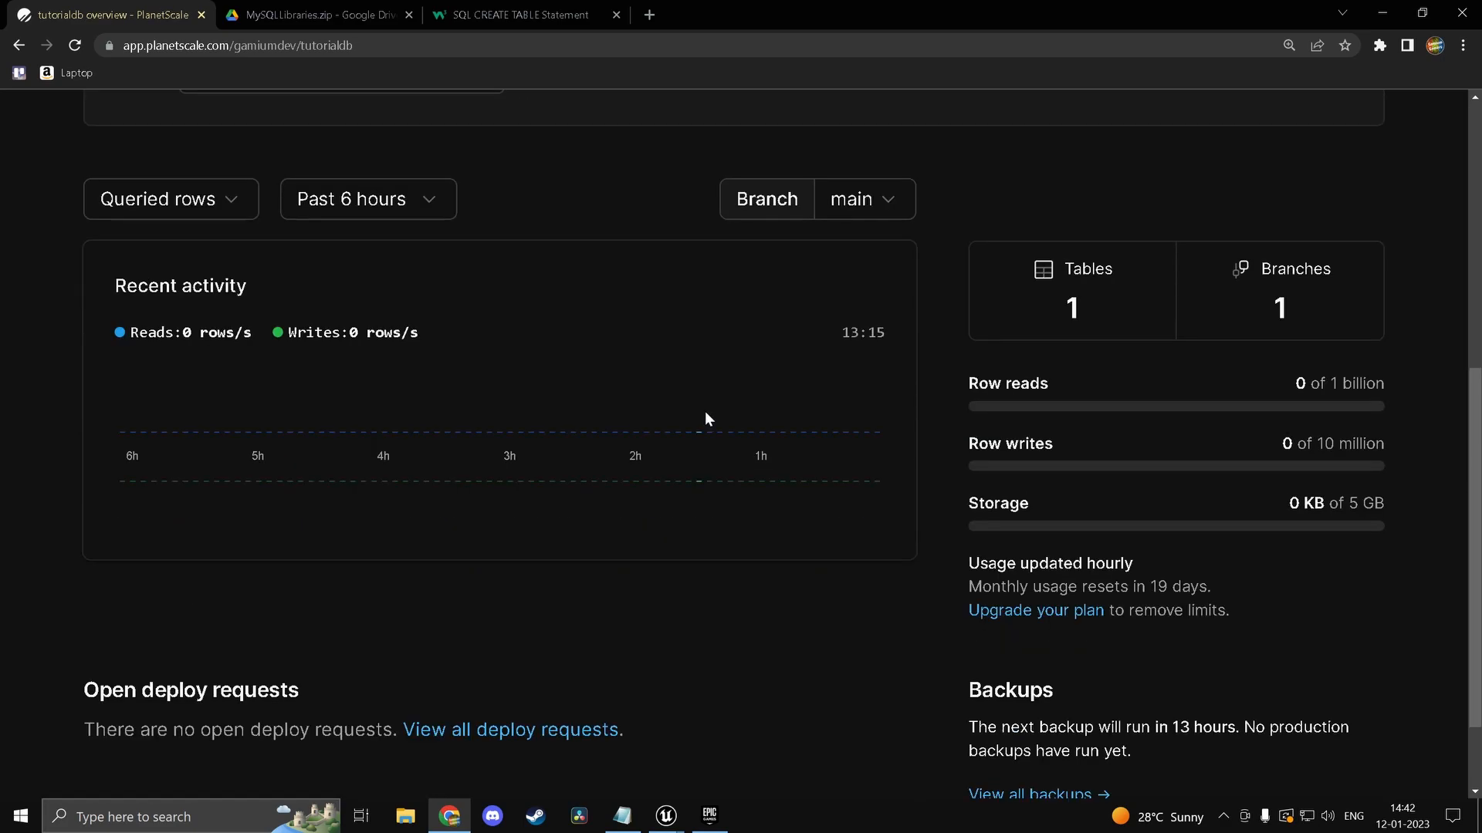
{"action": "left_click", "coordinate": [75, 45]}
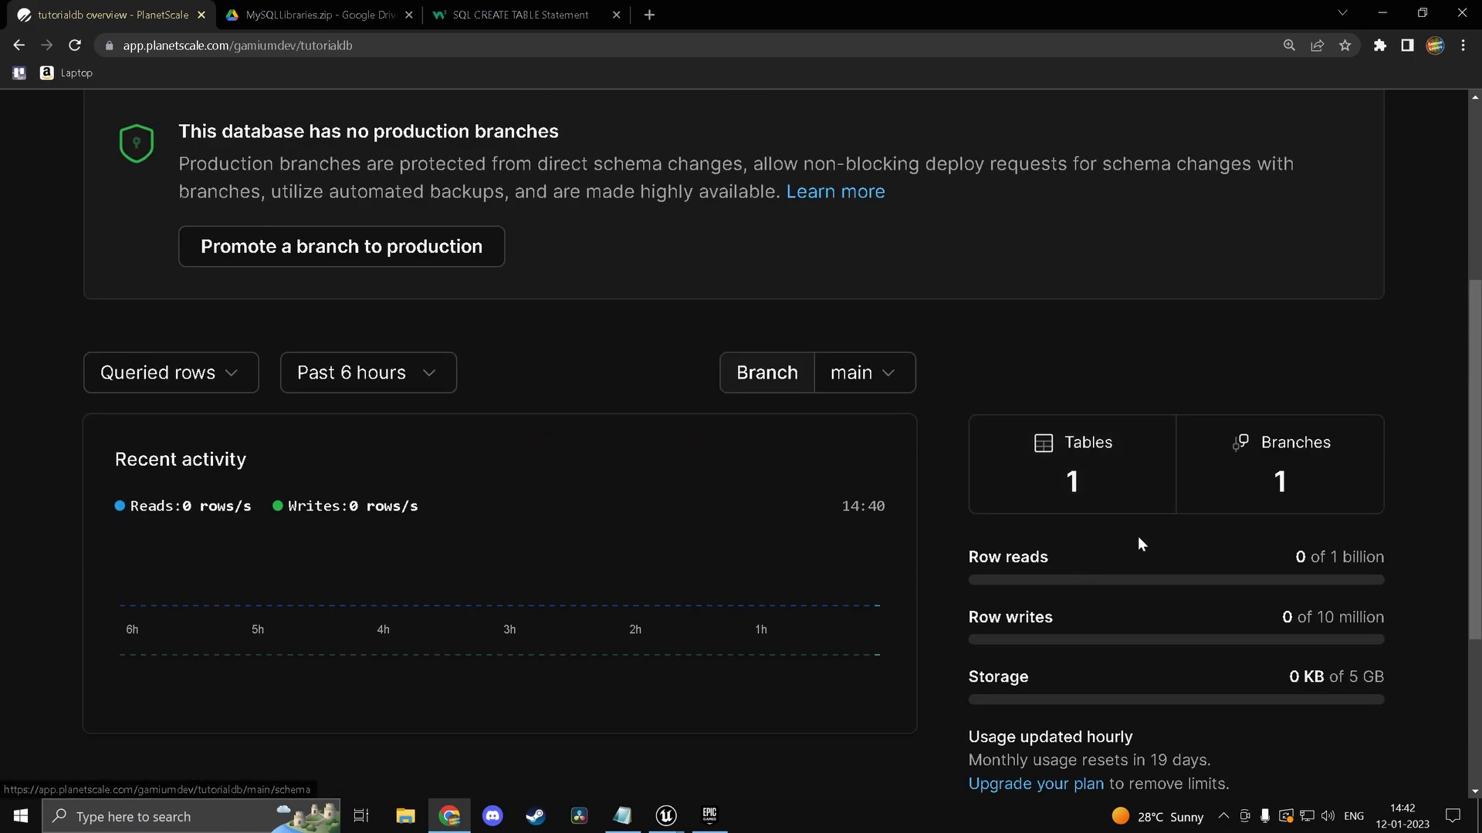
{"action": "left_click", "coordinate": [378, 224]}
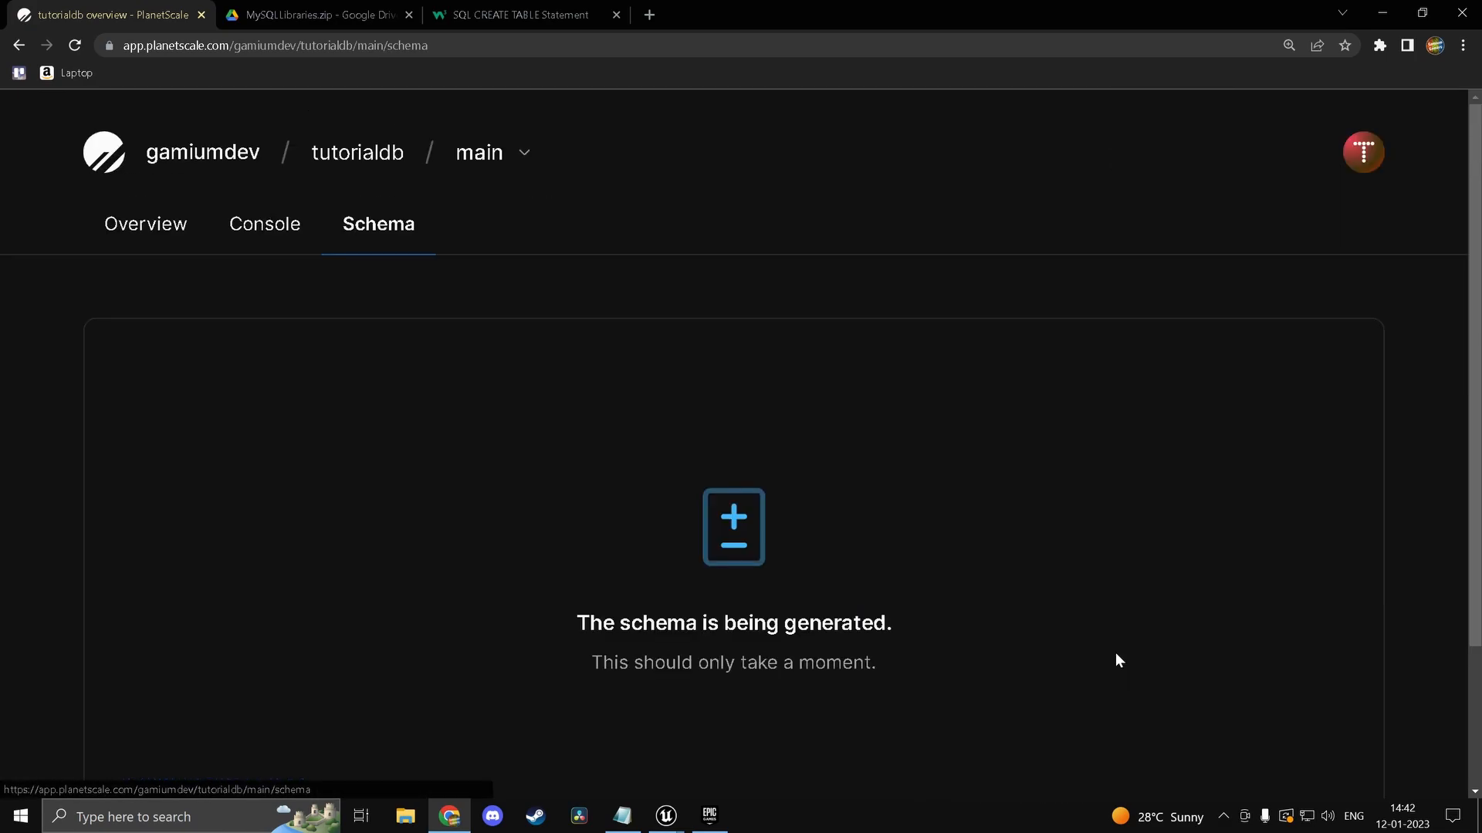
{"action": "left_click", "coordinate": [666, 815]}
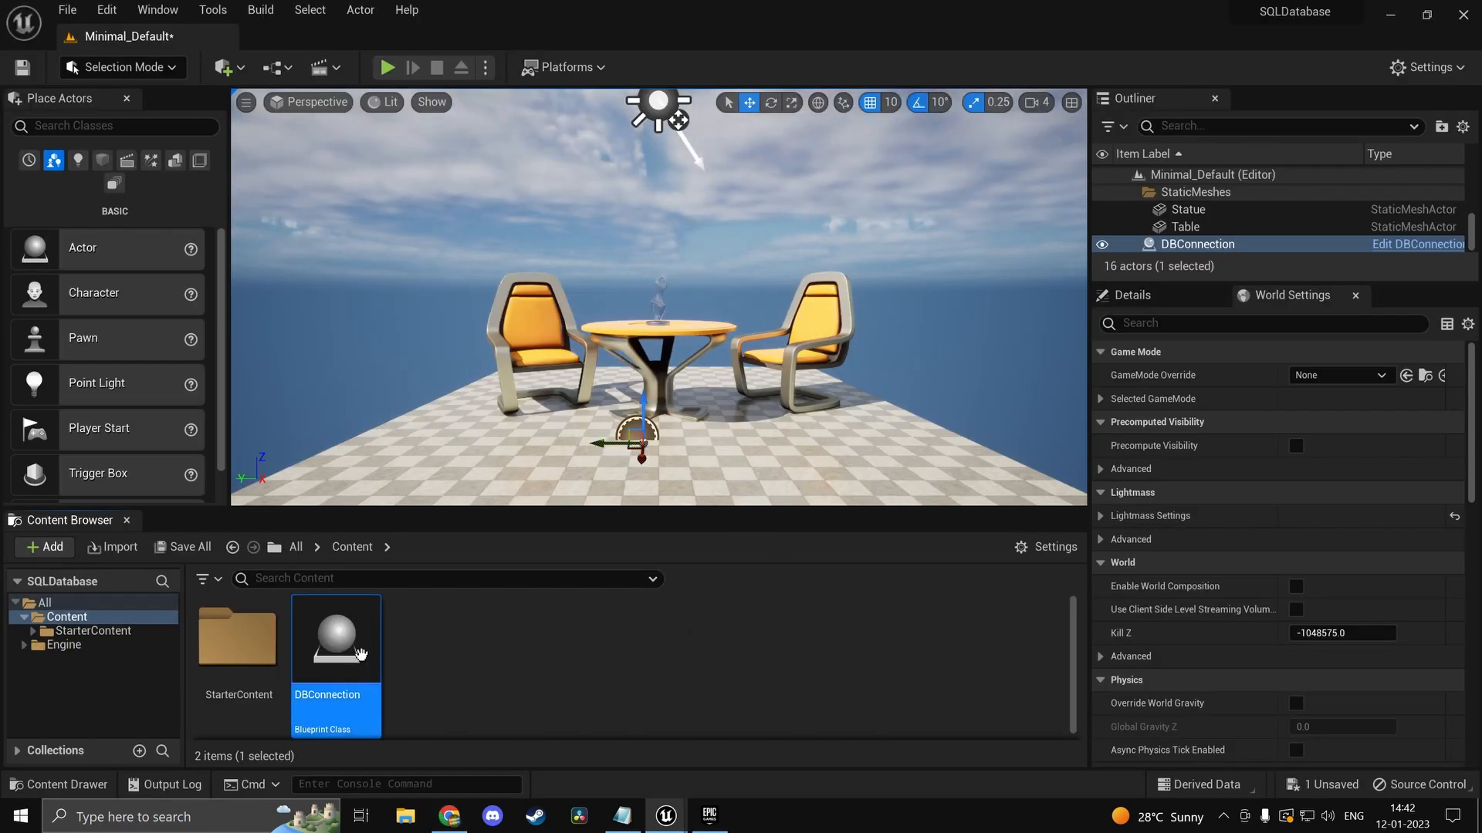
{"action": "double_click", "coordinate": [336, 639]}
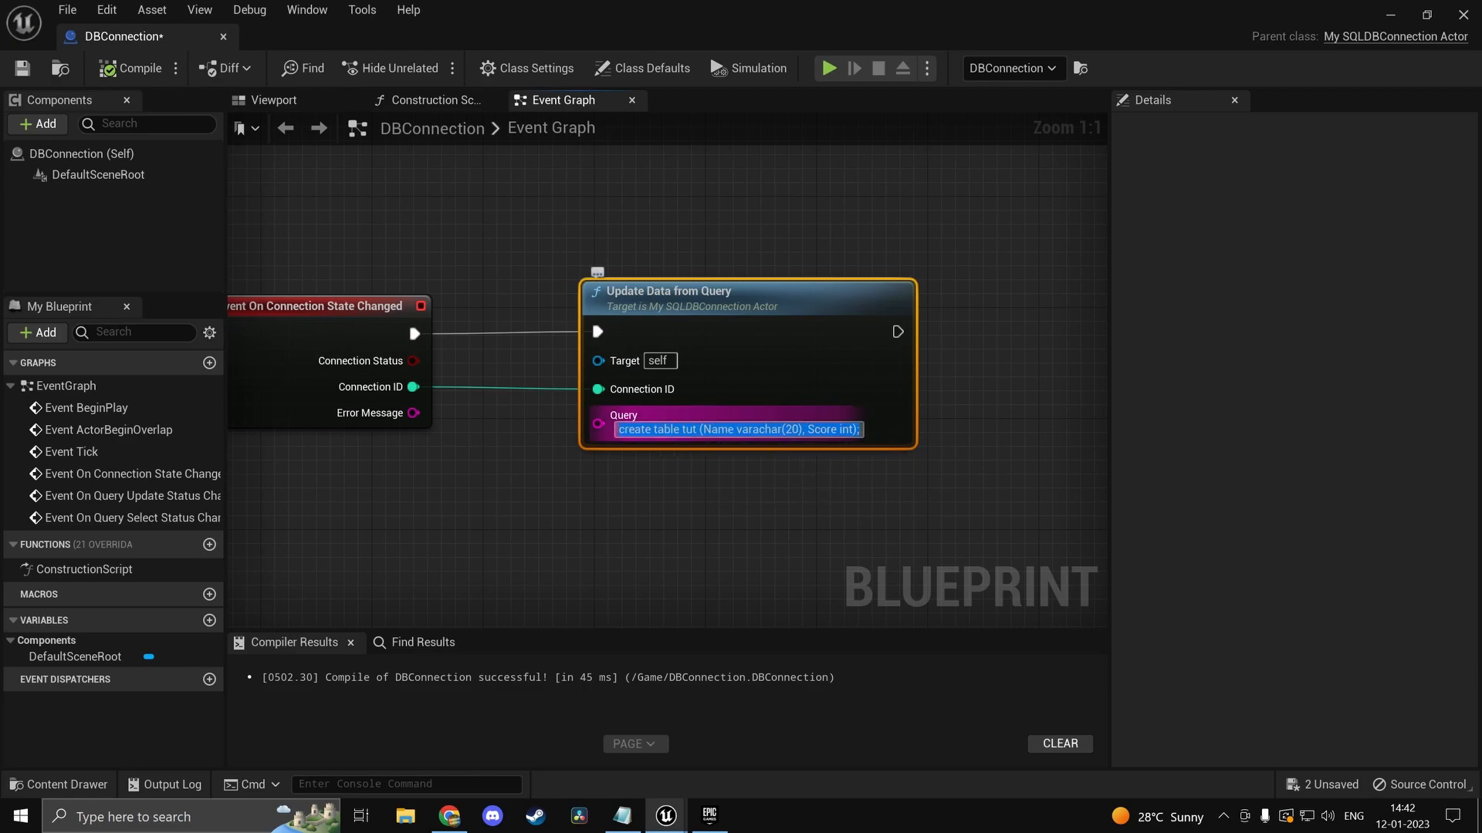
Step: Regenerate the schema and view table tut with Name varchar(20) and Score int
{"action": "left_click", "coordinate": [1029, 502]}
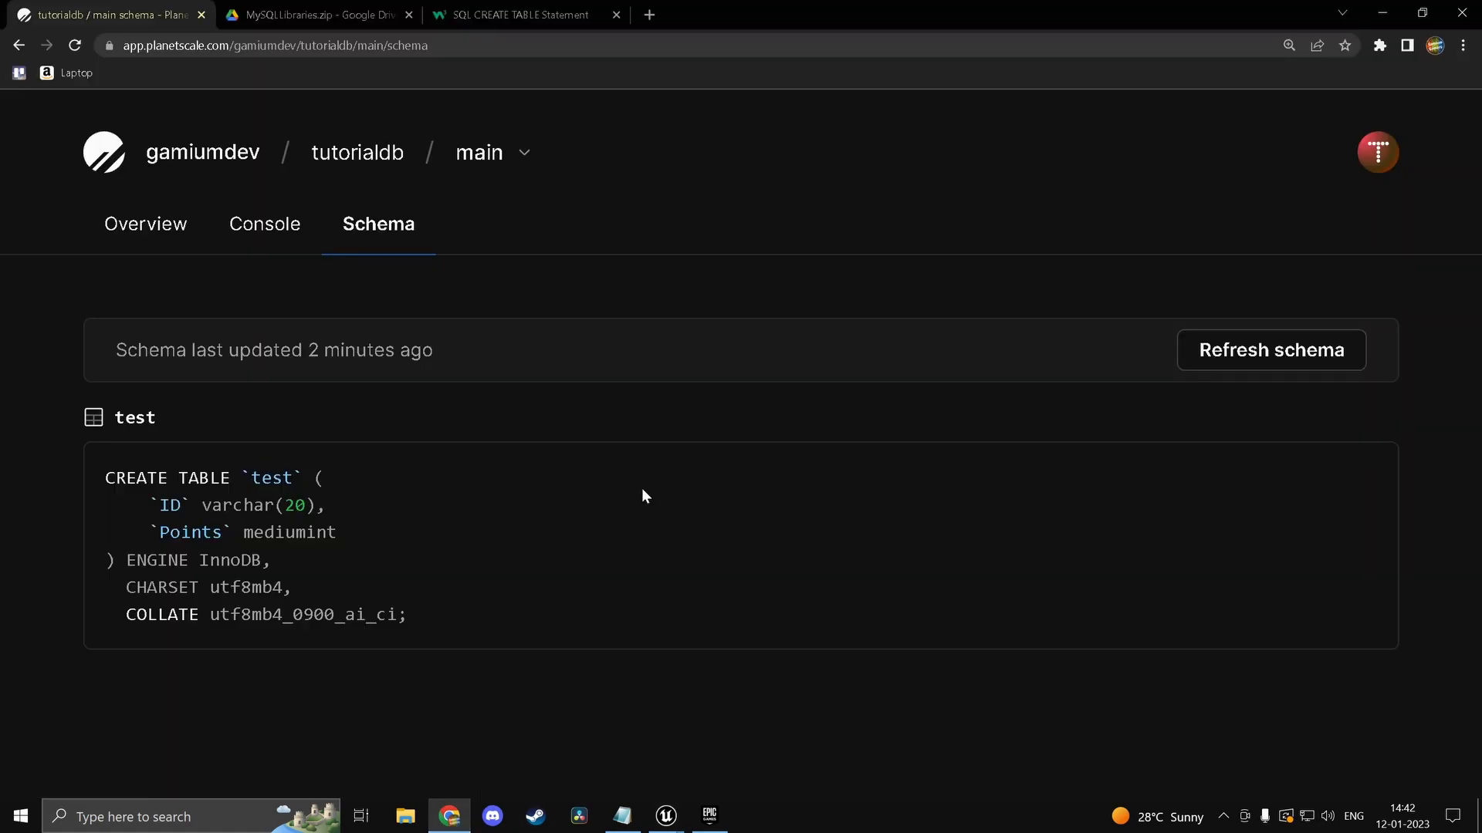
{"action": "left_click", "coordinate": [1271, 350]}
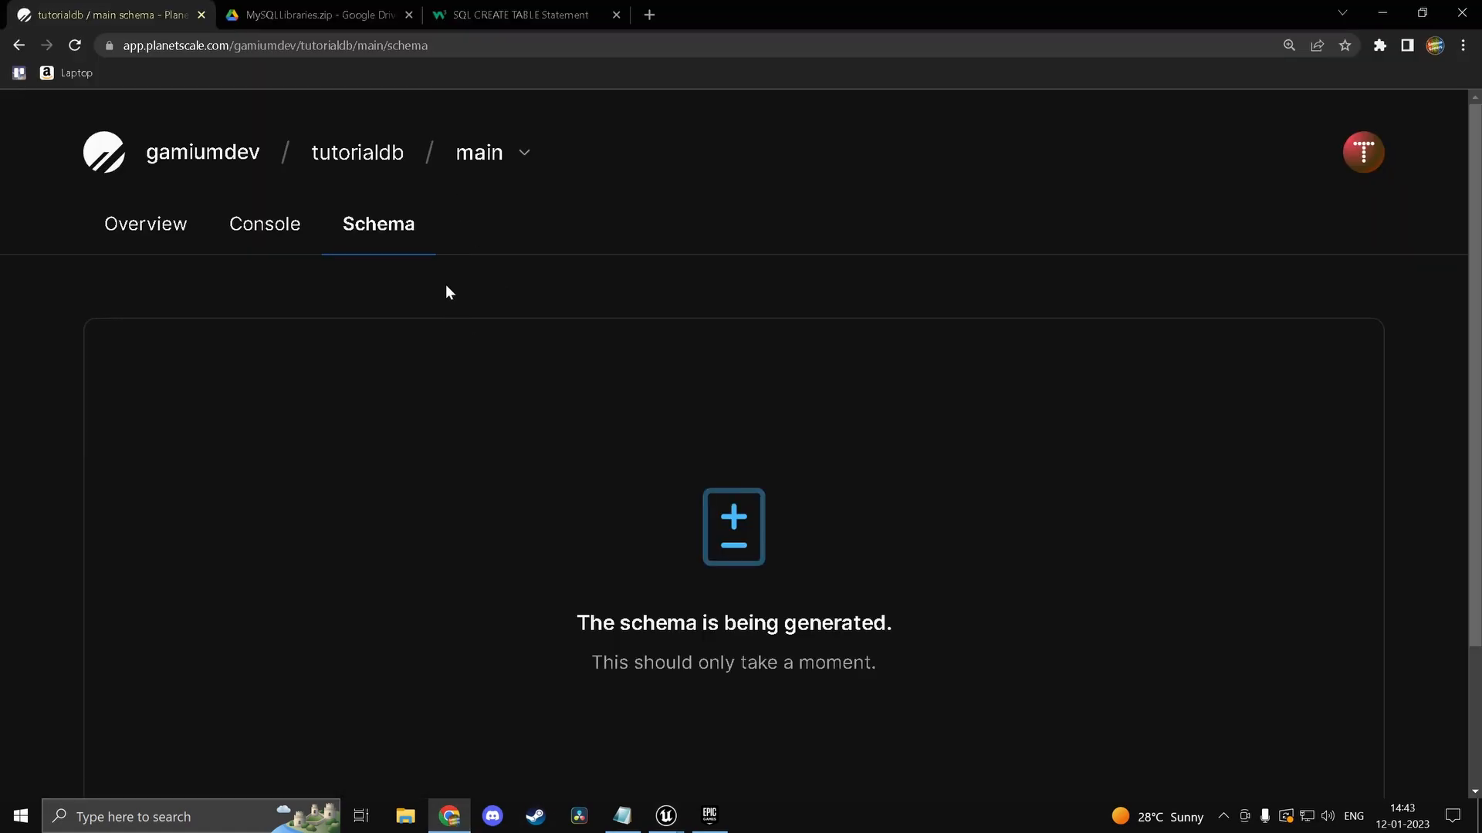
{"action": "left_click", "coordinate": [270, 45]}
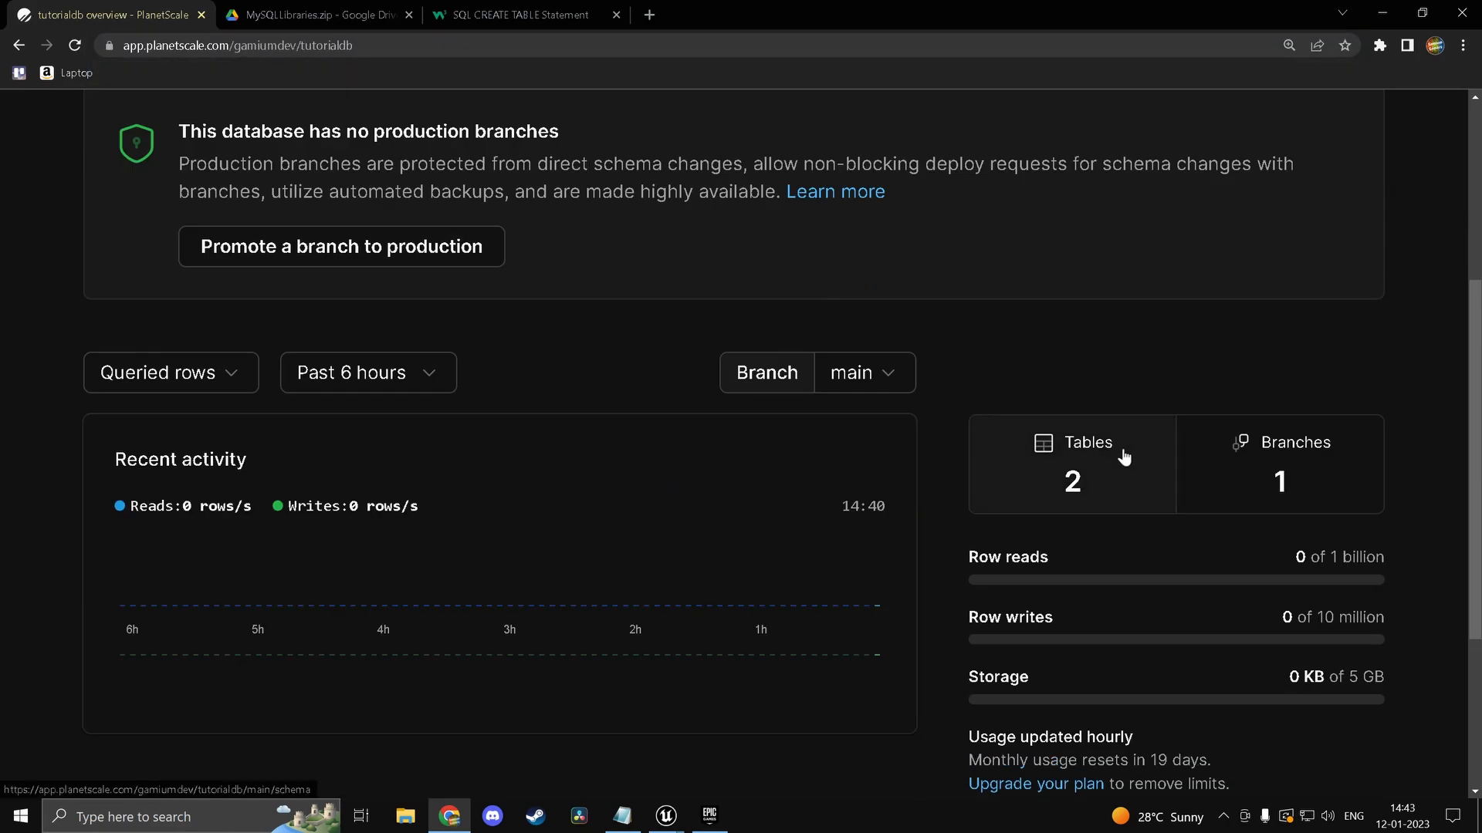
{"action": "left_click", "coordinate": [1087, 463]}
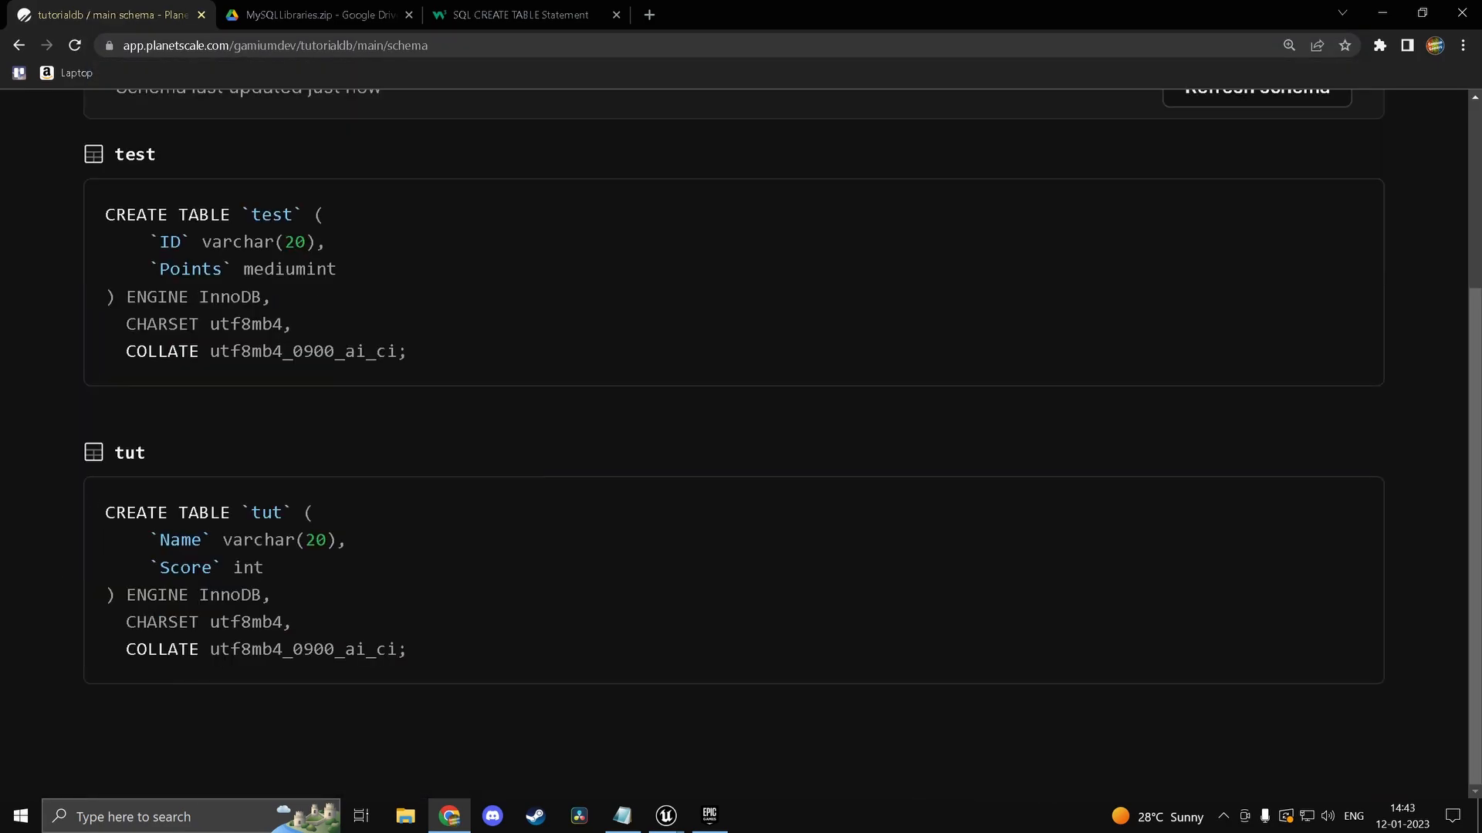
{"action": "mouse_move", "coordinate": [1460, 12]}
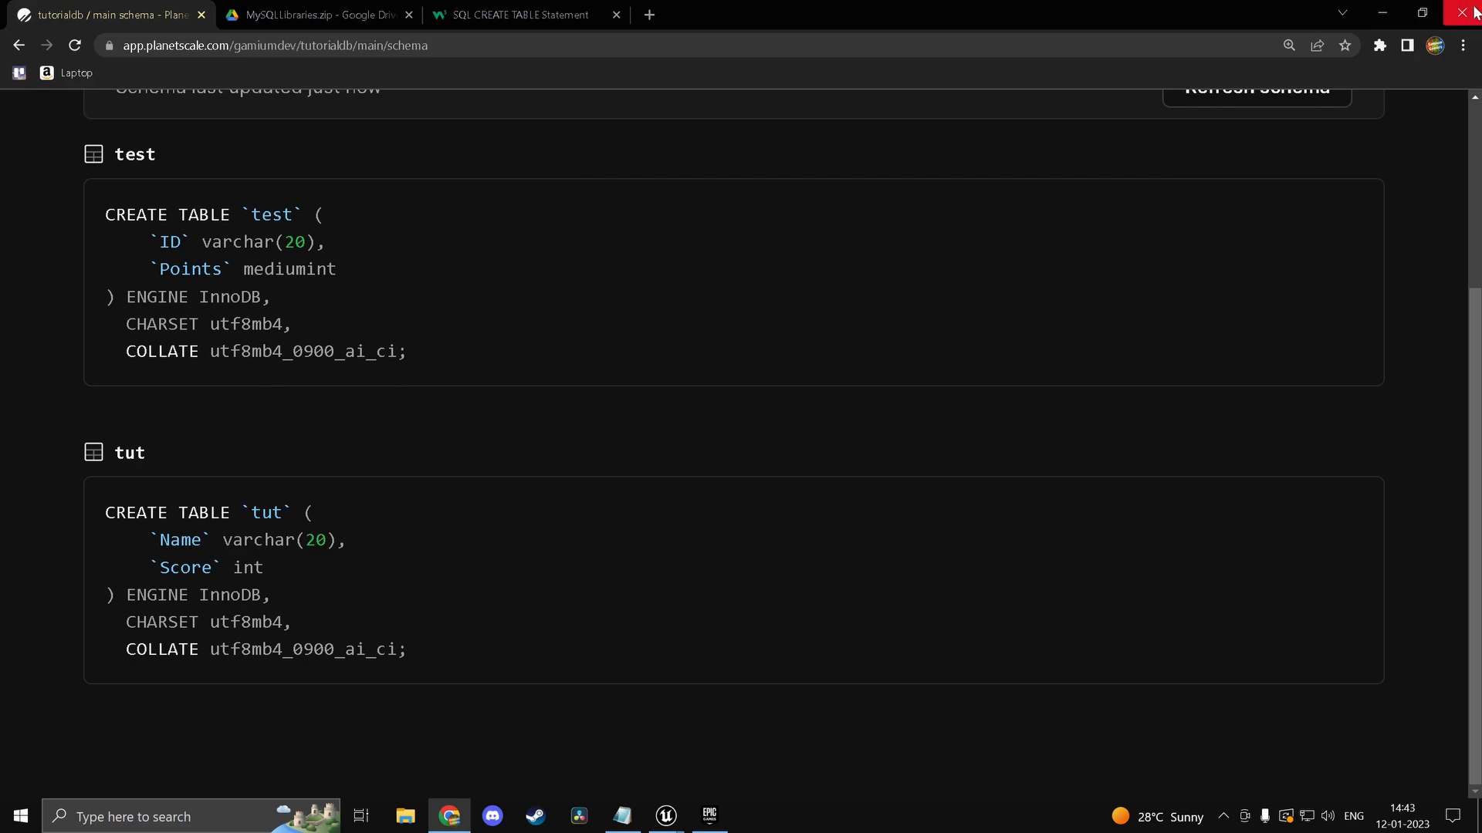
{"action": "left_click", "coordinate": [666, 817]}
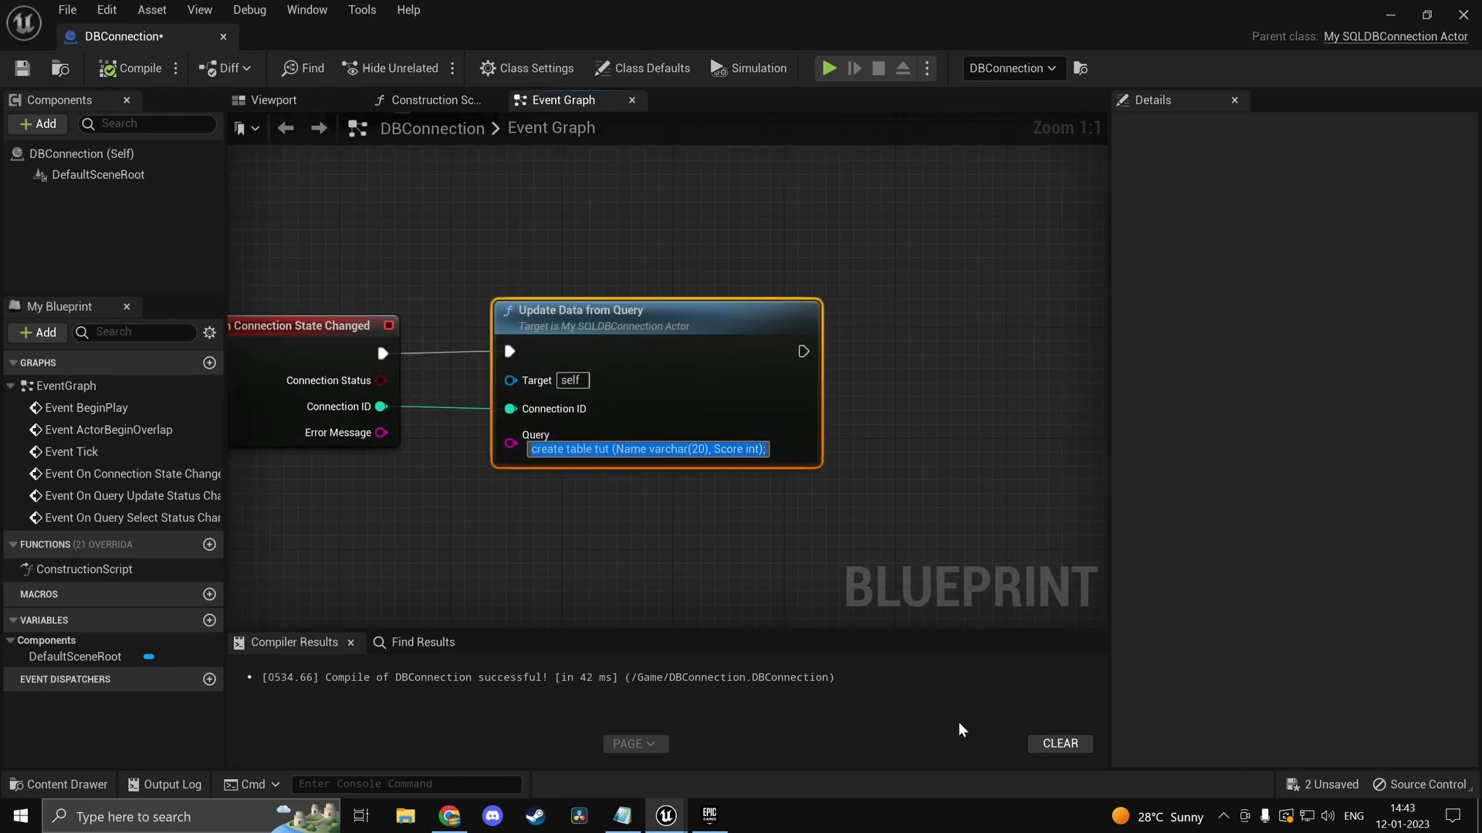
Step: Change the query to an insert into tut starting with 'Gamium'
{"action": "type", "text": "insert"}
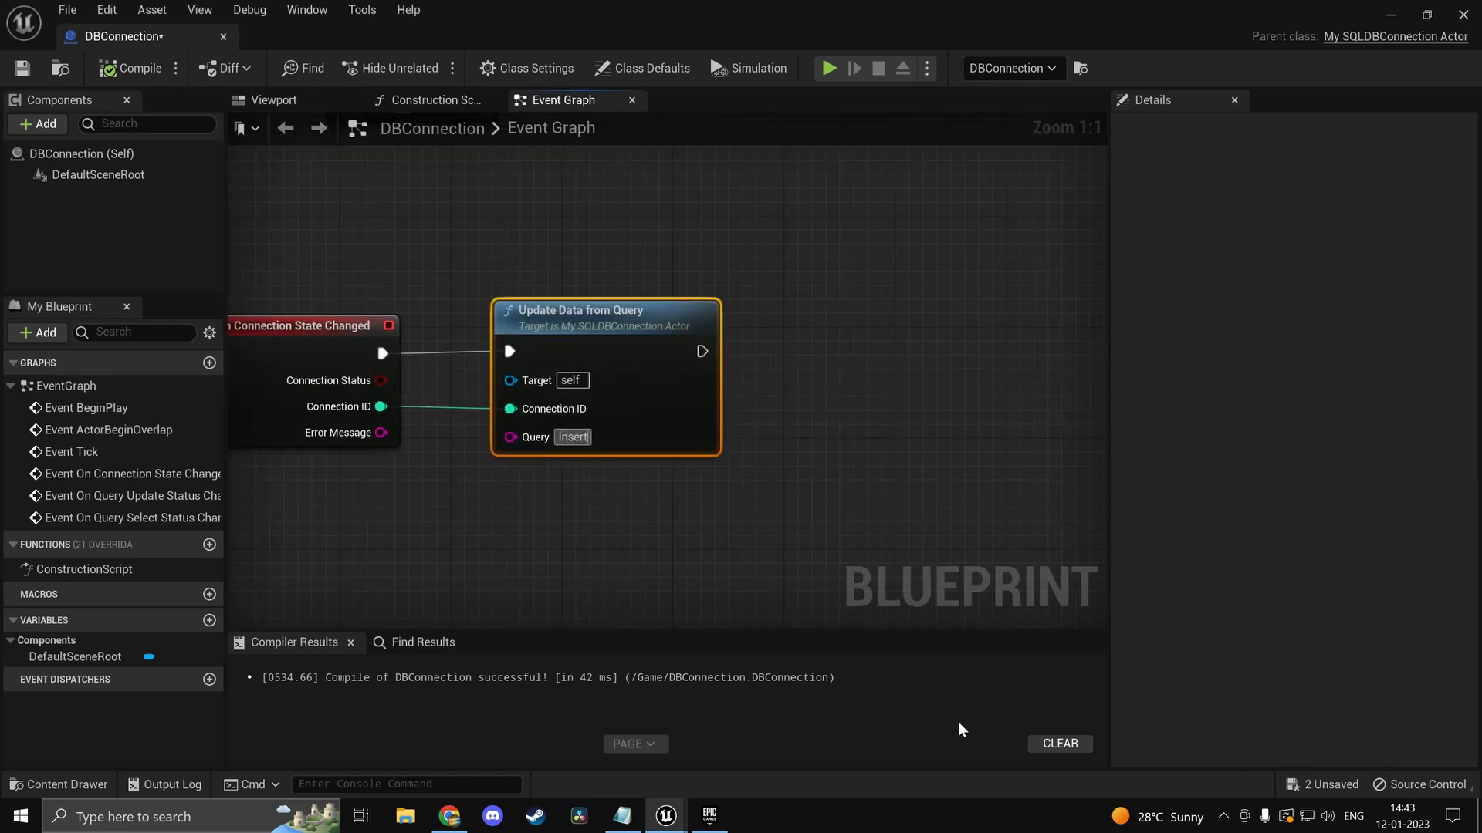
{"action": "type", "text": "into"}
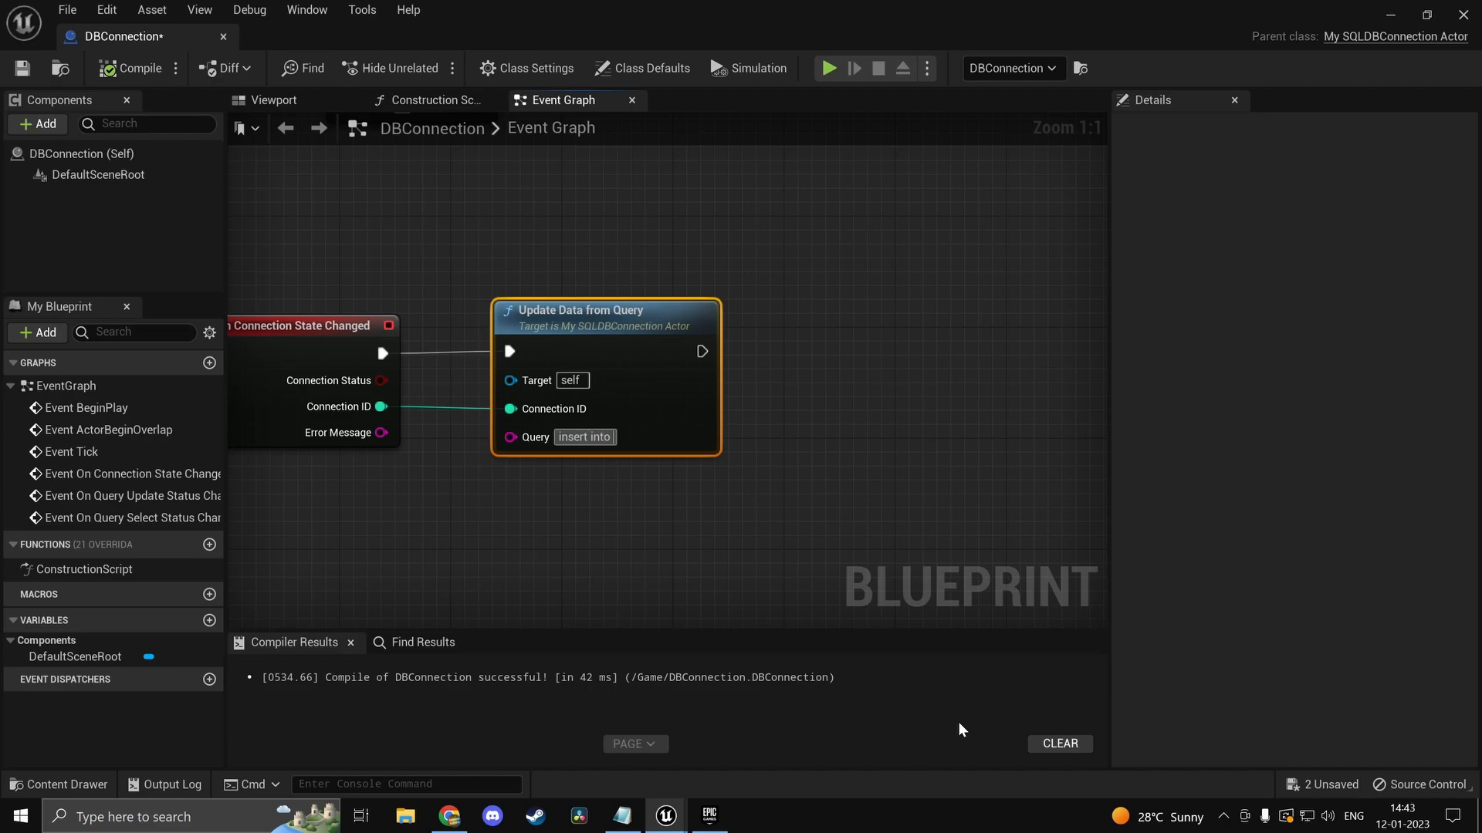
{"action": "type", "text": "tut values"}
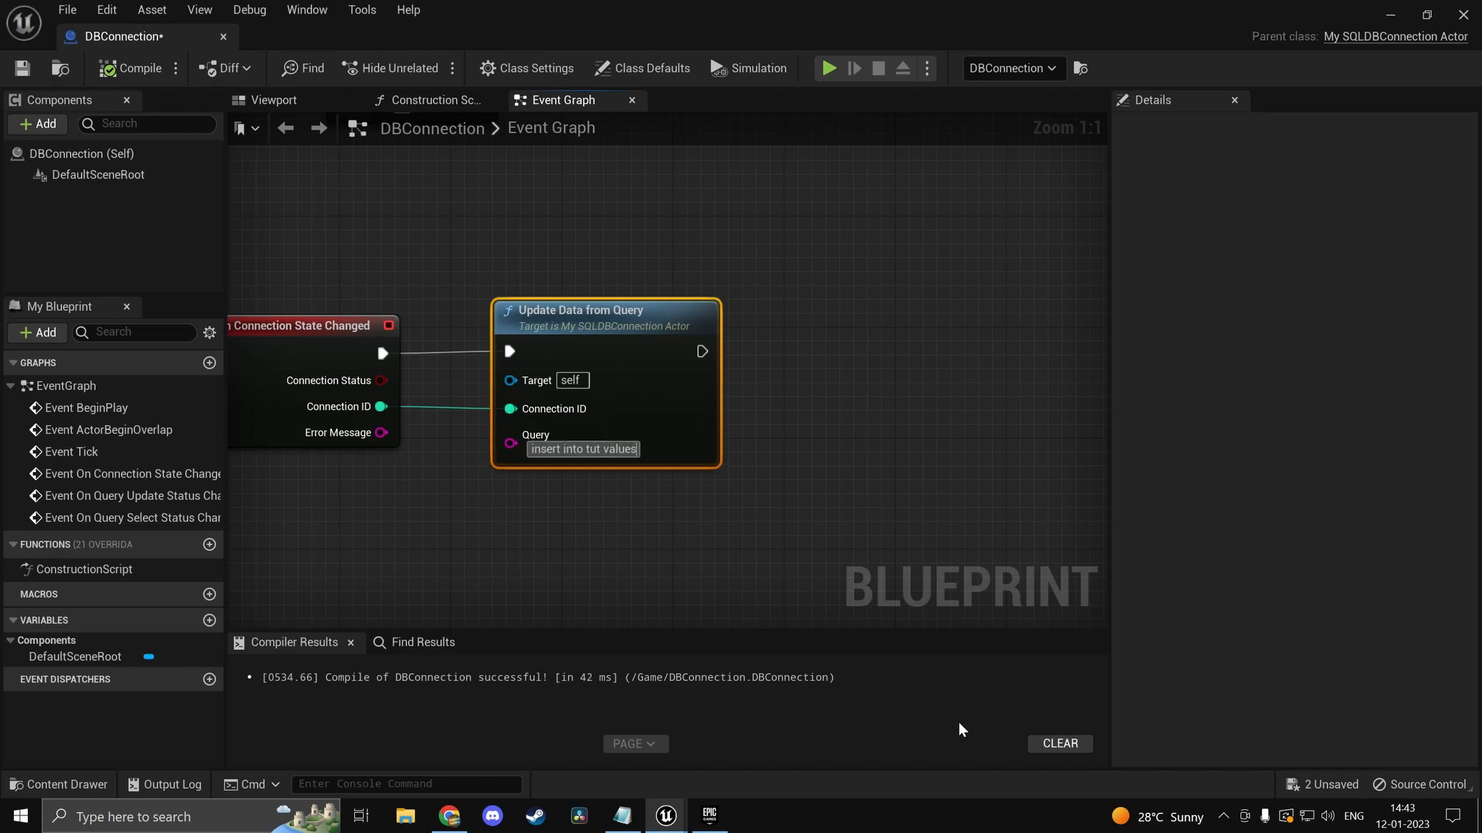
{"action": "type", "text": "('"}
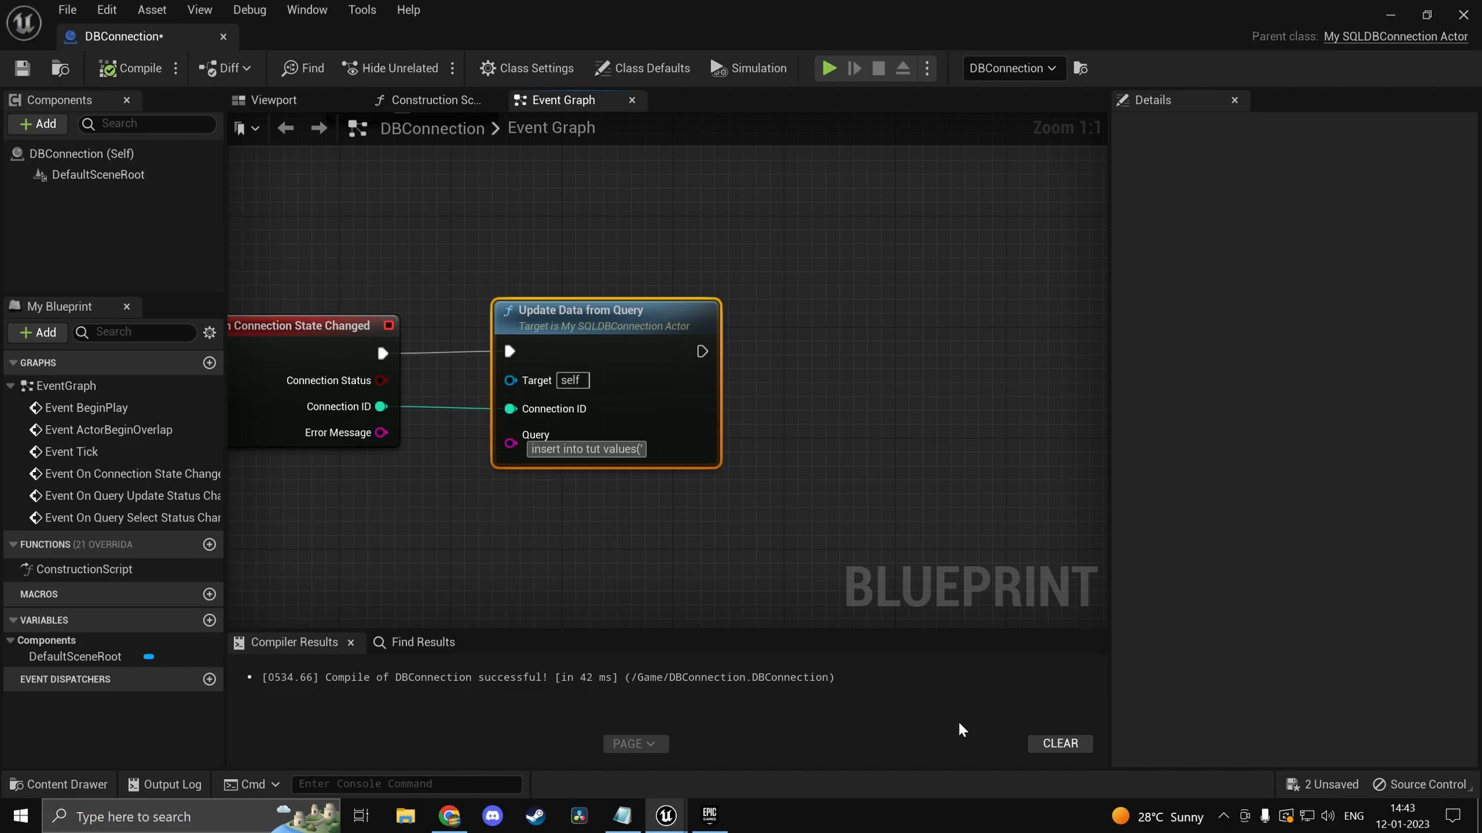
{"action": "type", "text": "Gamium"}
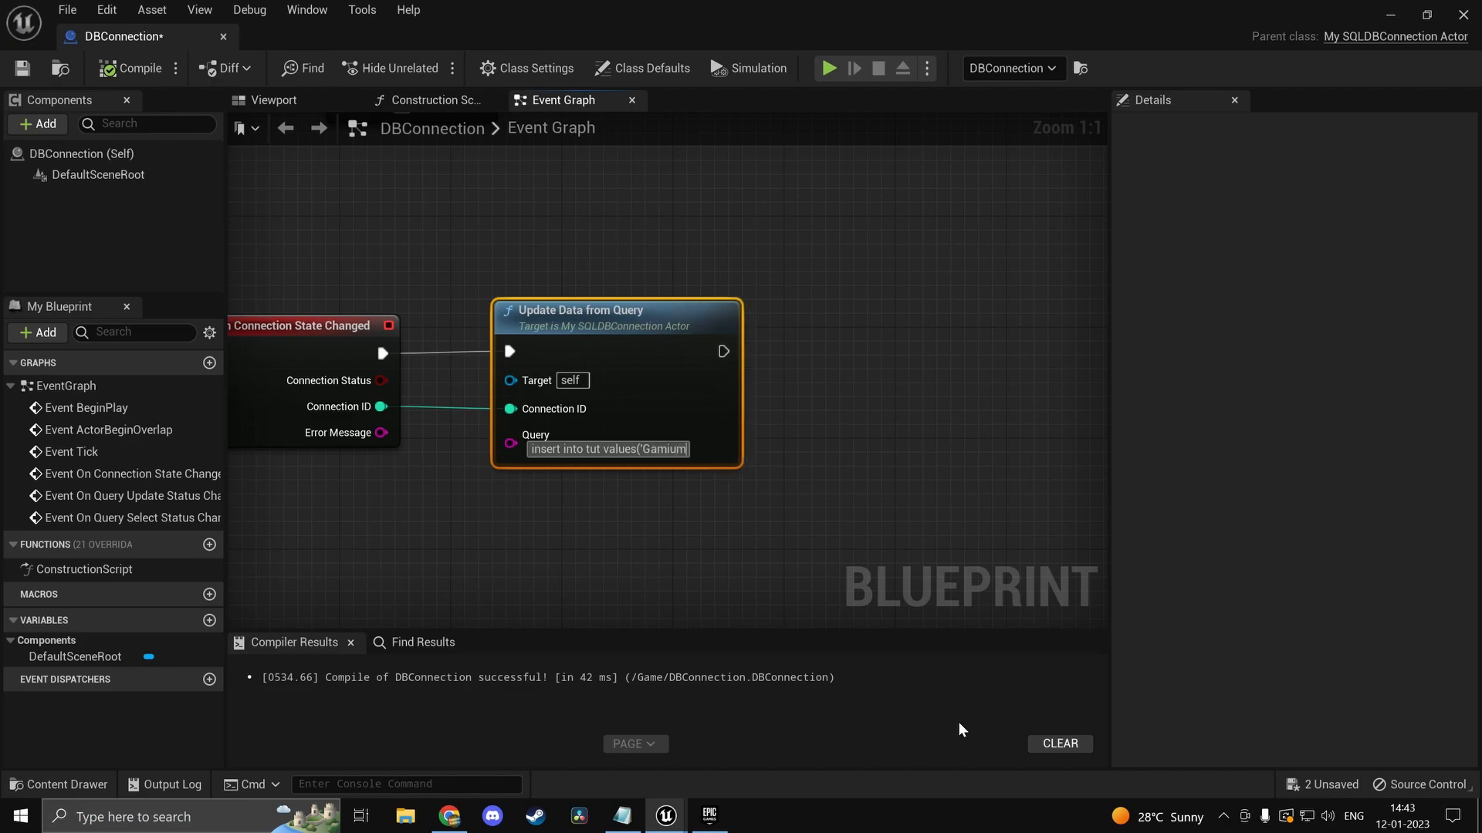
{"action": "type", "text": "',"}
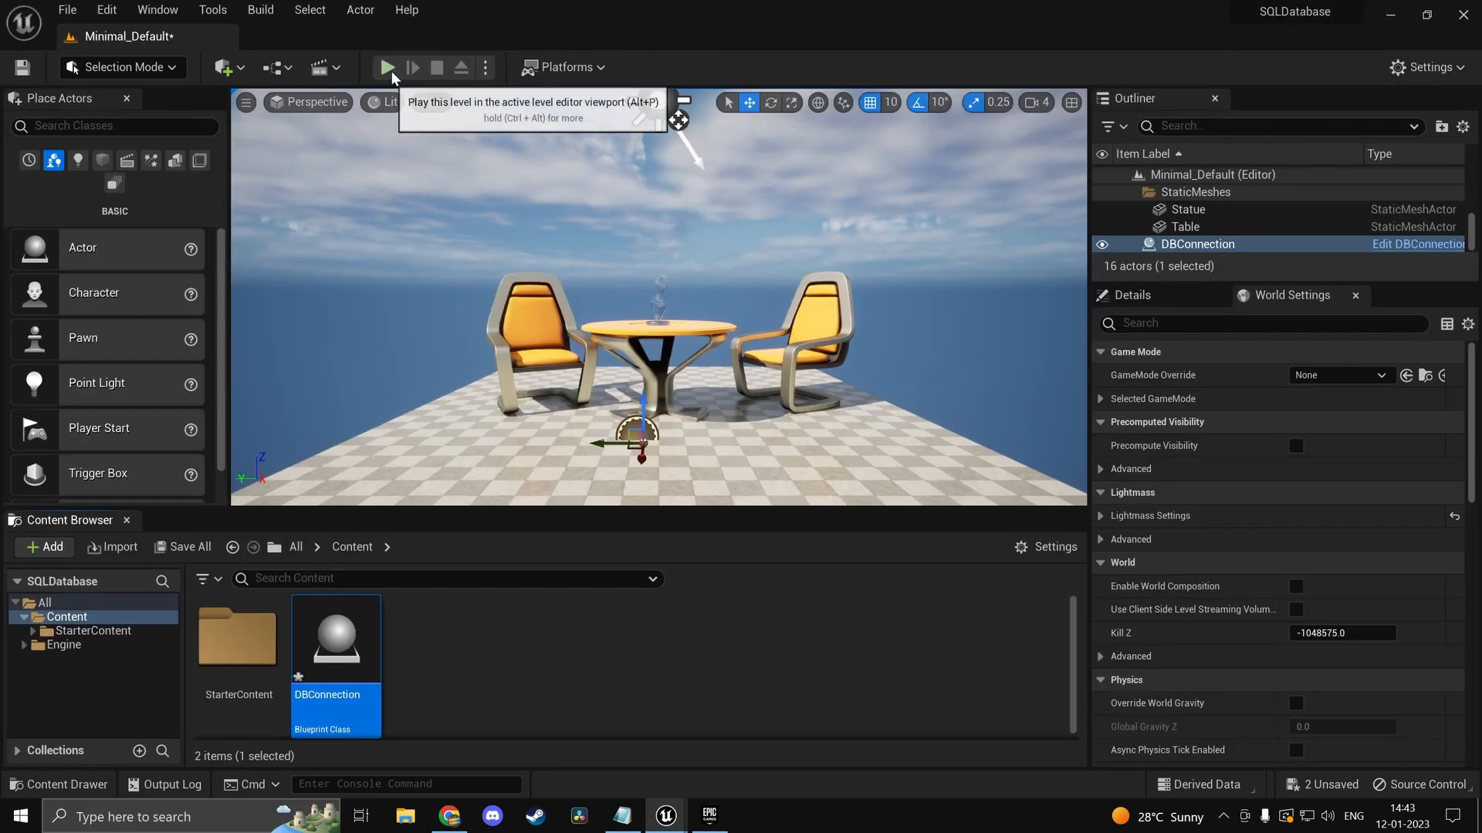
Step: Play the level to run the insert and reopen the DBConnection Blueprint
{"action": "left_click", "coordinate": [387, 68]}
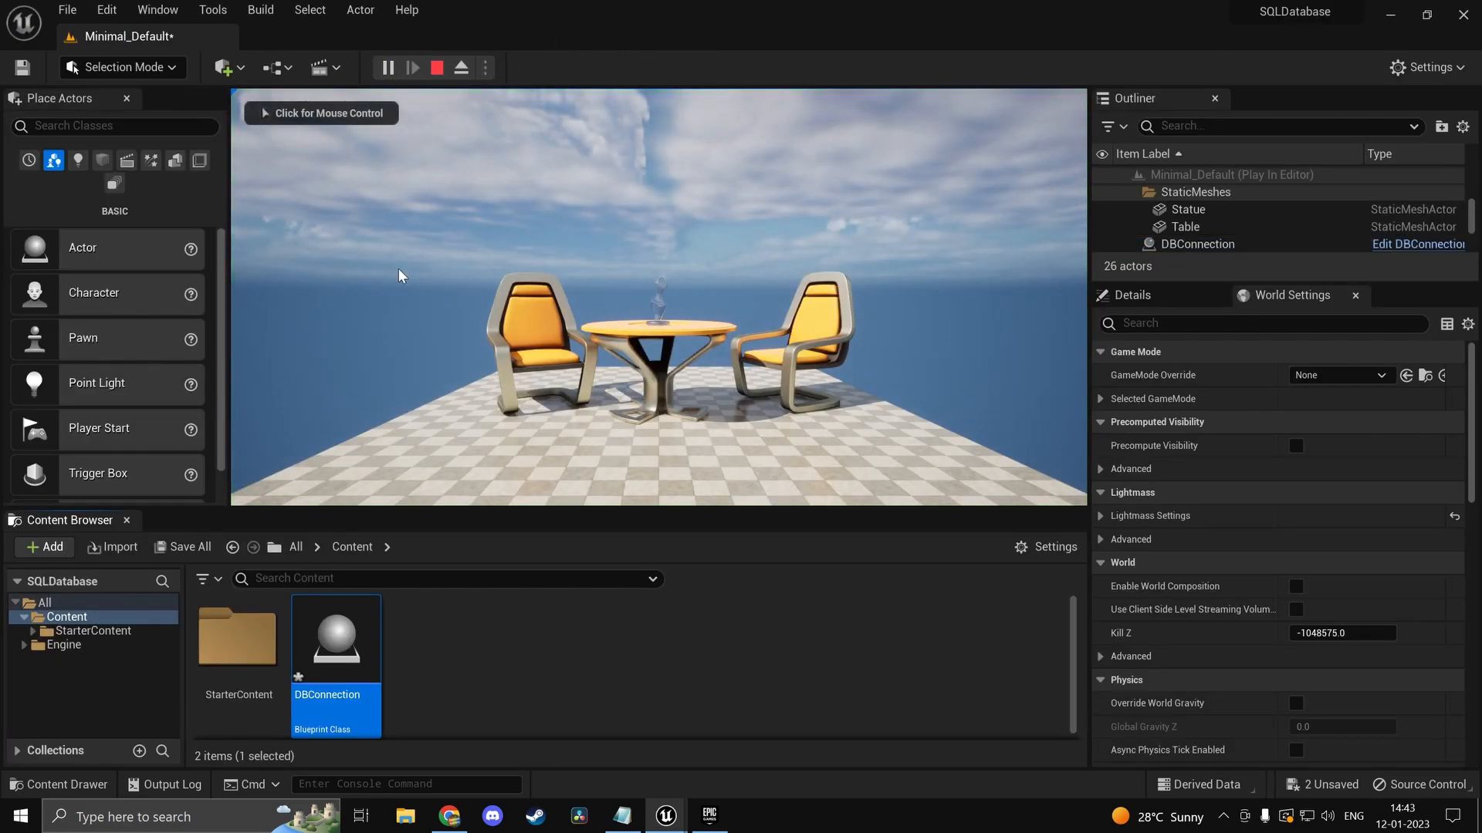
{"action": "double_click", "coordinate": [335, 637]}
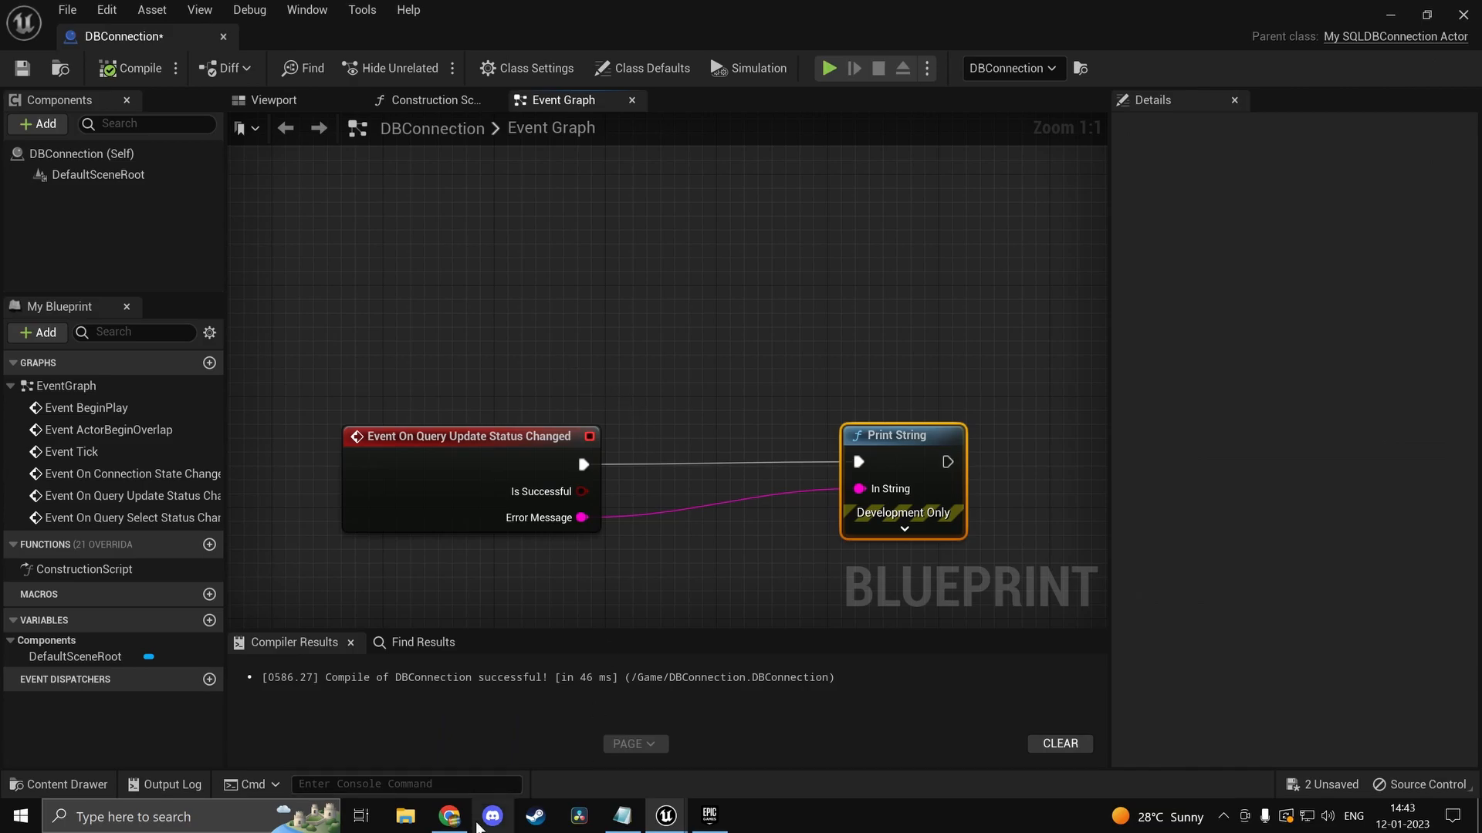
{"action": "left_click", "coordinate": [443, 816]}
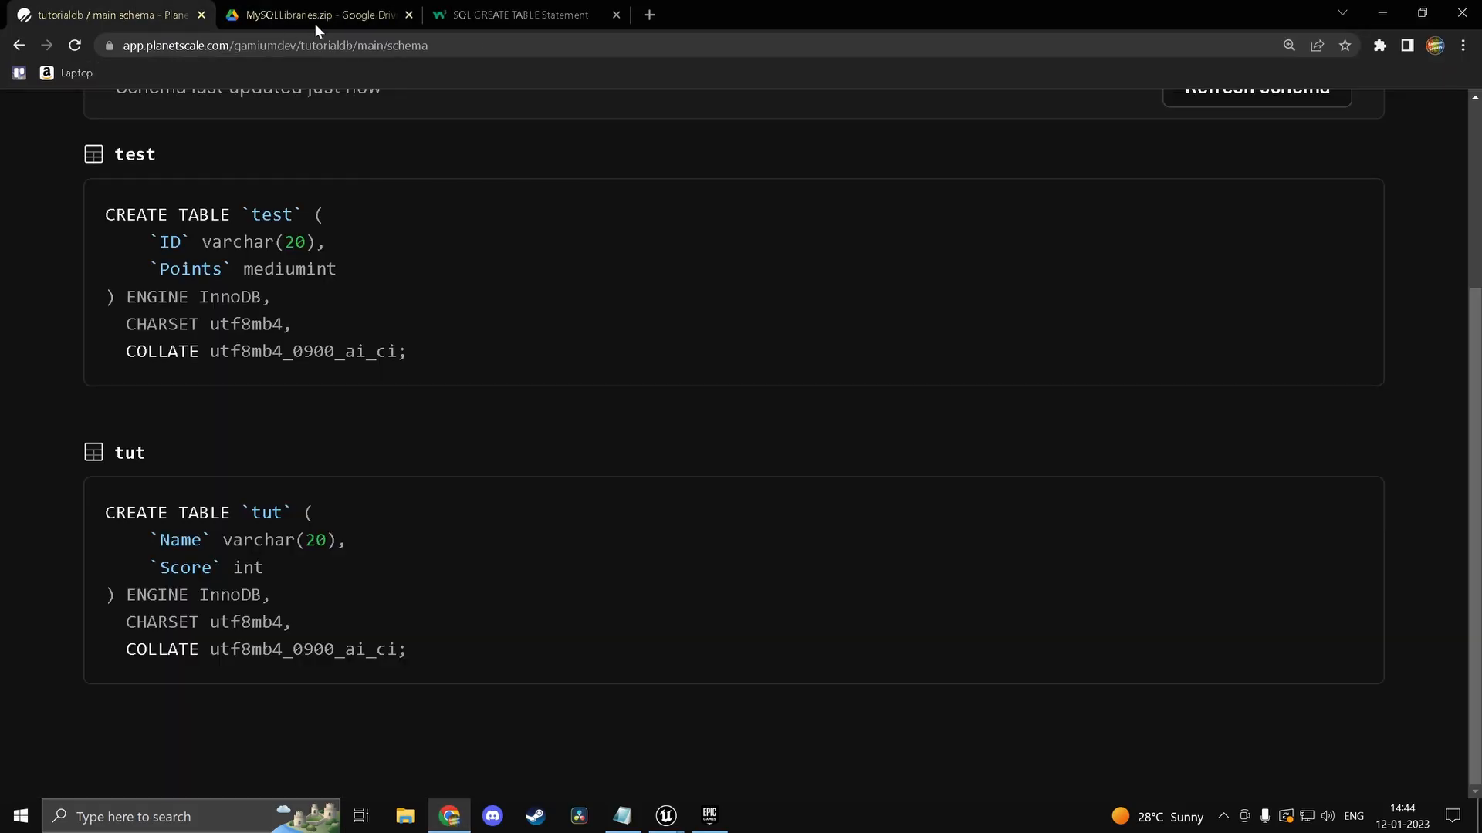
Step: Query all rows of tut in the console; the mistyped 'selectt* from tut' fails
{"action": "left_click", "coordinate": [265, 225]}
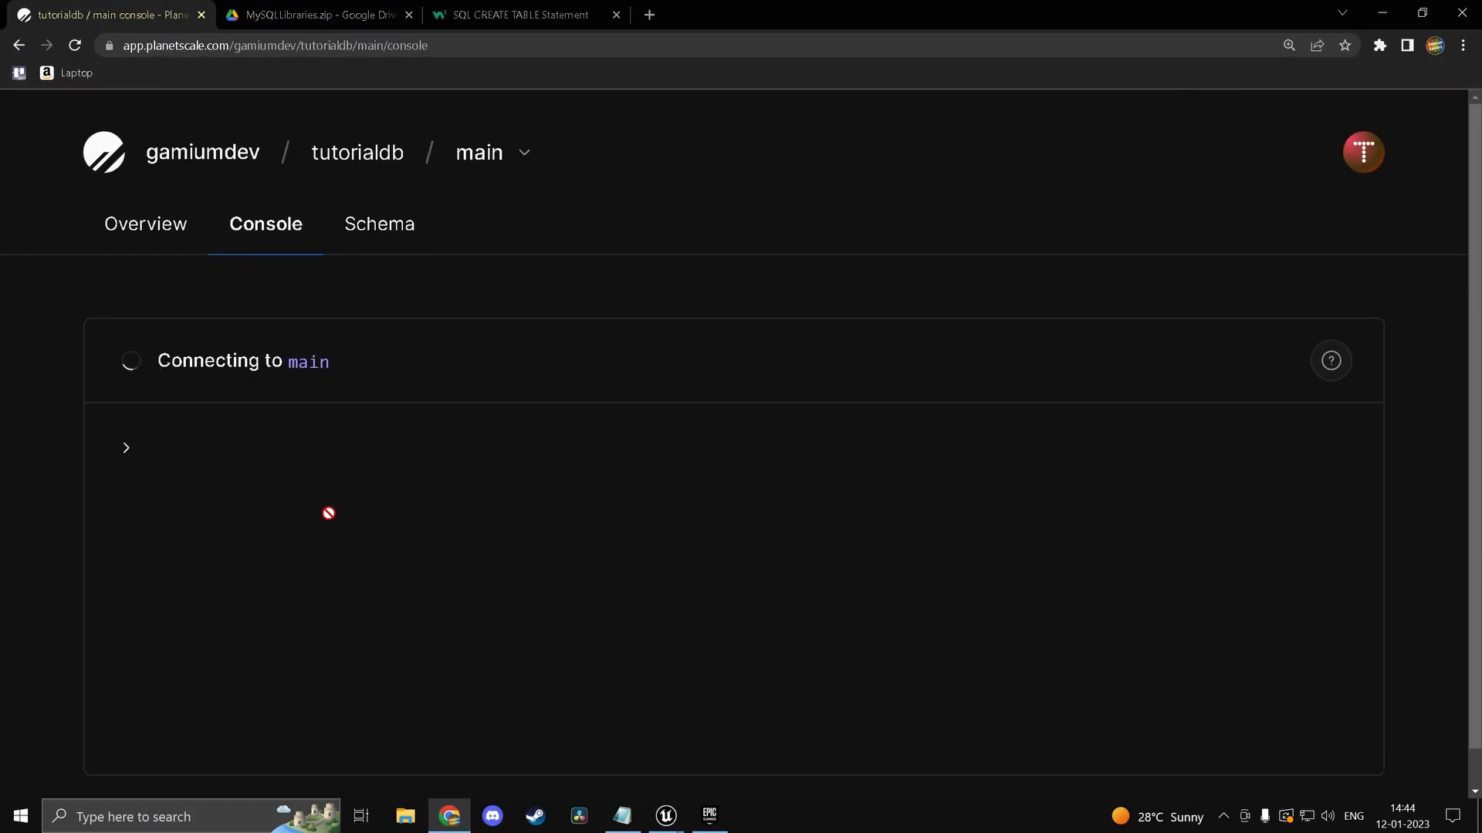
{"action": "type", "text": "selec"}
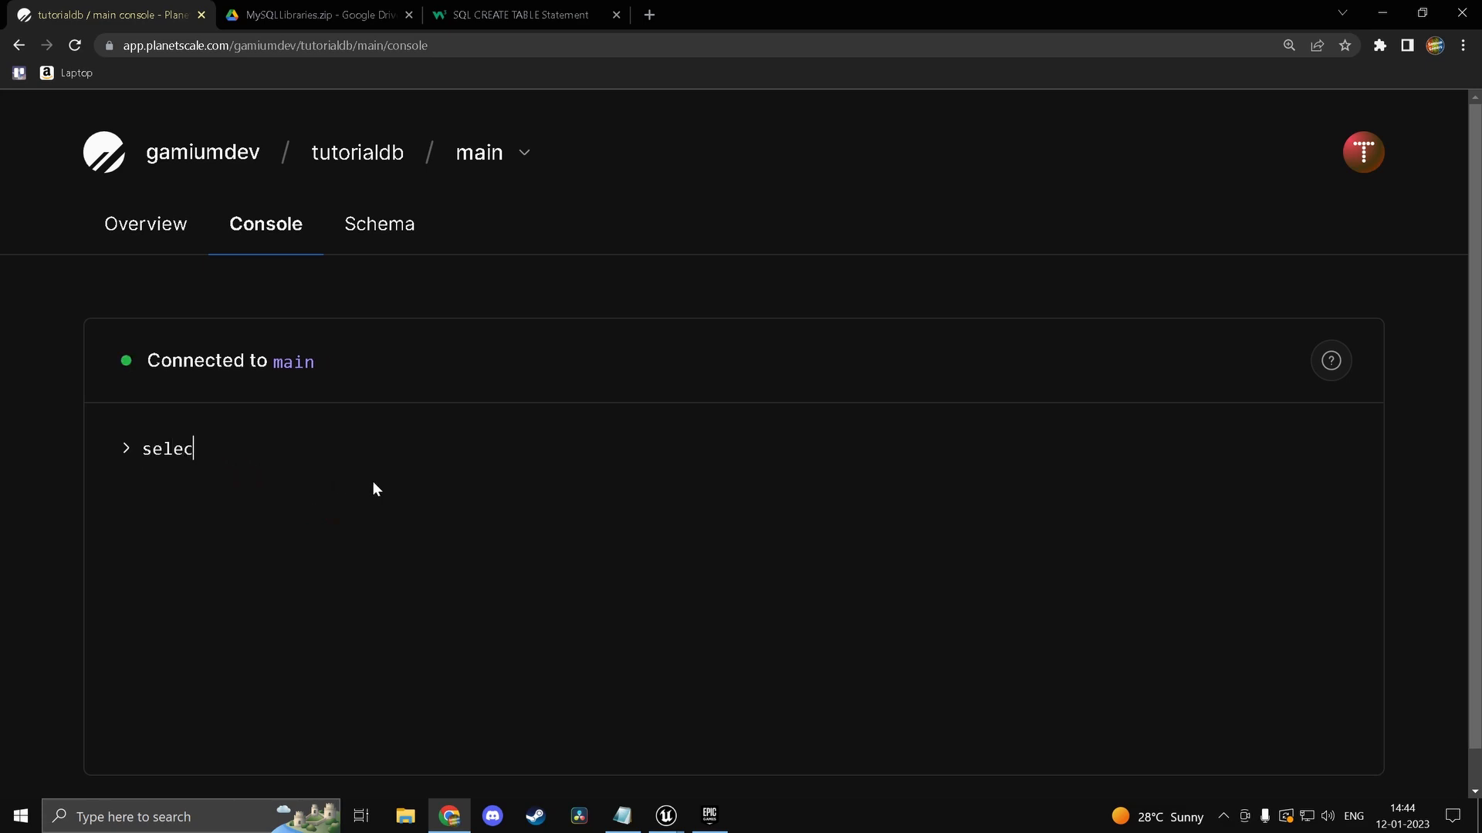
{"action": "type", "text": "t* from t"}
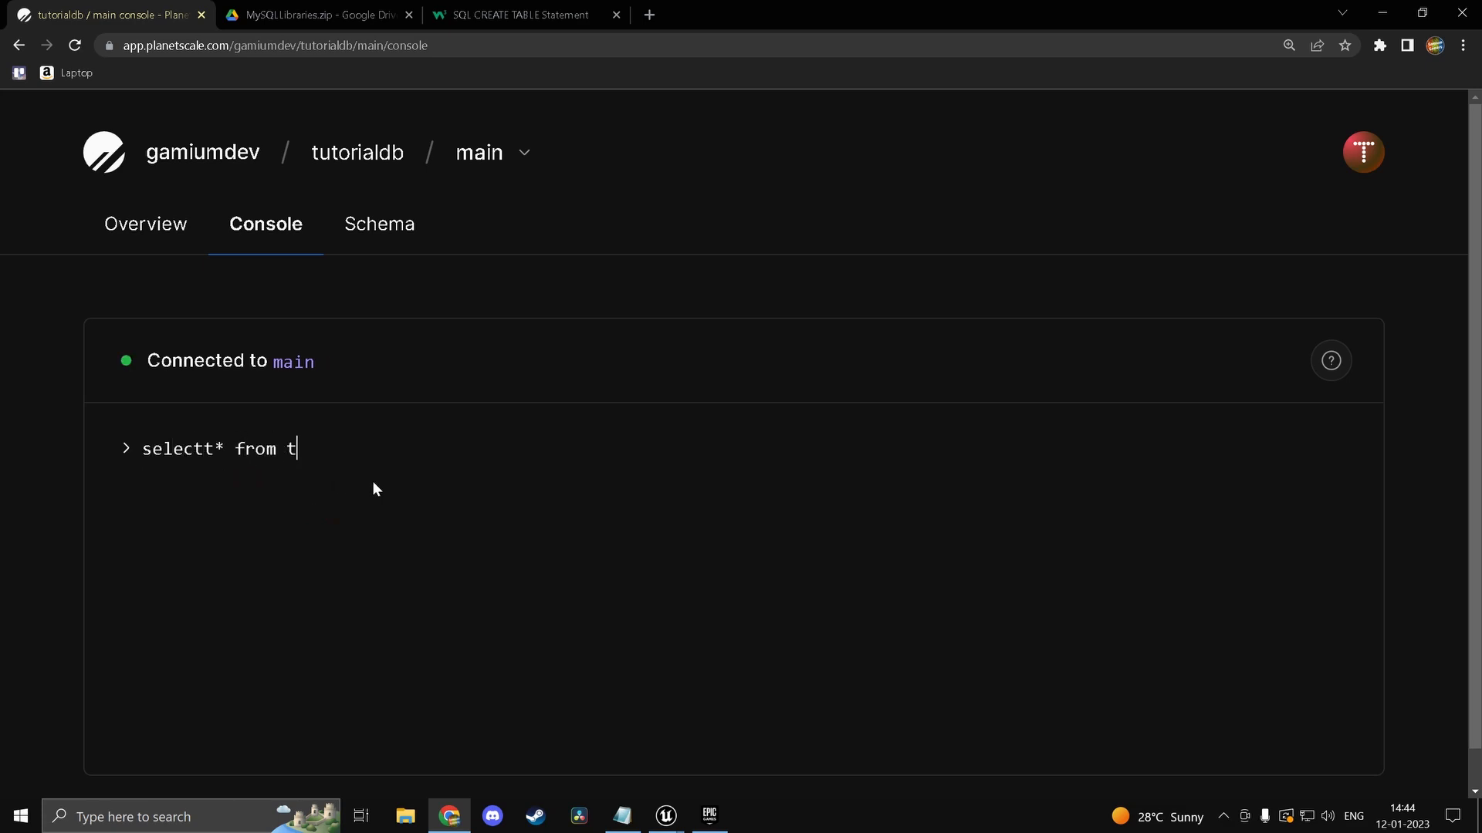
{"action": "key", "text": "Enter"}
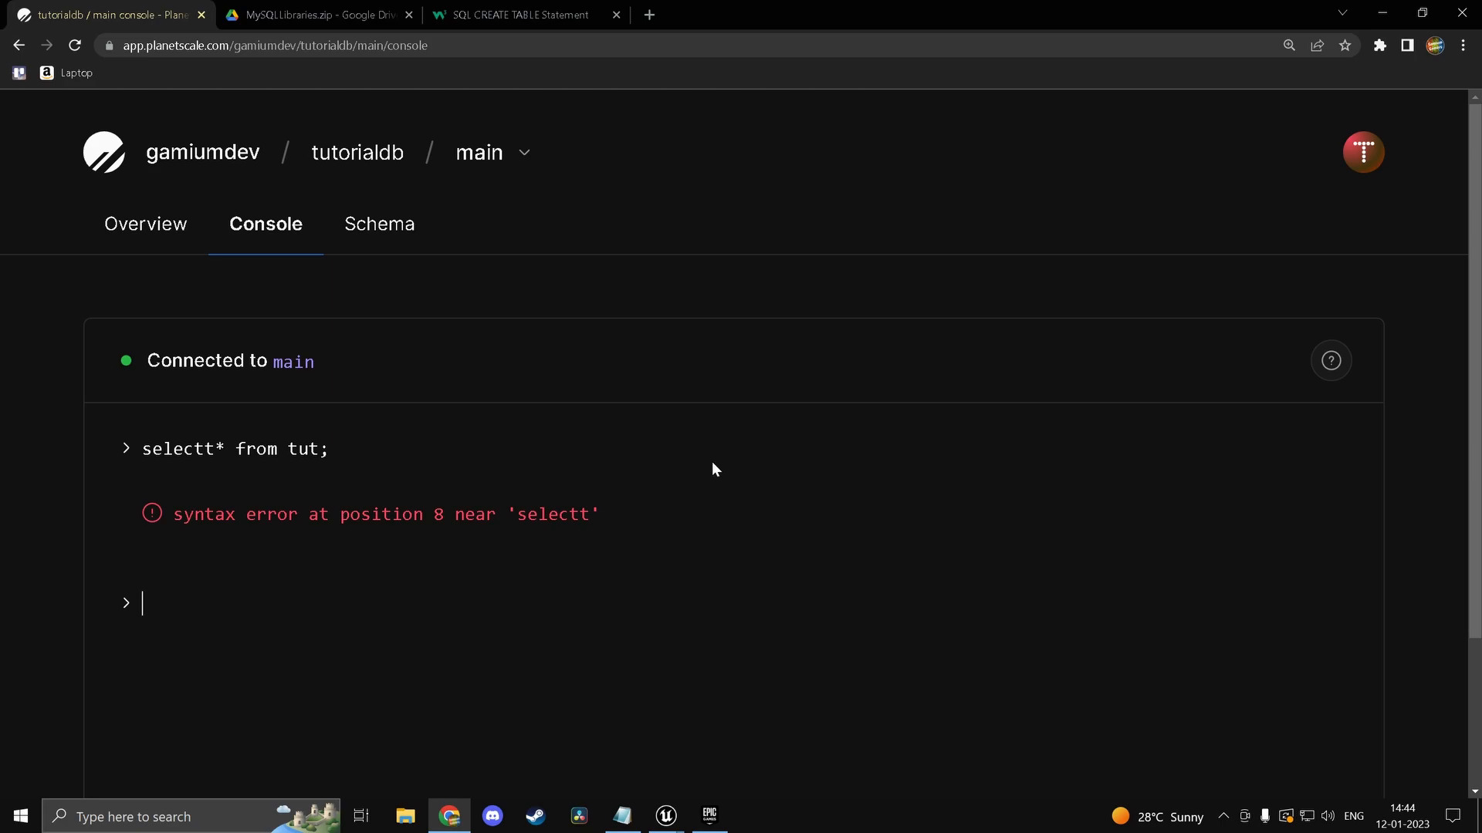
{"action": "type", "text": "selectt* from tut;"}
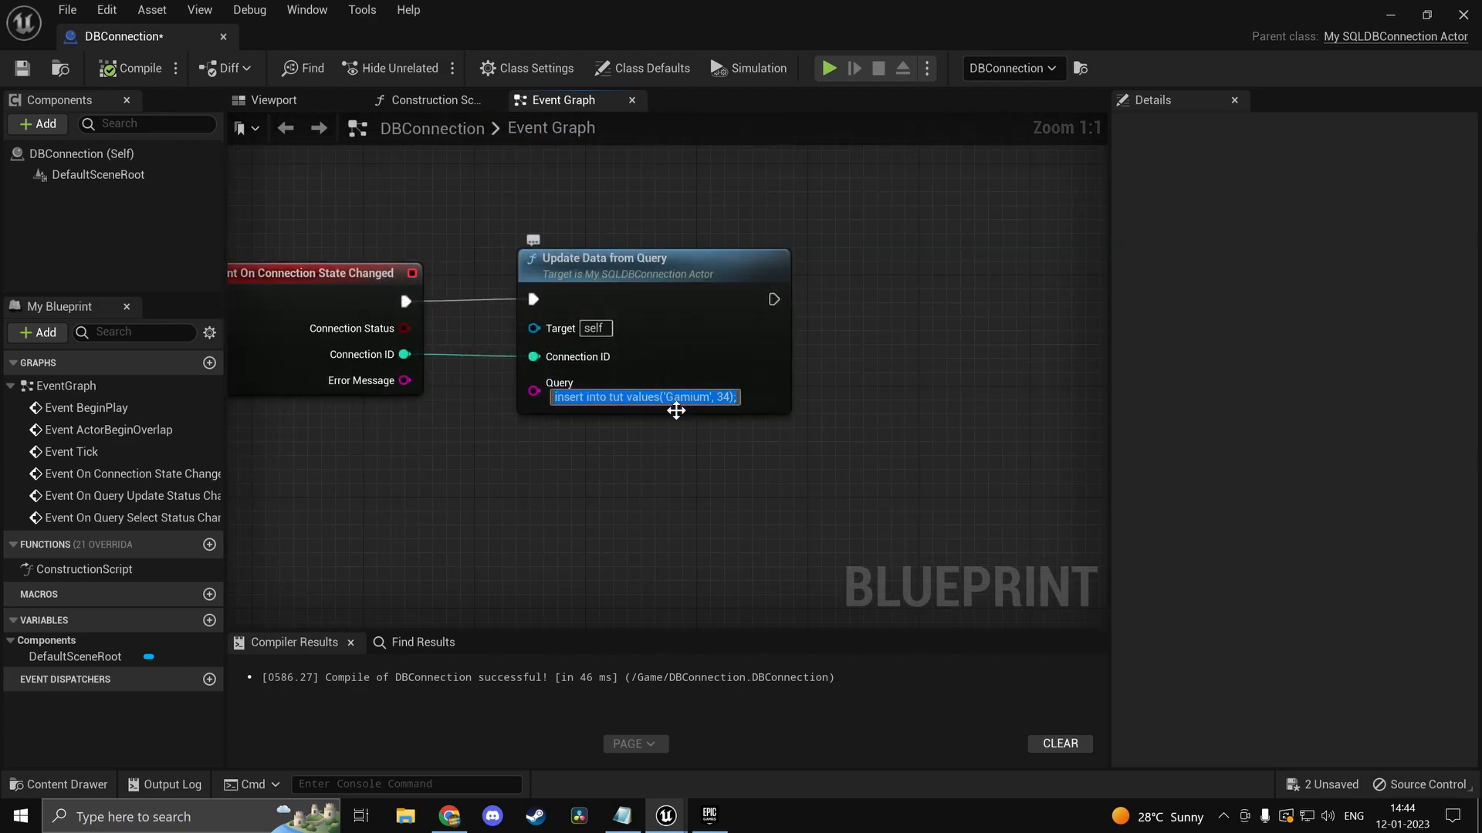
Step: Confirm the Gamium row with score 34 in PlanetScale, then set the query to 'select* from tut;'
{"action": "type", "text": "select"}
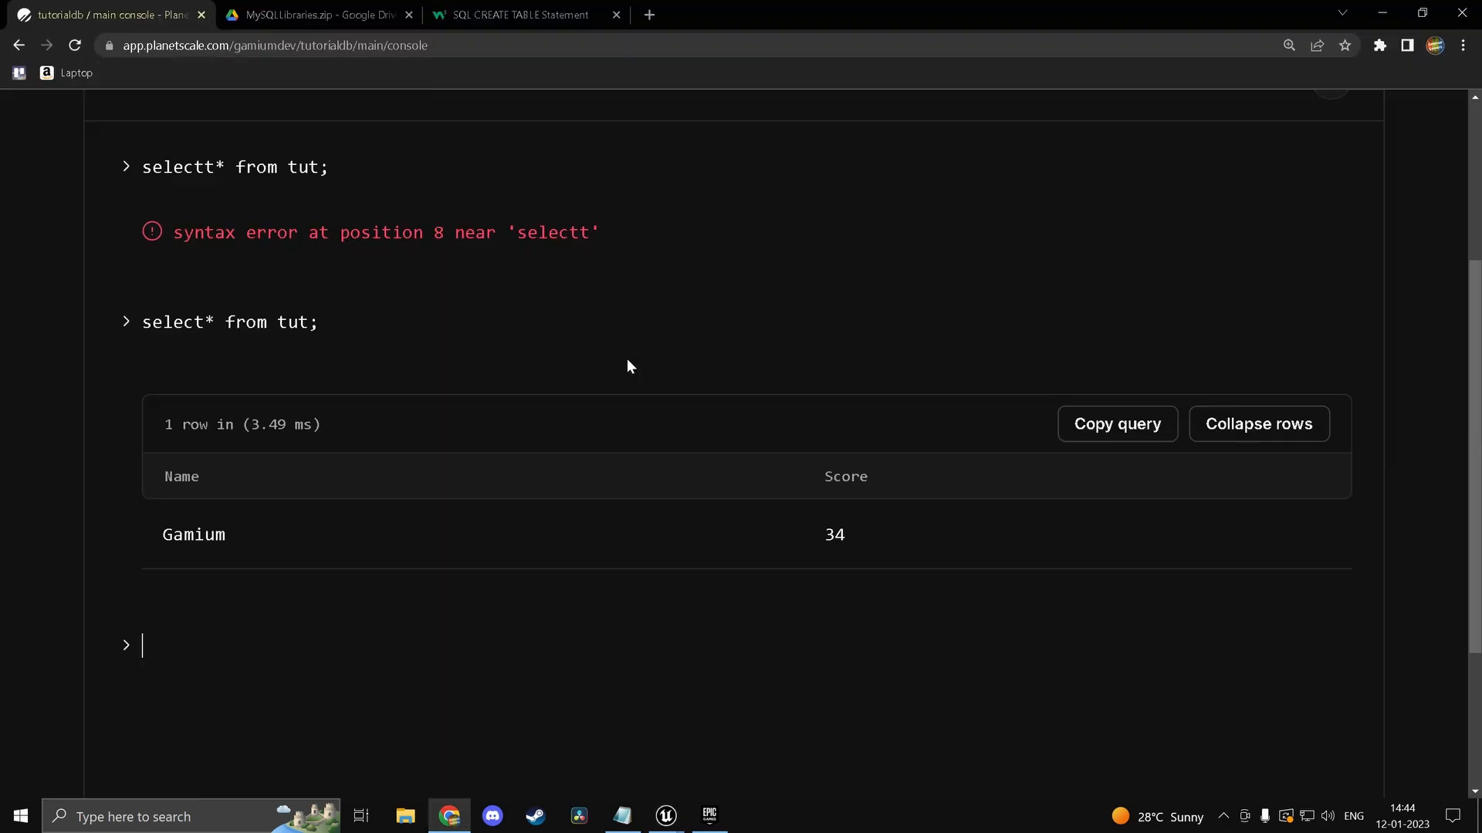
{"action": "left_click", "coordinate": [530, 15]}
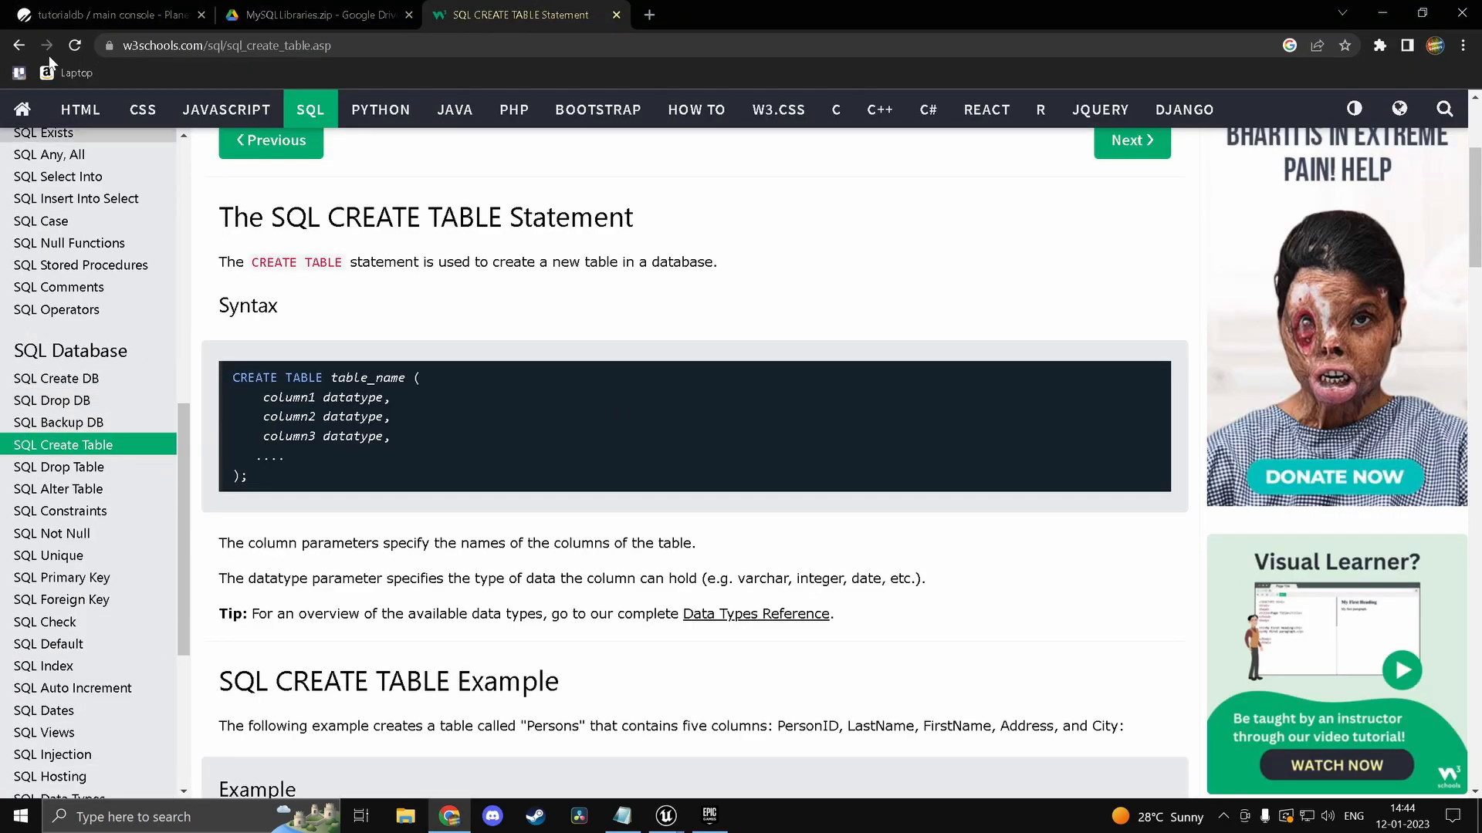
{"action": "left_click", "coordinate": [666, 817]}
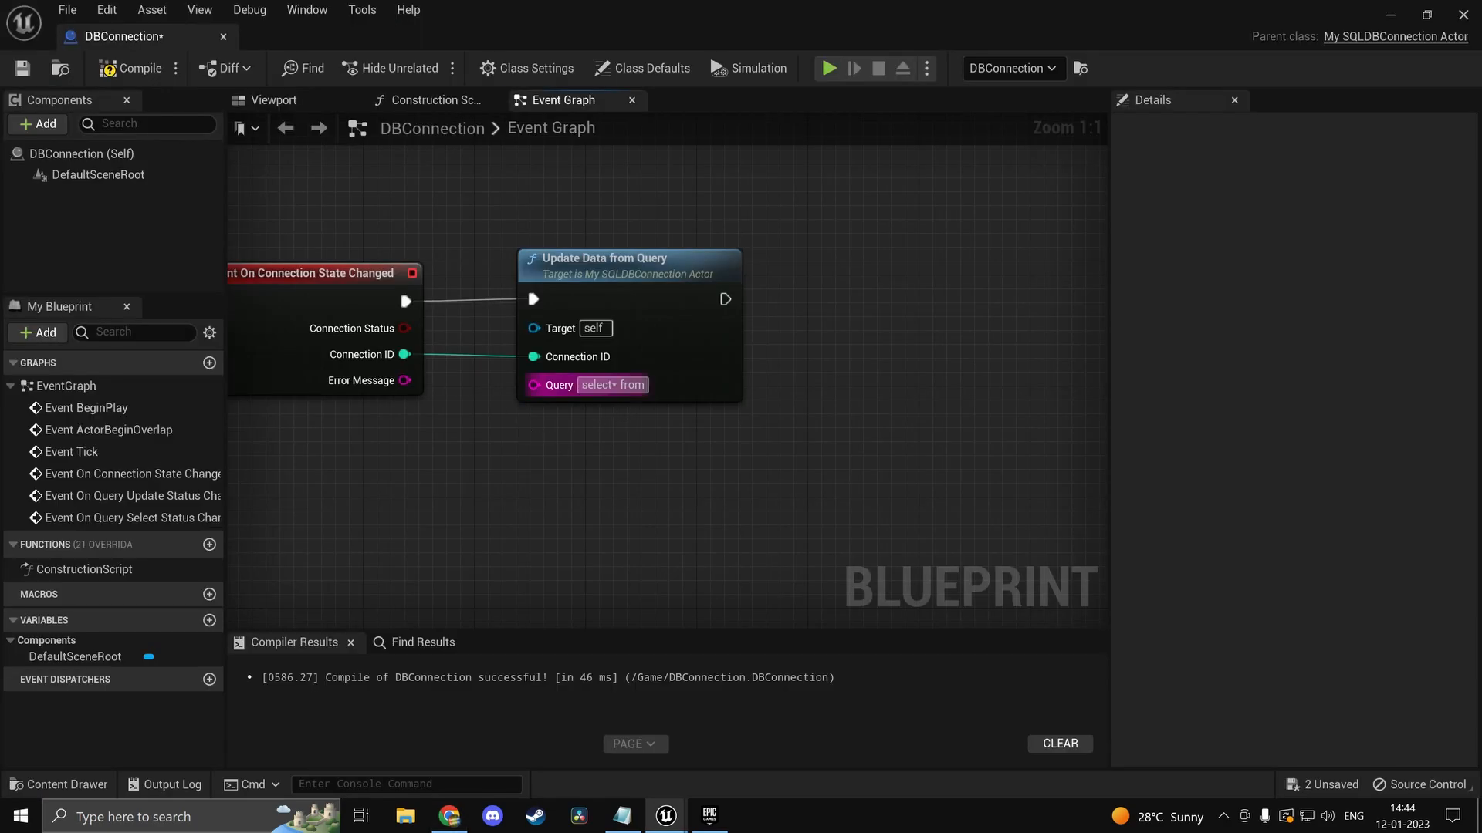
{"action": "type", "text": "tut"}
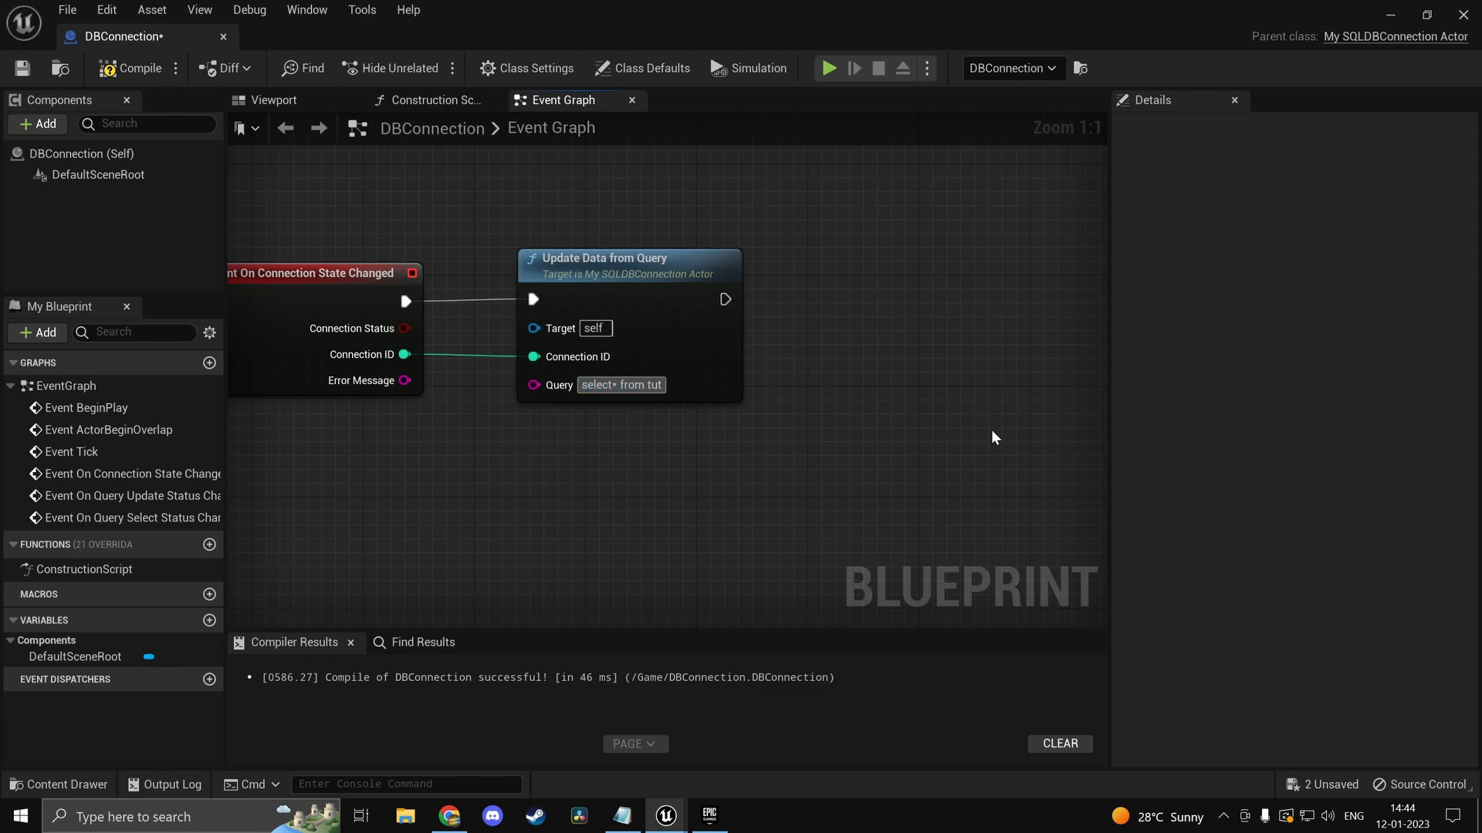
{"action": "type", "text": ";"}
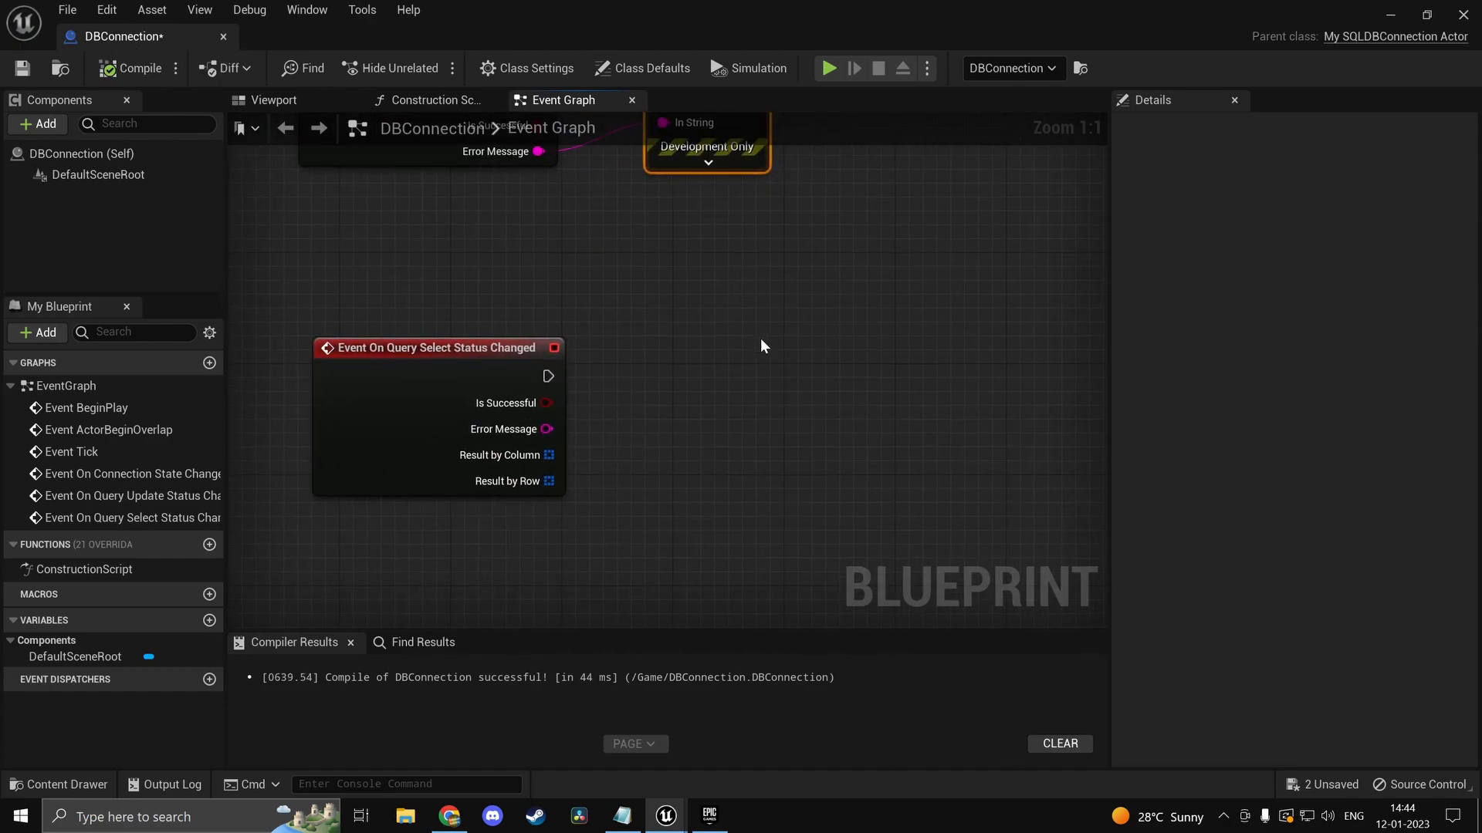
Step: Add nested For Each Loops over the selected rows and elements, printing each element
{"action": "left_click_drag", "start_coordinate": [548, 375], "coordinate": [624, 388]}
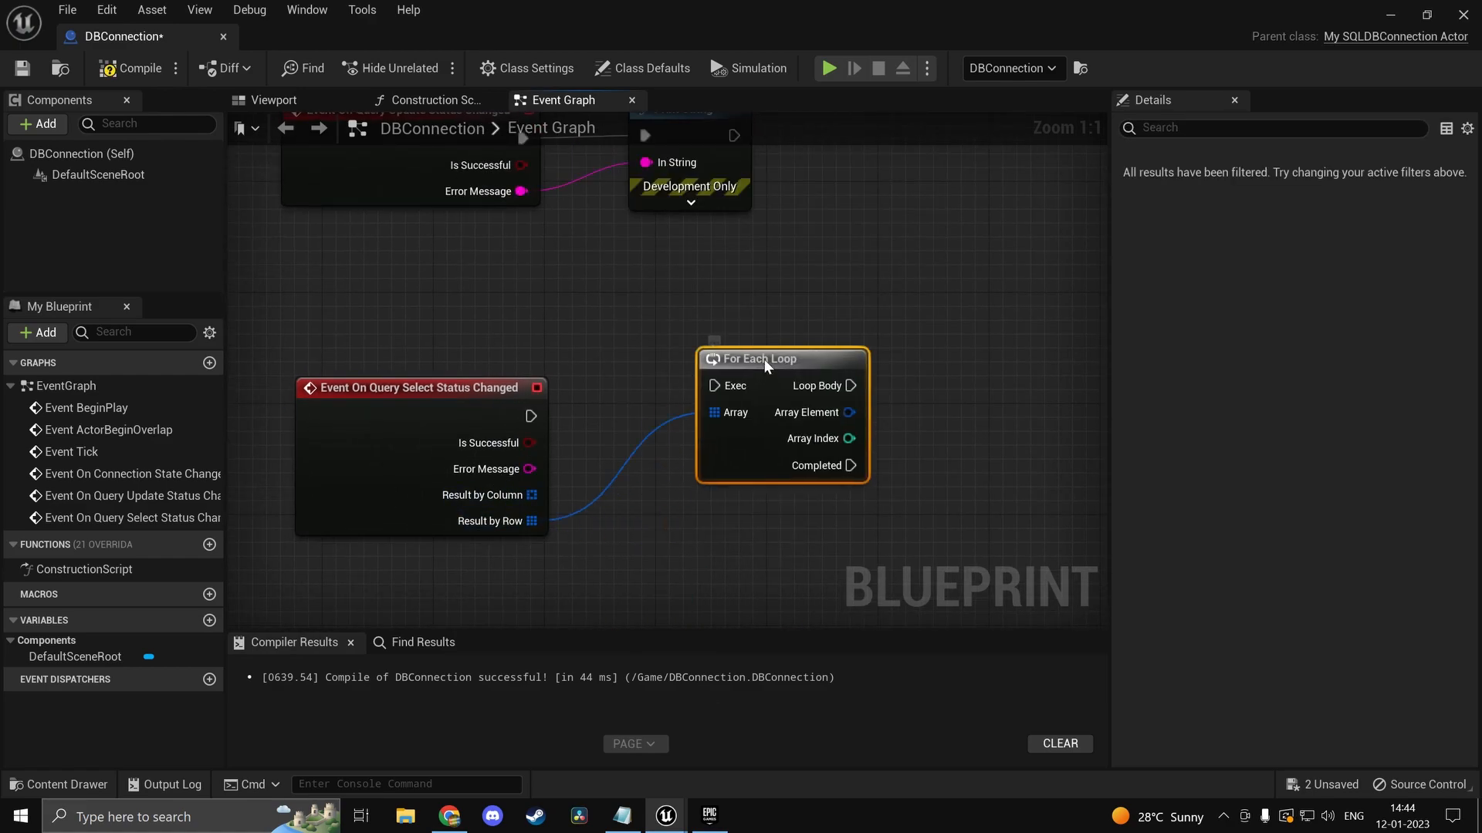
{"action": "left_click_drag", "start_coordinate": [532, 416], "coordinate": [711, 372]}
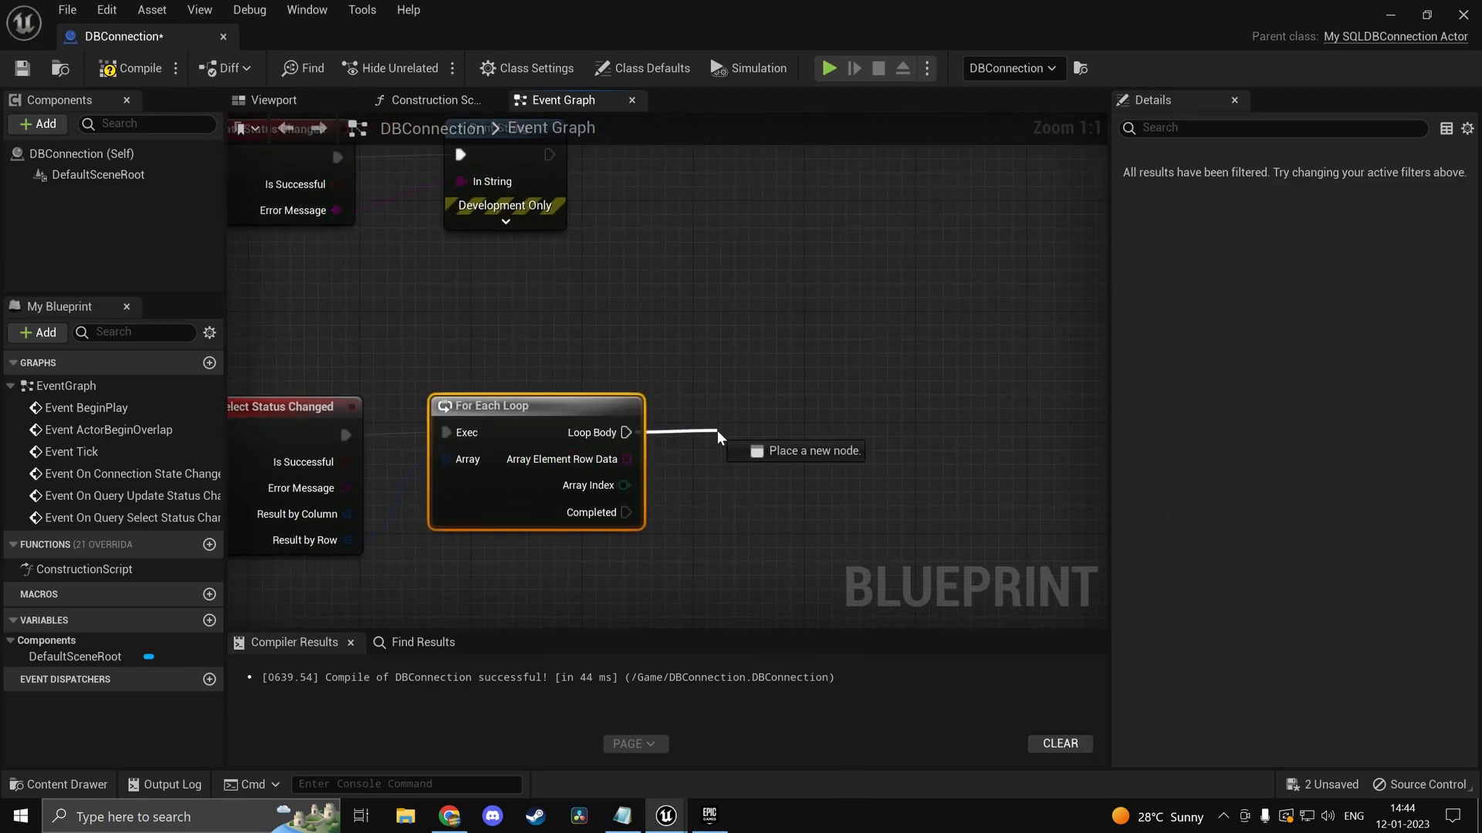
{"action": "left_click", "coordinate": [796, 451]}
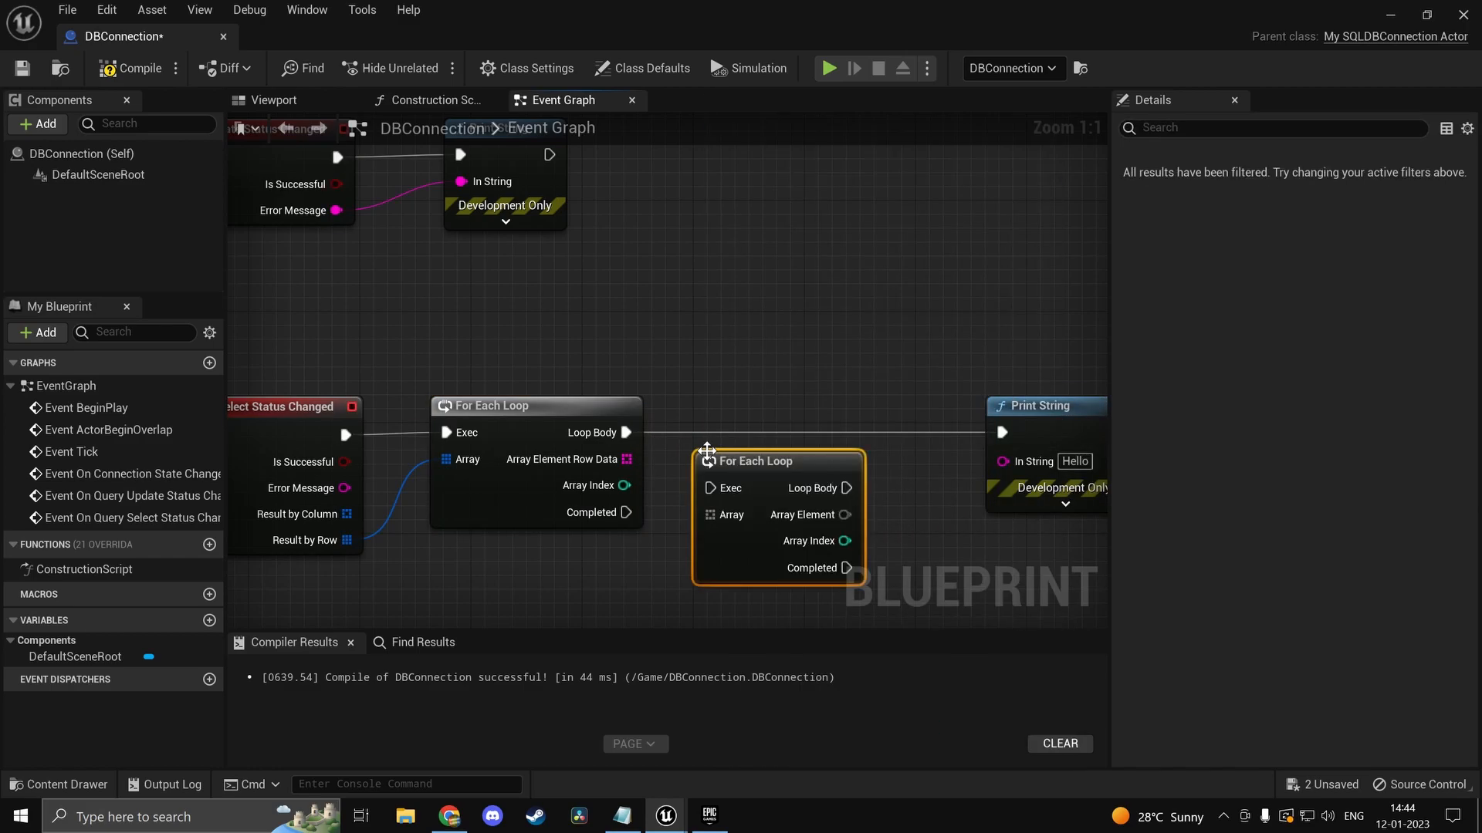
Step: Print a DONe message when the outer loop completes
{"action": "left_click_drag", "start_coordinate": [625, 433], "coordinate": [714, 488]}
{"action": "type", "text": "print"}
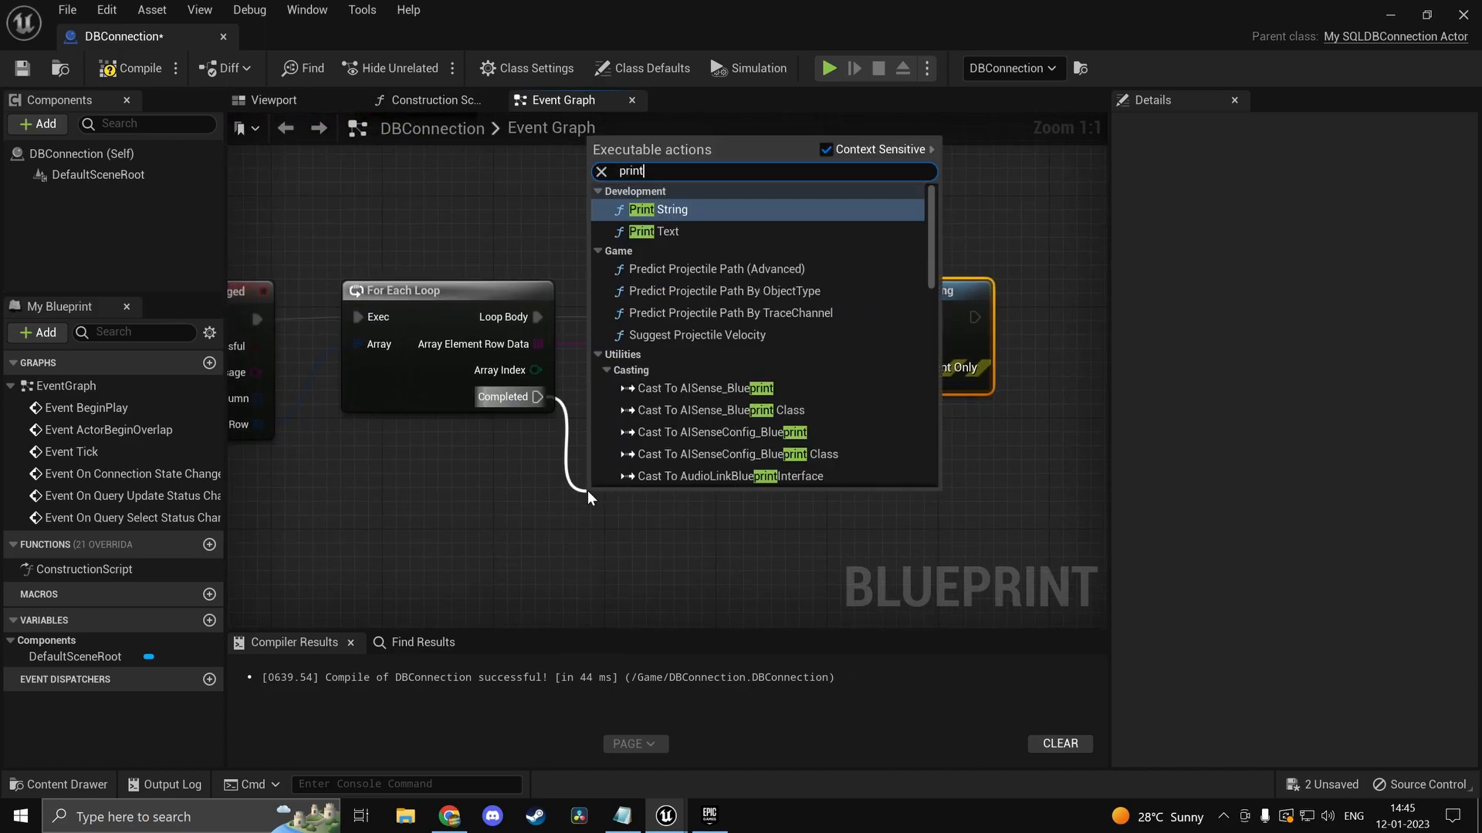
{"action": "left_click", "coordinate": [657, 210]}
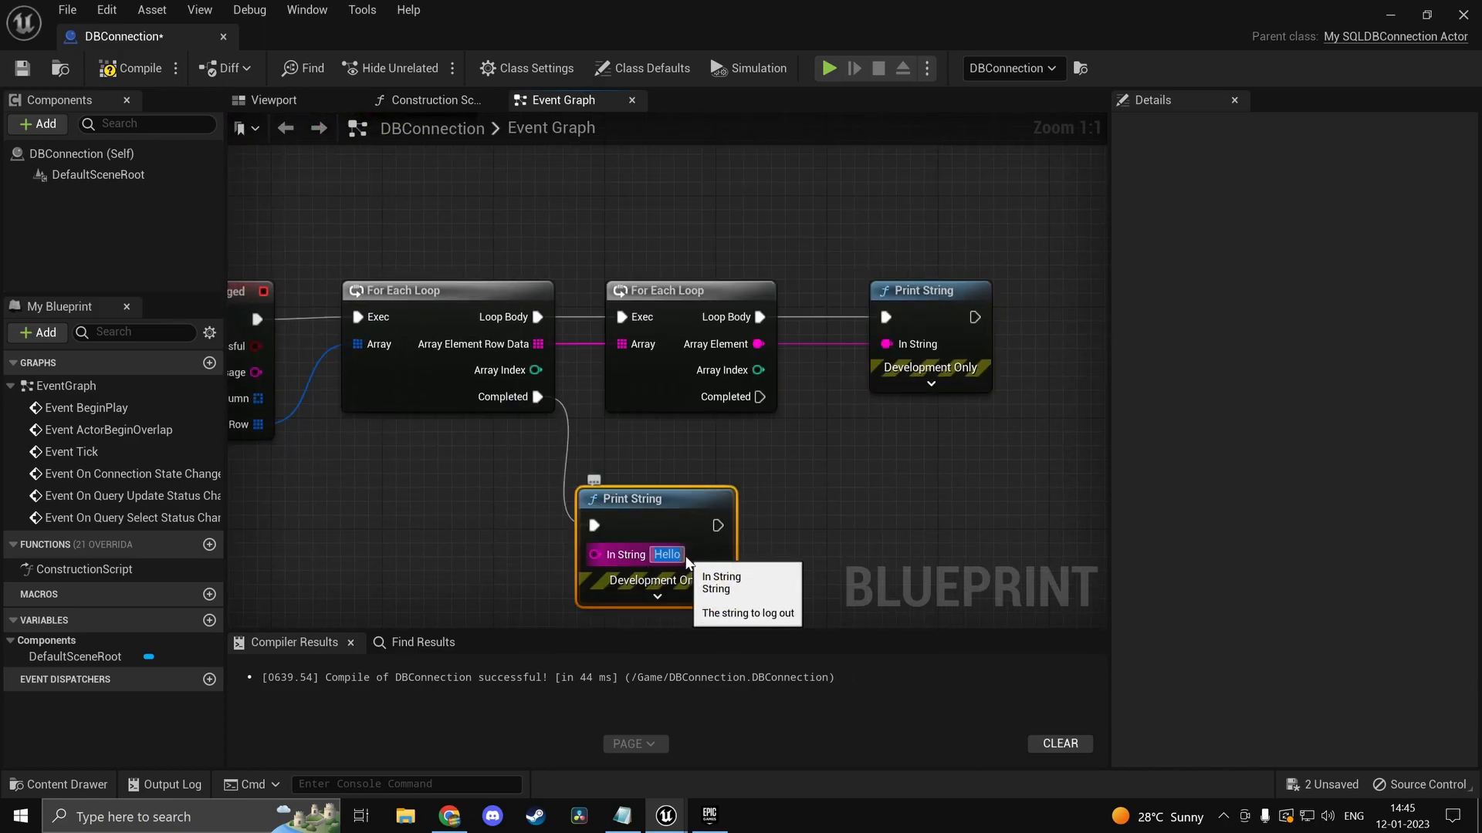
{"action": "scroll", "scroll_direction": "down", "scroll_amount": 3}
{"action": "type", "text": "DONe"}
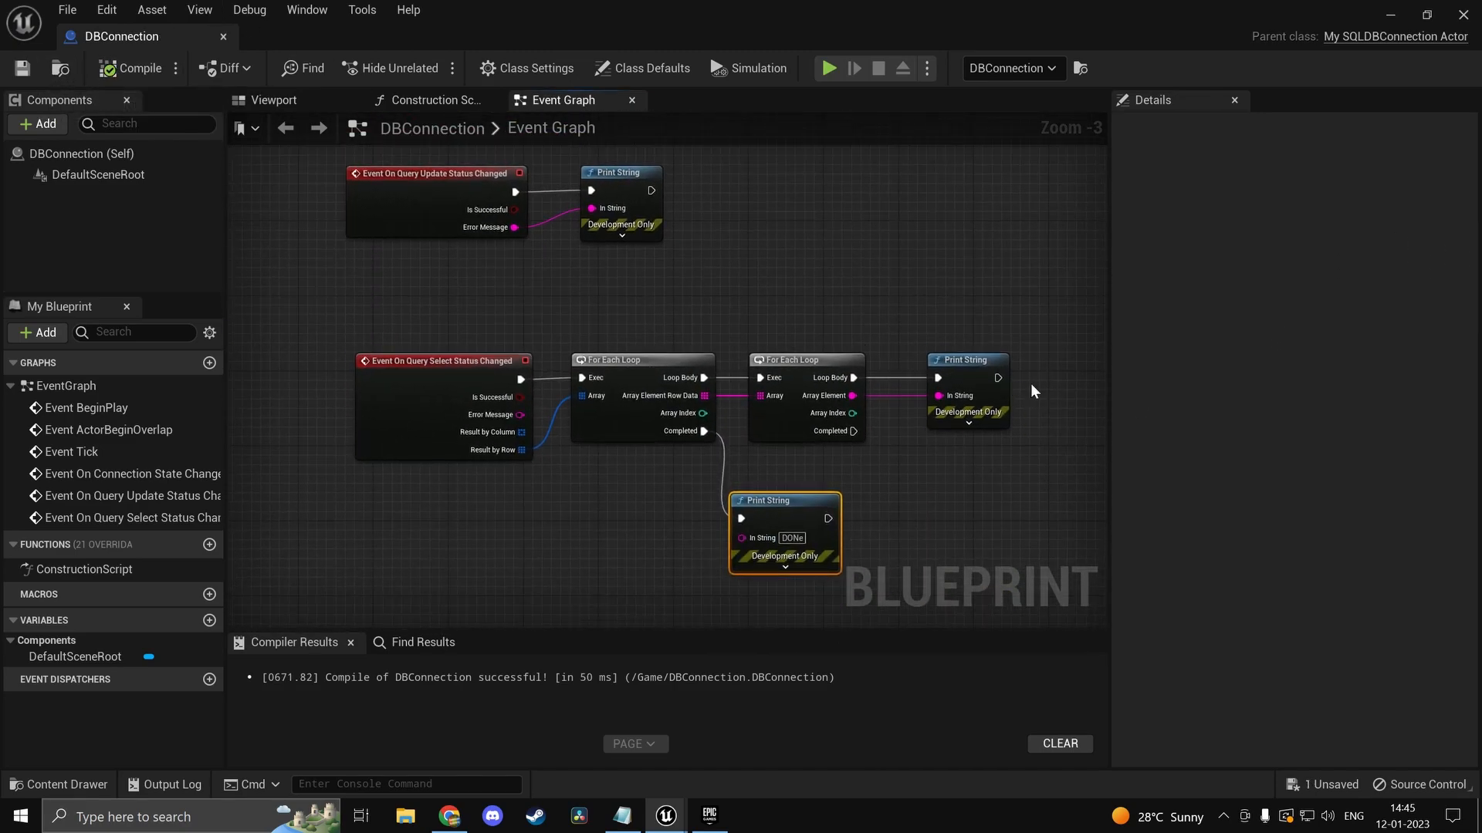
{"action": "scroll", "scroll_direction": "down", "scroll_amount": 3}
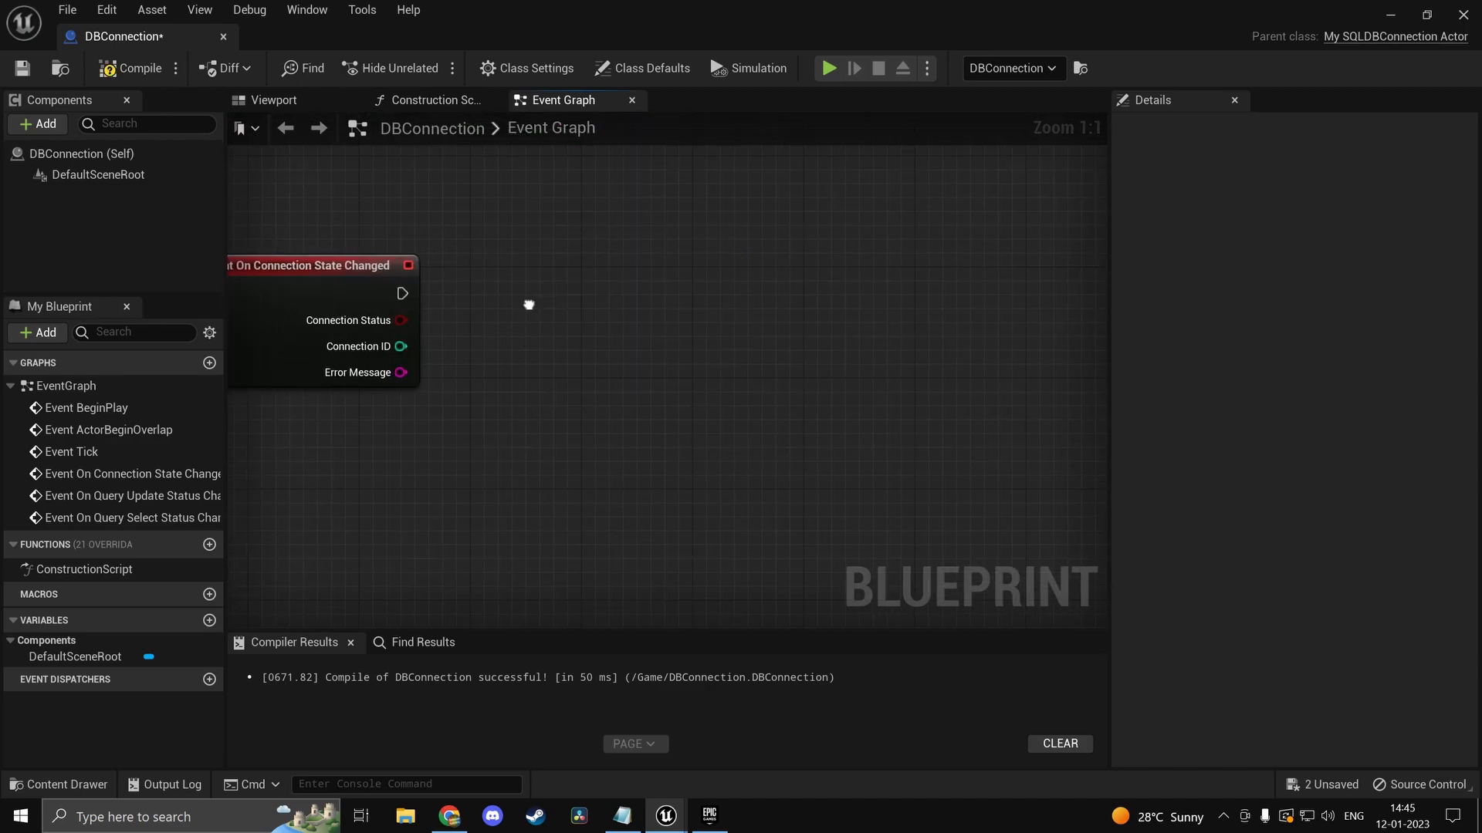
Step: Add a Select Data from Query node with 'select* from tut;' and compile the Blueprint
{"action": "type", "text": "ss"}
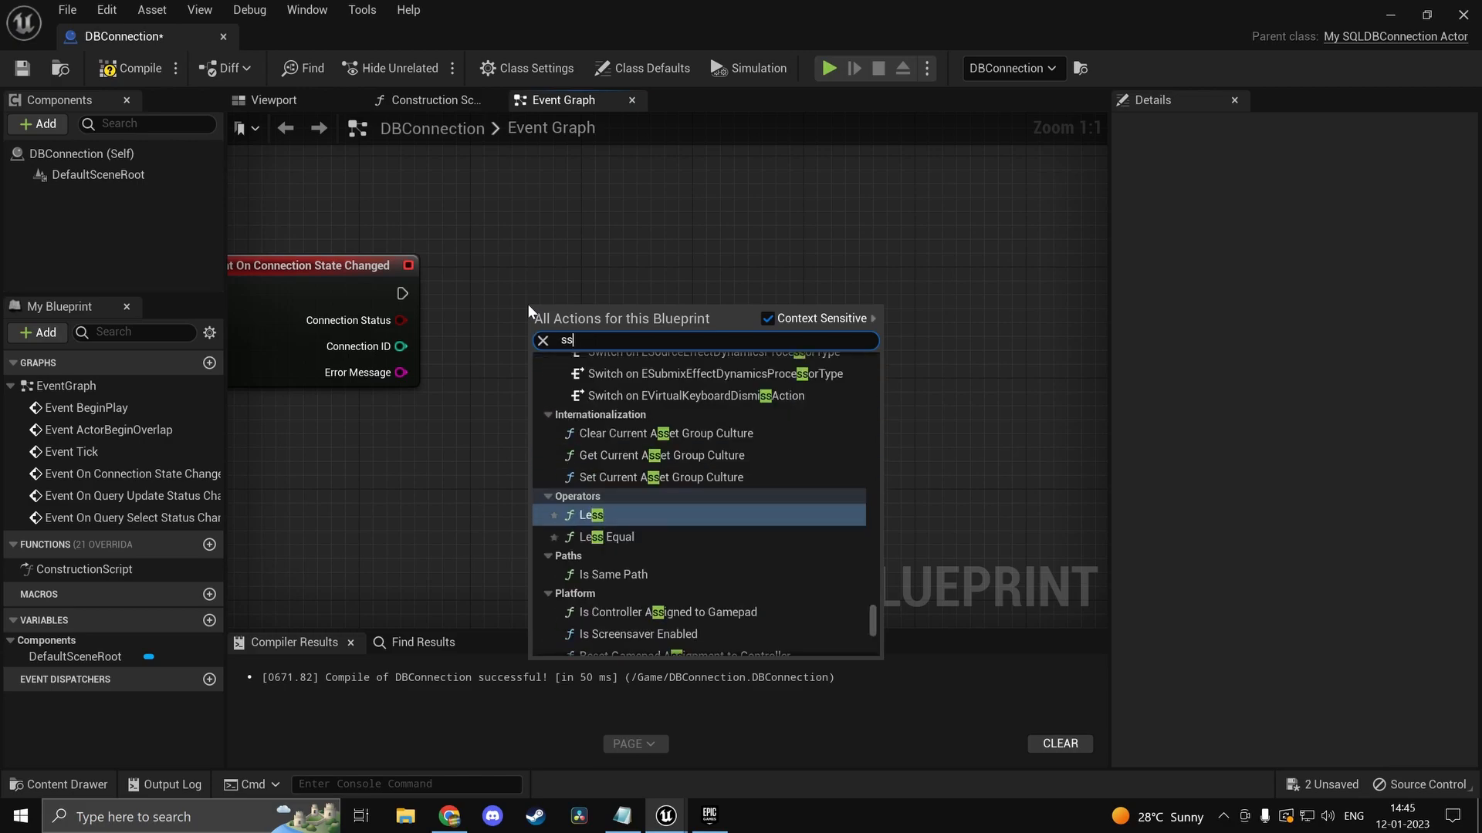
{"action": "type", "text": "select"}
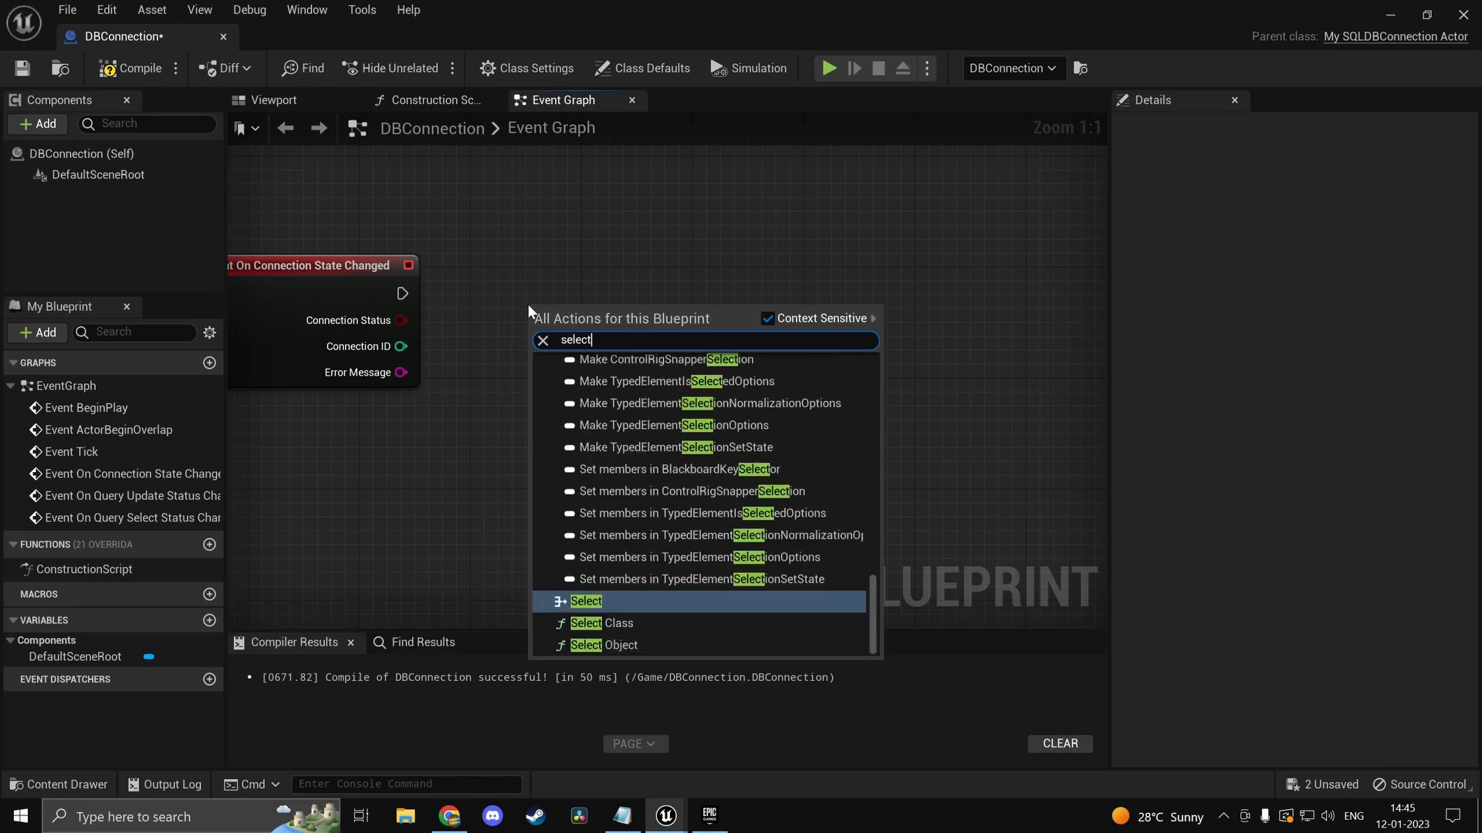
{"action": "left_click", "coordinate": [586, 601]}
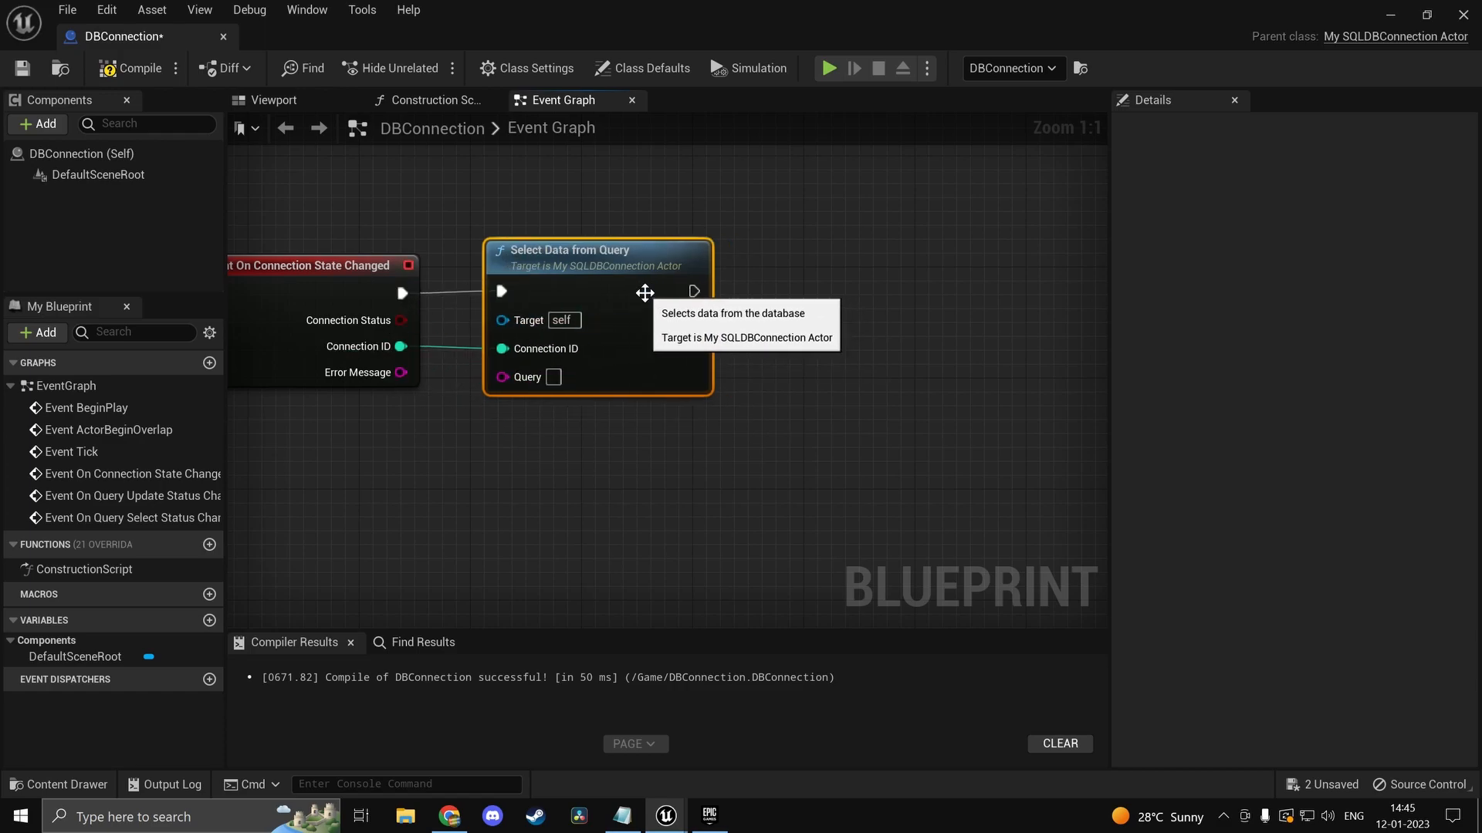
{"action": "type", "text": "select* from tut;"}
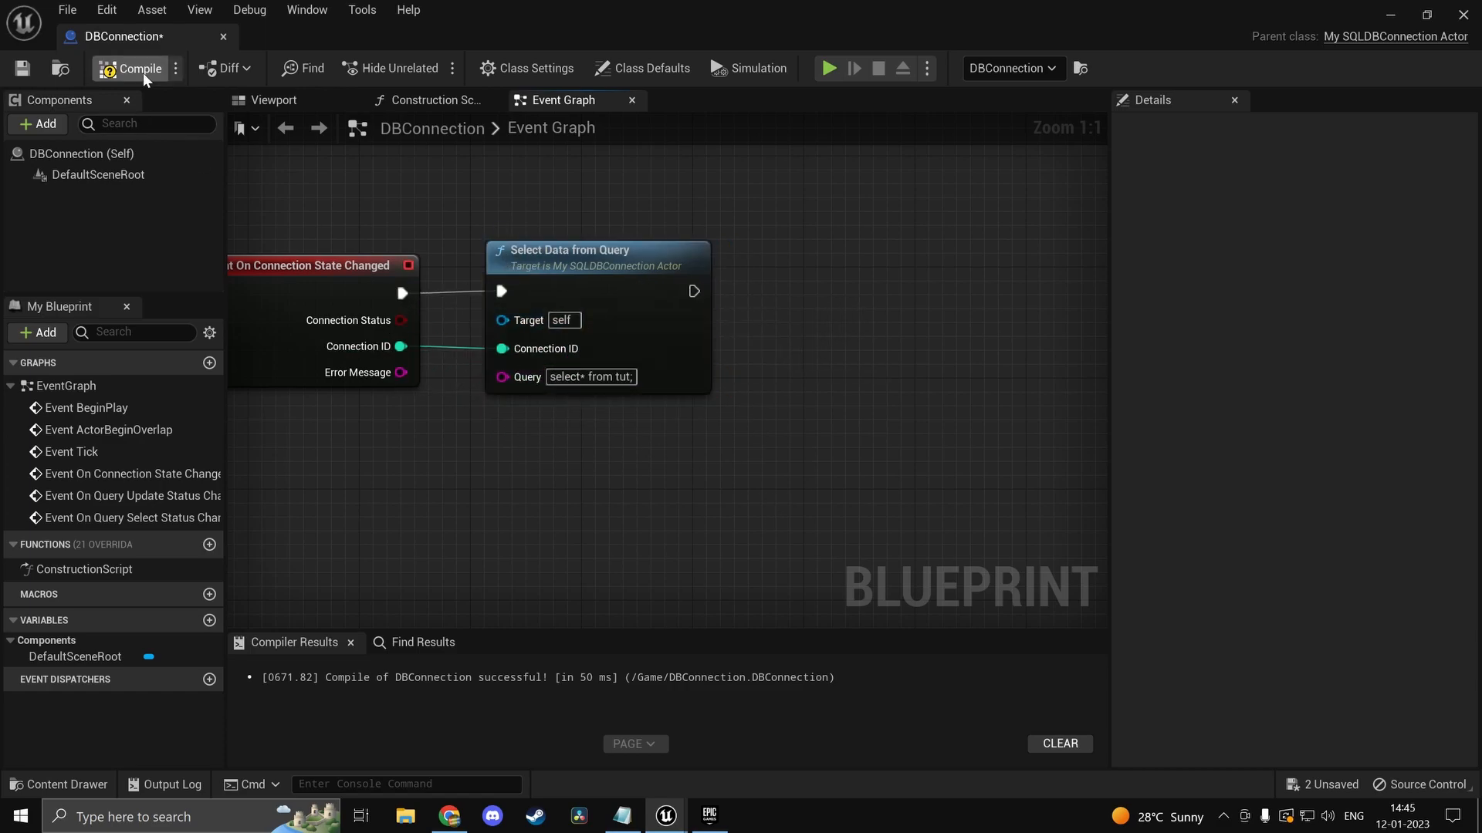
{"action": "left_click", "coordinate": [141, 69]}
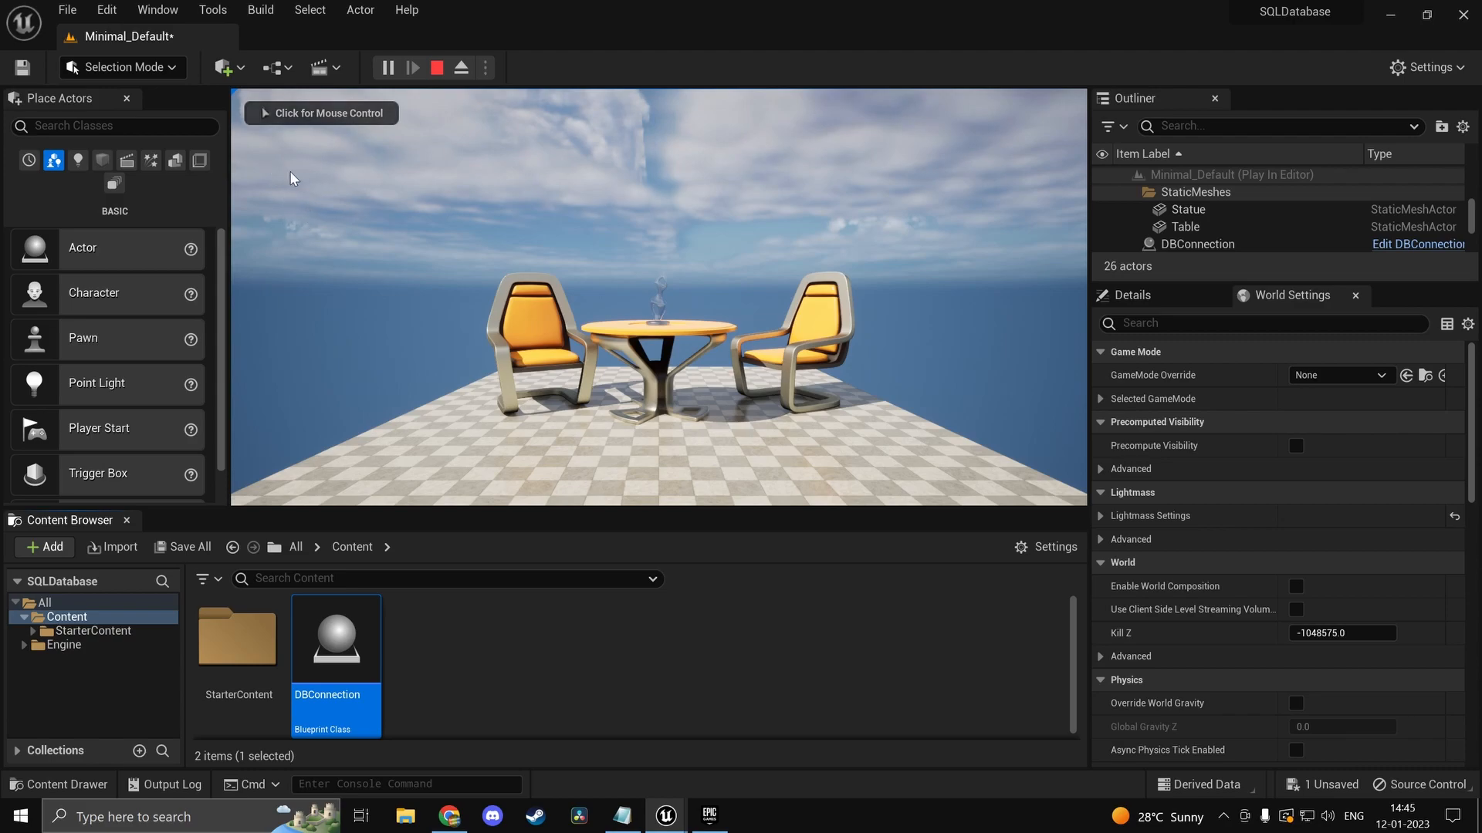
Step: Stop the play session and return to the PlanetScale console in Chrome
{"action": "double_click", "coordinate": [336, 638]}
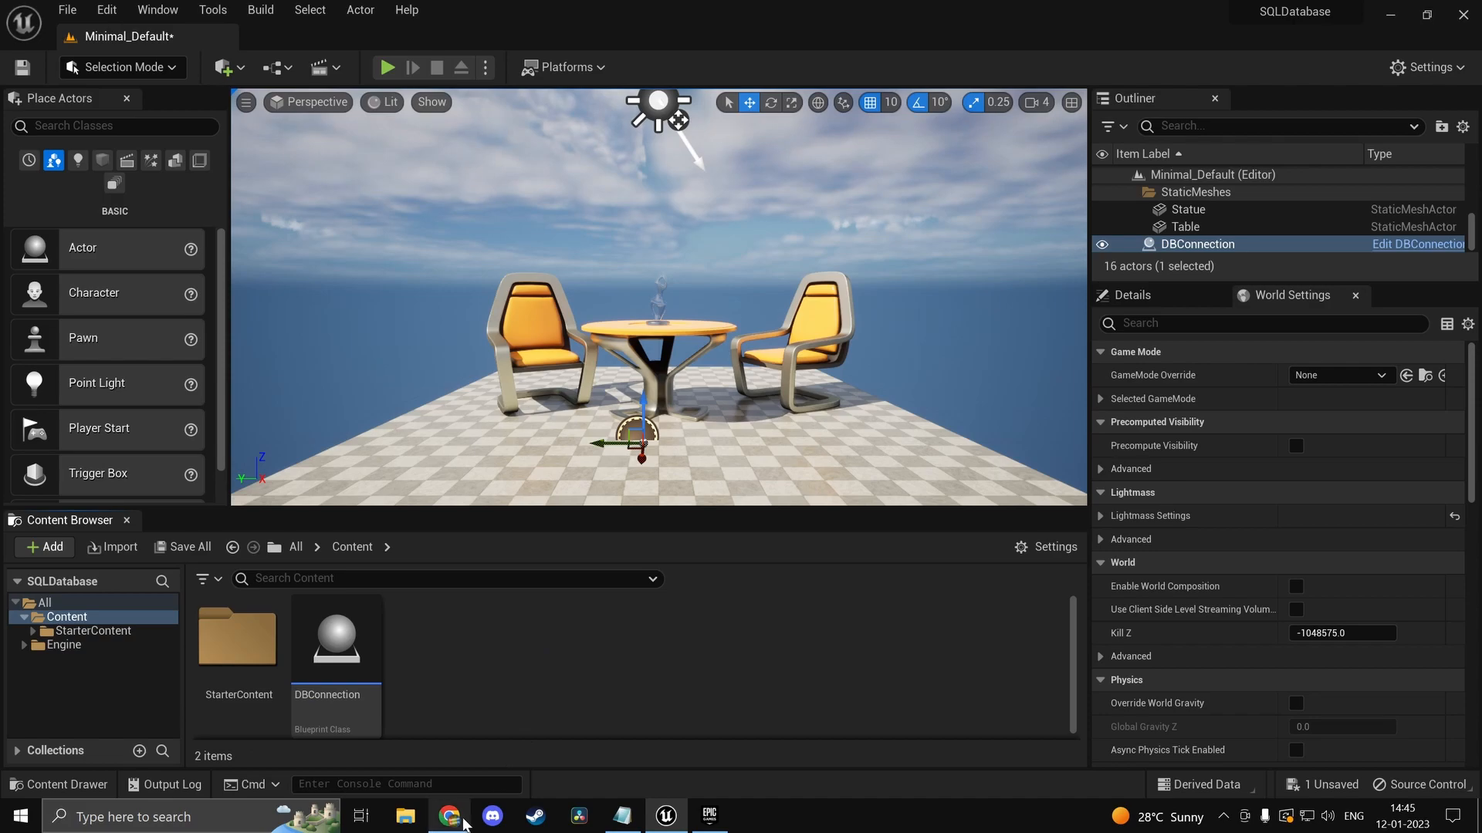
{"action": "left_click", "coordinate": [447, 814]}
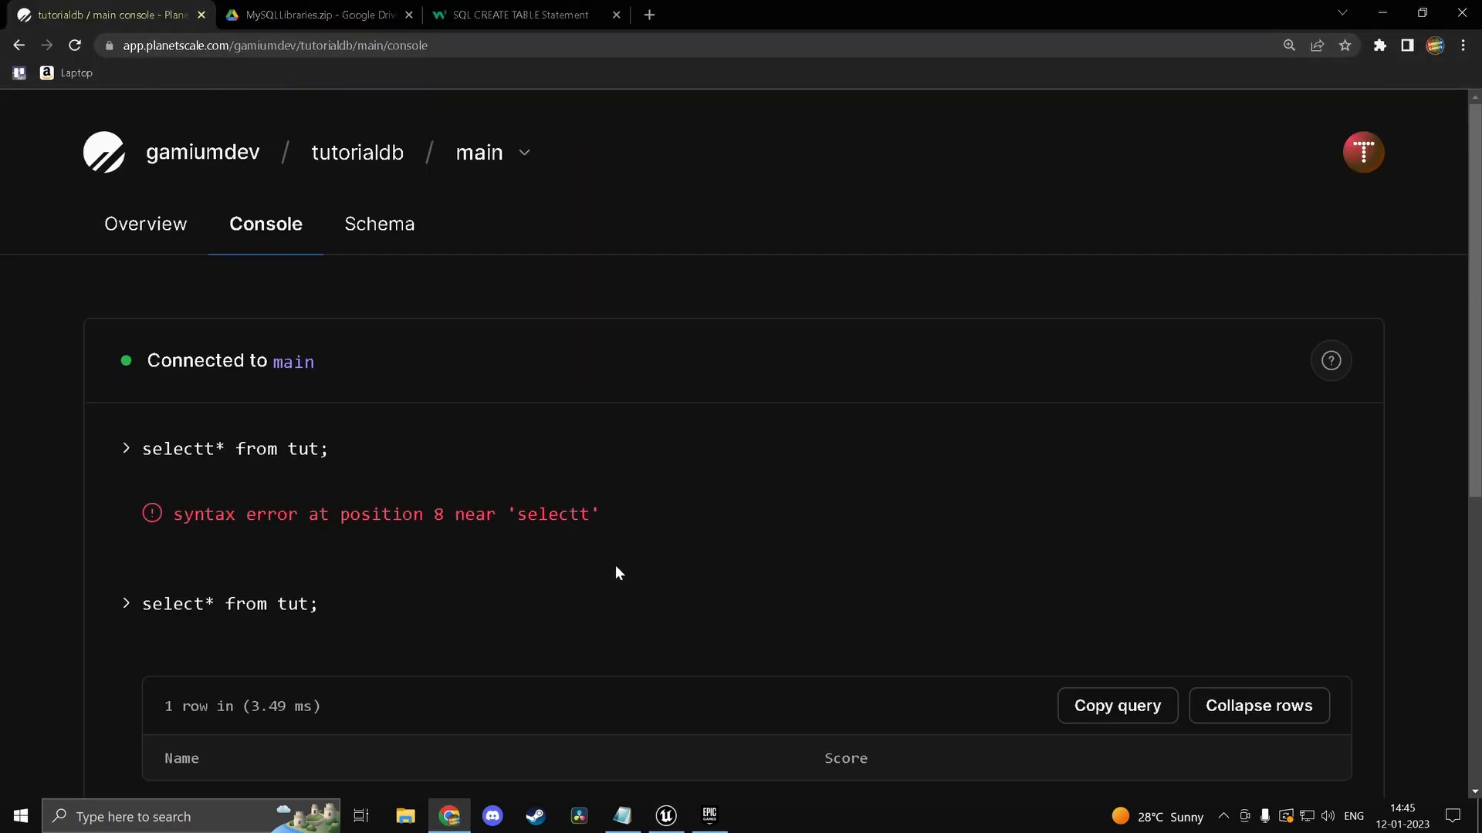
{"action": "scroll", "scroll_direction": "down", "scroll_amount": 3}
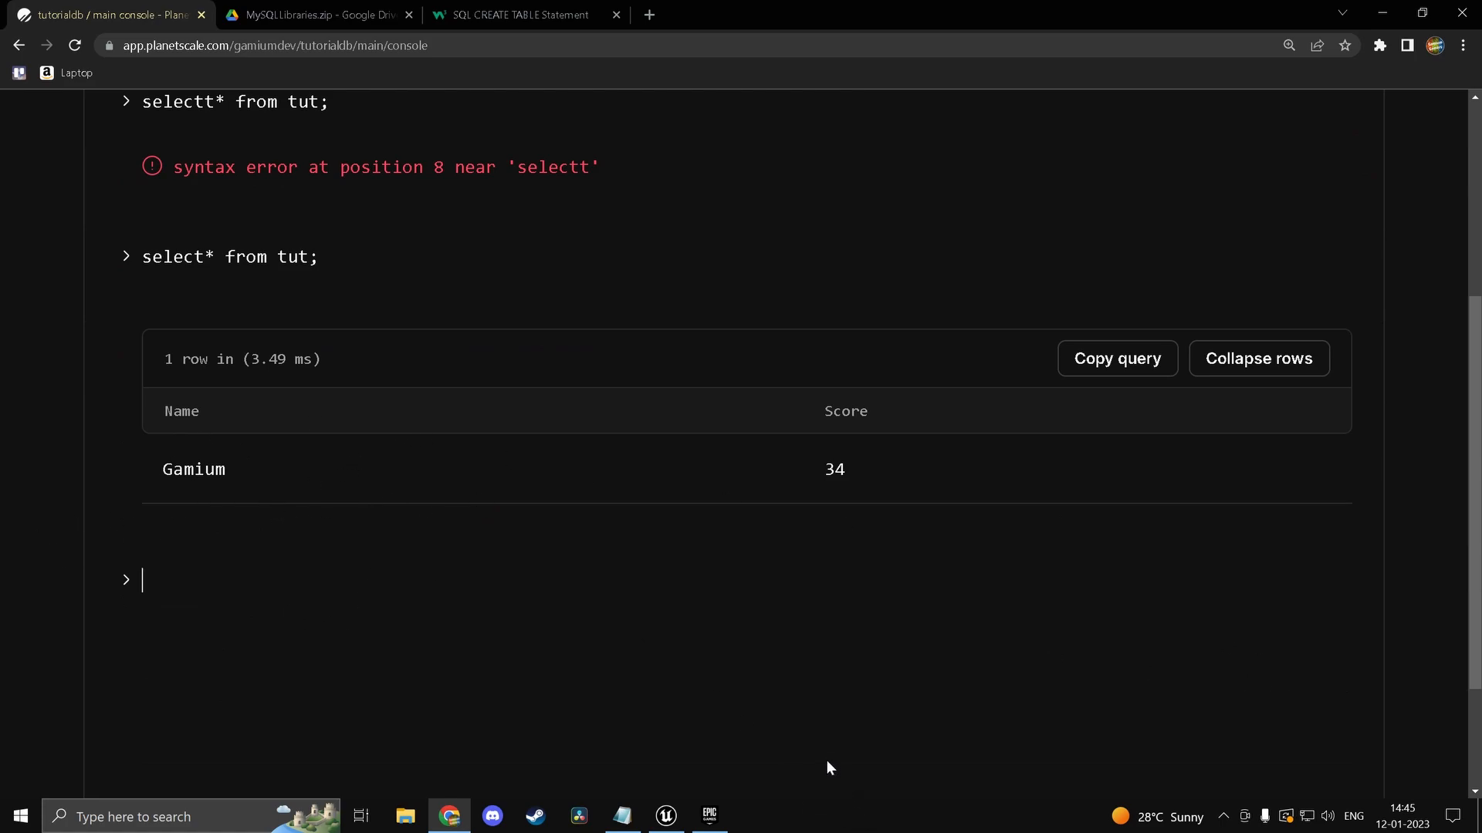
{"action": "left_click", "coordinate": [521, 15]}
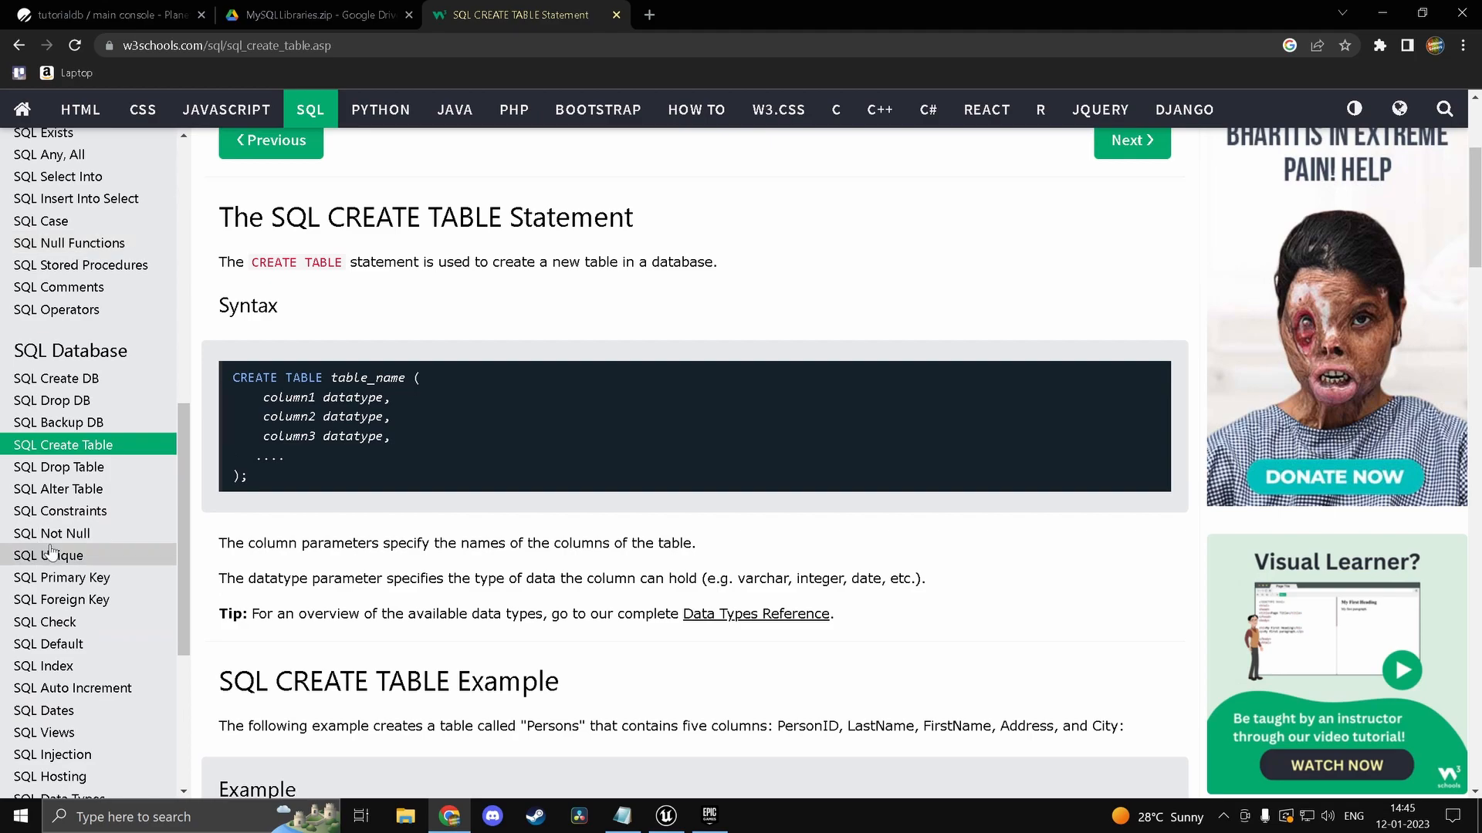
{"action": "left_click", "coordinate": [100, 16]}
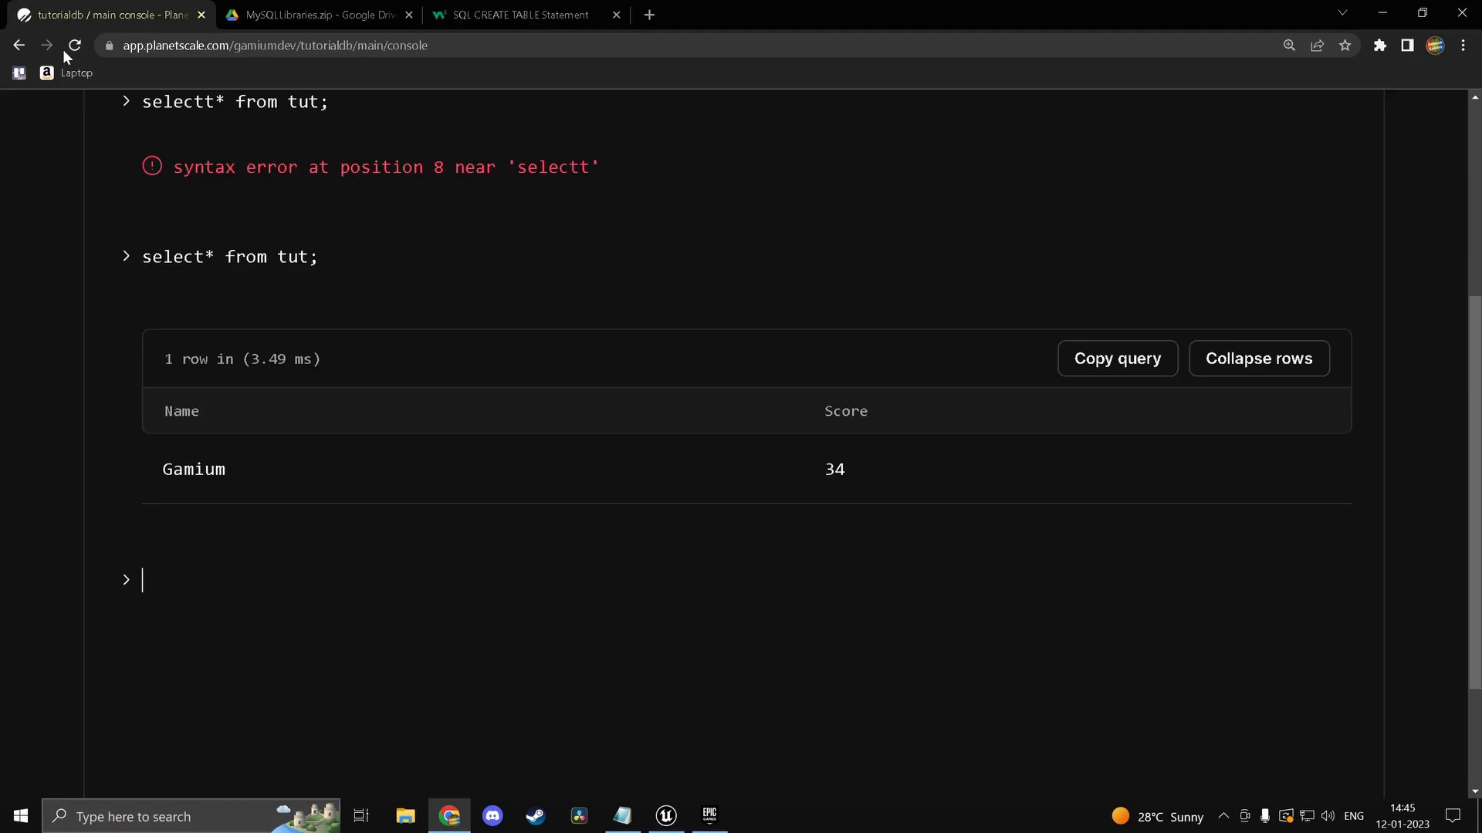
{"action": "mouse_move", "coordinate": [510, 630]}
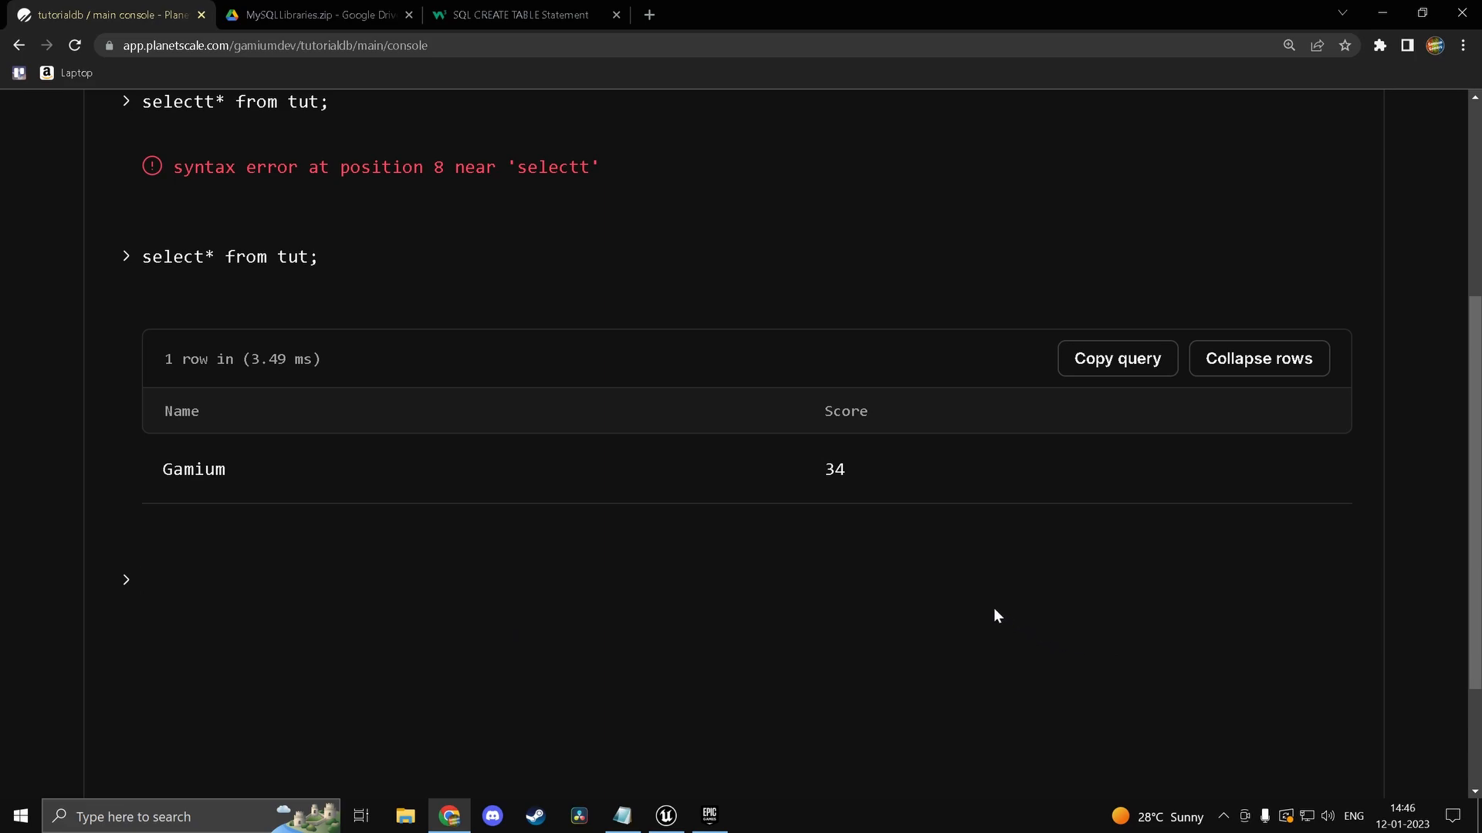
{"action": "mouse_move", "coordinate": [840, 494]}
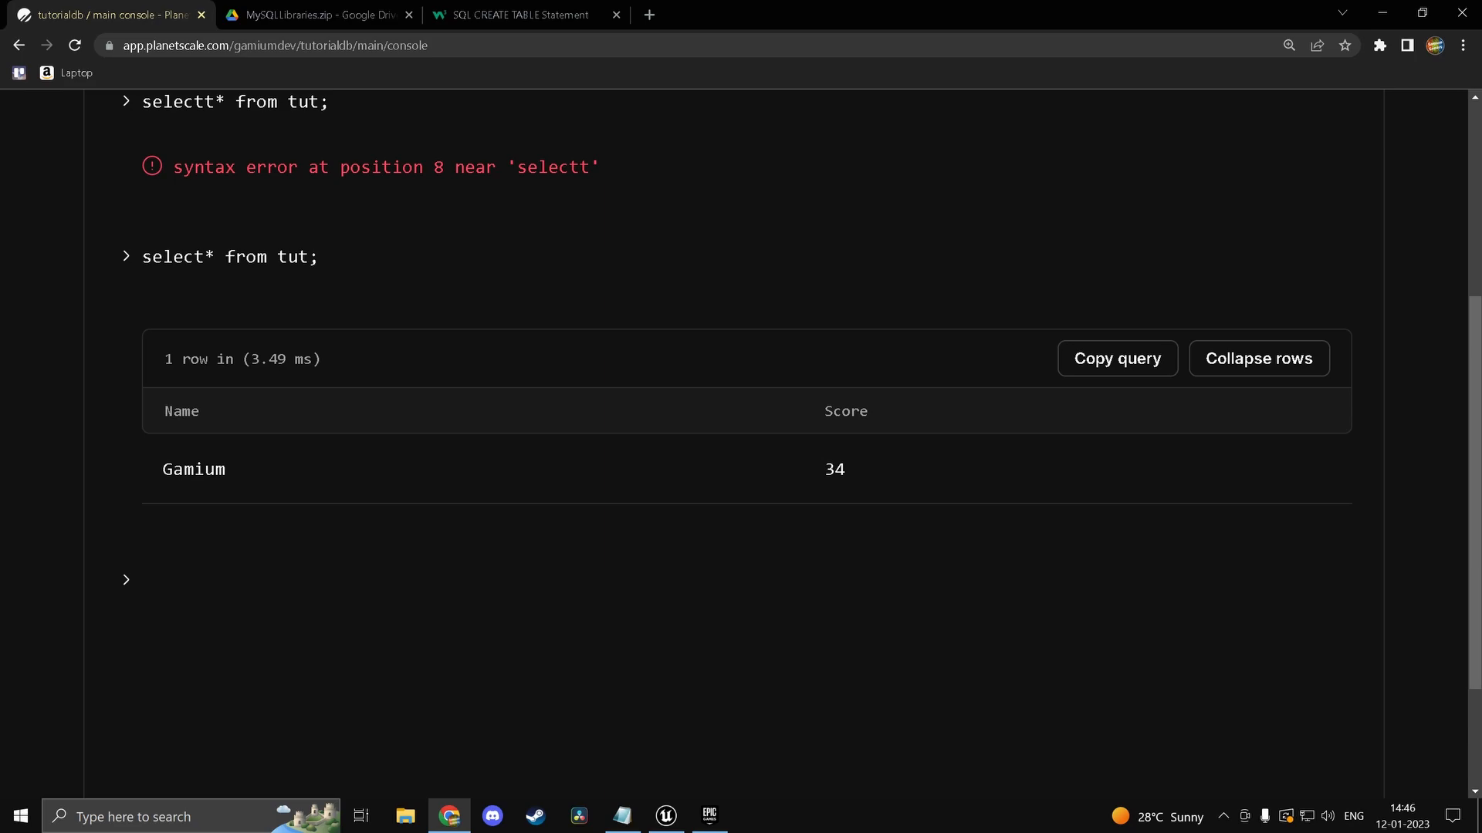
{"action": "mouse_move", "coordinate": [825, 489]}
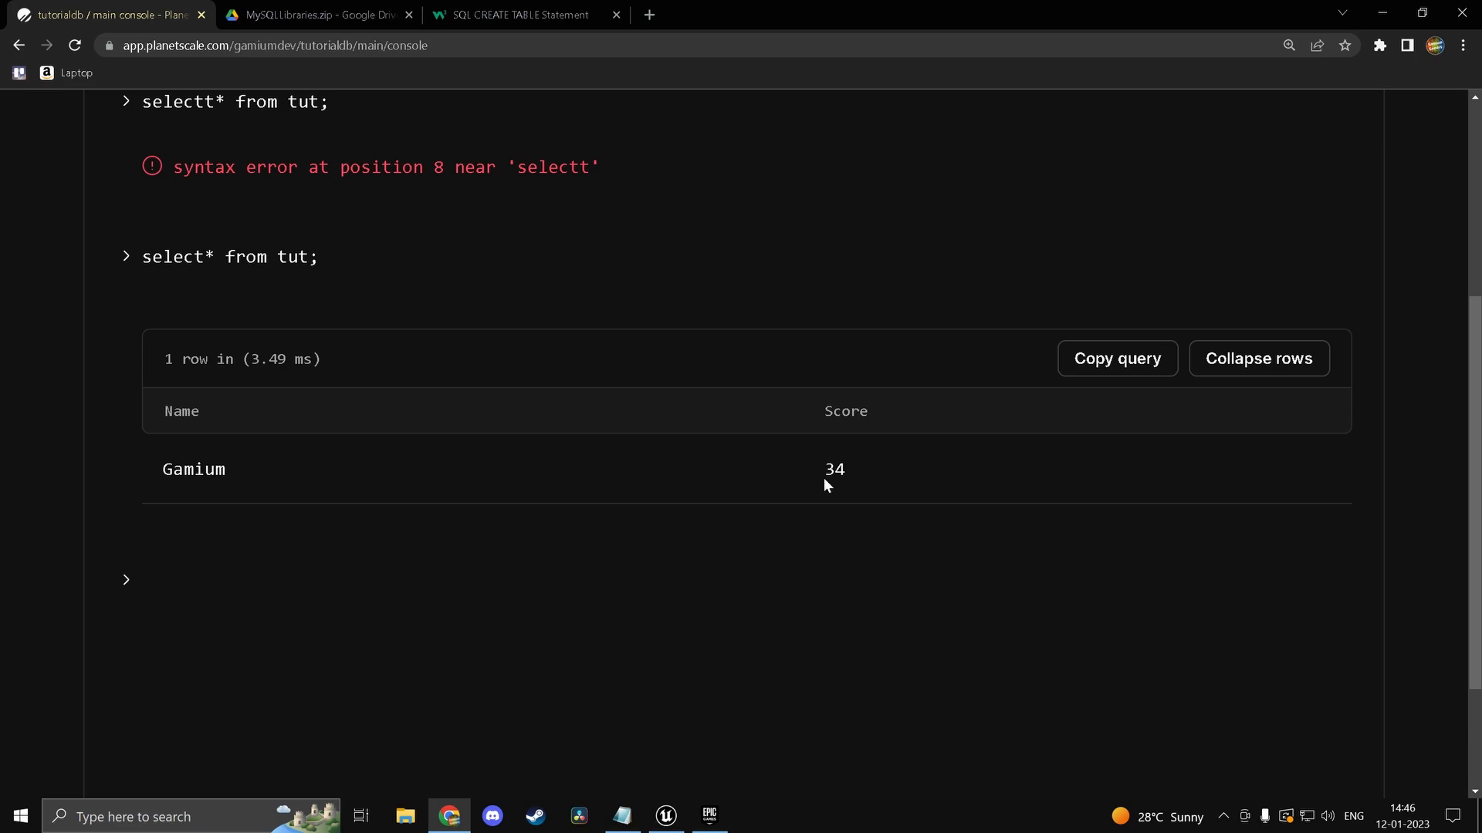
{"action": "mouse_move", "coordinate": [820, 485]}
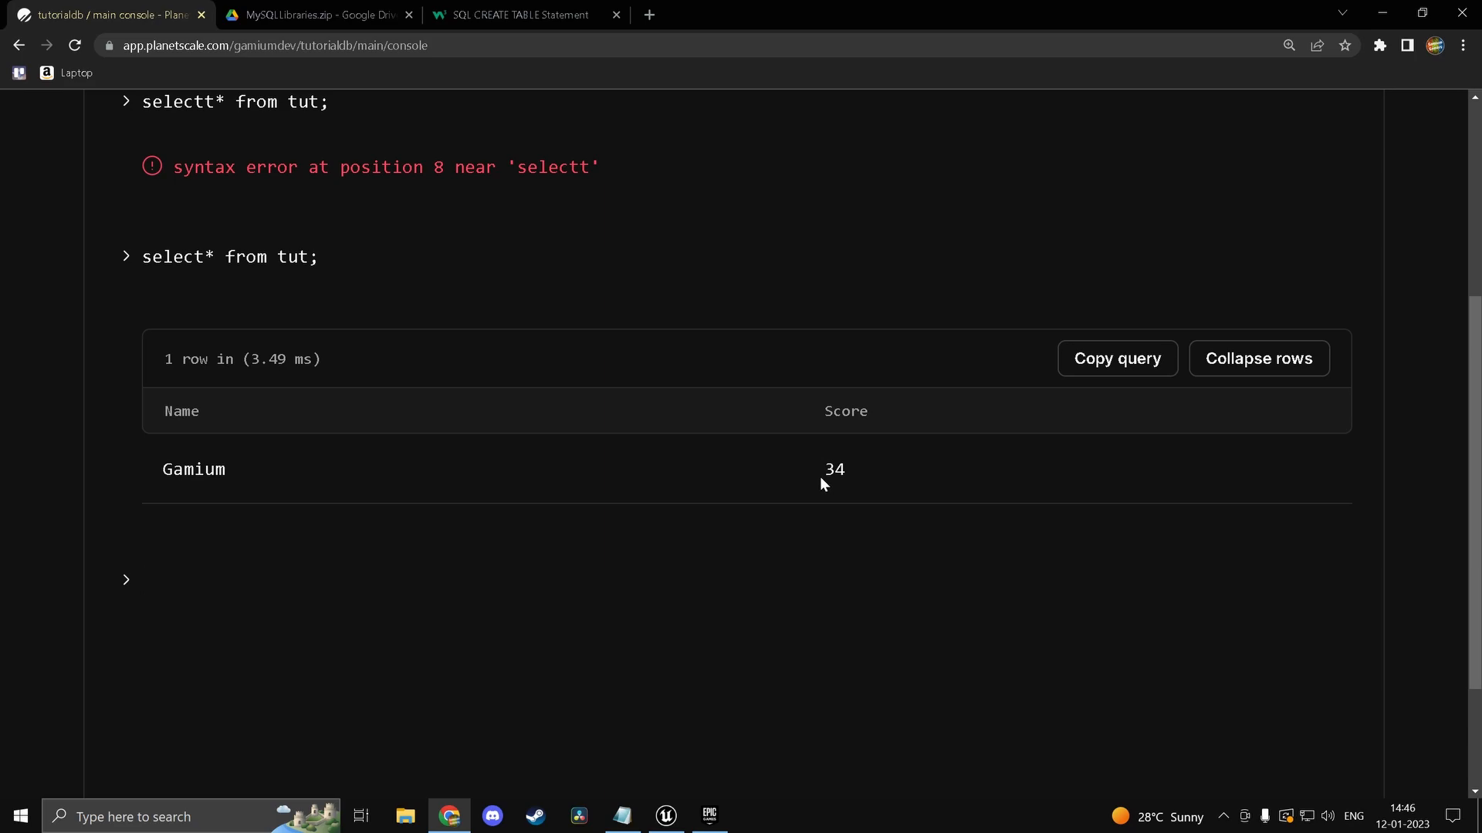
{"action": "left_click", "coordinate": [146, 579]}
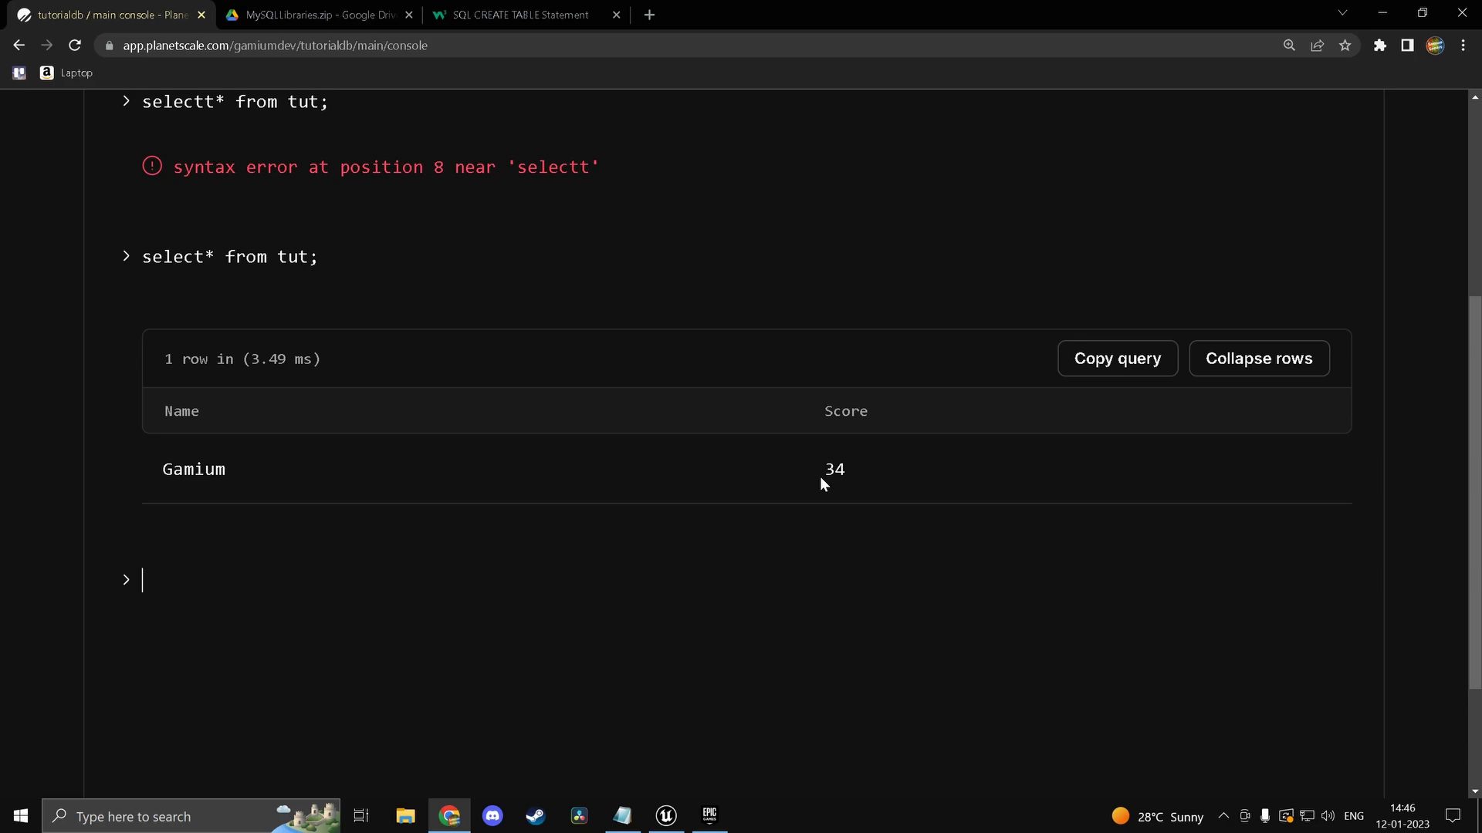
{"action": "mouse_move", "coordinate": [714, 317]}
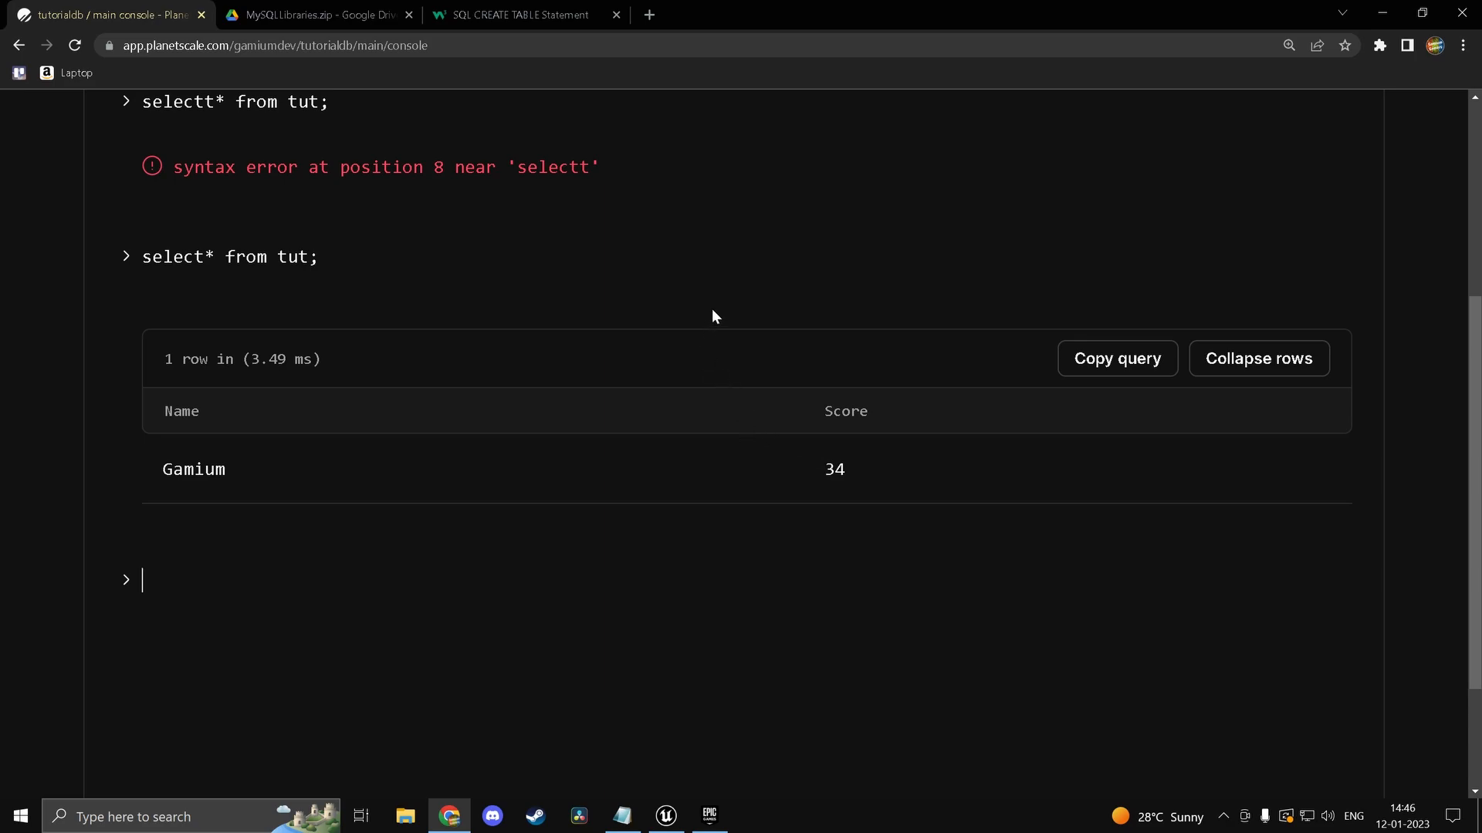
{"action": "mouse_move", "coordinate": [698, 752]}
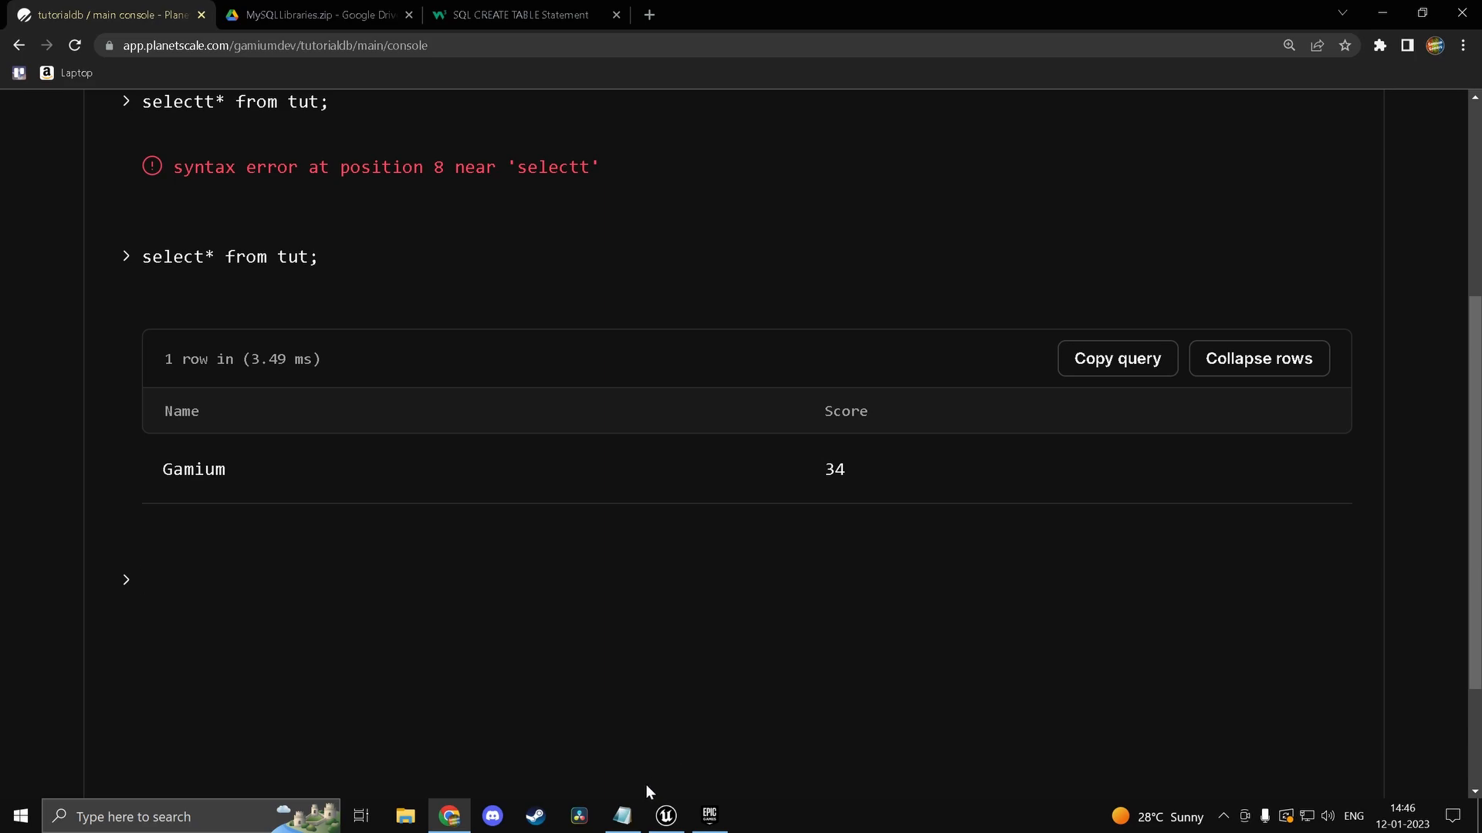
{"action": "mouse_move", "coordinate": [639, 800]}
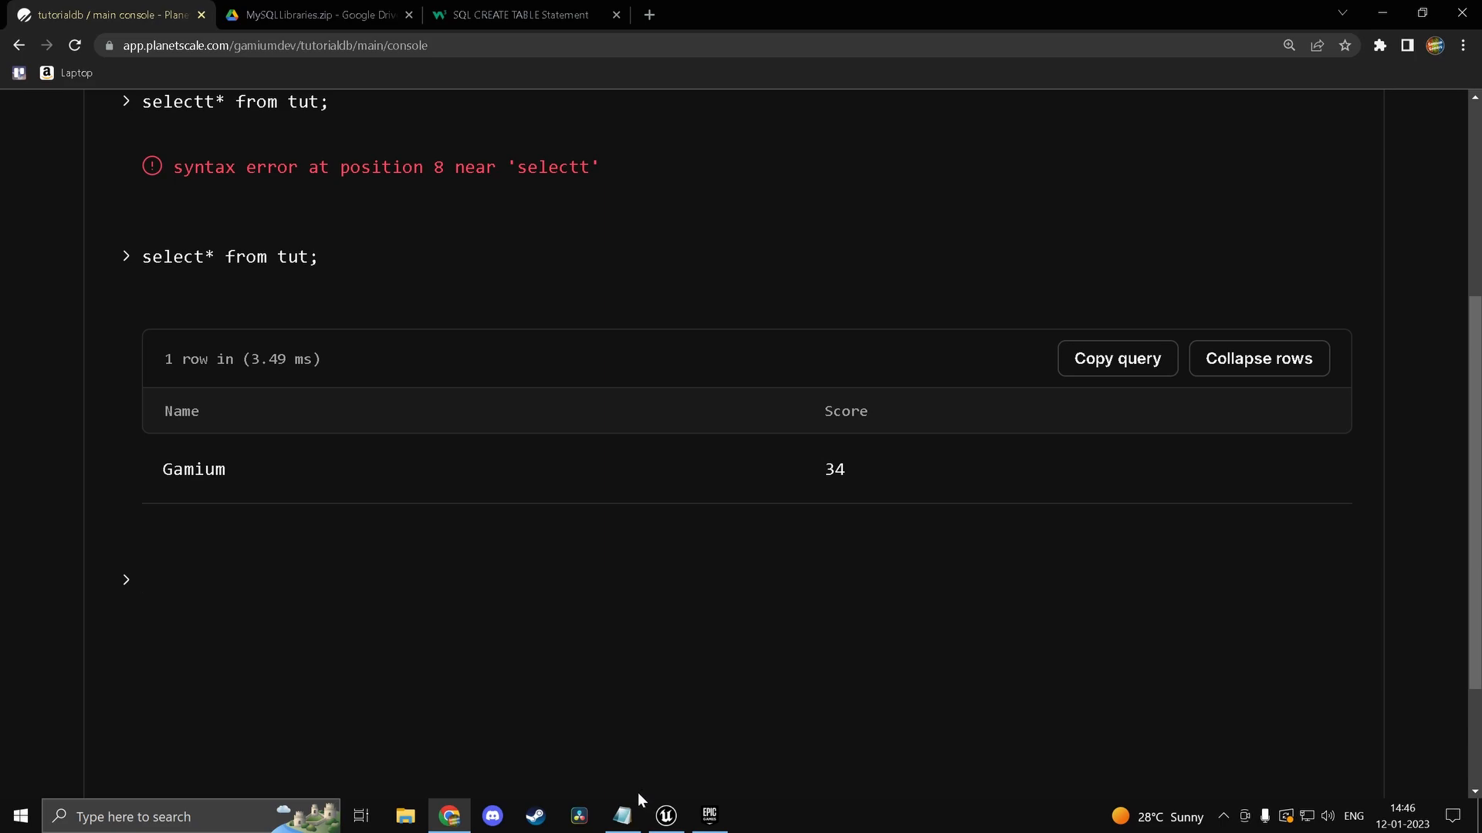